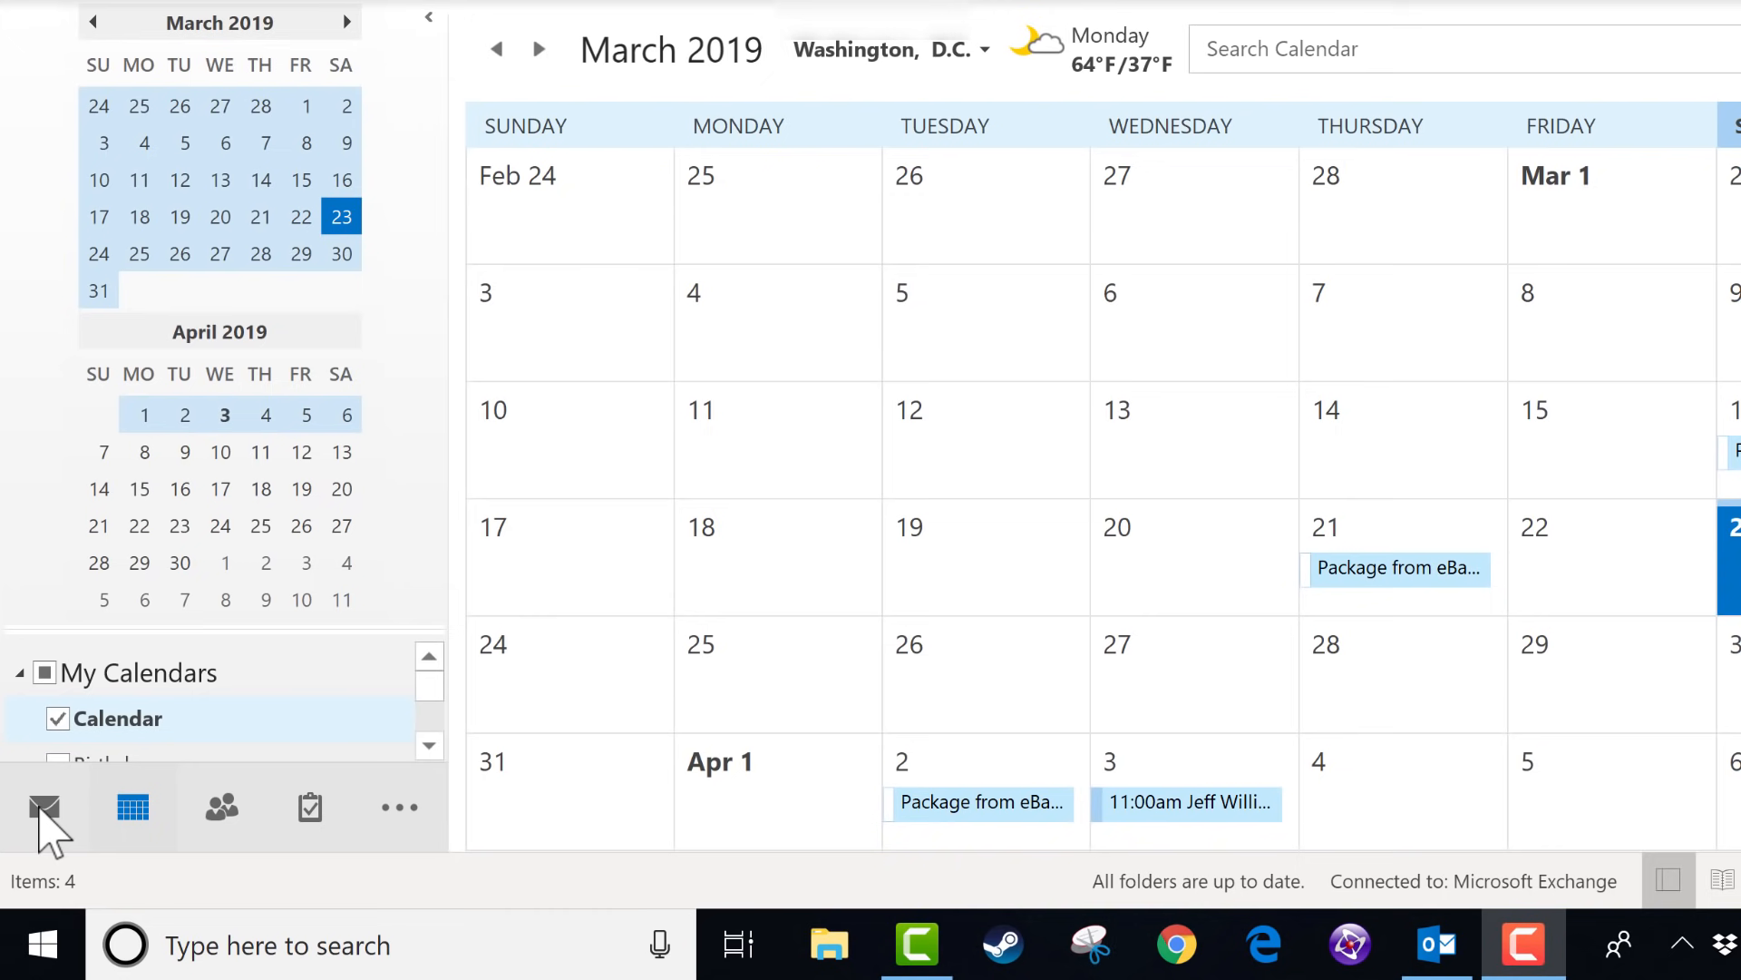
{"action": "mouse_move", "coordinate": [172, 822]}
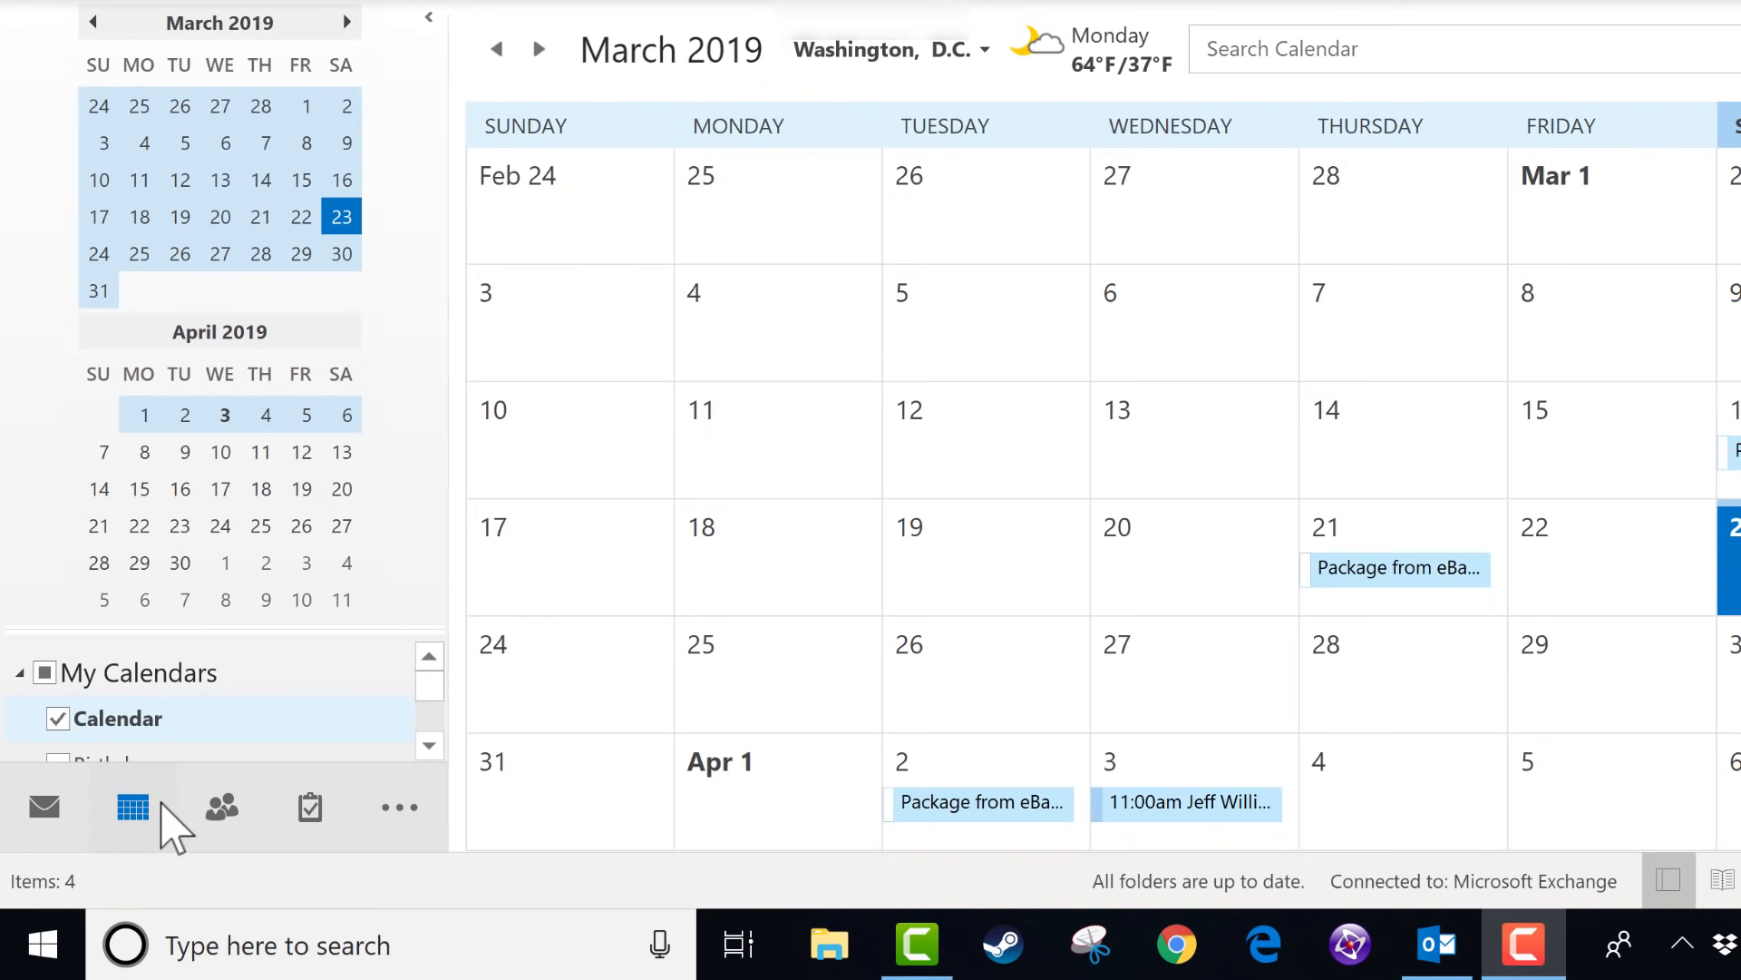
{"action": "mouse_move", "coordinate": [234, 821]}
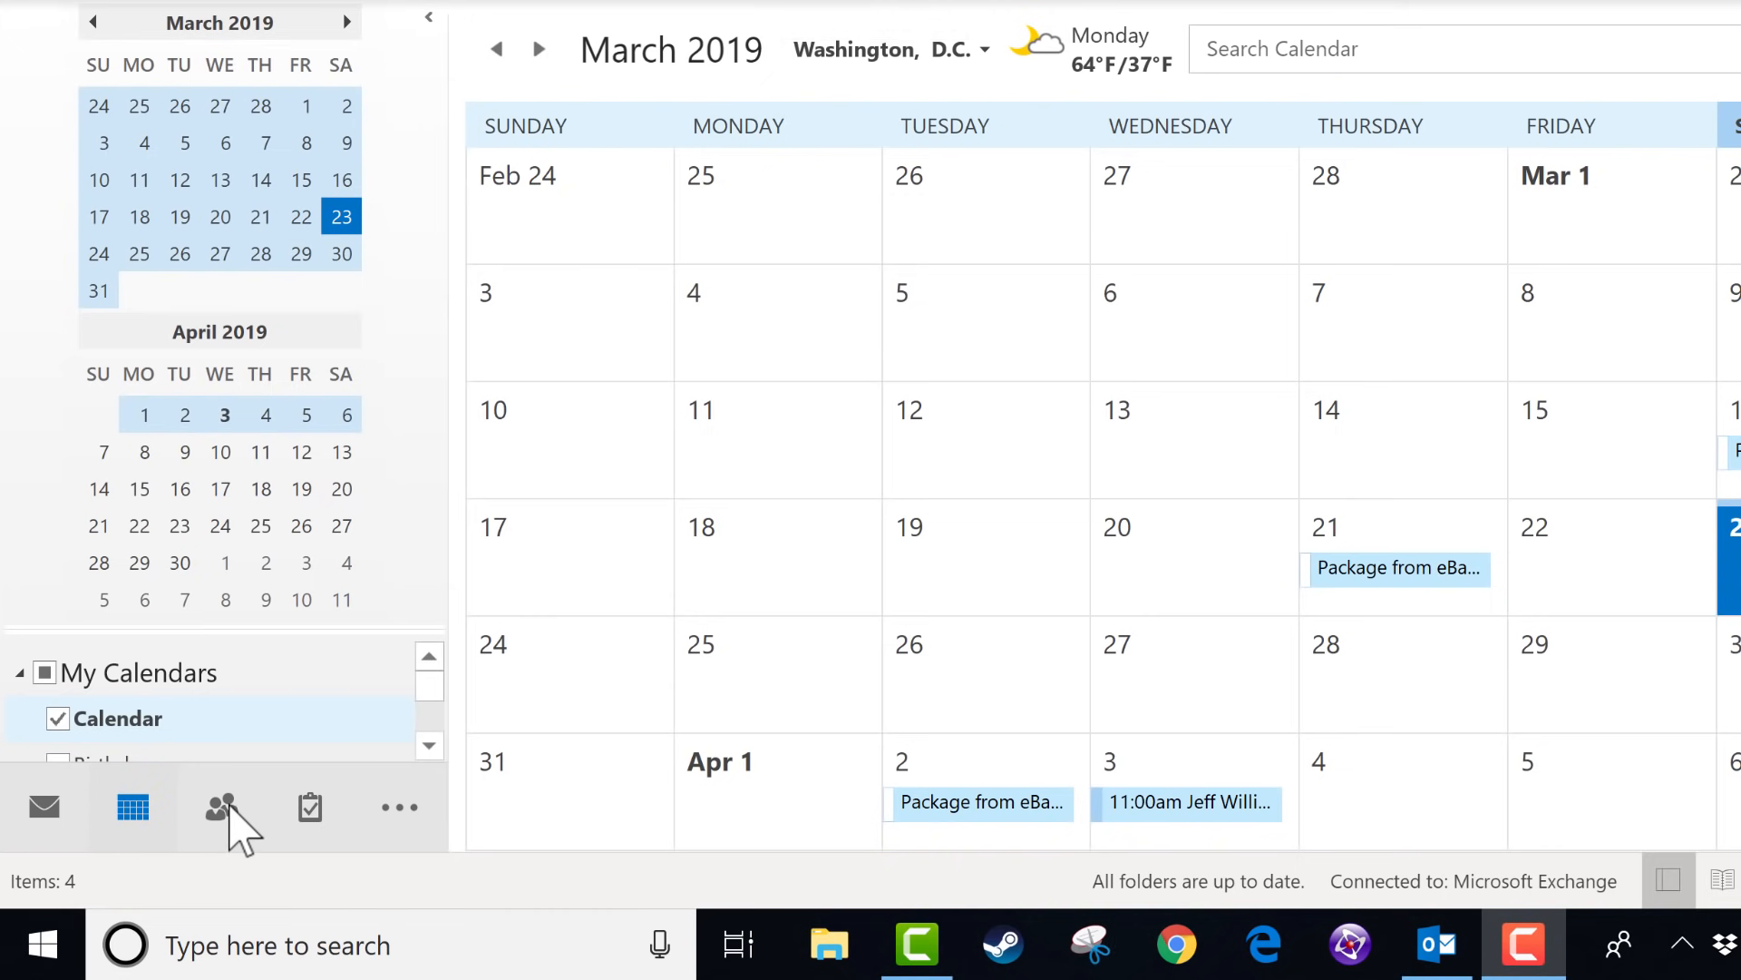
Step: Glance at the To-Do list, then page the Date Navigator through later 2019 months and back toward March
{"action": "left_click", "coordinate": [310, 807]}
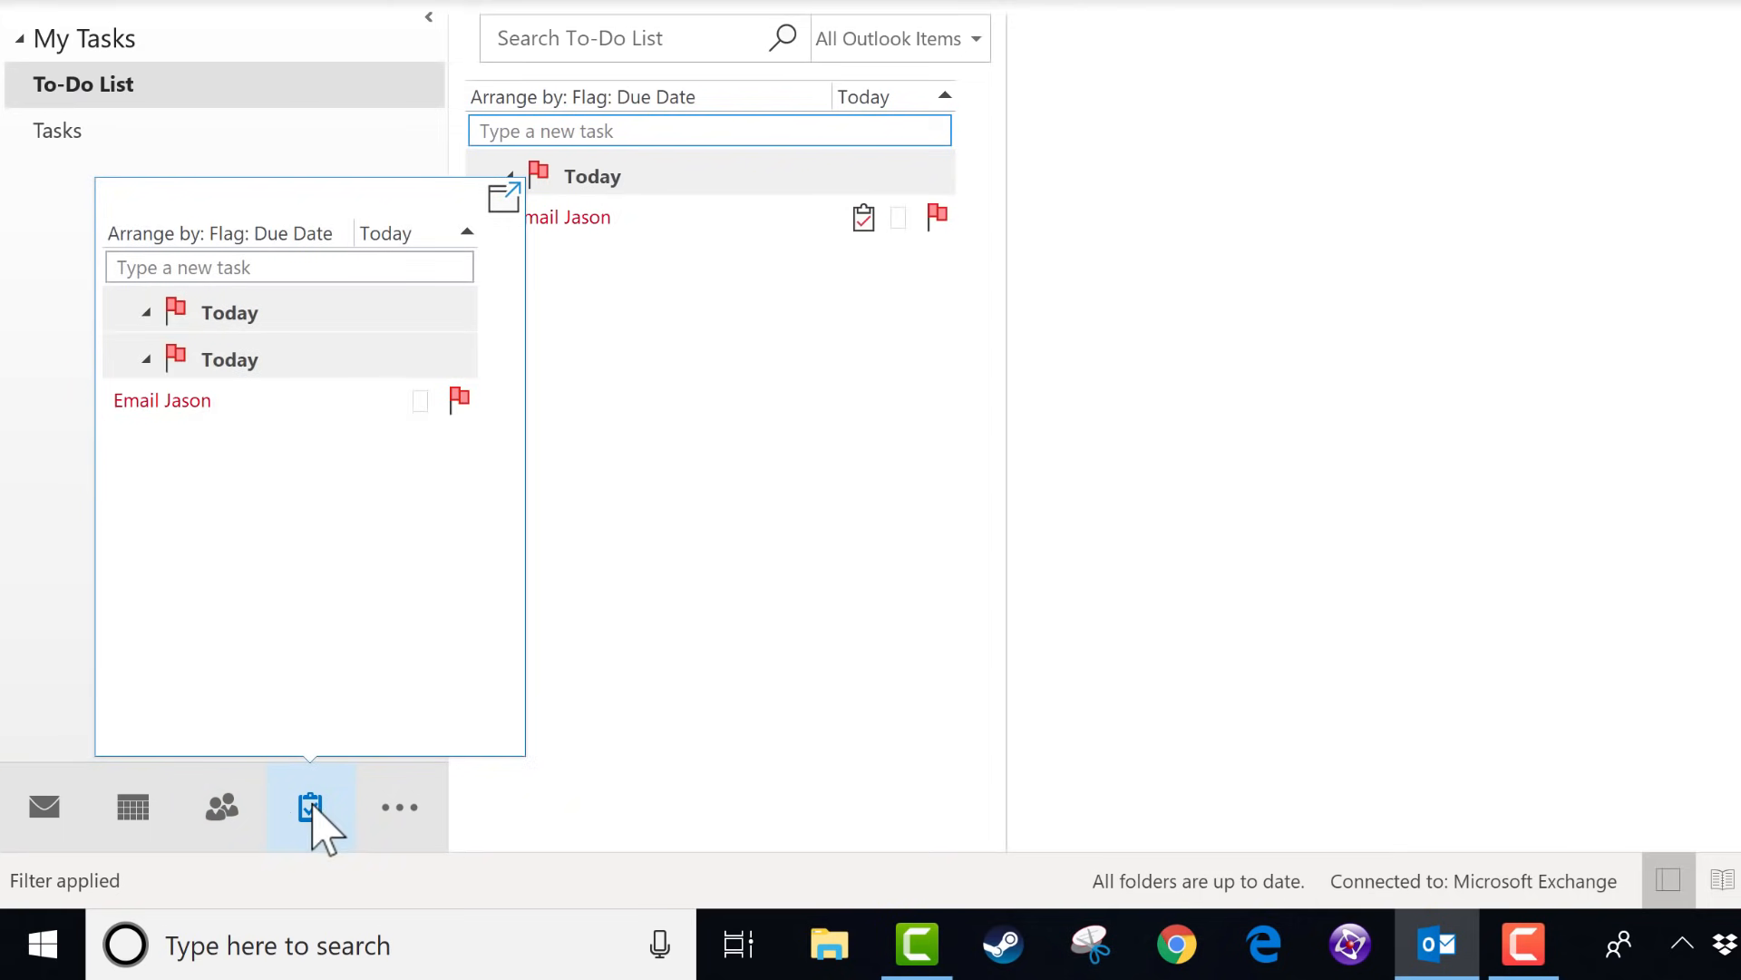
{"action": "left_click", "coordinate": [131, 807]}
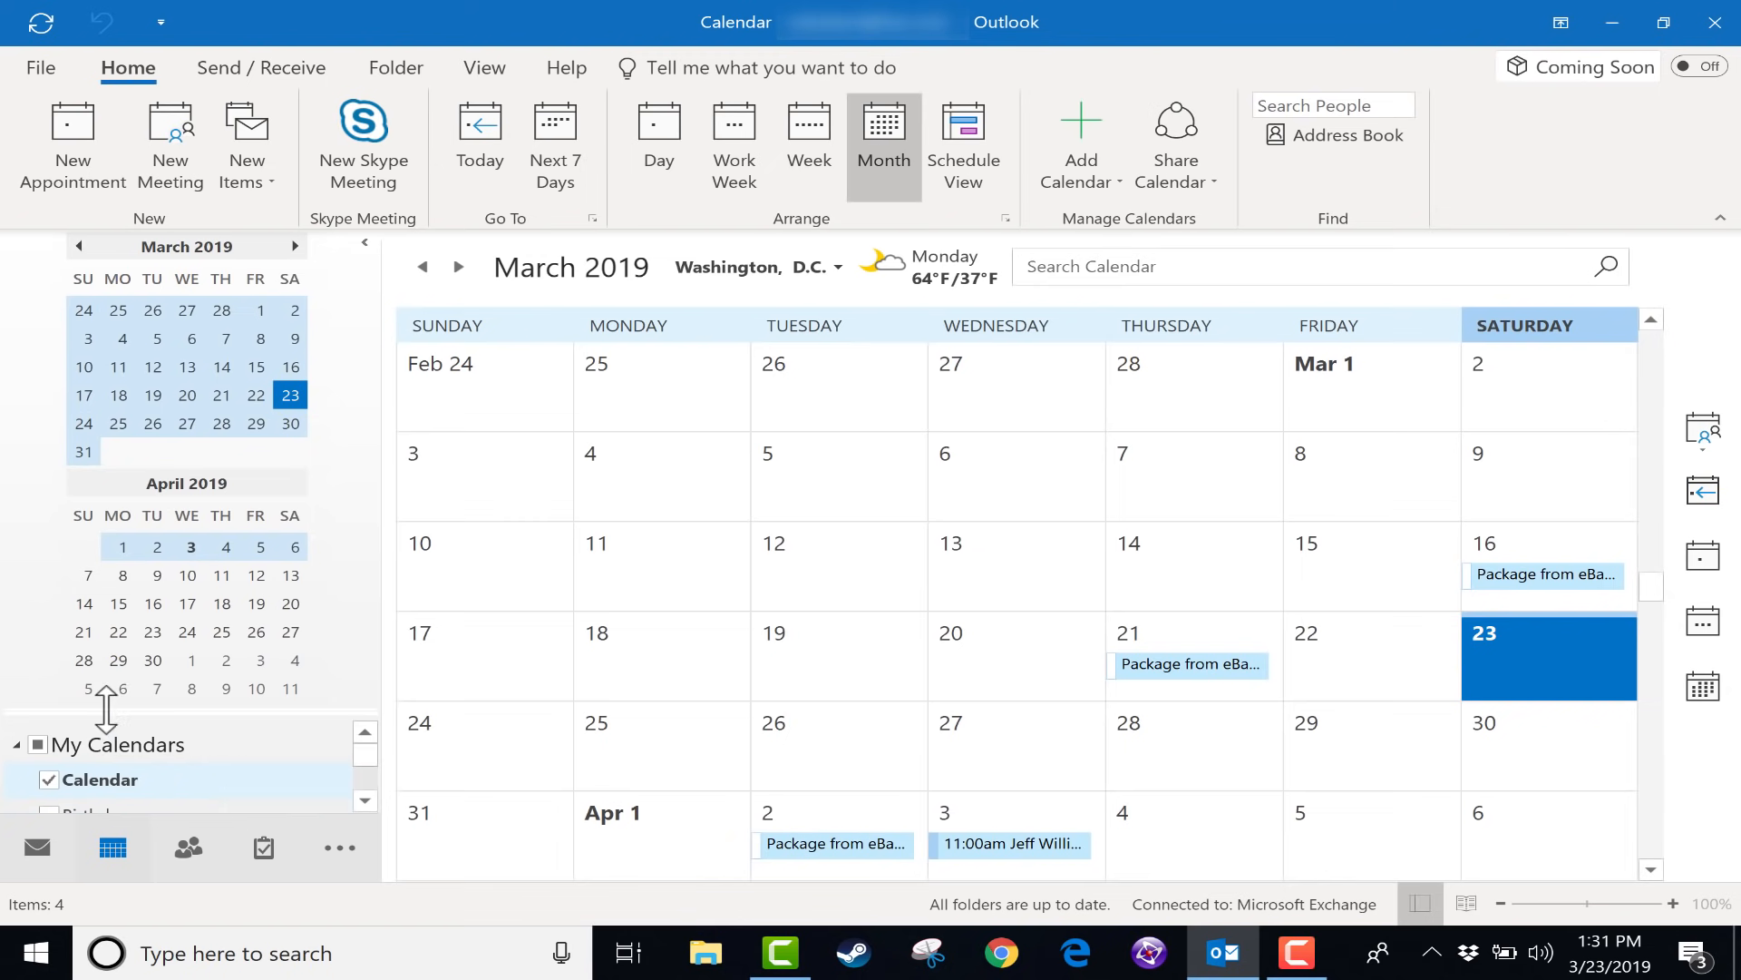
{"action": "mouse_move", "coordinate": [794, 277]}
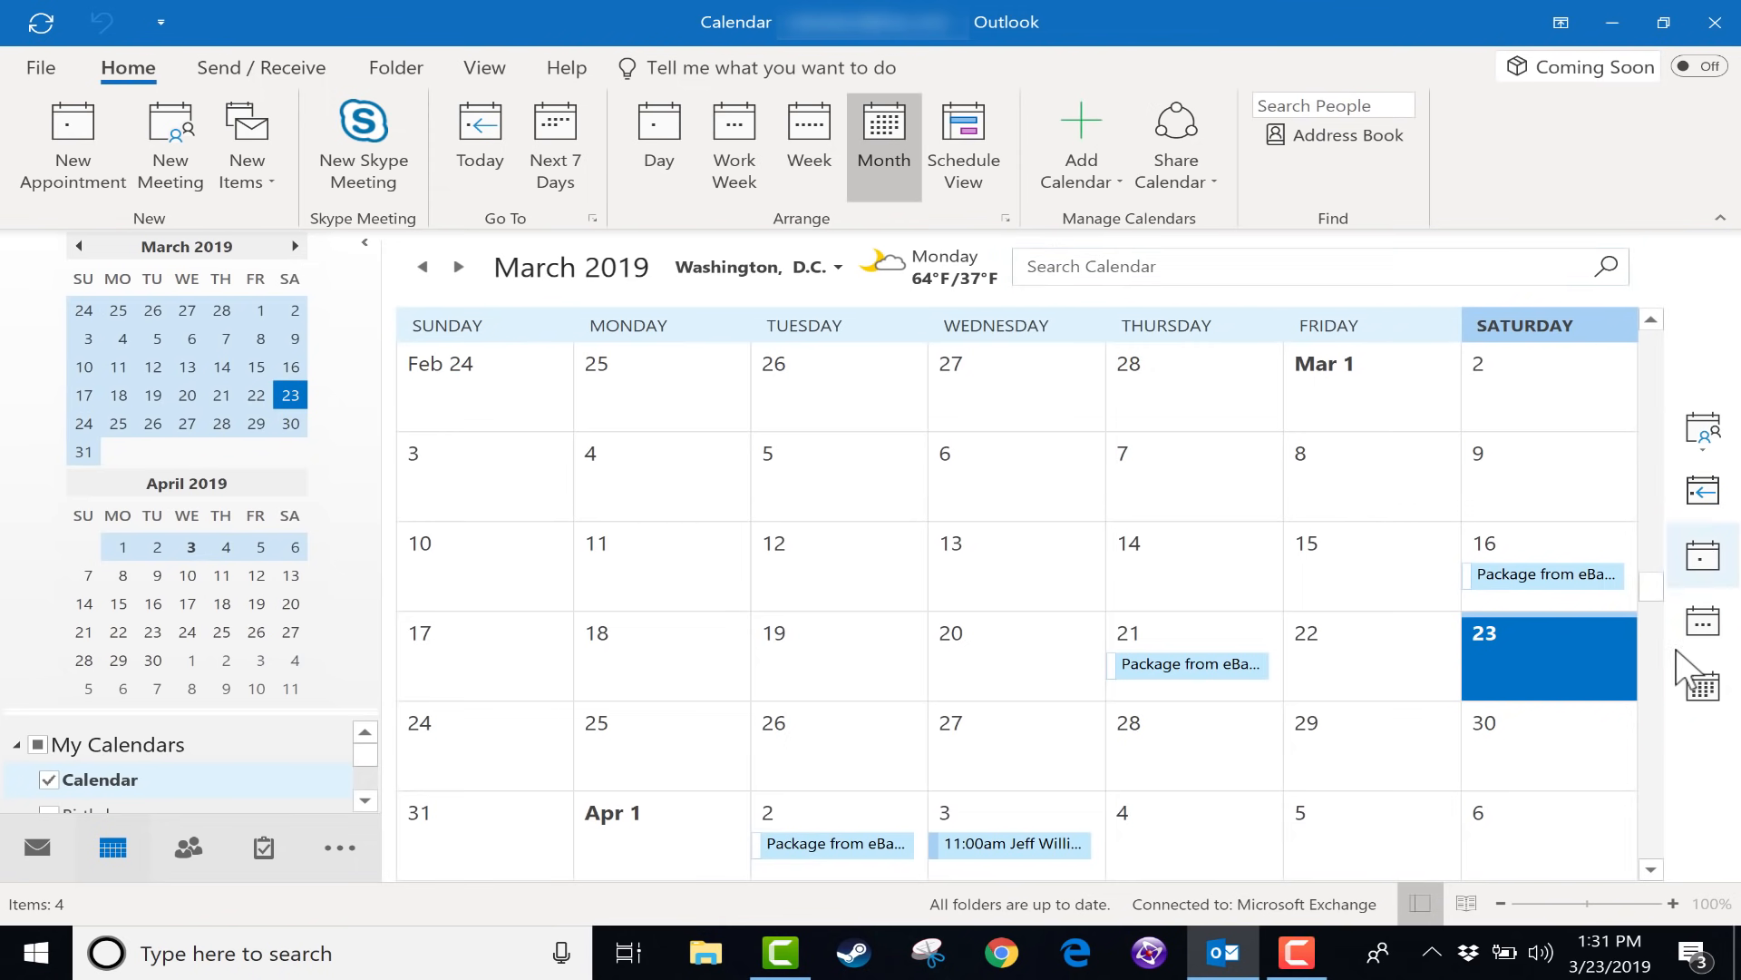
{"action": "mouse_move", "coordinate": [1360, 755]}
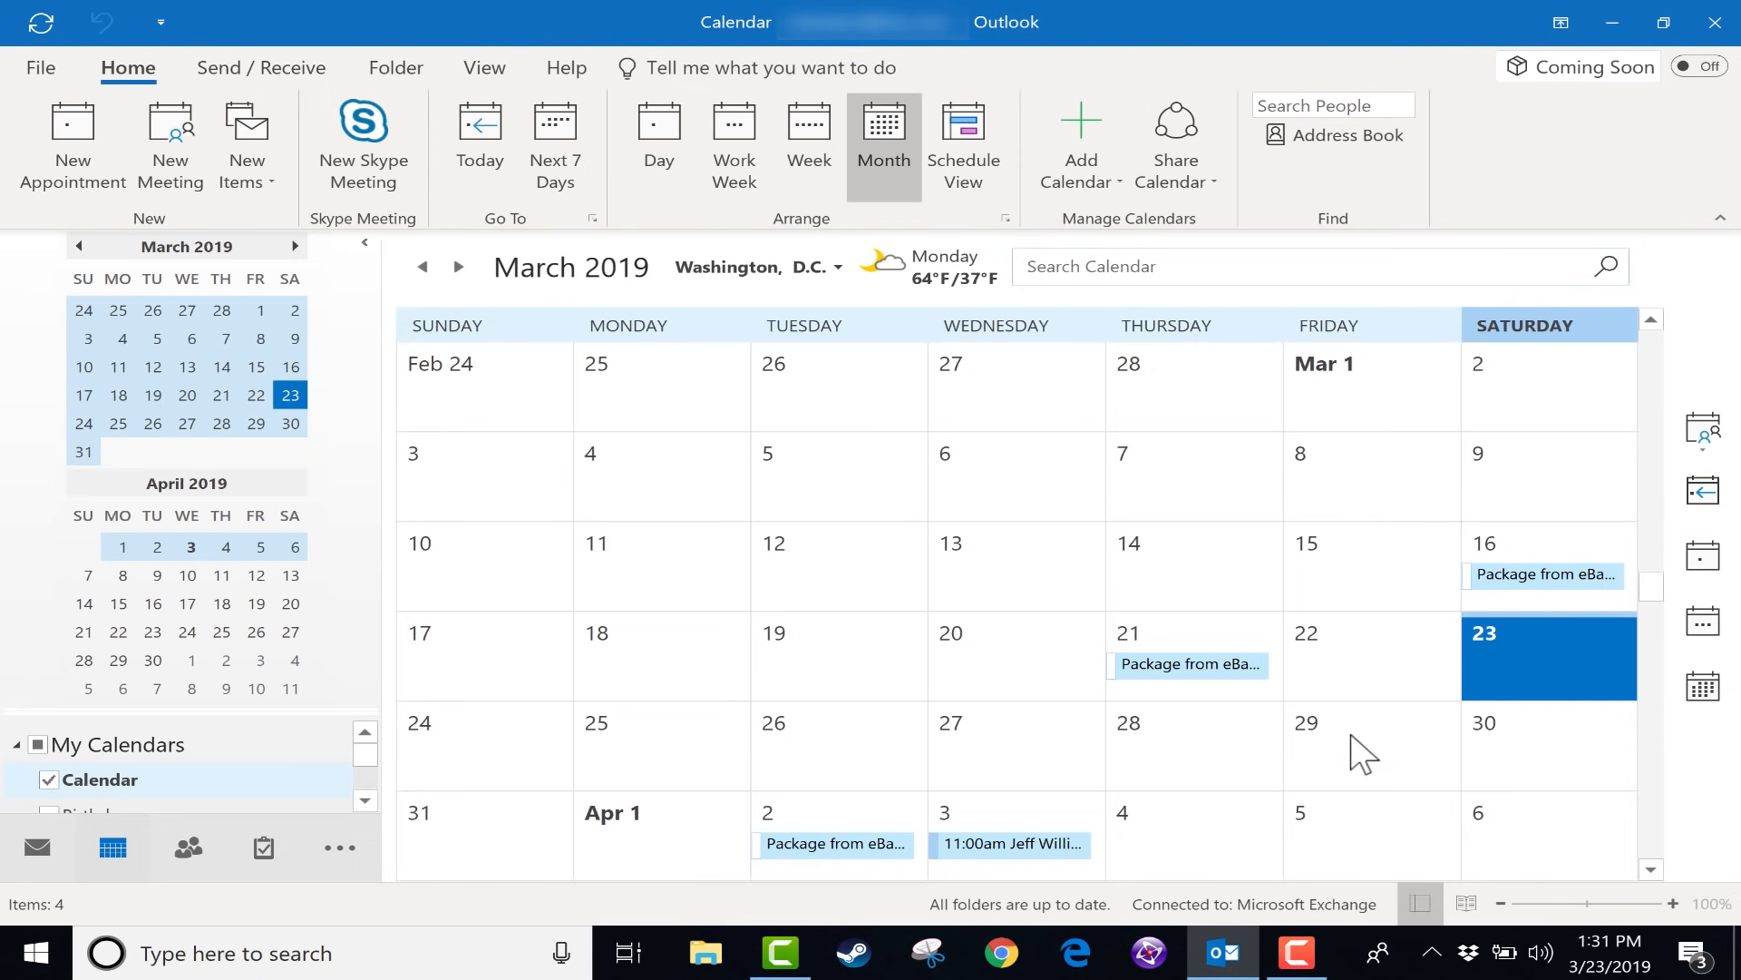
{"action": "mouse_move", "coordinate": [1256, 800]}
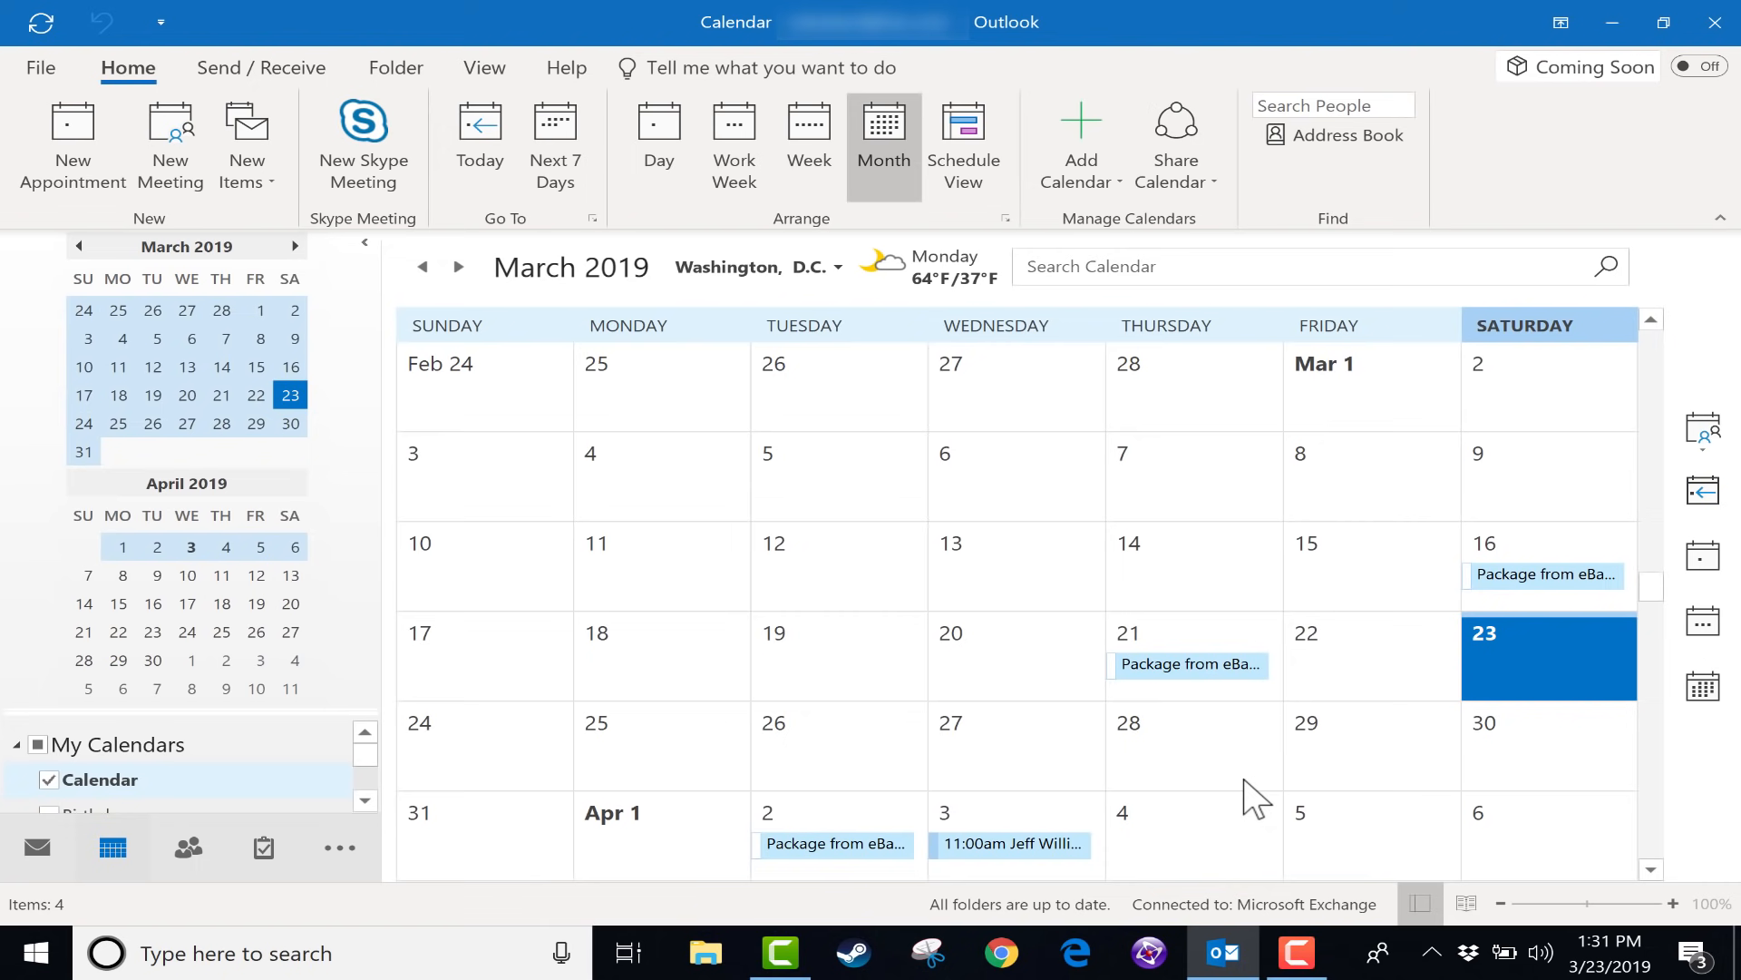
{"action": "mouse_move", "coordinate": [1290, 758]}
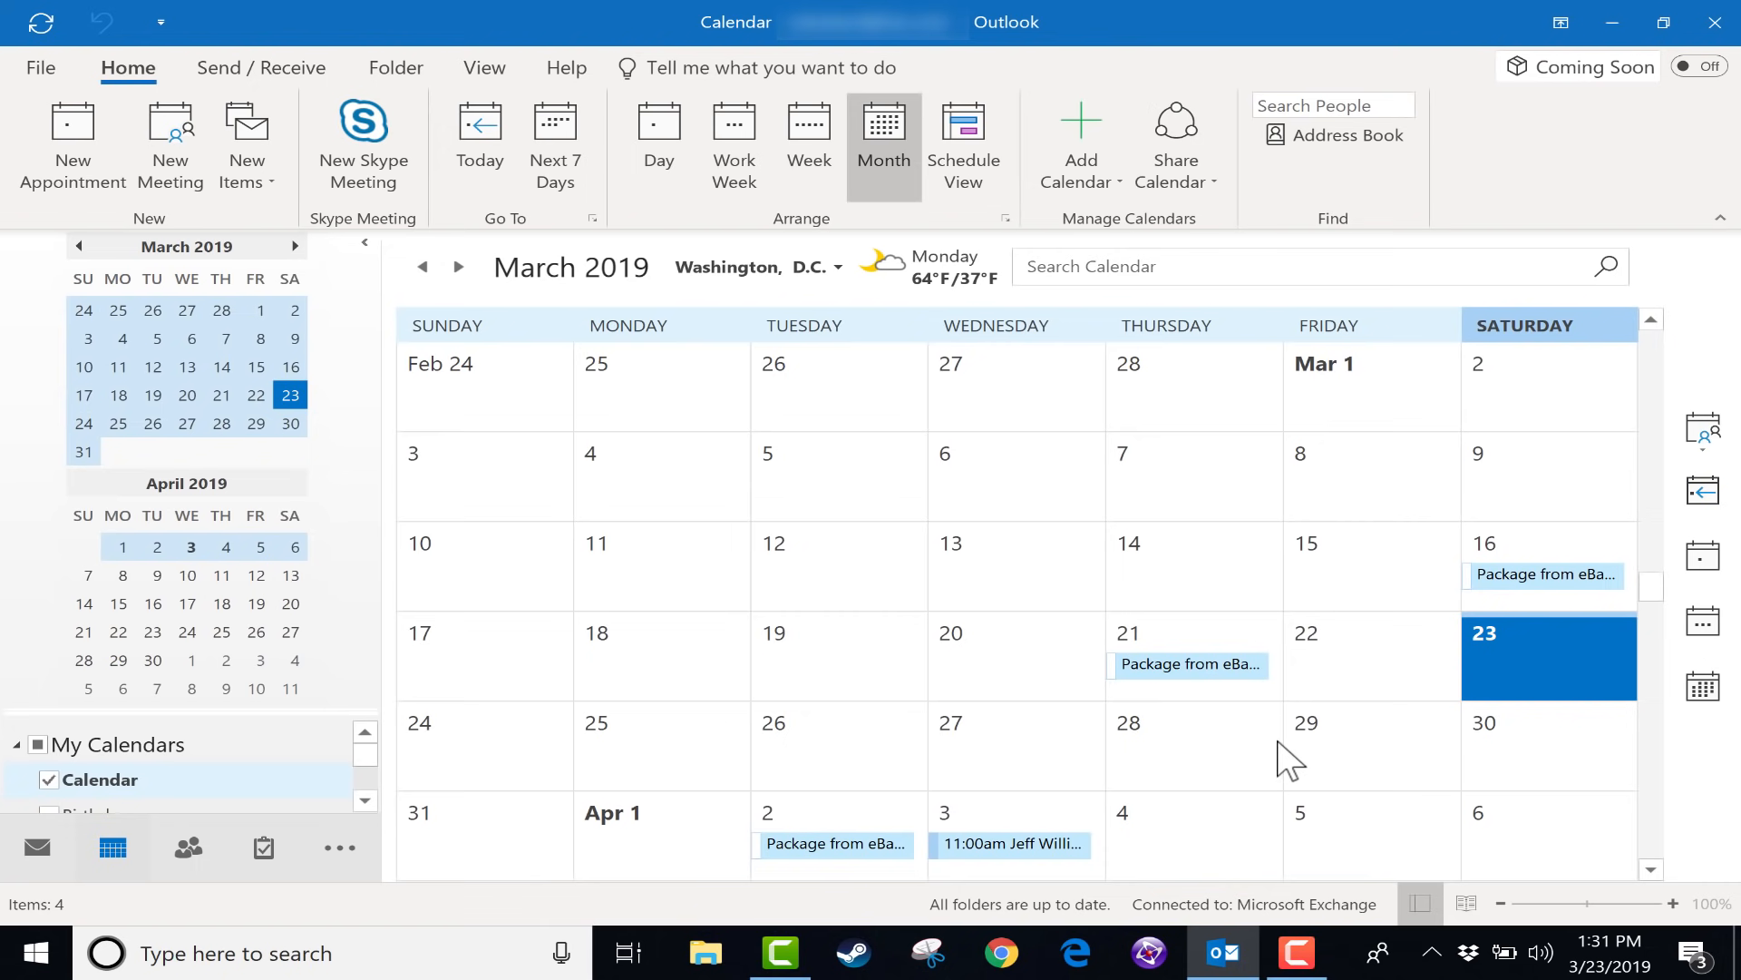
{"action": "mouse_move", "coordinate": [1516, 671]}
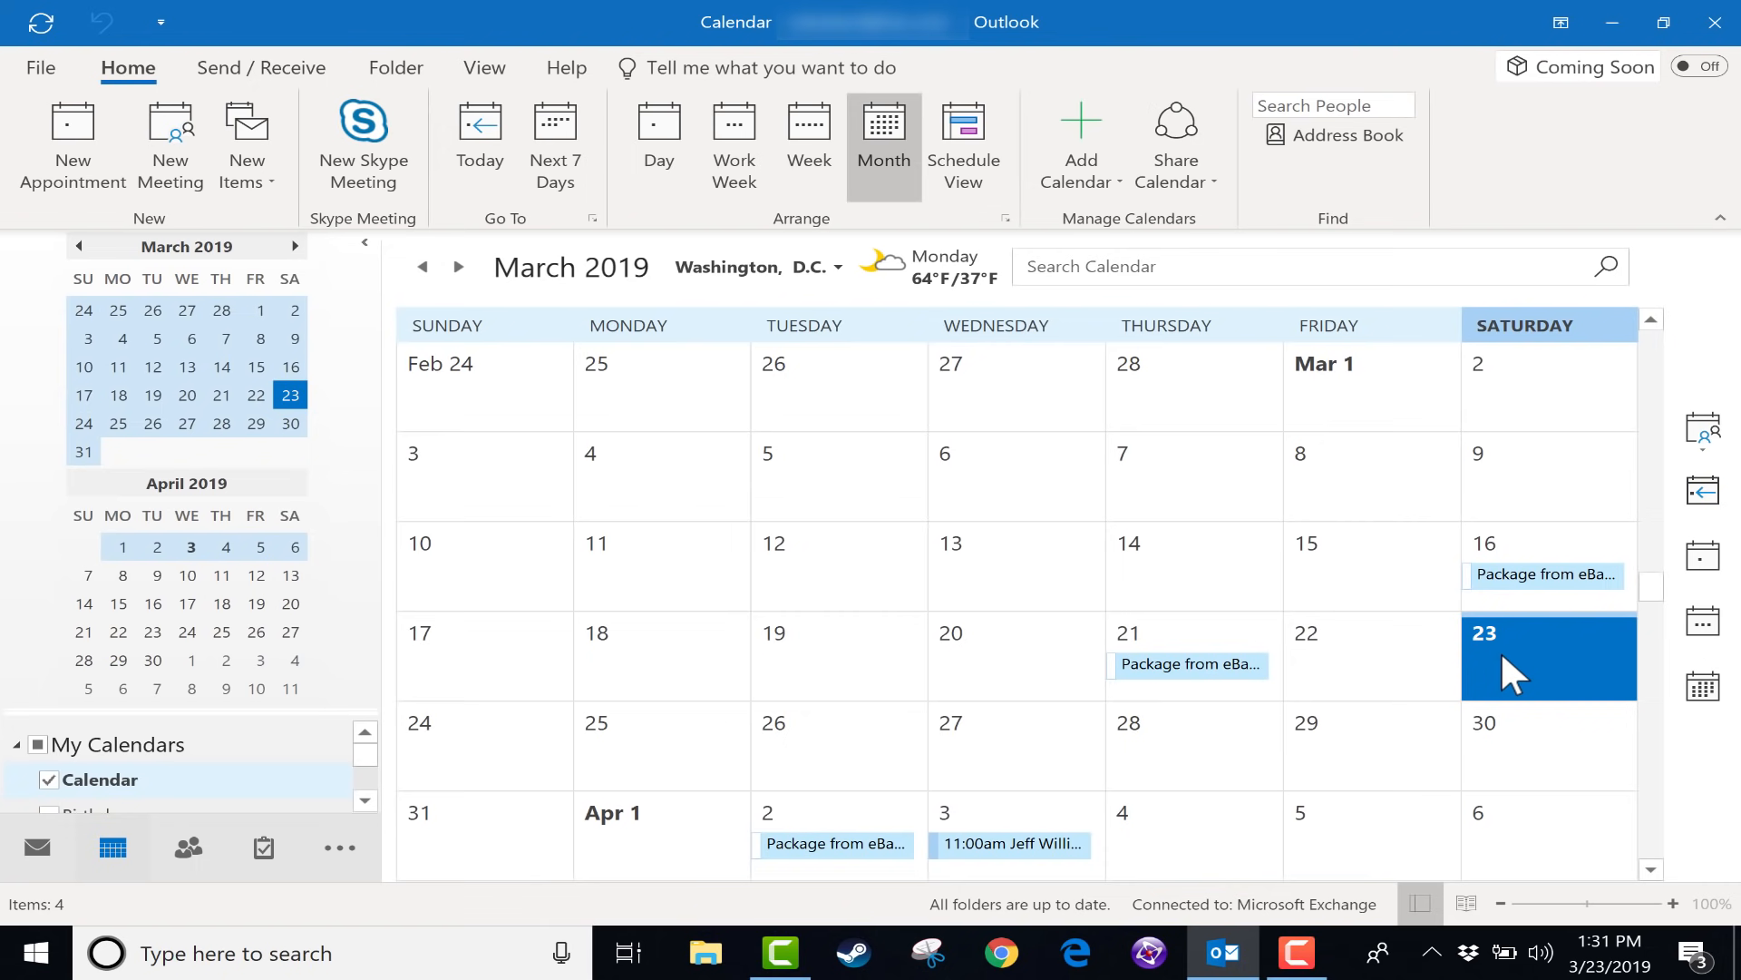
{"action": "mouse_move", "coordinate": [1571, 682]}
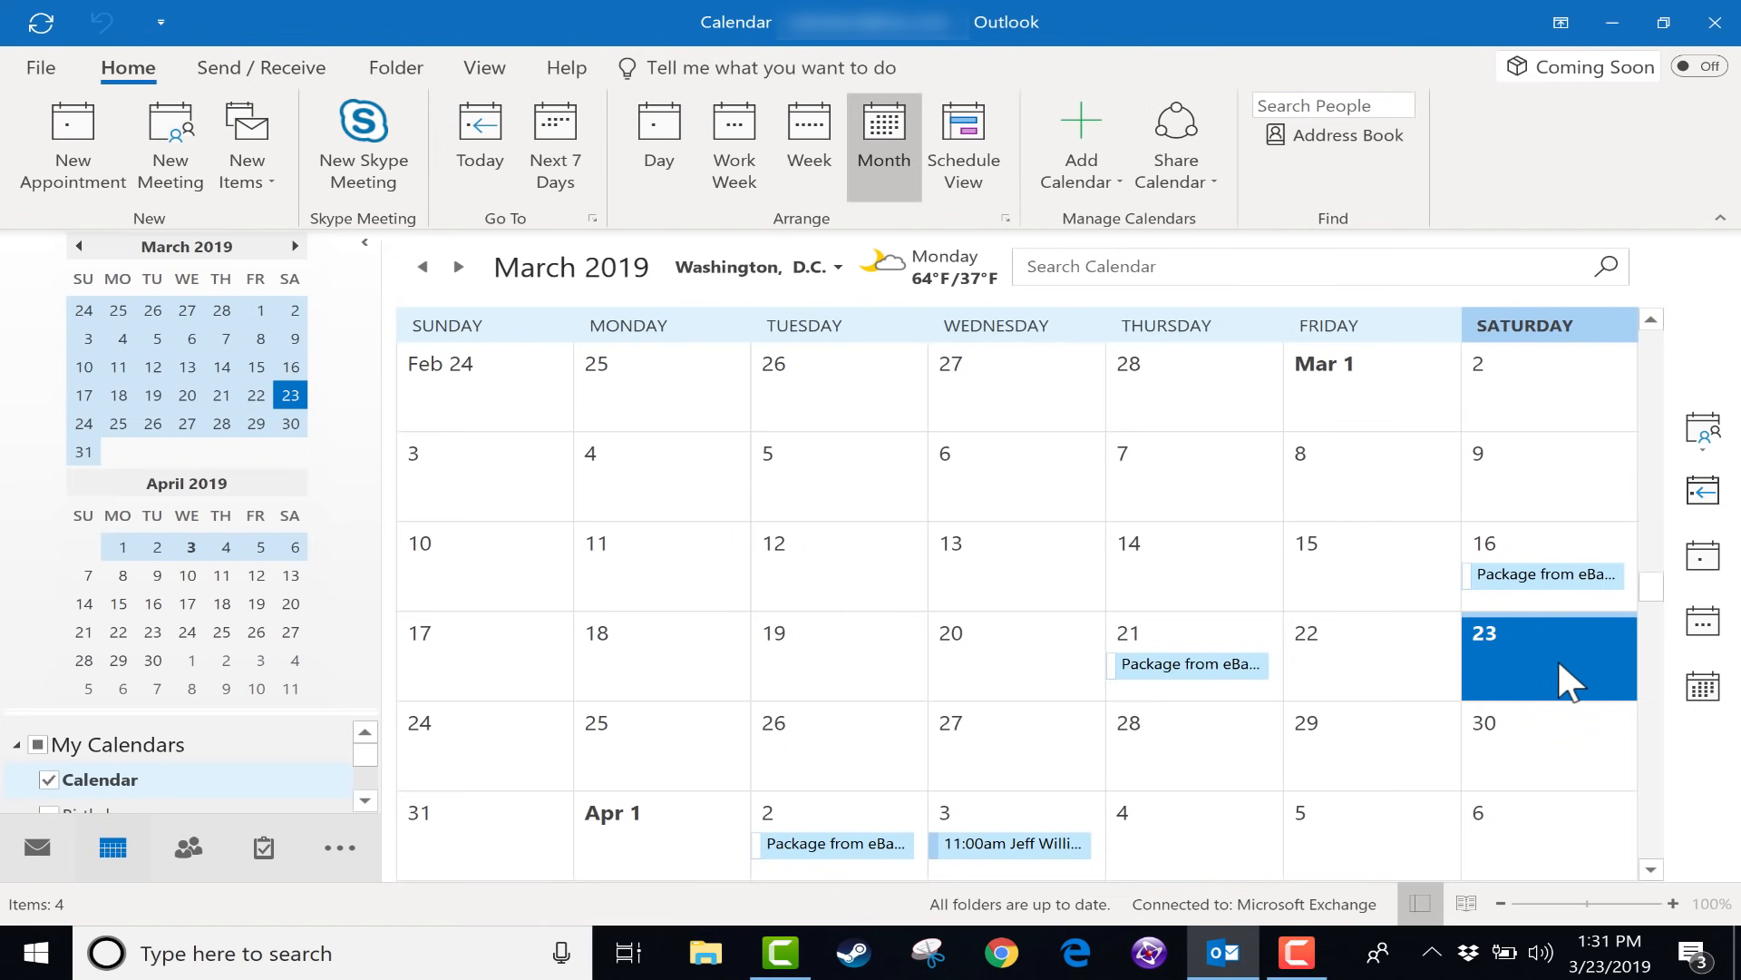
{"action": "mouse_move", "coordinate": [479, 281]}
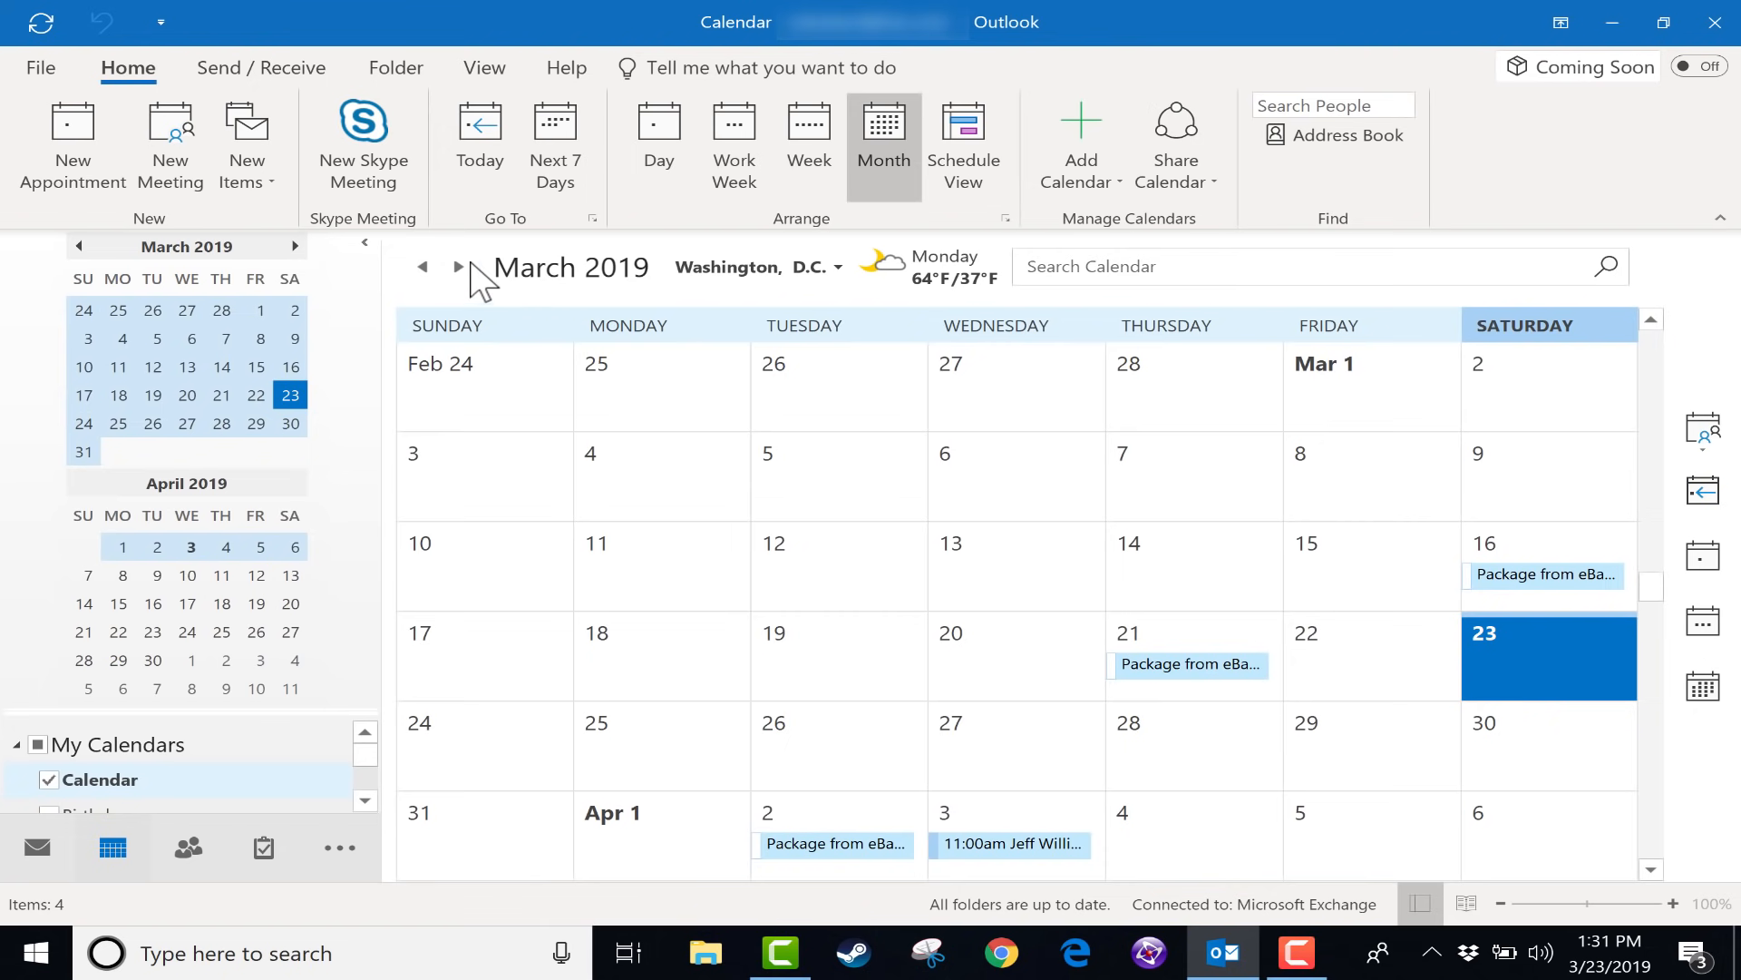
{"action": "mouse_move", "coordinate": [459, 269]}
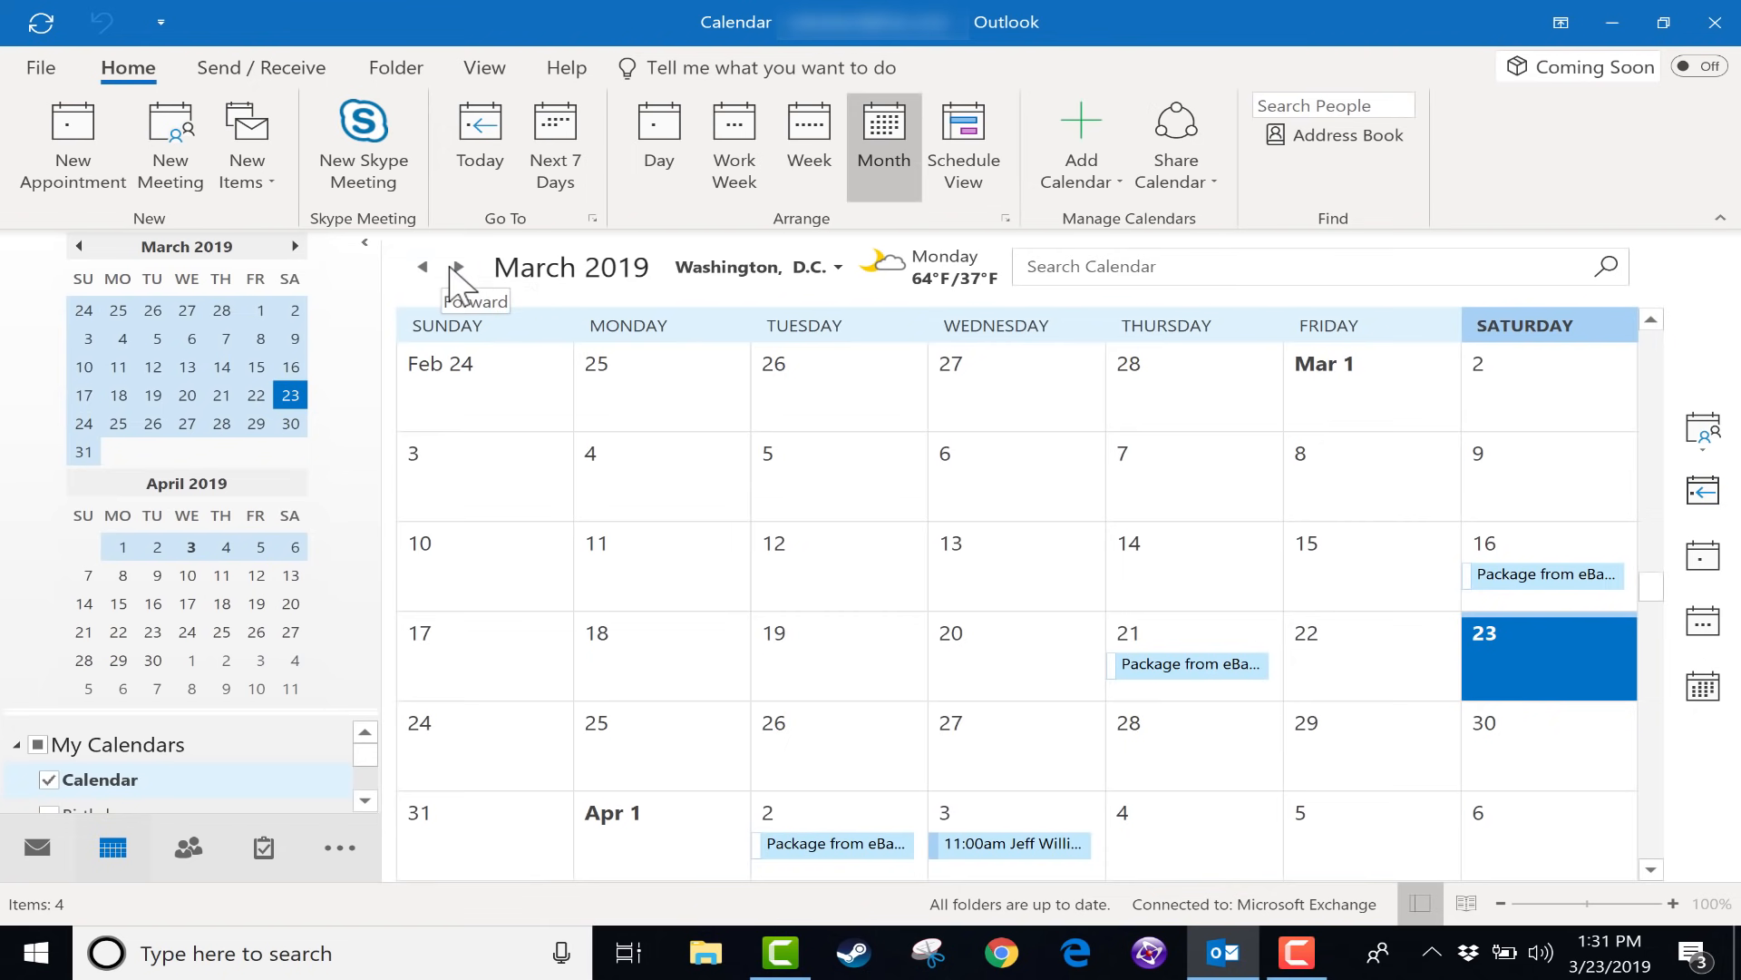
{"action": "left_click", "coordinate": [459, 267]}
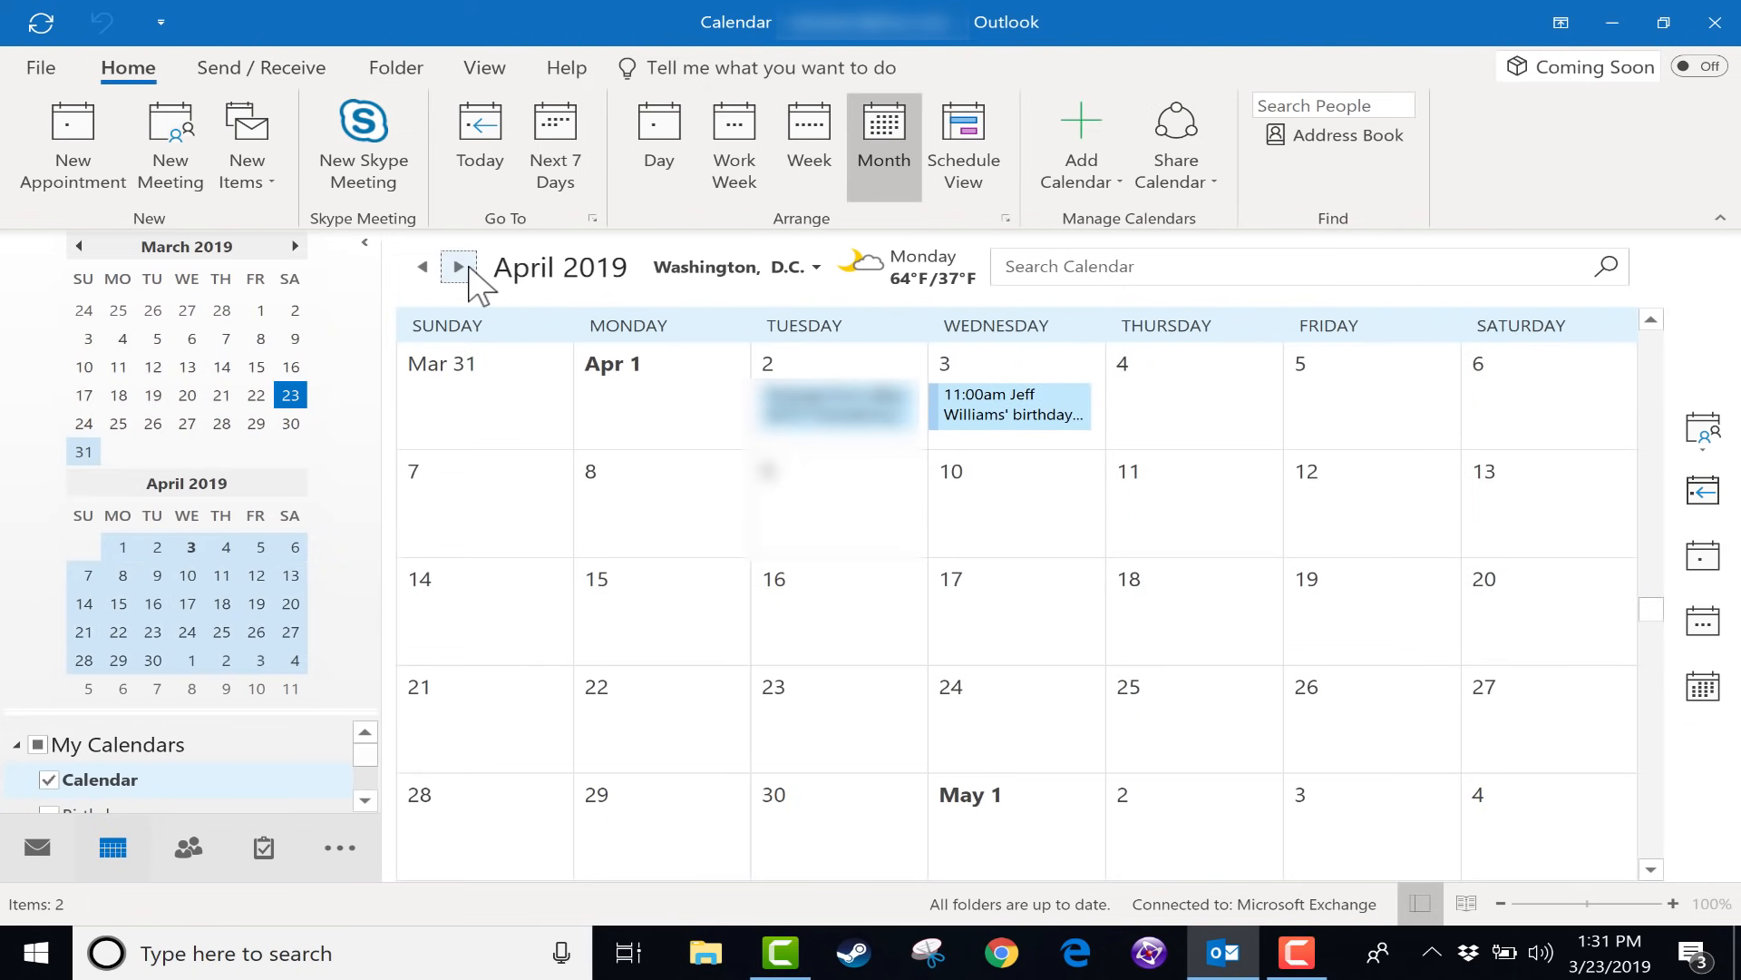
{"action": "left_click", "coordinate": [459, 269]}
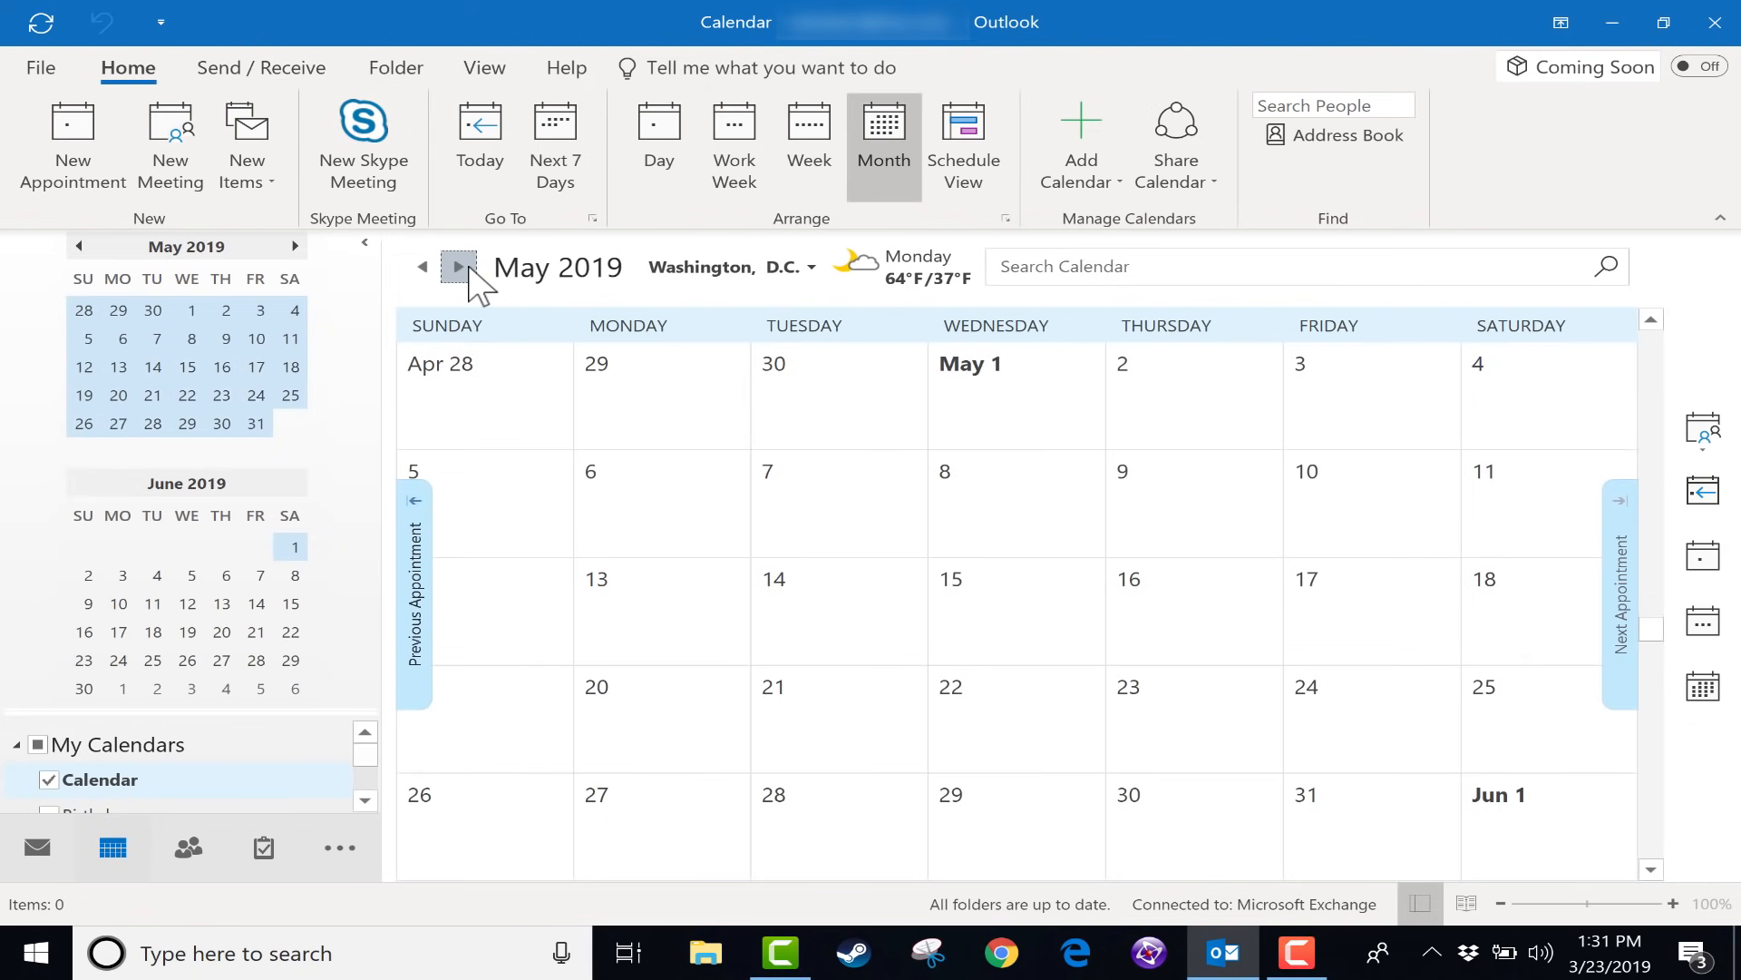
{"action": "left_click", "coordinate": [459, 268]}
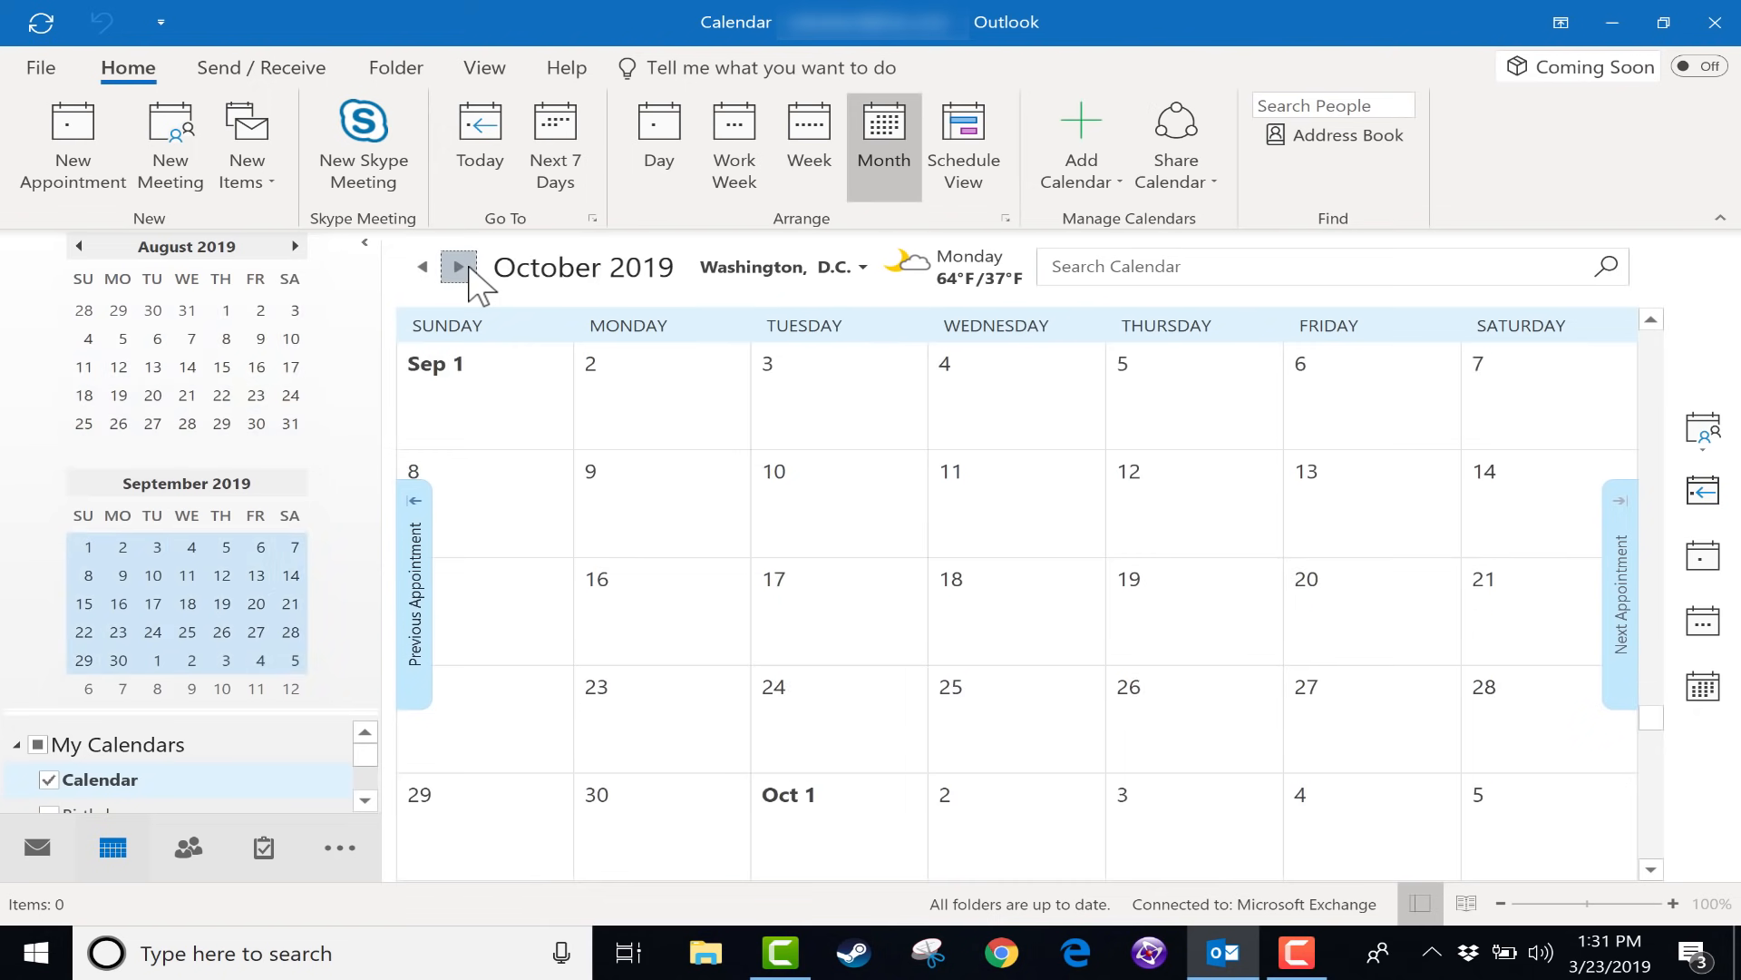
{"action": "left_click", "coordinate": [459, 267]}
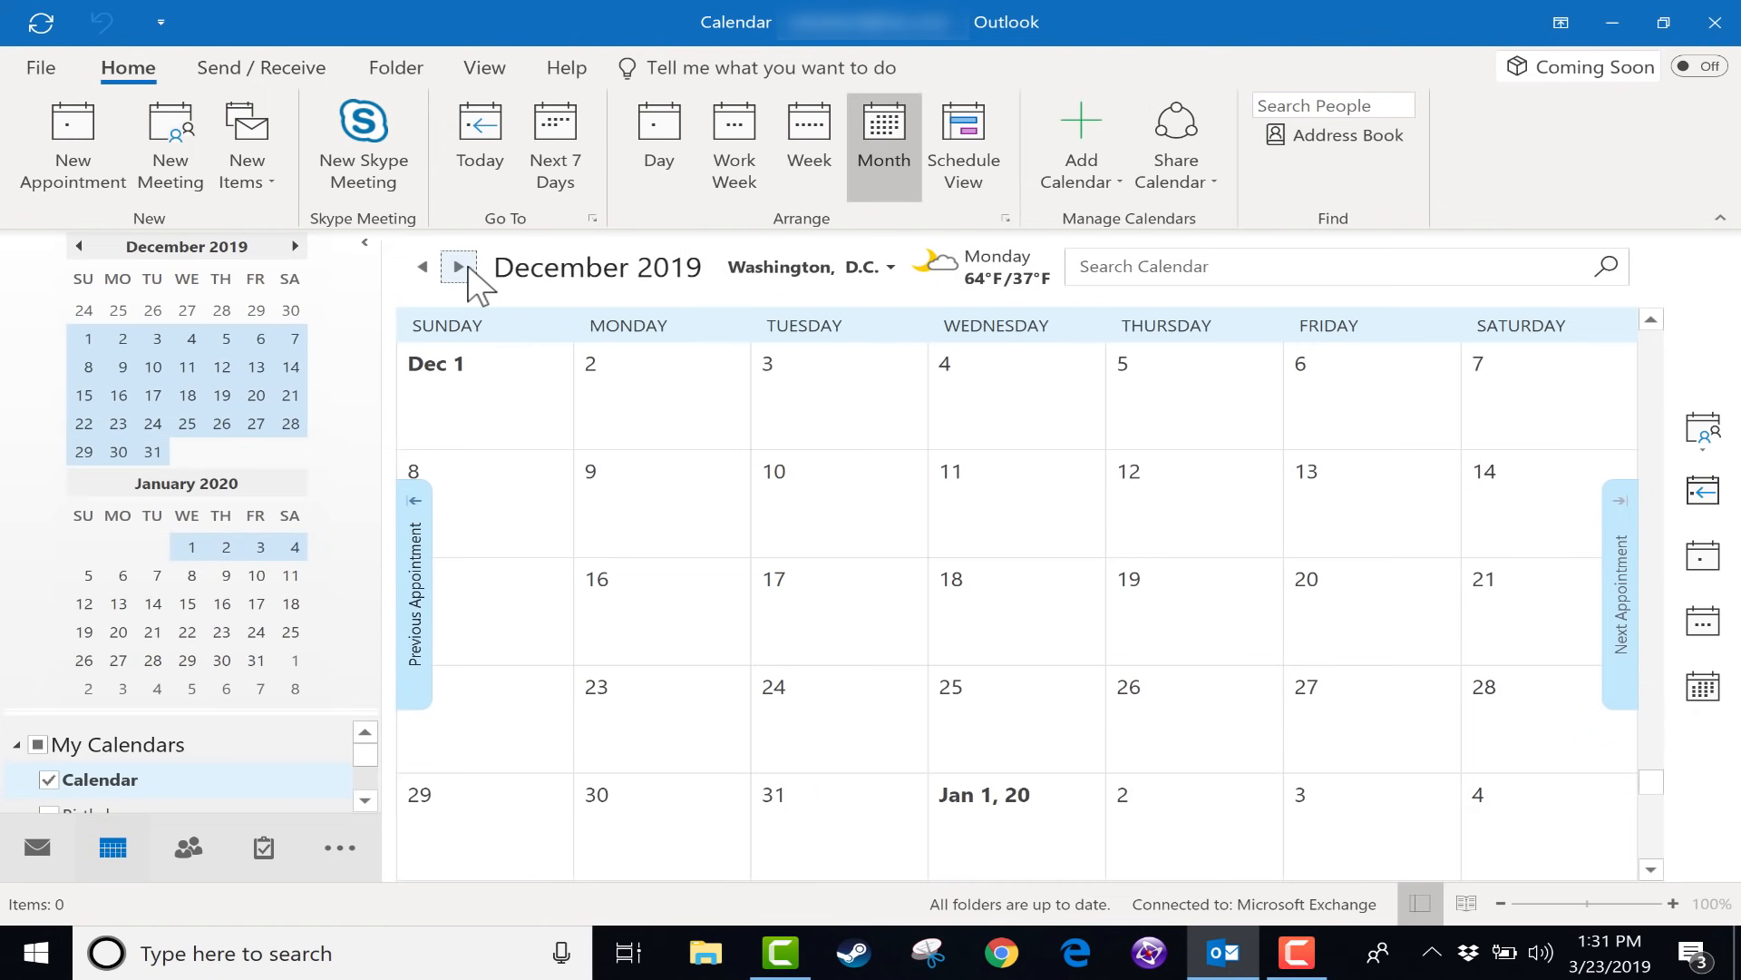
{"action": "left_click", "coordinate": [423, 268]}
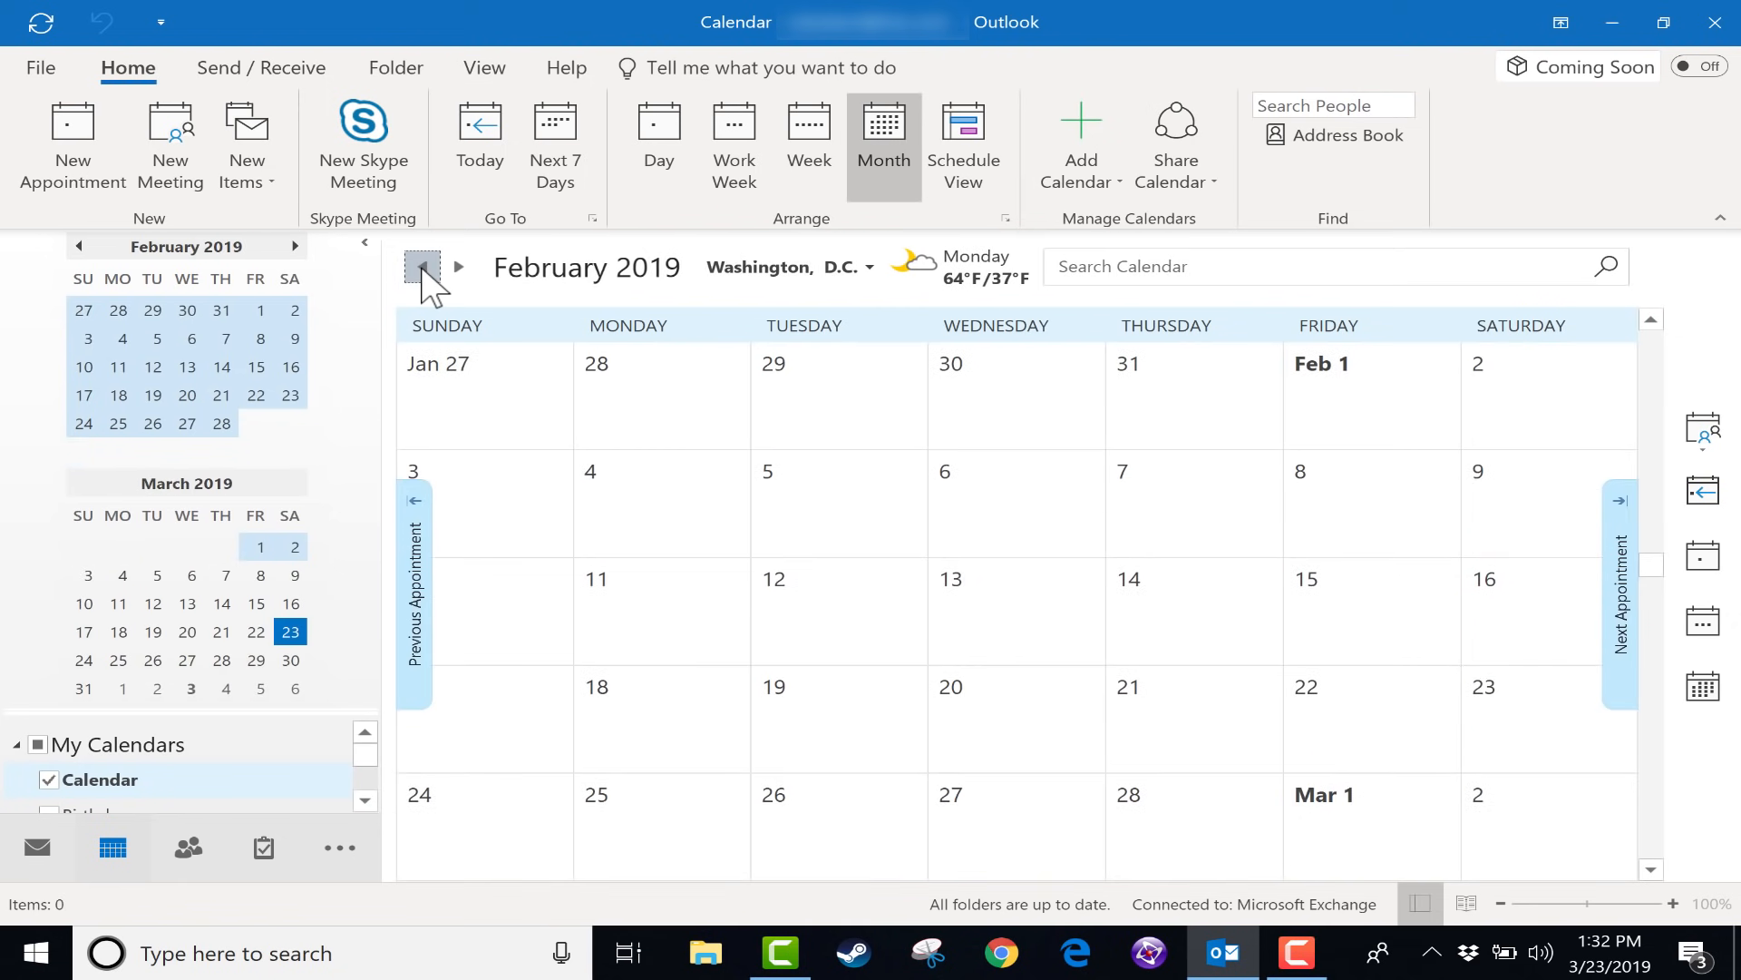
{"action": "left_click", "coordinate": [457, 268]}
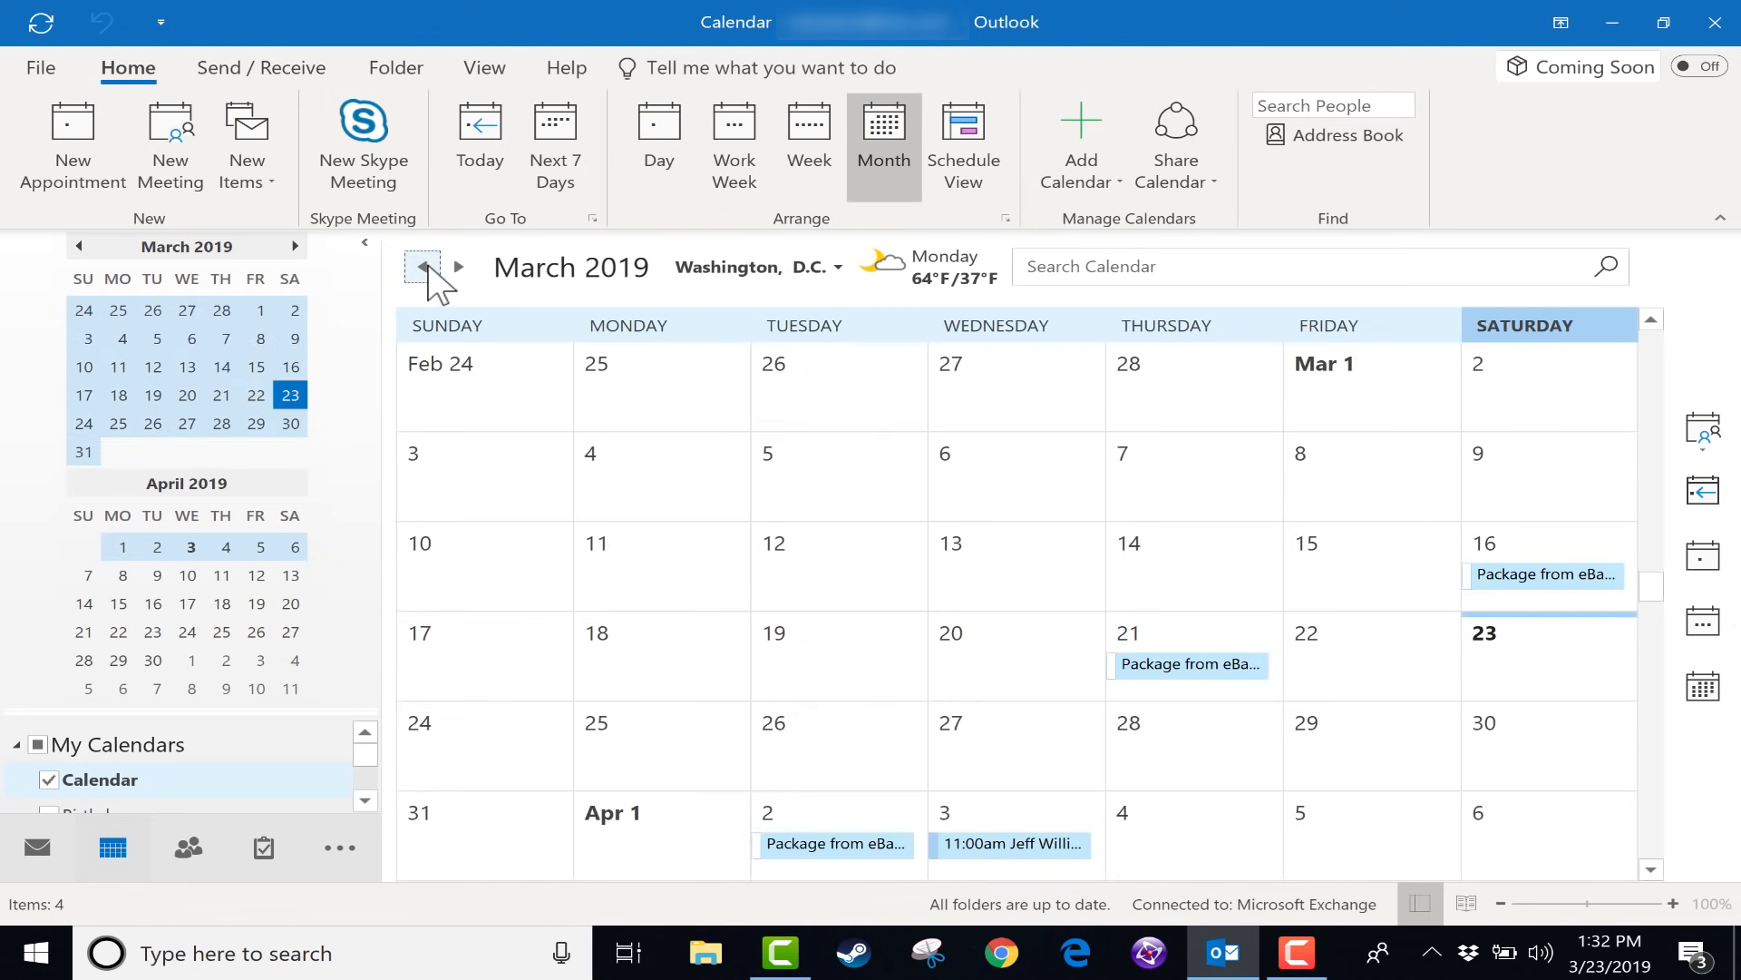
{"action": "left_click", "coordinate": [423, 269]}
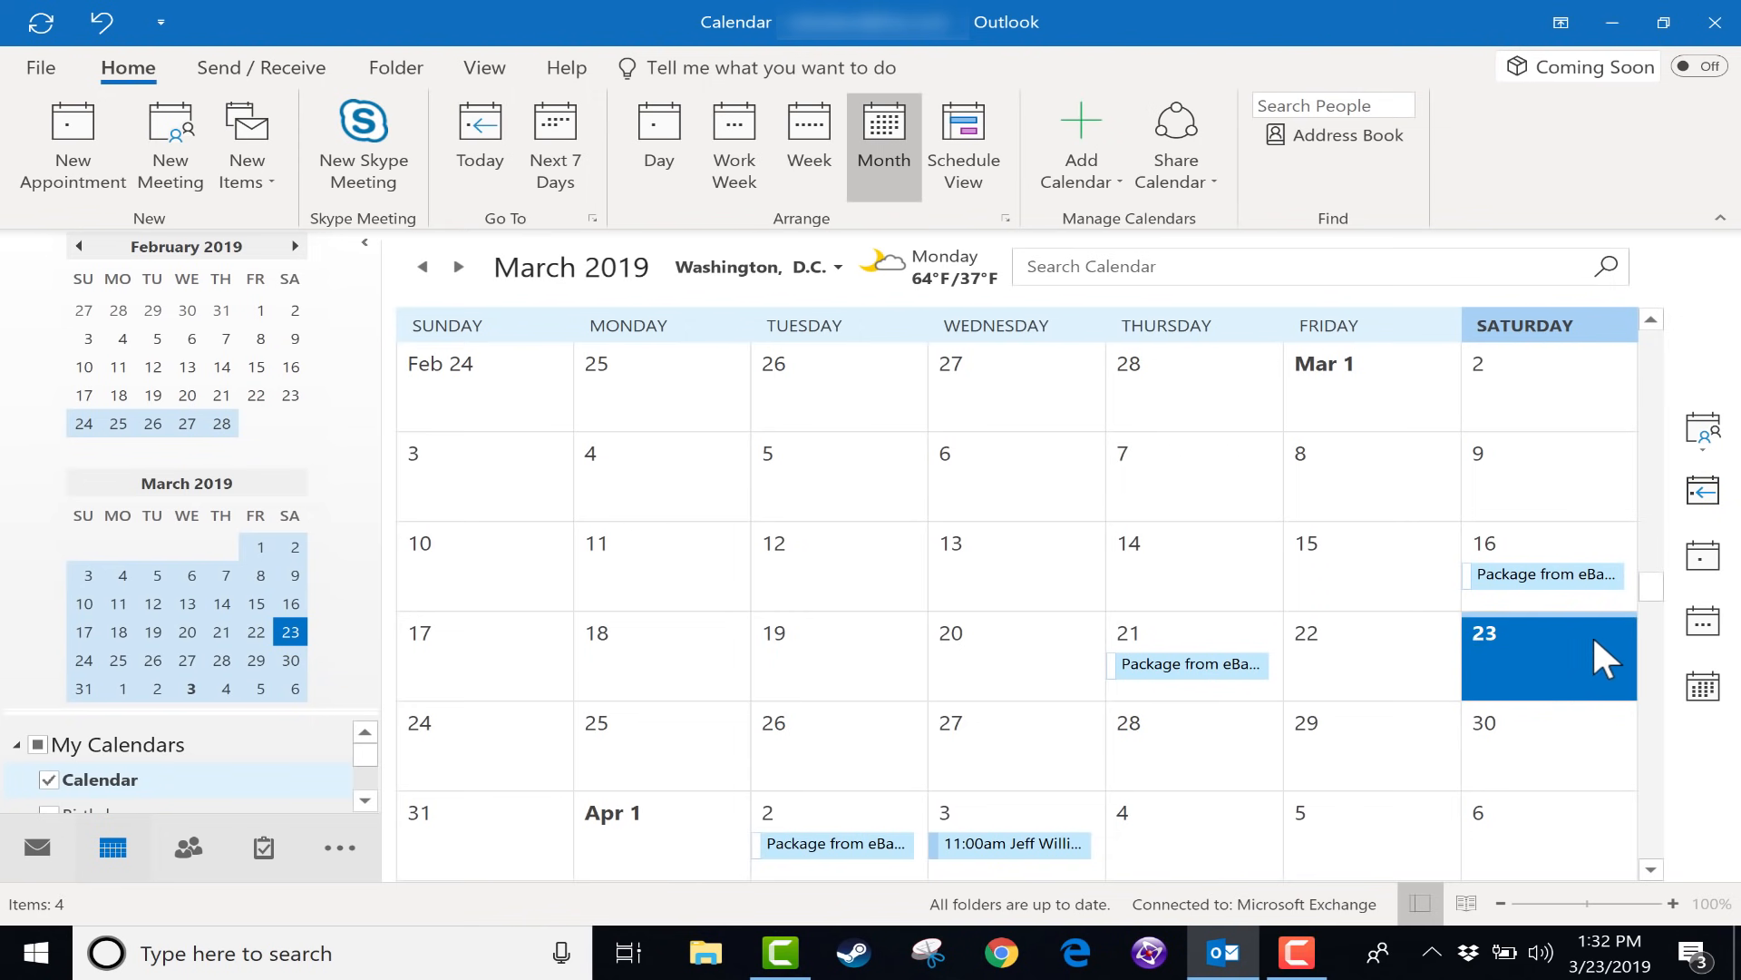
{"action": "mouse_move", "coordinate": [1565, 669]}
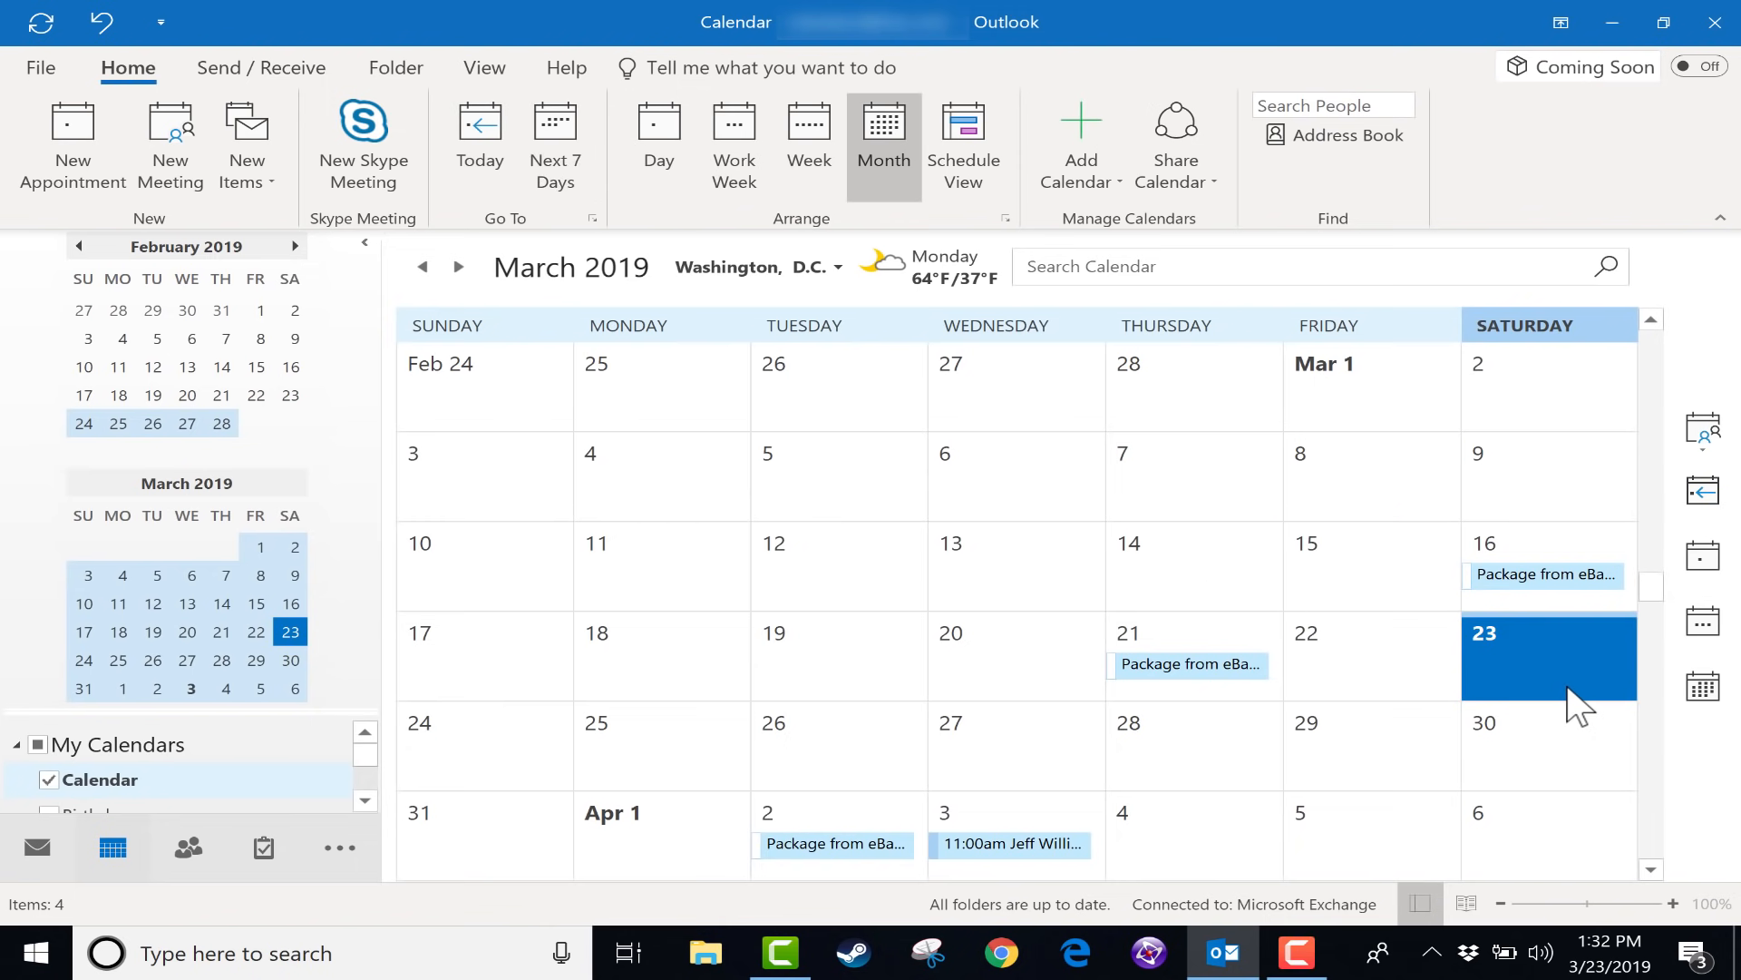
{"action": "mouse_move", "coordinate": [299, 292]}
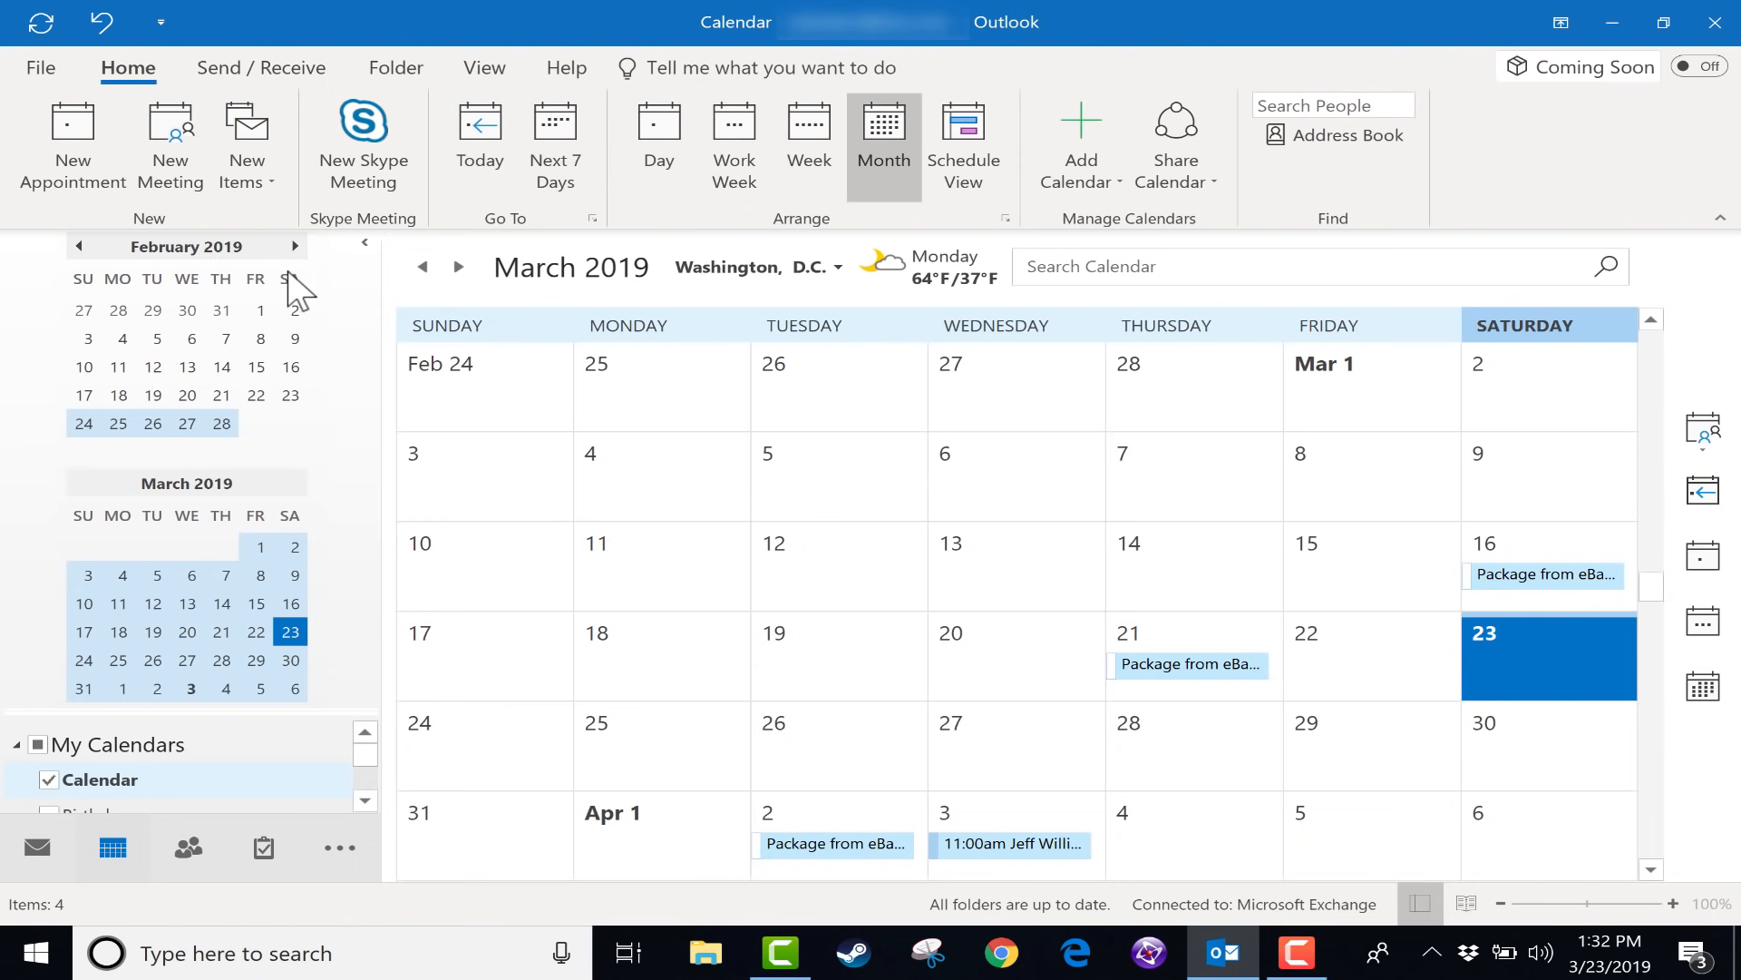
{"action": "mouse_move", "coordinate": [261, 344]}
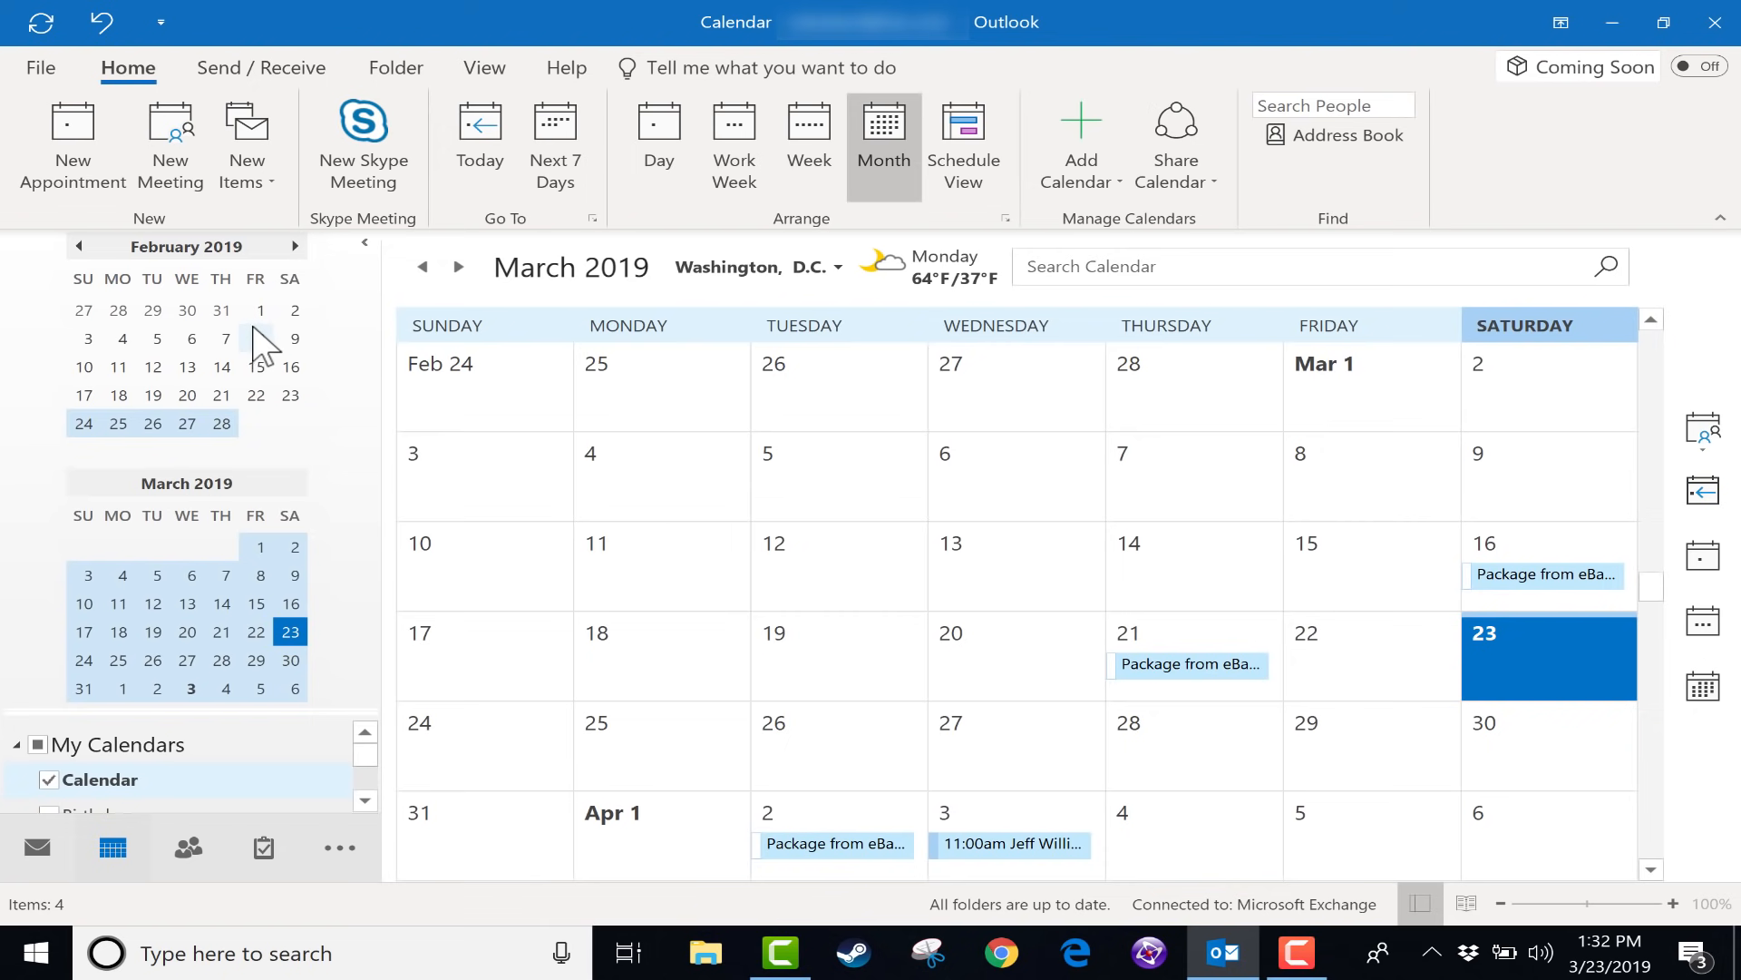
{"action": "mouse_move", "coordinate": [359, 548]}
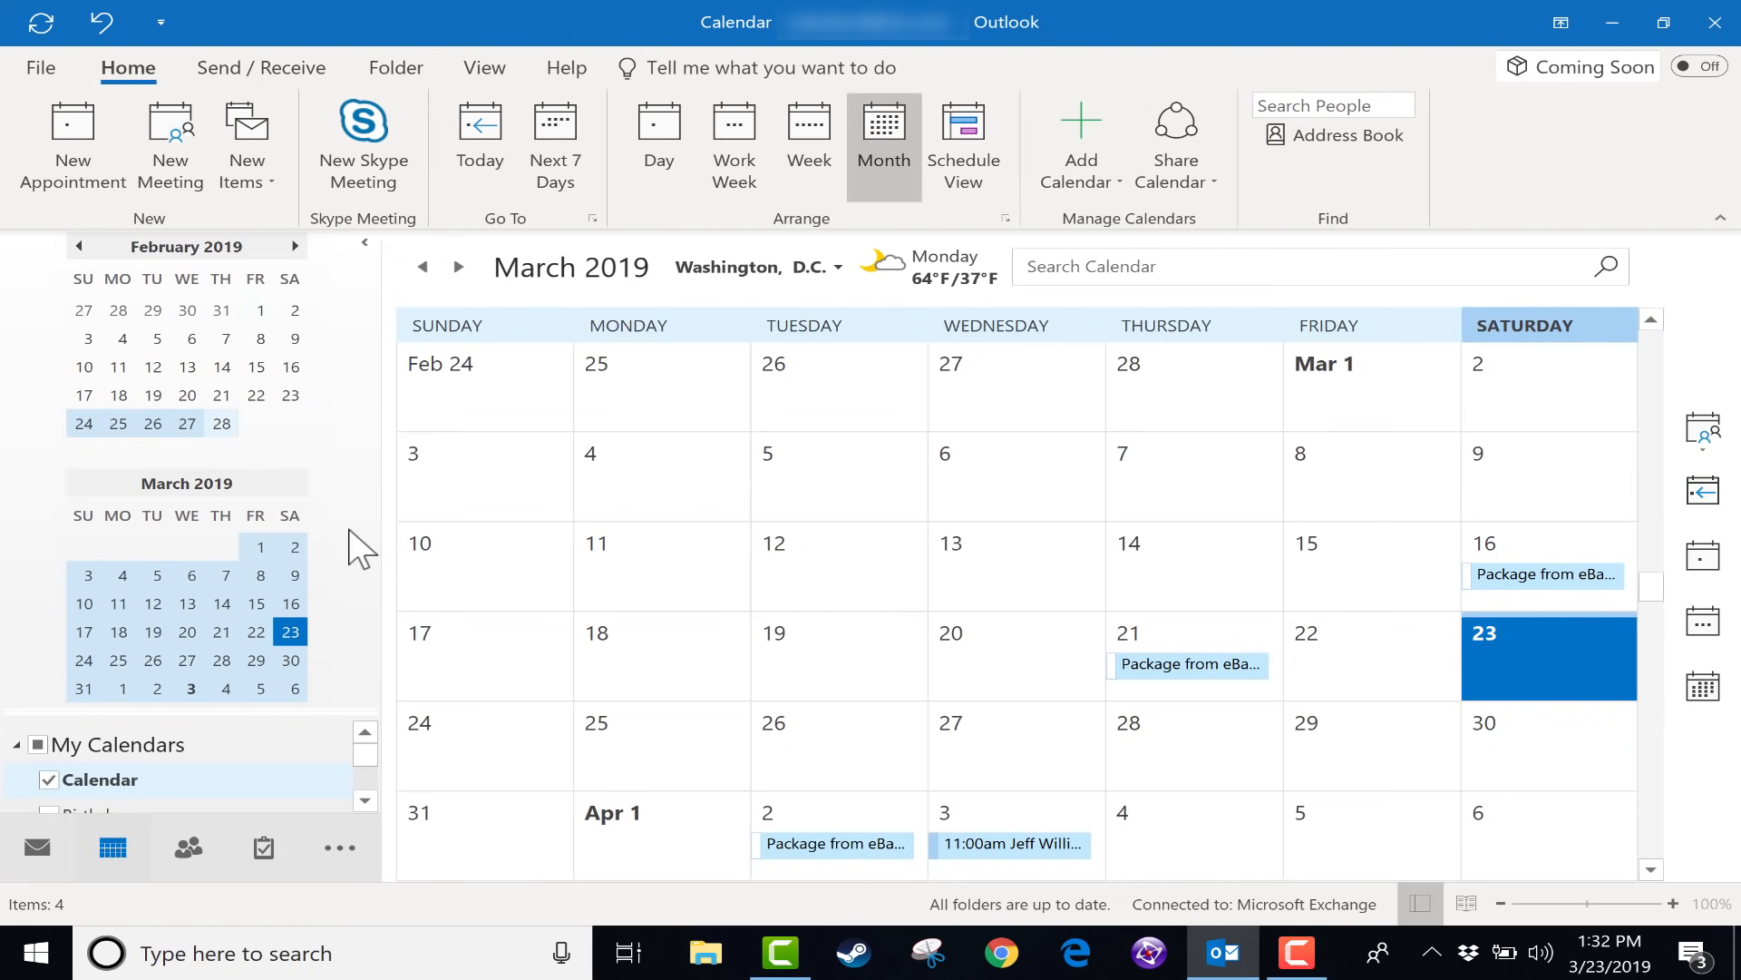
{"action": "mouse_move", "coordinate": [711, 568]}
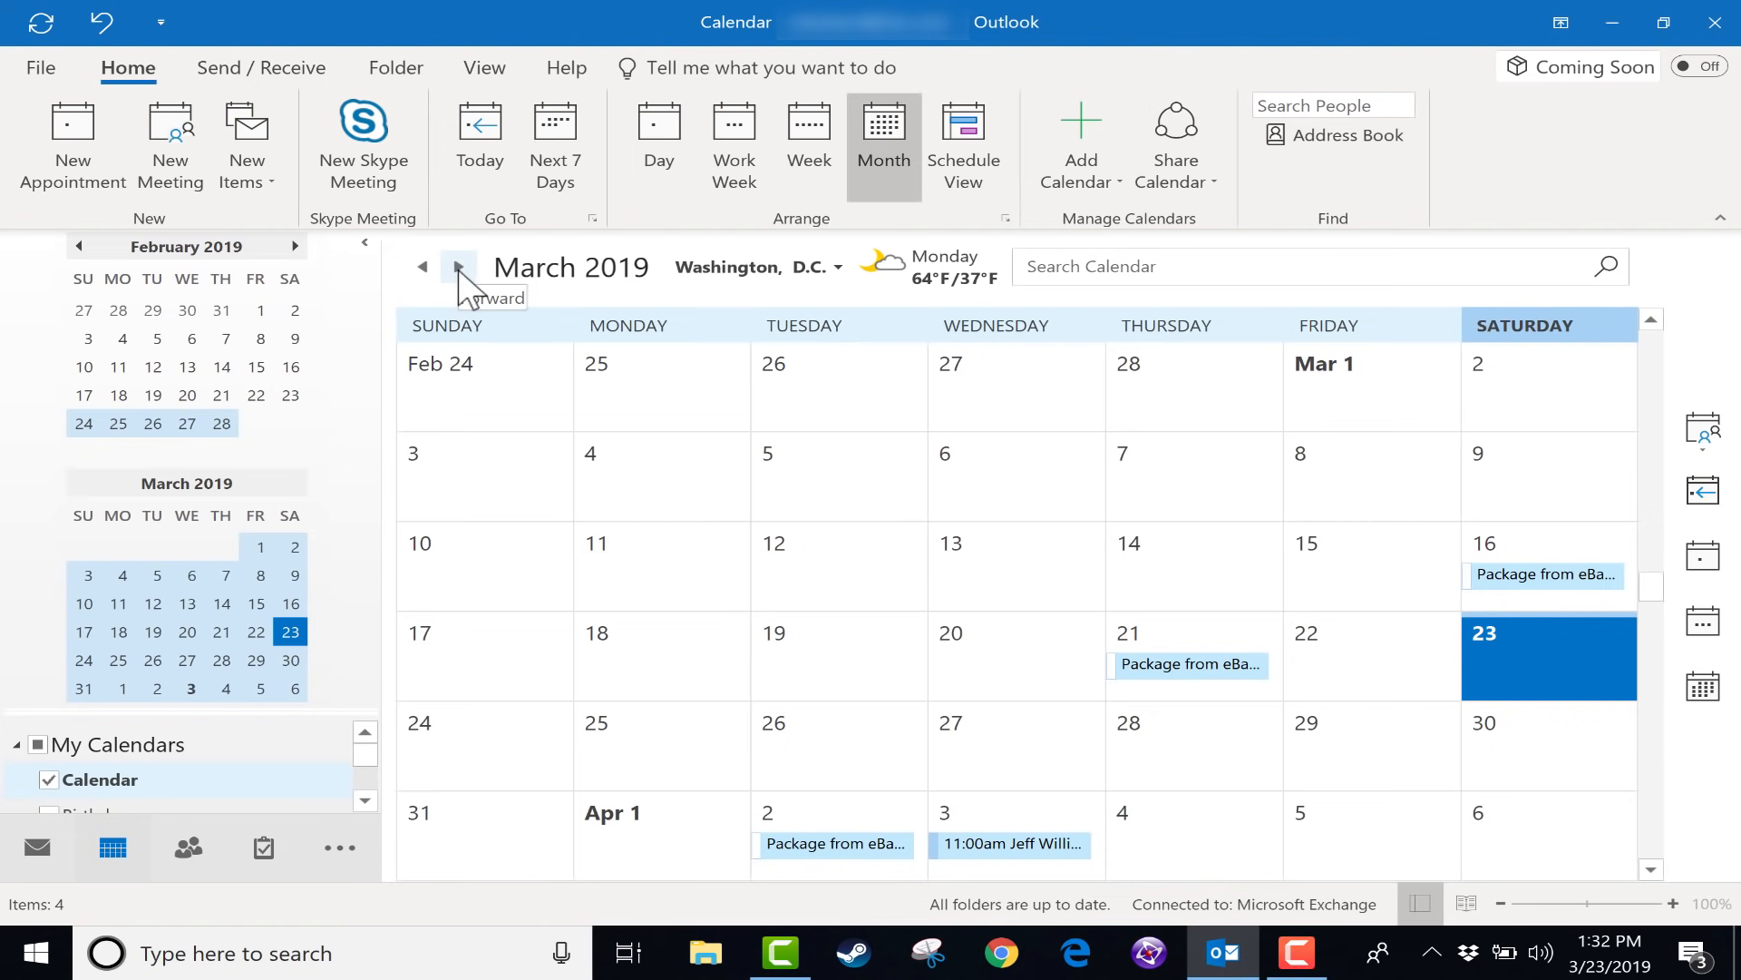
{"action": "mouse_move", "coordinate": [268, 539]}
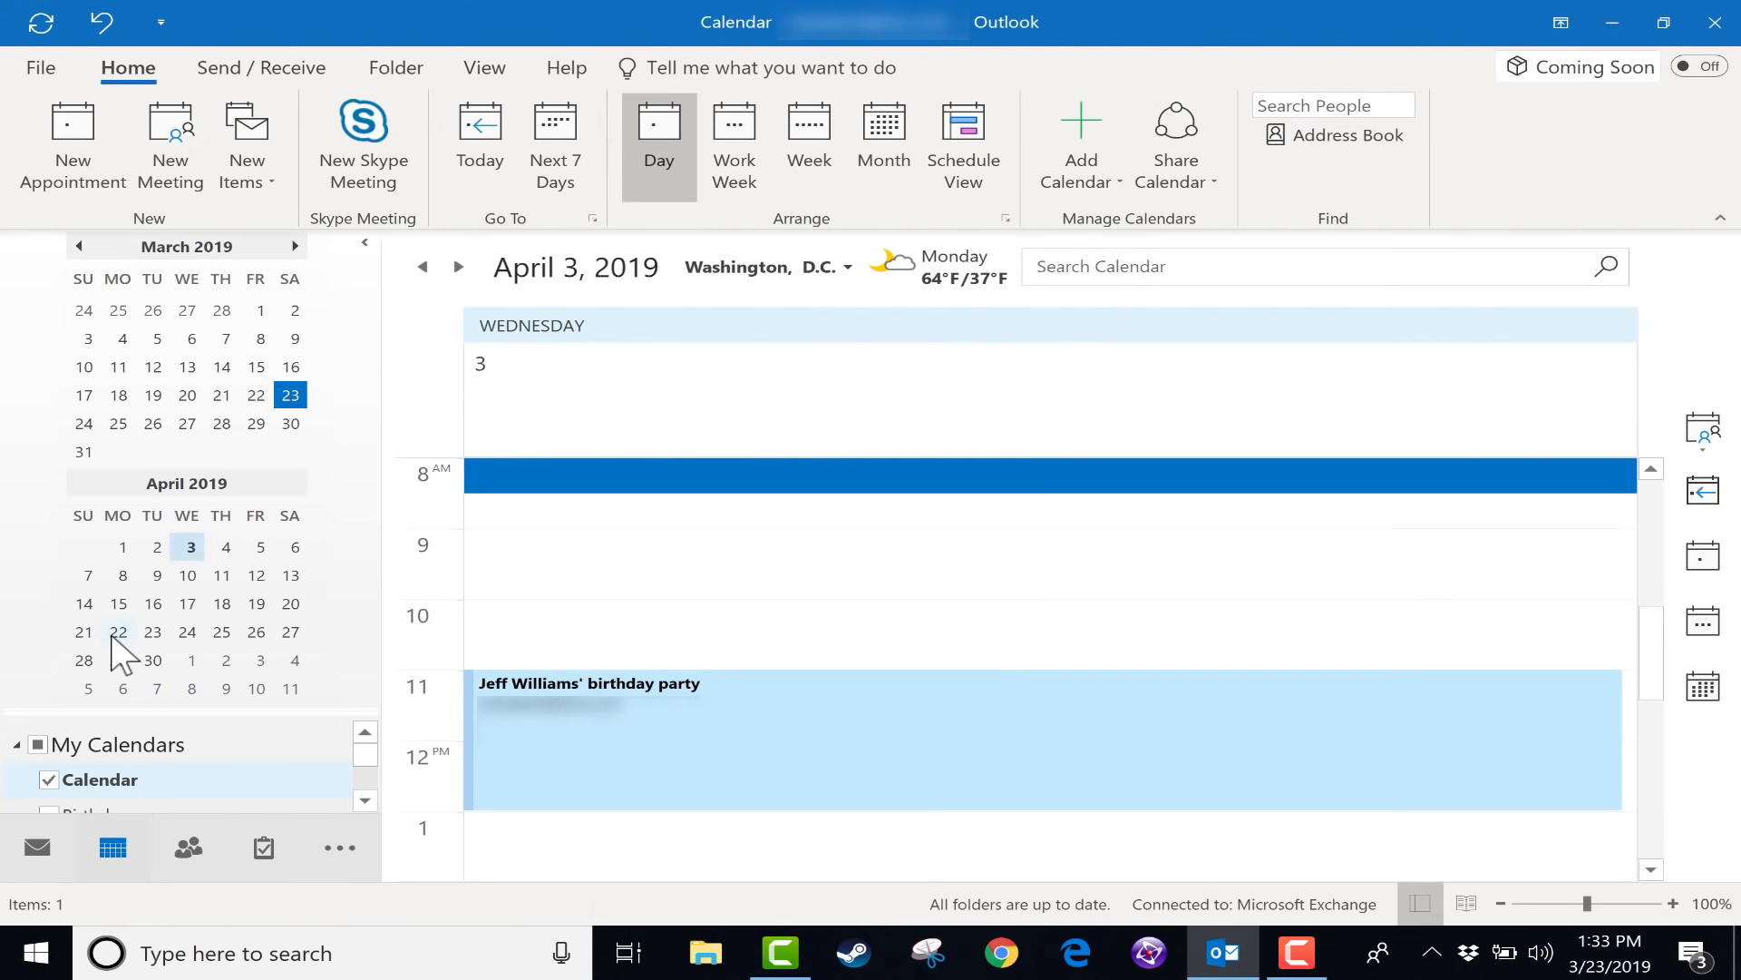
Step: Show April 22 as a day, then Work Week, Week, Month and Schedule View, ending on week April 21–27
{"action": "left_click", "coordinate": [116, 631]}
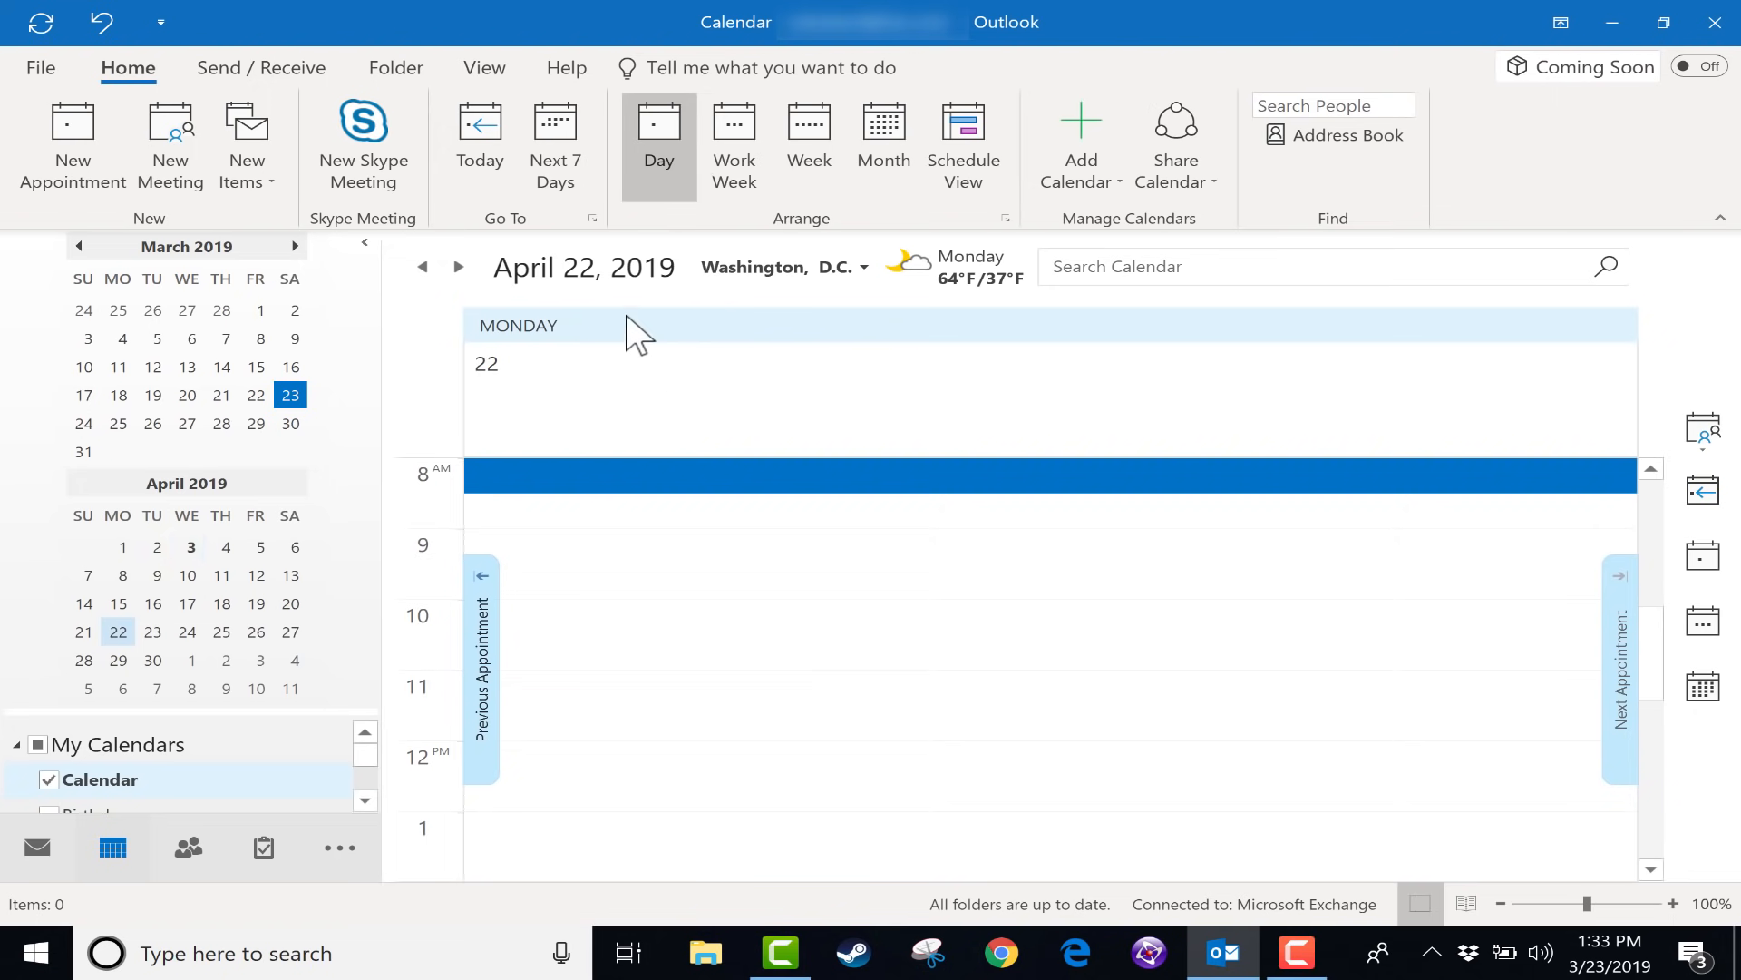
{"action": "mouse_move", "coordinate": [658, 145]}
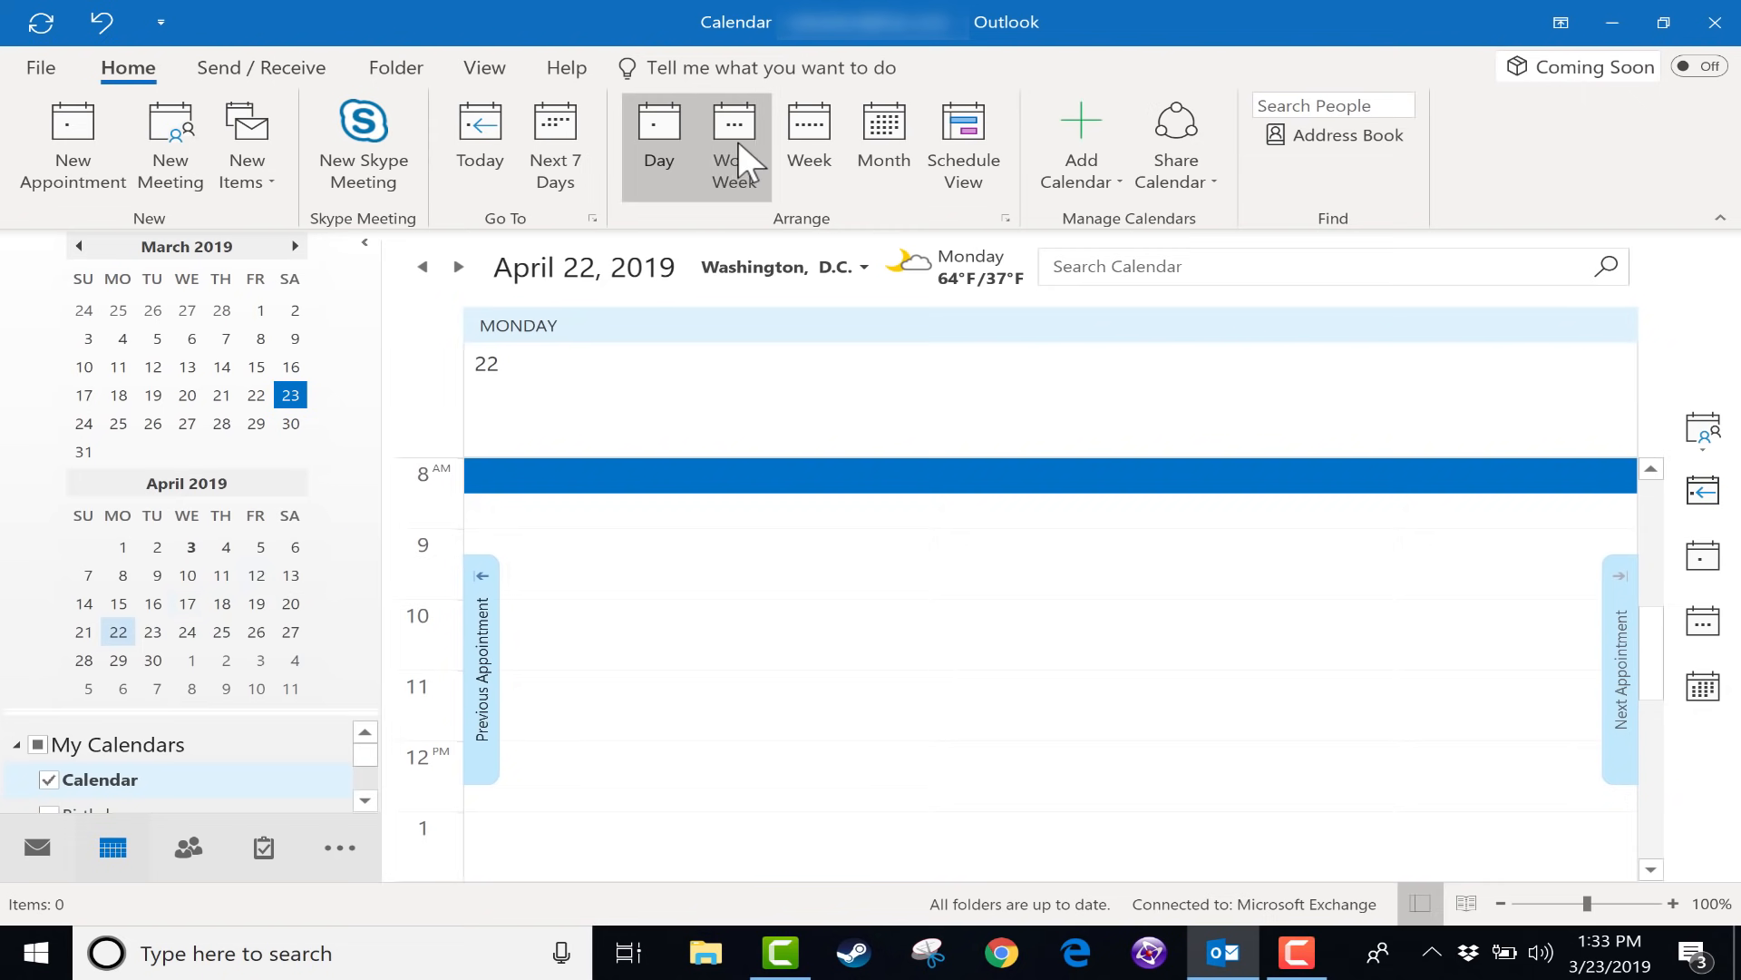
{"action": "left_click", "coordinate": [734, 146]}
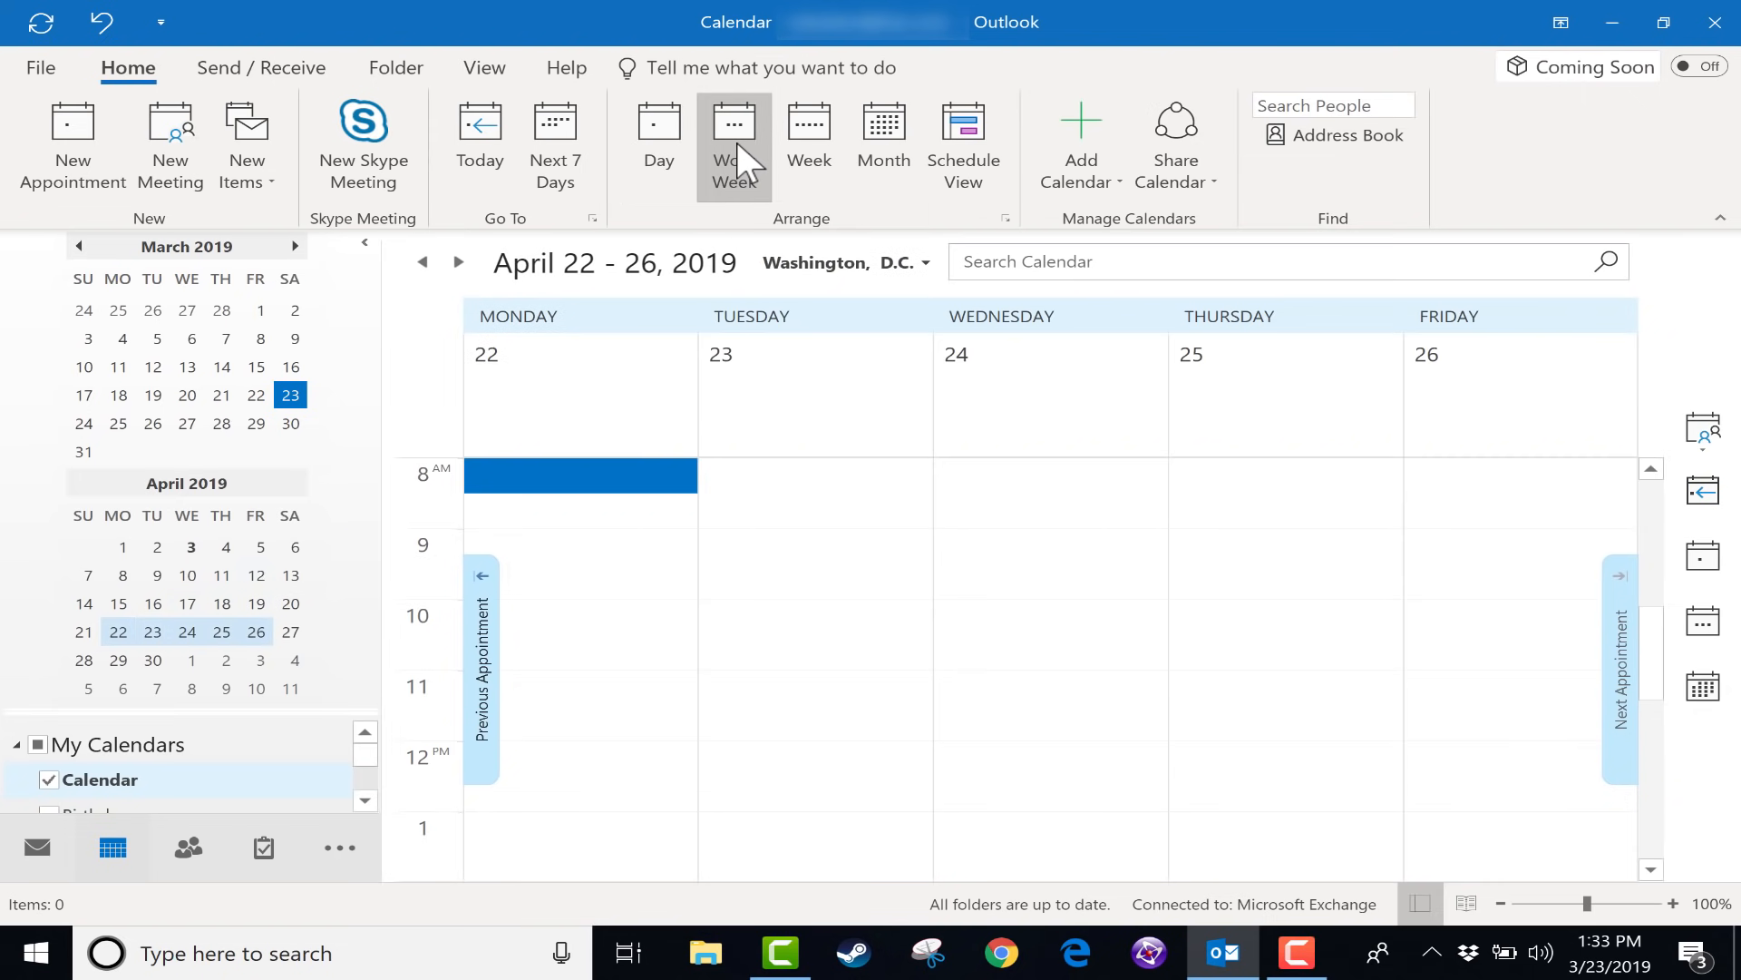
{"action": "left_click", "coordinate": [809, 145]}
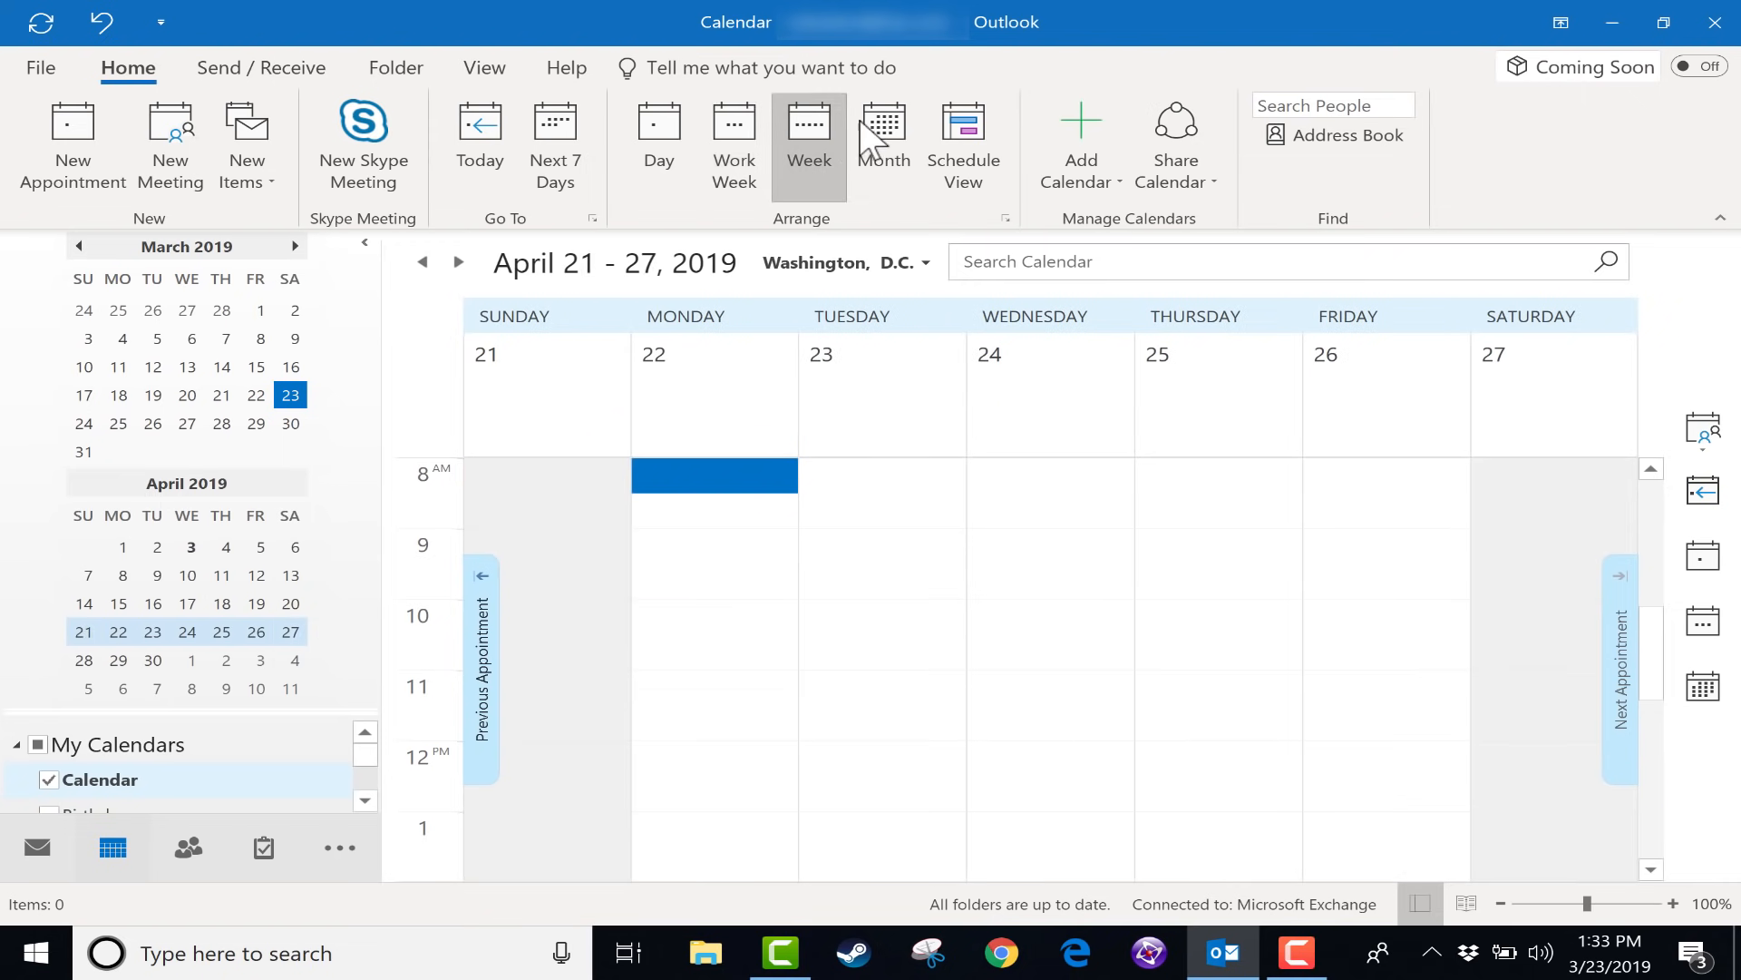
{"action": "left_click", "coordinate": [883, 145]}
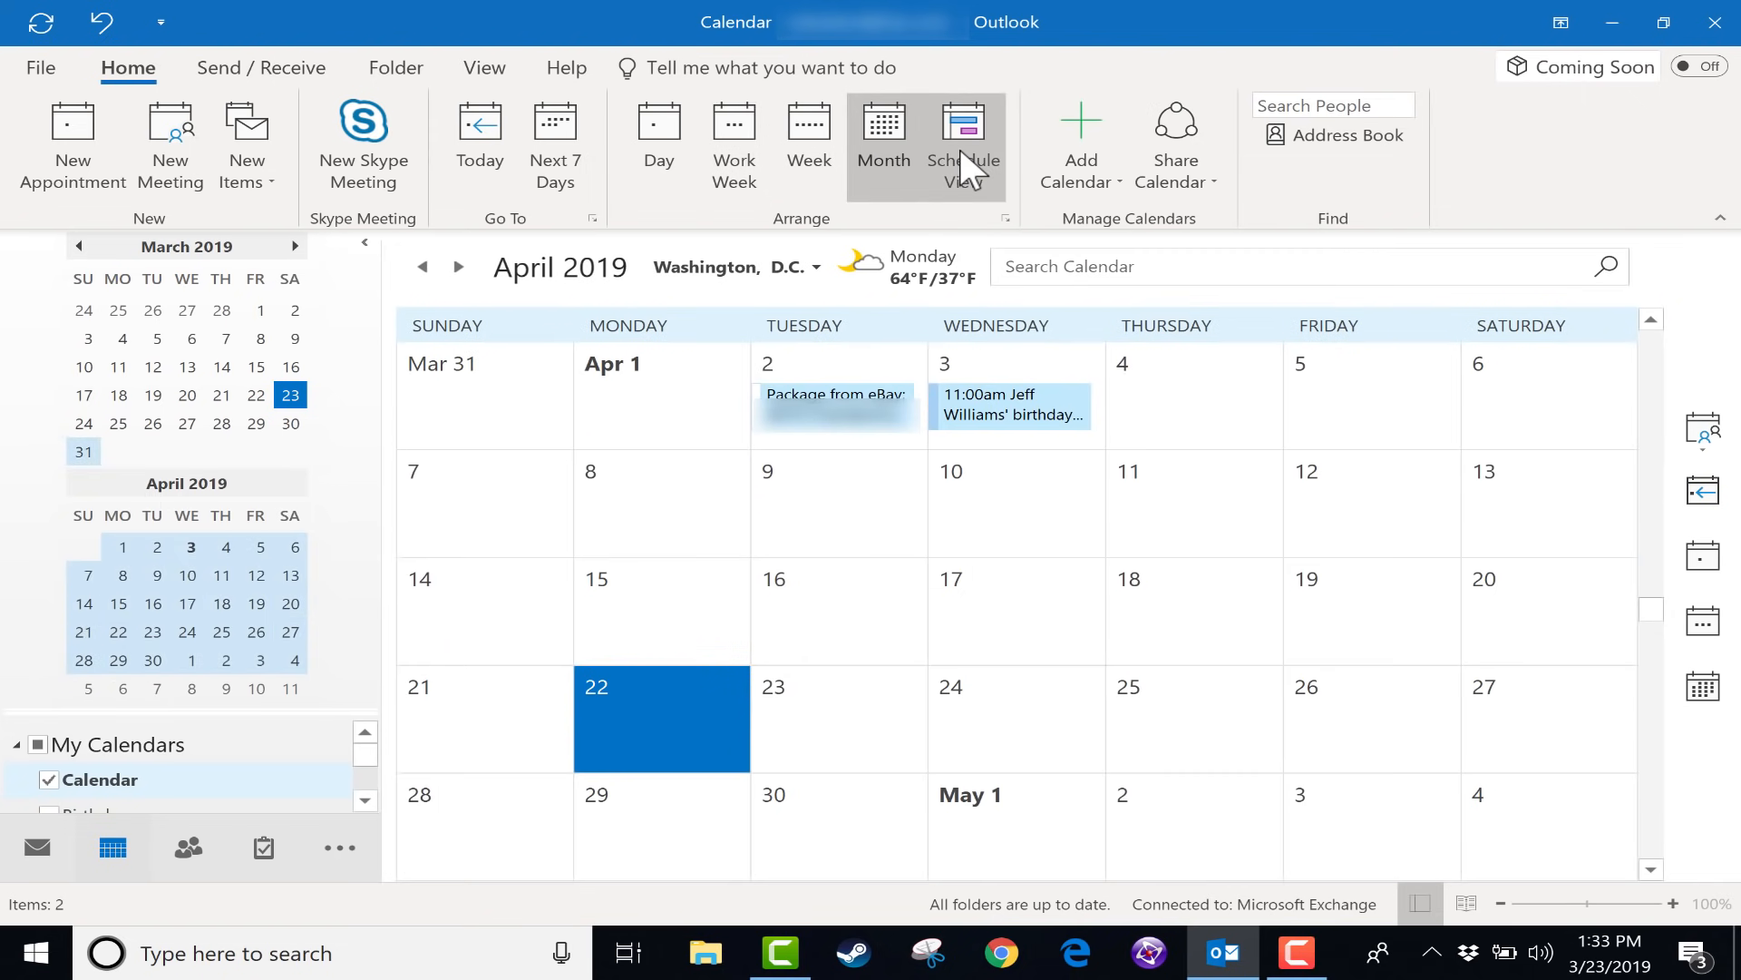
{"action": "left_click", "coordinate": [963, 146]}
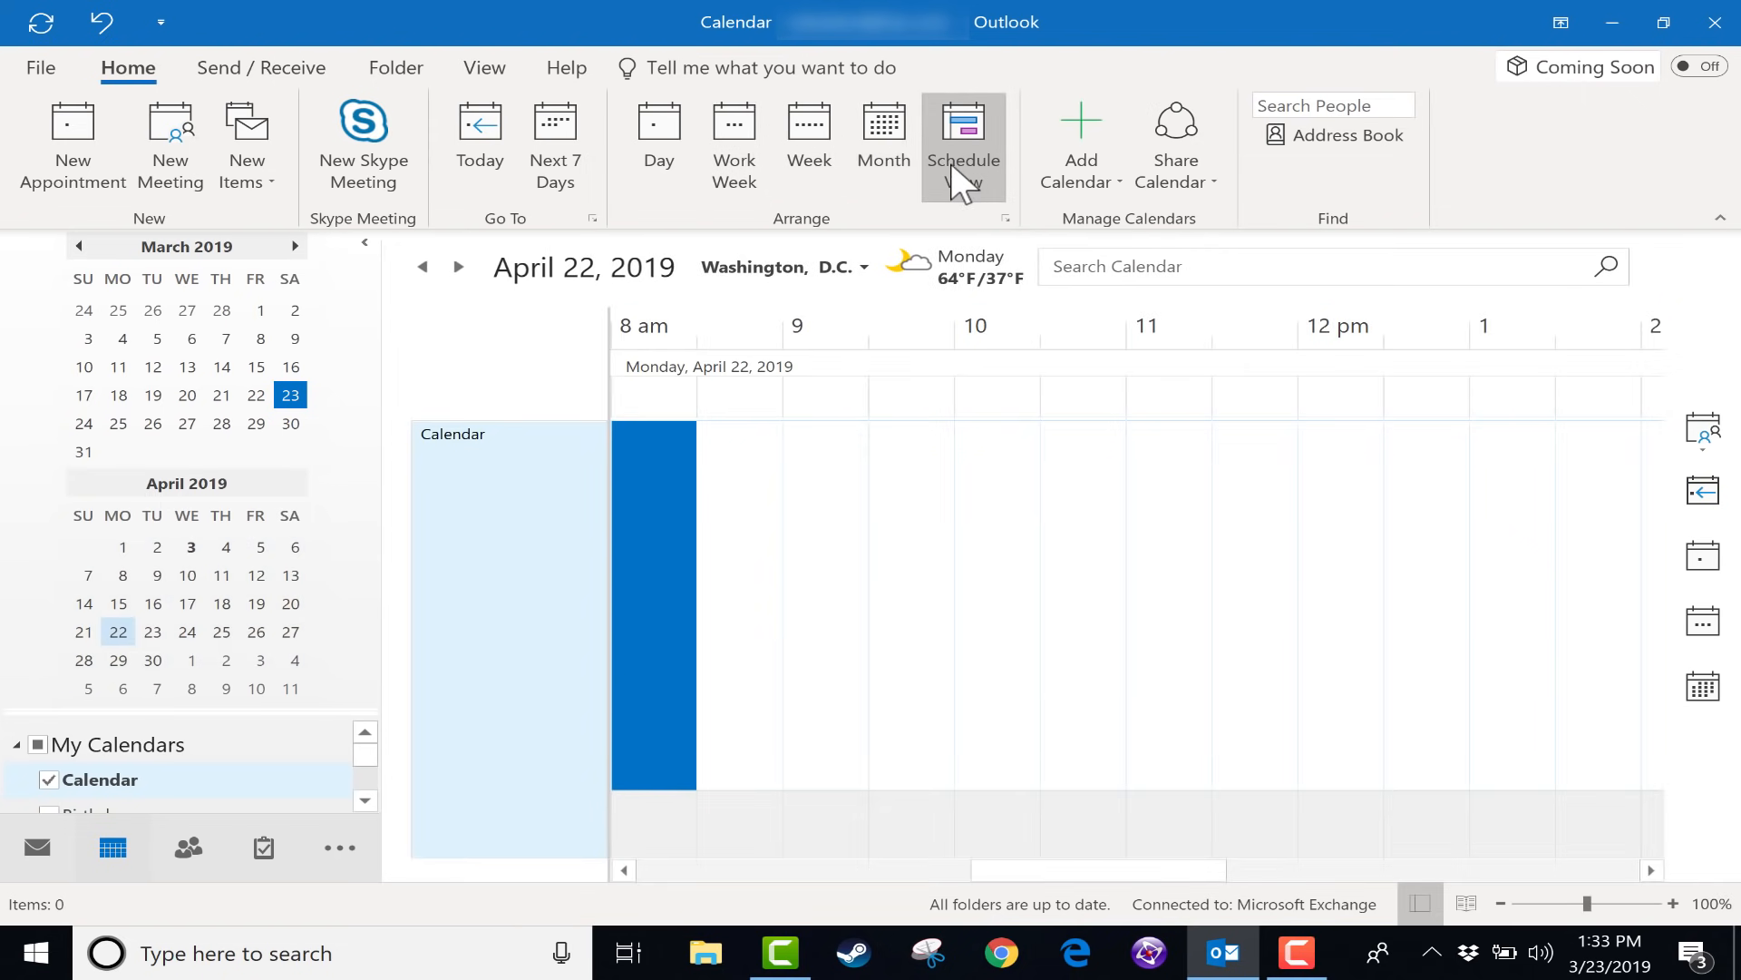
{"action": "mouse_move", "coordinate": [884, 145]}
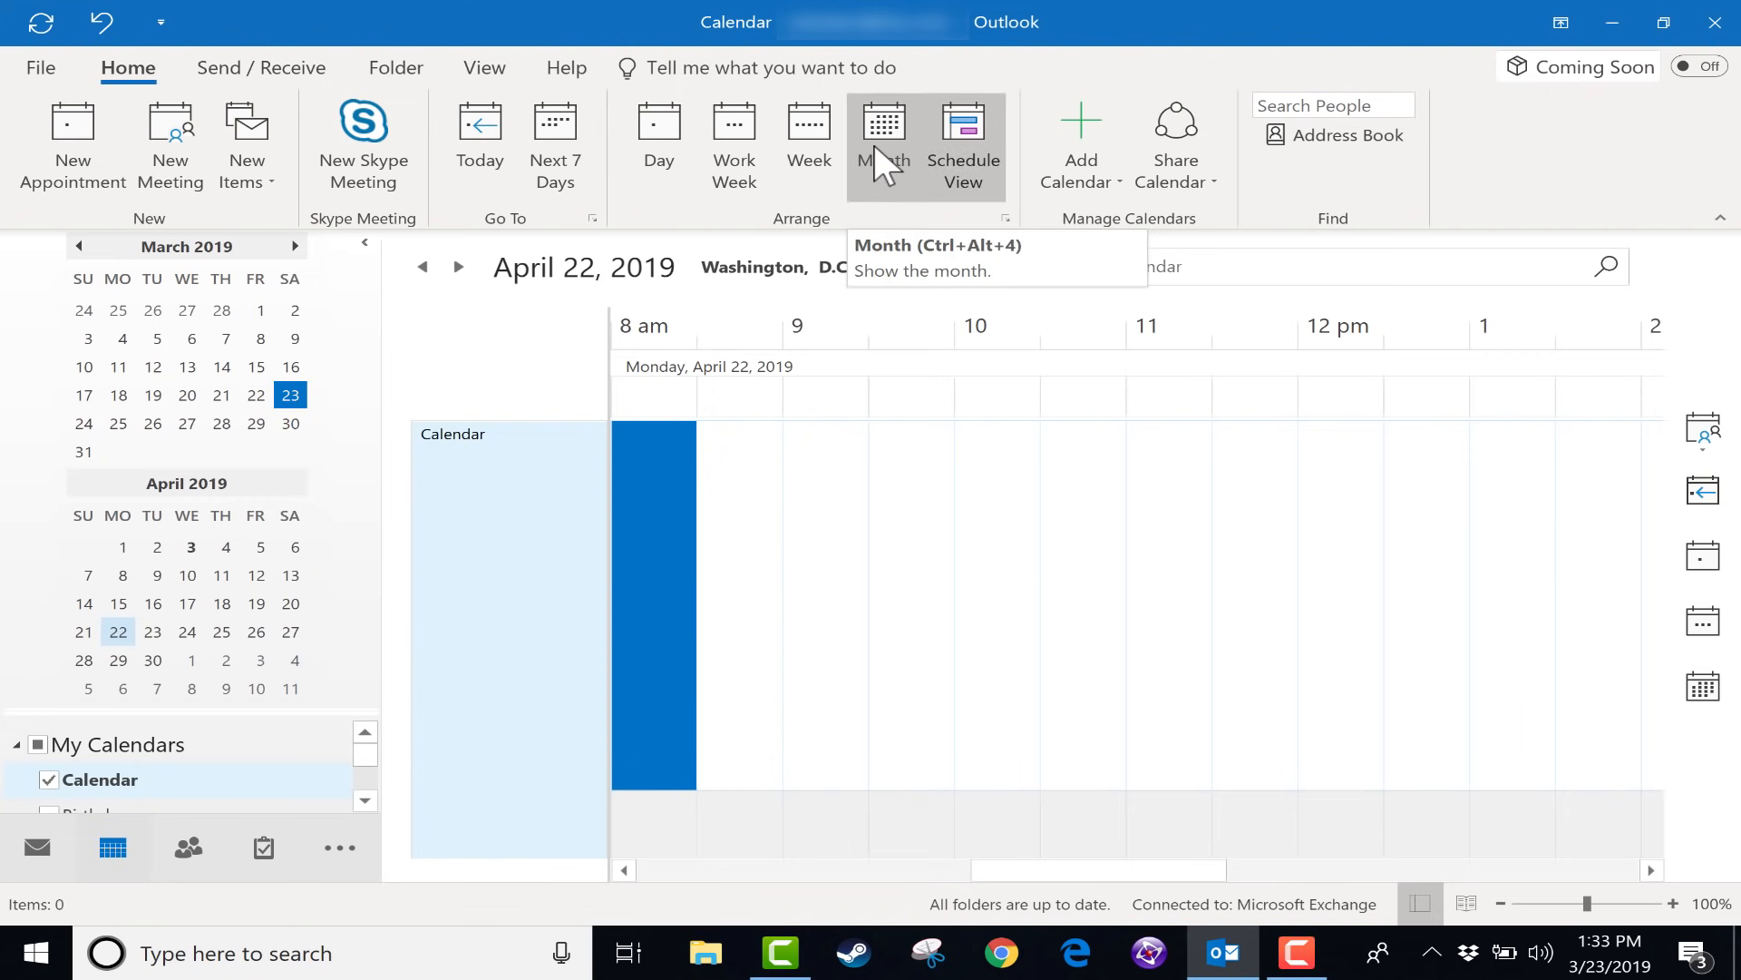
{"action": "left_click", "coordinate": [884, 145]}
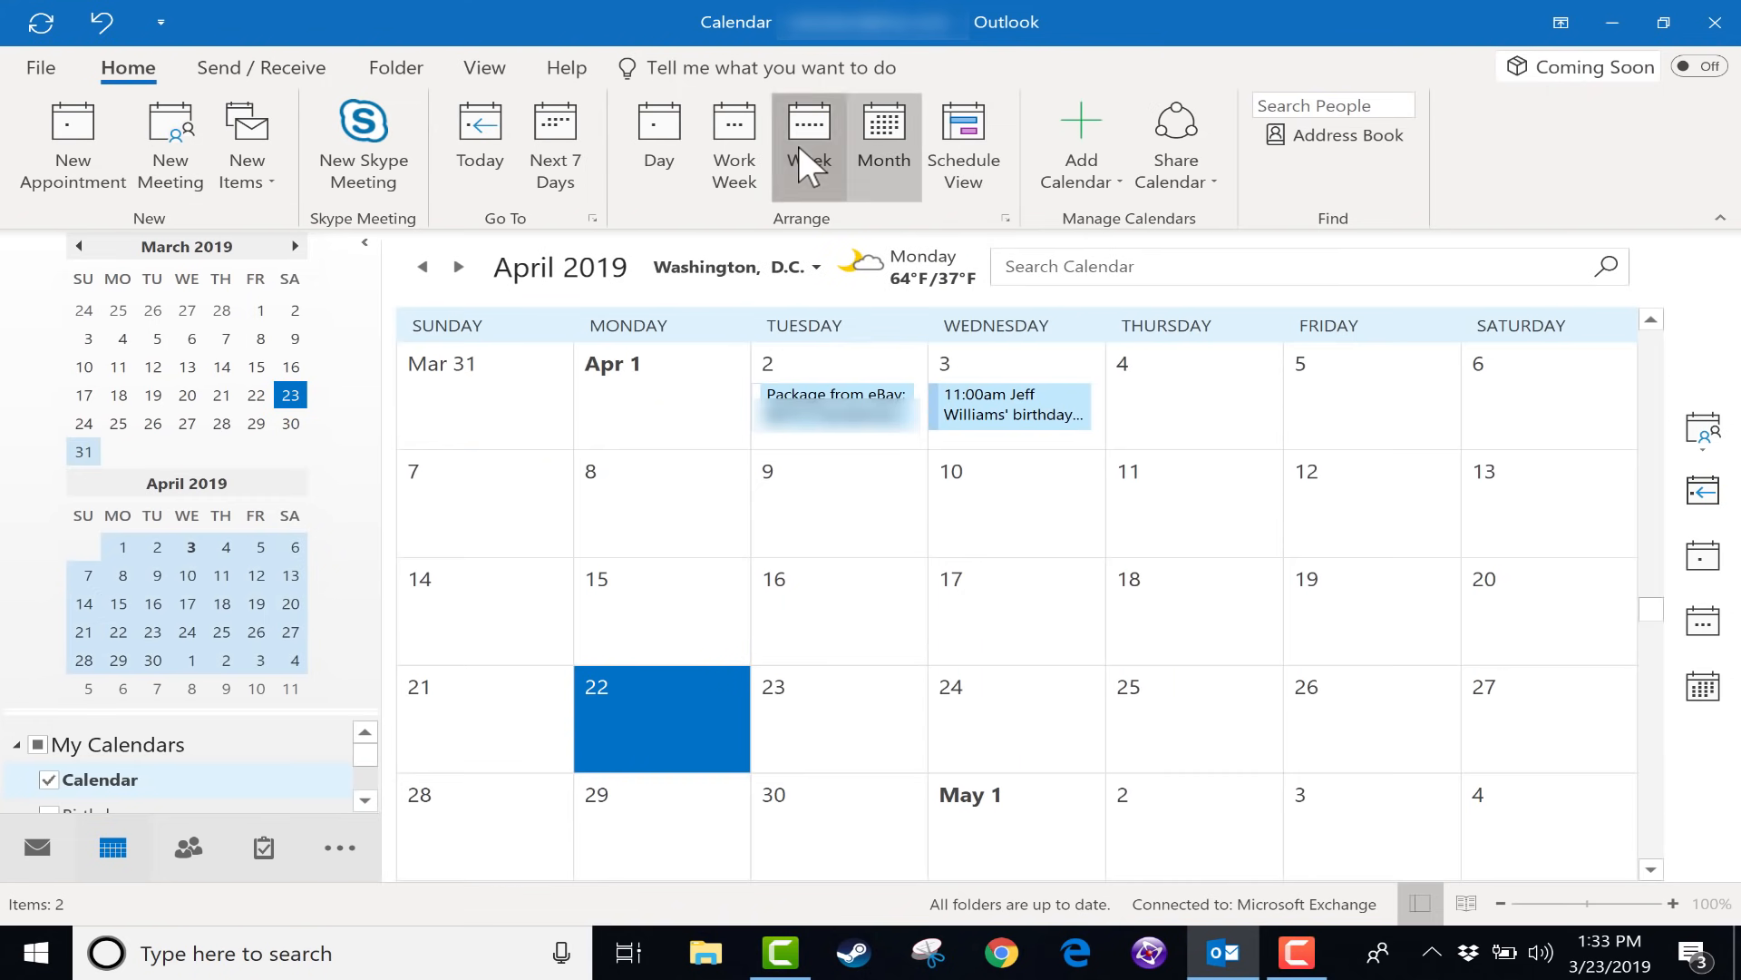
{"action": "left_click", "coordinate": [809, 145]}
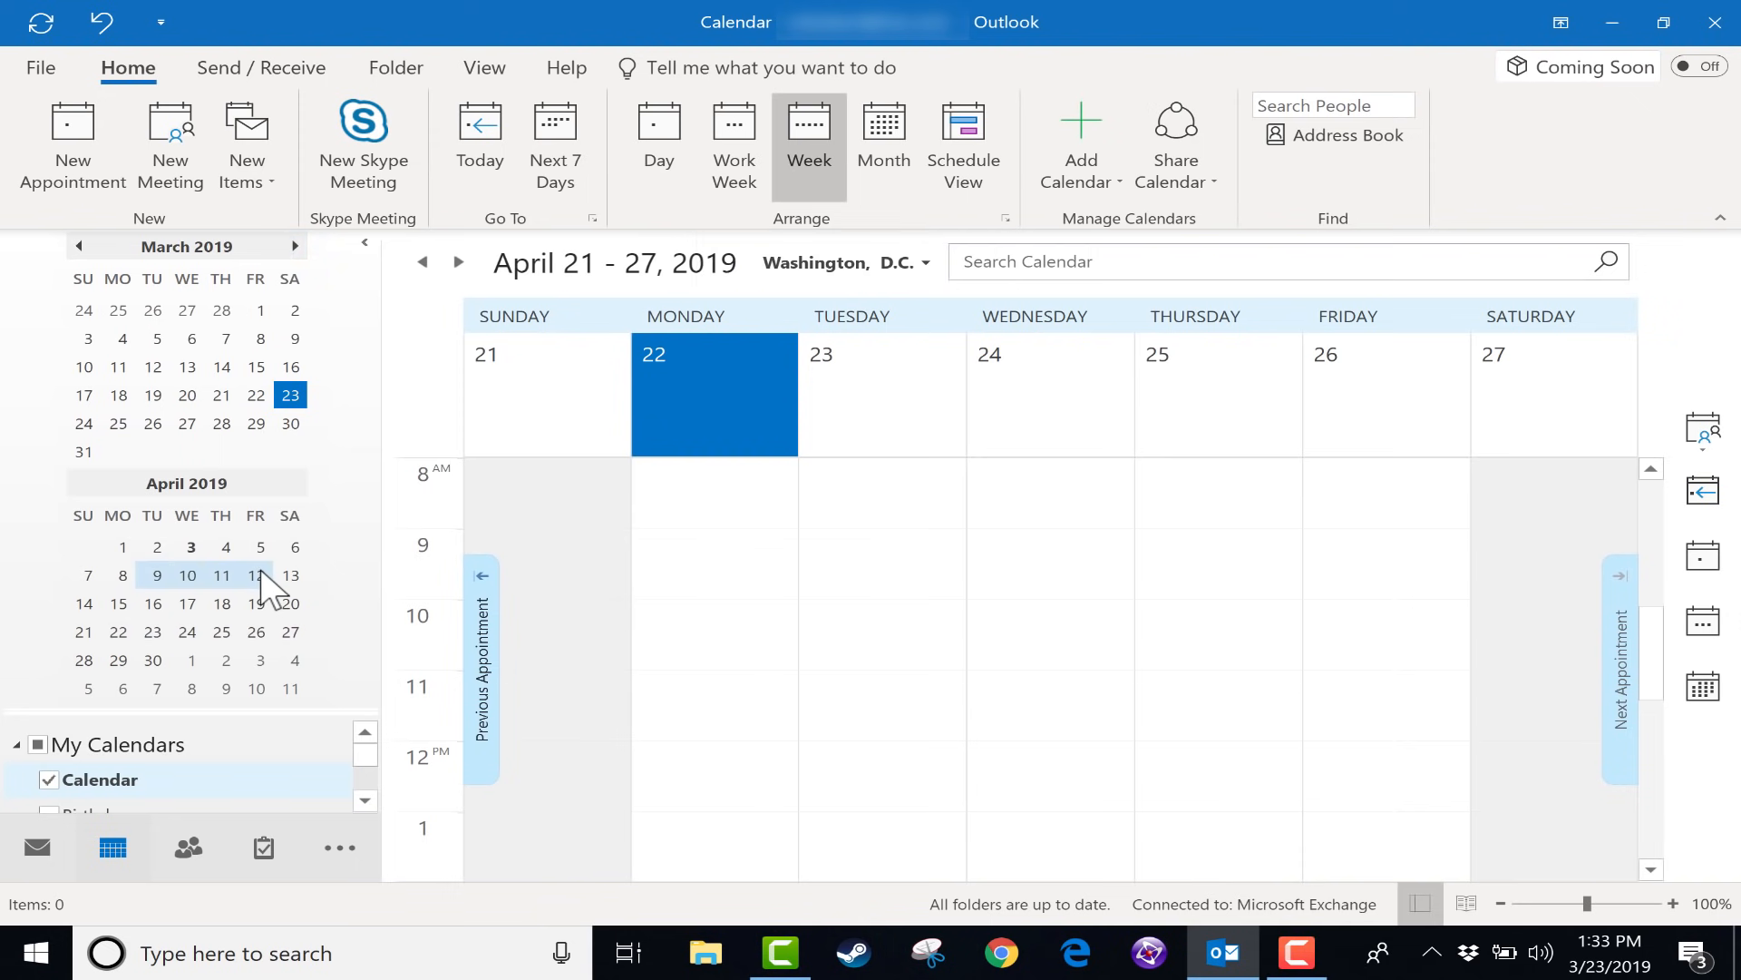
Step: Show April 9–12, then April 17 and April 16–20, then land on the week of March 3–9, 2019
{"action": "left_click", "coordinate": [656, 145]}
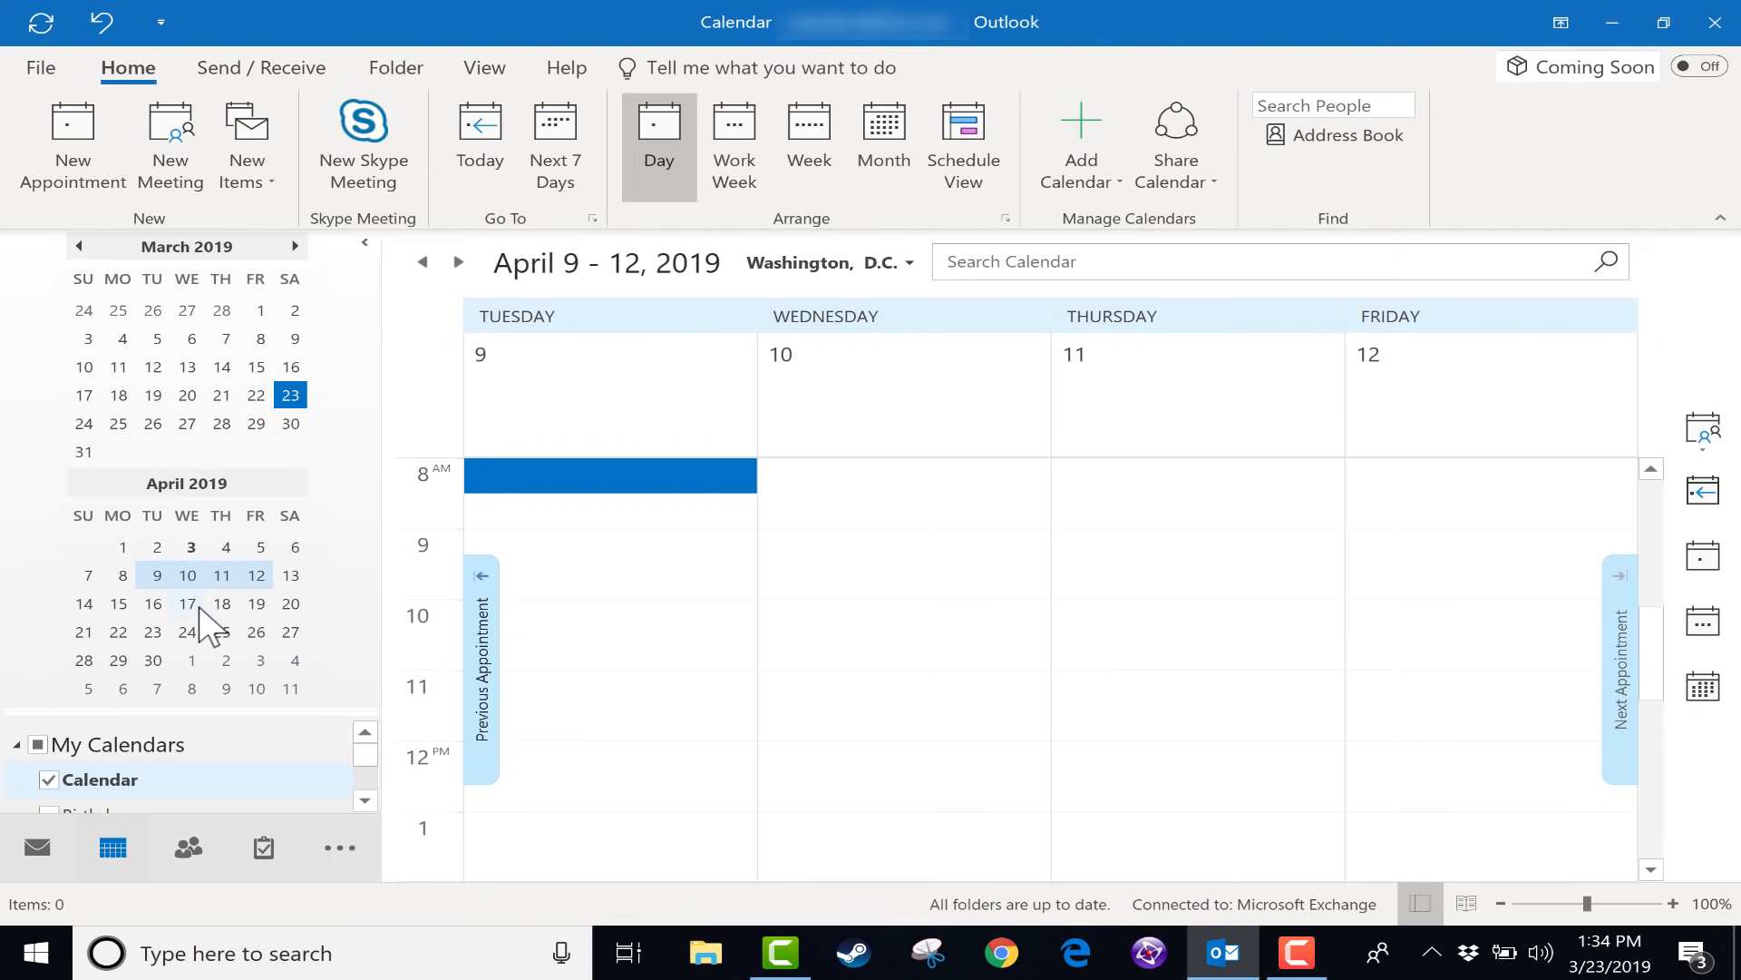
{"action": "left_click", "coordinate": [187, 604]}
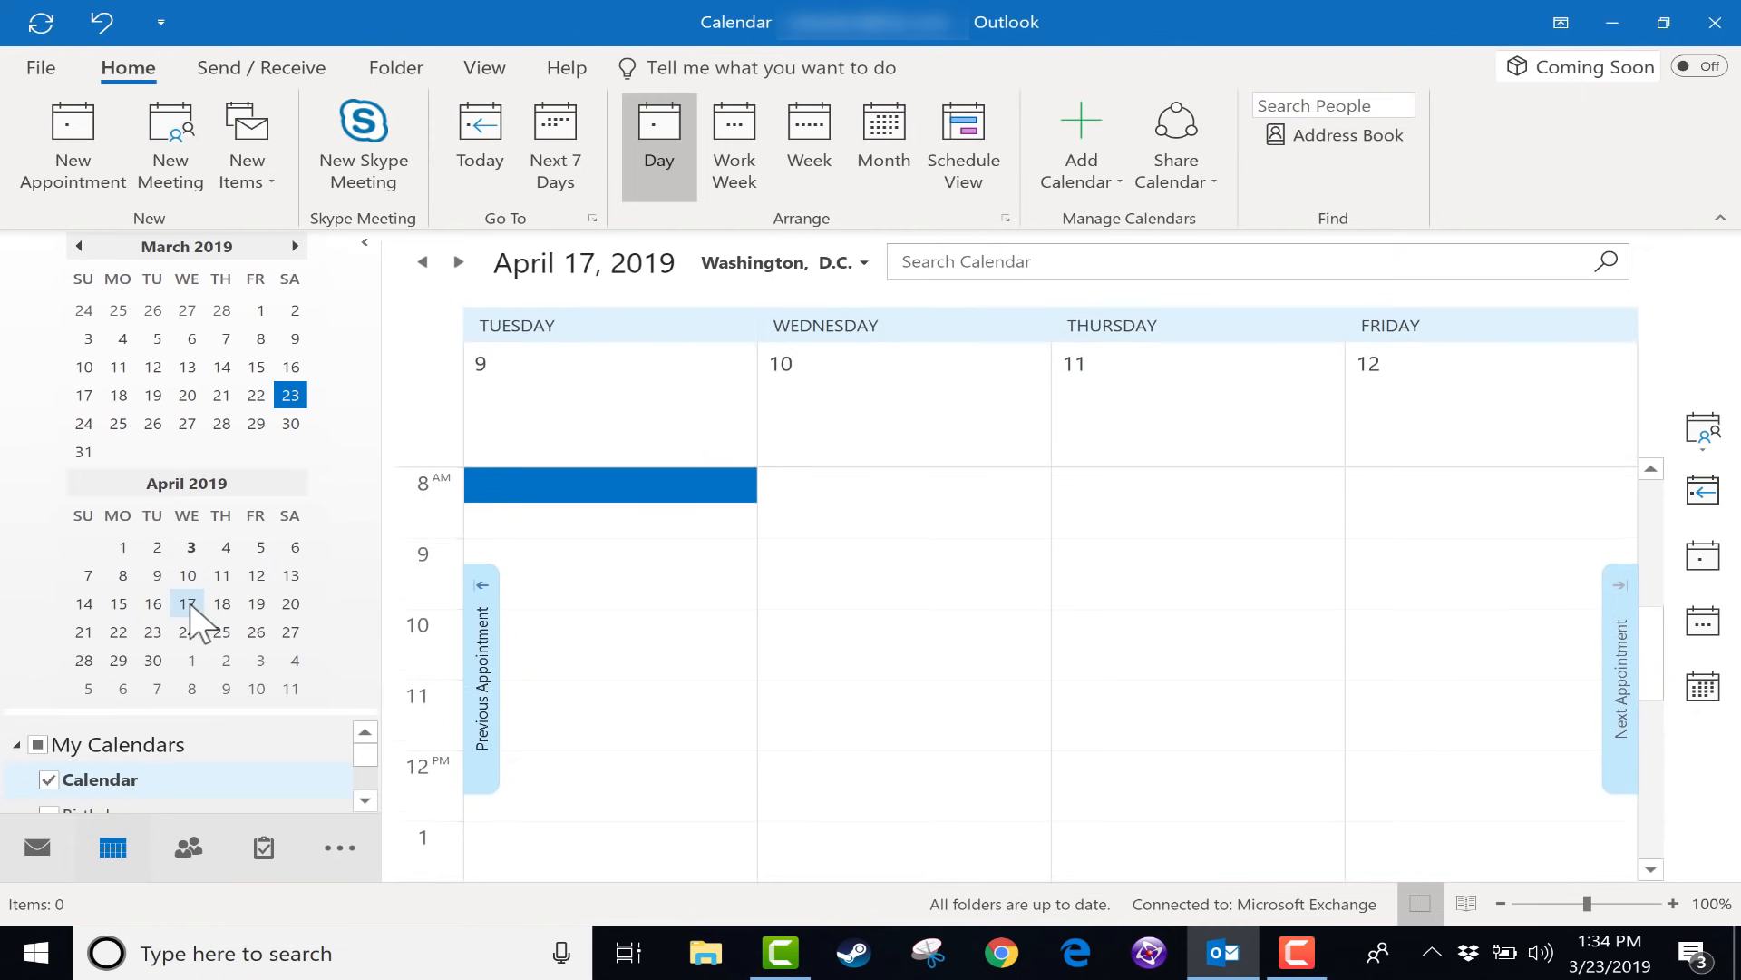
{"action": "left_click", "coordinate": [187, 604]}
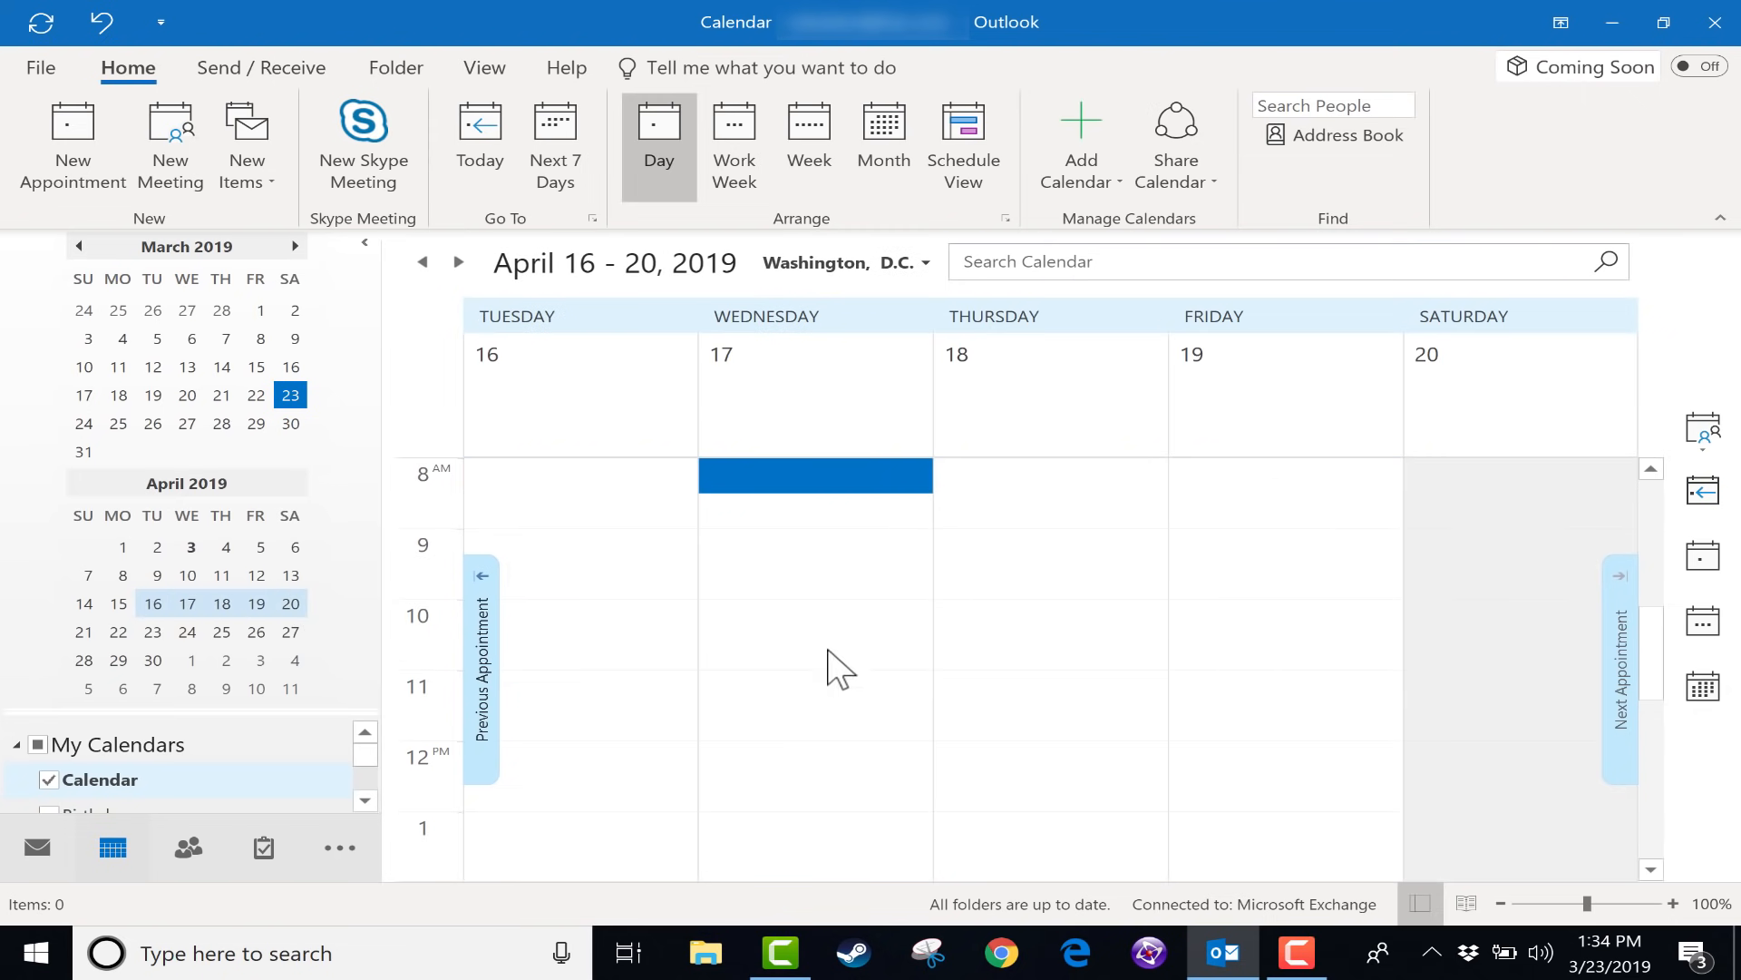
{"action": "mouse_move", "coordinate": [1427, 725]}
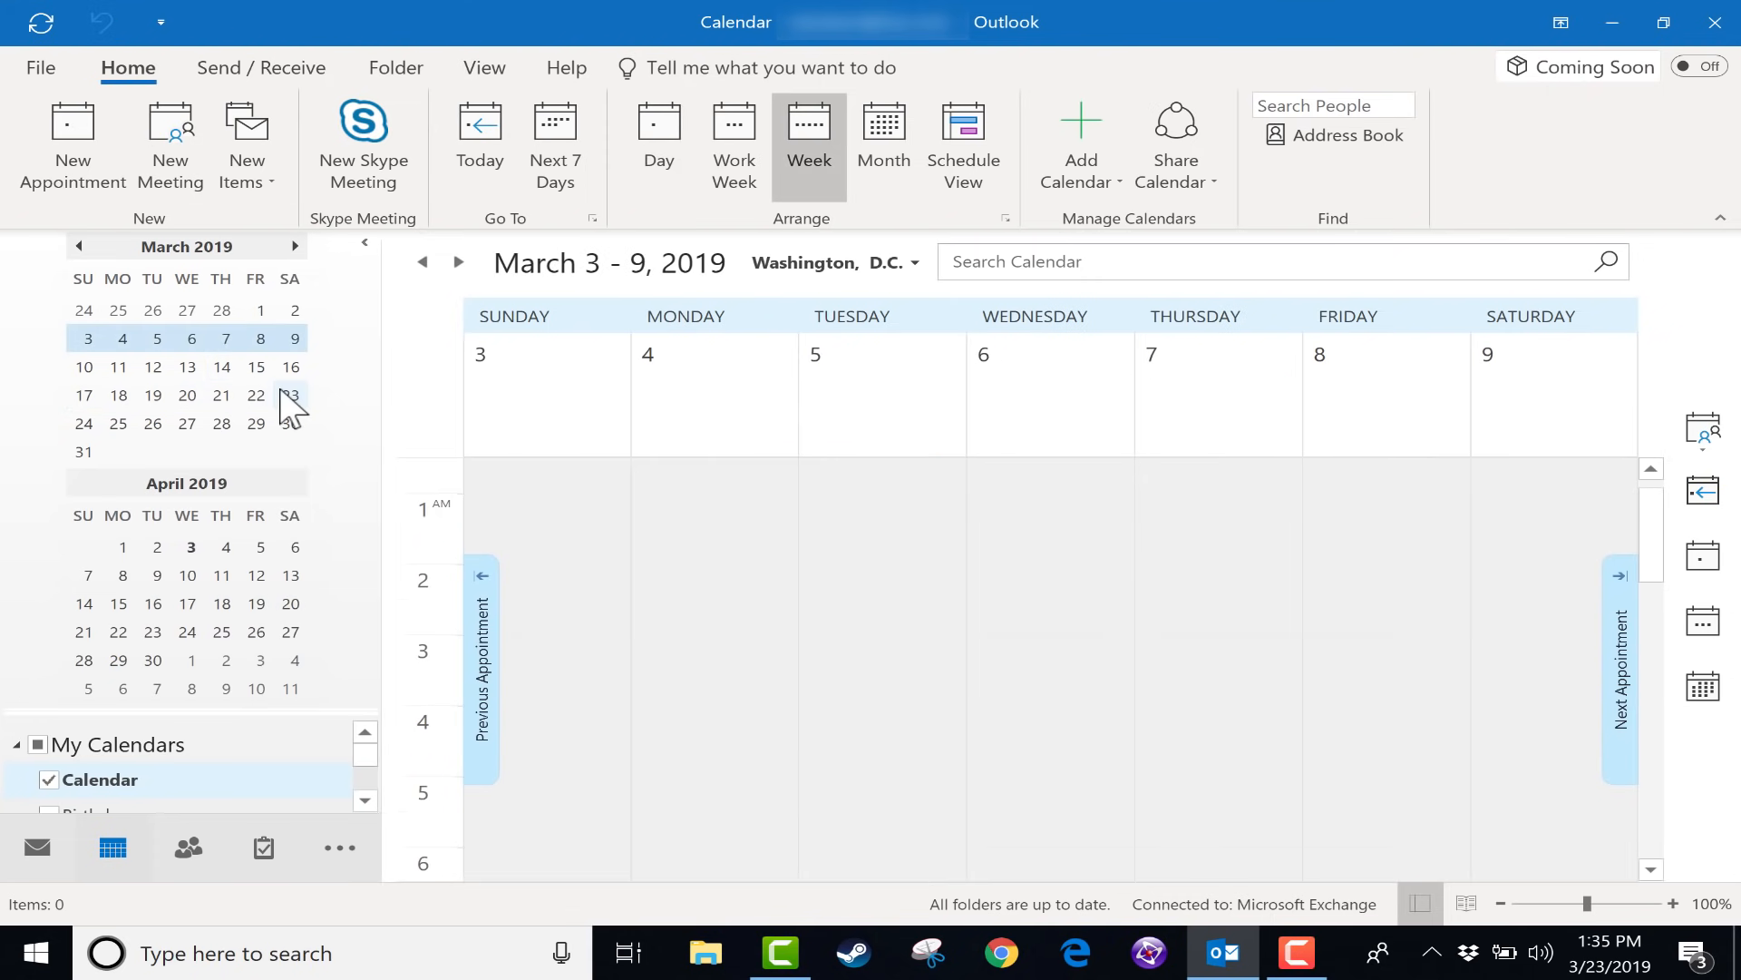
{"action": "left_click", "coordinate": [290, 396]}
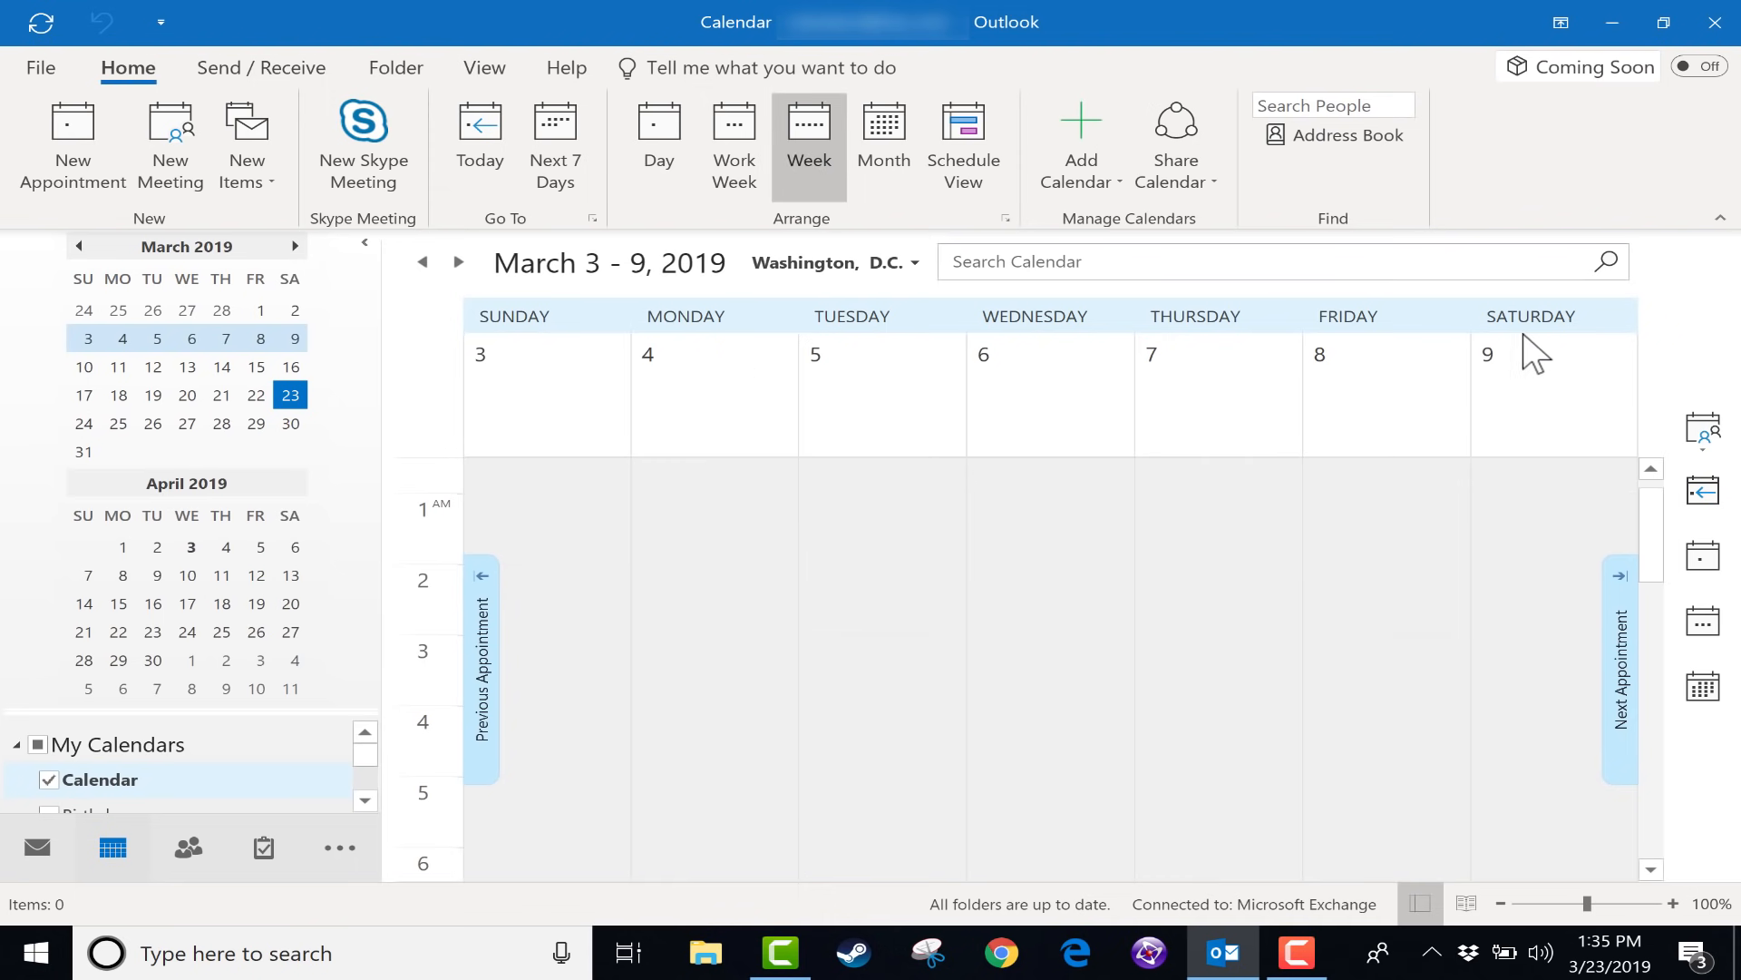
{"action": "mouse_move", "coordinate": [1555, 142]}
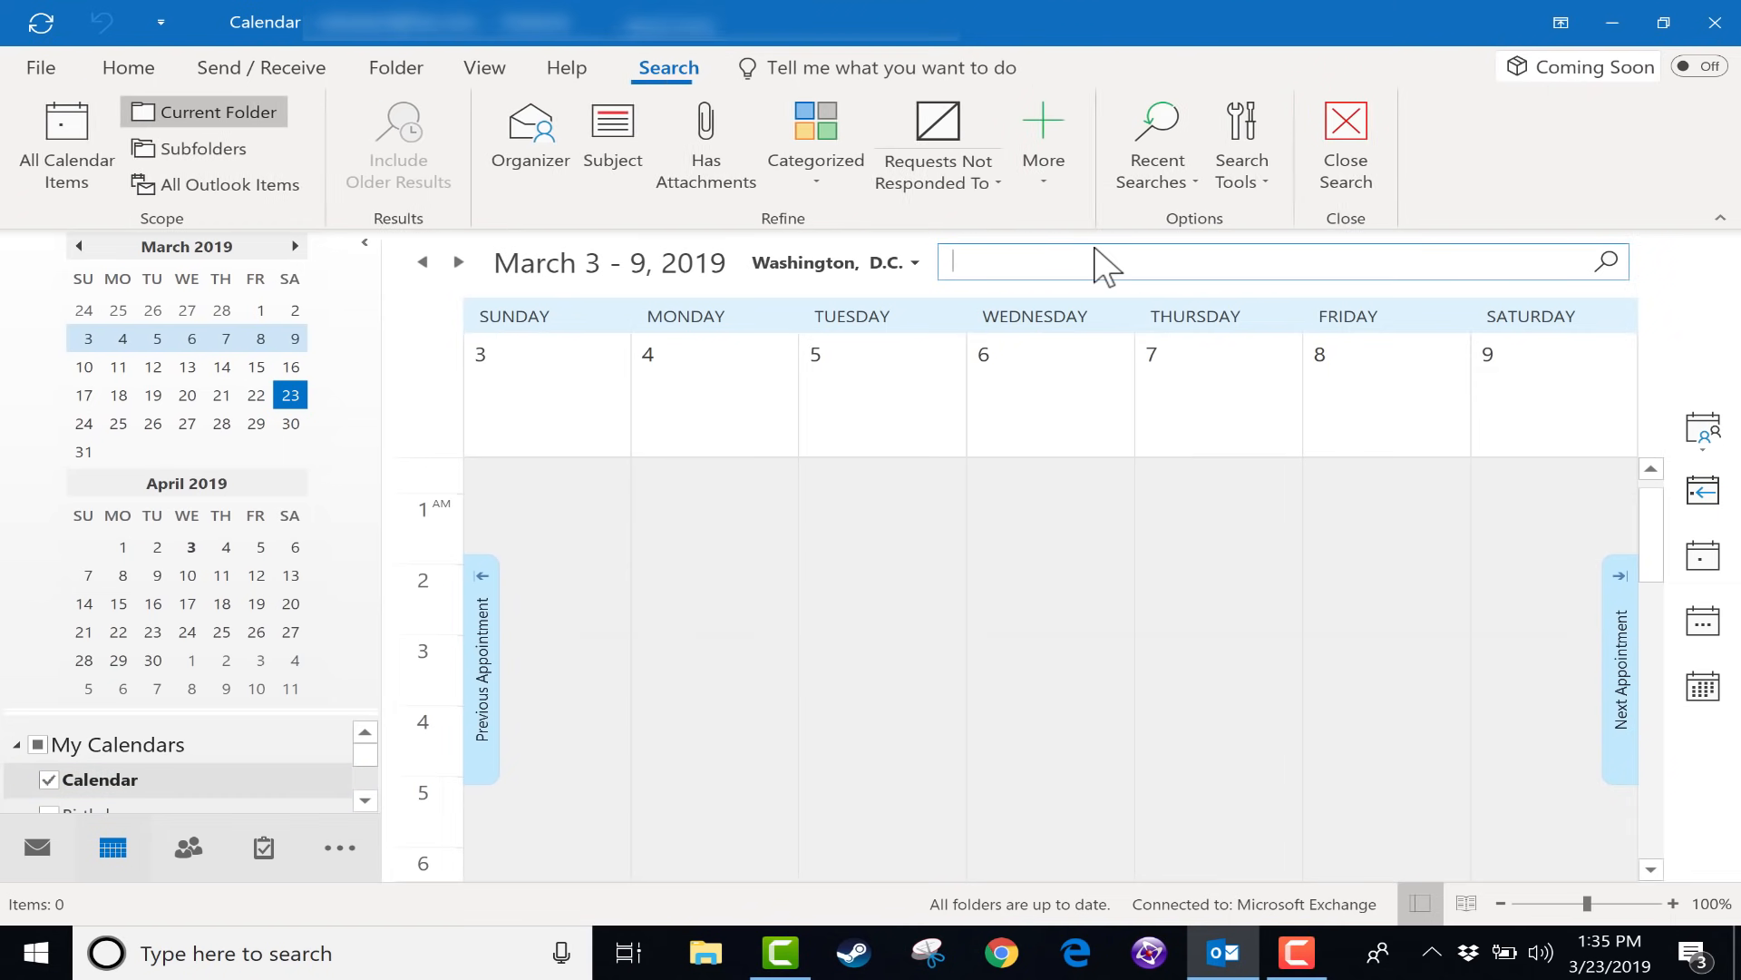
{"action": "type", "text": "williams"}
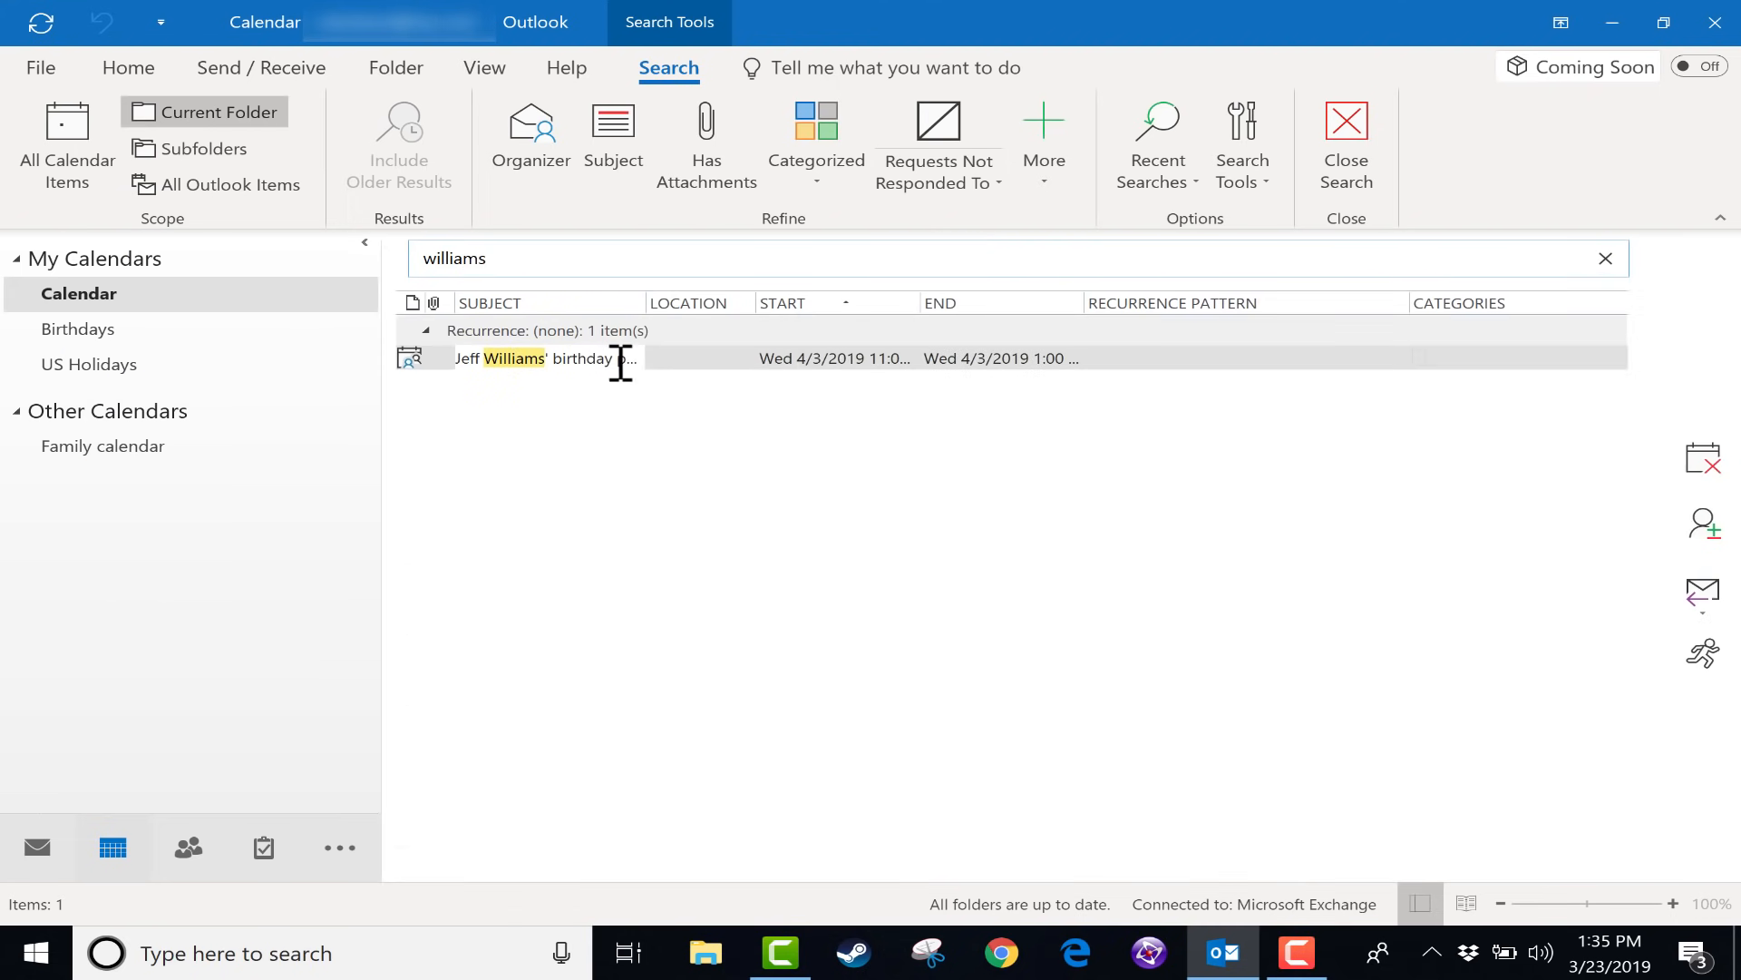
{"action": "mouse_move", "coordinate": [1344, 145]}
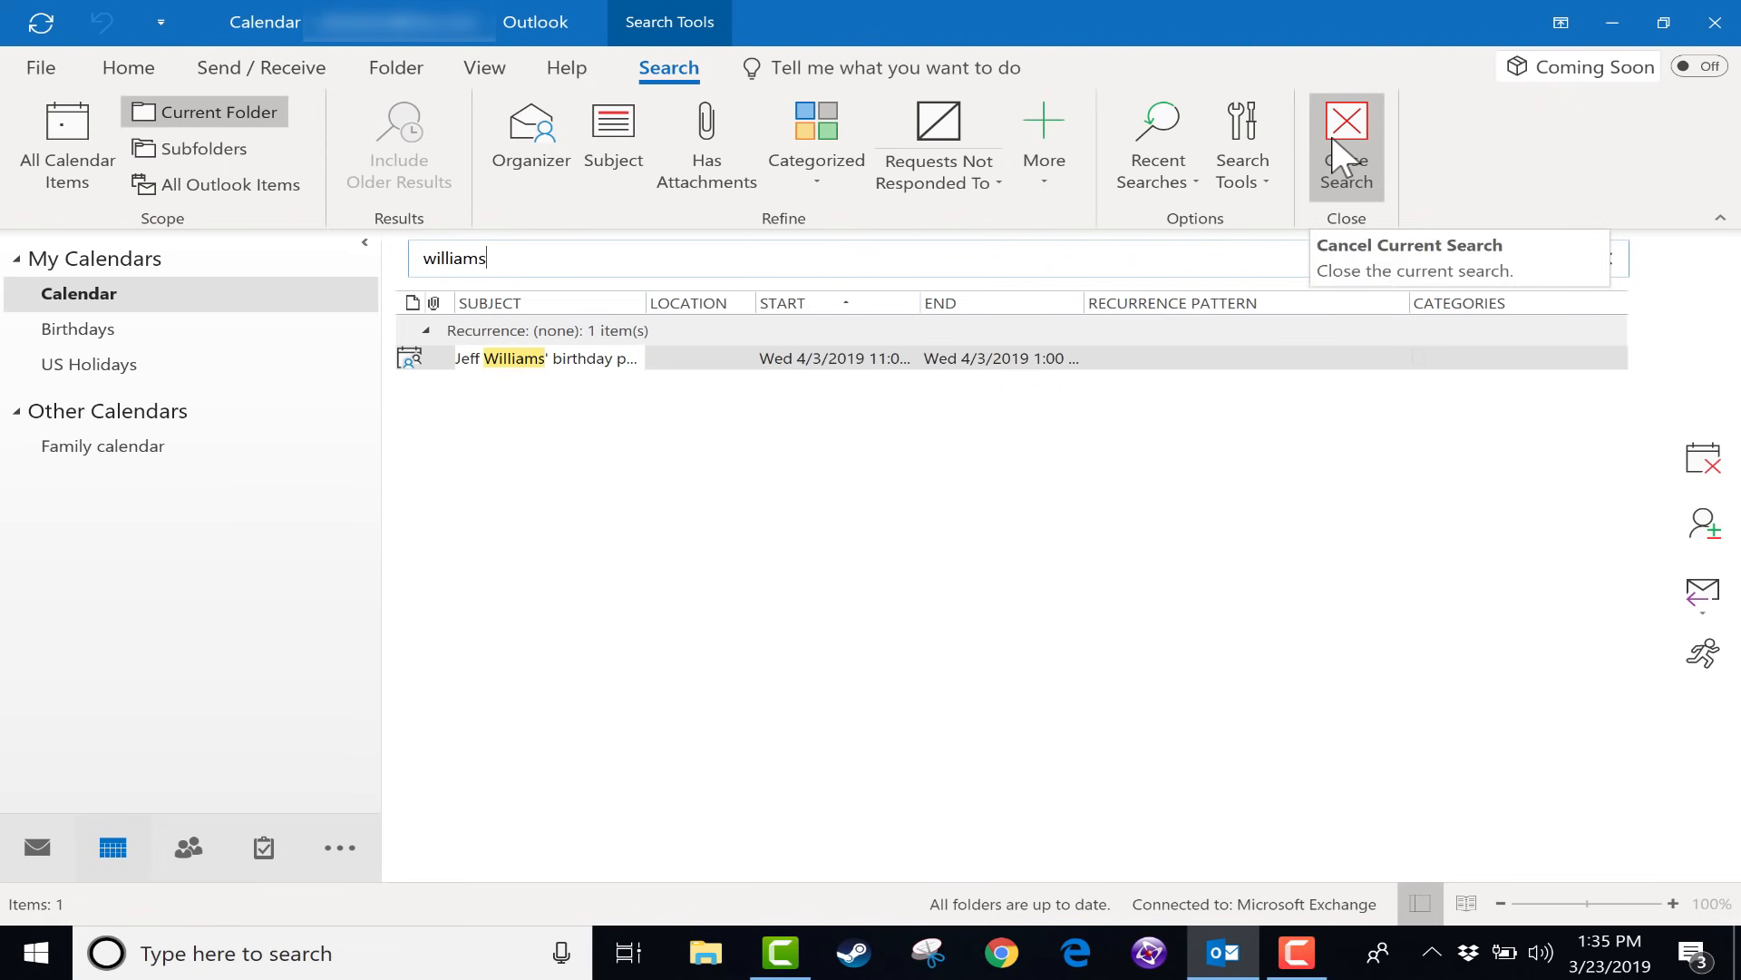
Step: Close the search, move to the March 24–30 week and set the weather location to Denver, Colorado
{"action": "left_click", "coordinate": [1344, 145]}
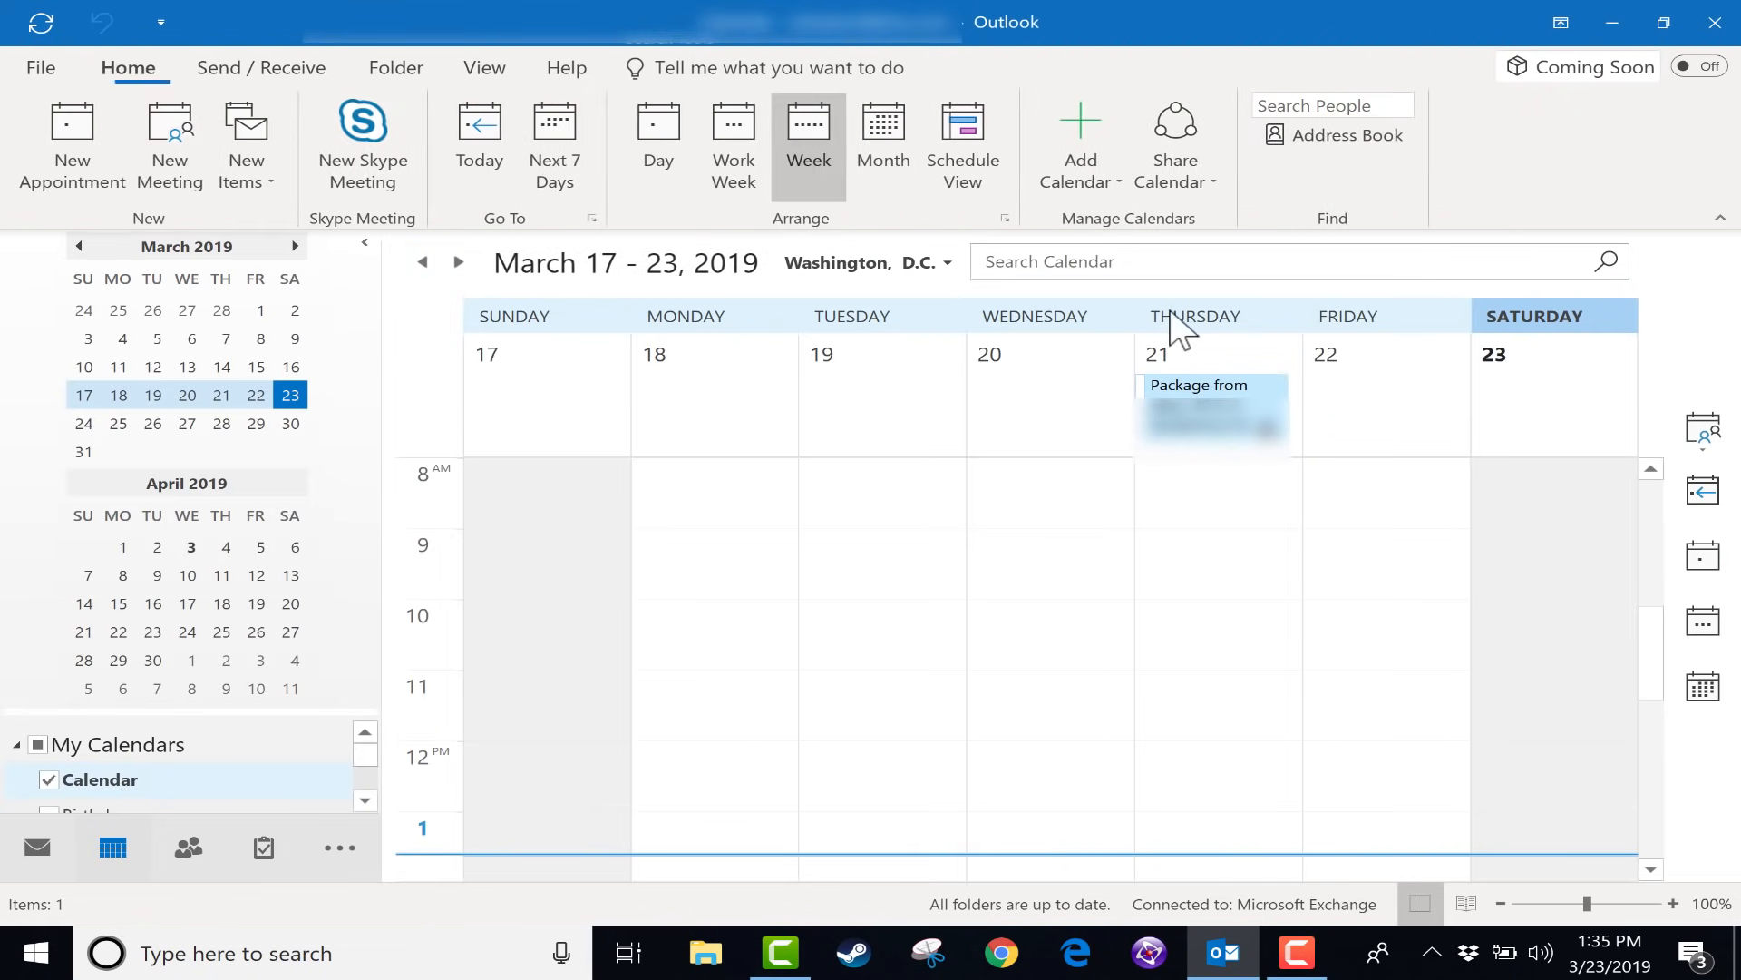
{"action": "left_click", "coordinate": [459, 261]}
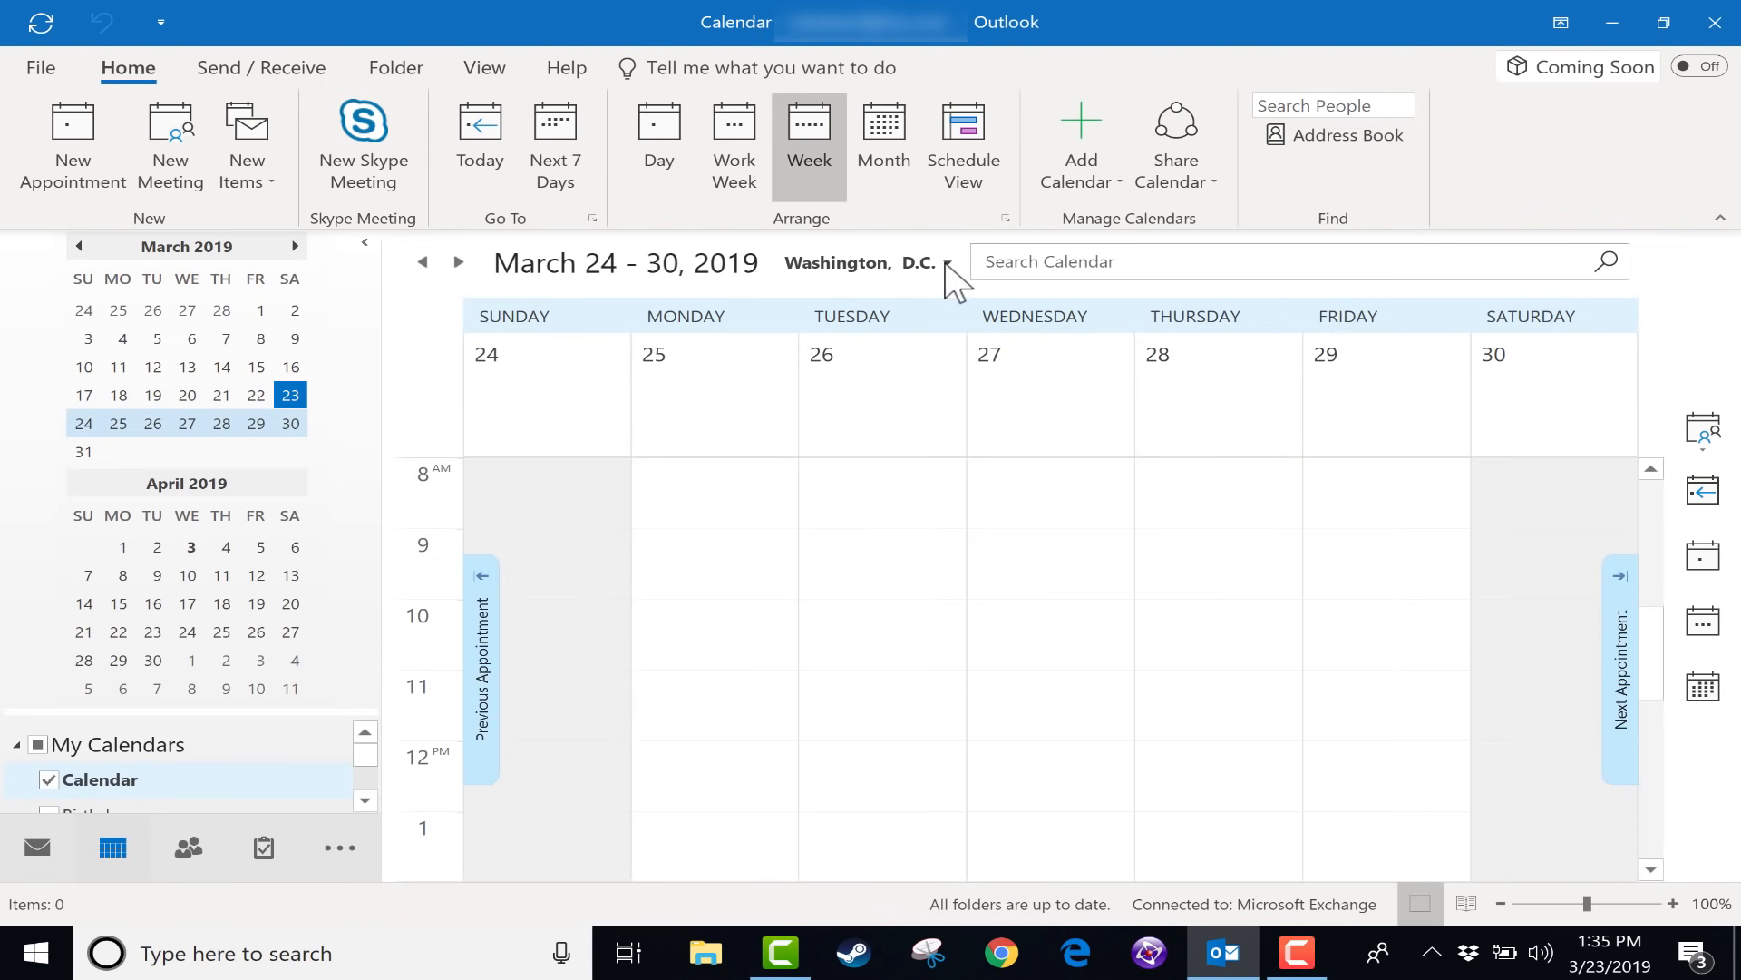
{"action": "mouse_move", "coordinate": [948, 267]}
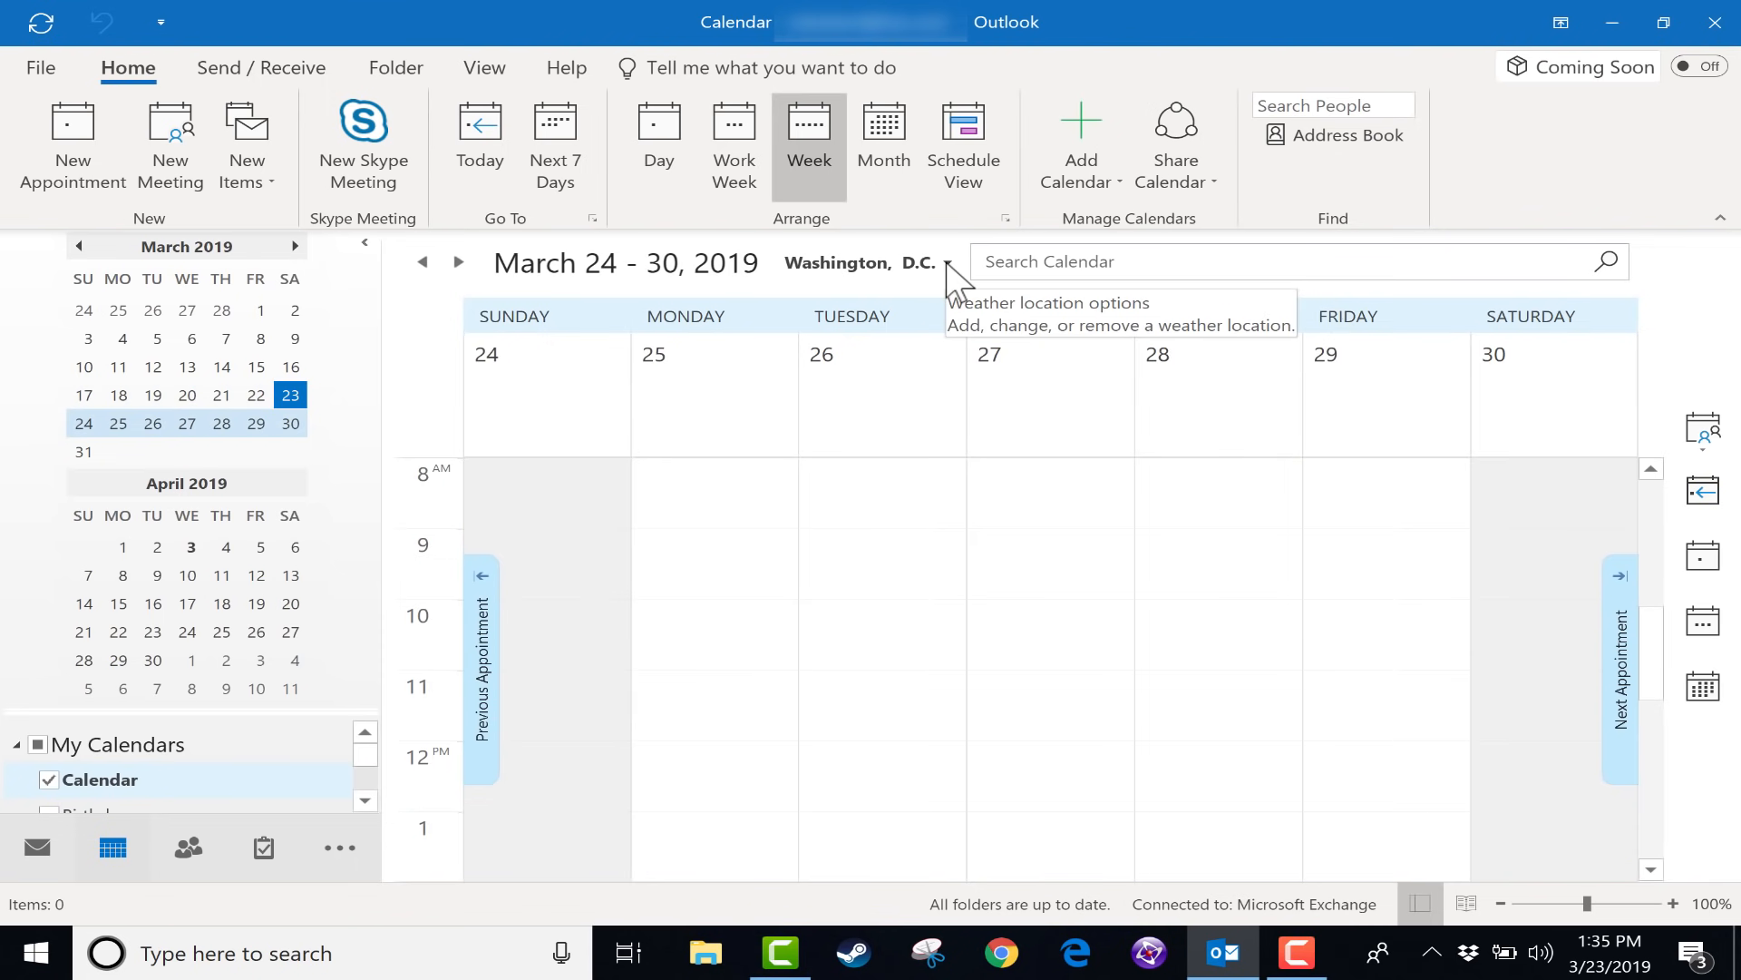
{"action": "left_click", "coordinate": [947, 261]}
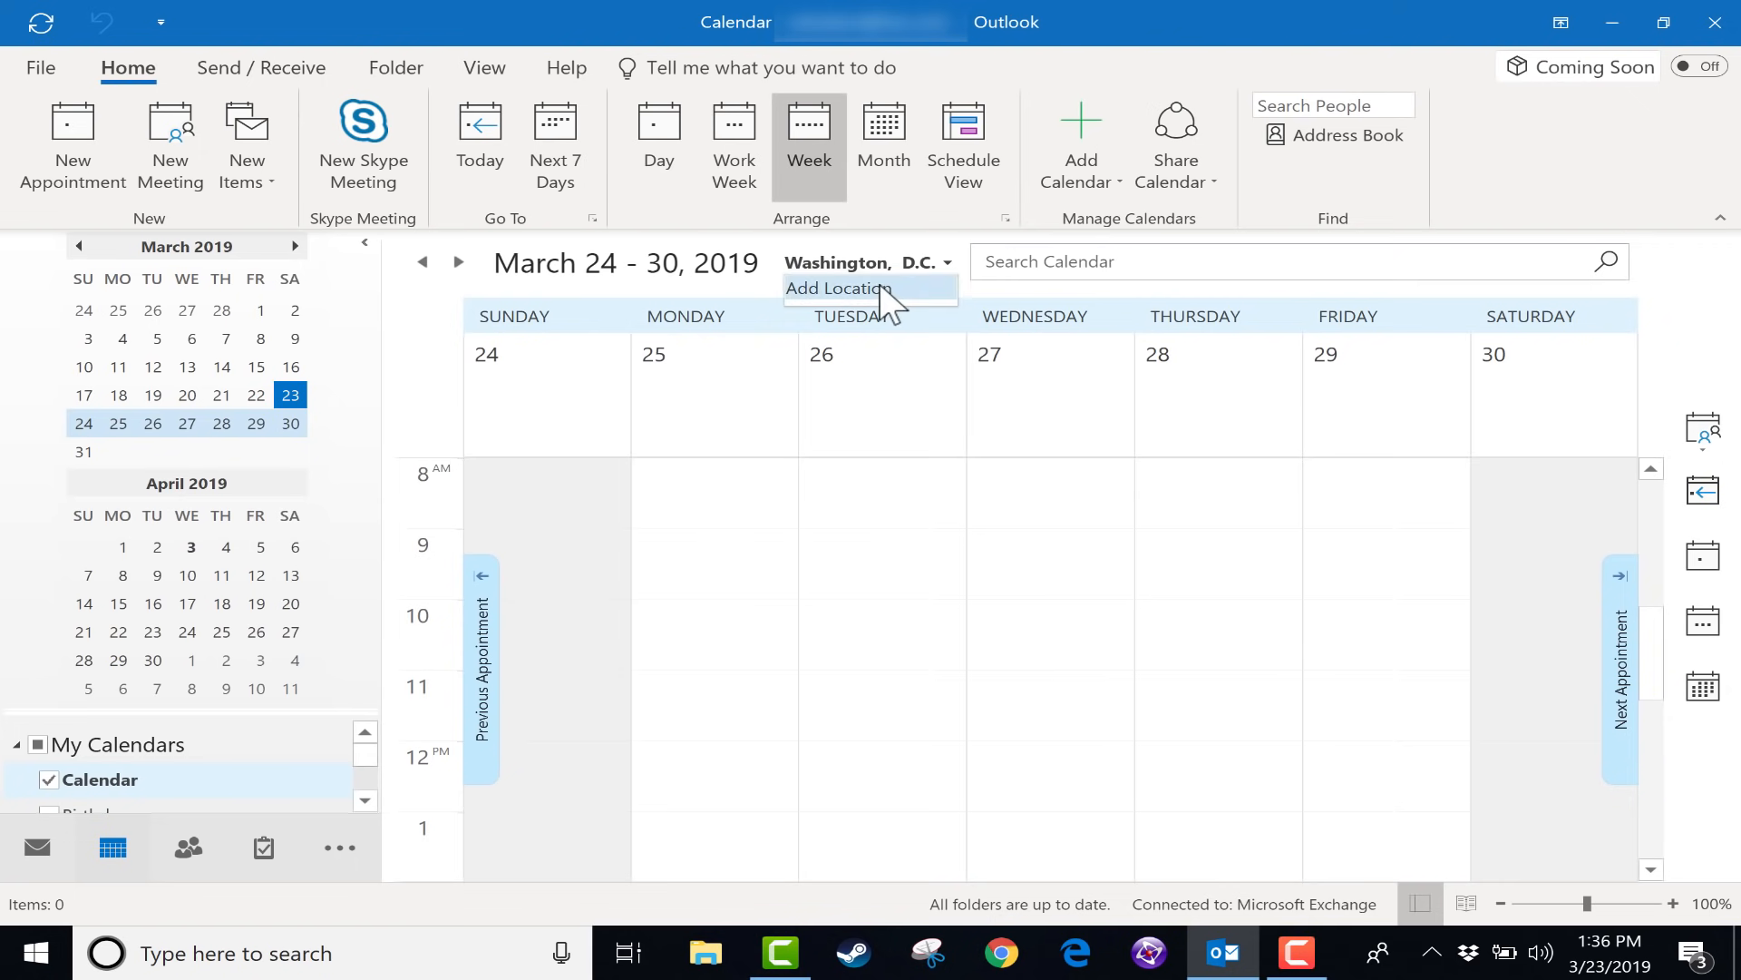
{"action": "left_click", "coordinate": [836, 289]}
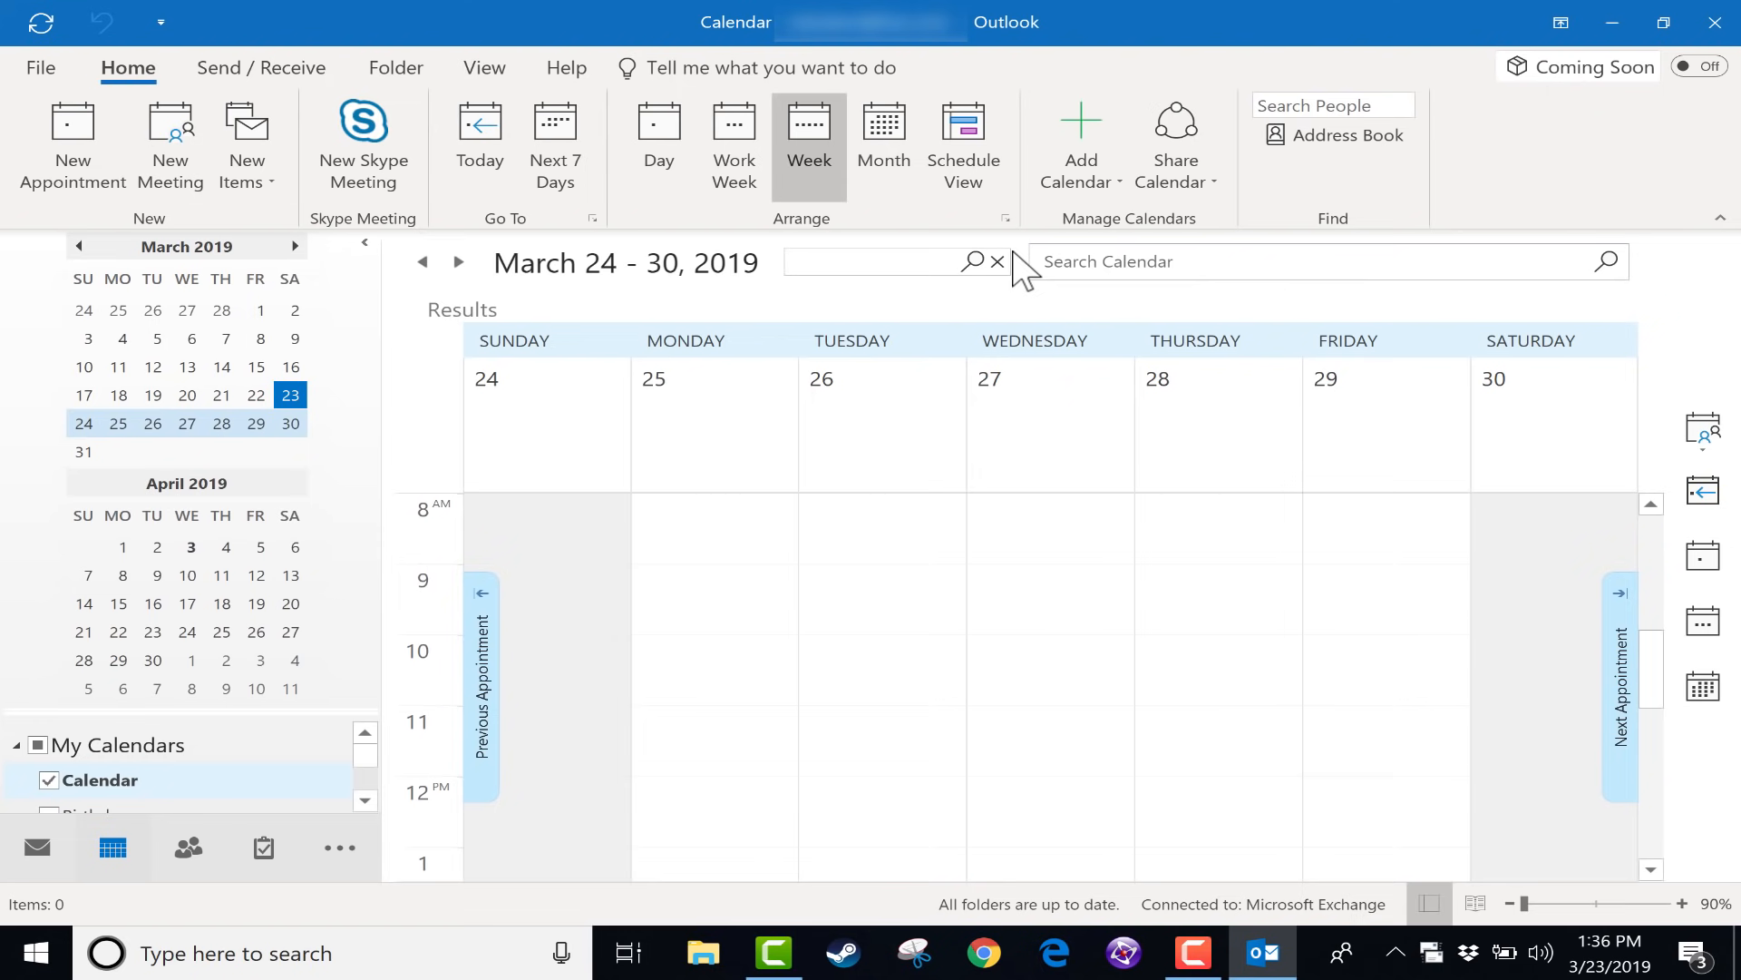
{"action": "left_click", "coordinate": [656, 145]}
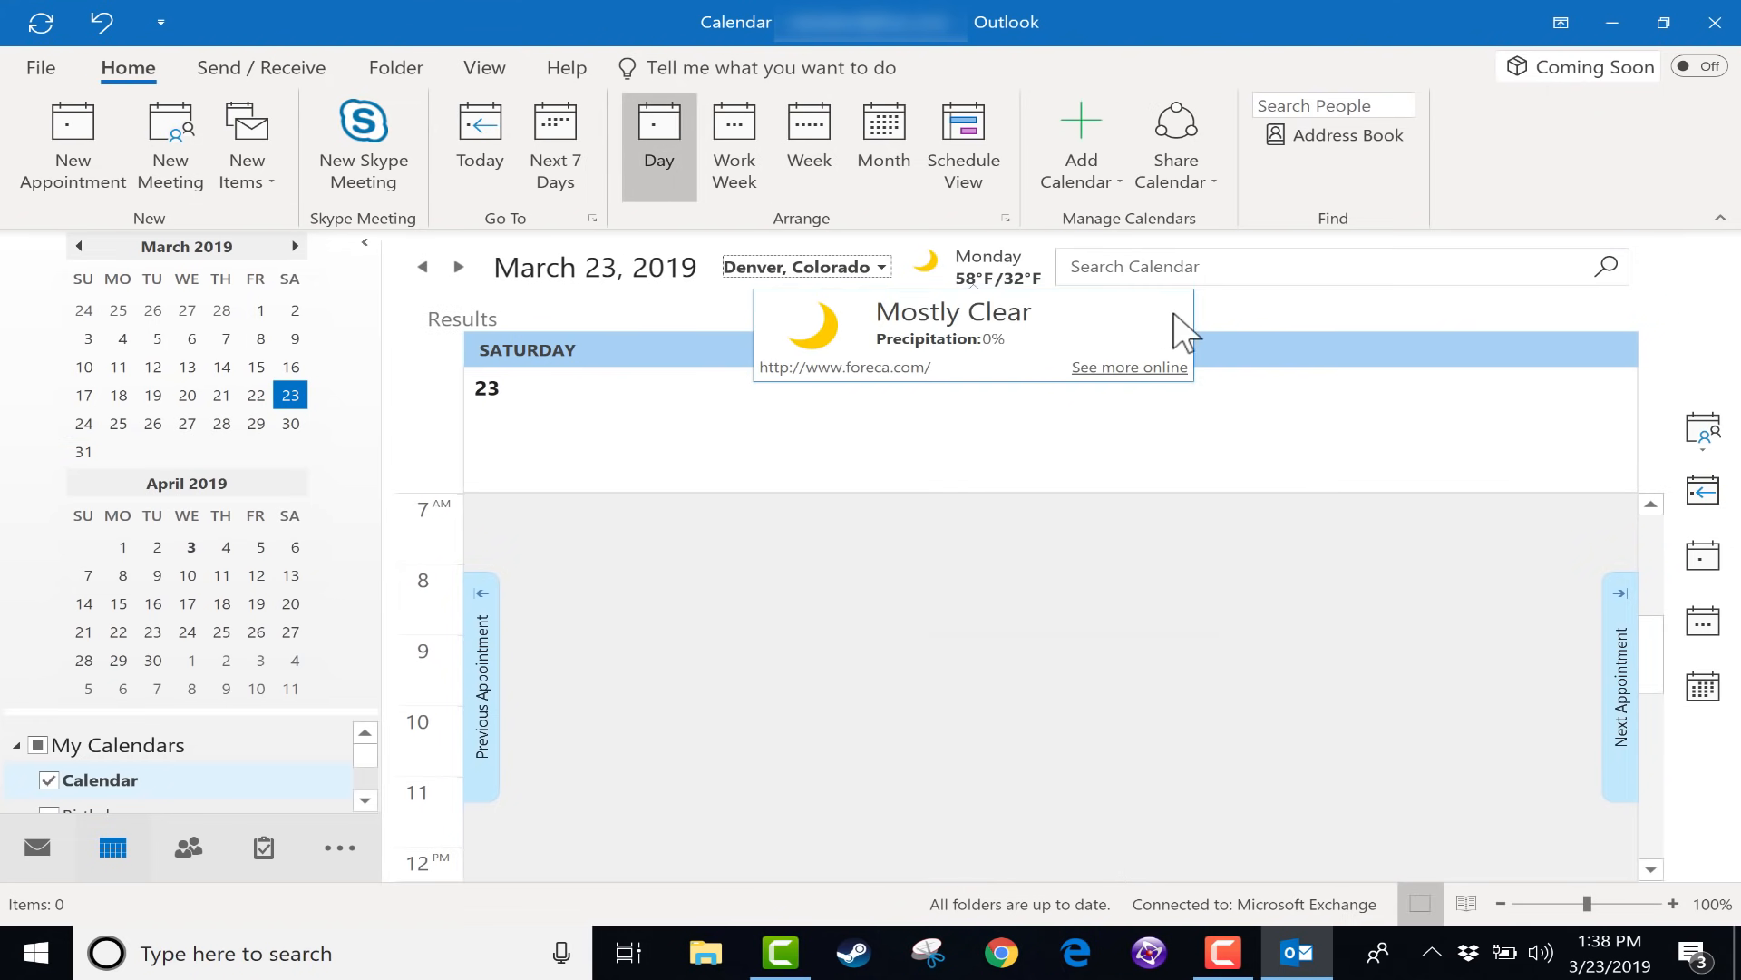
{"action": "mouse_move", "coordinate": [1018, 495]}
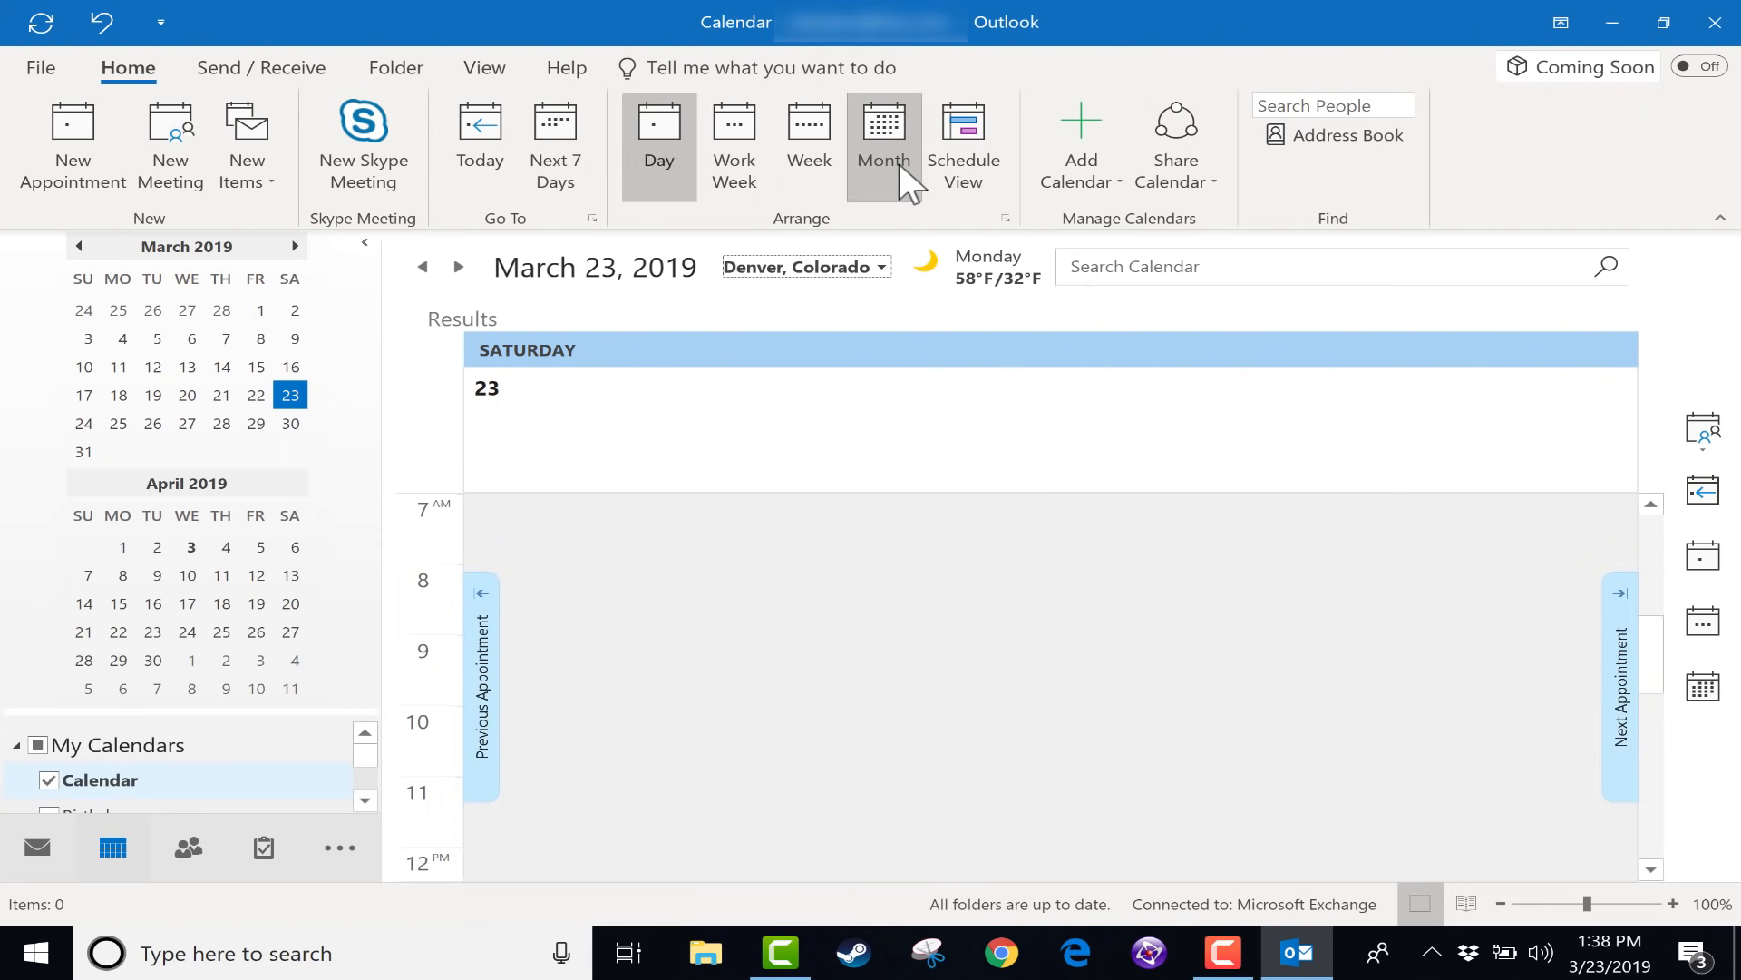
Step: Switch to the March 2019 month layout and pick Saturday March 30
{"action": "left_click", "coordinate": [884, 141]}
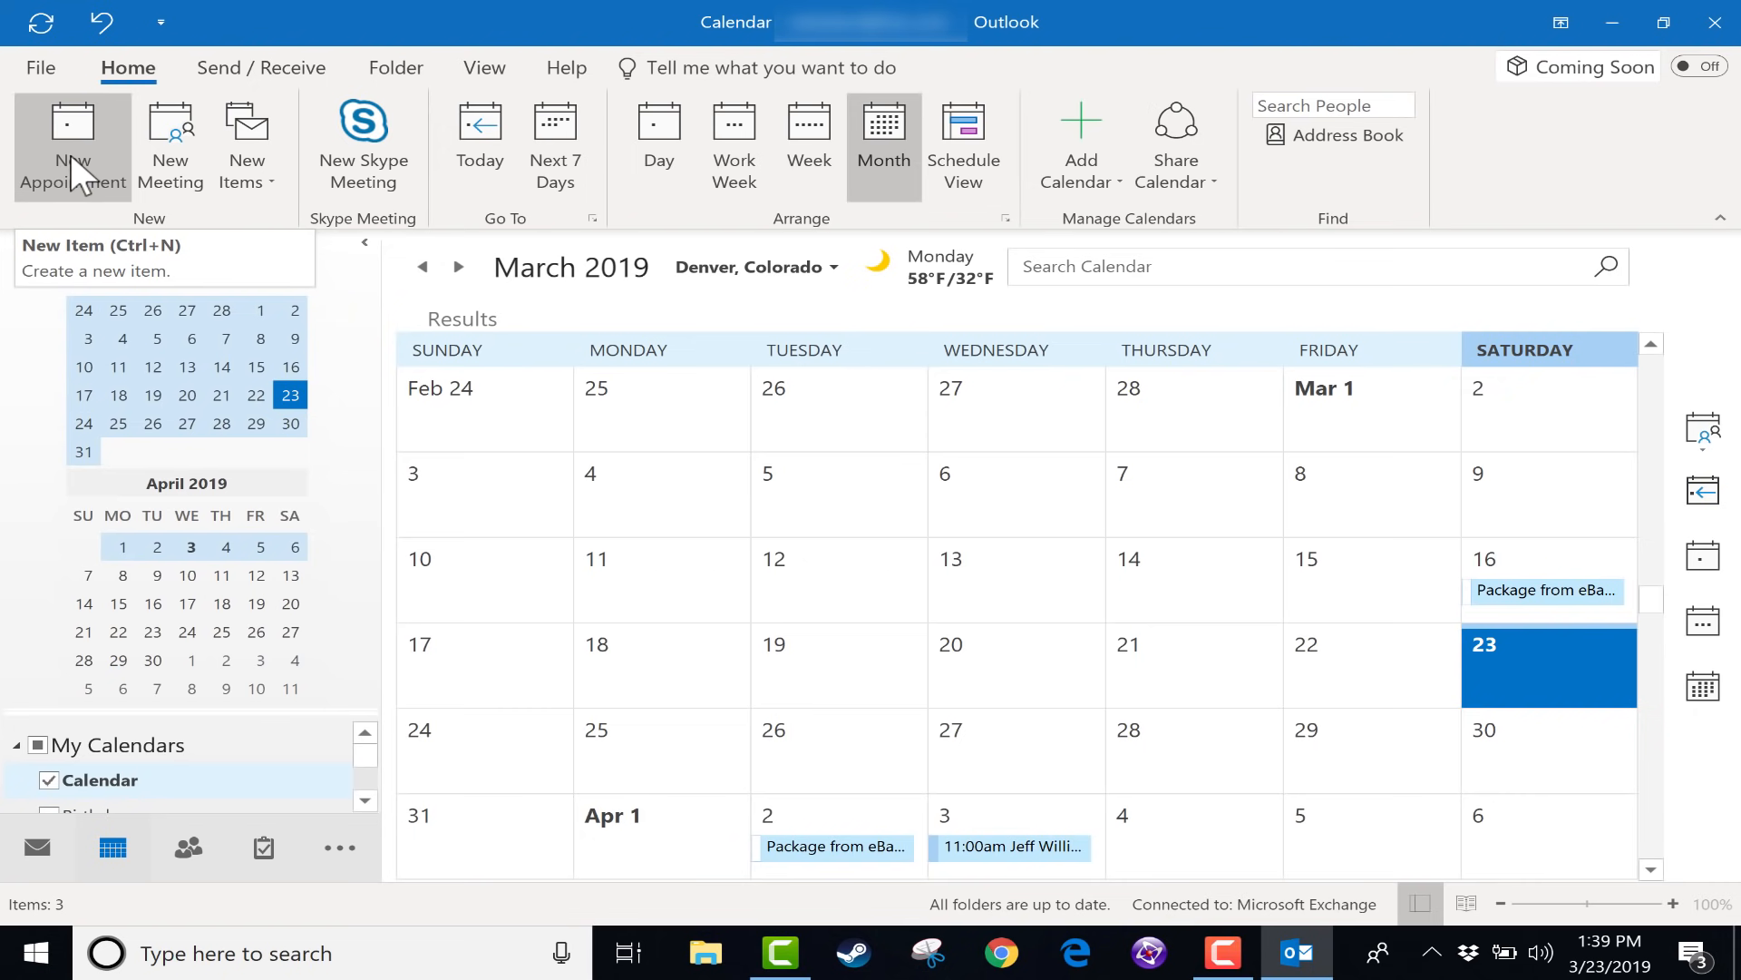
{"action": "mouse_move", "coordinate": [1375, 666]}
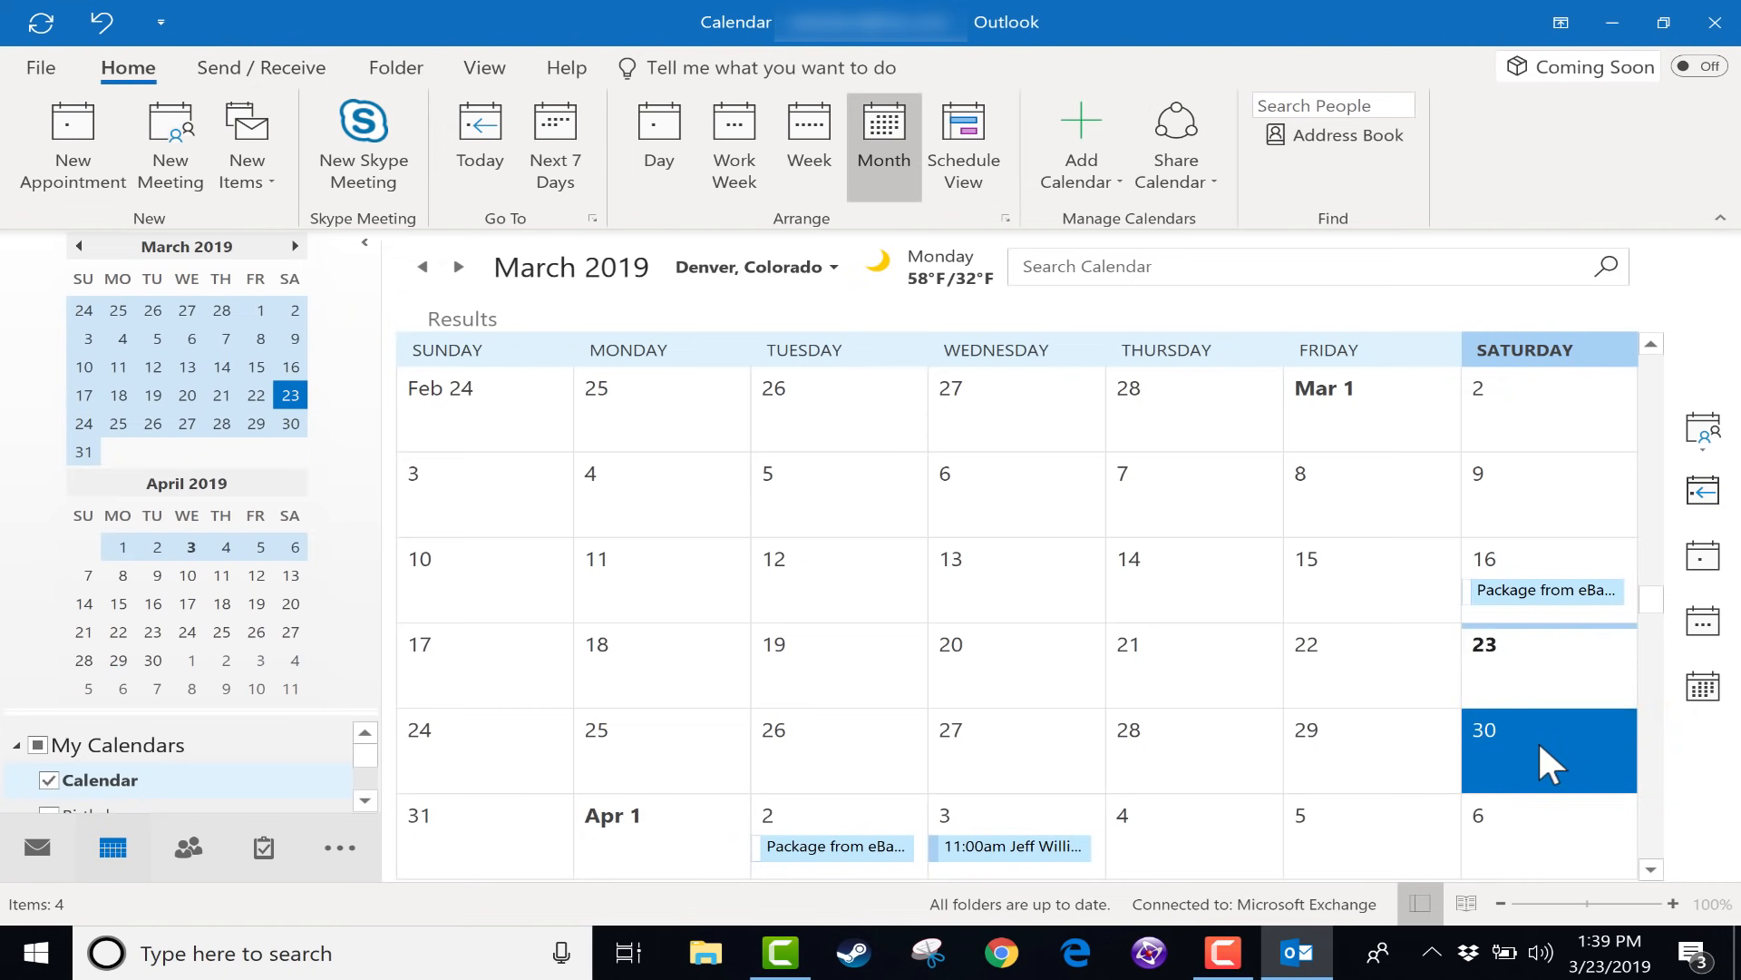
{"action": "double_click", "coordinate": [1547, 749]}
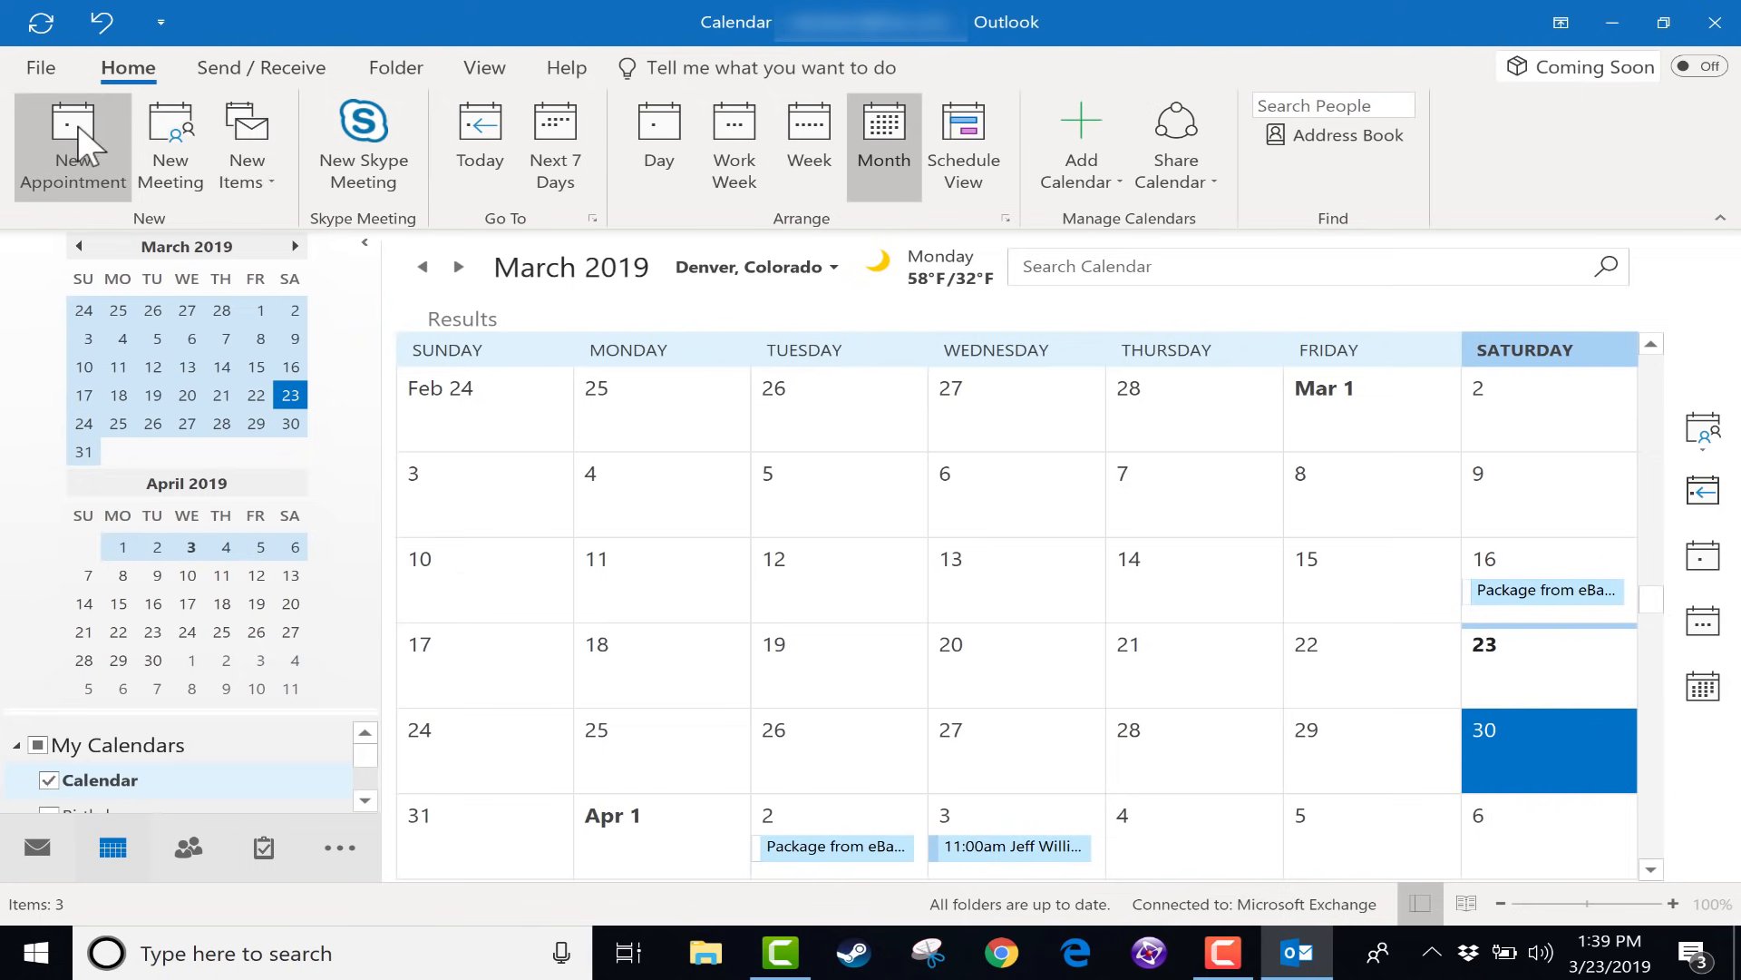
Step: Draft 'Golfing with Tom' on 3/30/2019 ending 10:00 AM, toggling All day on and back off
{"action": "left_click", "coordinate": [71, 146]}
{"action": "type", "text": "Golfing with Tom"}
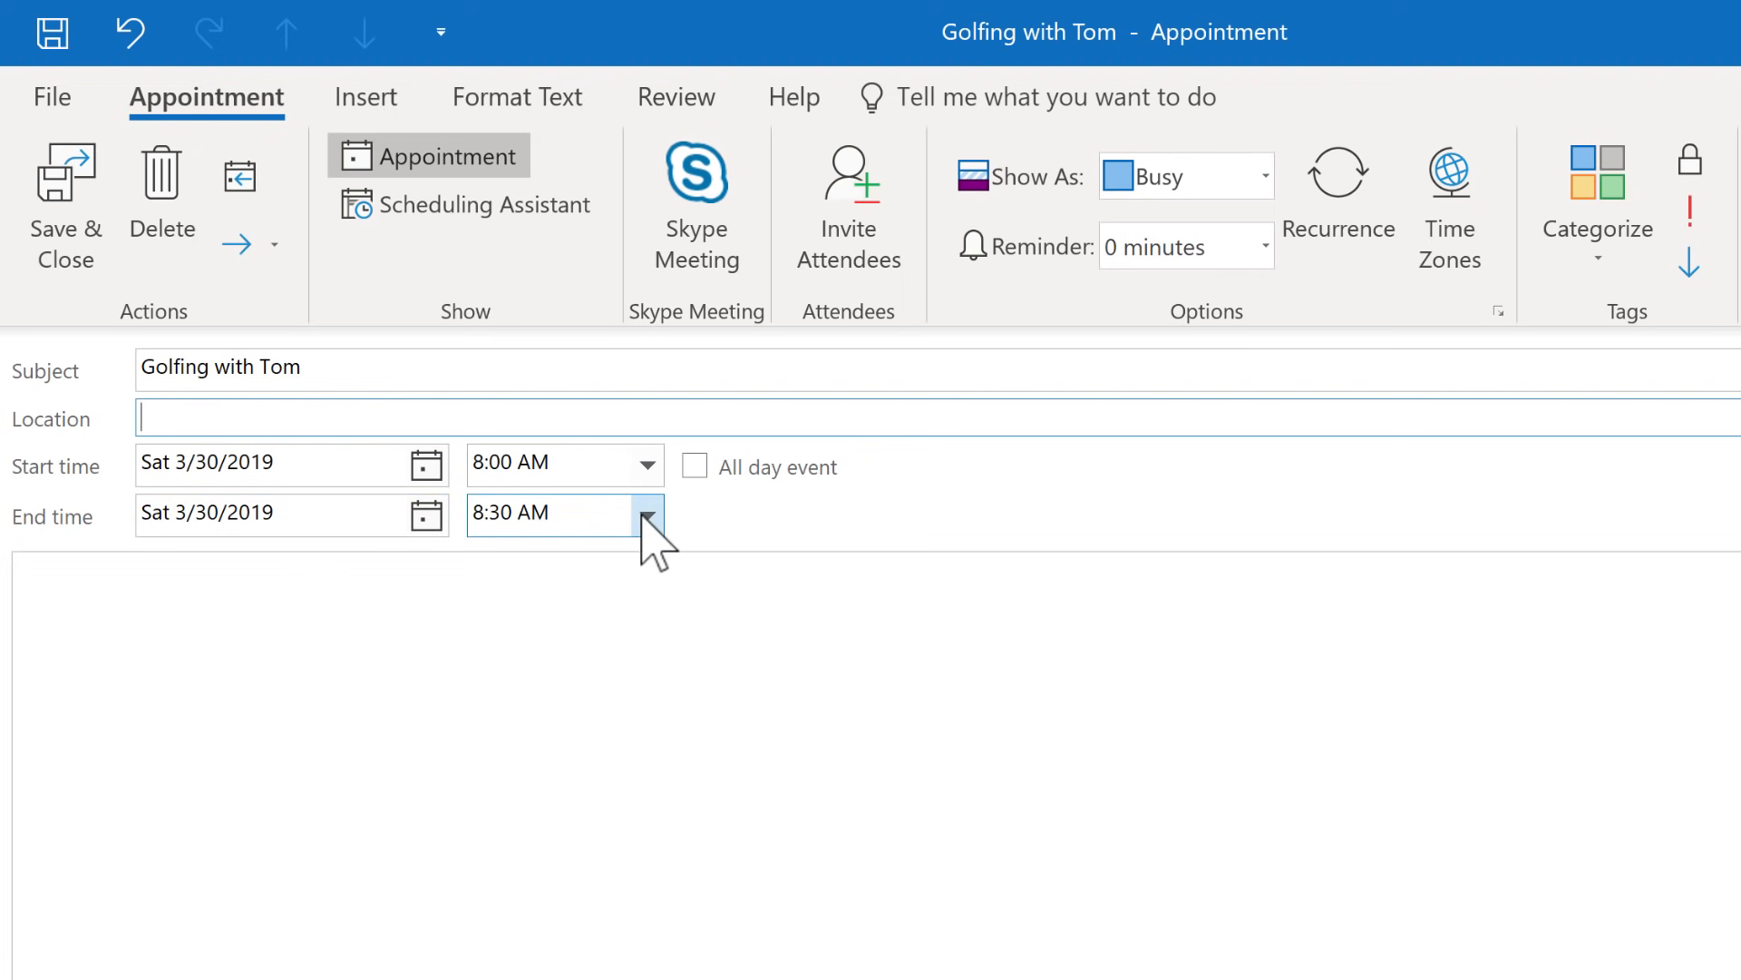
{"action": "left_click", "coordinate": [648, 514]}
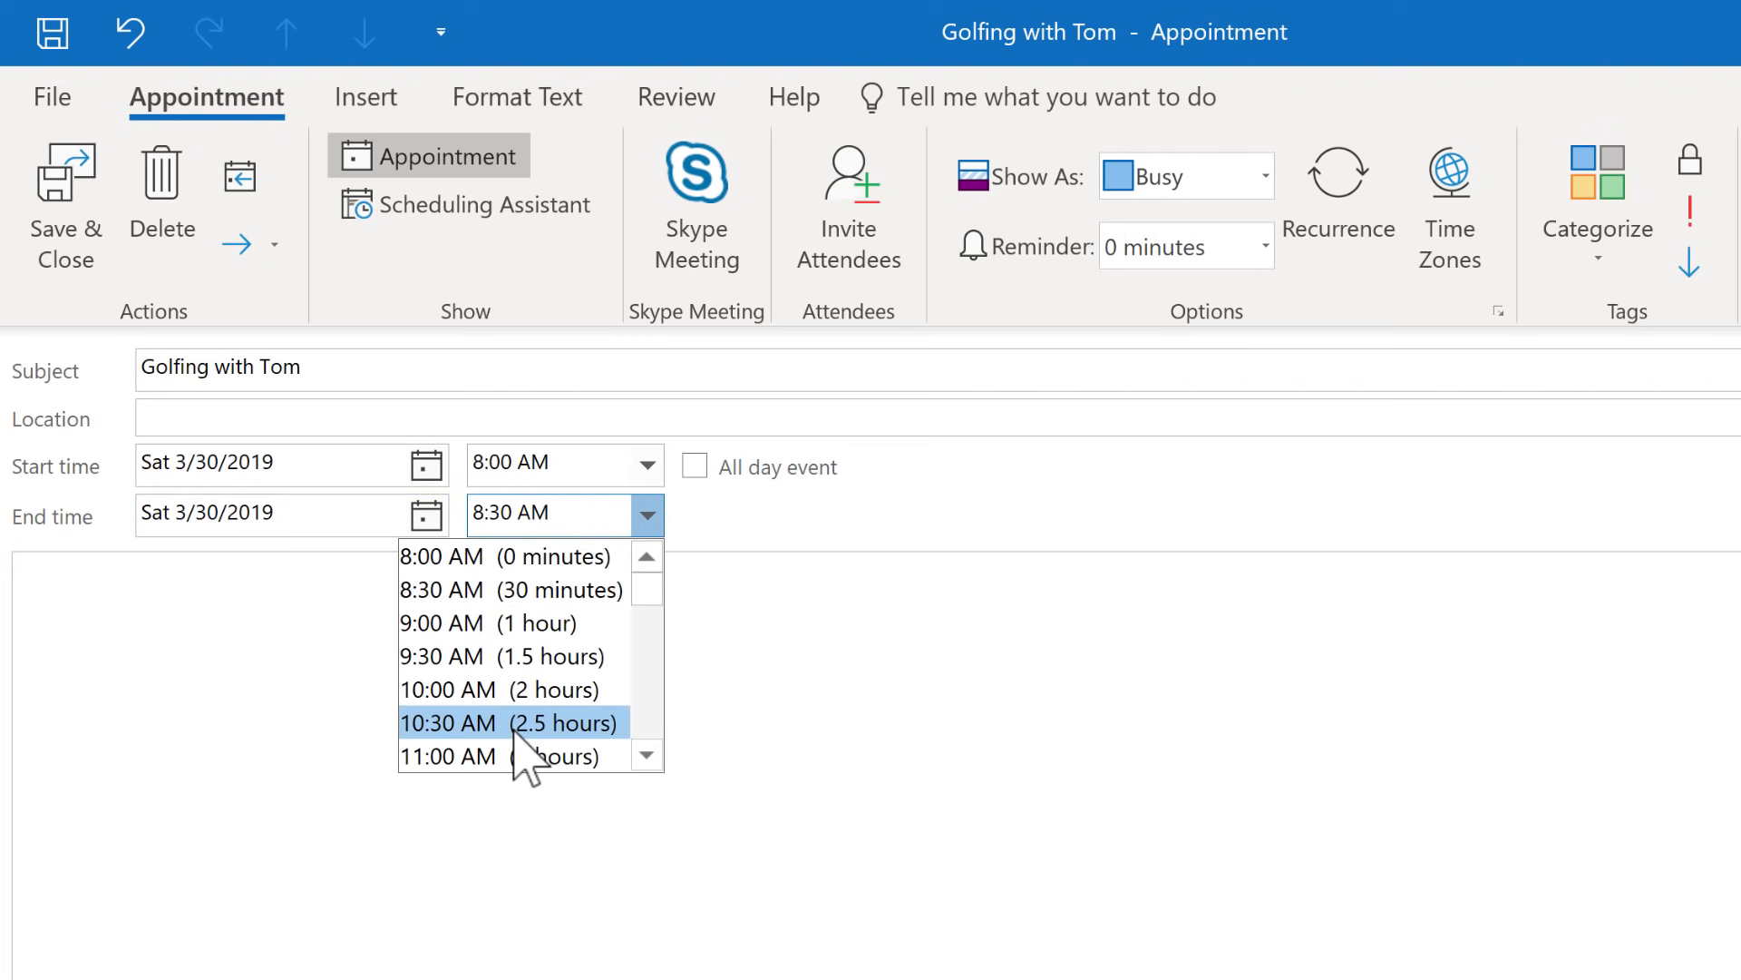
{"action": "left_click", "coordinate": [501, 690]}
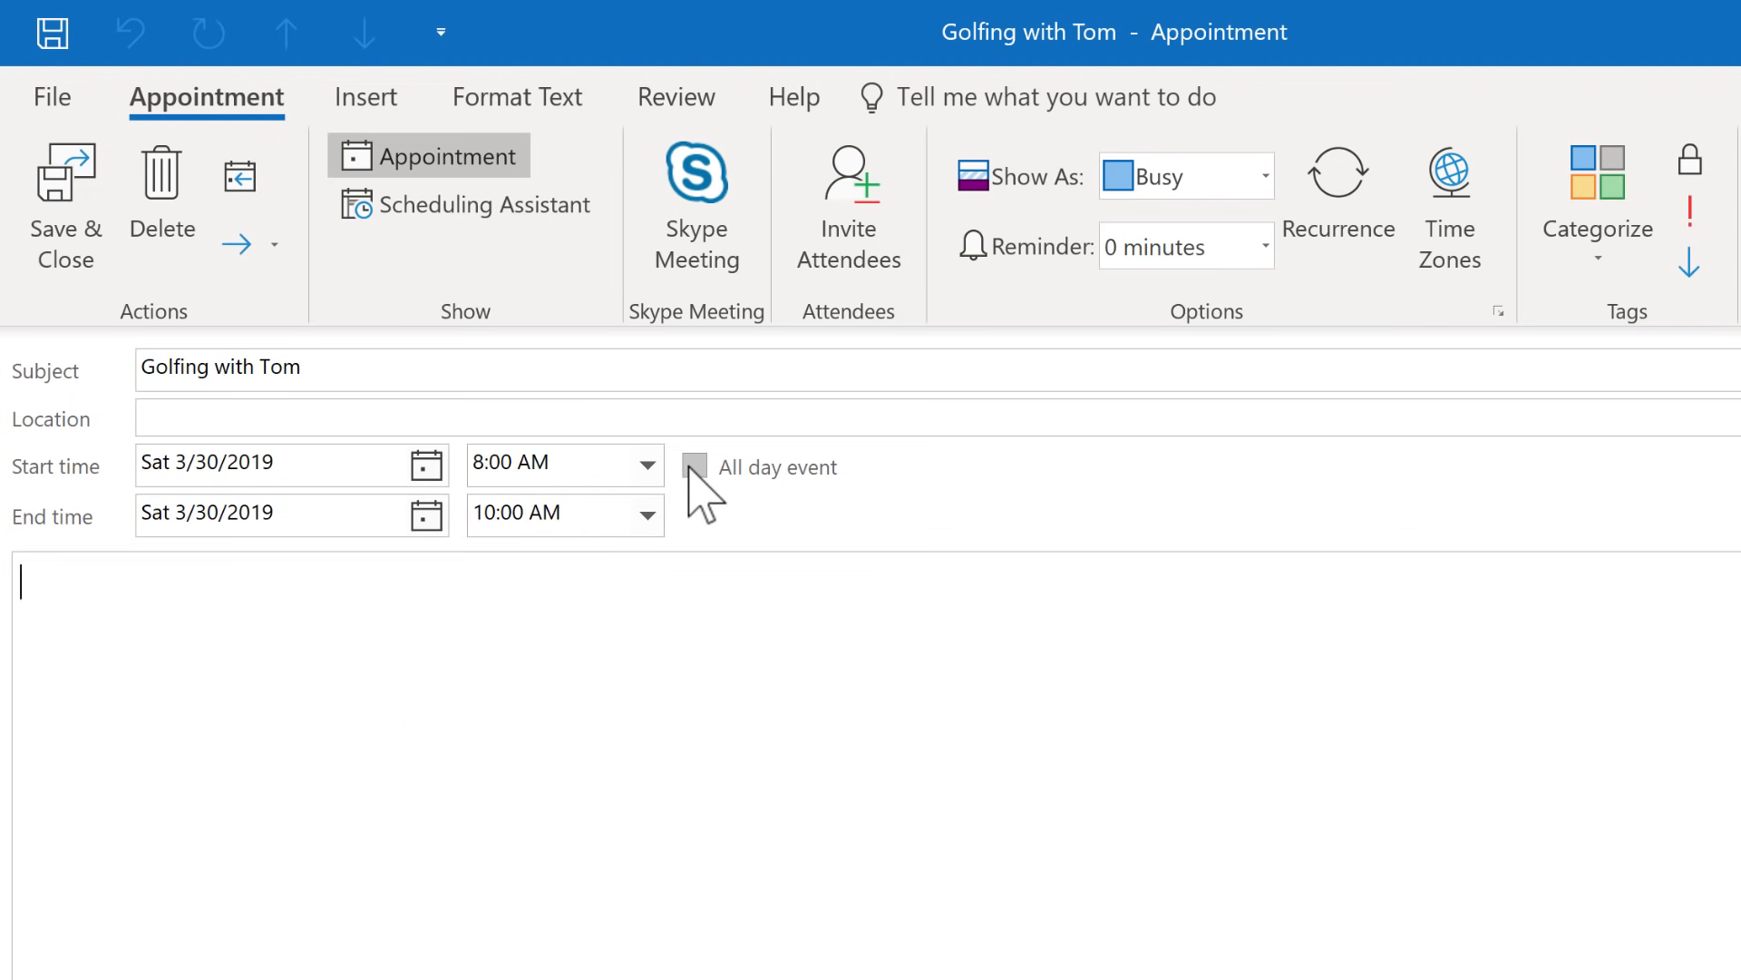
{"action": "left_click", "coordinate": [694, 466]}
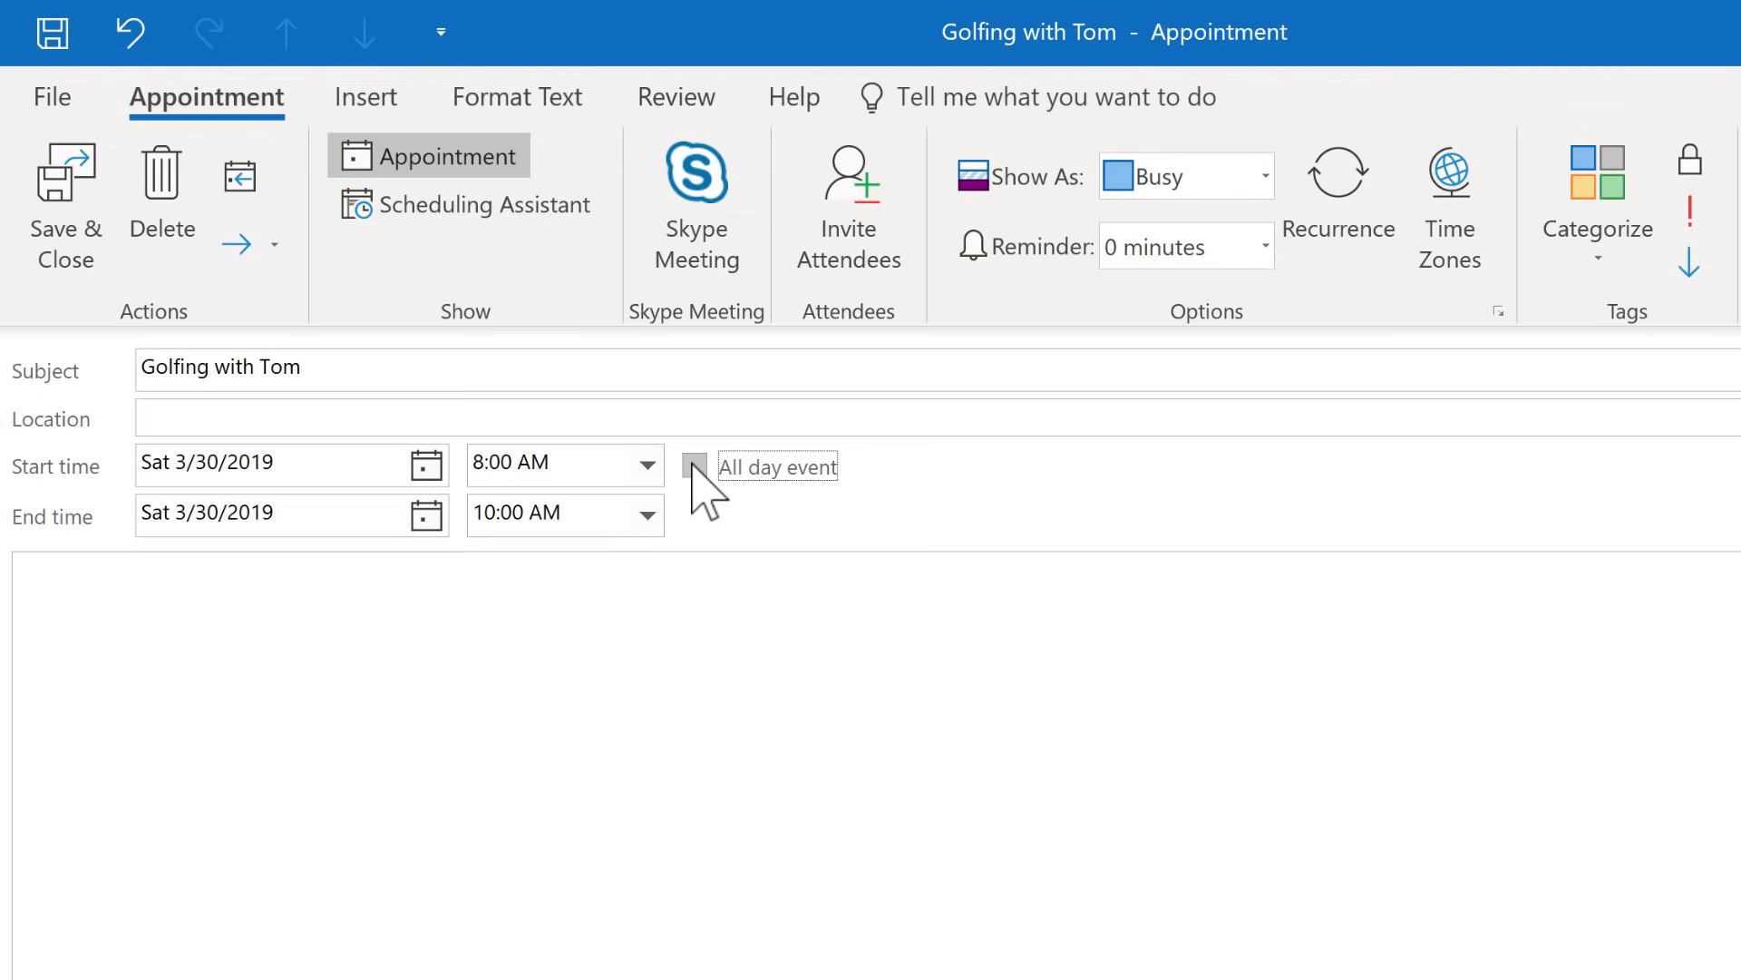
{"action": "left_click", "coordinate": [693, 464]}
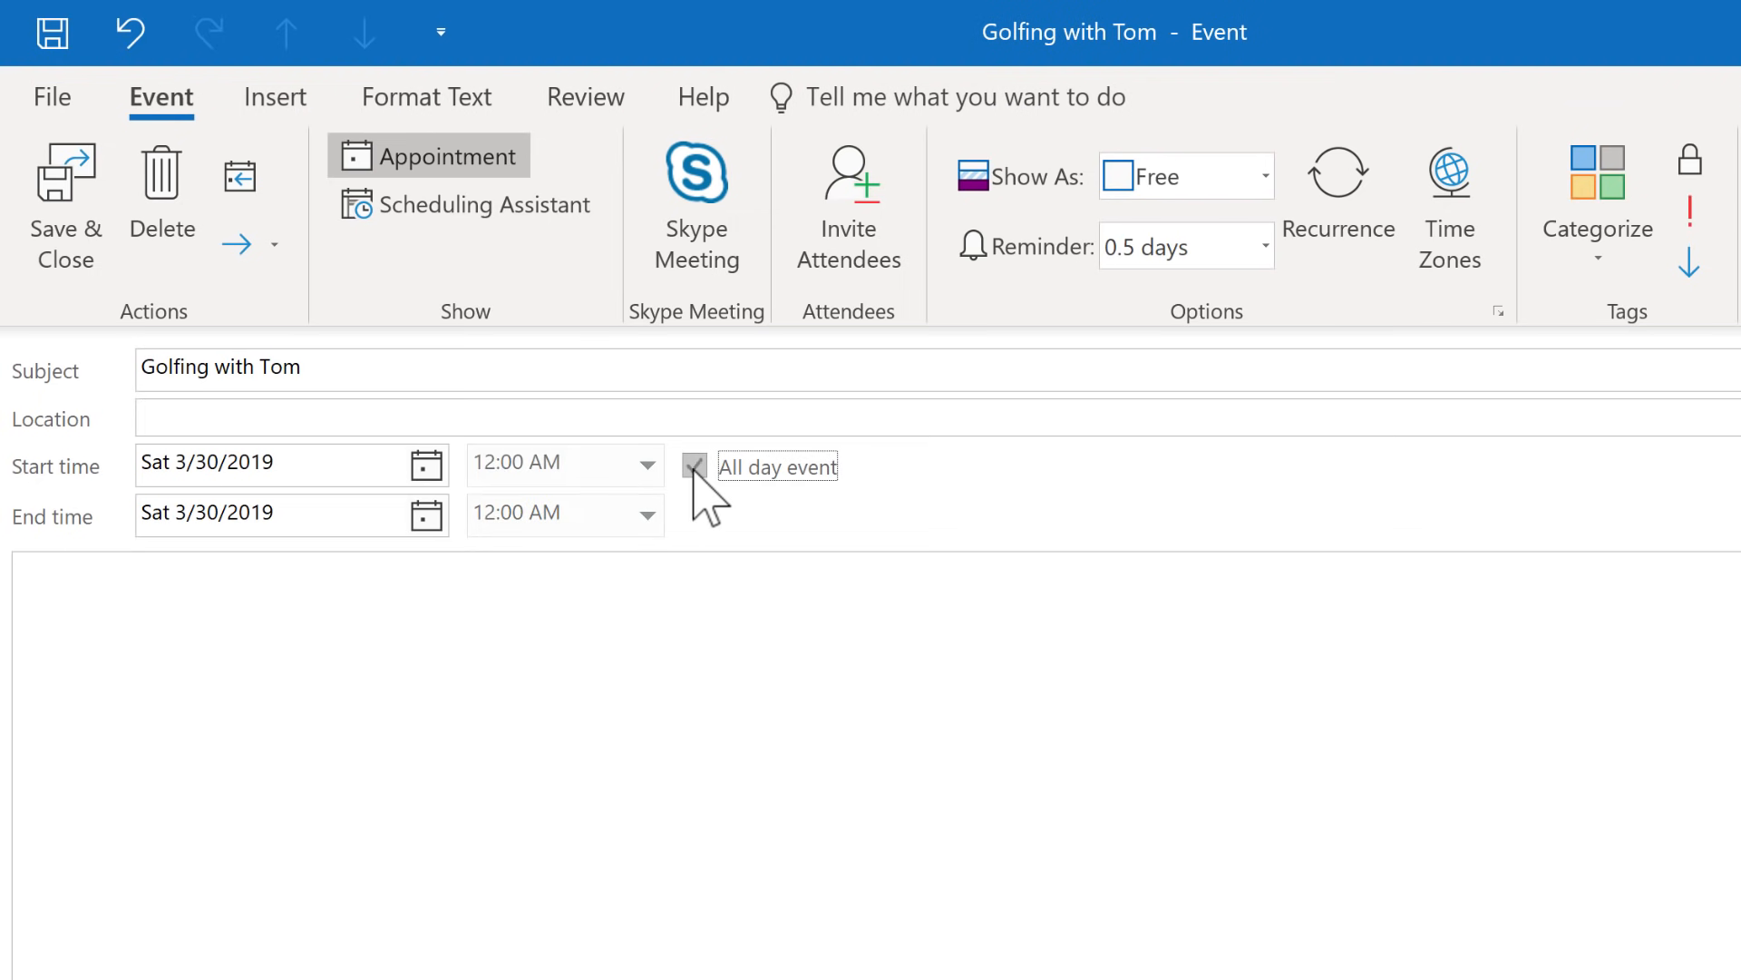
{"action": "left_click", "coordinate": [693, 466]}
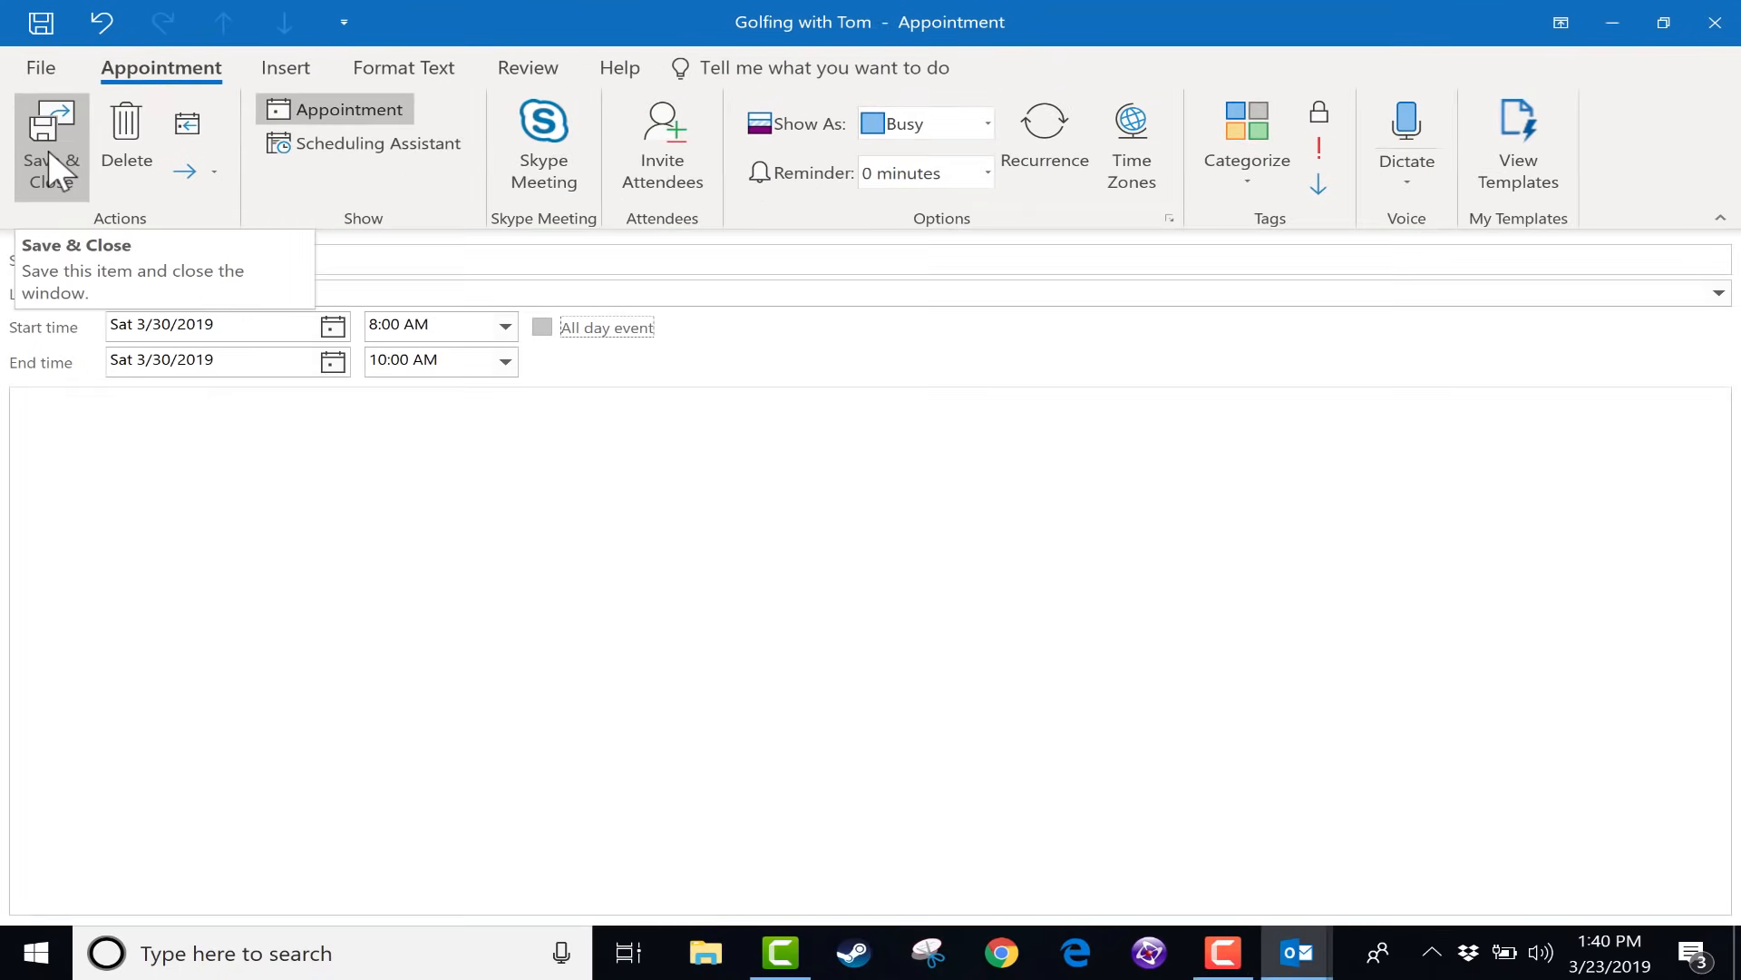
Step: Save and close the golf appointment onto March 30, then pick Friday March 29 in the month grid
{"action": "left_click", "coordinate": [50, 145]}
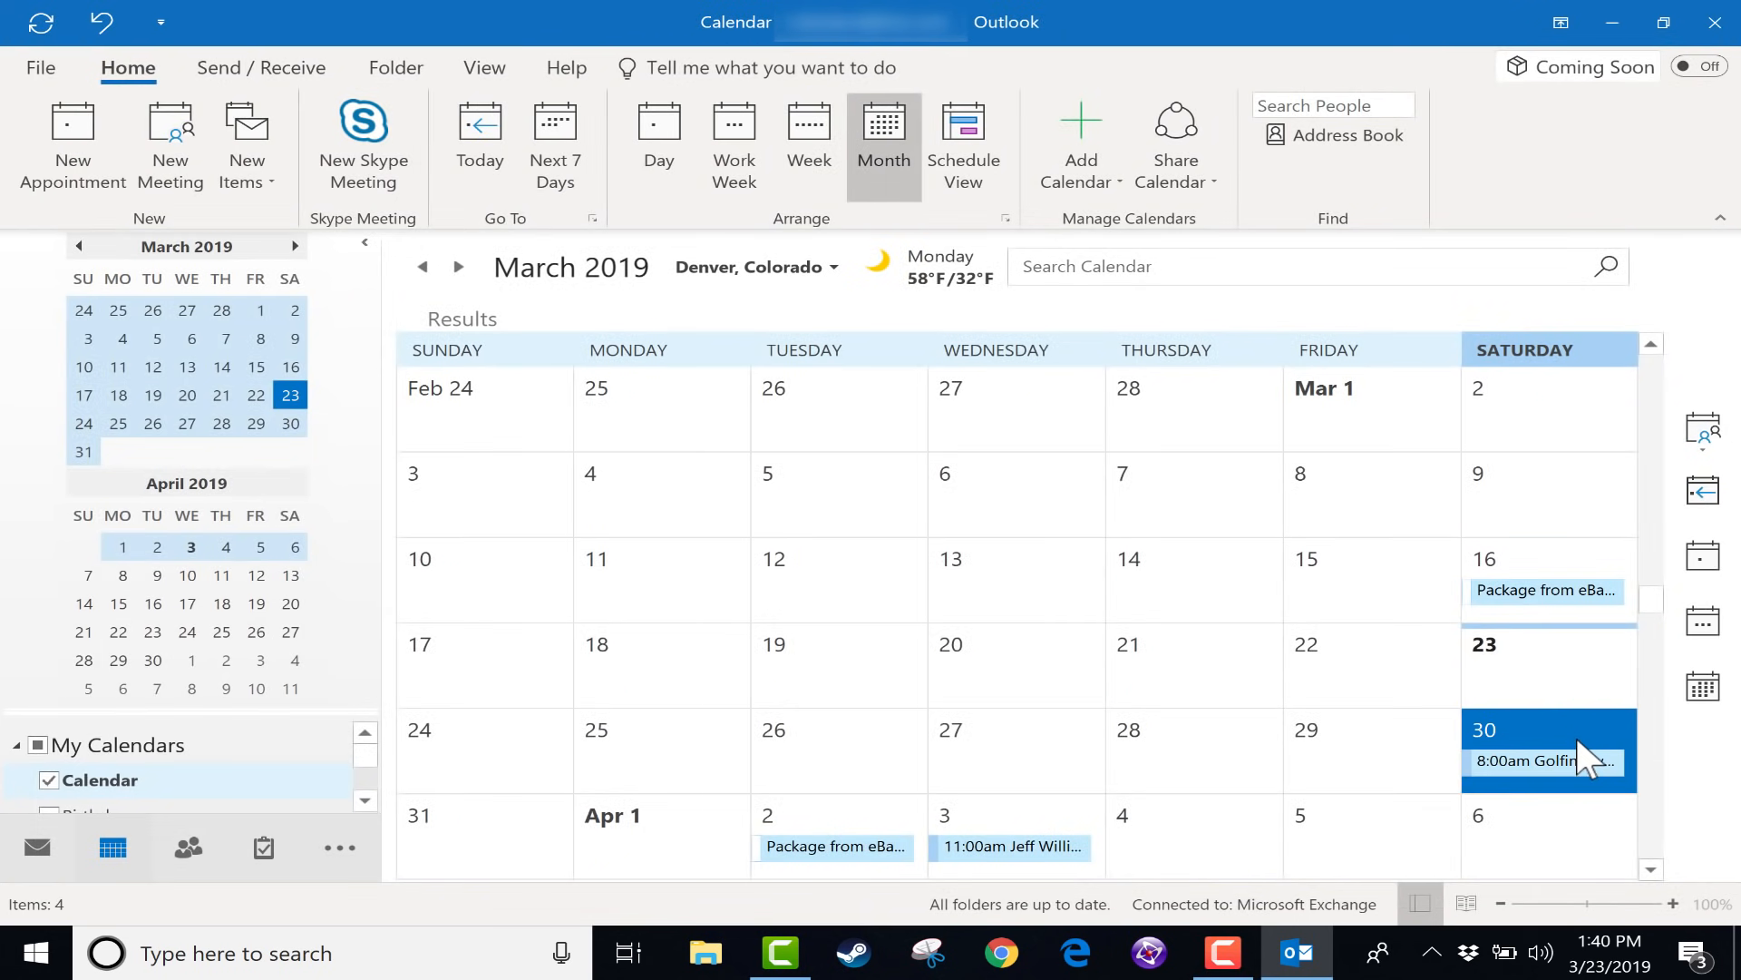
{"action": "mouse_move", "coordinate": [1368, 760]}
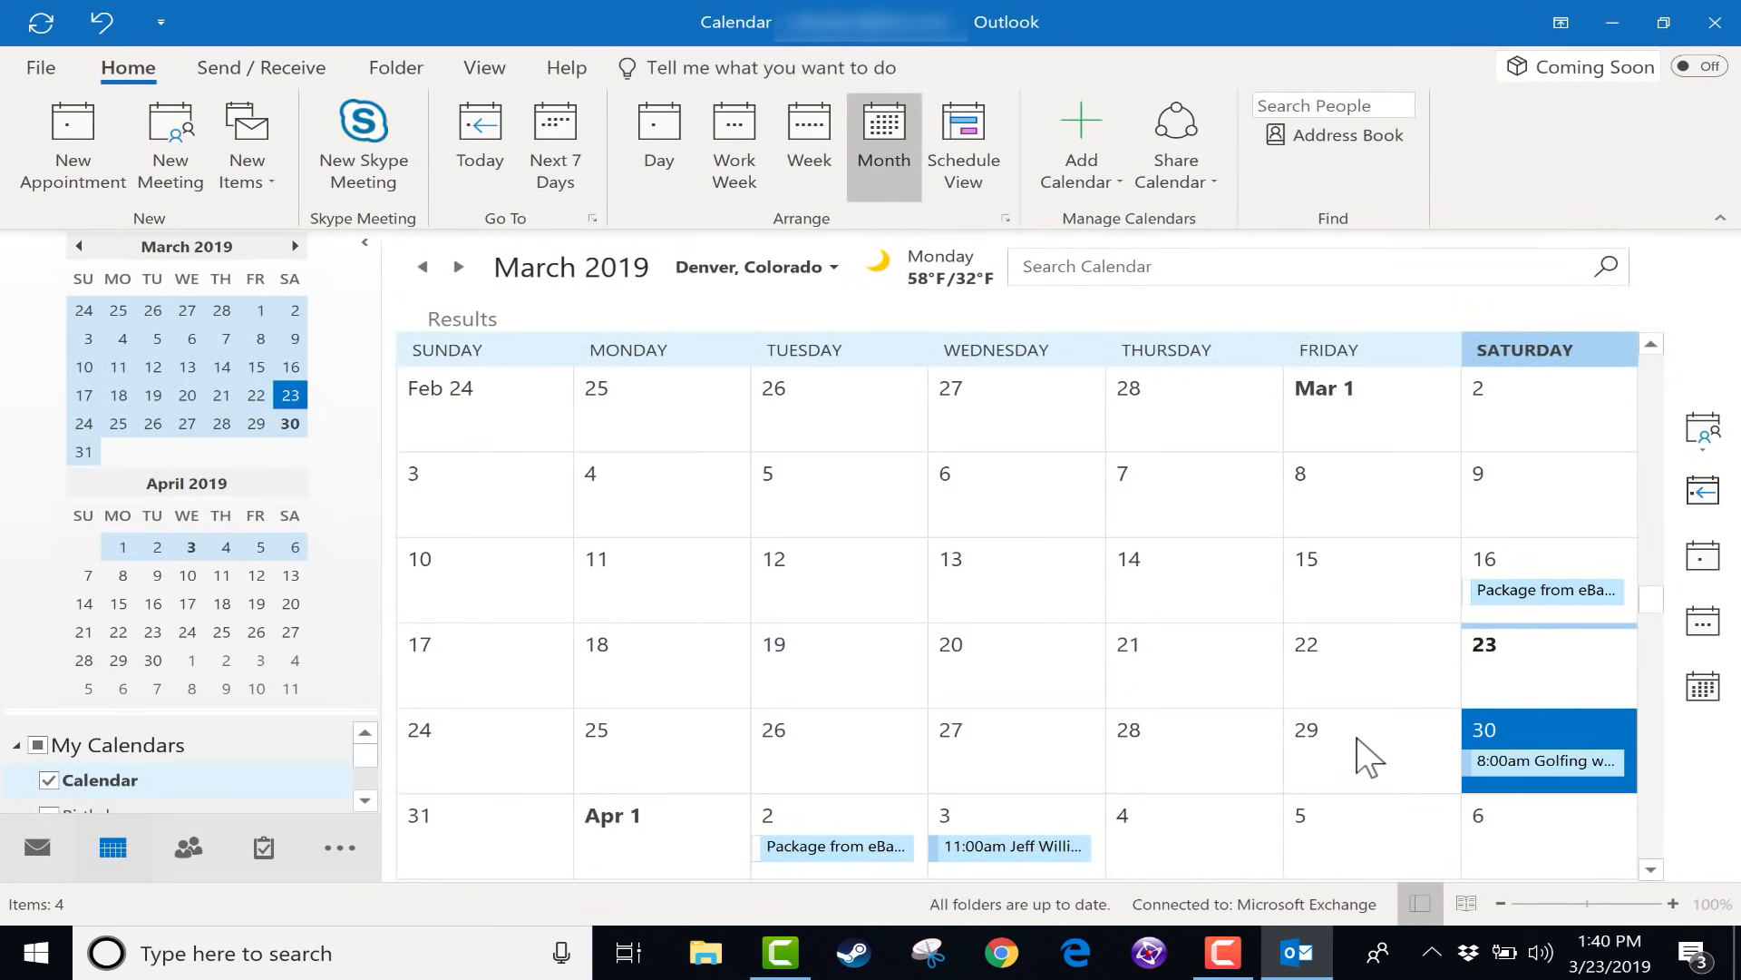
{"action": "mouse_move", "coordinate": [1221, 569]}
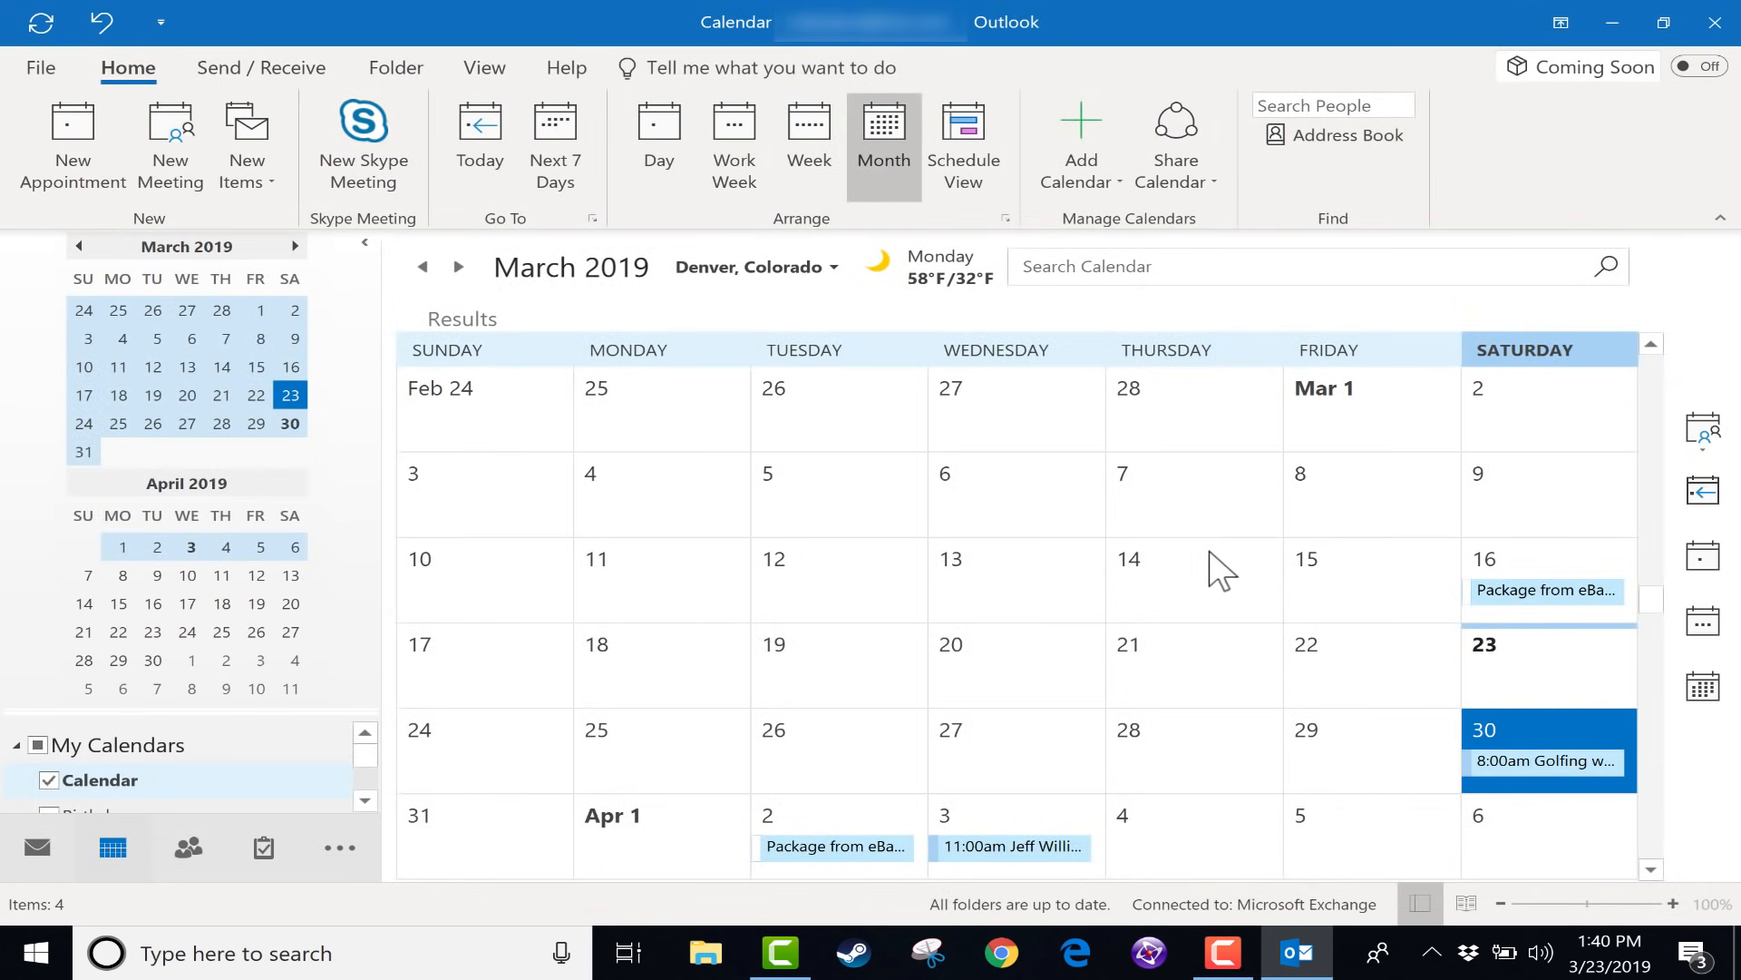
{"action": "left_click", "coordinate": [1372, 749]}
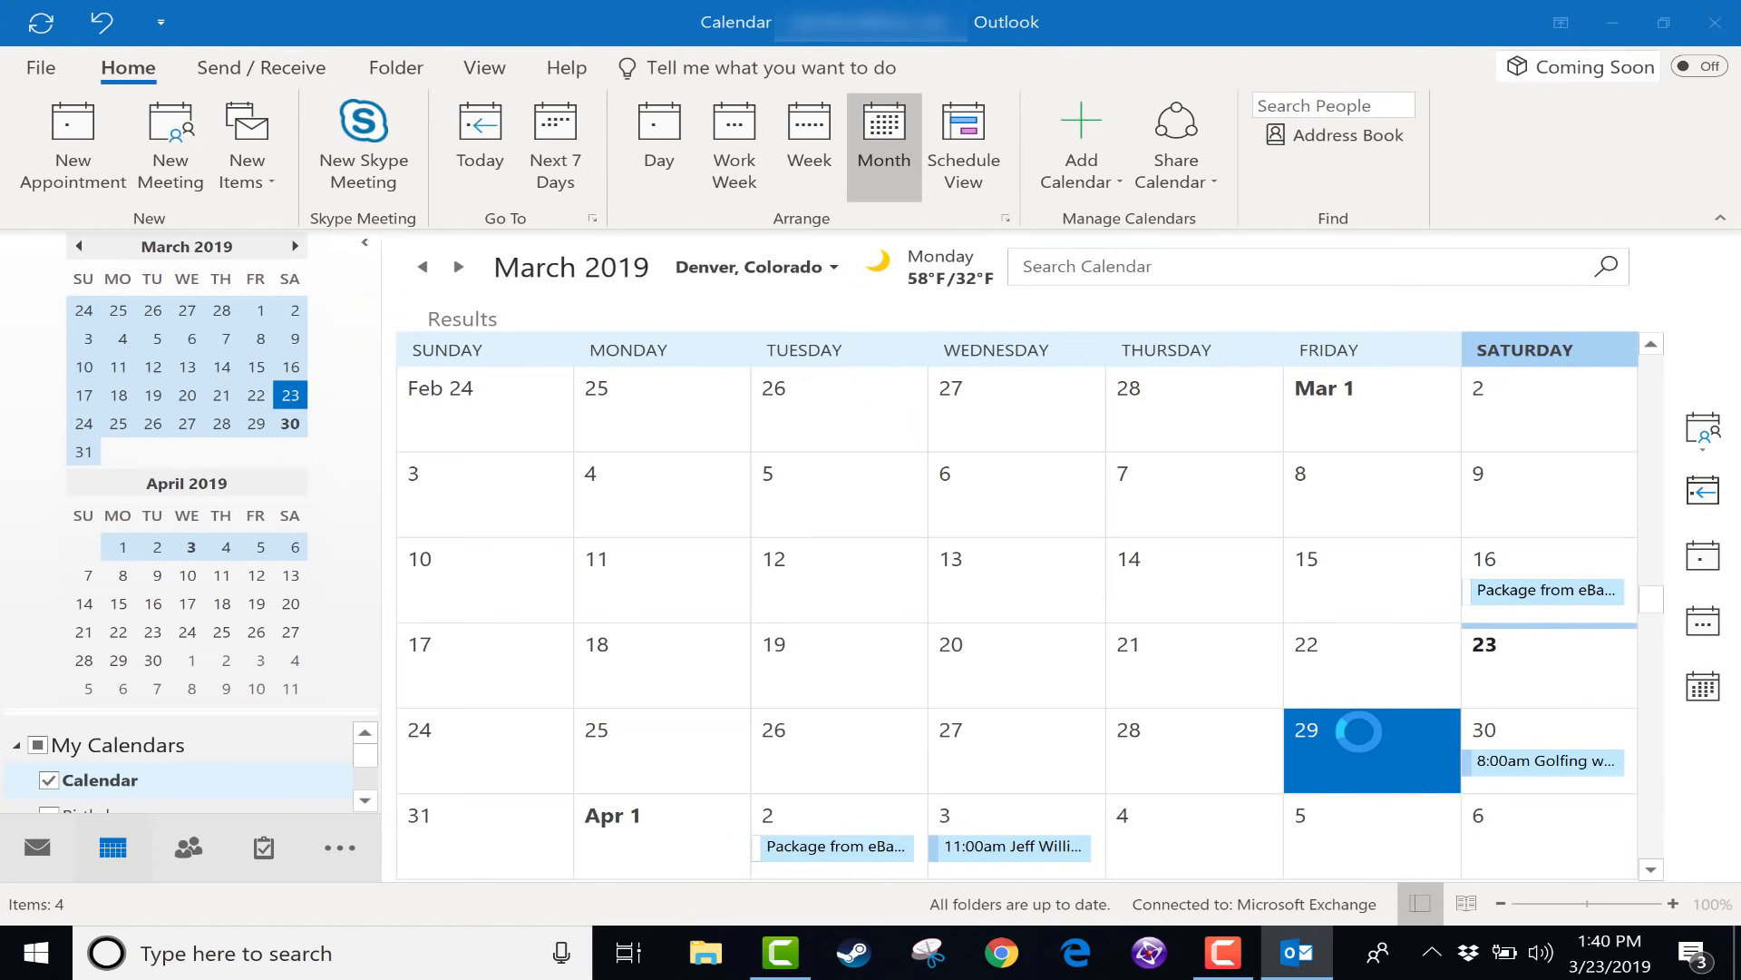
{"action": "double_click", "coordinate": [1369, 750]}
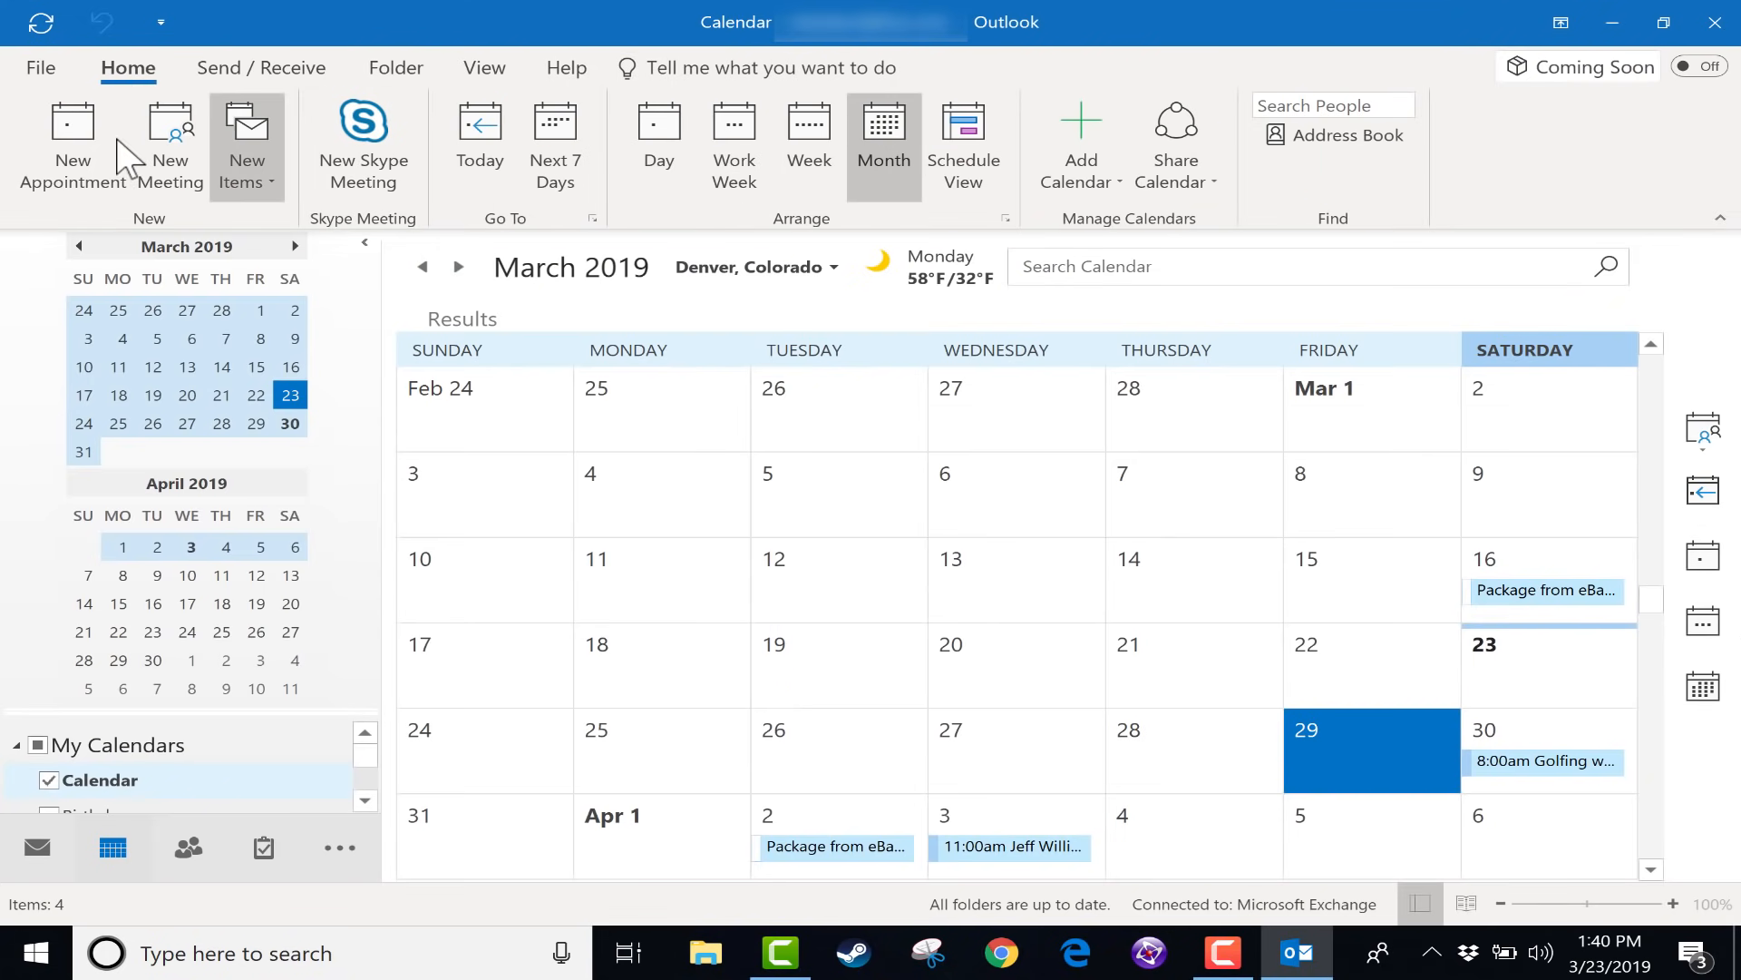
{"action": "mouse_move", "coordinate": [171, 145]}
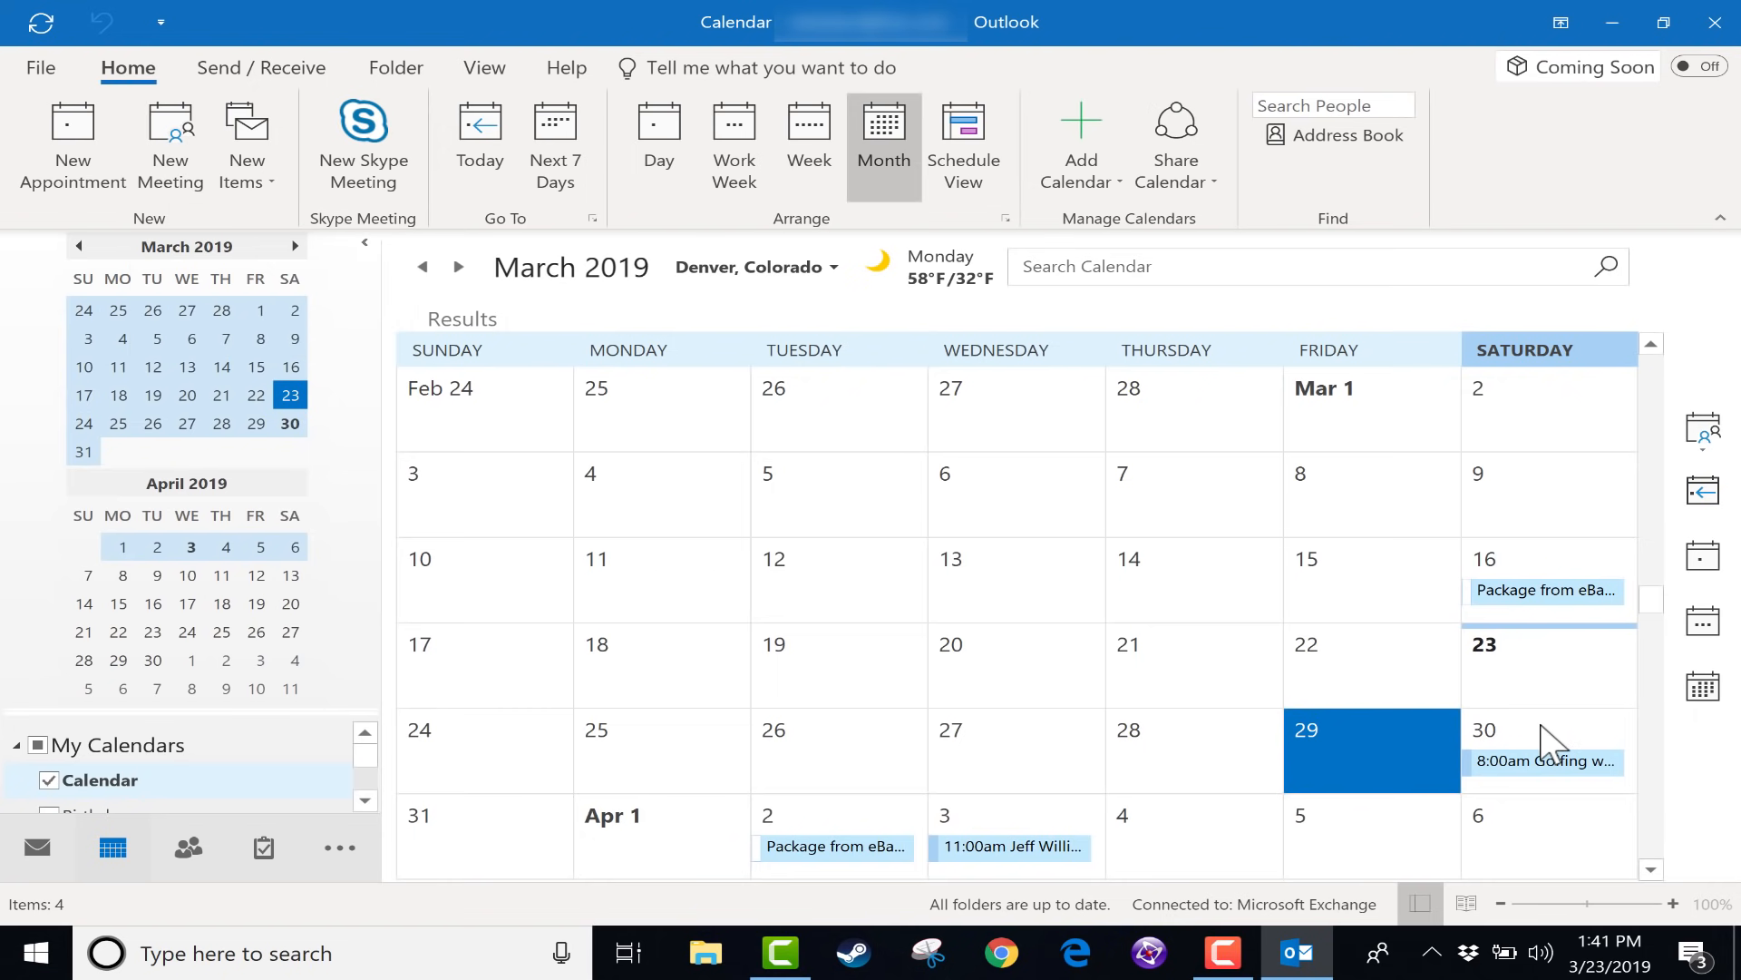
{"action": "mouse_move", "coordinate": [1562, 849]}
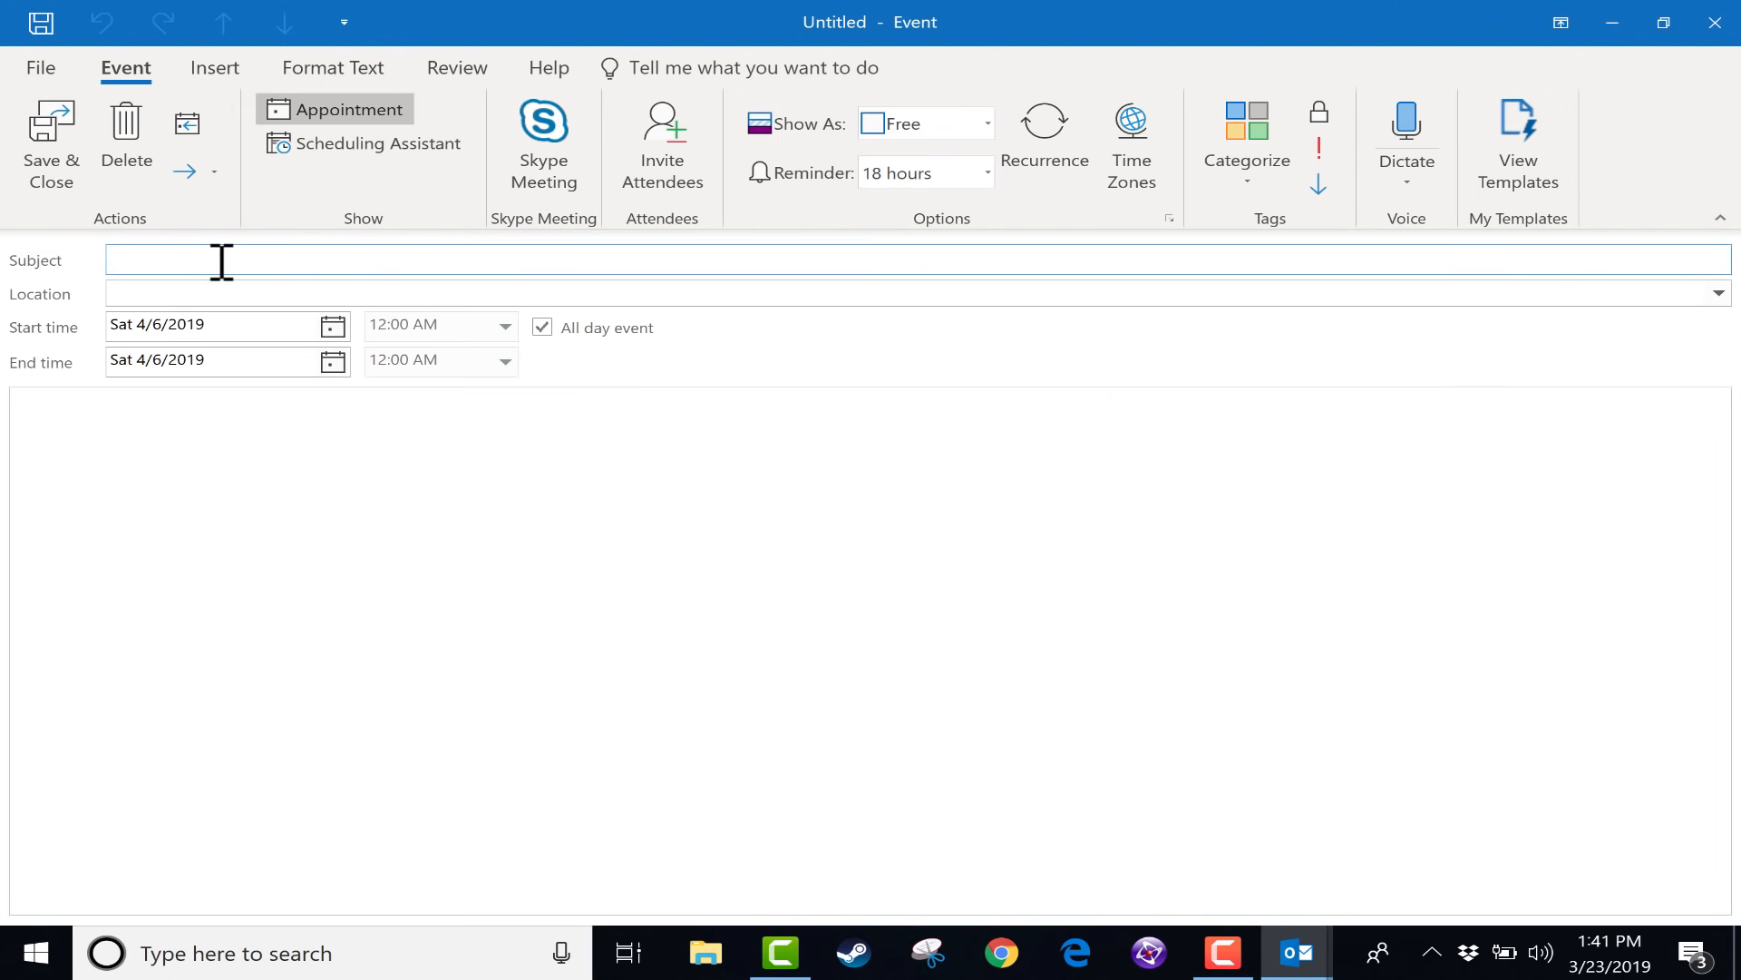
{"action": "mouse_move", "coordinate": [662, 145]}
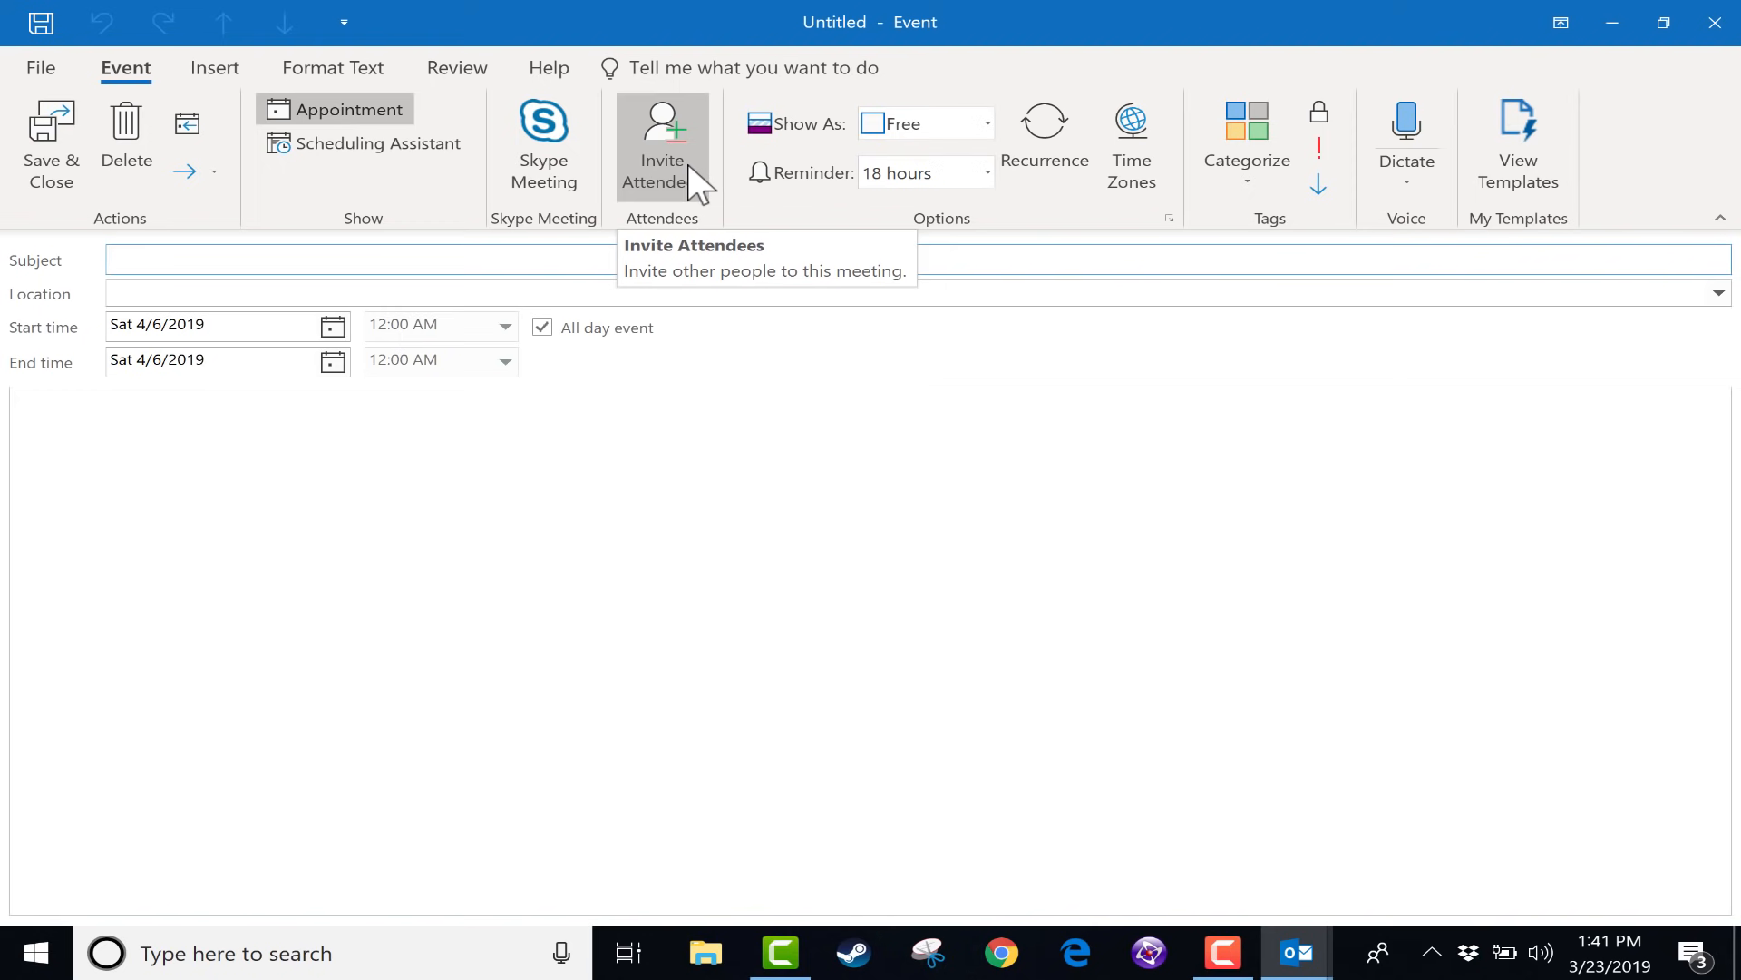
Step: Turn the April 6 all-day Work Project at Park event into a meeting invite and save it
{"action": "left_click", "coordinate": [660, 145]}
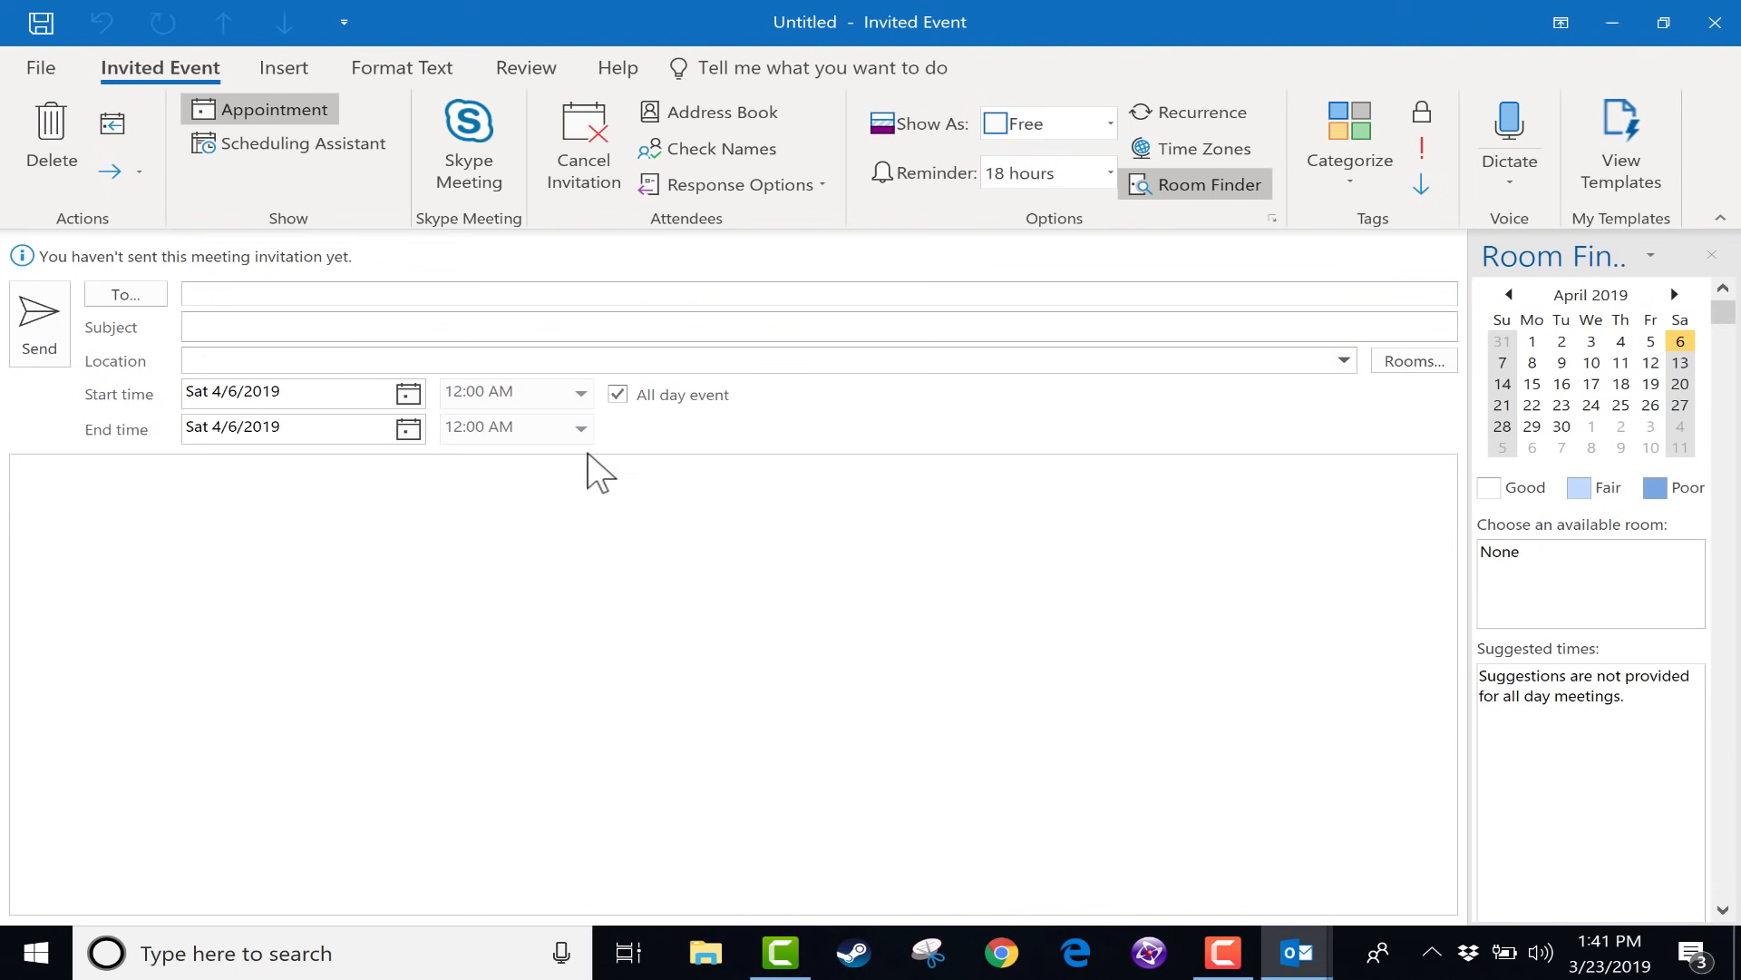
{"action": "mouse_move", "coordinate": [354, 299]}
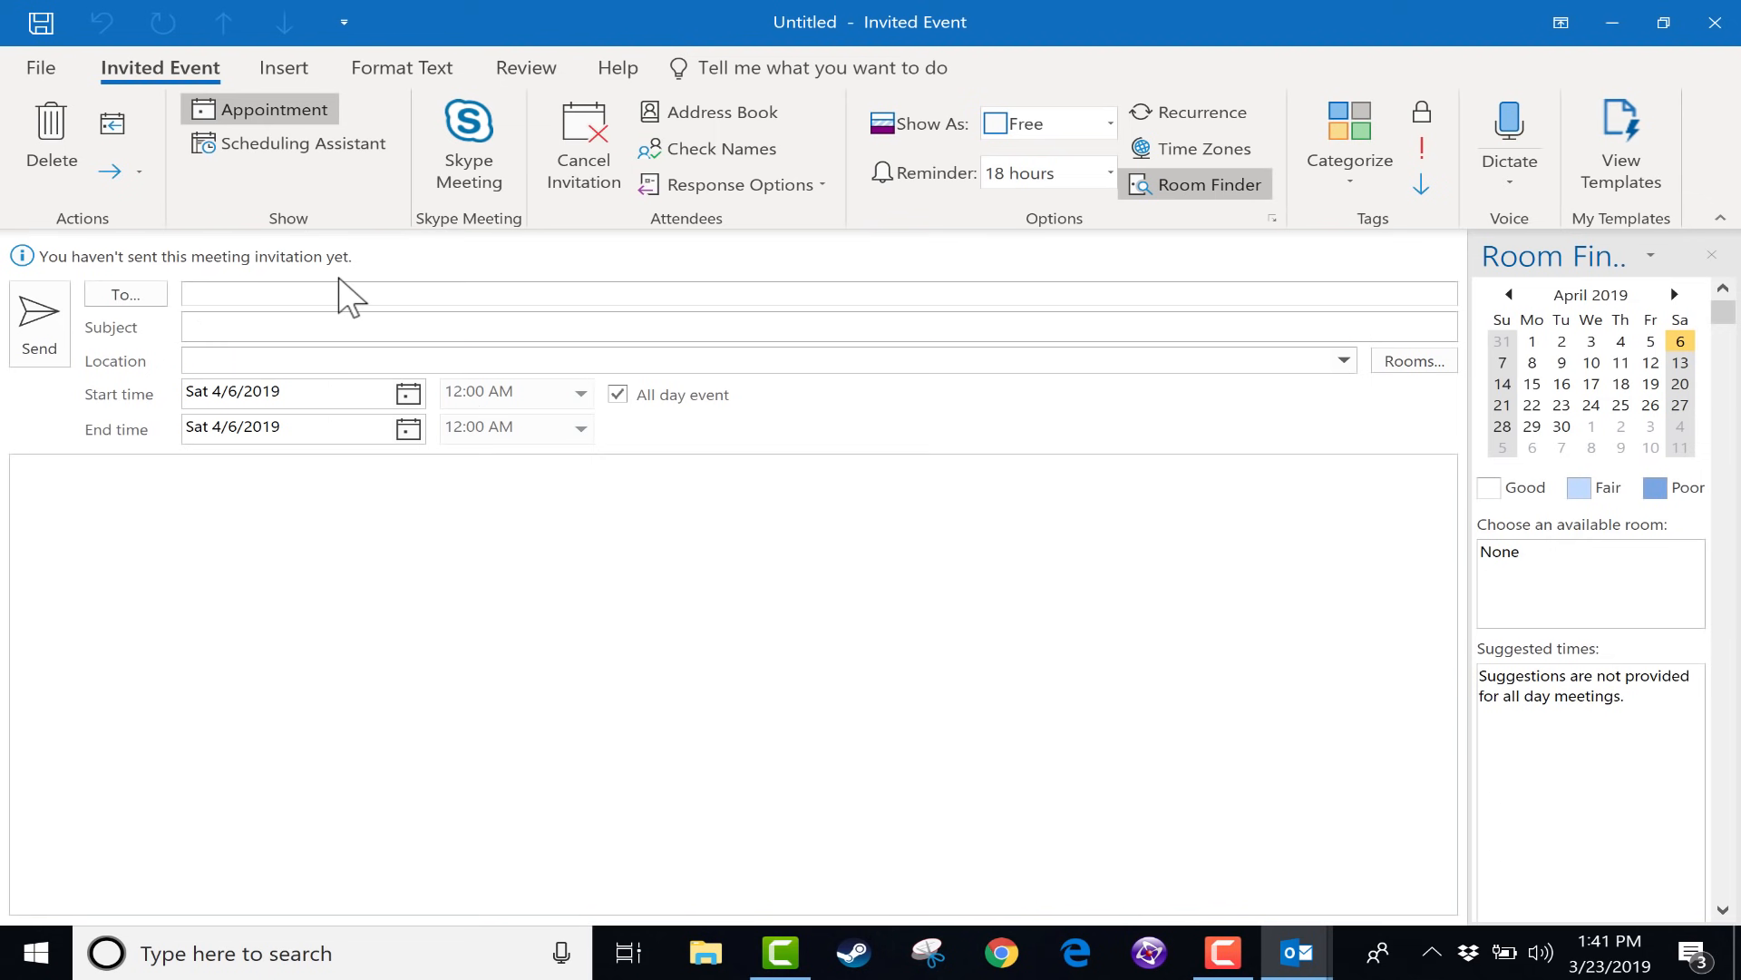
{"action": "left_click", "coordinate": [778, 327]}
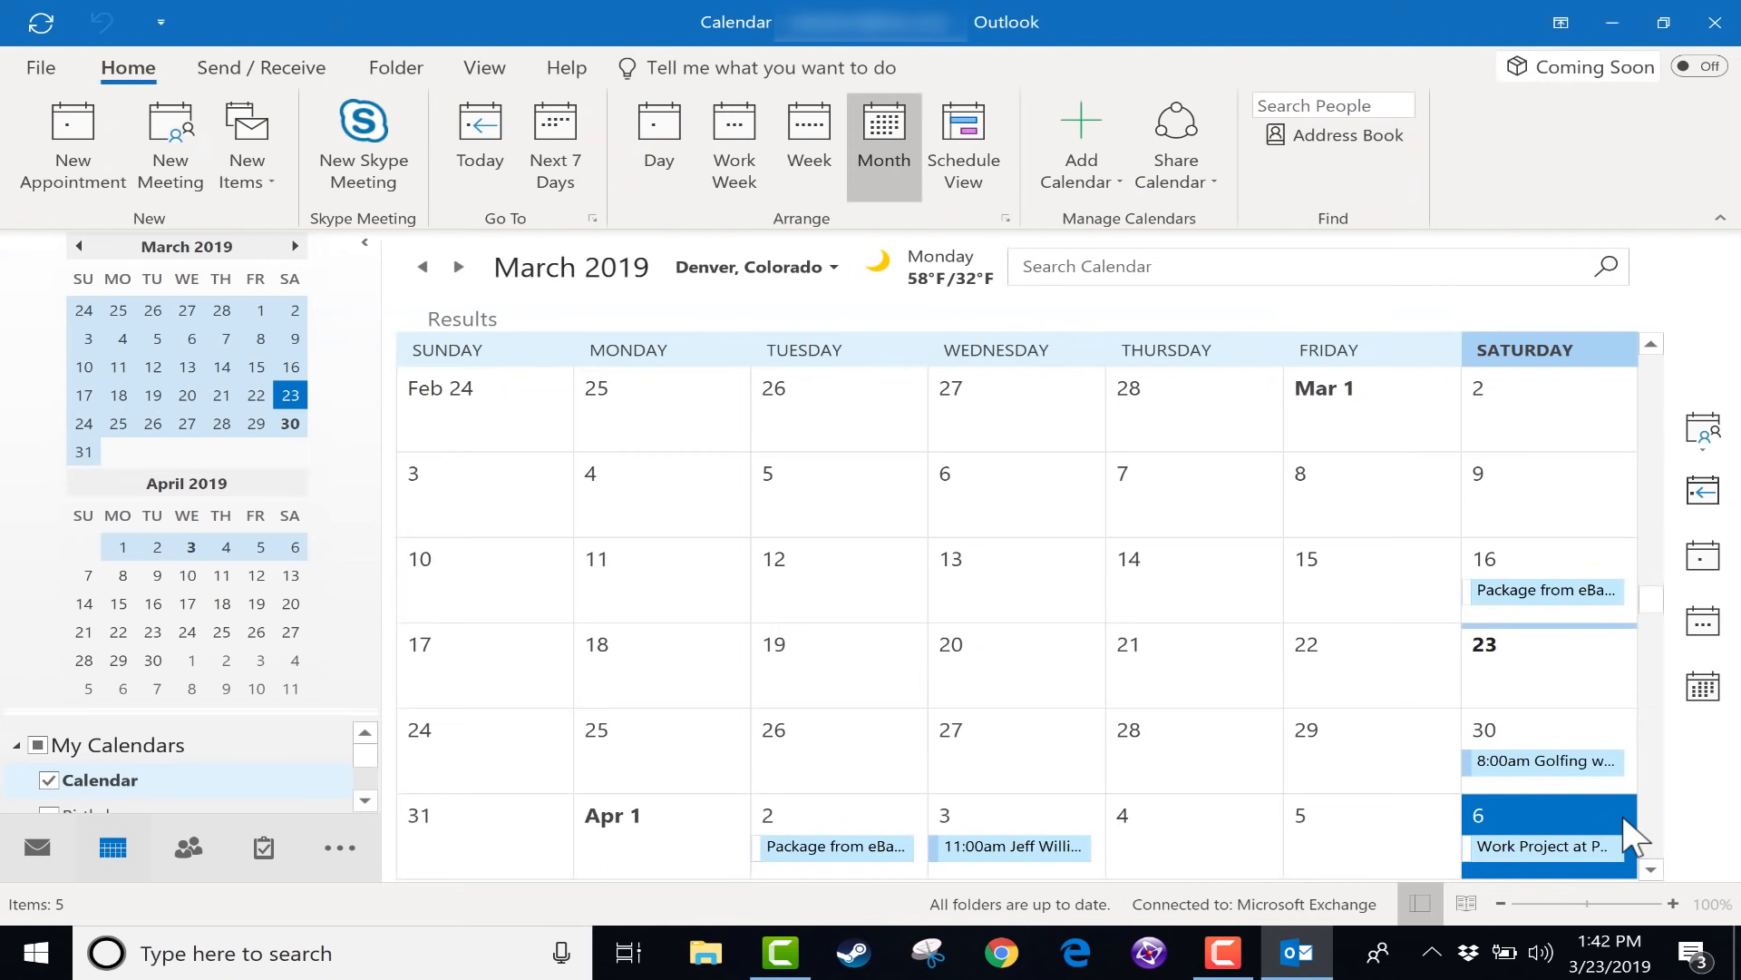
Step: Review the golf and March 31 weeks, return to the month calendar and reopen Golfing with Tom
{"action": "scroll", "scroll_direction": "down", "scroll_amount": 3}
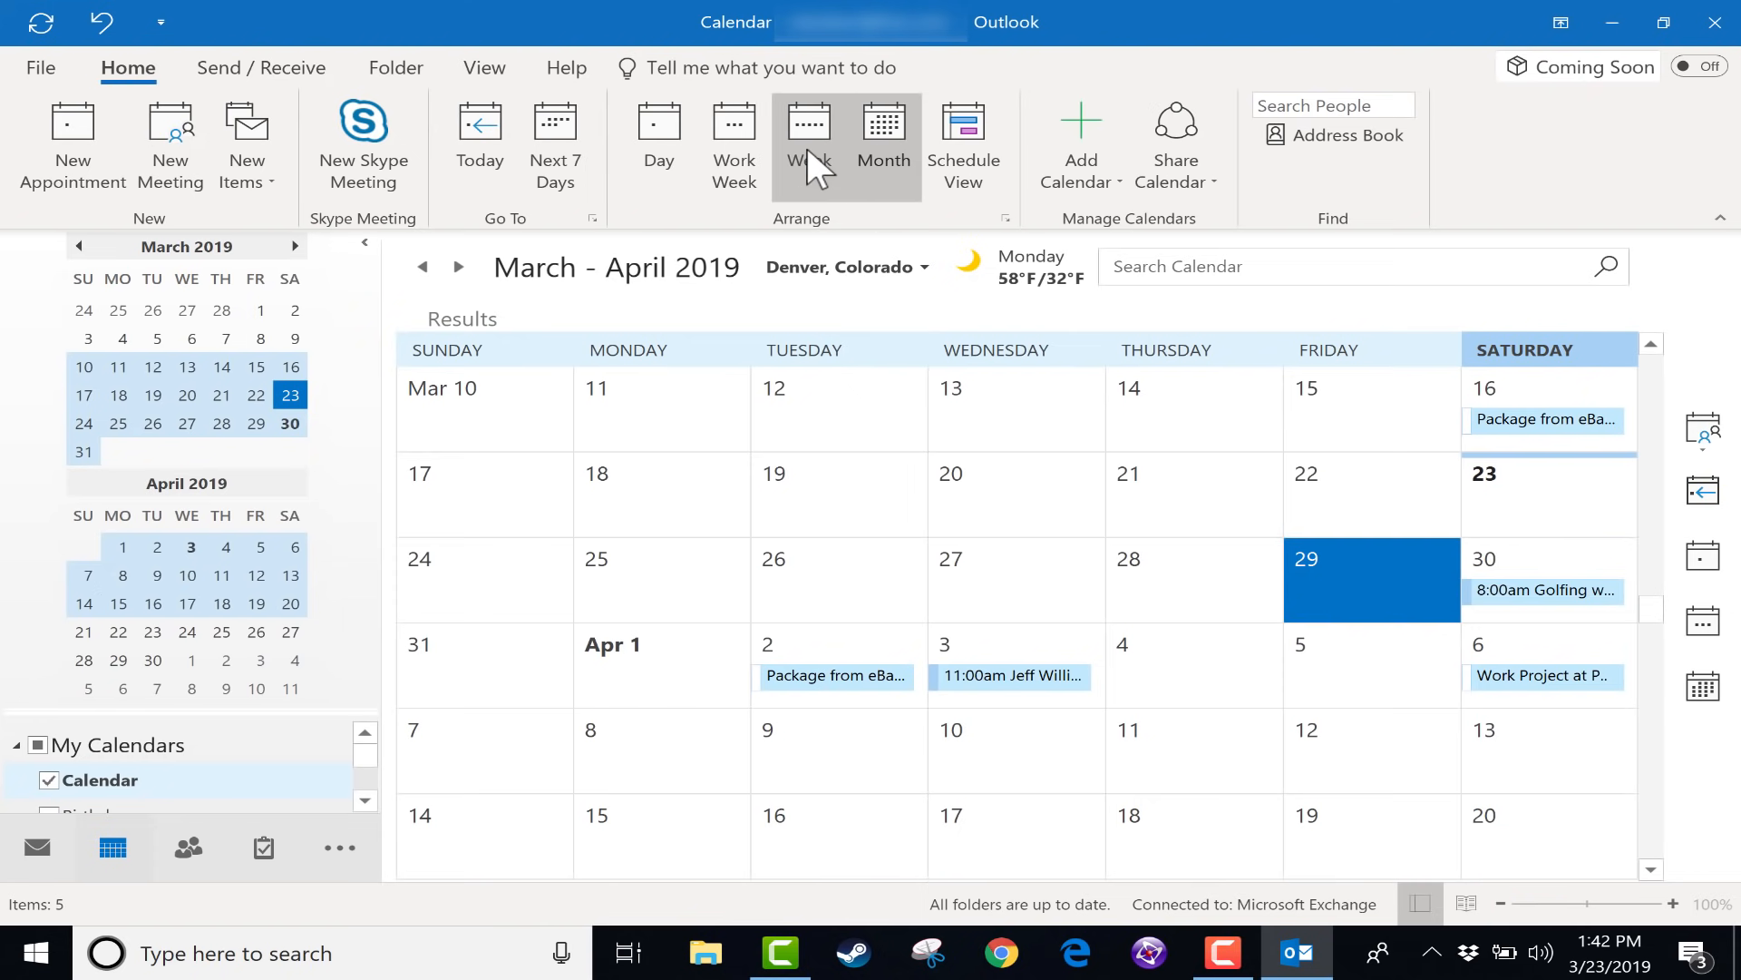
{"action": "left_click", "coordinate": [809, 145]}
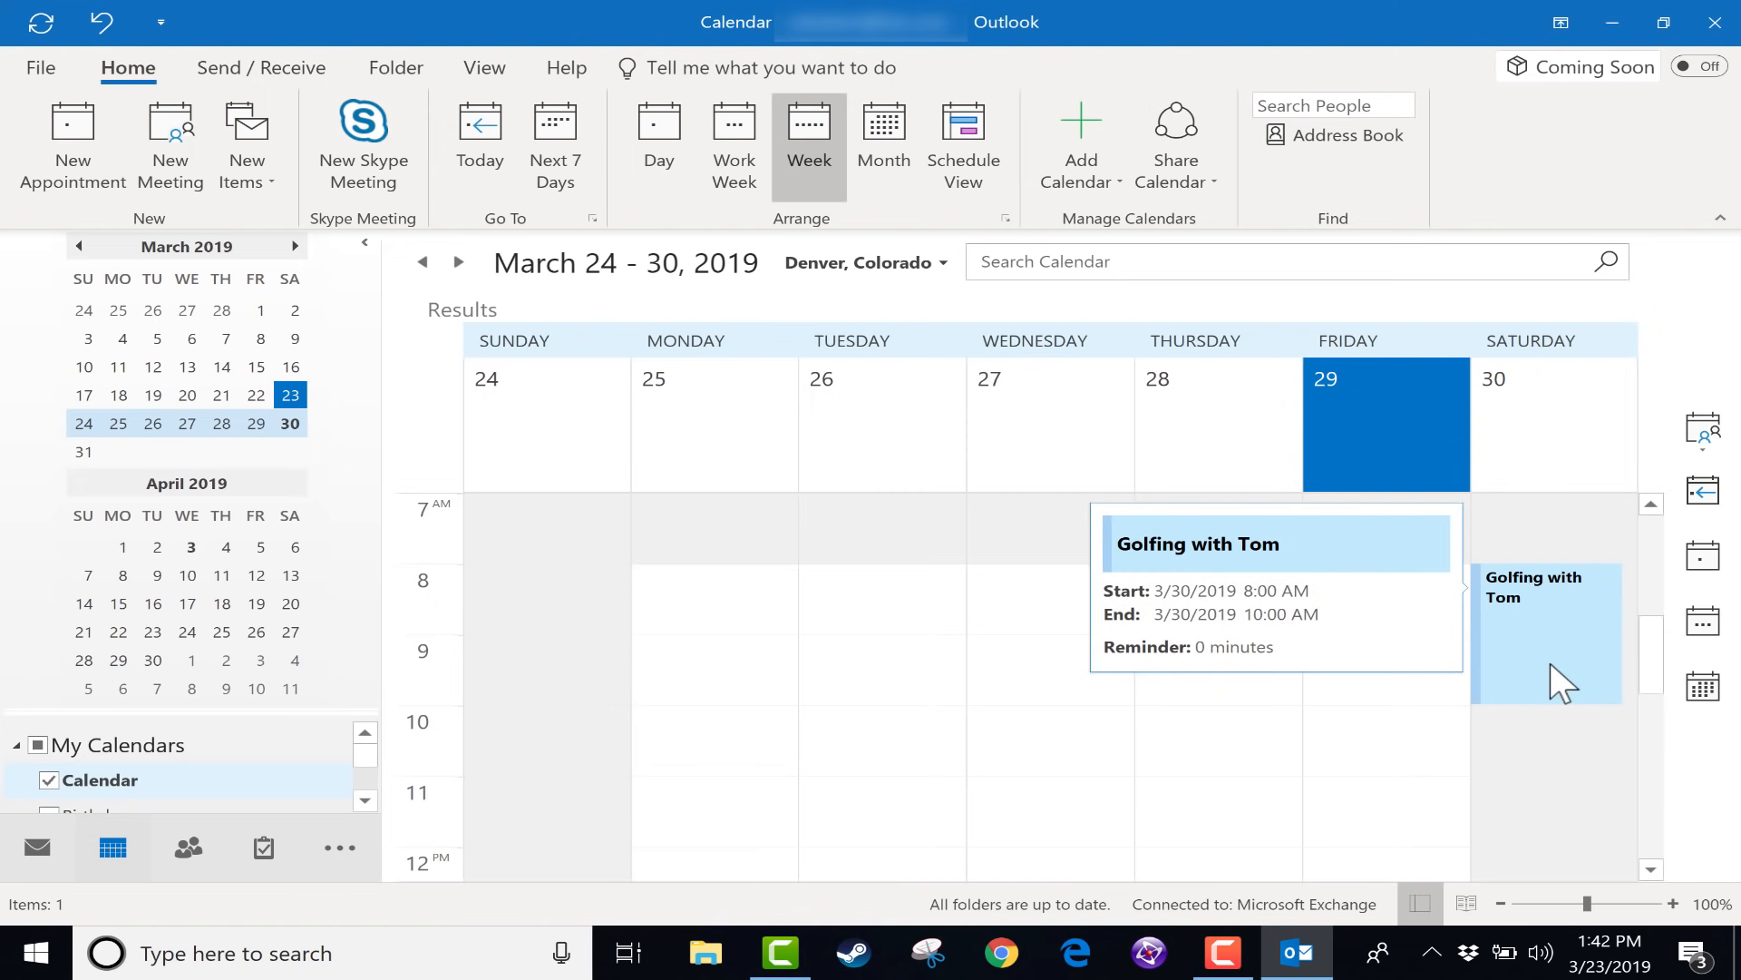
{"action": "left_click", "coordinate": [459, 263]}
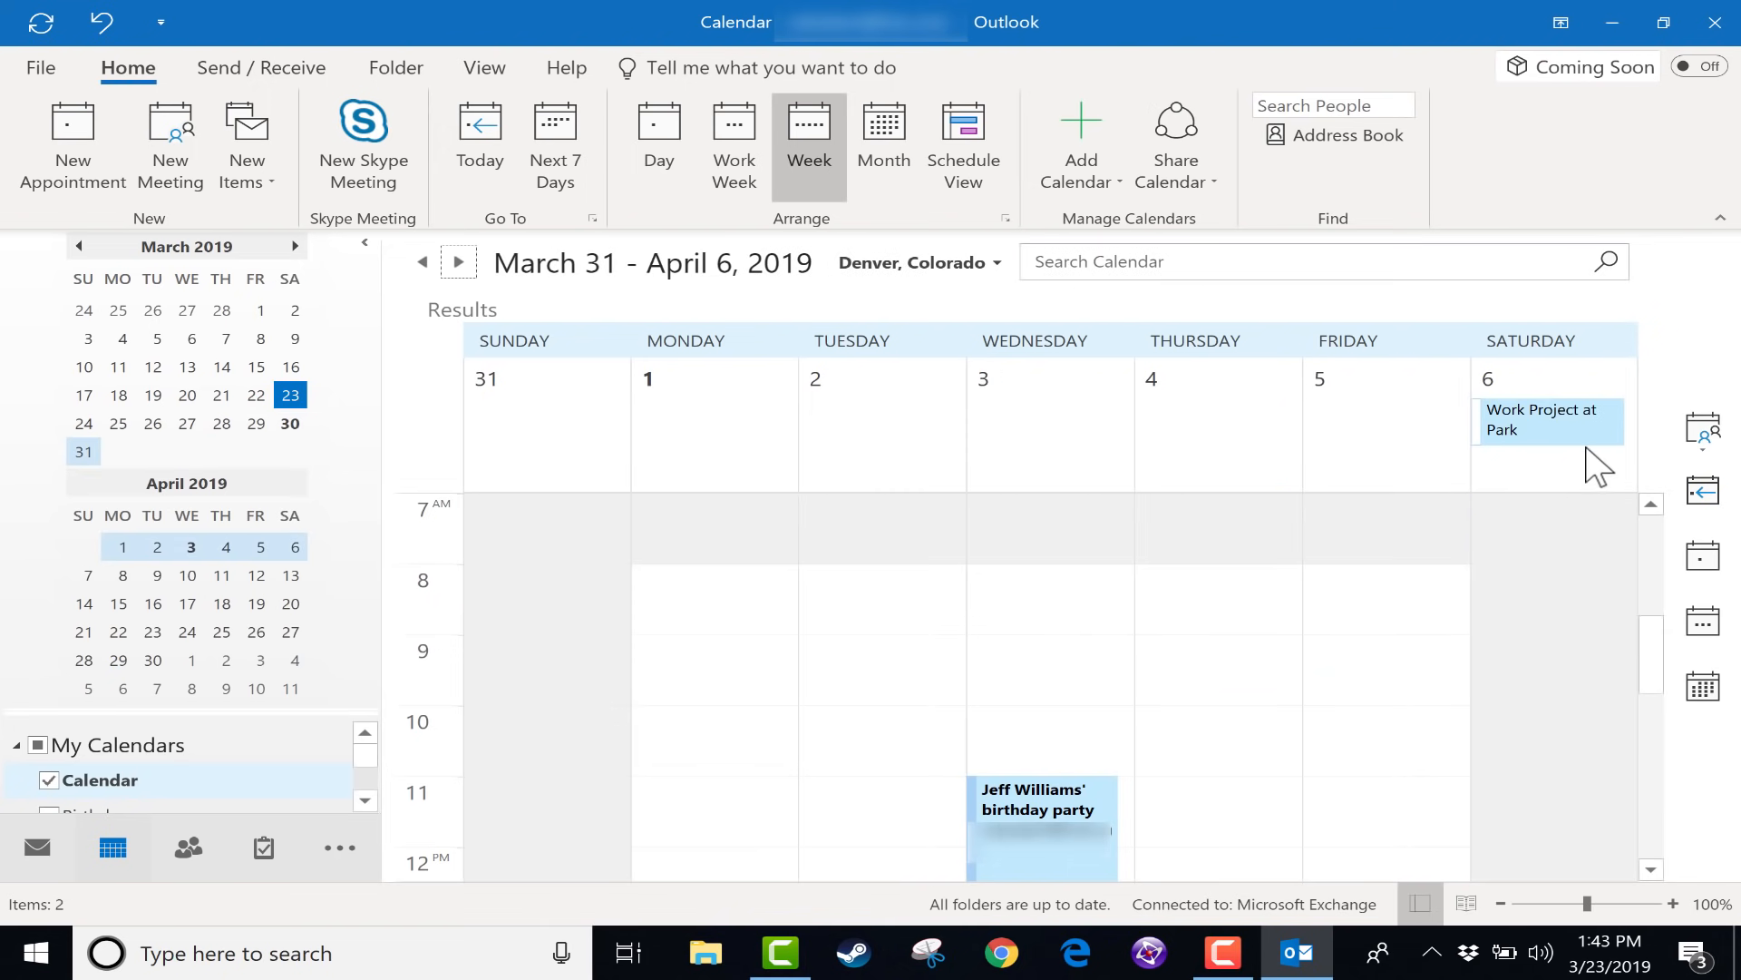
{"action": "mouse_move", "coordinate": [1565, 501]}
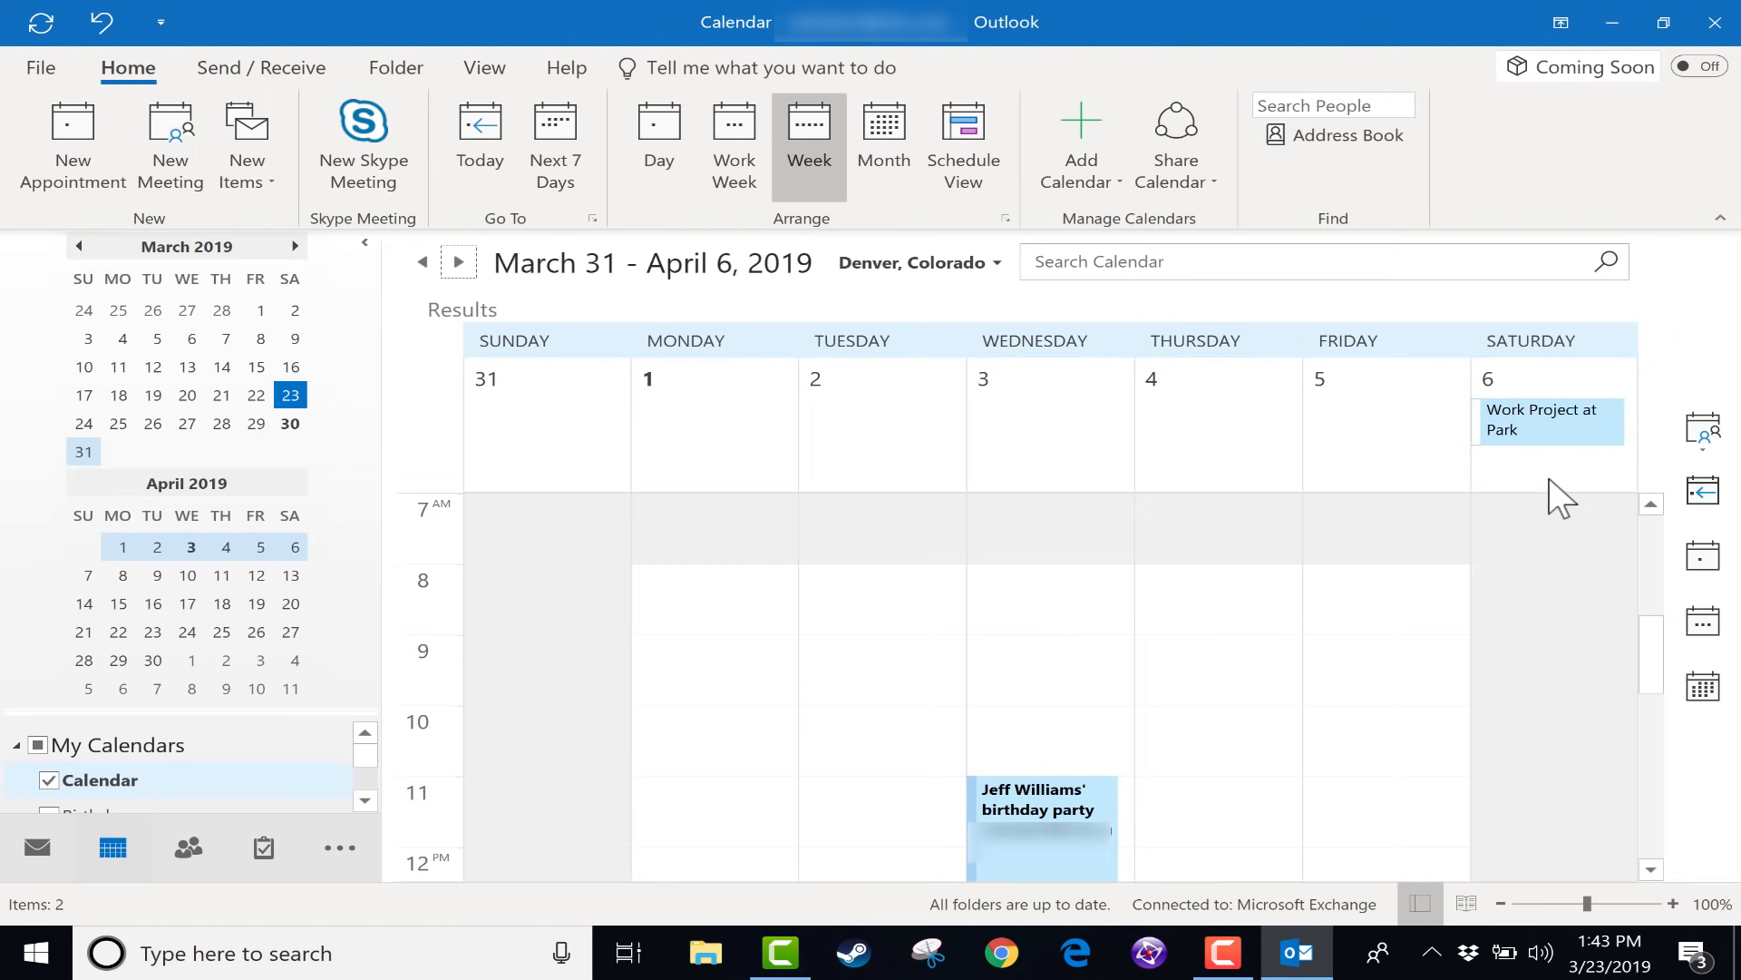
{"action": "mouse_move", "coordinate": [1537, 354]}
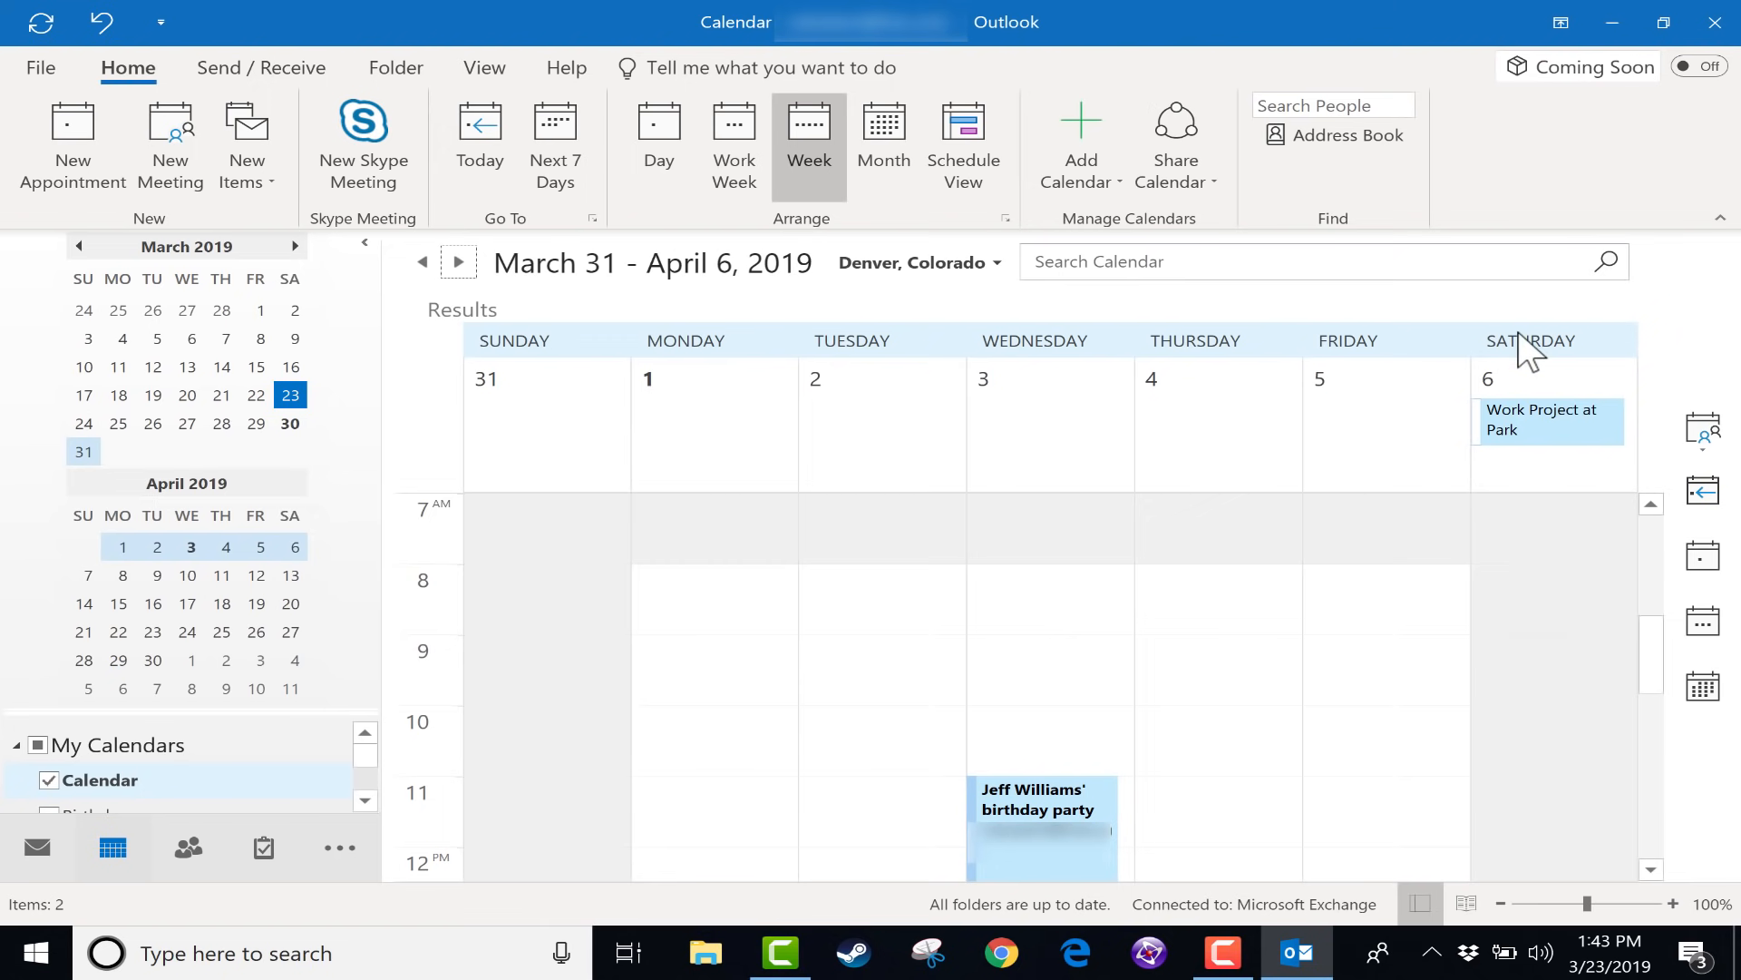
{"action": "mouse_move", "coordinate": [1567, 399]}
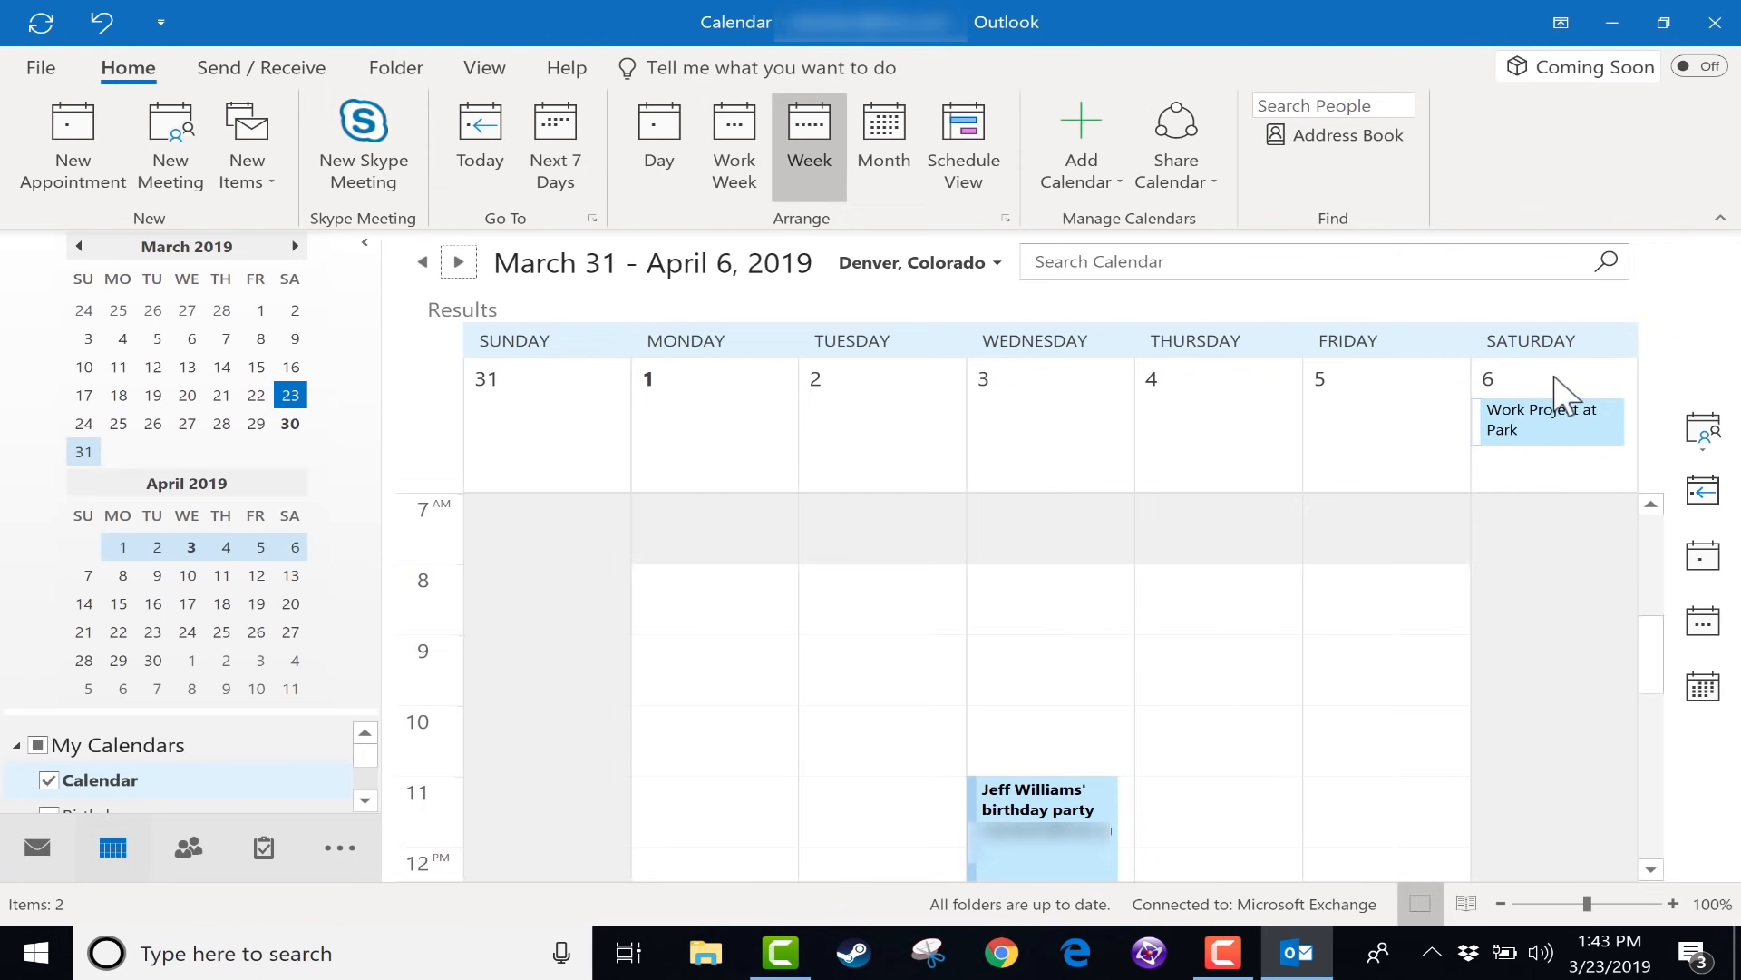
{"action": "mouse_move", "coordinate": [1163, 455]}
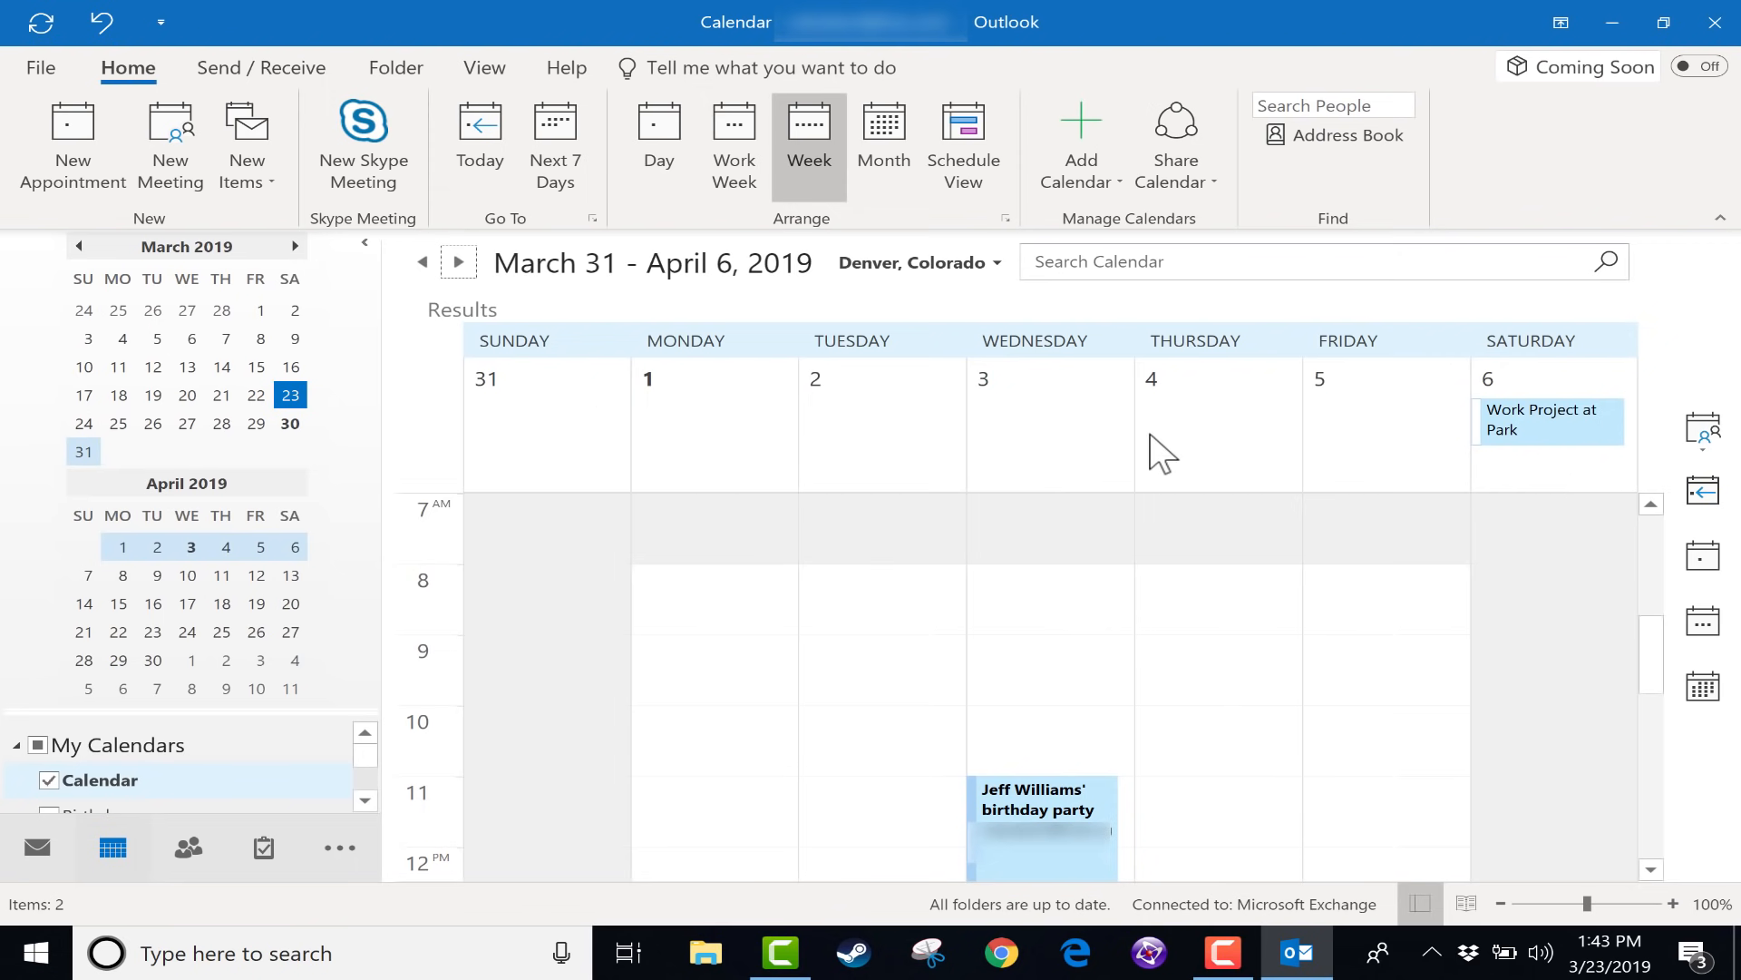
{"action": "mouse_move", "coordinate": [1616, 434]}
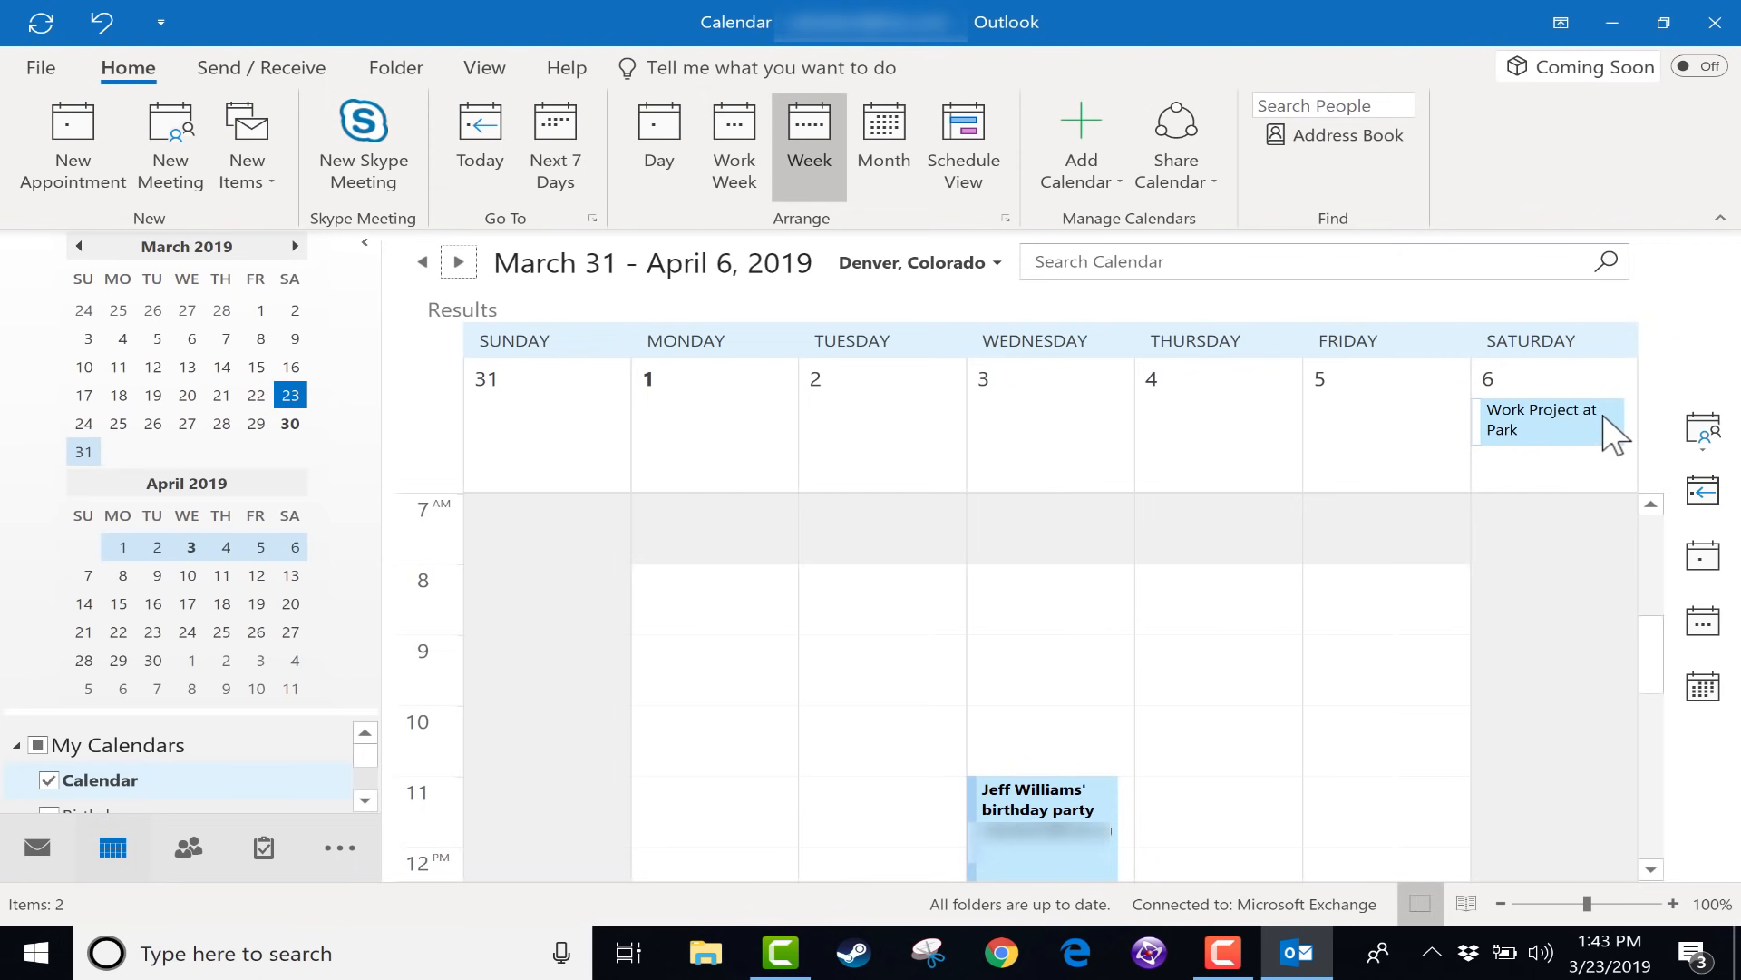
{"action": "mouse_move", "coordinate": [1621, 562]}
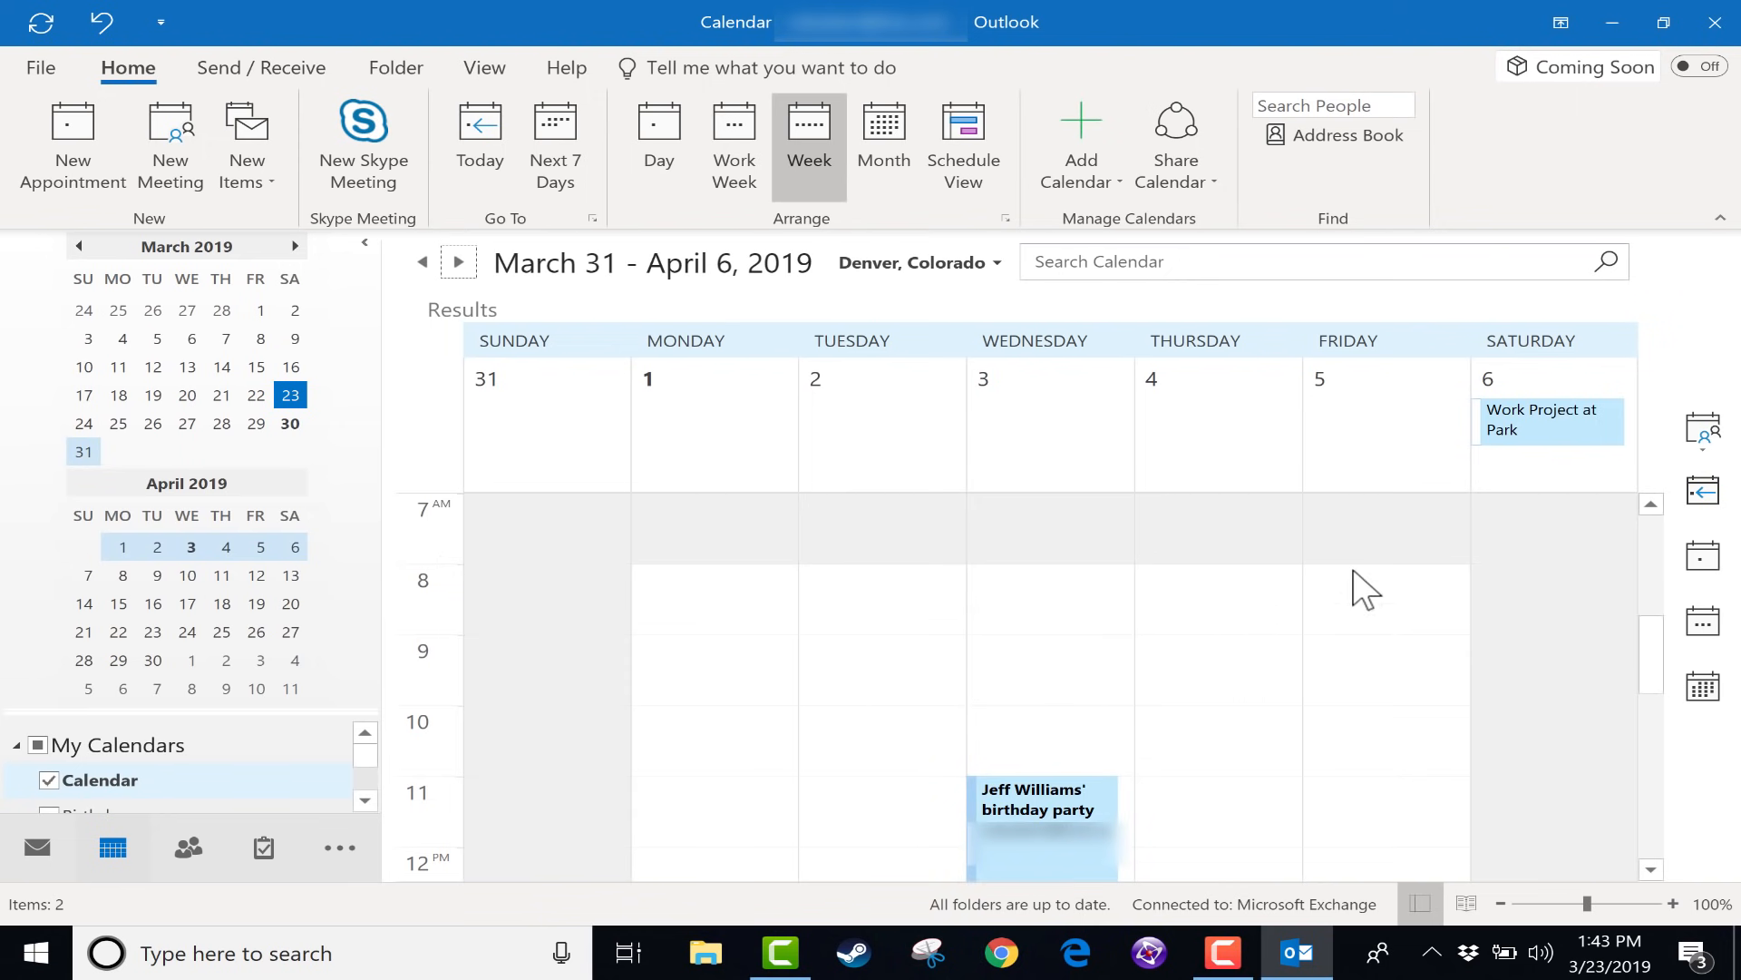
{"action": "mouse_move", "coordinate": [1553, 789]}
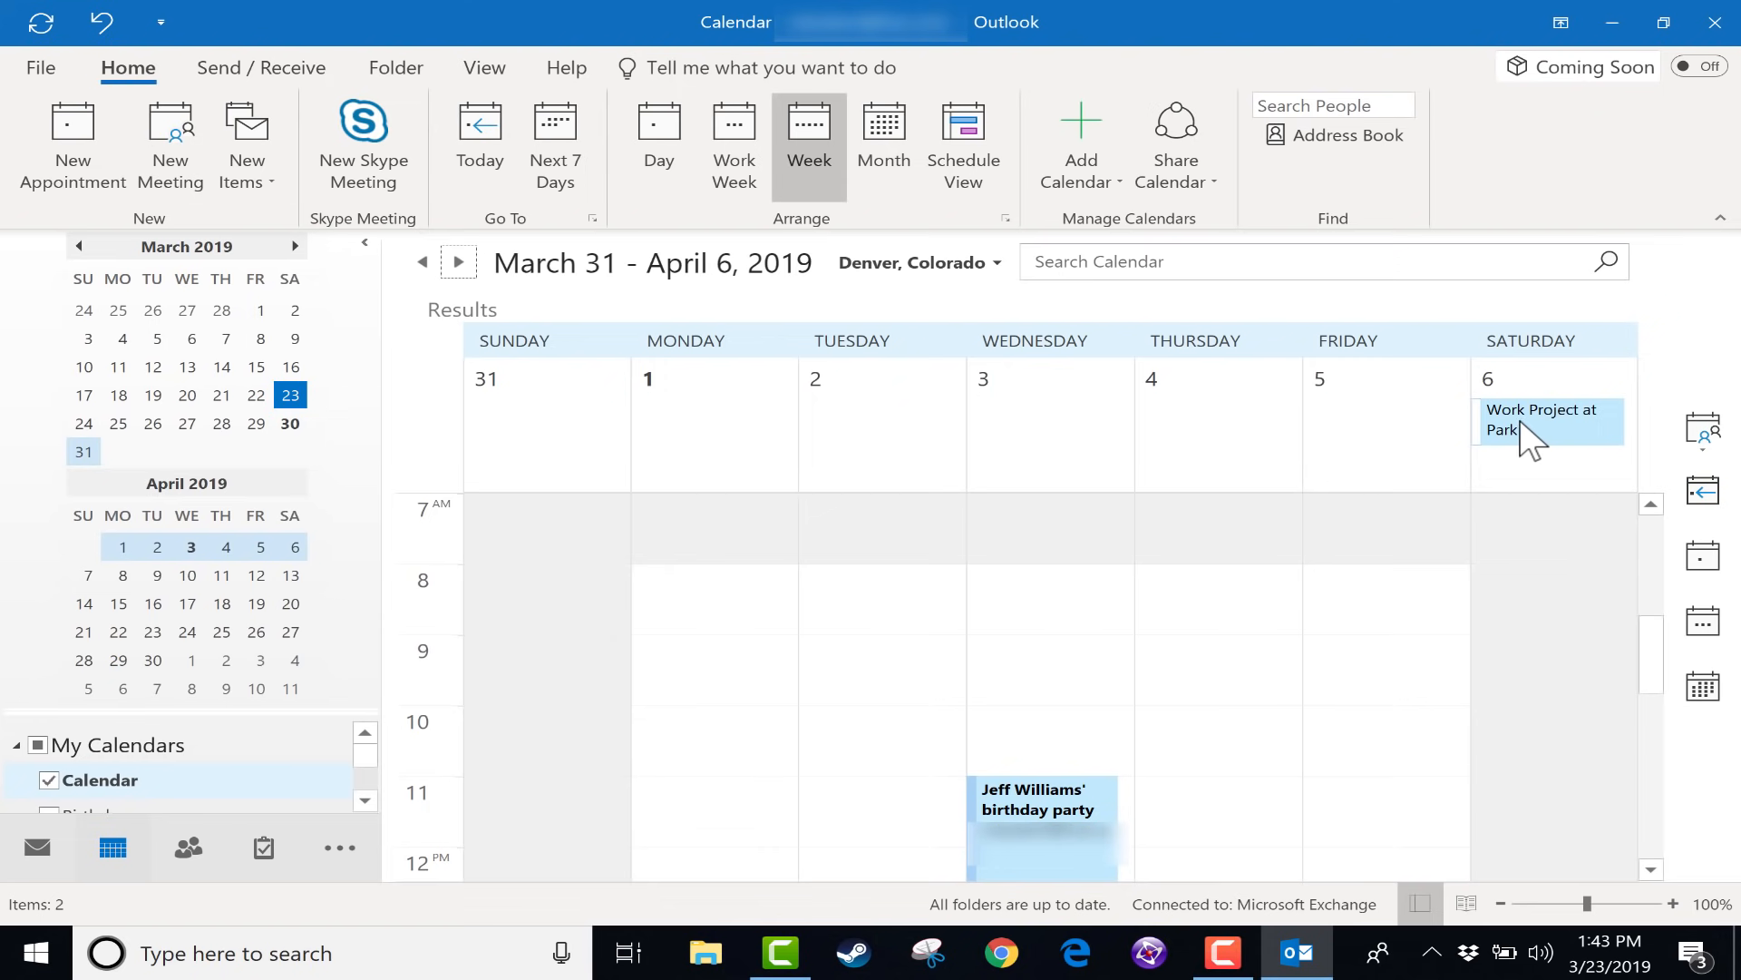
{"action": "left_click", "coordinate": [884, 145]}
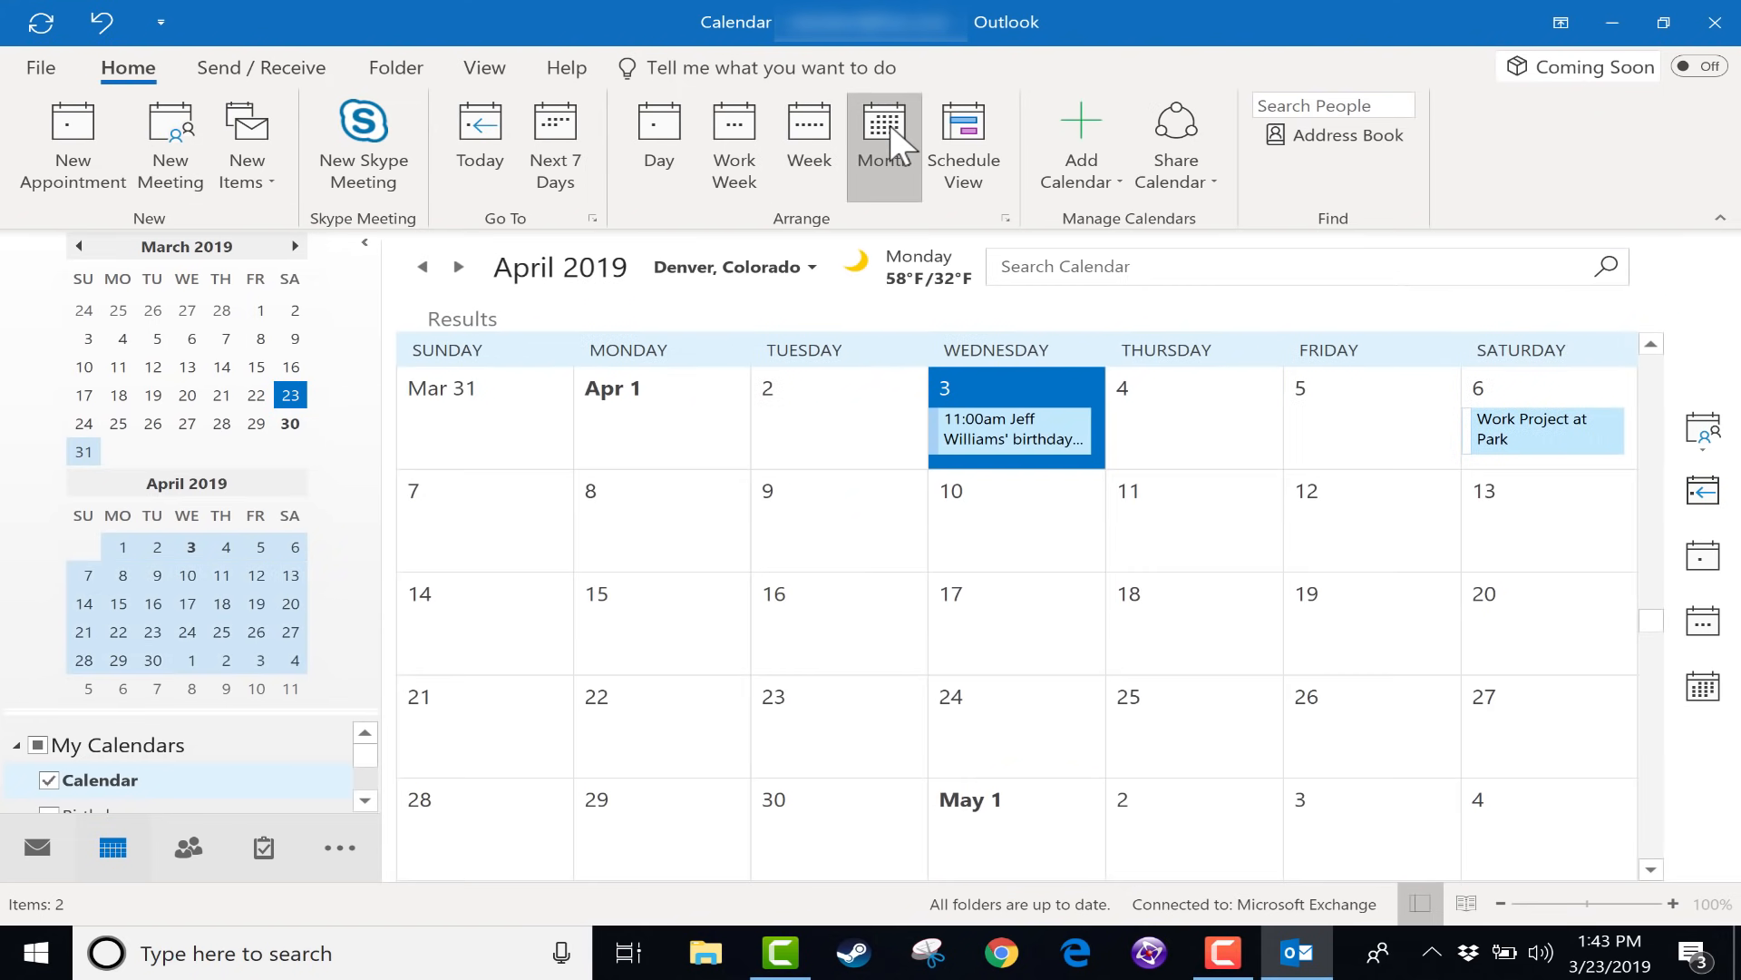
{"action": "mouse_move", "coordinate": [1003, 359]}
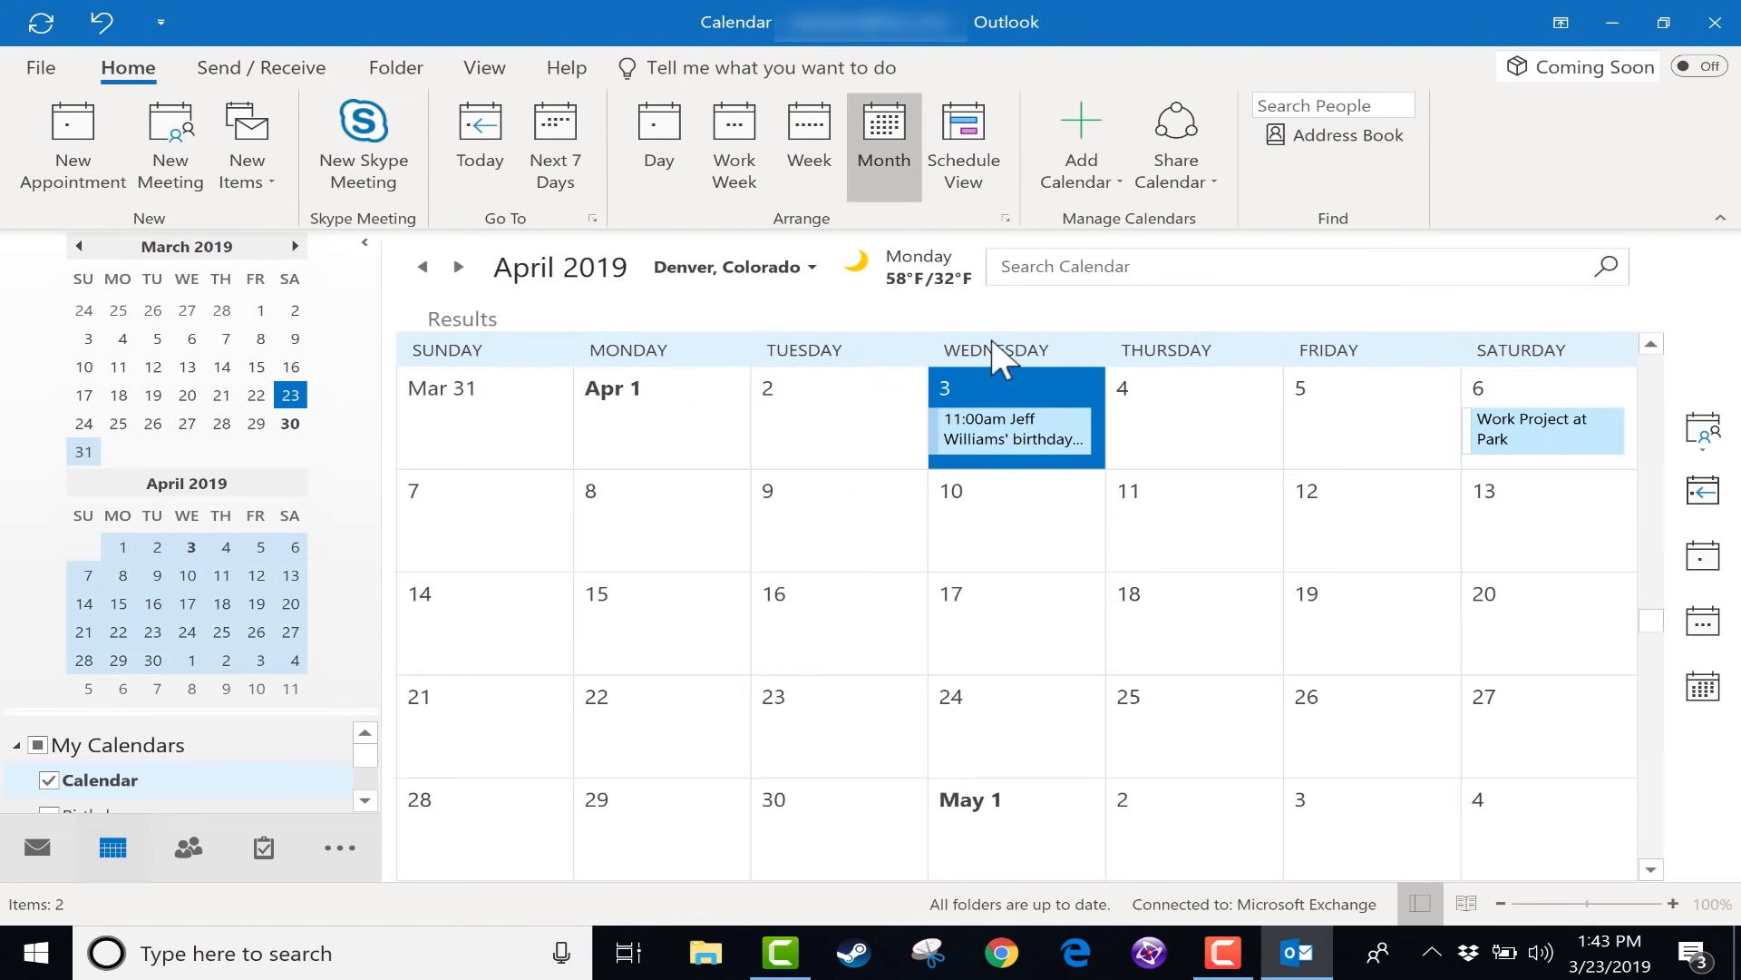
{"action": "left_click", "coordinate": [657, 132]}
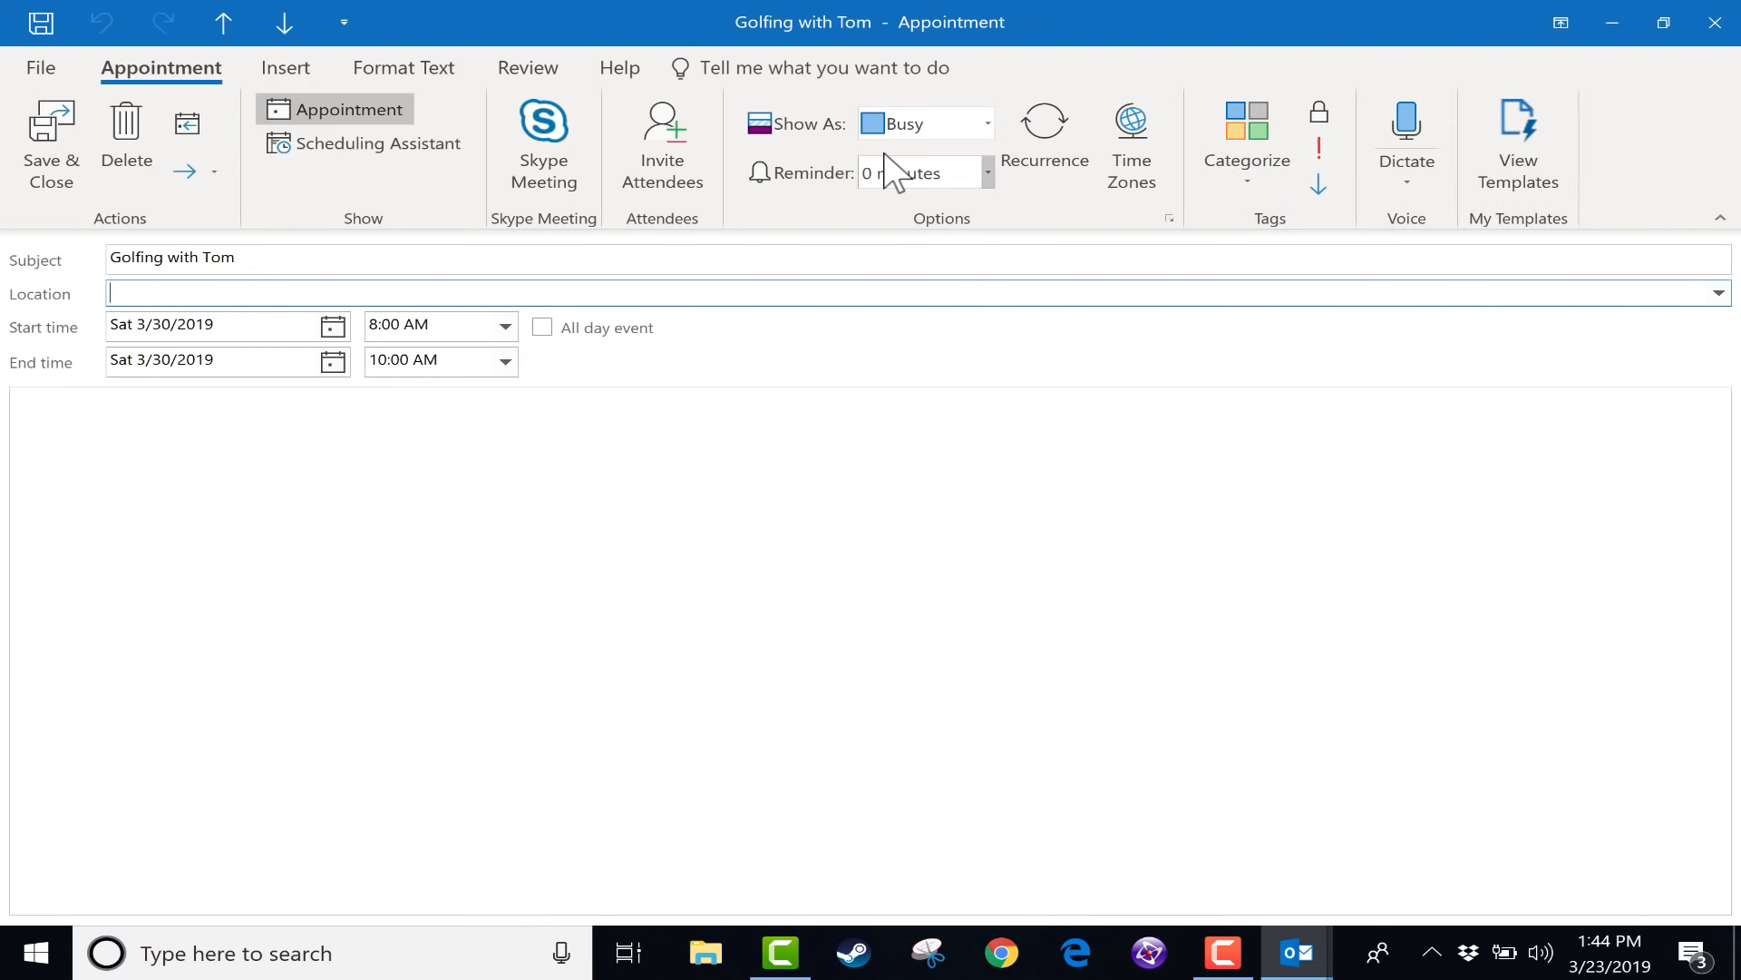
Step: Browse Show As through Tentative and Out of Office, leaving the golf appointment as Busy
{"action": "left_click", "coordinate": [983, 123]}
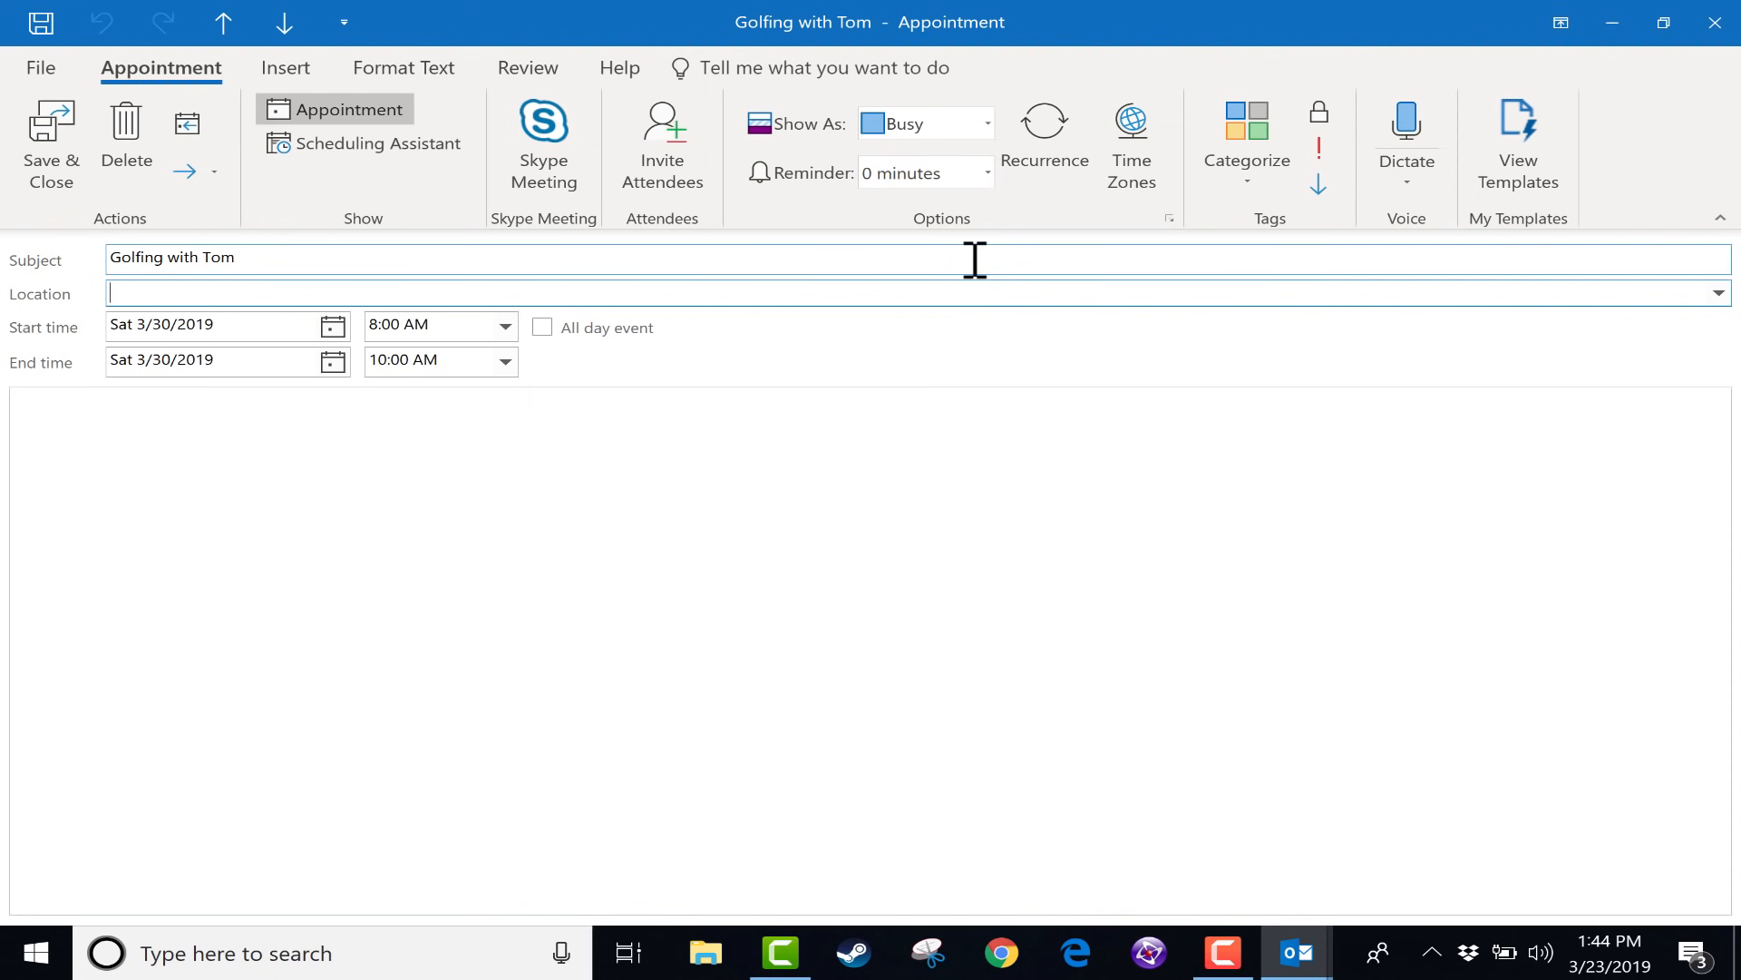
{"action": "left_click", "coordinate": [985, 124]}
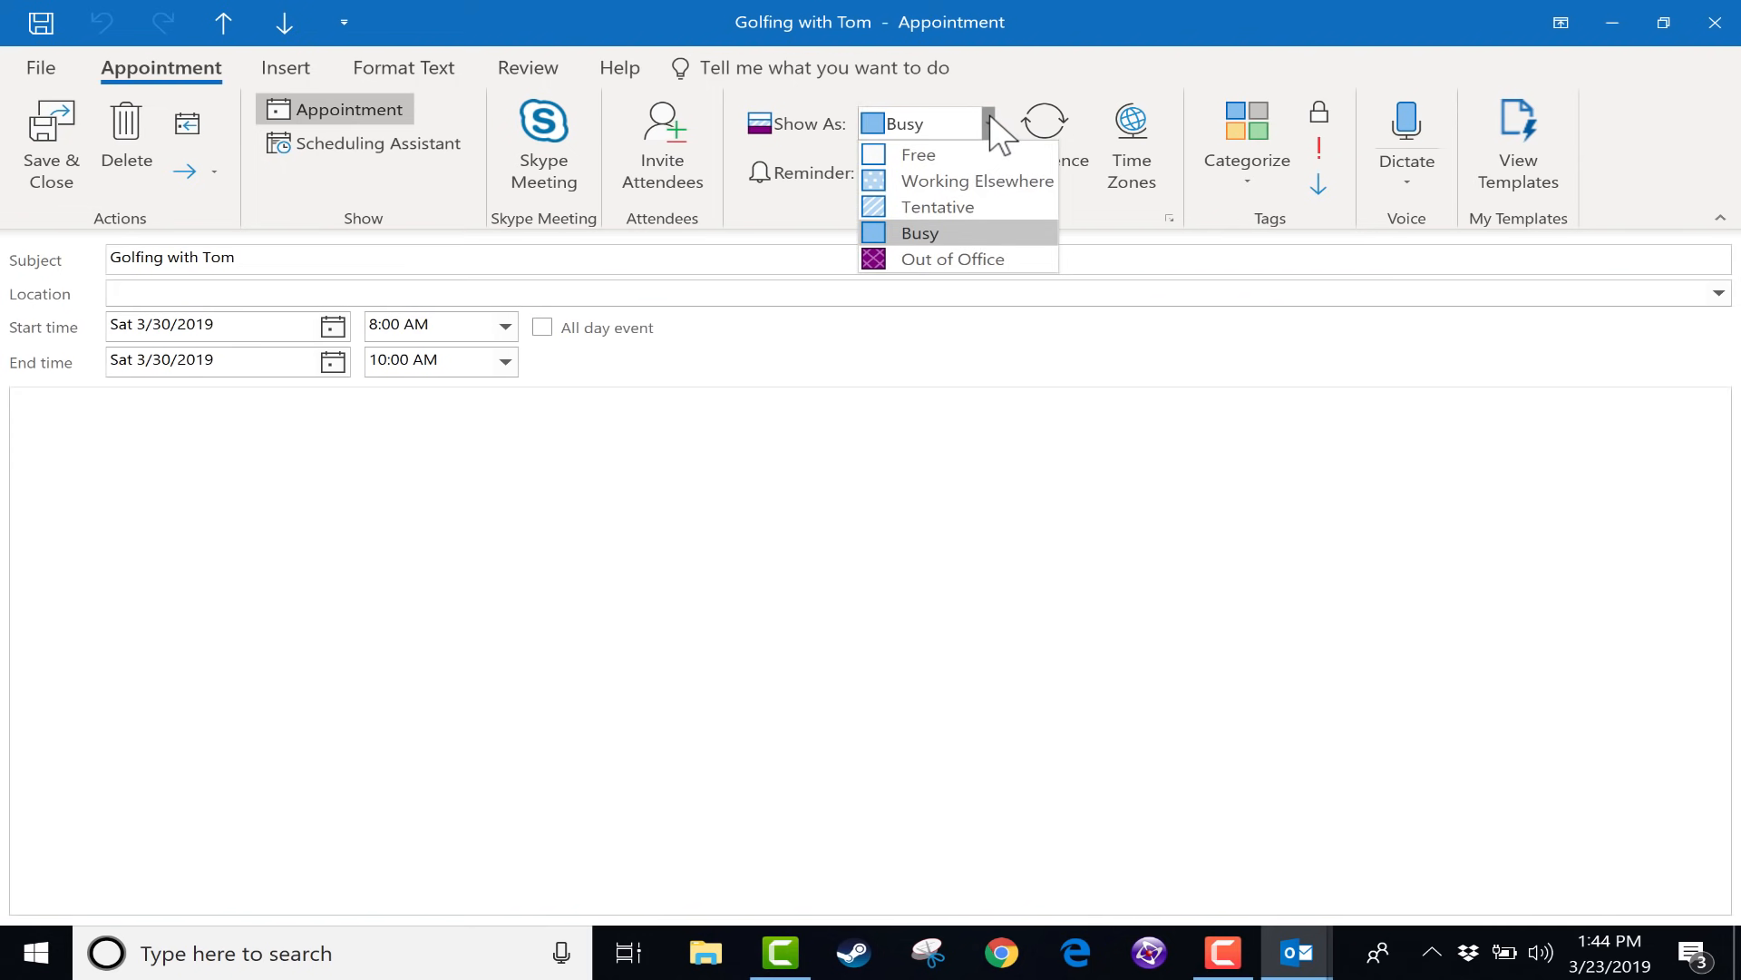
{"action": "mouse_move", "coordinate": [938, 207]}
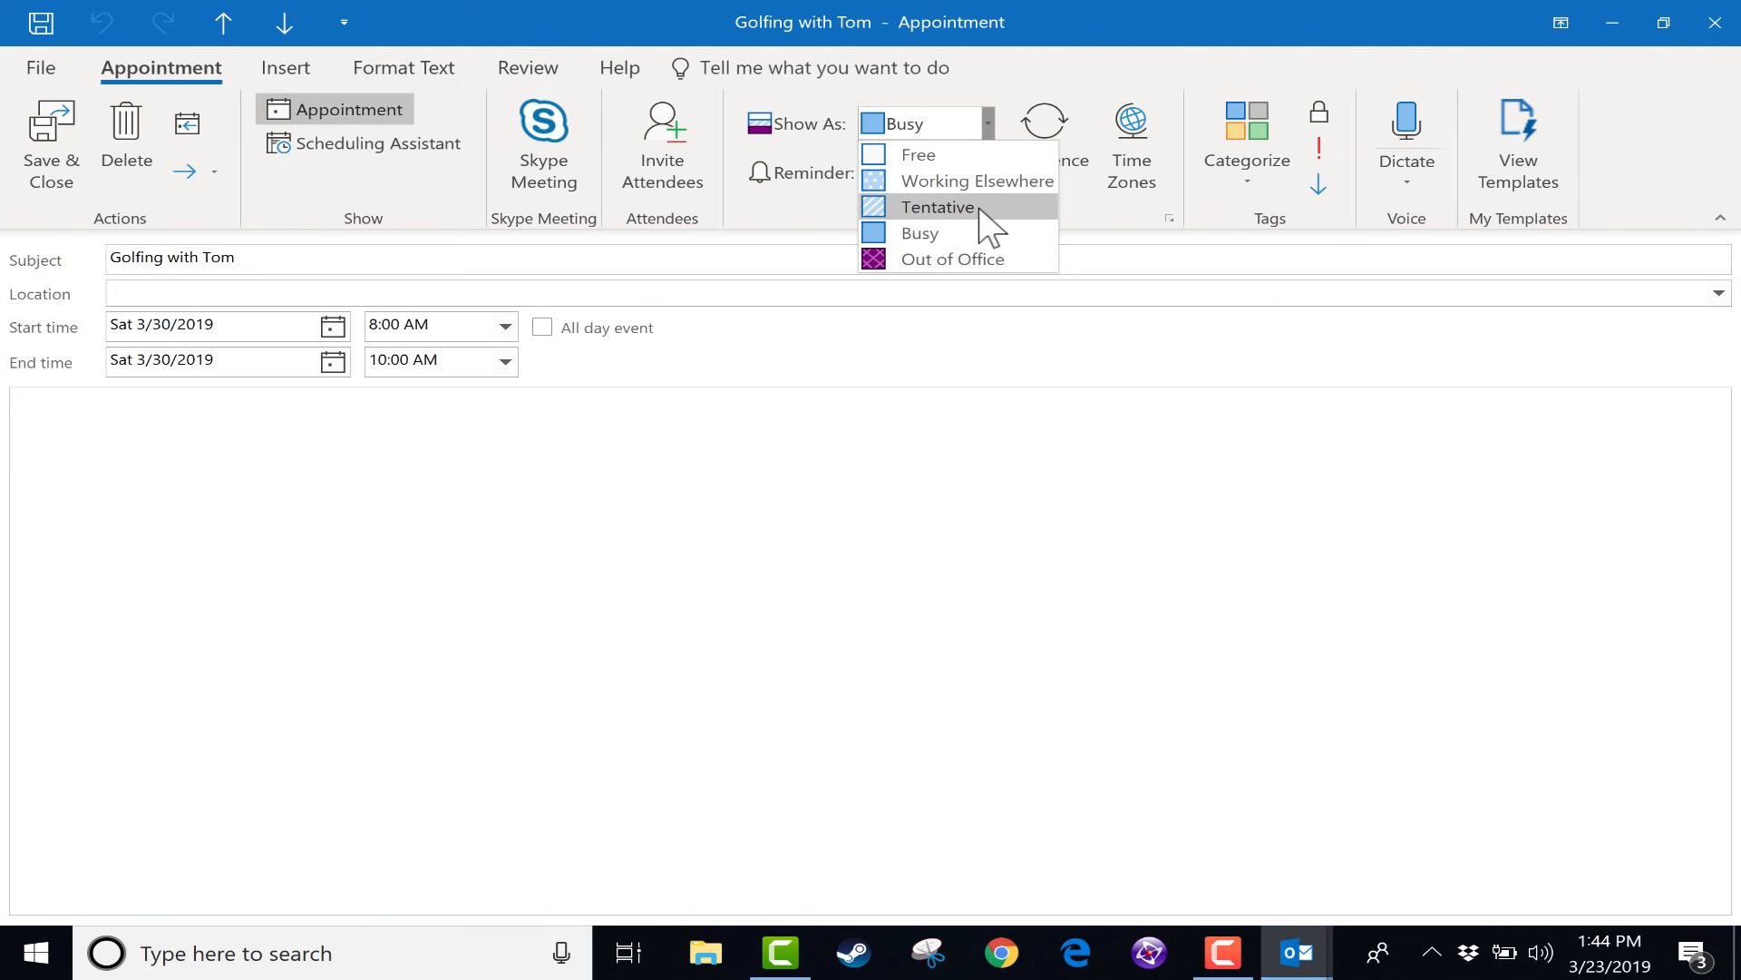
{"action": "left_click", "coordinate": [938, 207]}
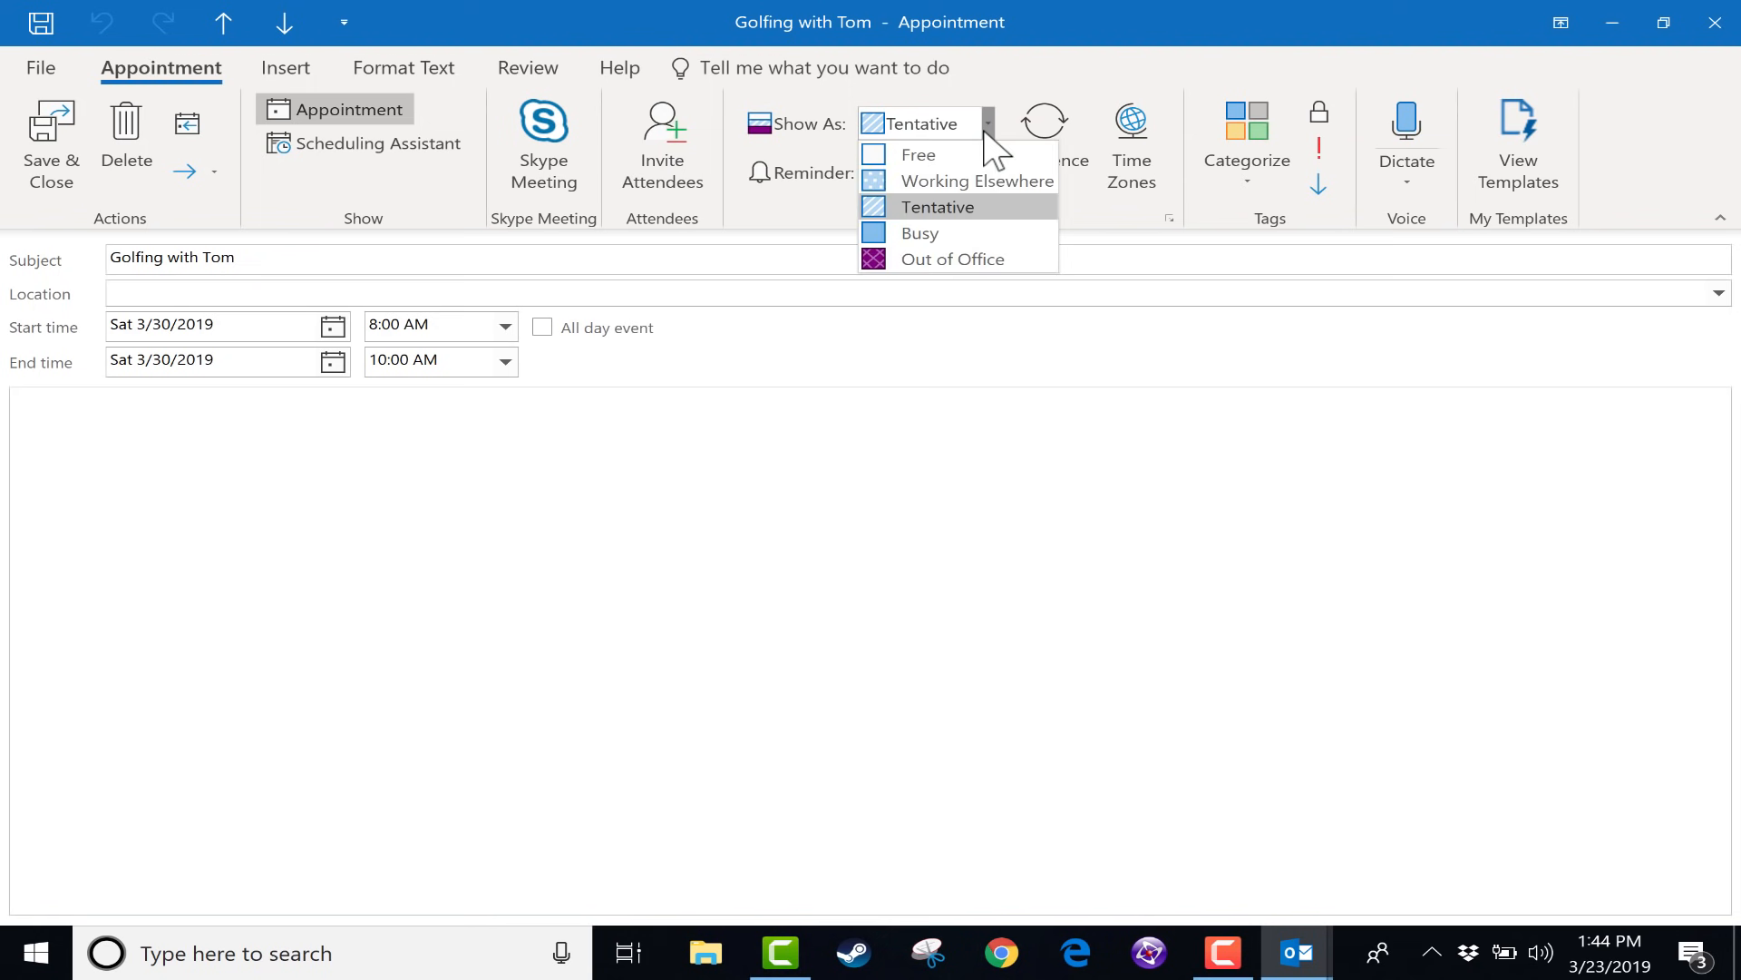
{"action": "mouse_move", "coordinate": [919, 154]}
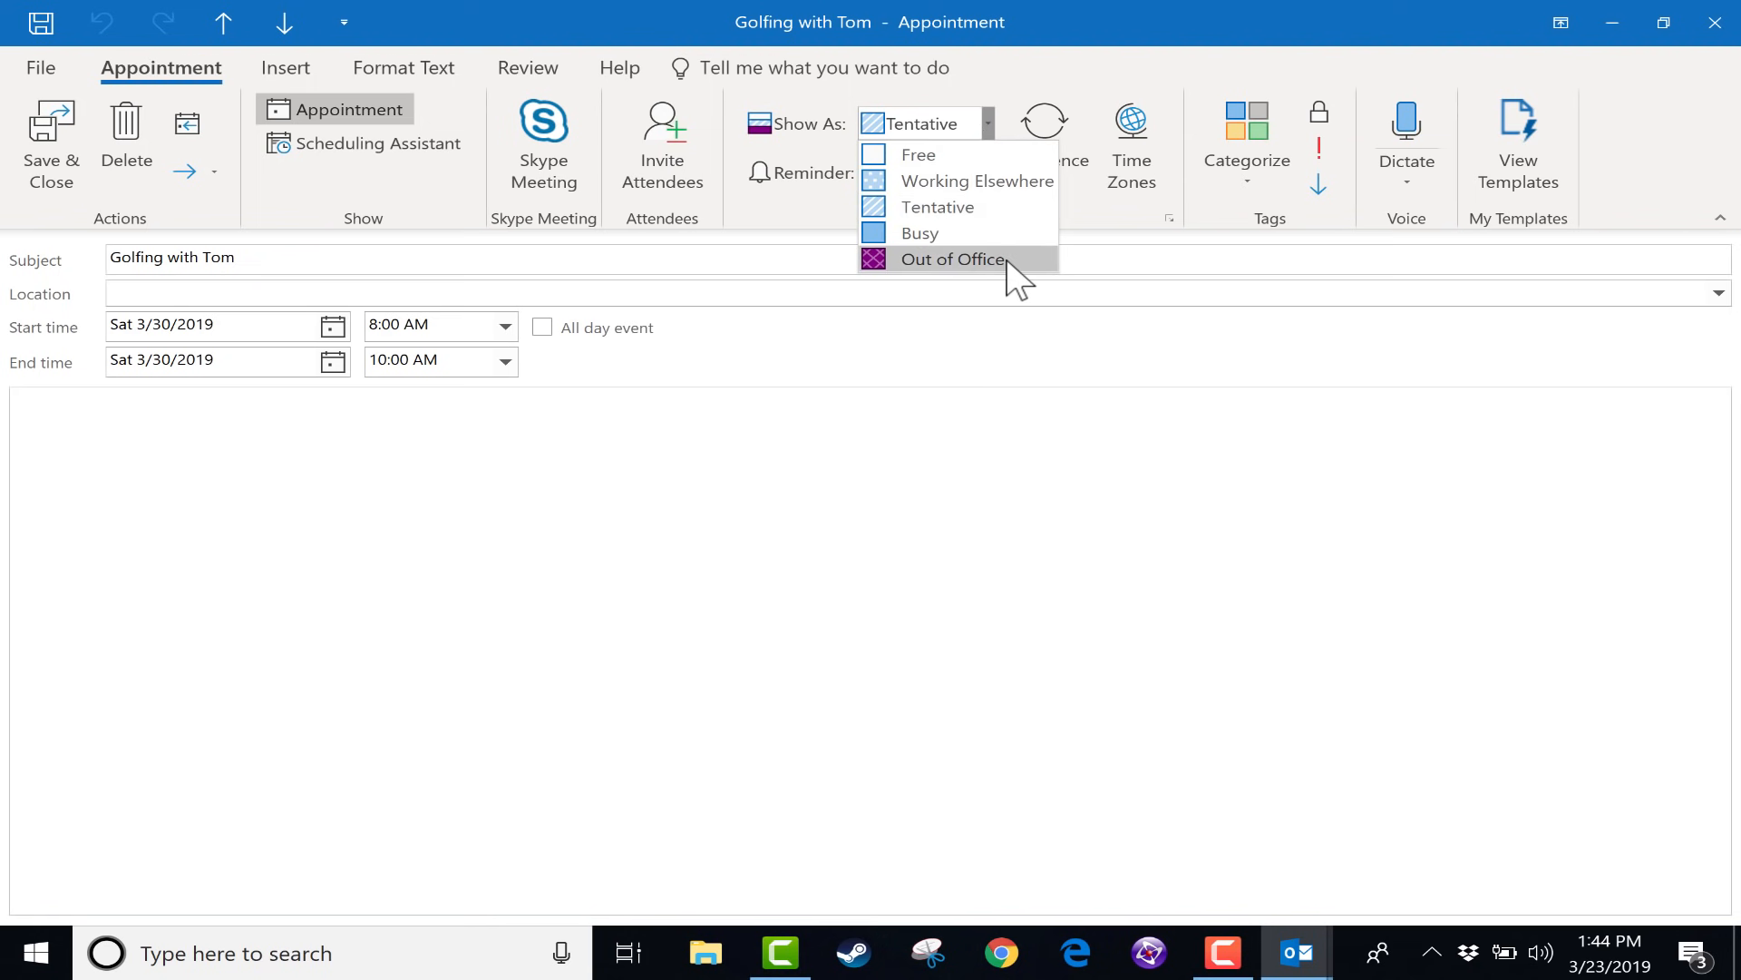
{"action": "left_click", "coordinate": [950, 260]}
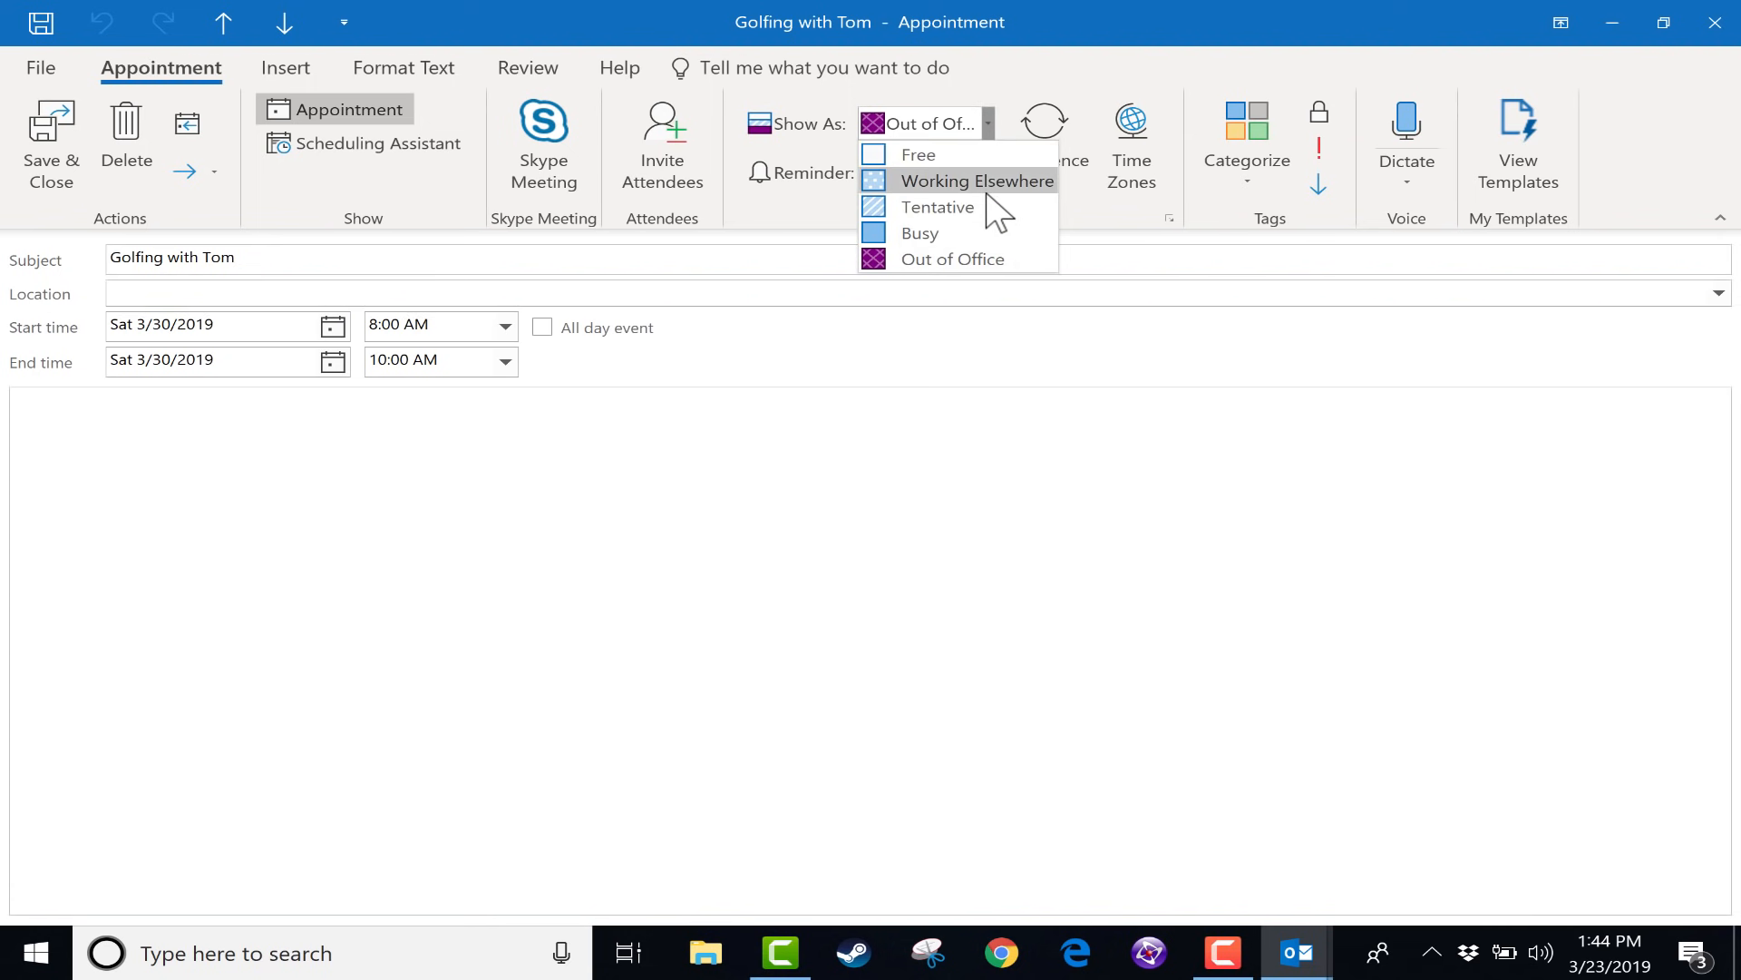
{"action": "left_click", "coordinate": [889, 294]}
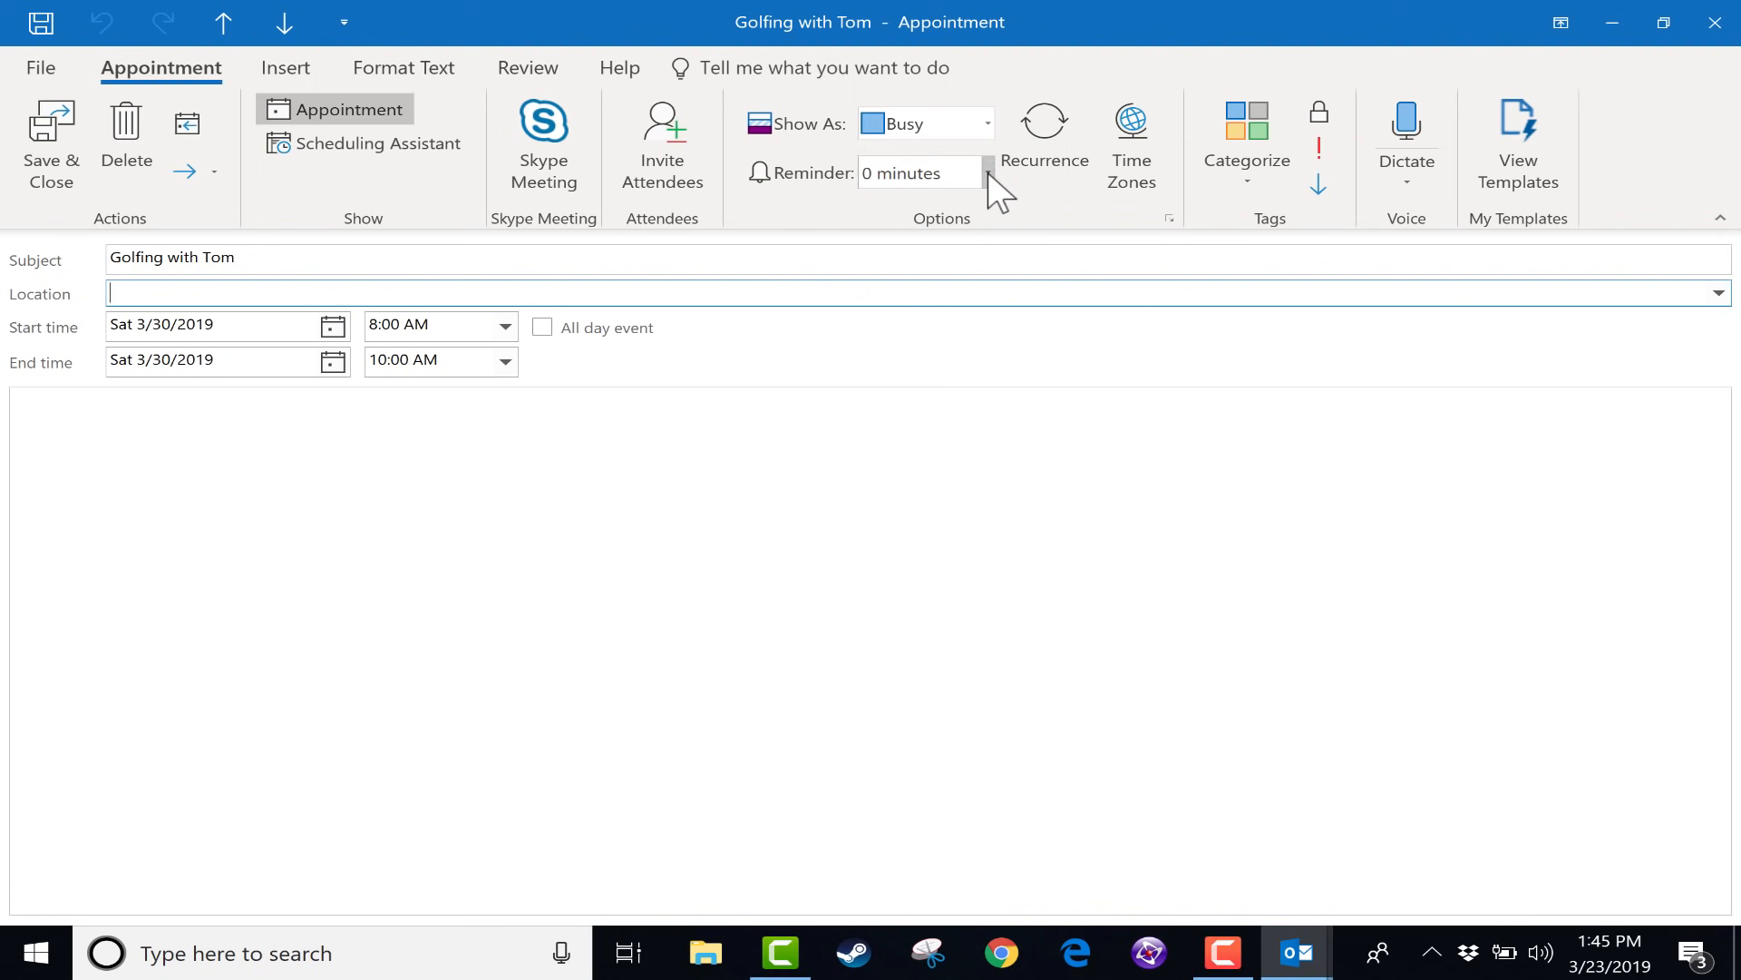
Step: Browse the reminder times and the Reminder Sound dialog, cancelling to keep the 0-minute reminder
{"action": "left_click", "coordinate": [986, 174]}
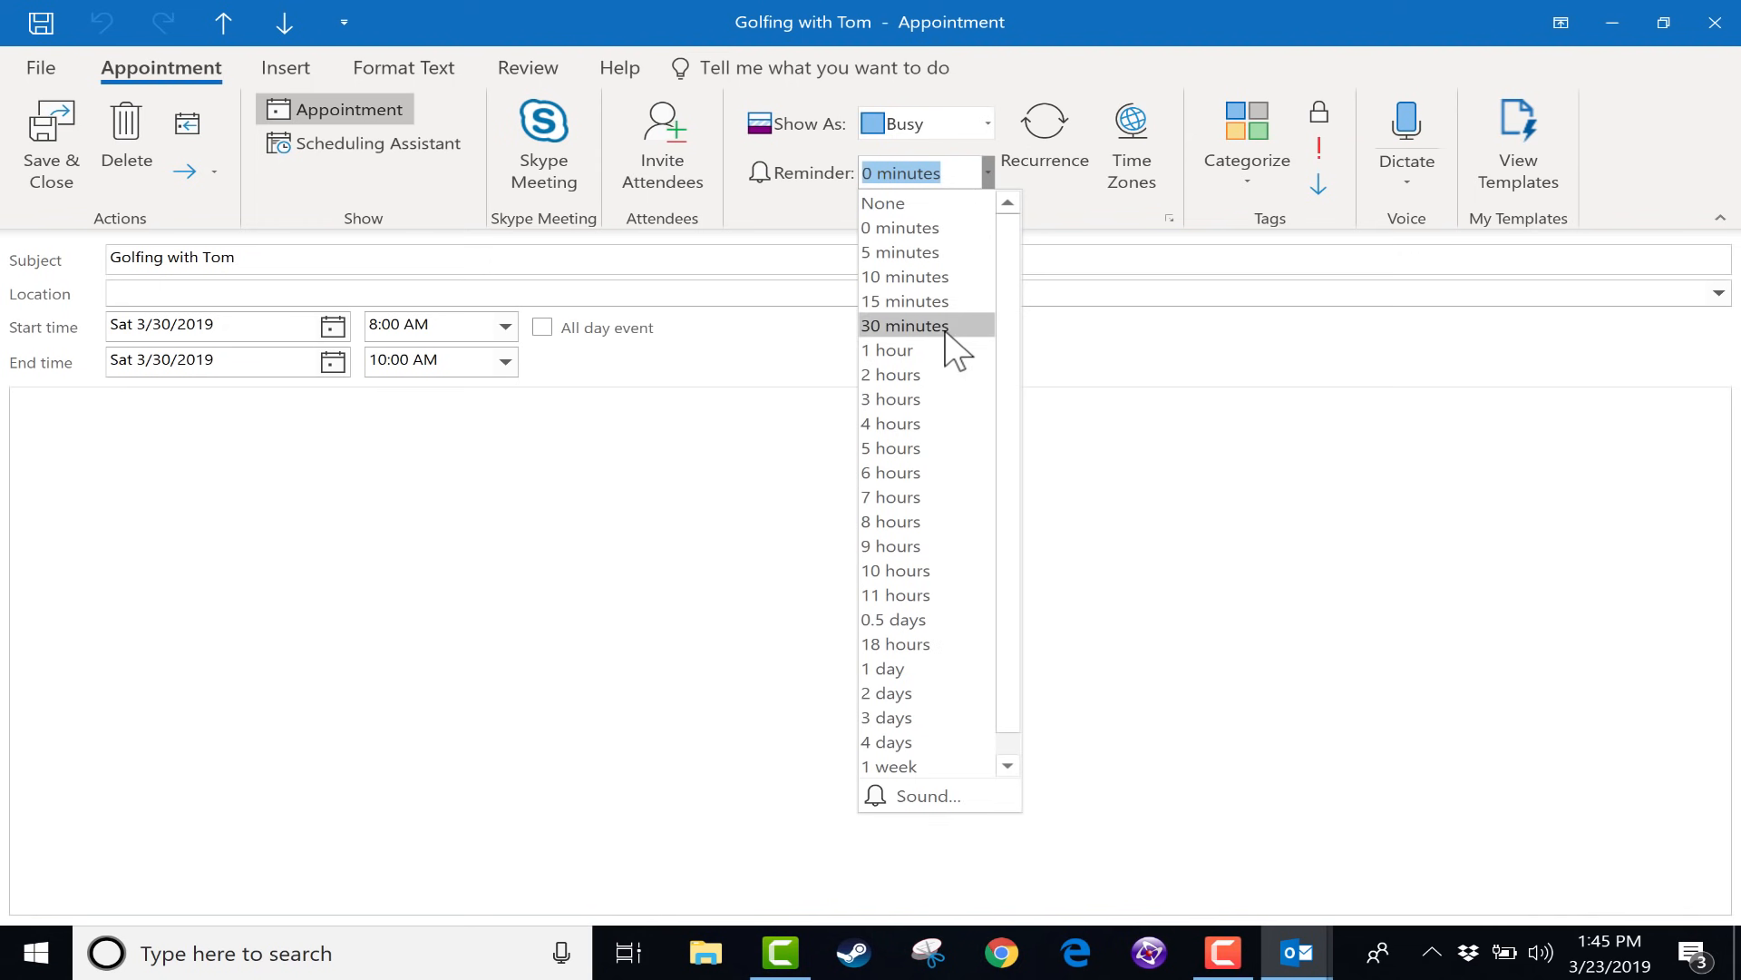
{"action": "mouse_move", "coordinate": [947, 336]}
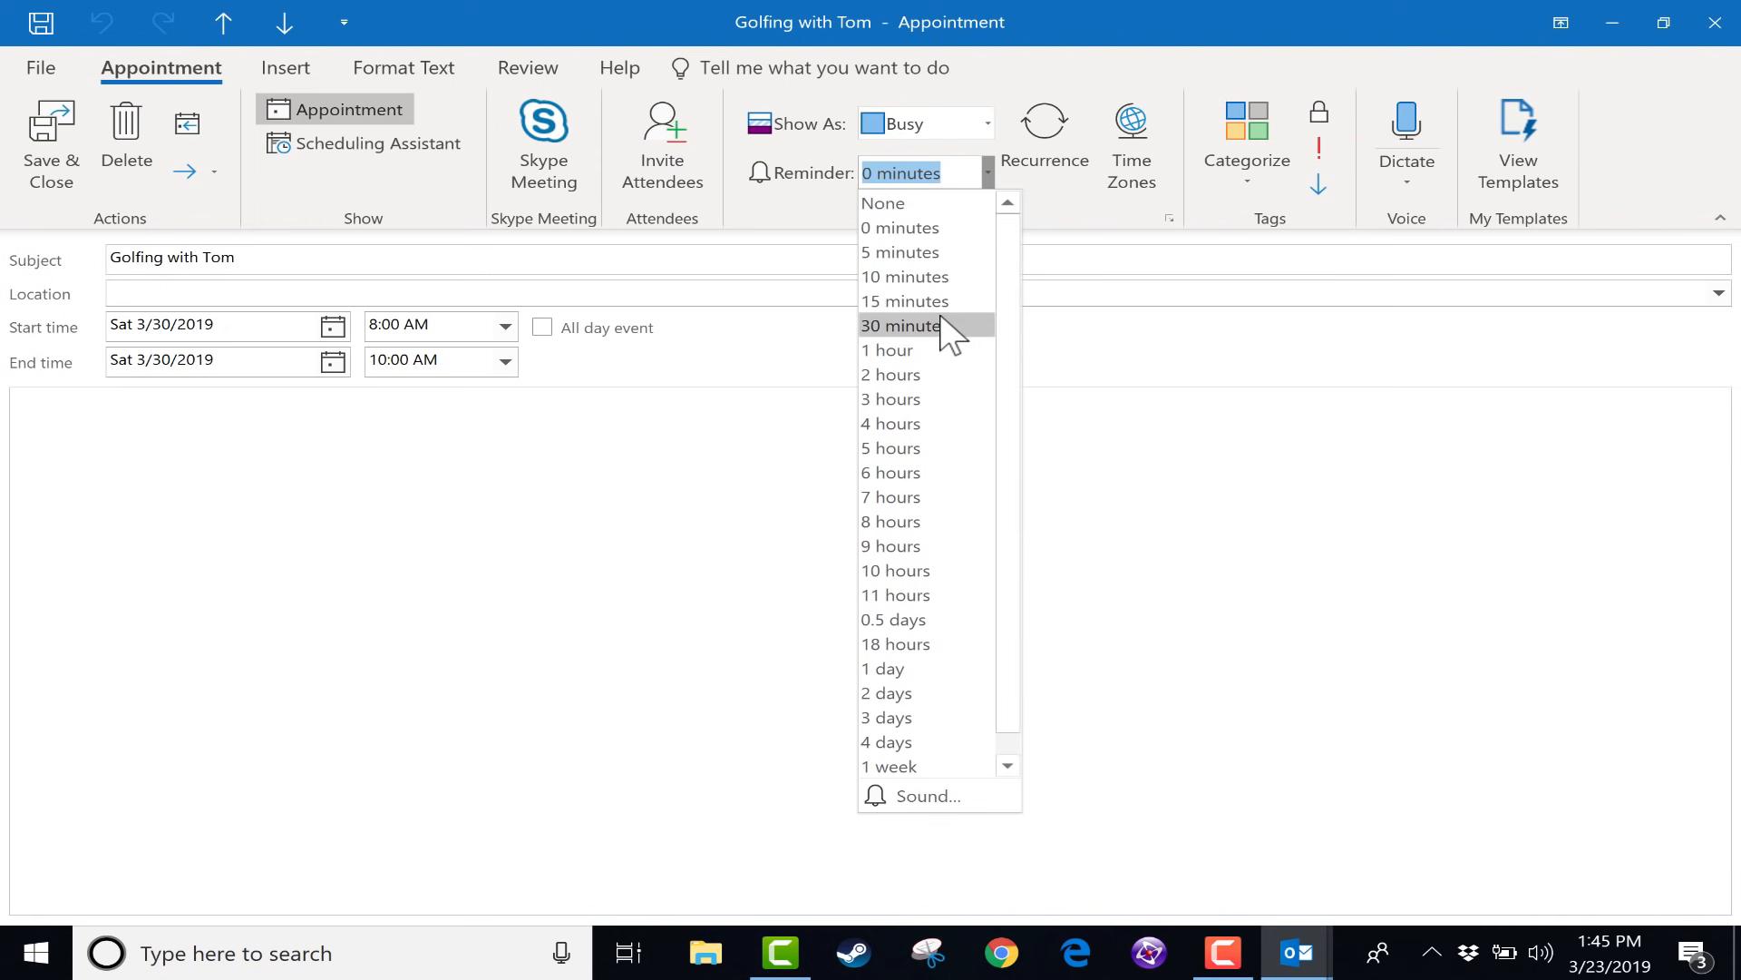
{"action": "mouse_move", "coordinate": [938, 794]}
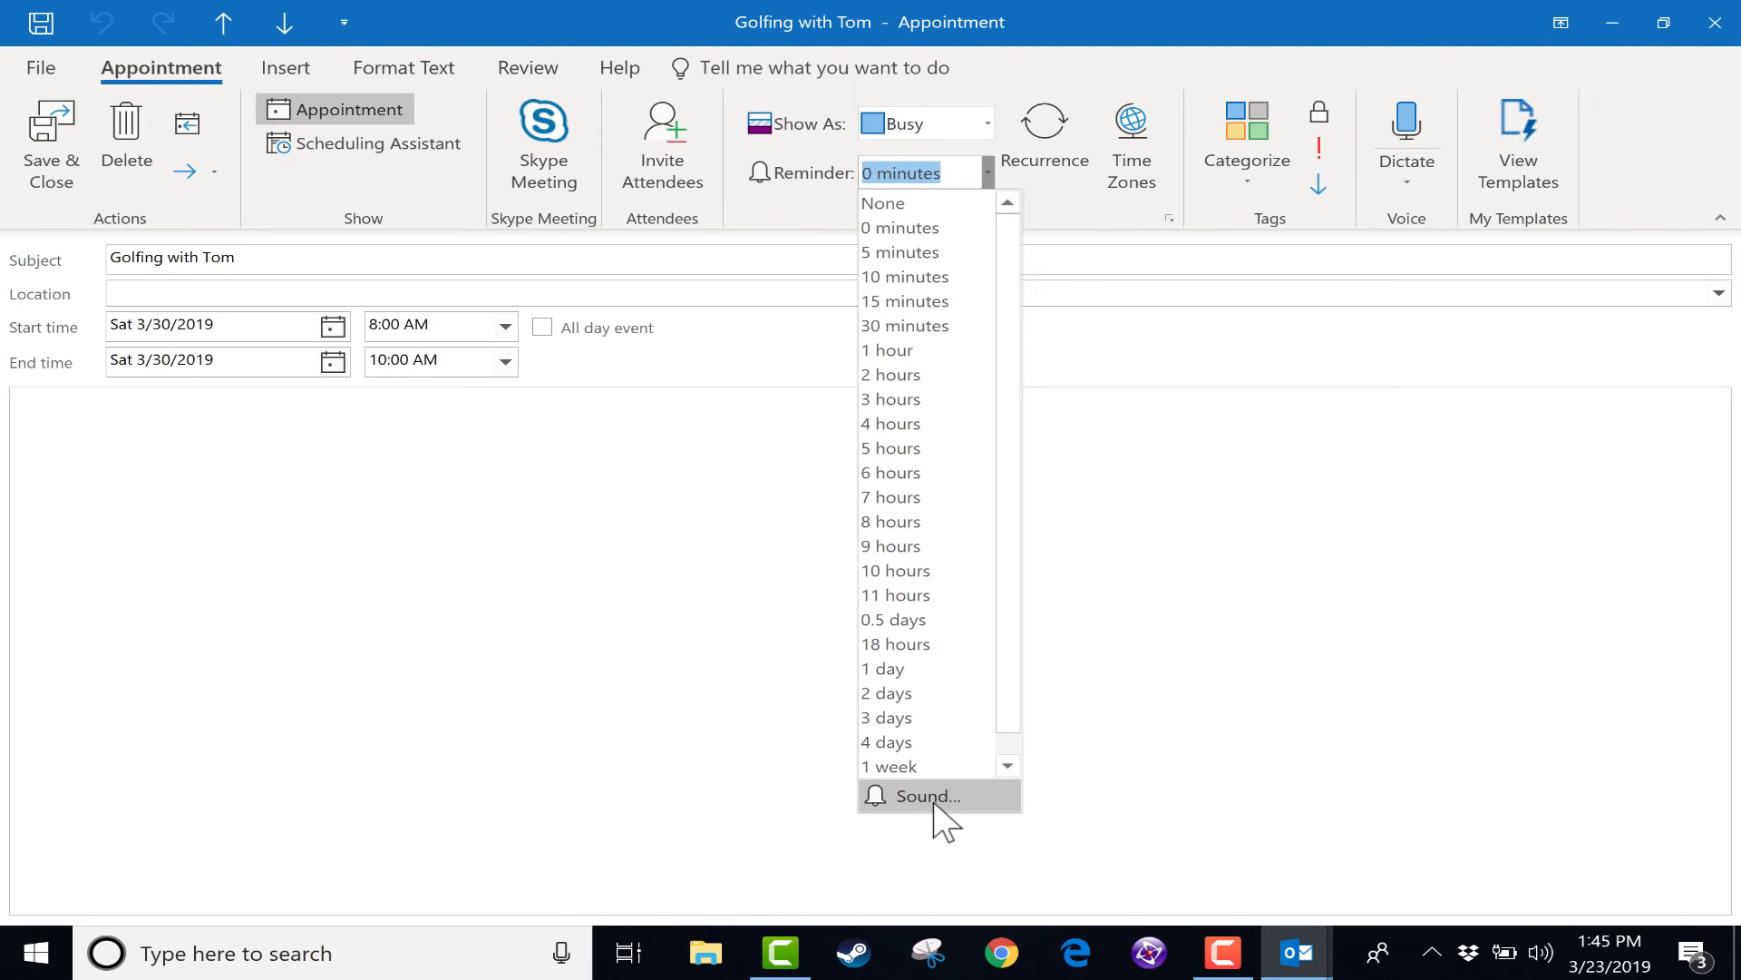
{"action": "left_click", "coordinate": [927, 797]}
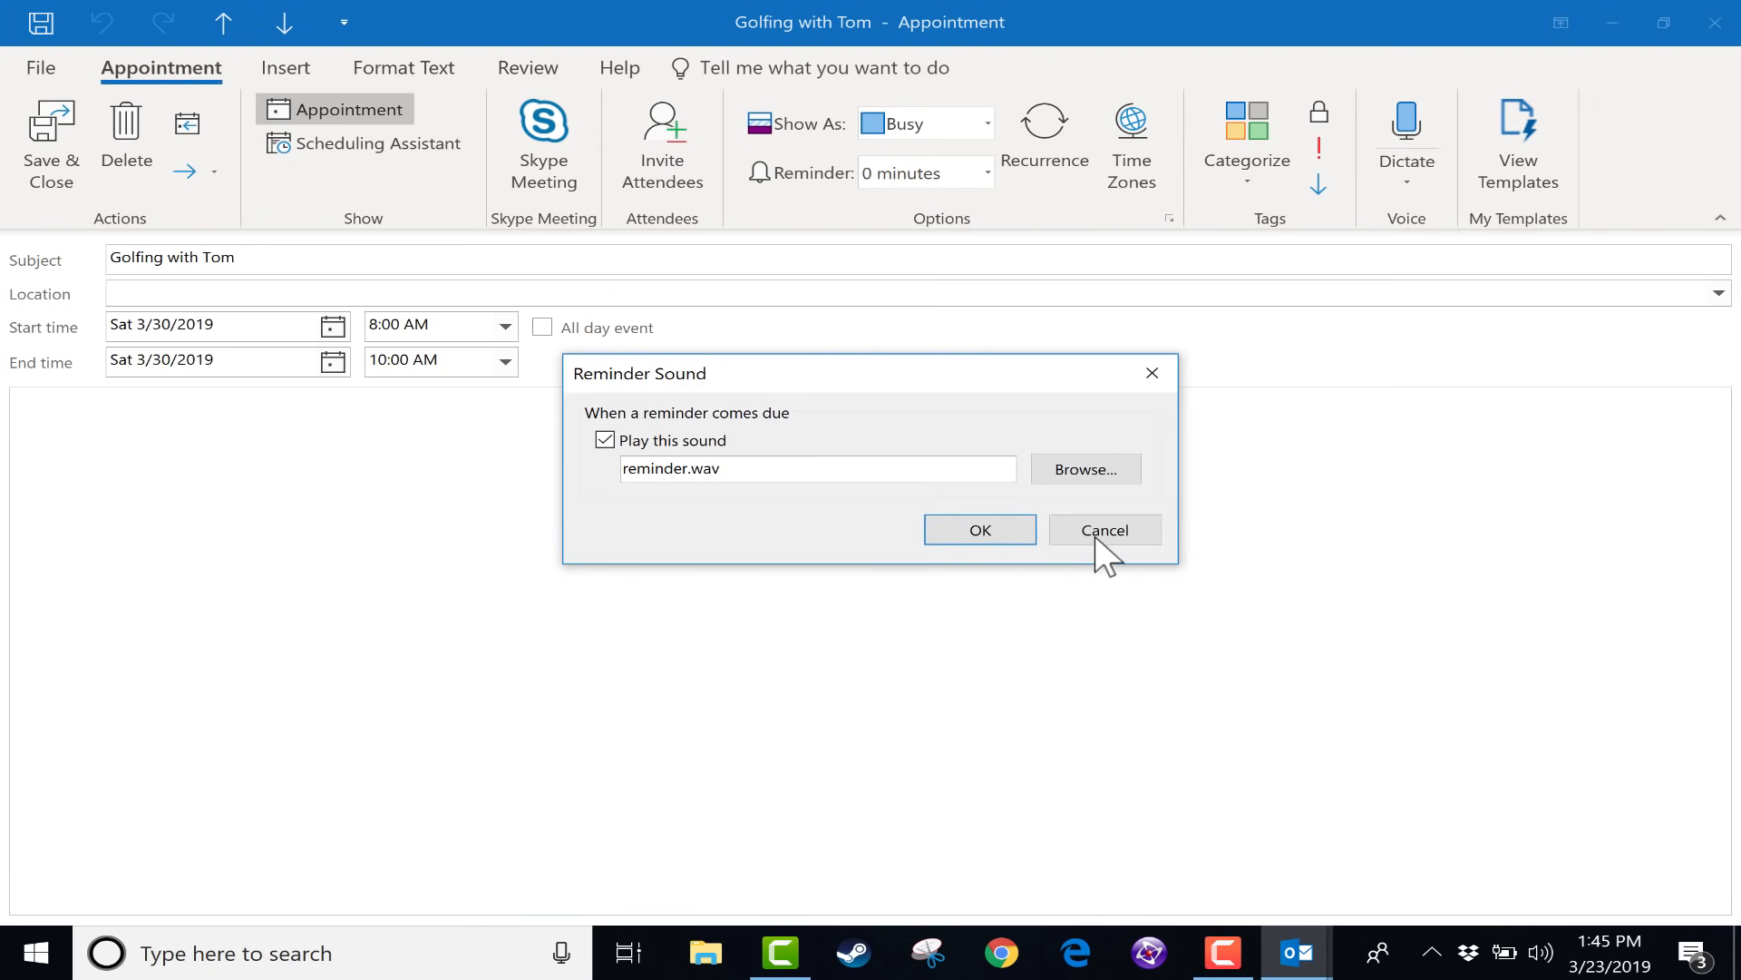
{"action": "left_click", "coordinate": [1105, 528]}
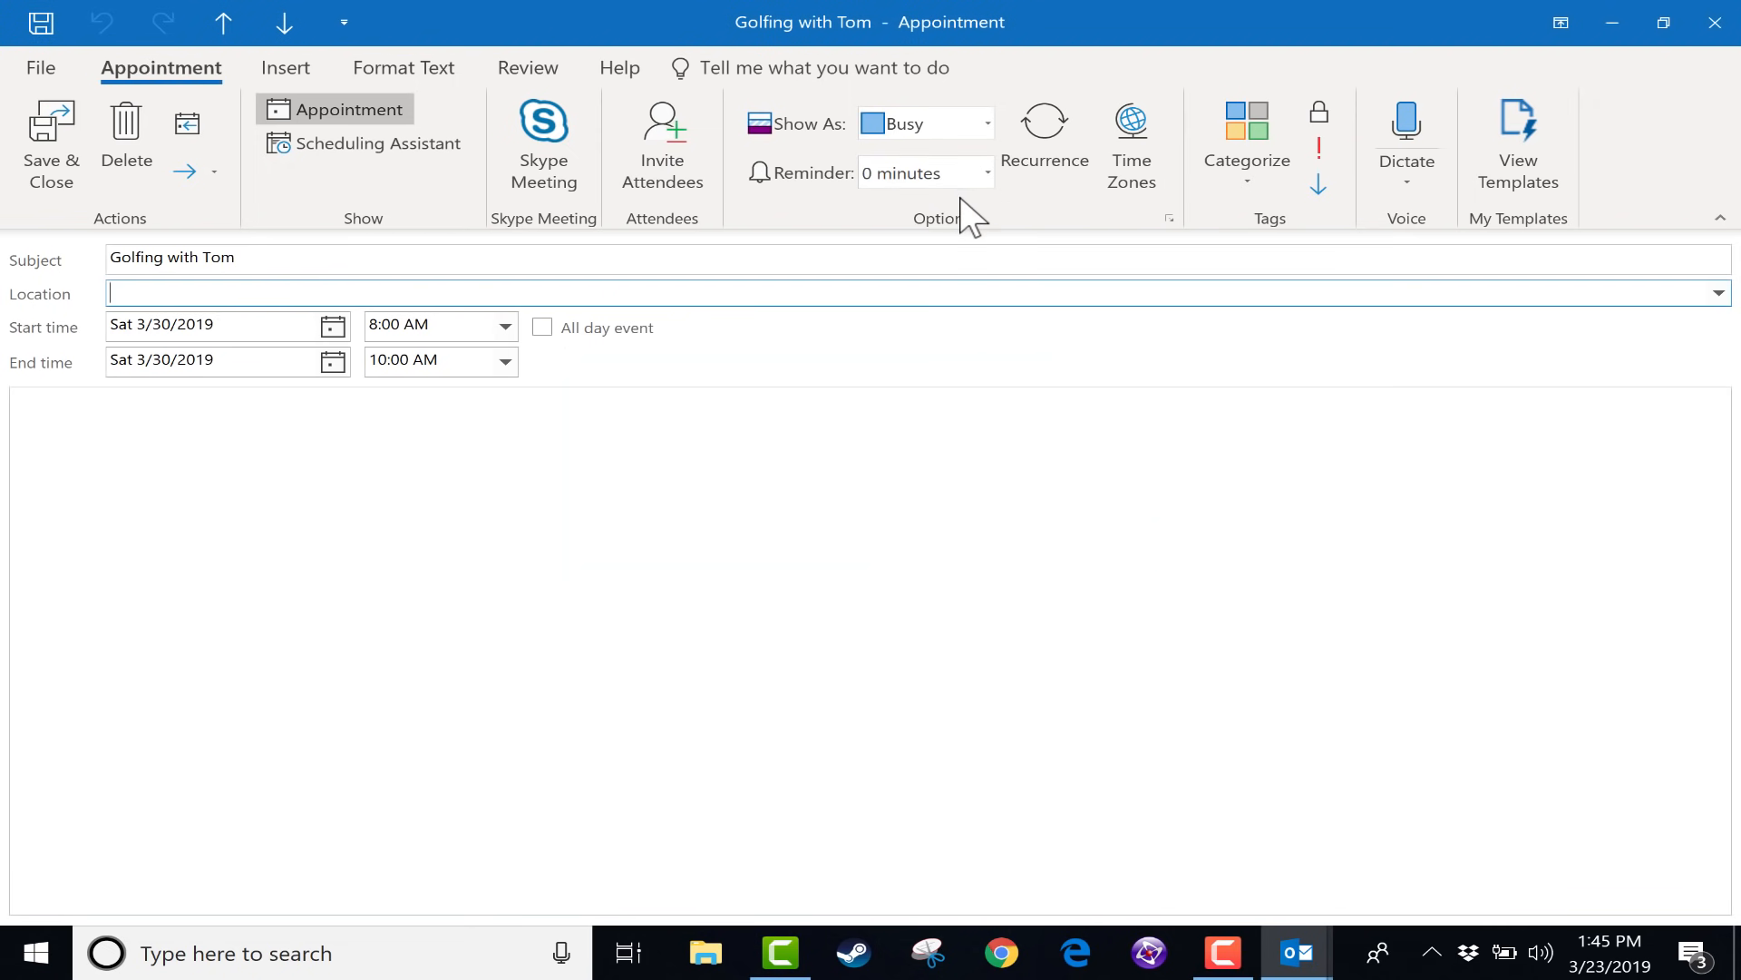
{"action": "mouse_move", "coordinate": [998, 325]}
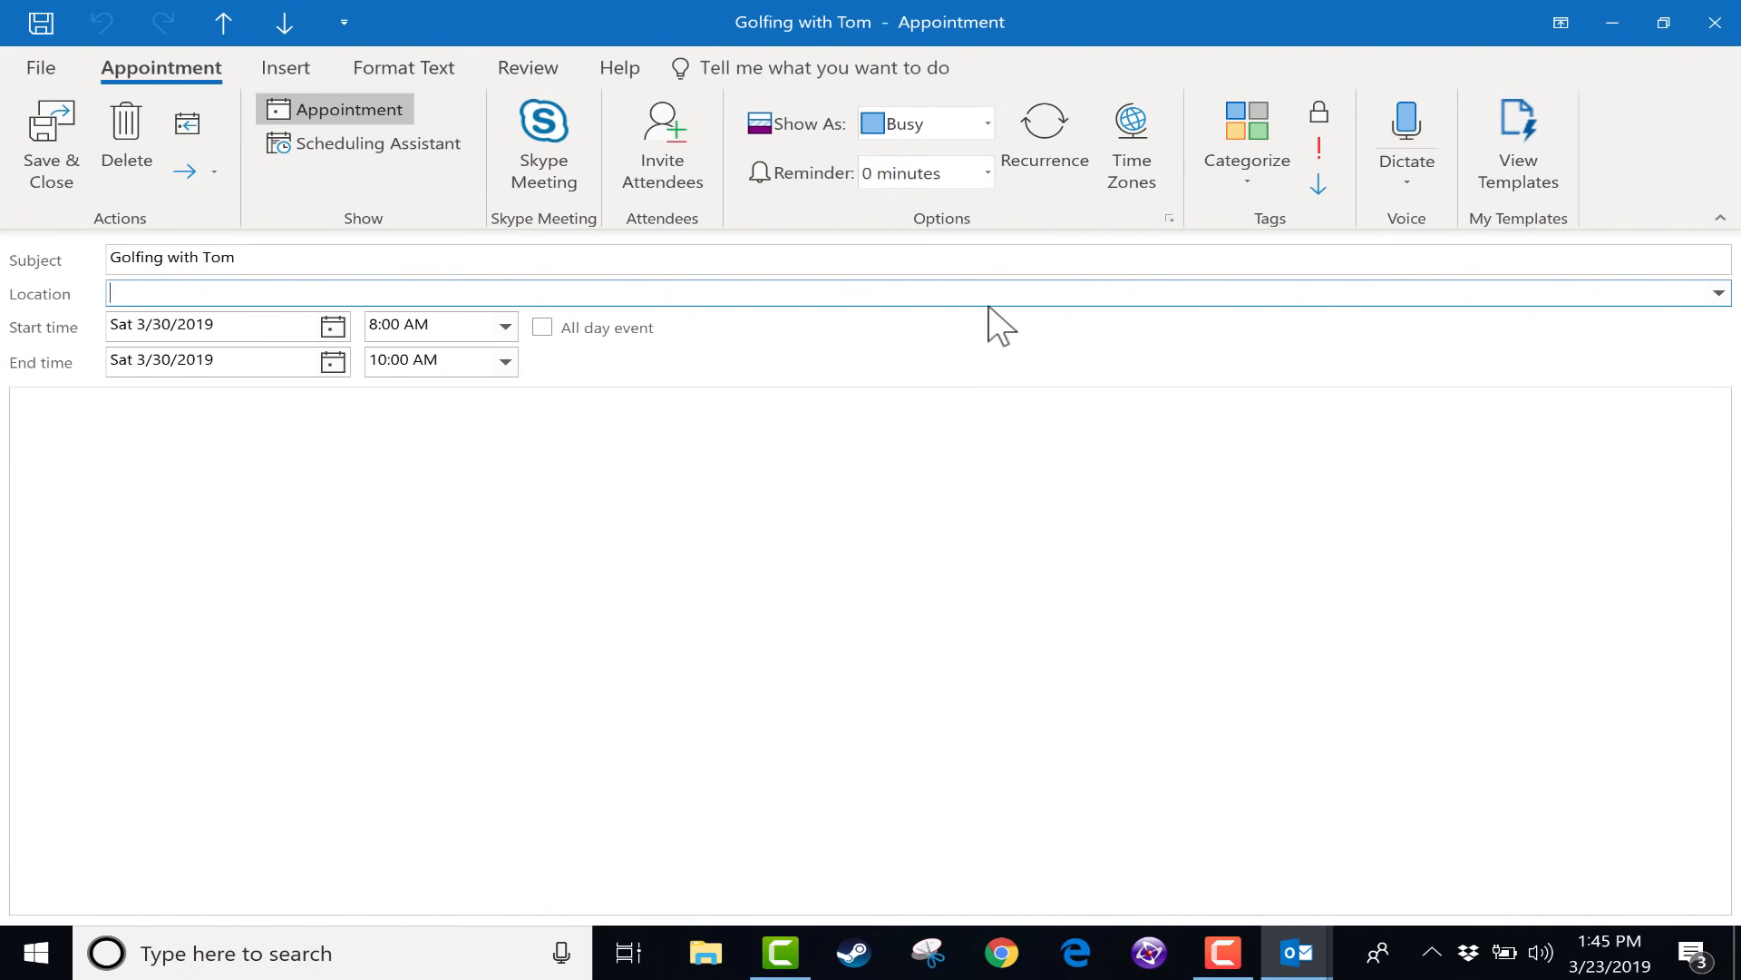
{"action": "mouse_move", "coordinate": [800, 439]}
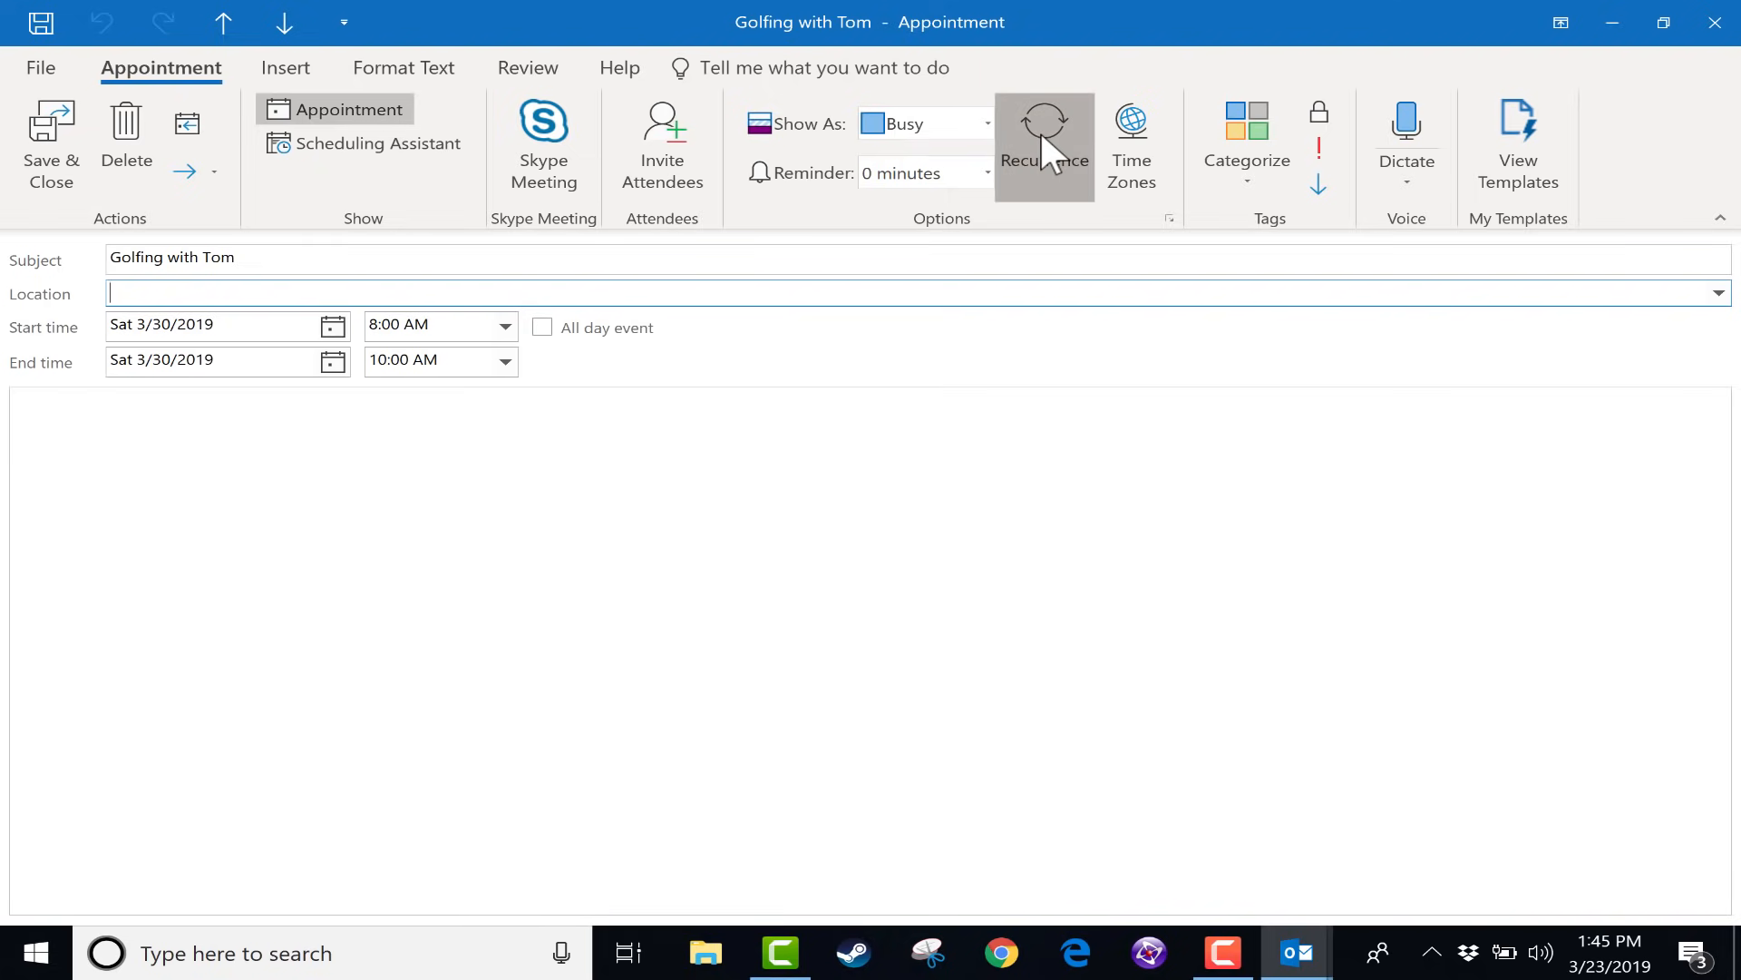
{"action": "left_click", "coordinate": [1041, 145]}
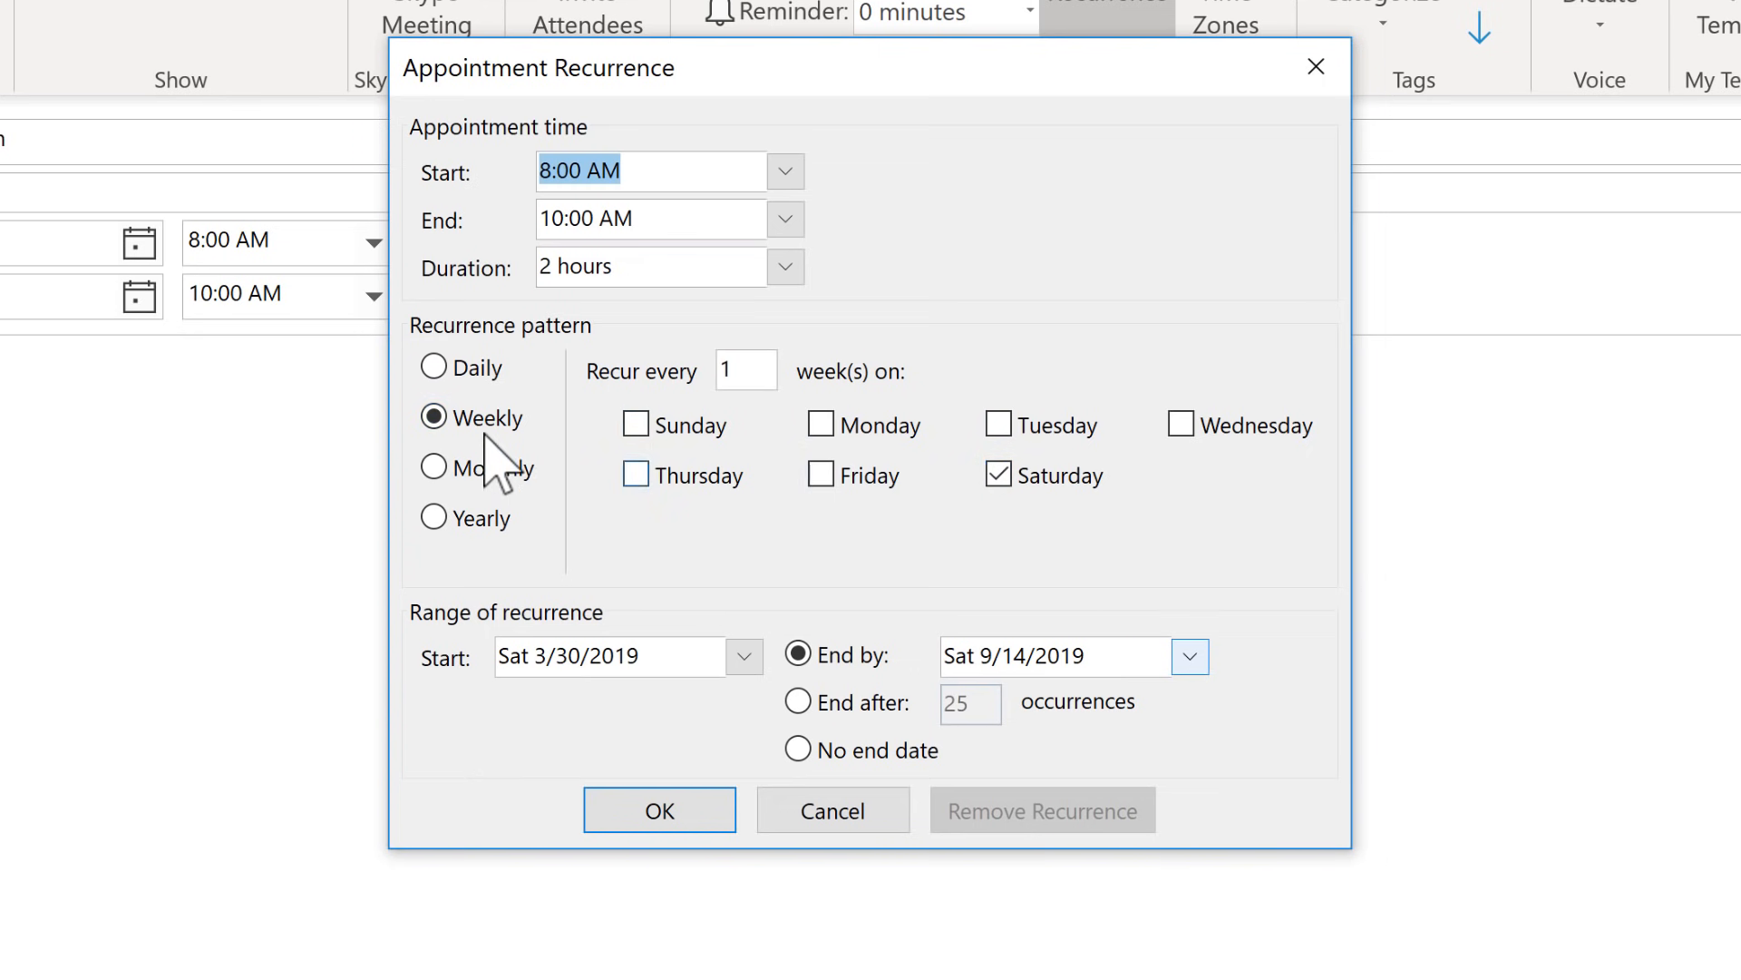
{"action": "left_click", "coordinate": [432, 467]}
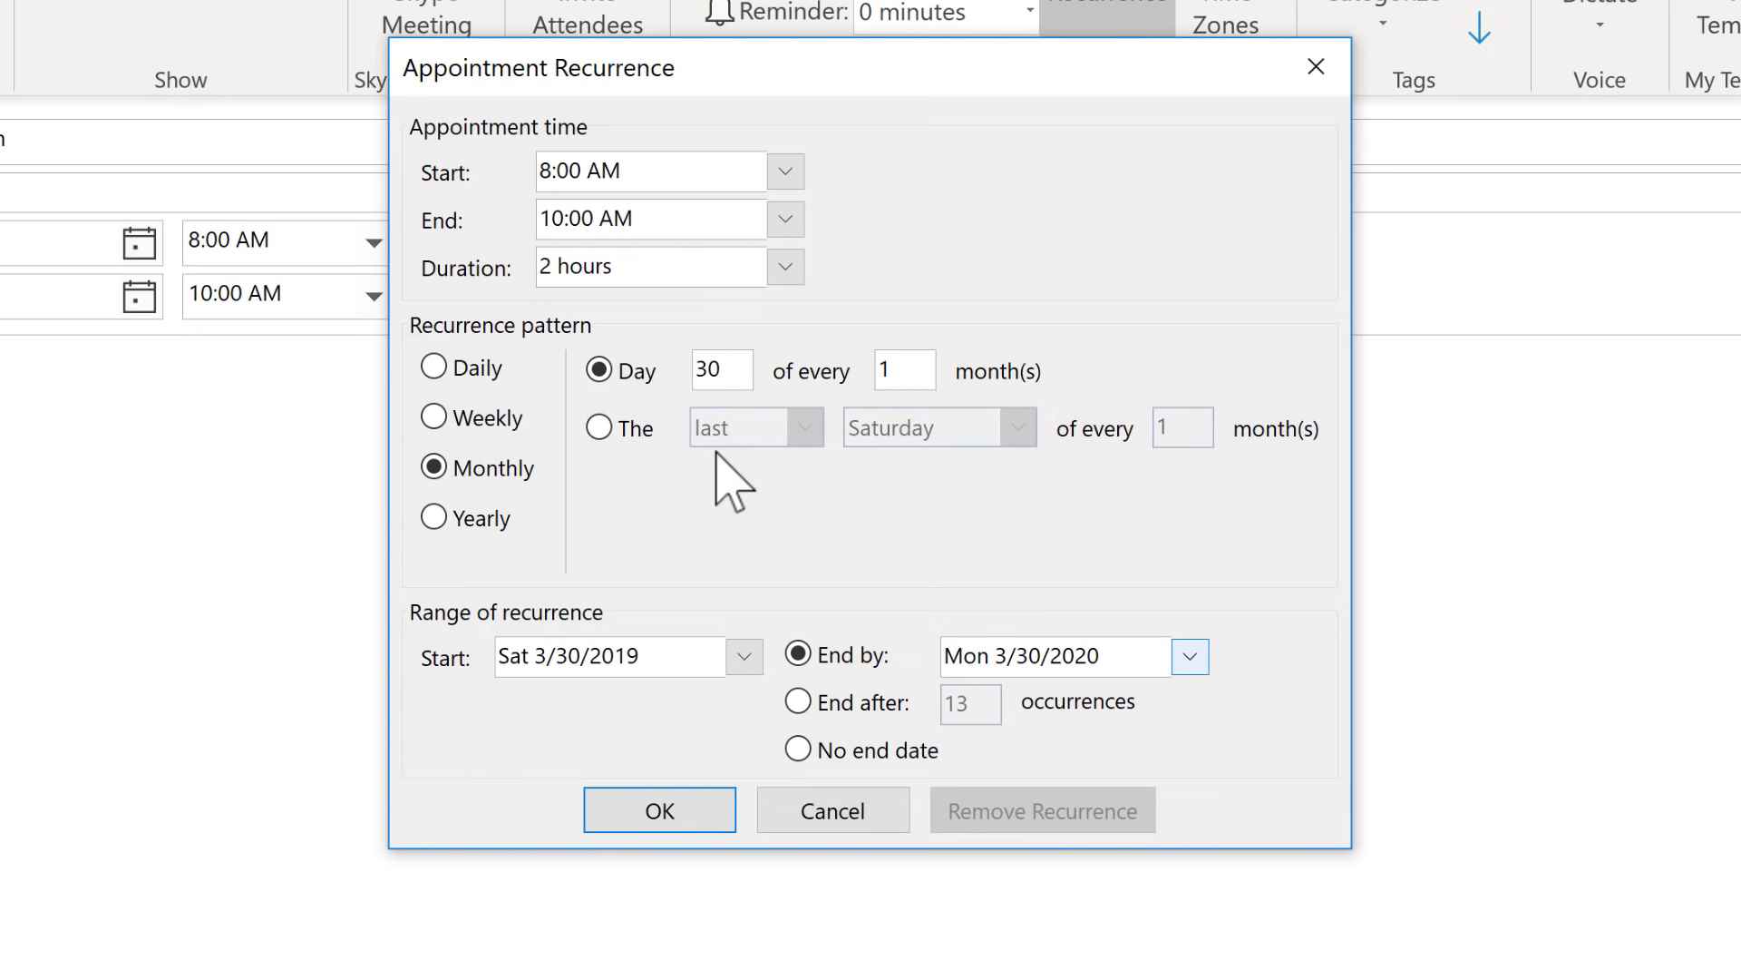
{"action": "left_click", "coordinate": [596, 428]}
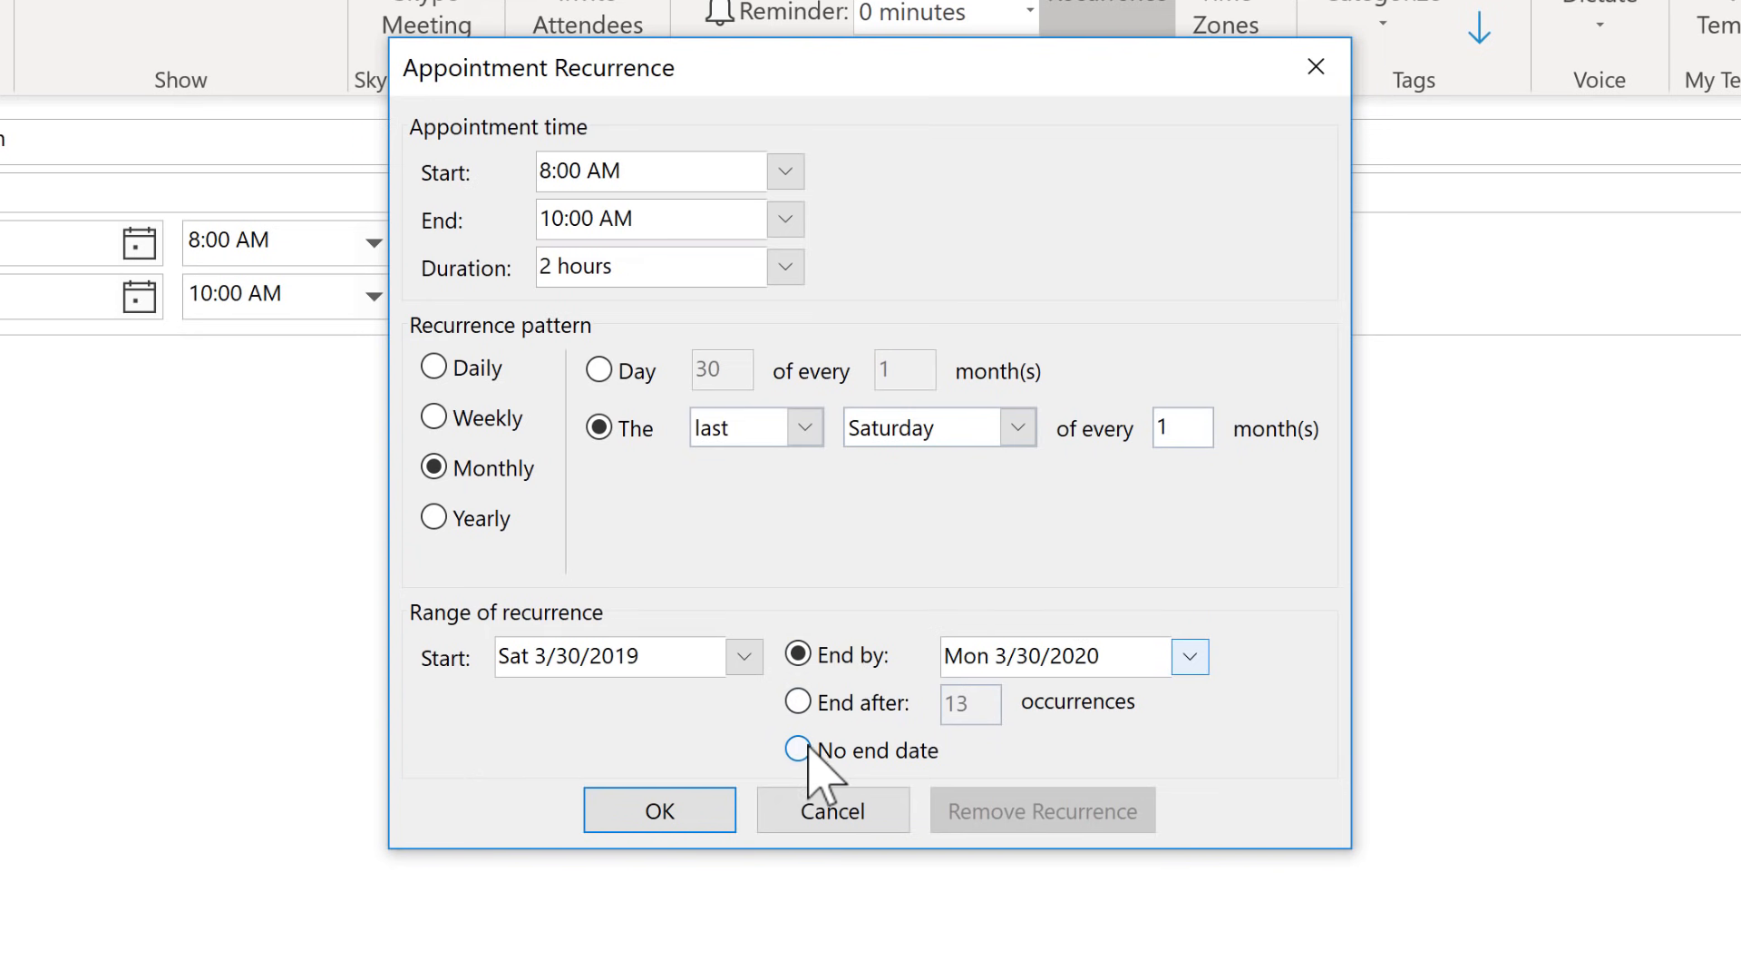
{"action": "left_click", "coordinate": [799, 749]}
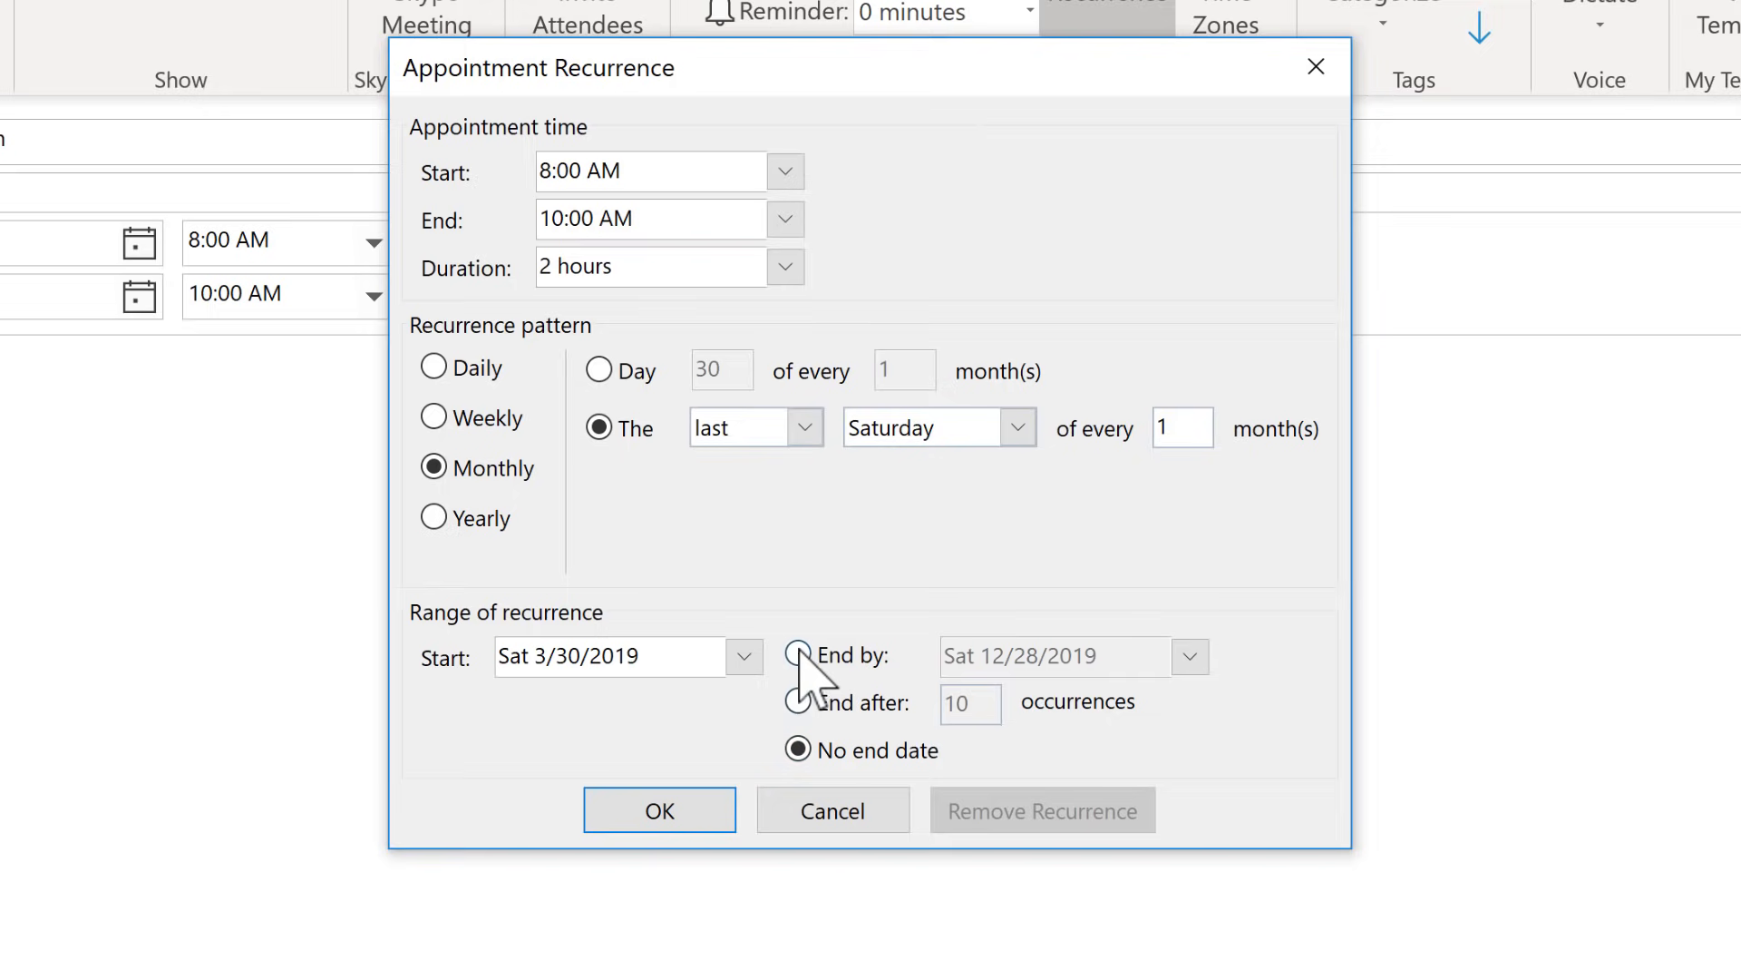
{"action": "left_click", "coordinate": [798, 655]}
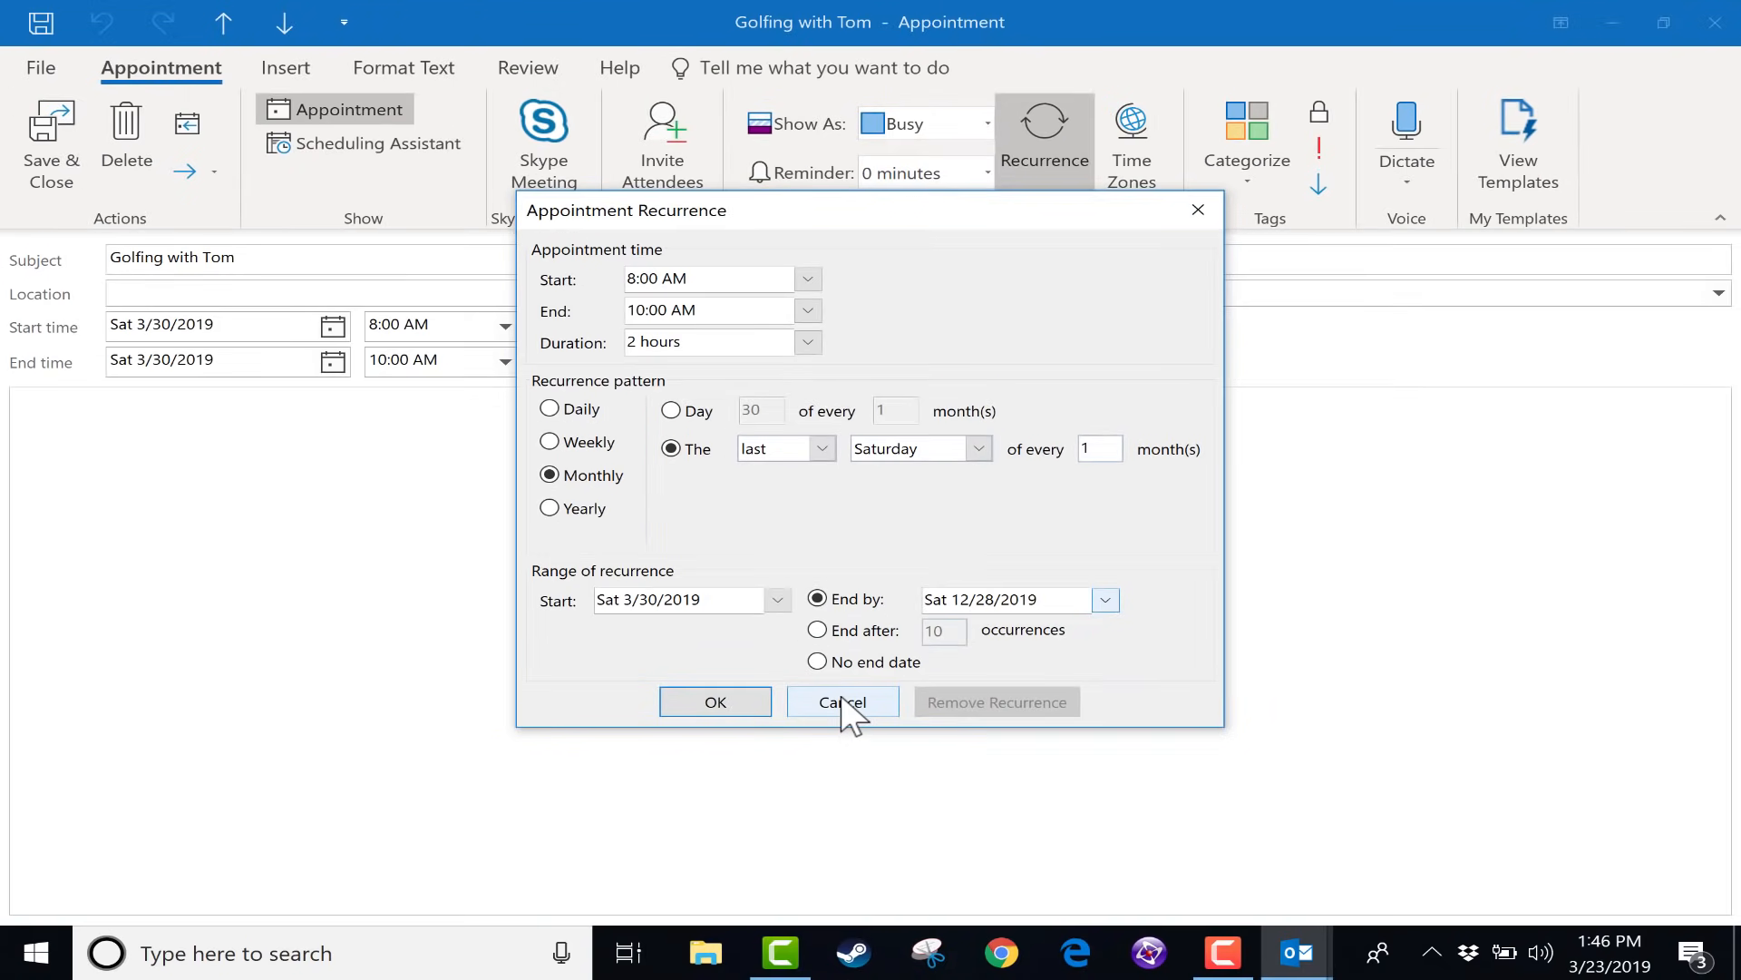
{"action": "left_click", "coordinate": [842, 700]}
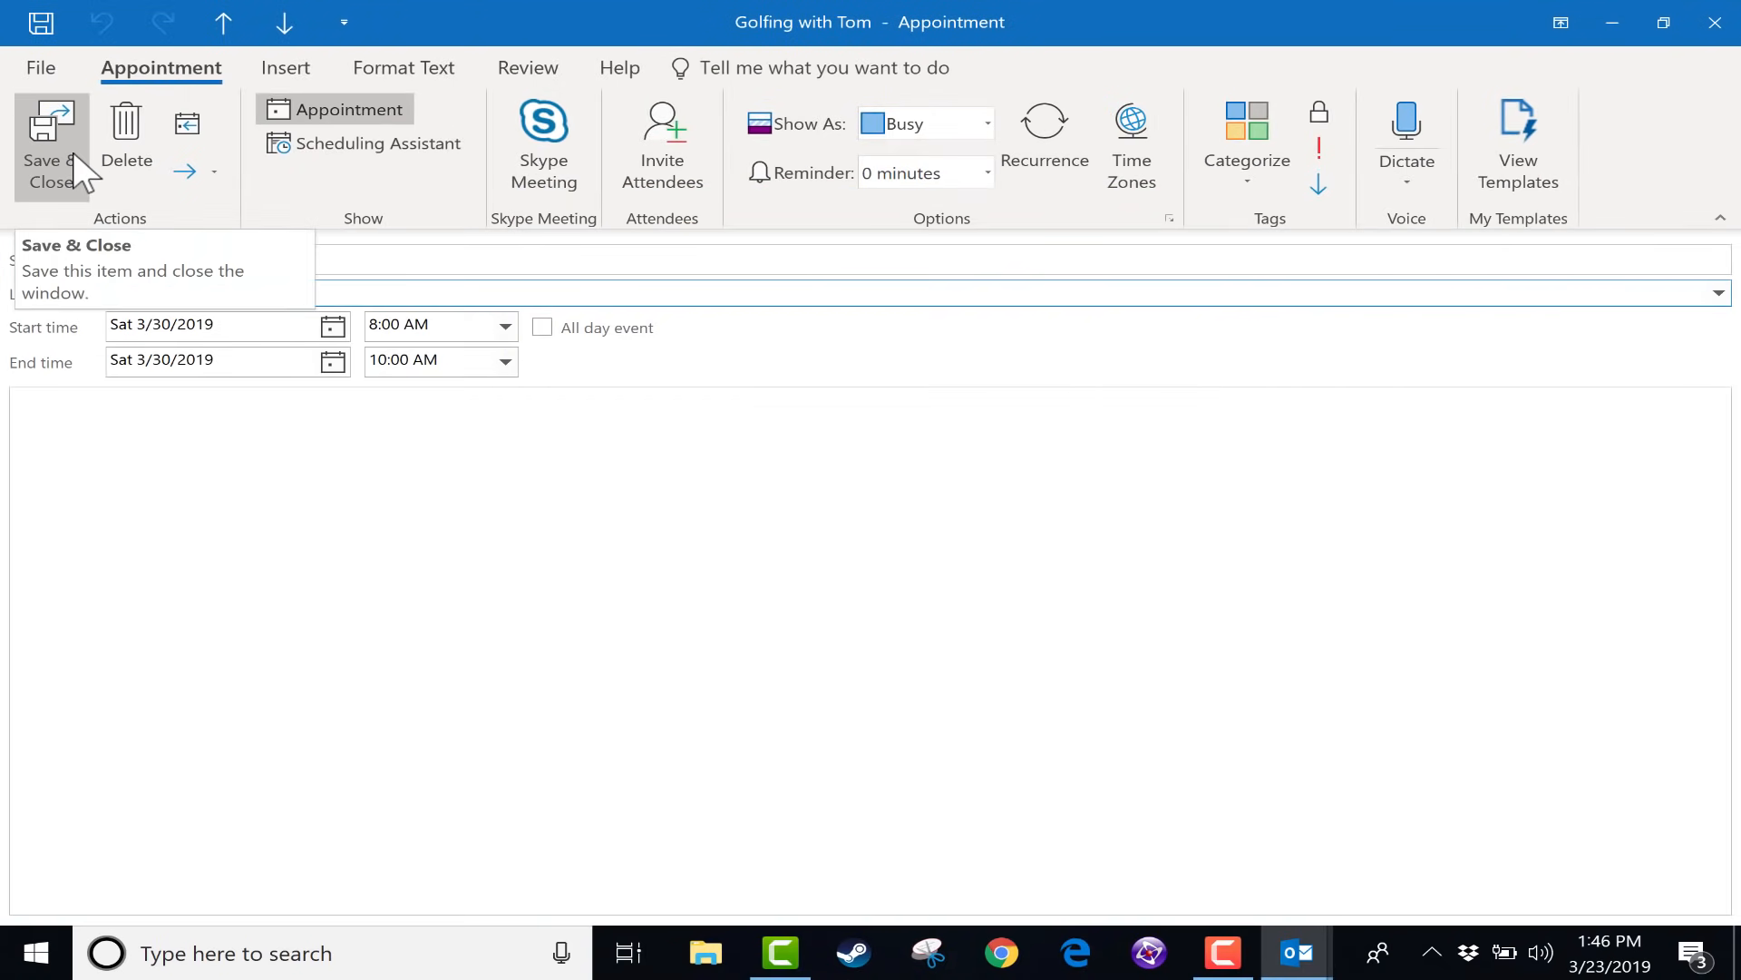
Step: Save and close the Golfing with Tom appointment on March 30
{"action": "left_click", "coordinate": [49, 156]}
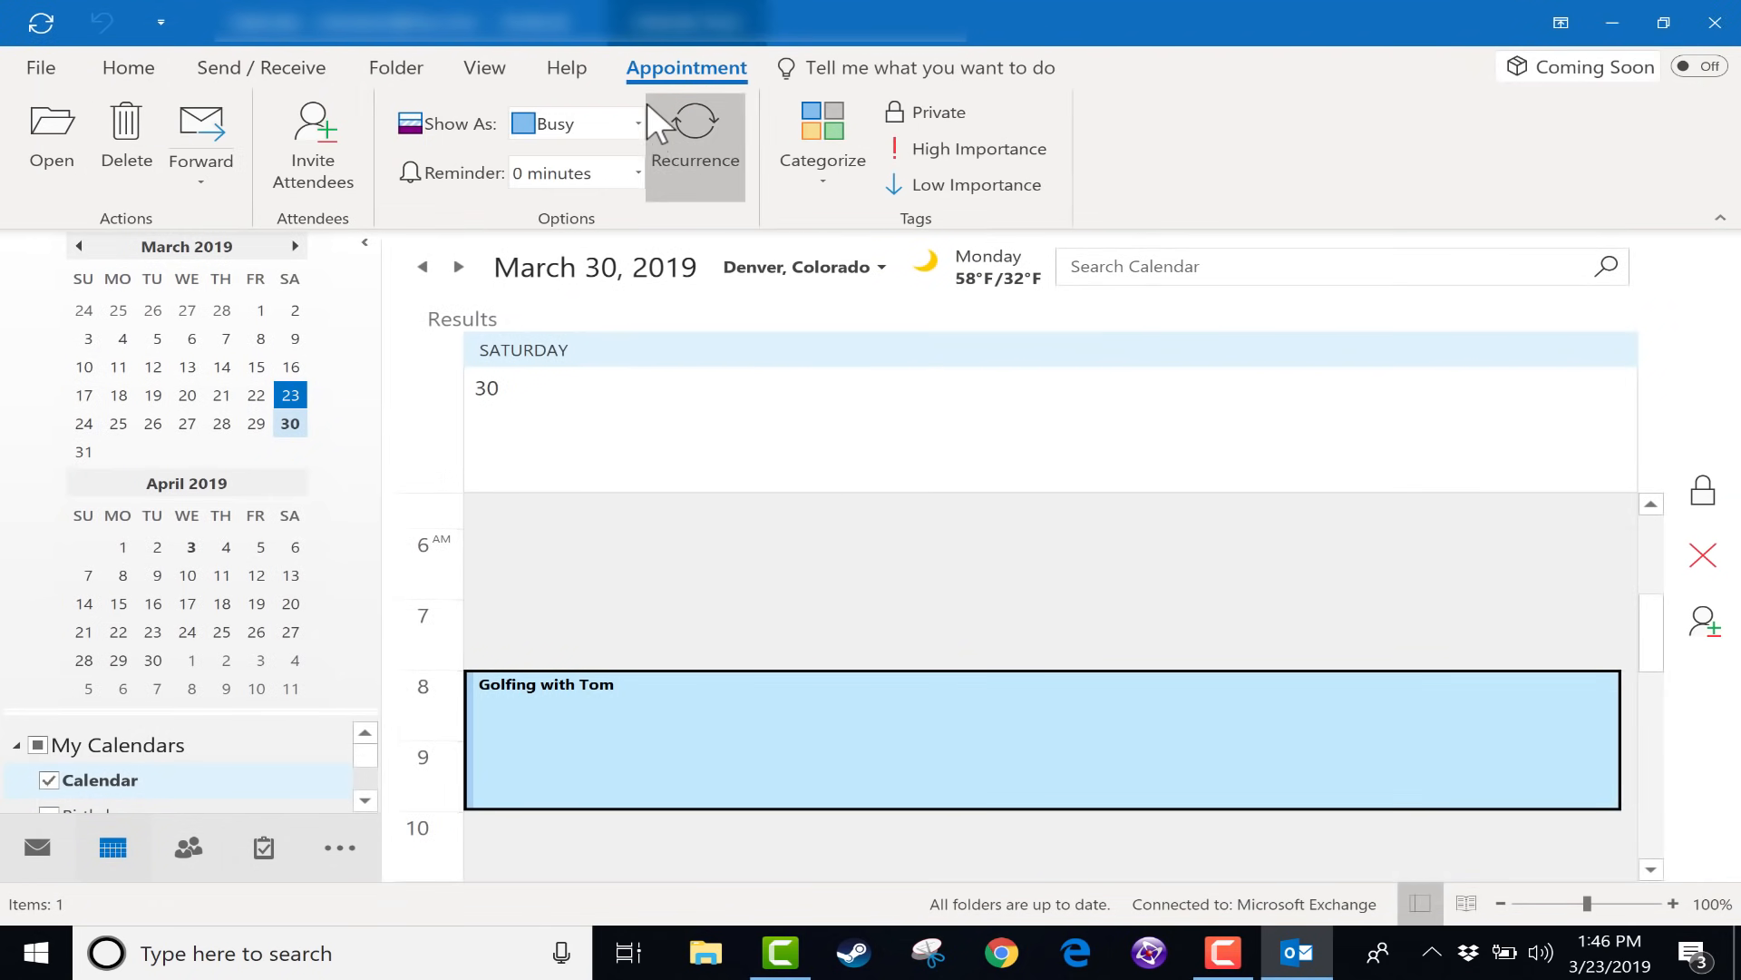
{"action": "mouse_move", "coordinate": [620, 105]}
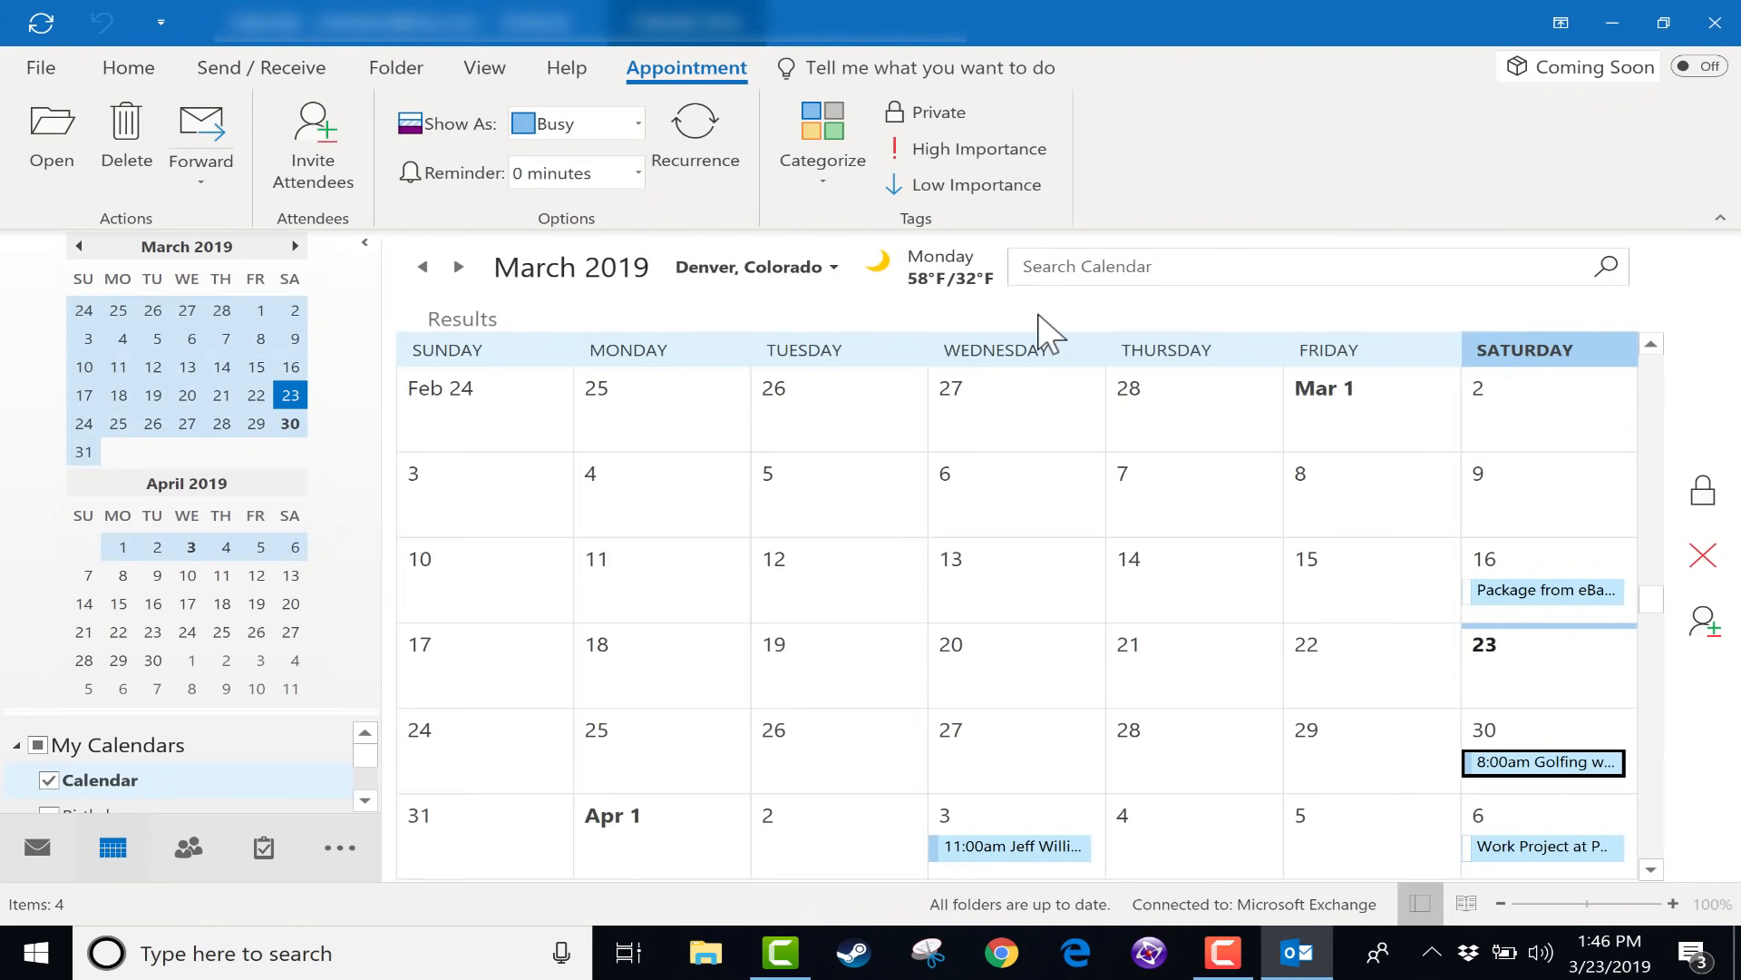
{"action": "mouse_move", "coordinate": [1409, 695]}
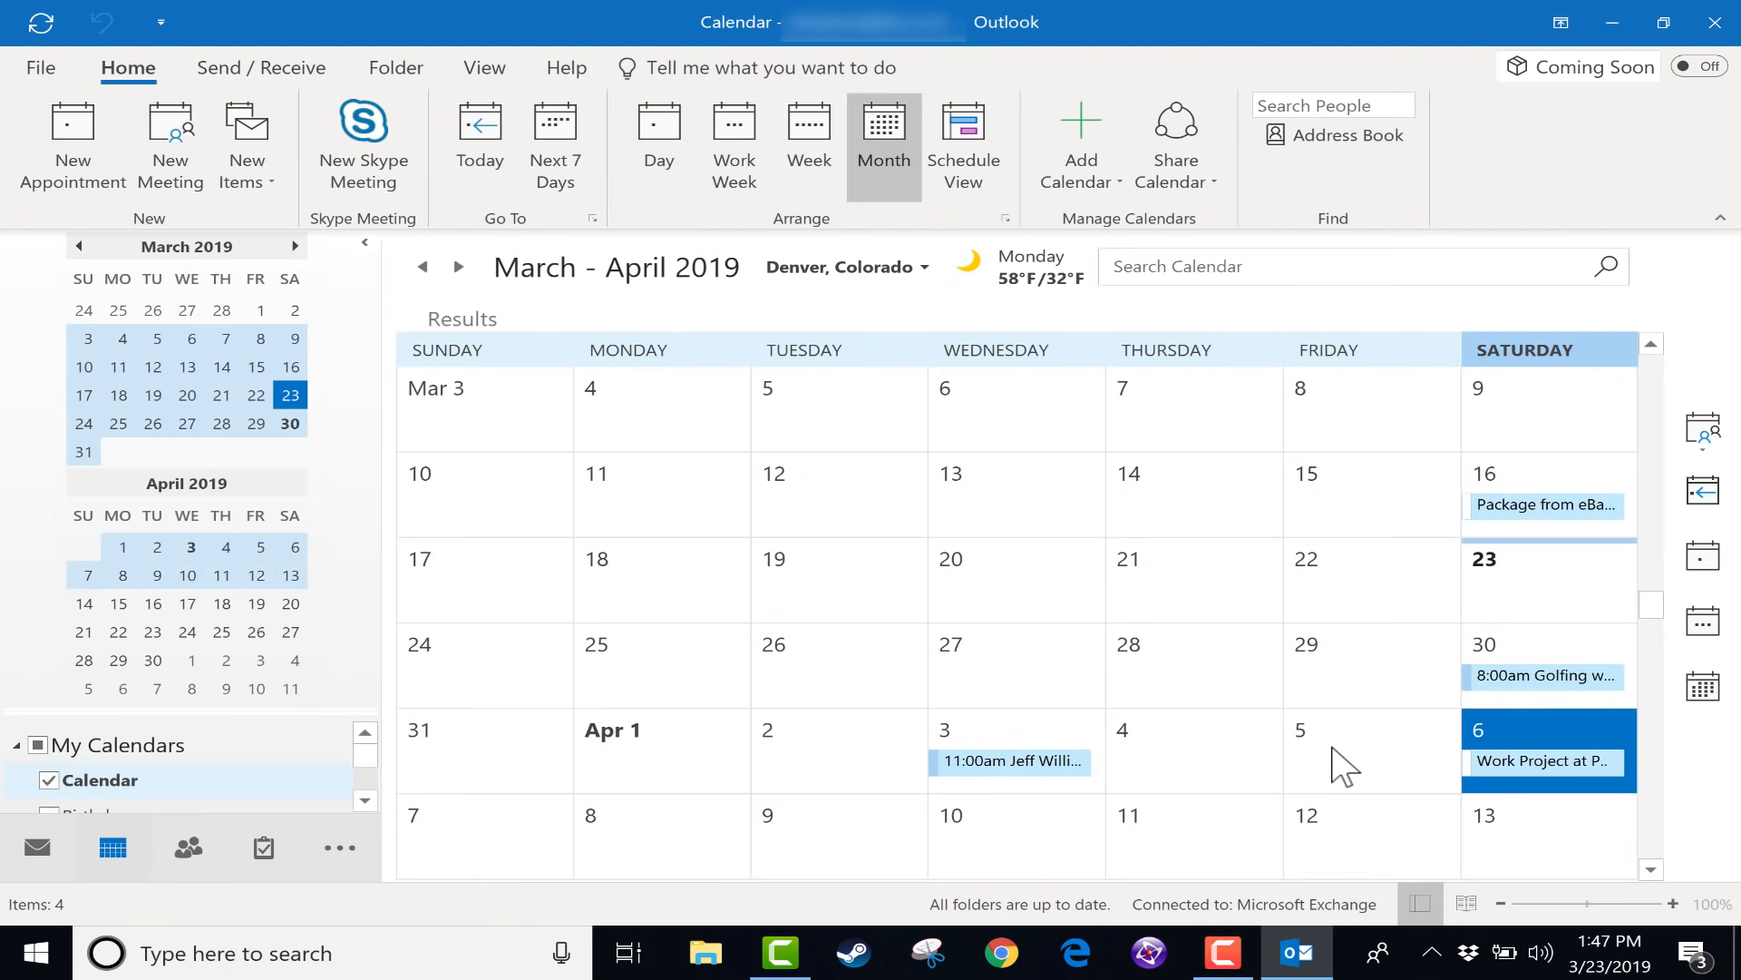
{"action": "mouse_move", "coordinate": [1351, 760]}
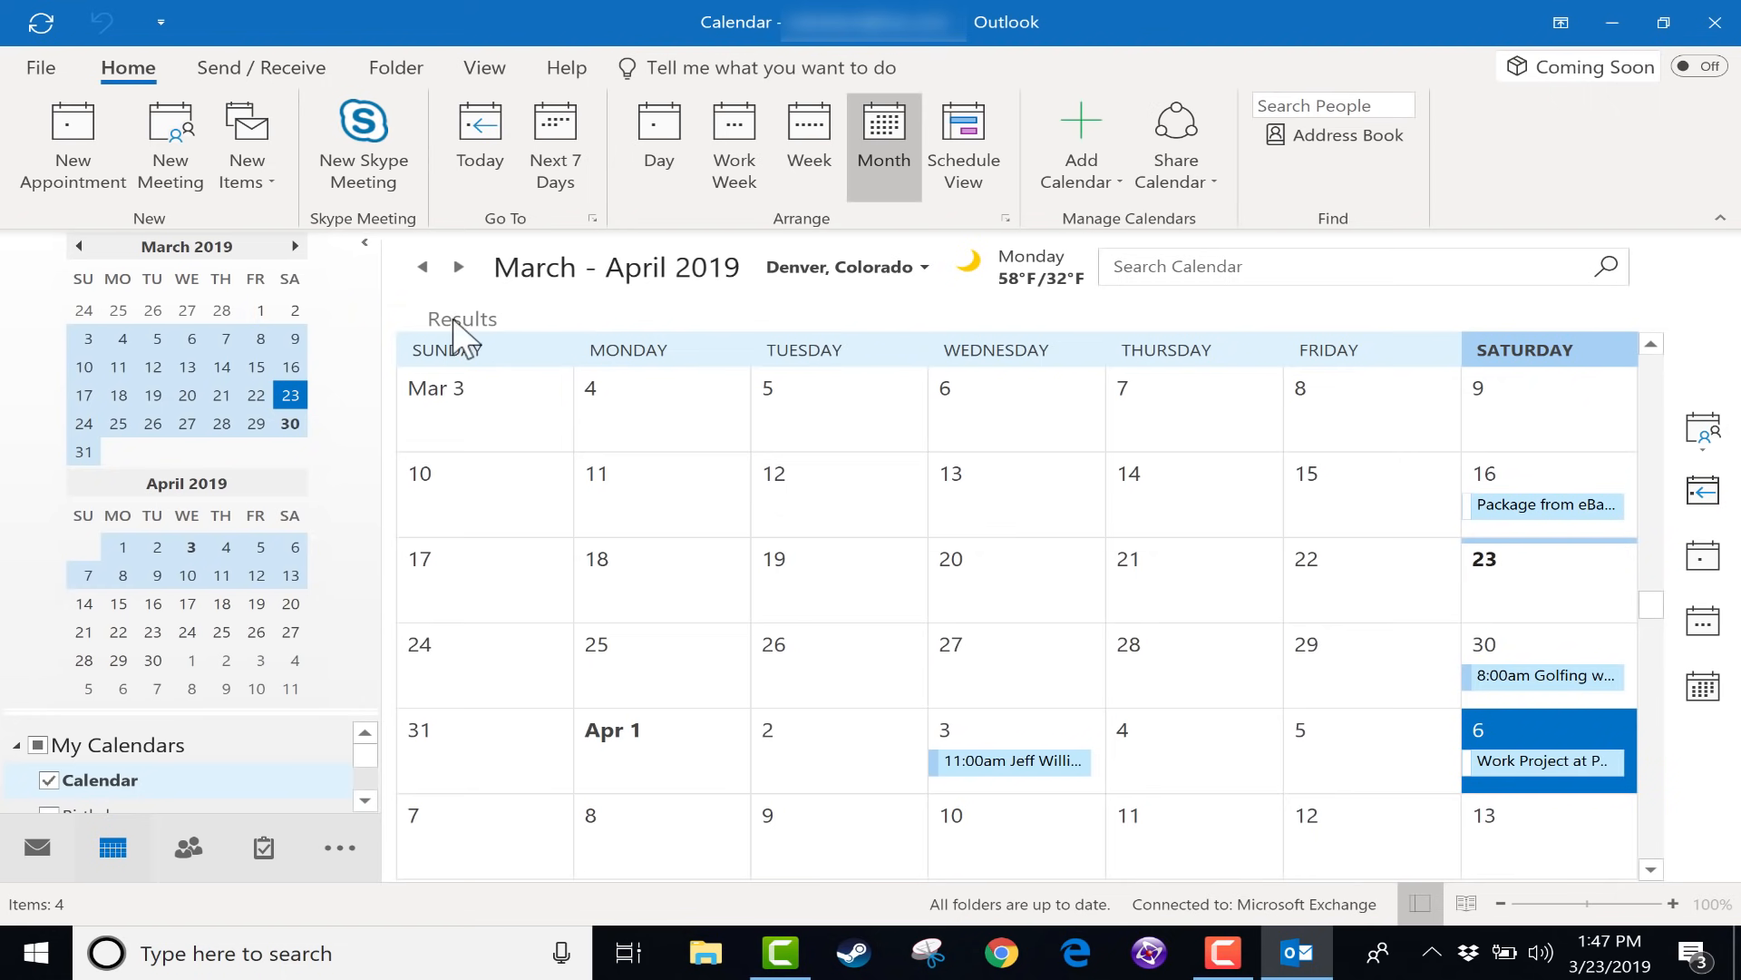
Step: Start a new meeting on Friday, April 5, 2019, 8:00–8:30 AM, browsing the Select Rooms dialog without choosing a room
{"action": "left_click", "coordinate": [1371, 749]}
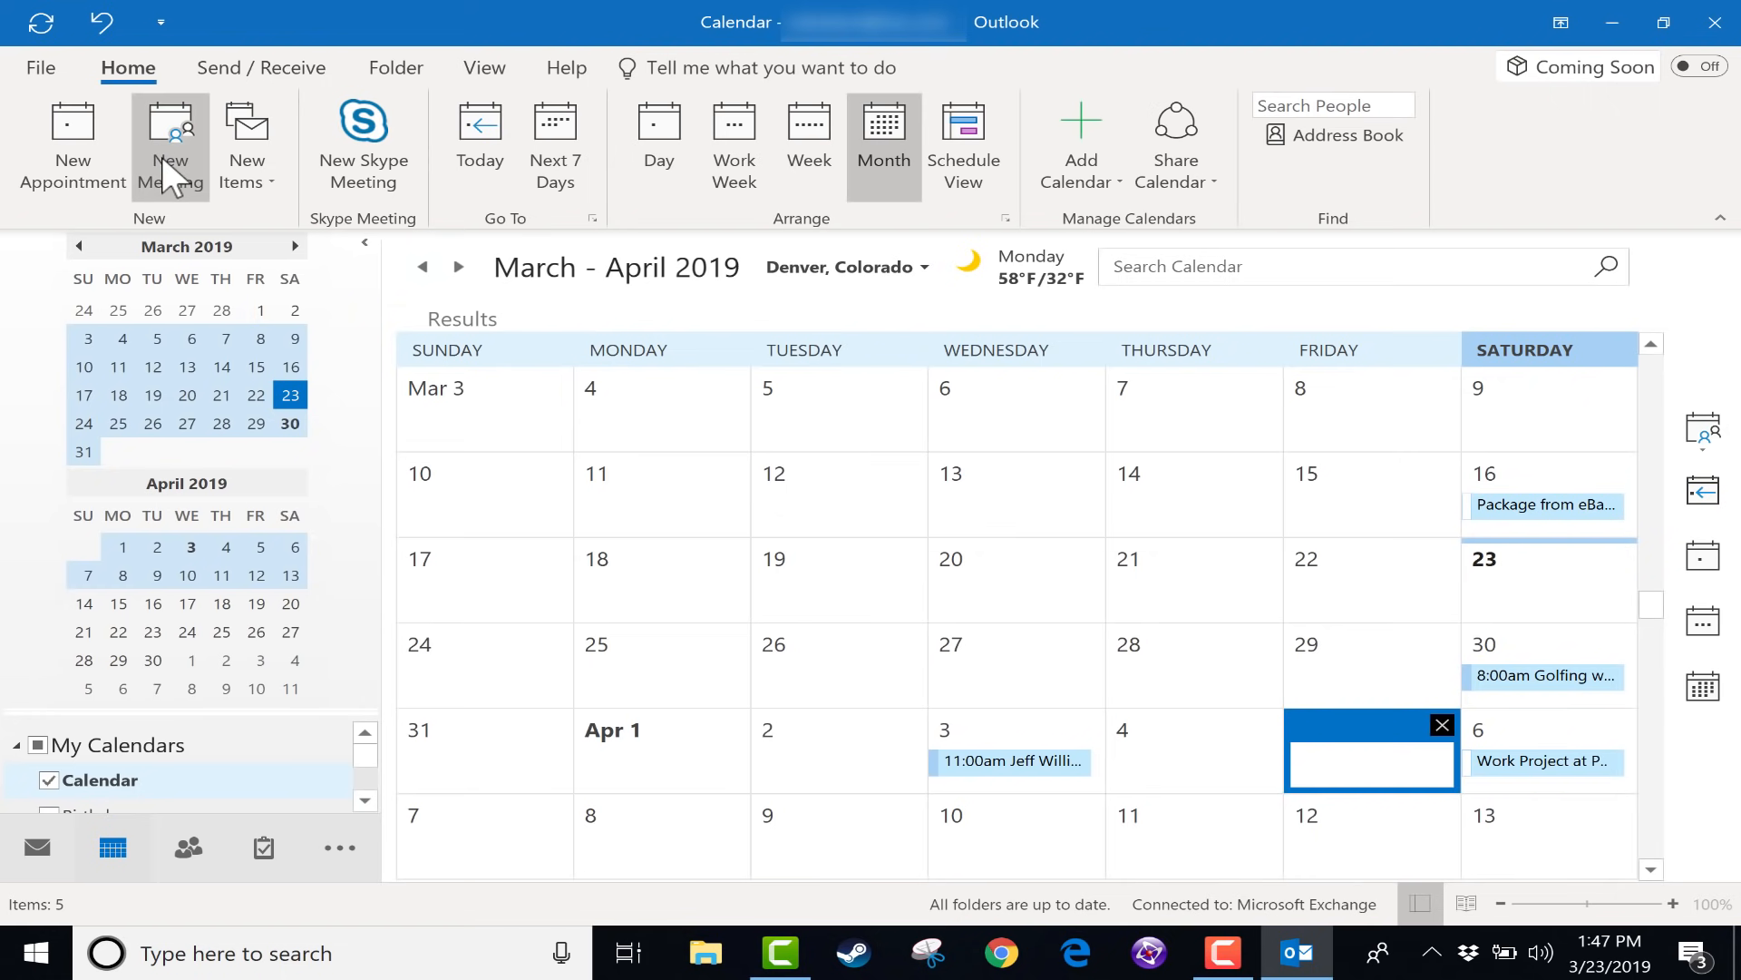
{"action": "left_click", "coordinate": [170, 145]}
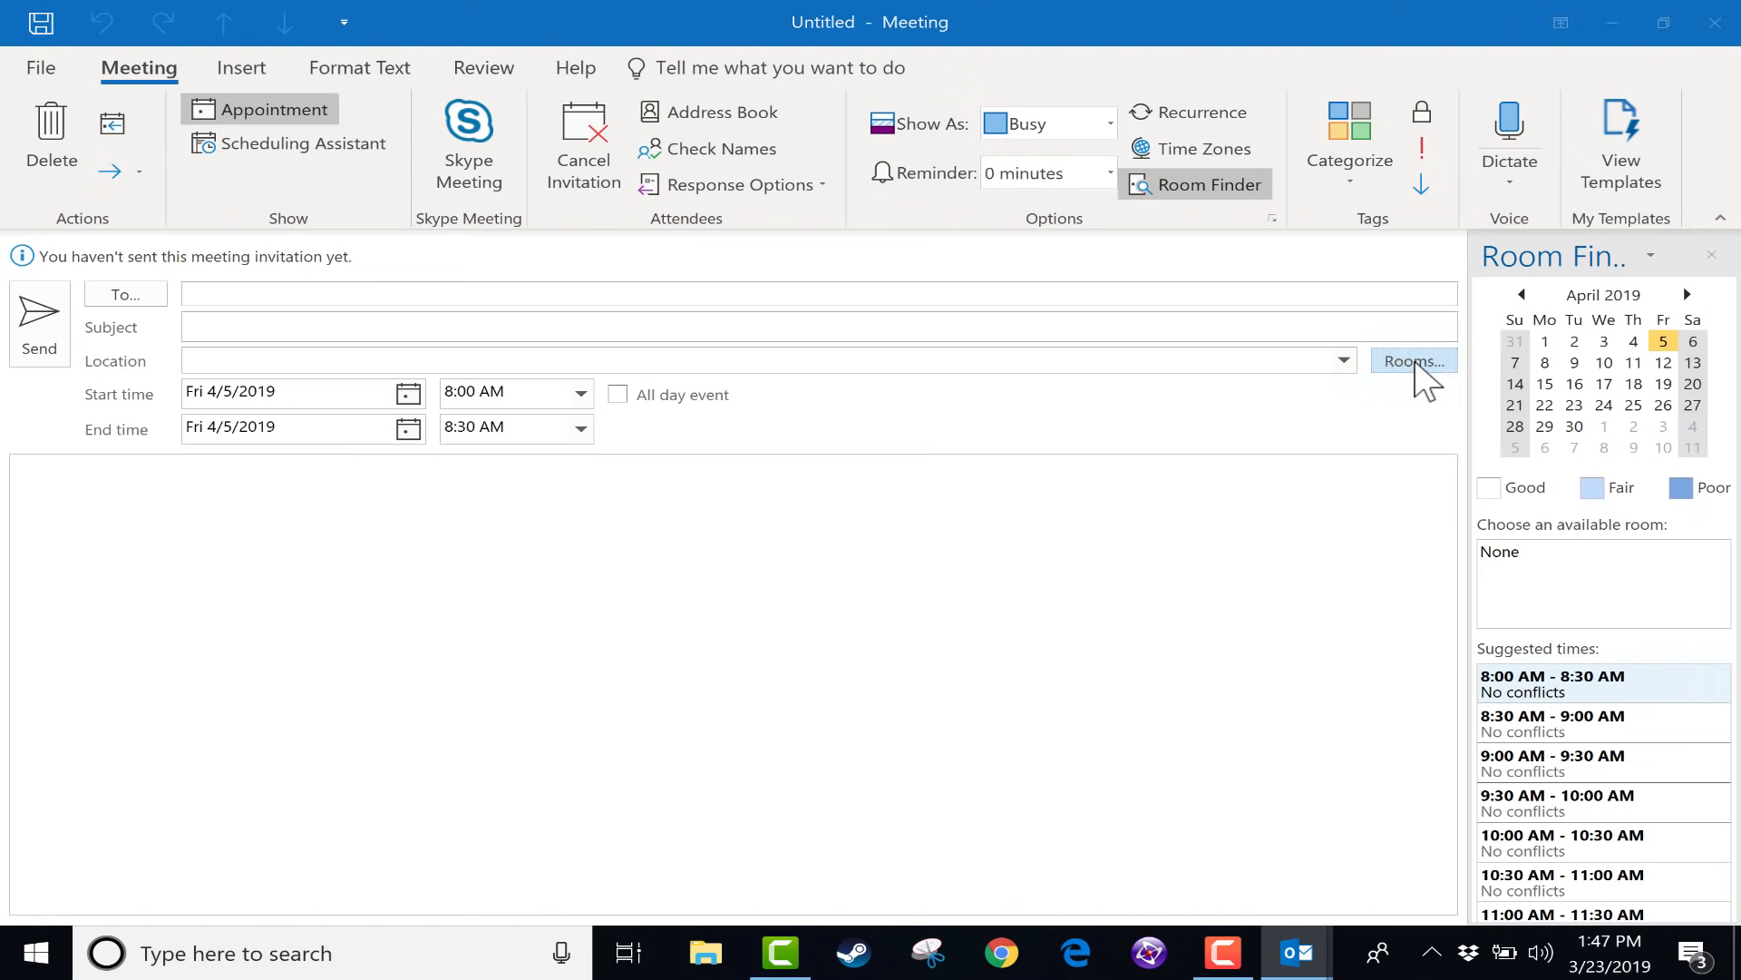
{"action": "left_click", "coordinate": [1413, 359]}
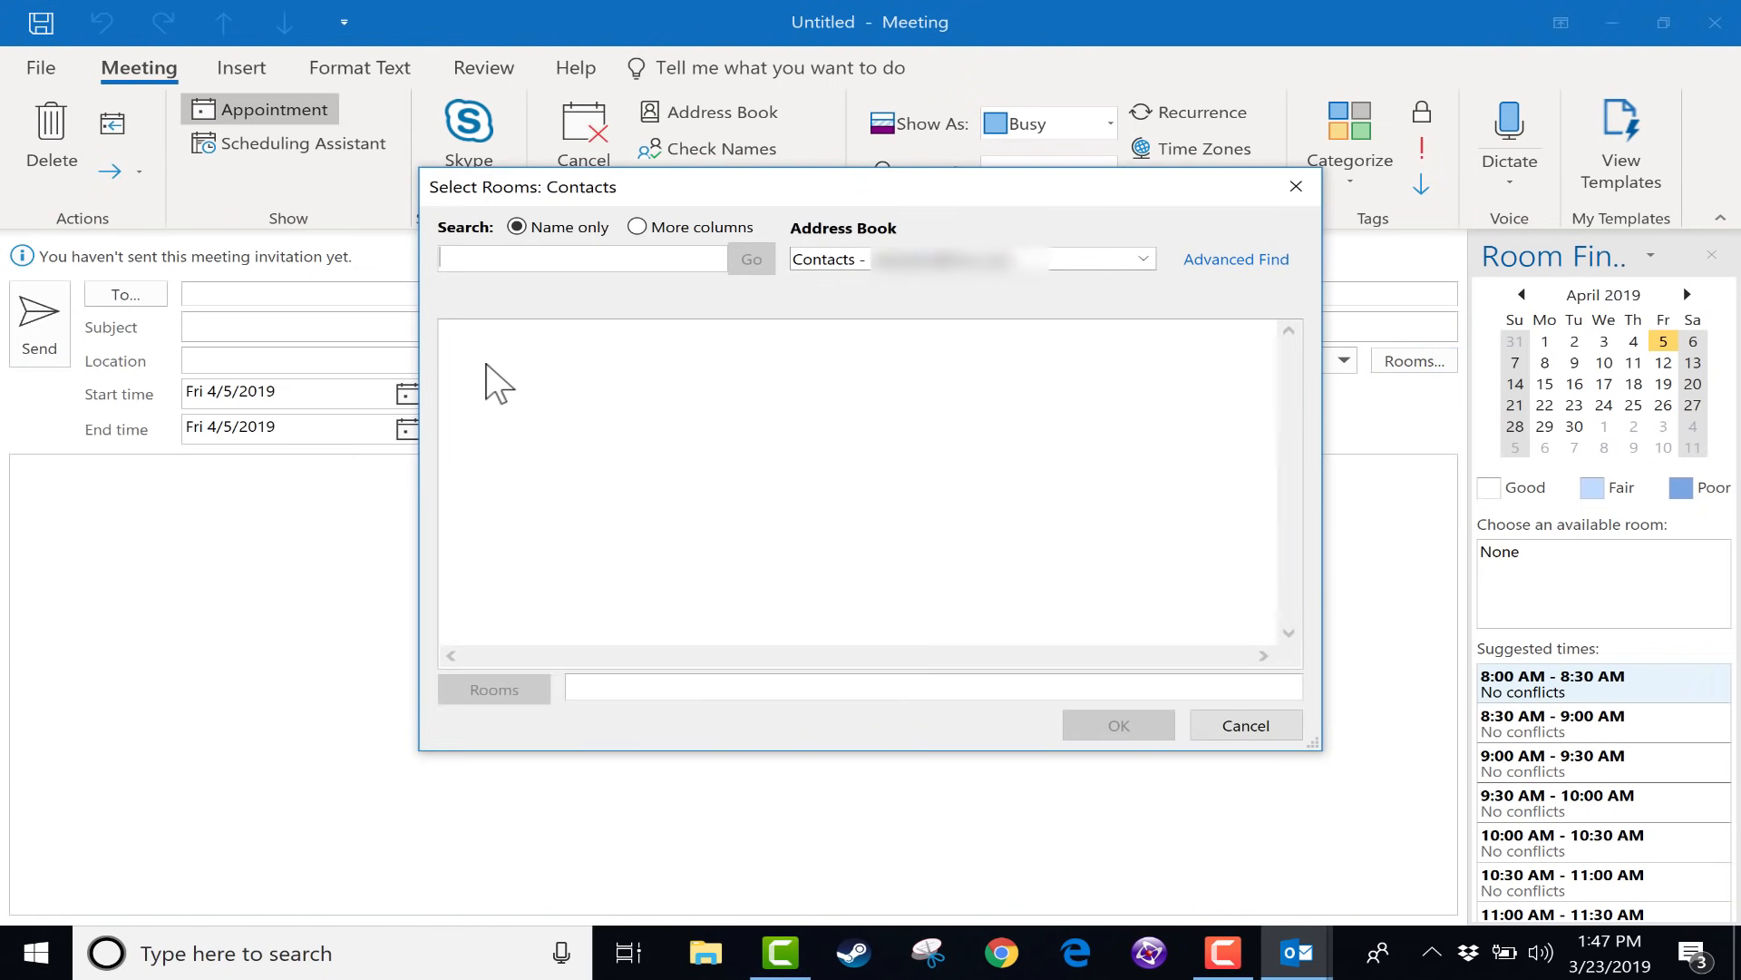
{"action": "mouse_move", "coordinate": [499, 432]}
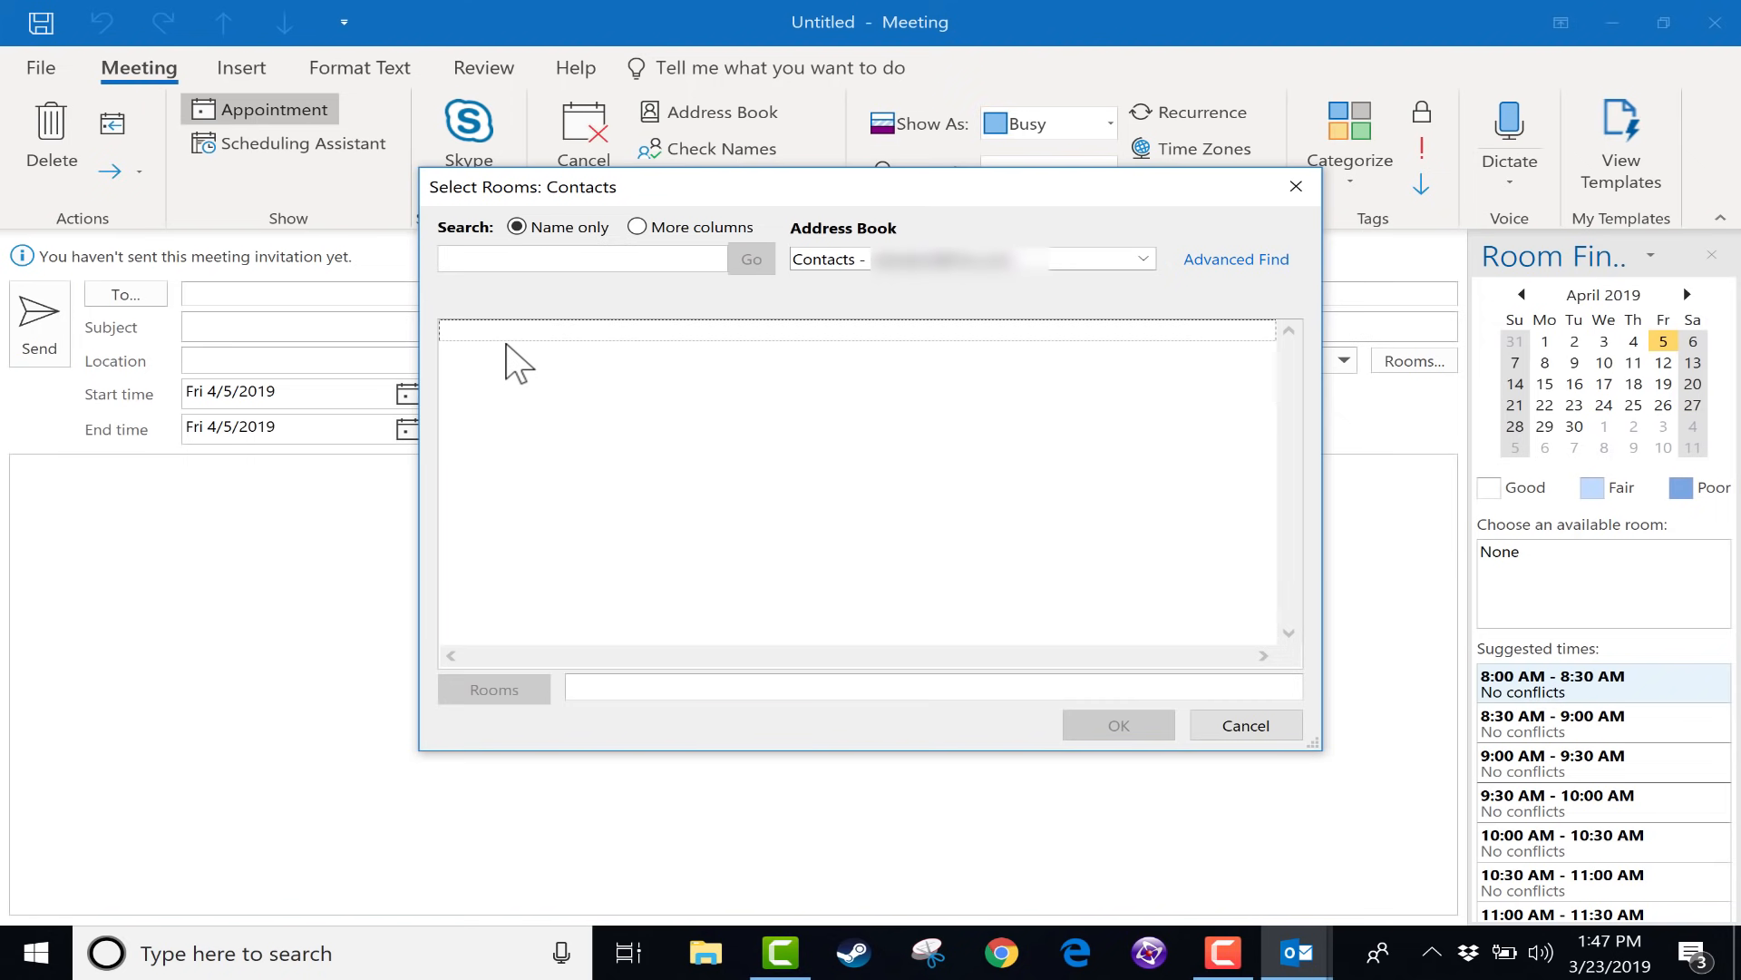
{"action": "left_click", "coordinate": [1244, 726]}
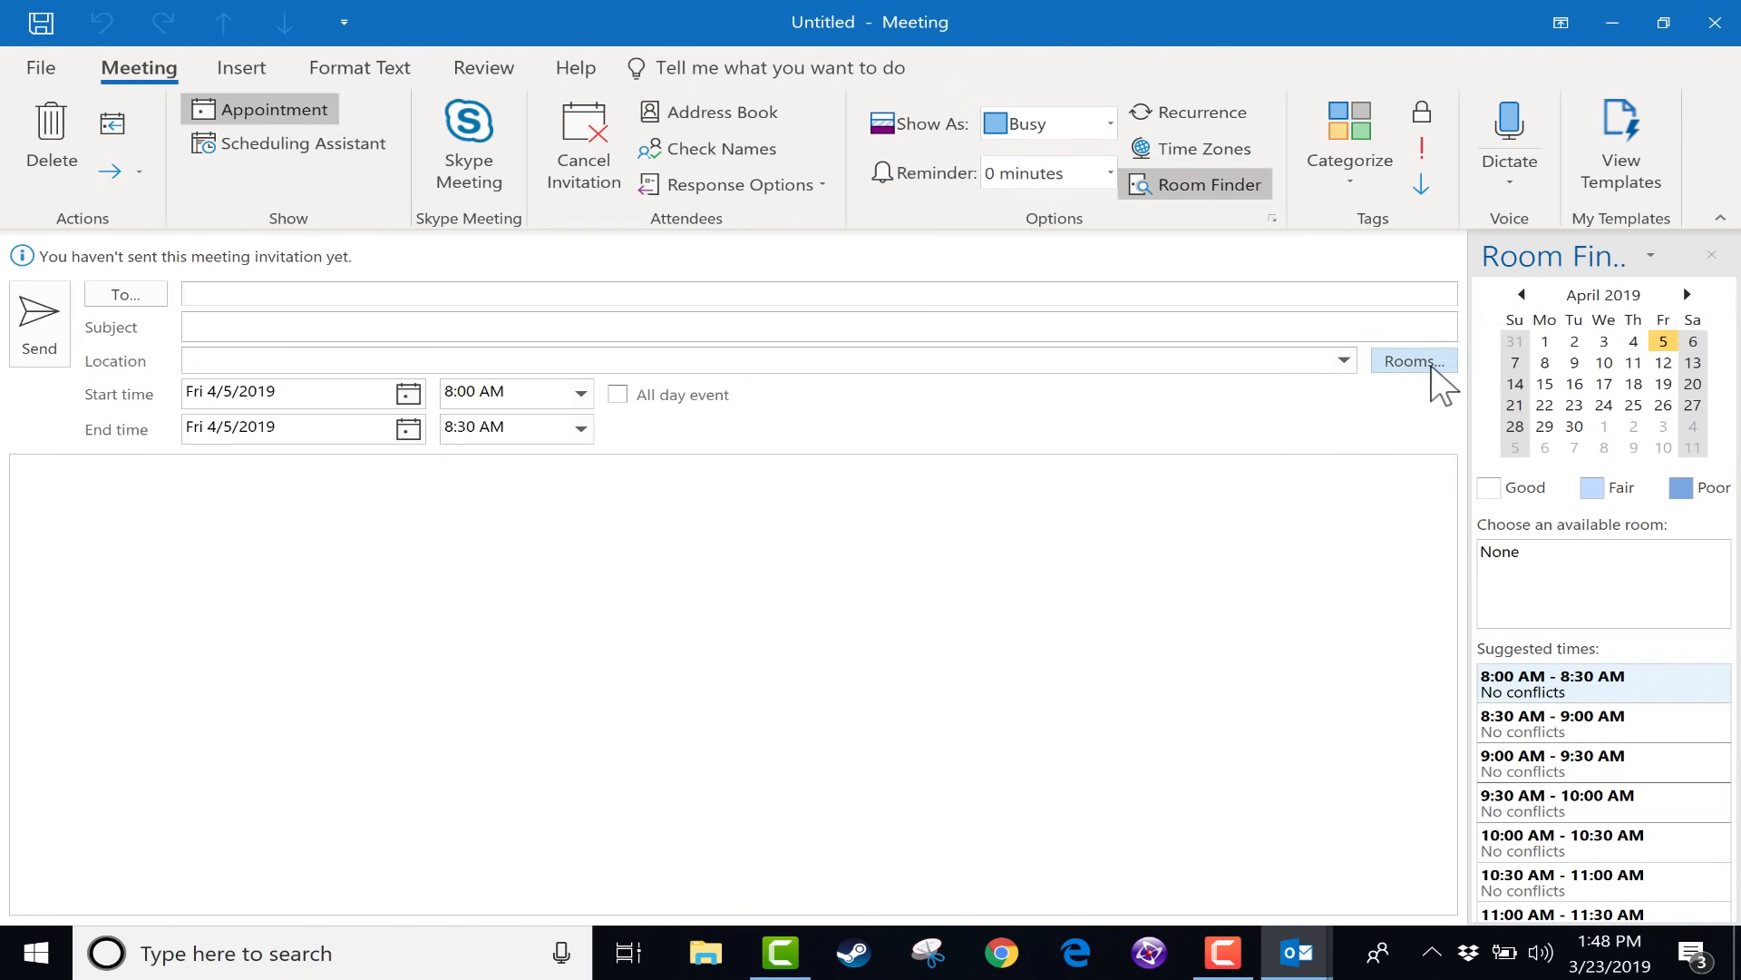
{"action": "left_click", "coordinate": [445, 359]}
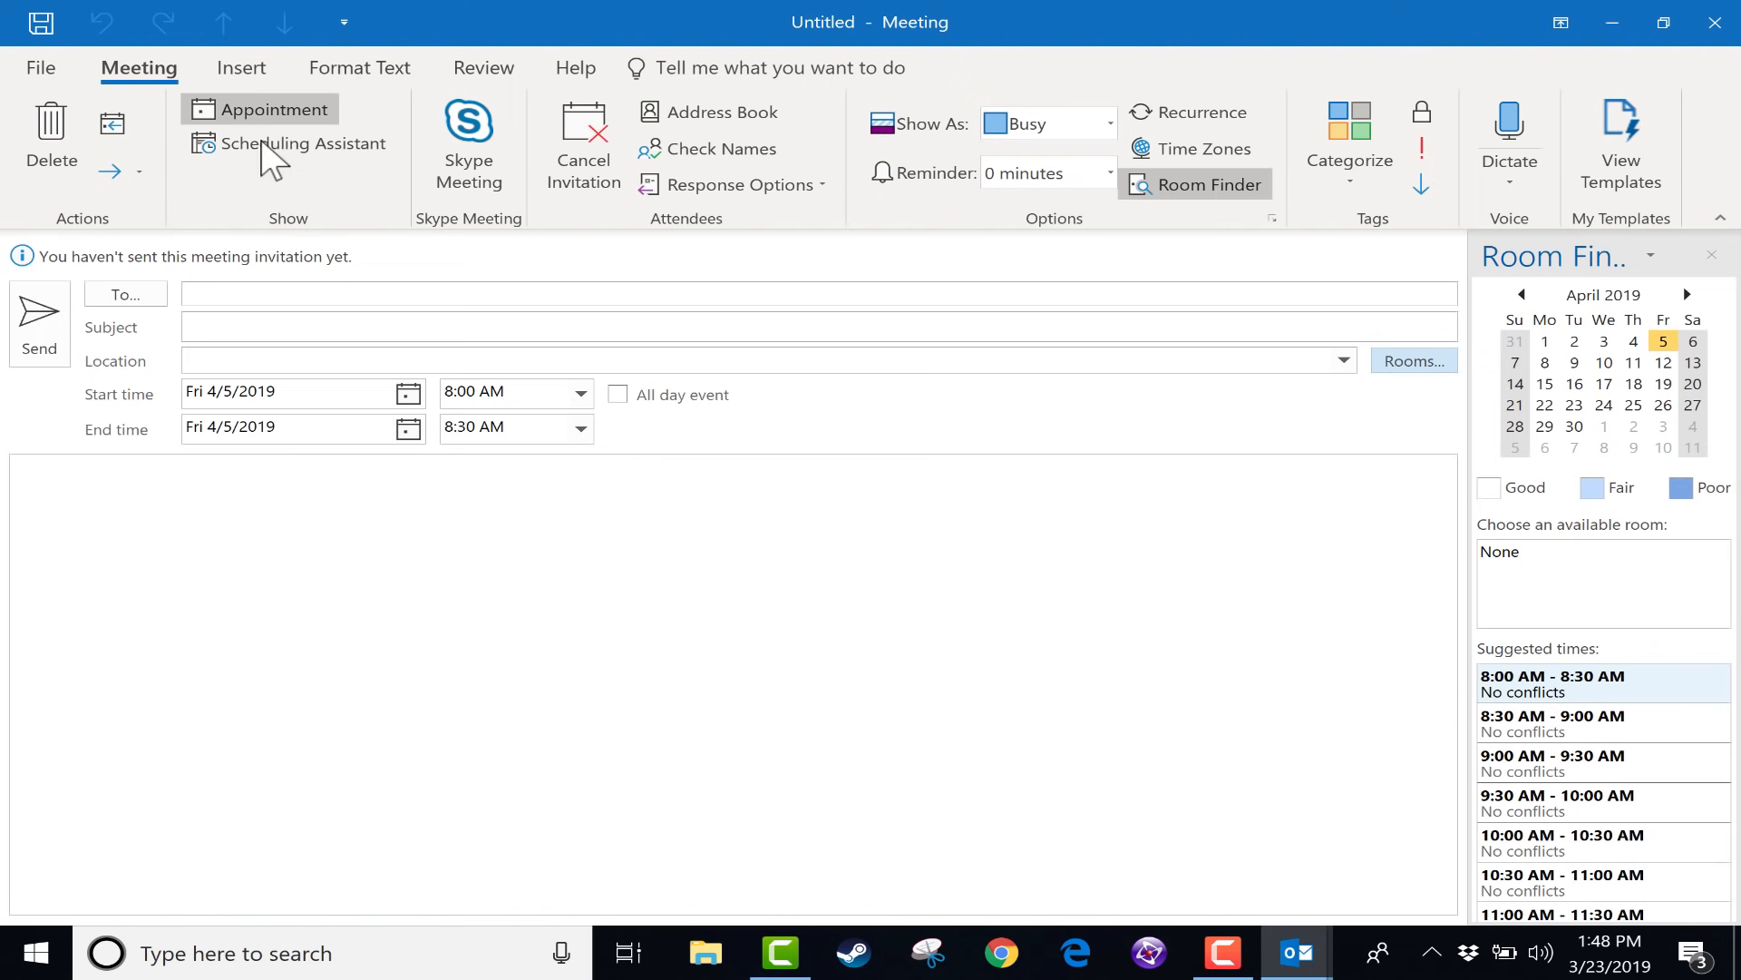
{"action": "mouse_move", "coordinate": [241, 68]}
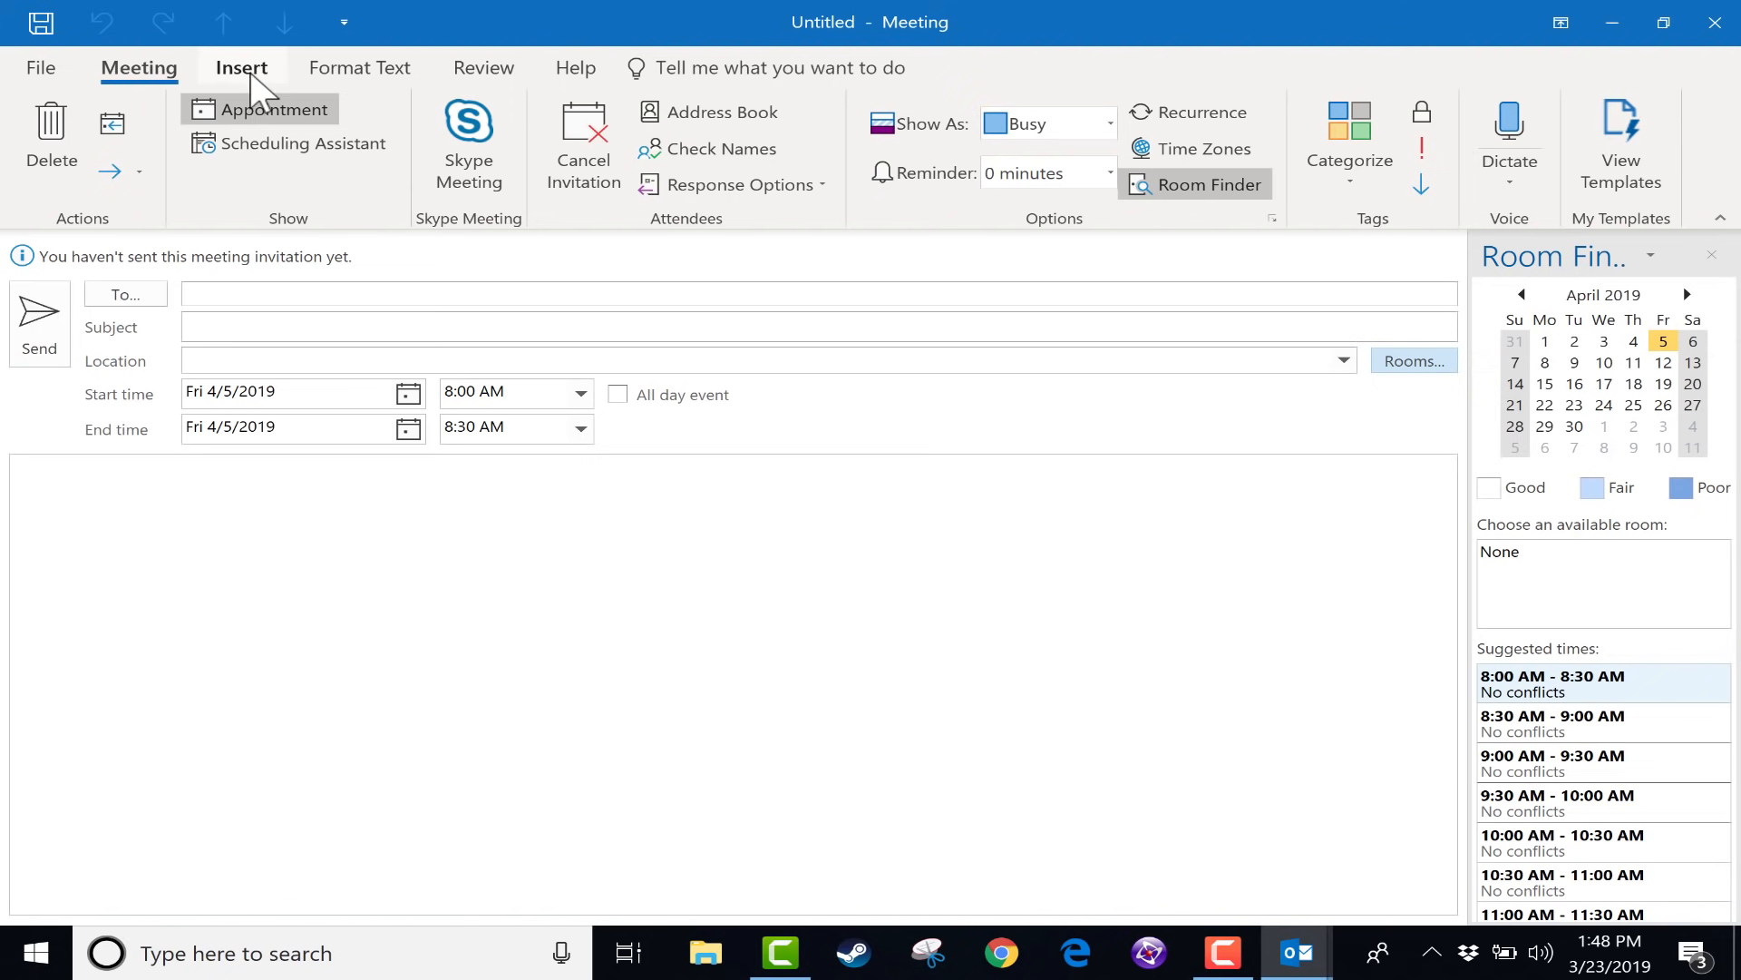
{"action": "left_click", "coordinate": [242, 67]}
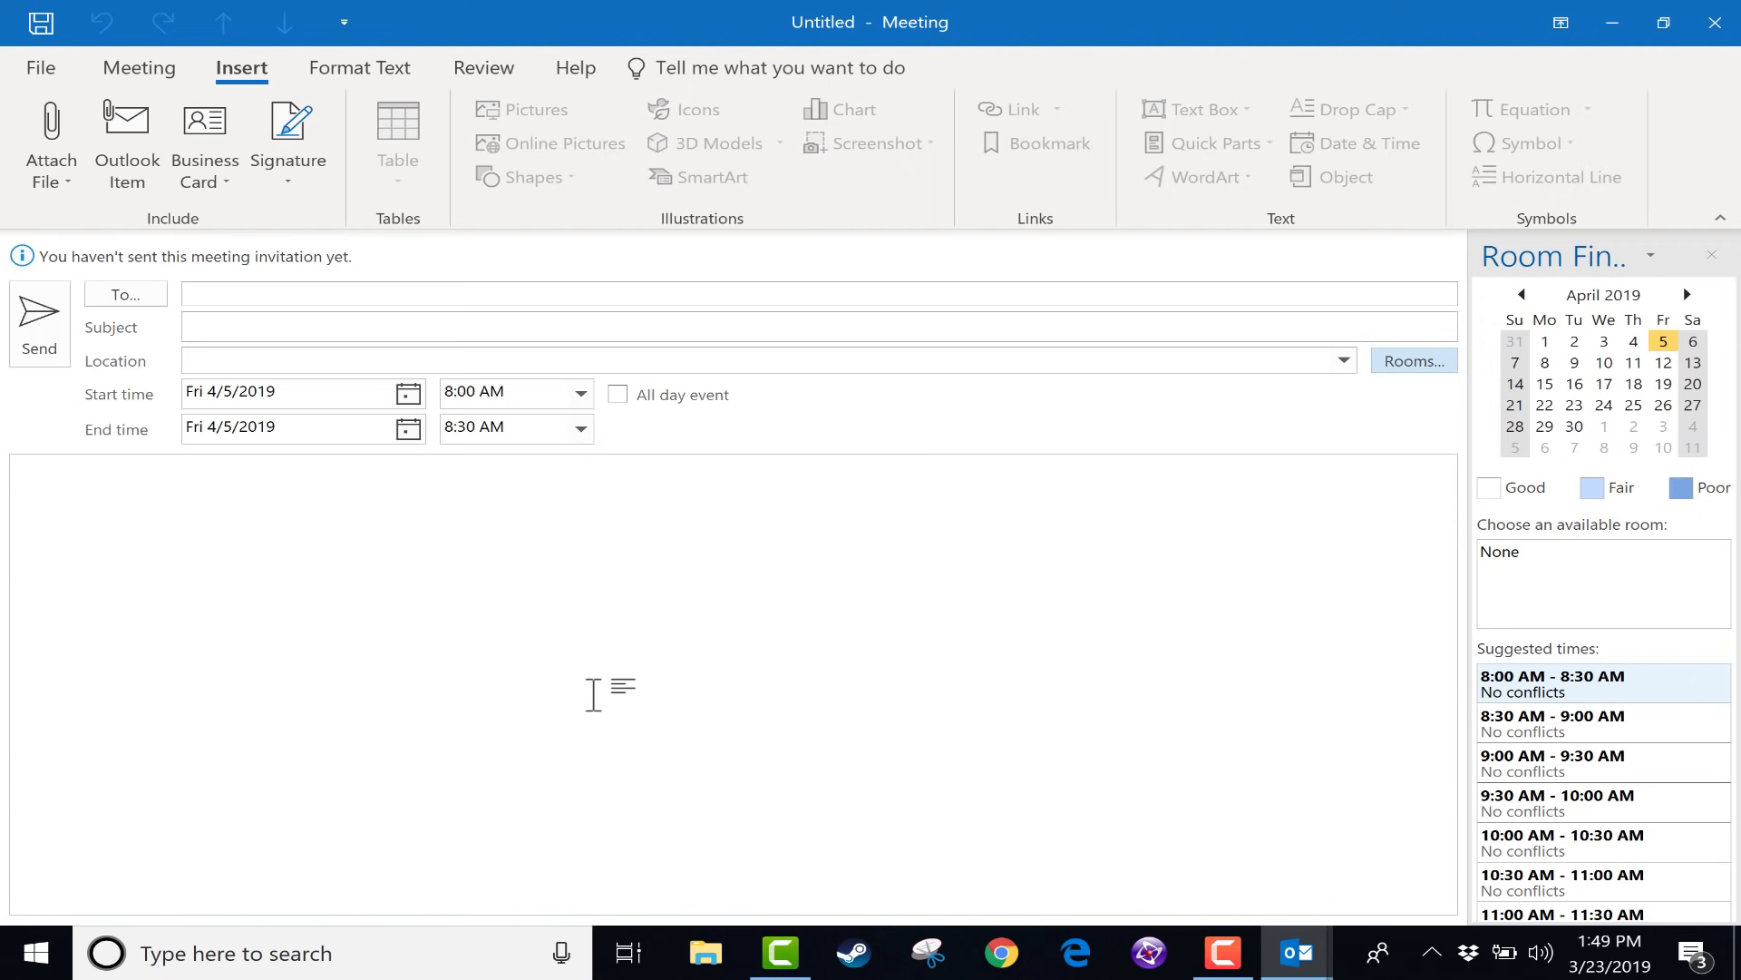
{"action": "mouse_move", "coordinate": [205, 140]}
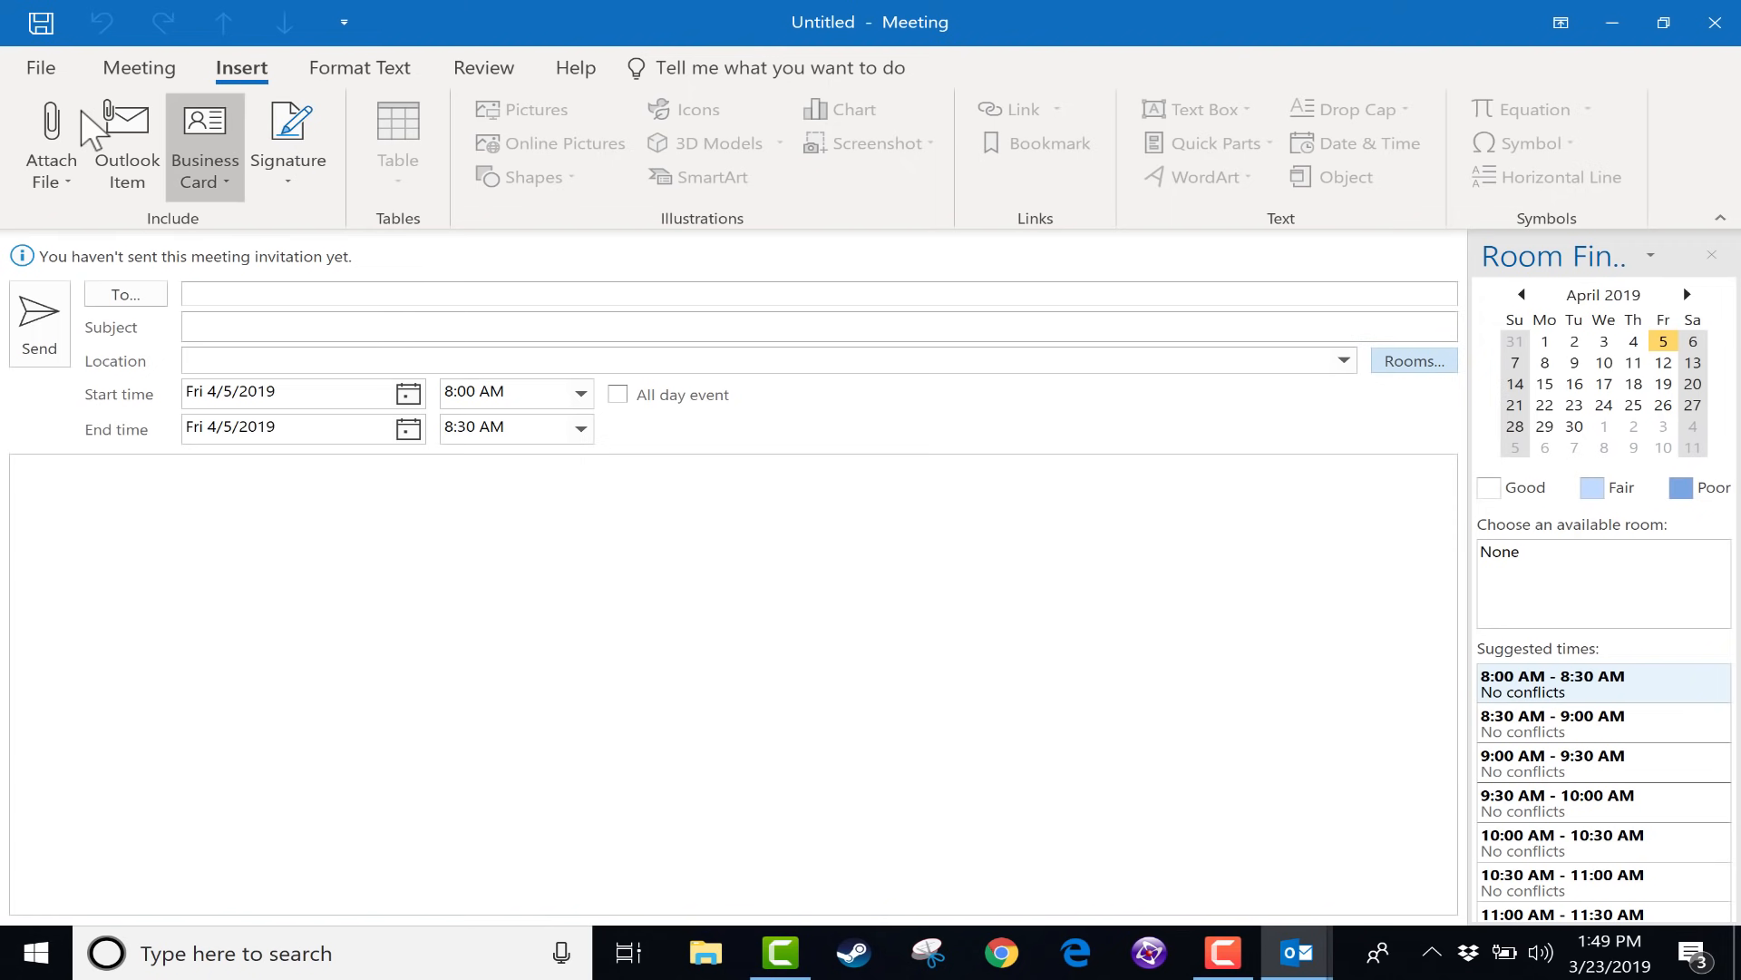
{"action": "mouse_move", "coordinate": [754, 689]}
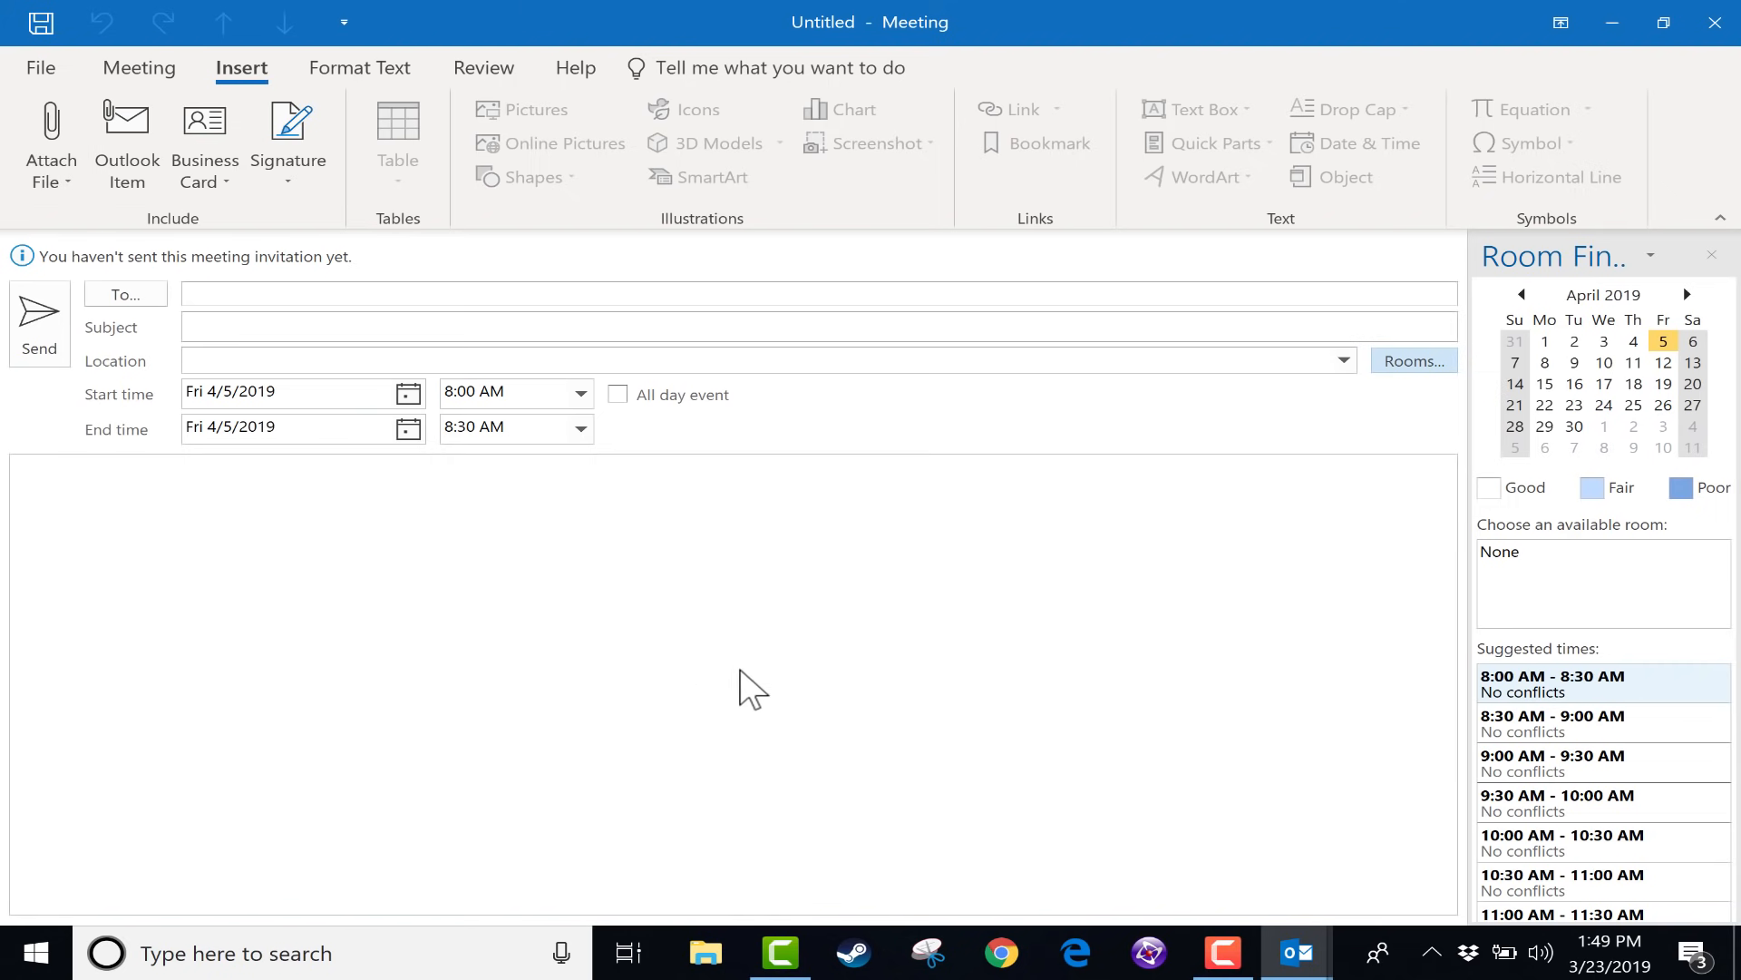
{"action": "mouse_move", "coordinate": [708, 715]}
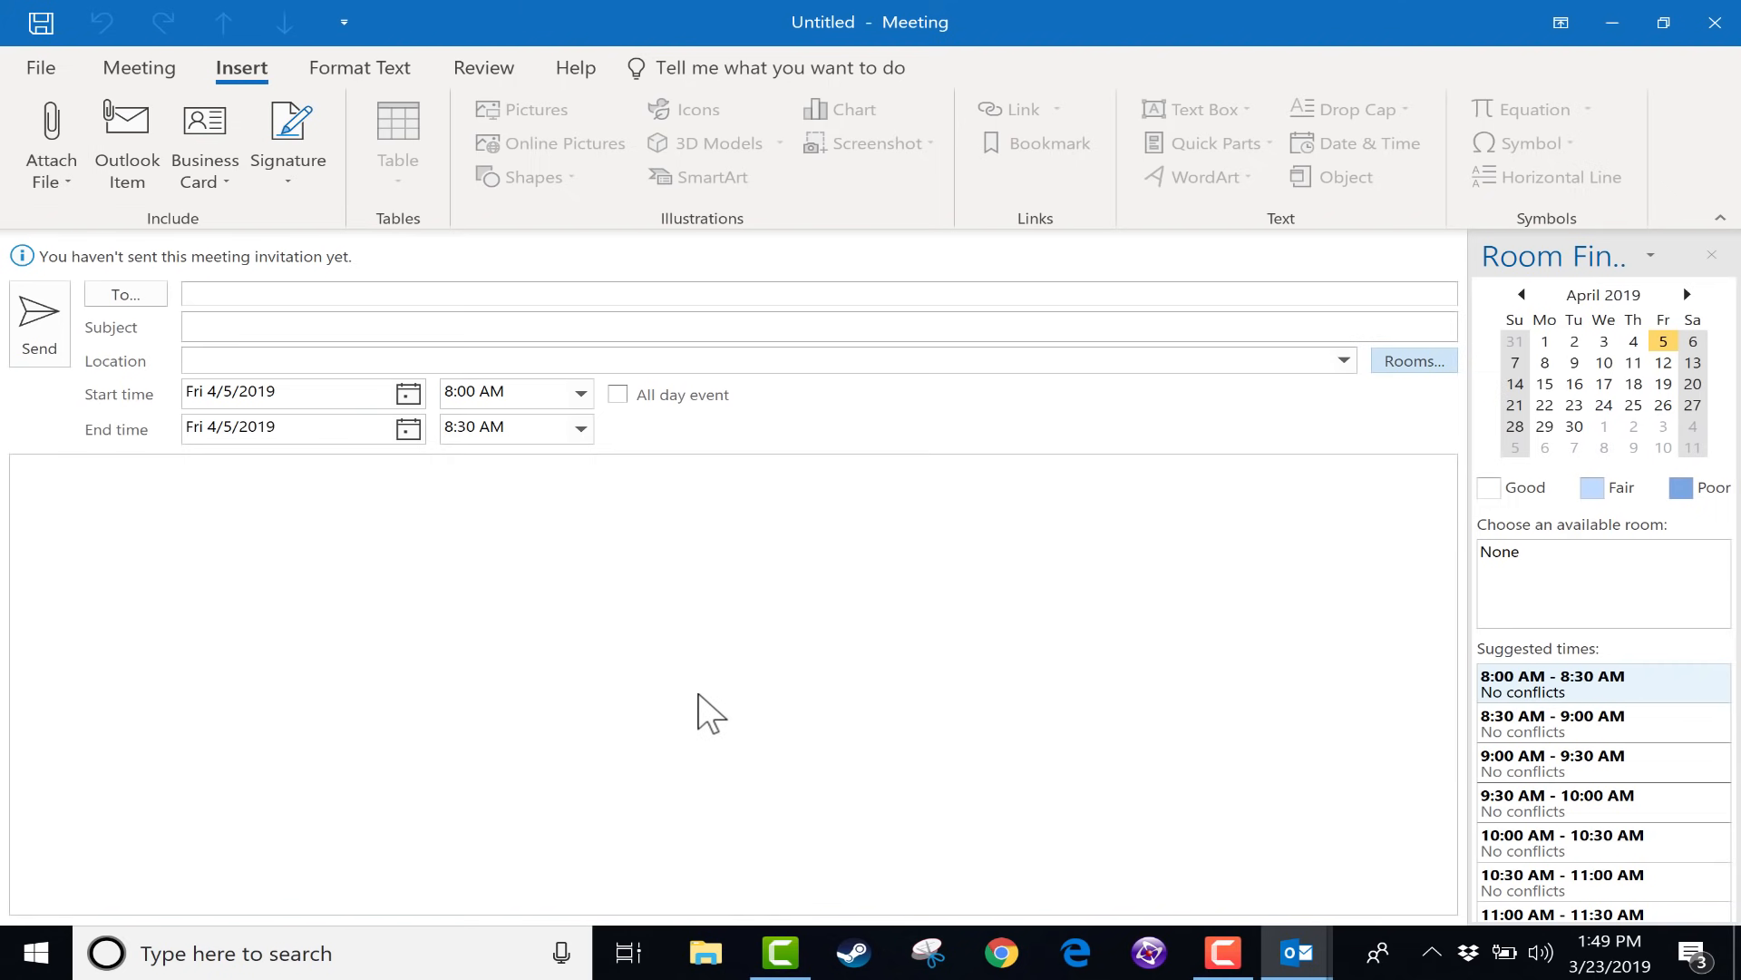
Step: Turn on Request Responses for the meeting invitation under Response Options
{"action": "left_click", "coordinate": [138, 67]}
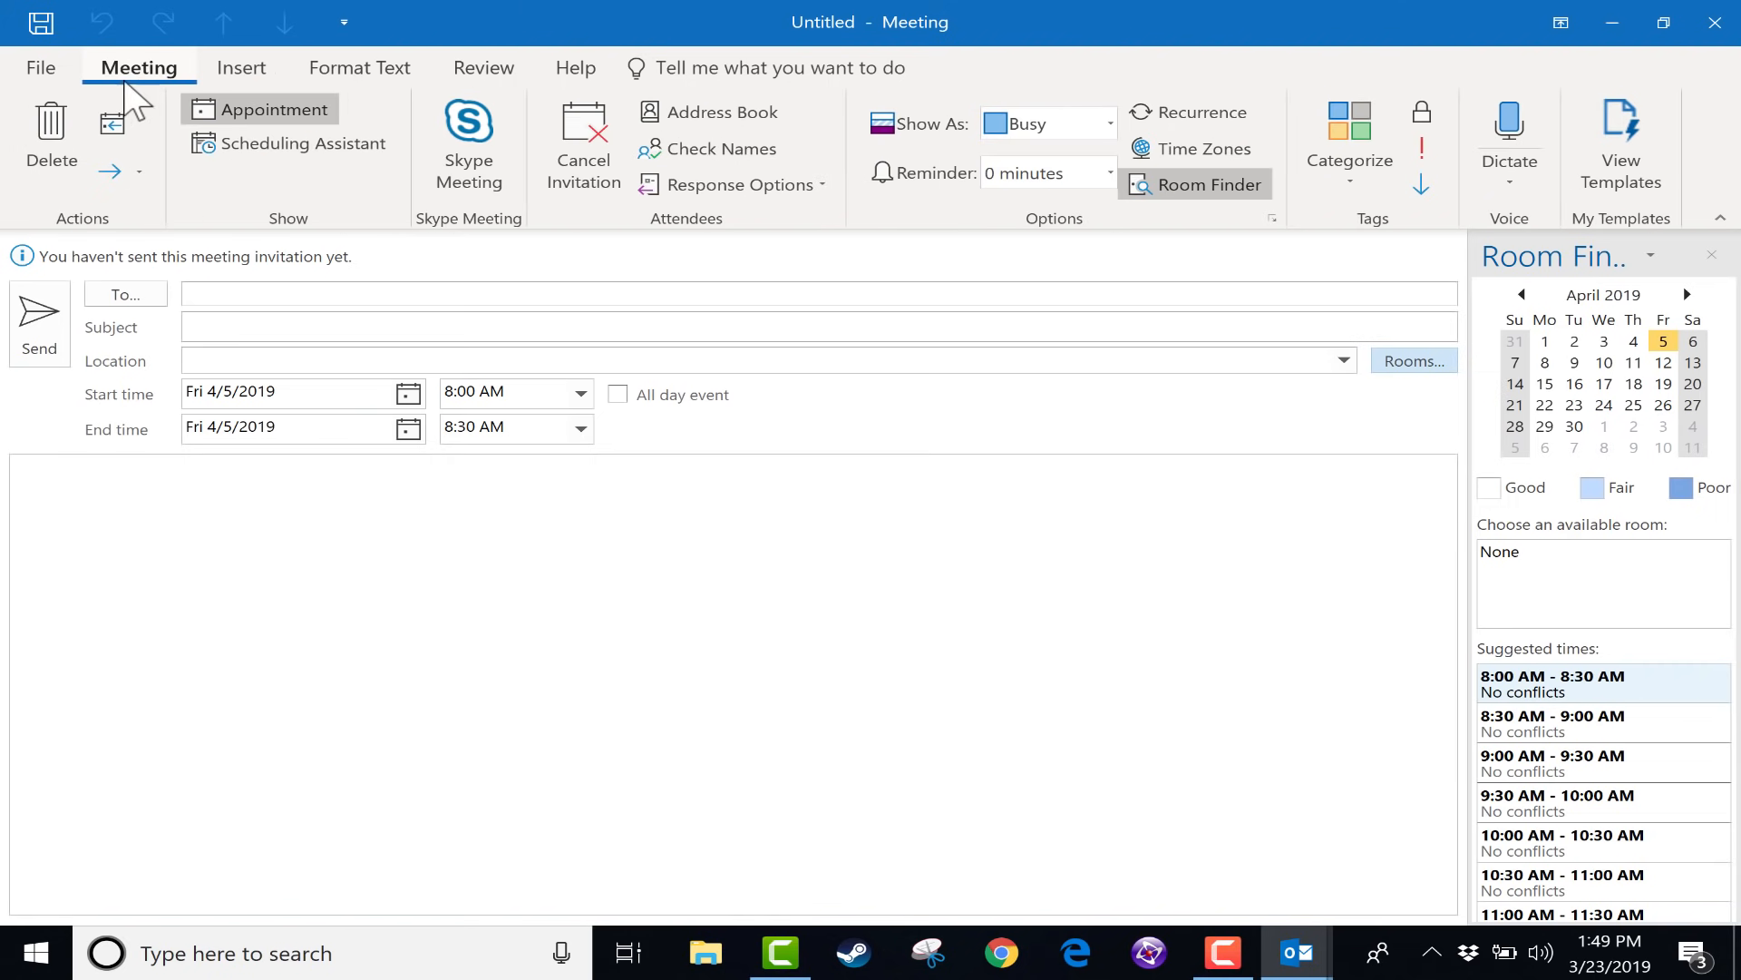
{"action": "mouse_move", "coordinate": [1197, 112]}
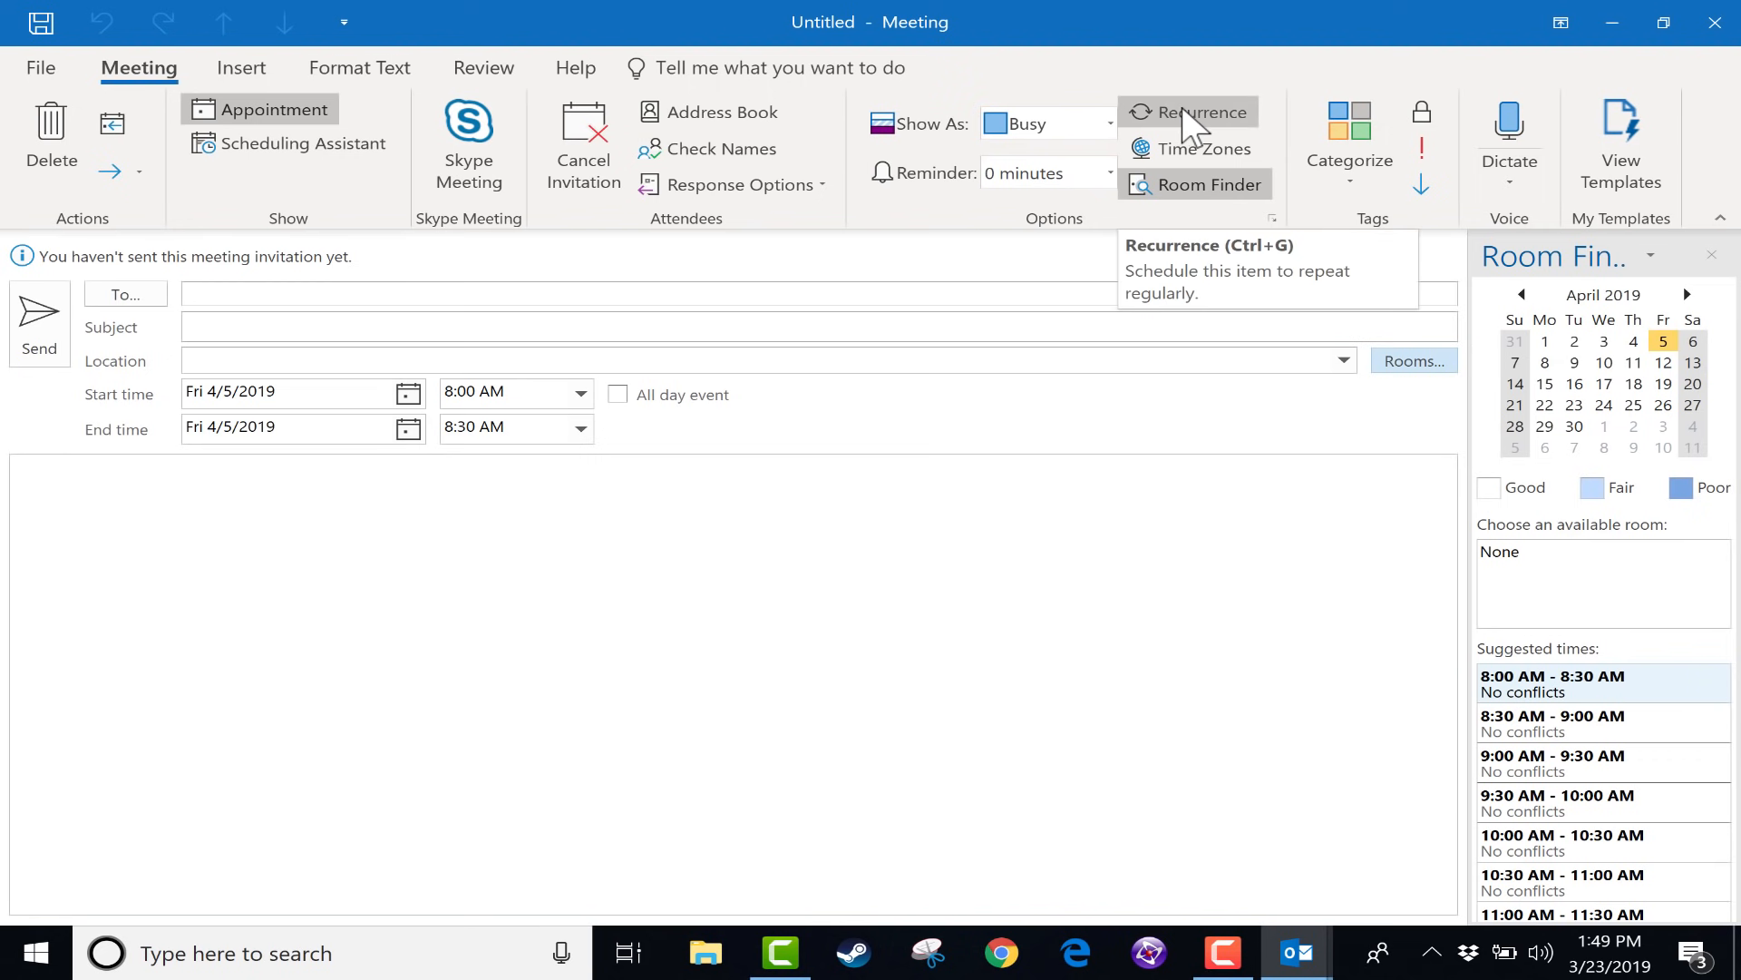
{"action": "mouse_move", "coordinate": [1101, 136]}
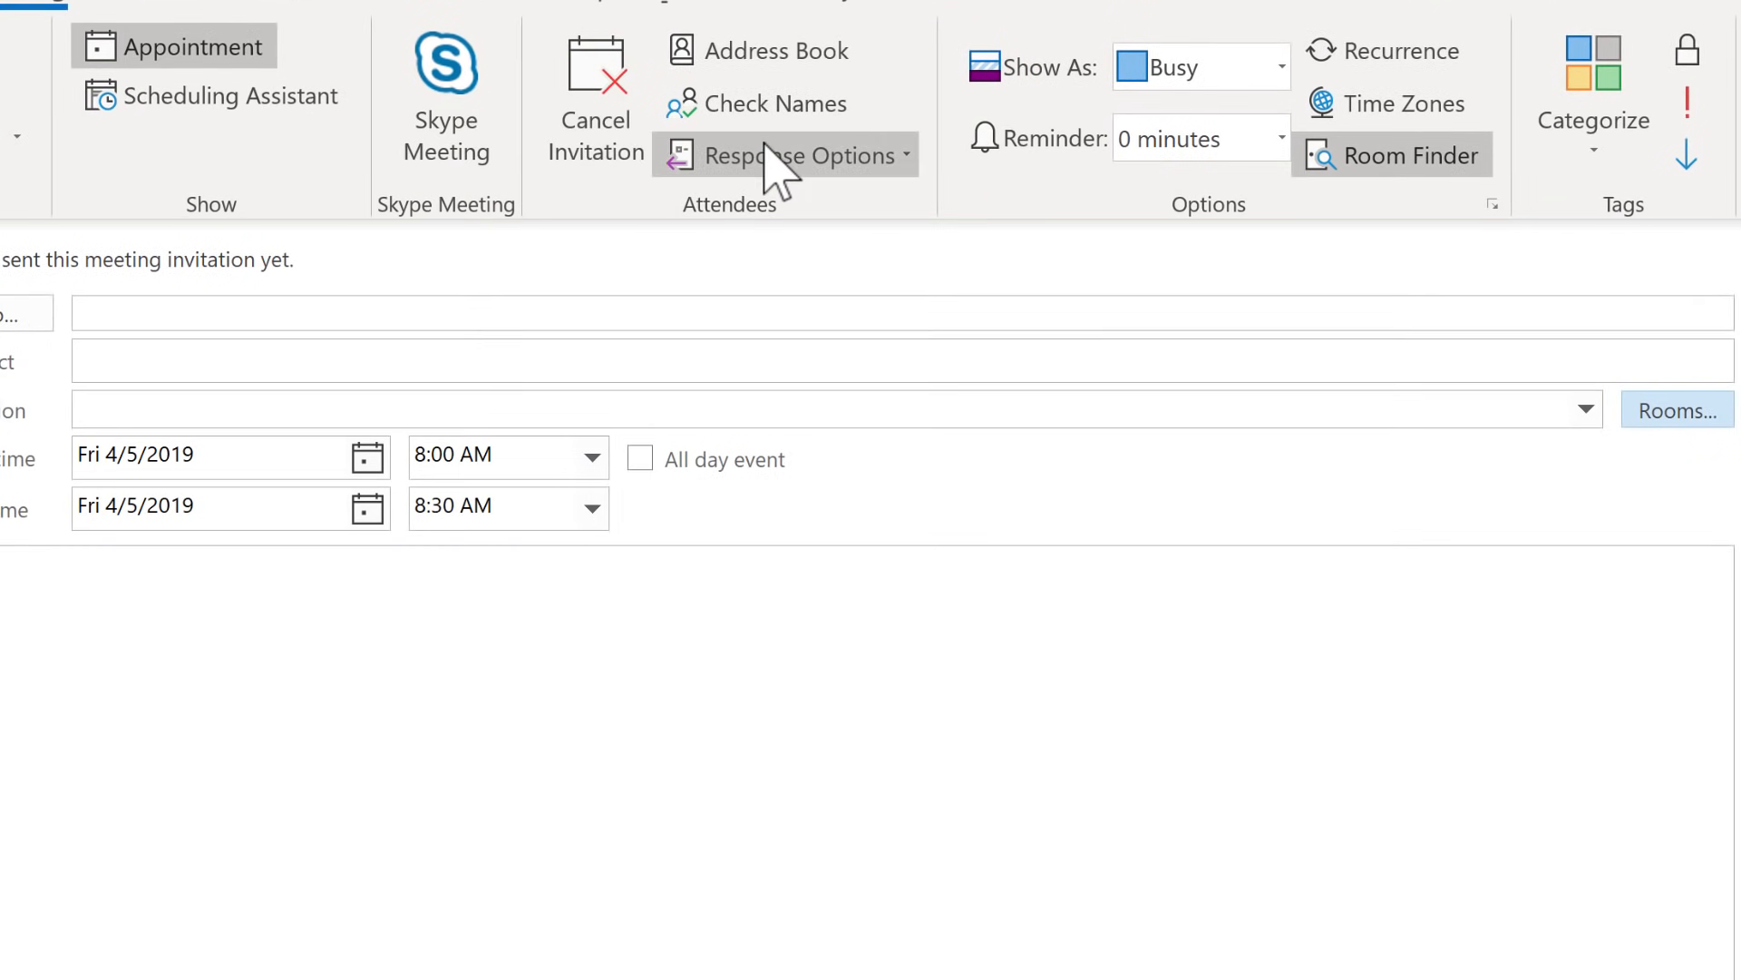
{"action": "left_click", "coordinate": [789, 154]}
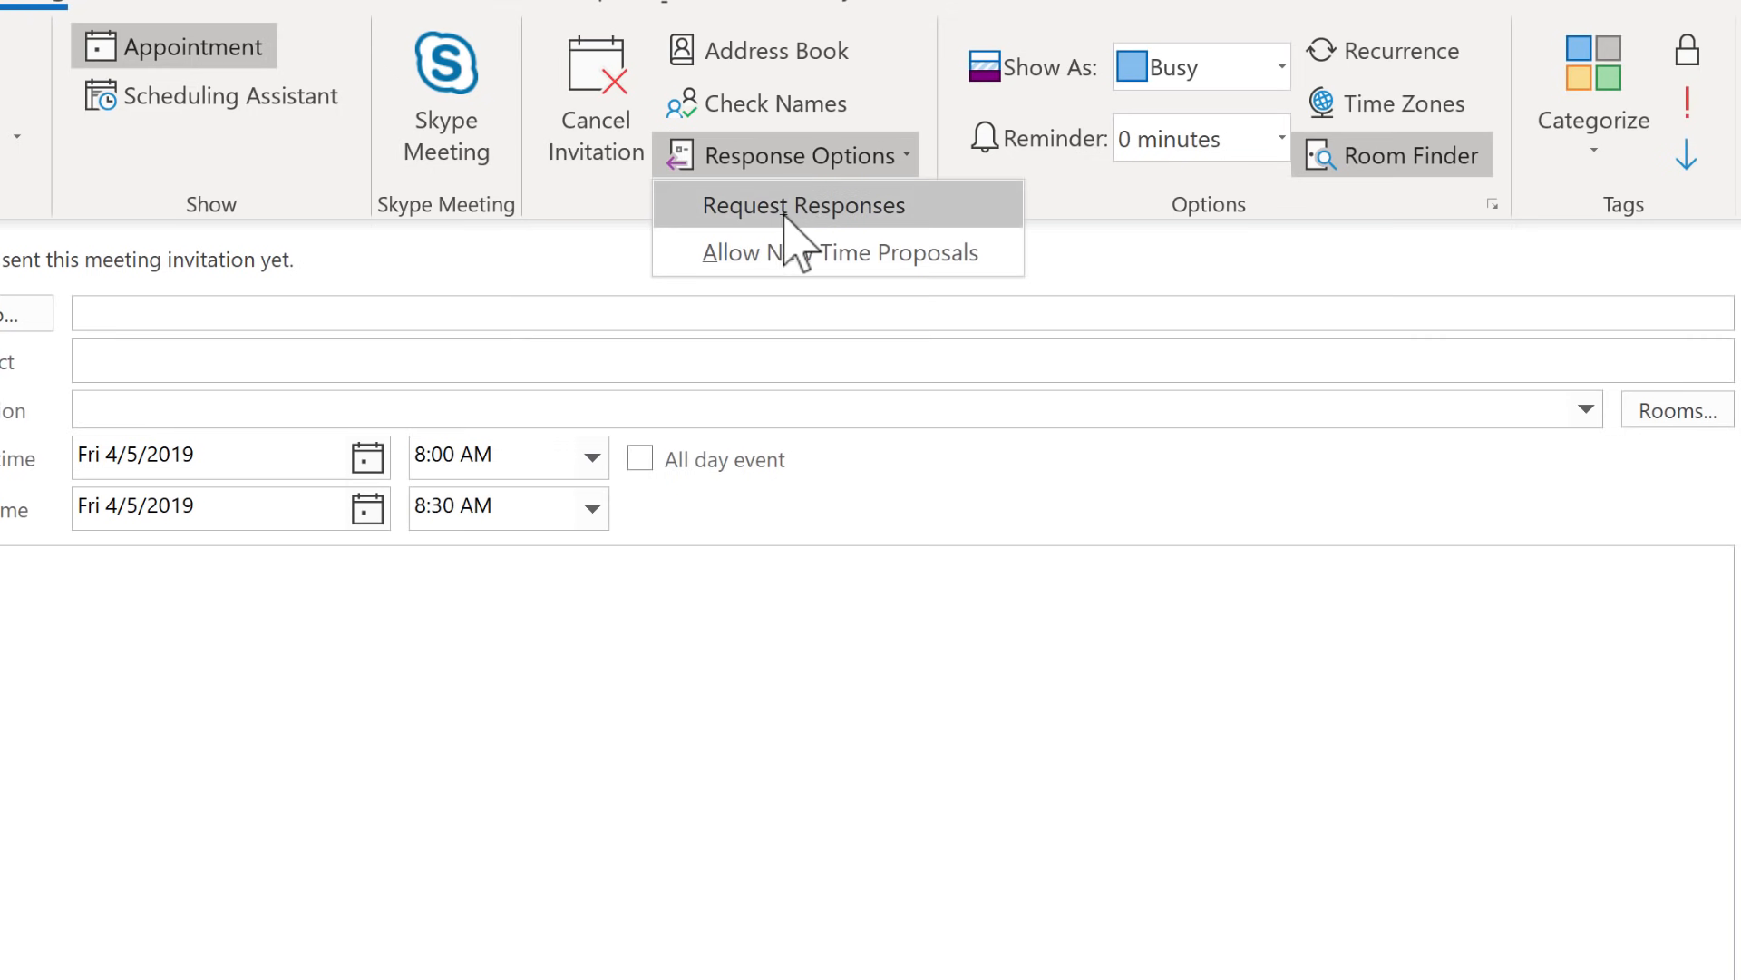
{"action": "left_click", "coordinate": [801, 205]}
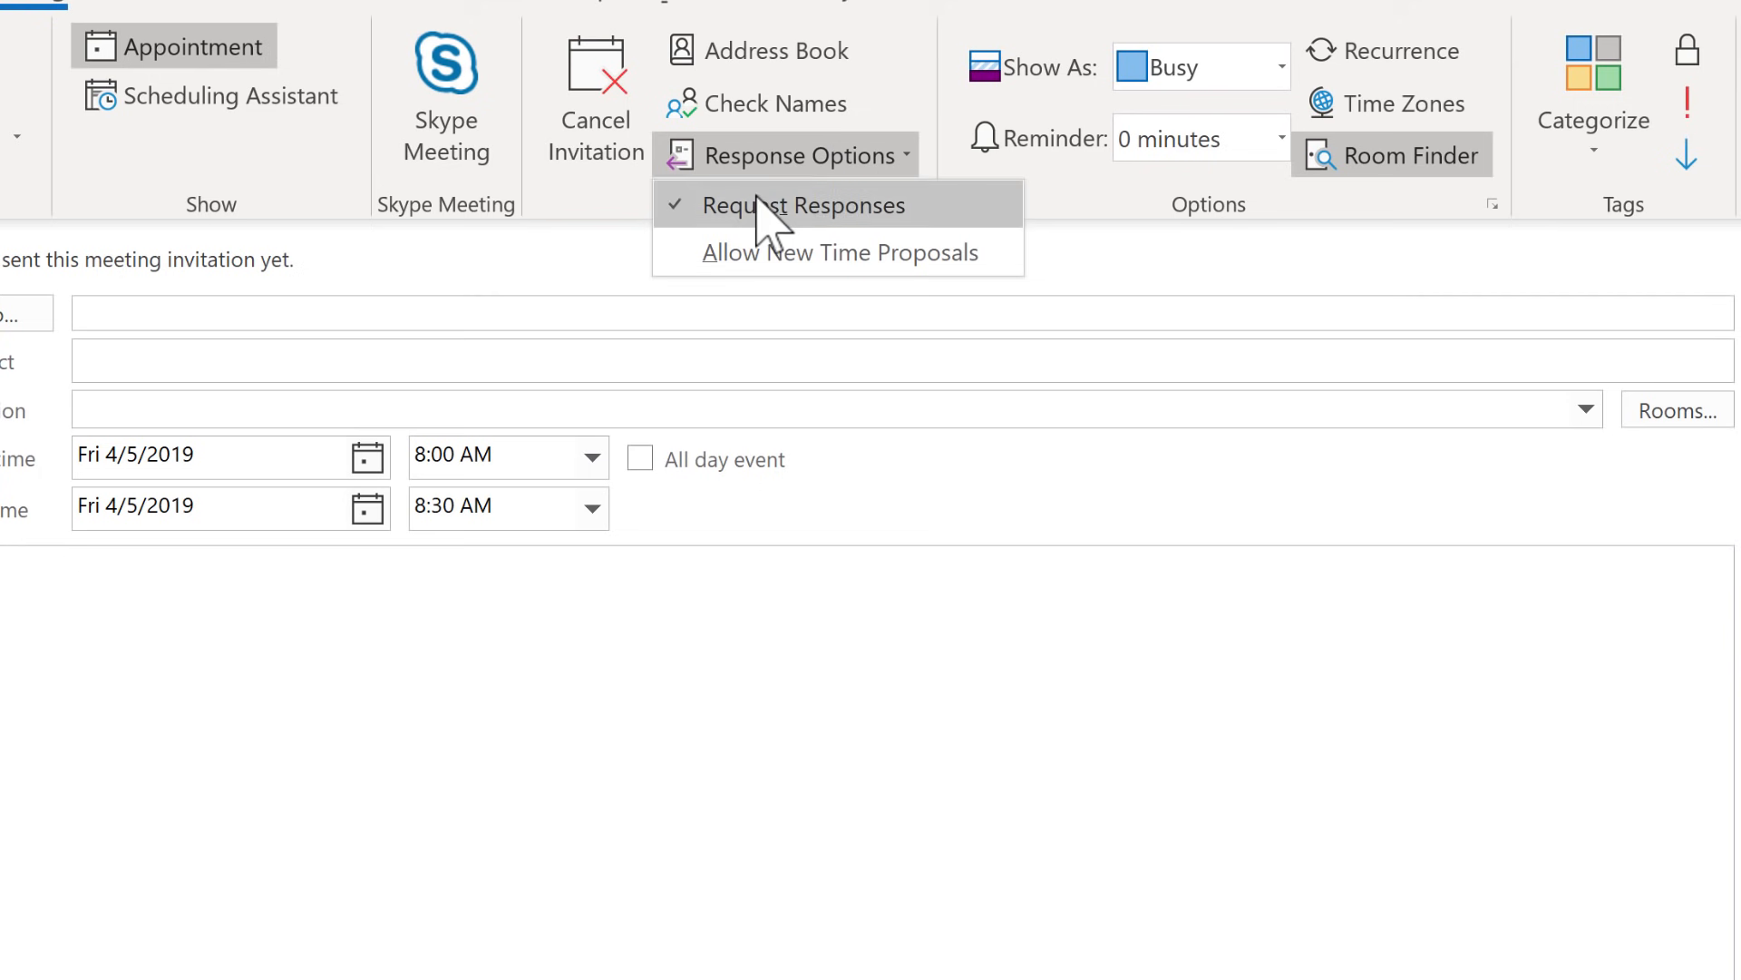
{"action": "mouse_move", "coordinate": [838, 253]}
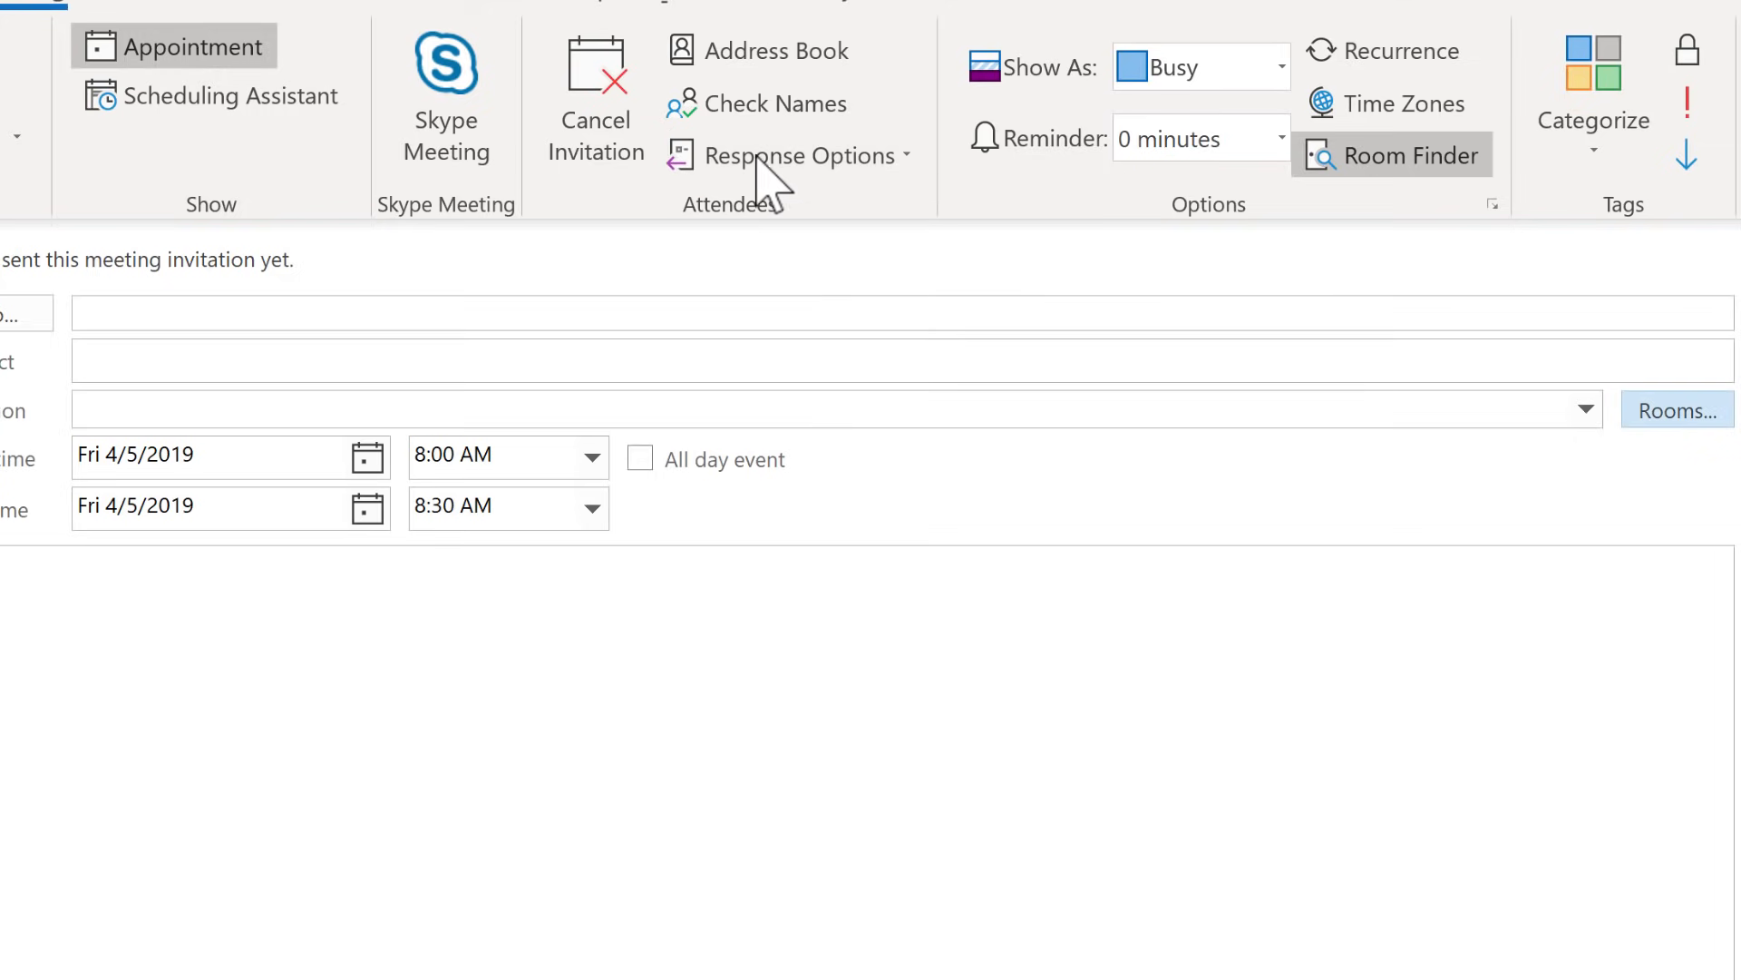
{"action": "mouse_move", "coordinate": [778, 155]}
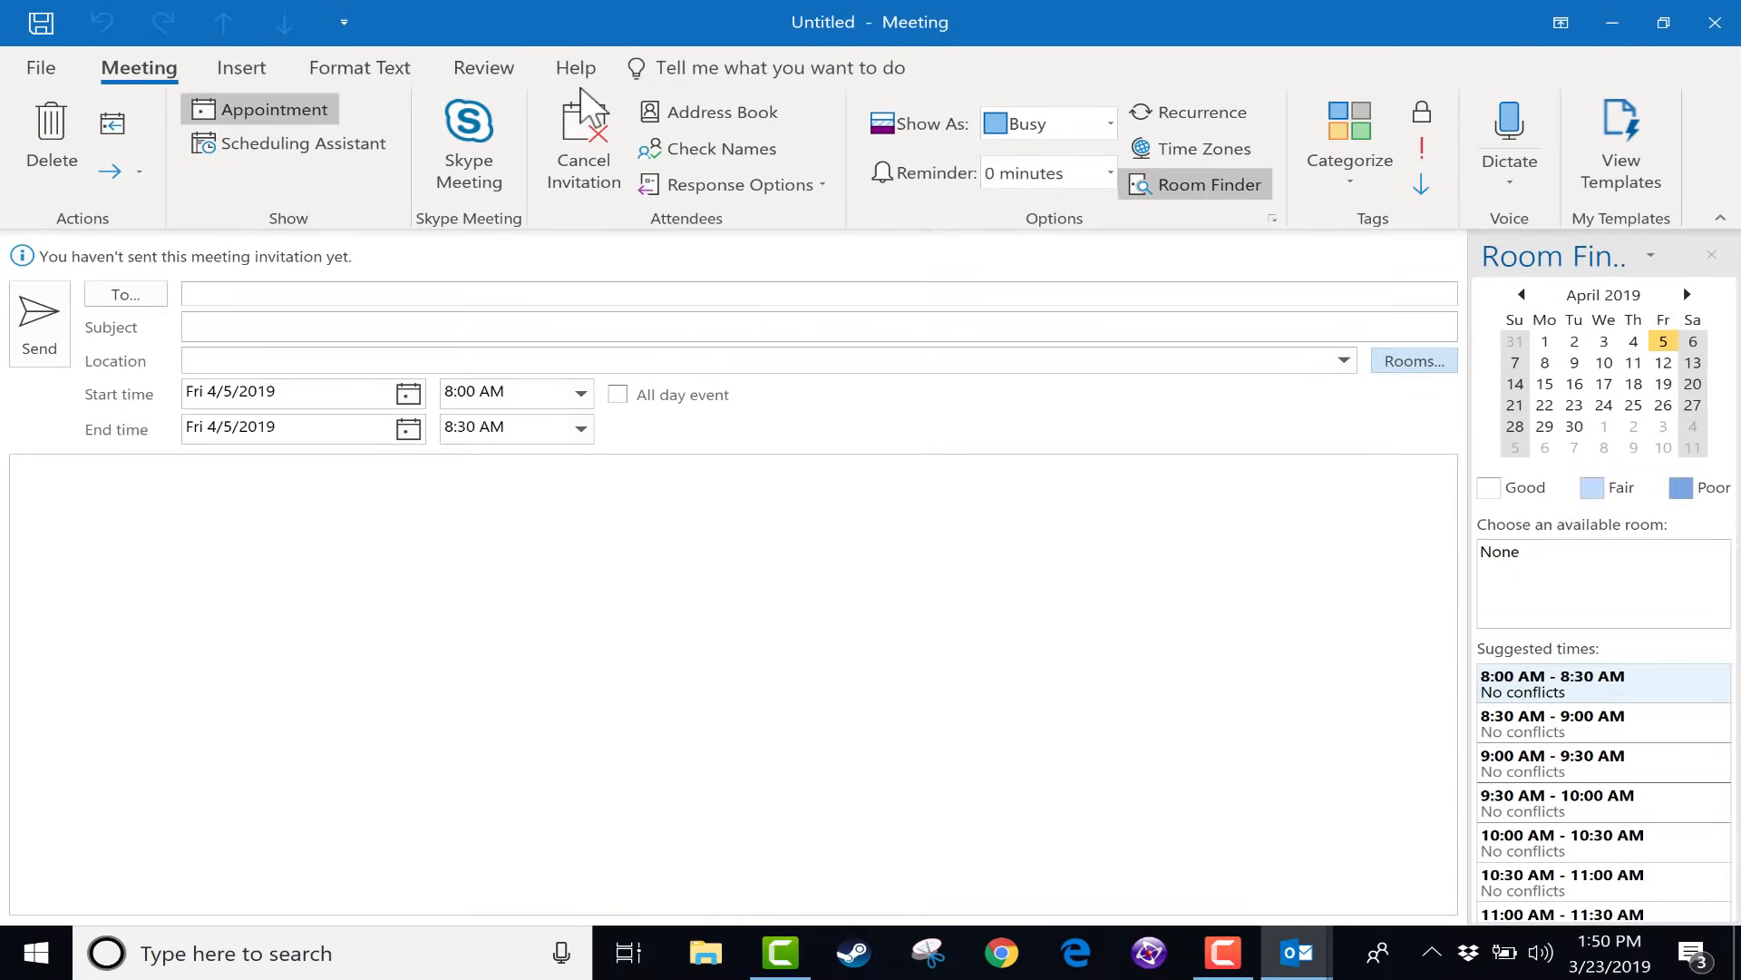
{"action": "mouse_move", "coordinate": [38, 323]}
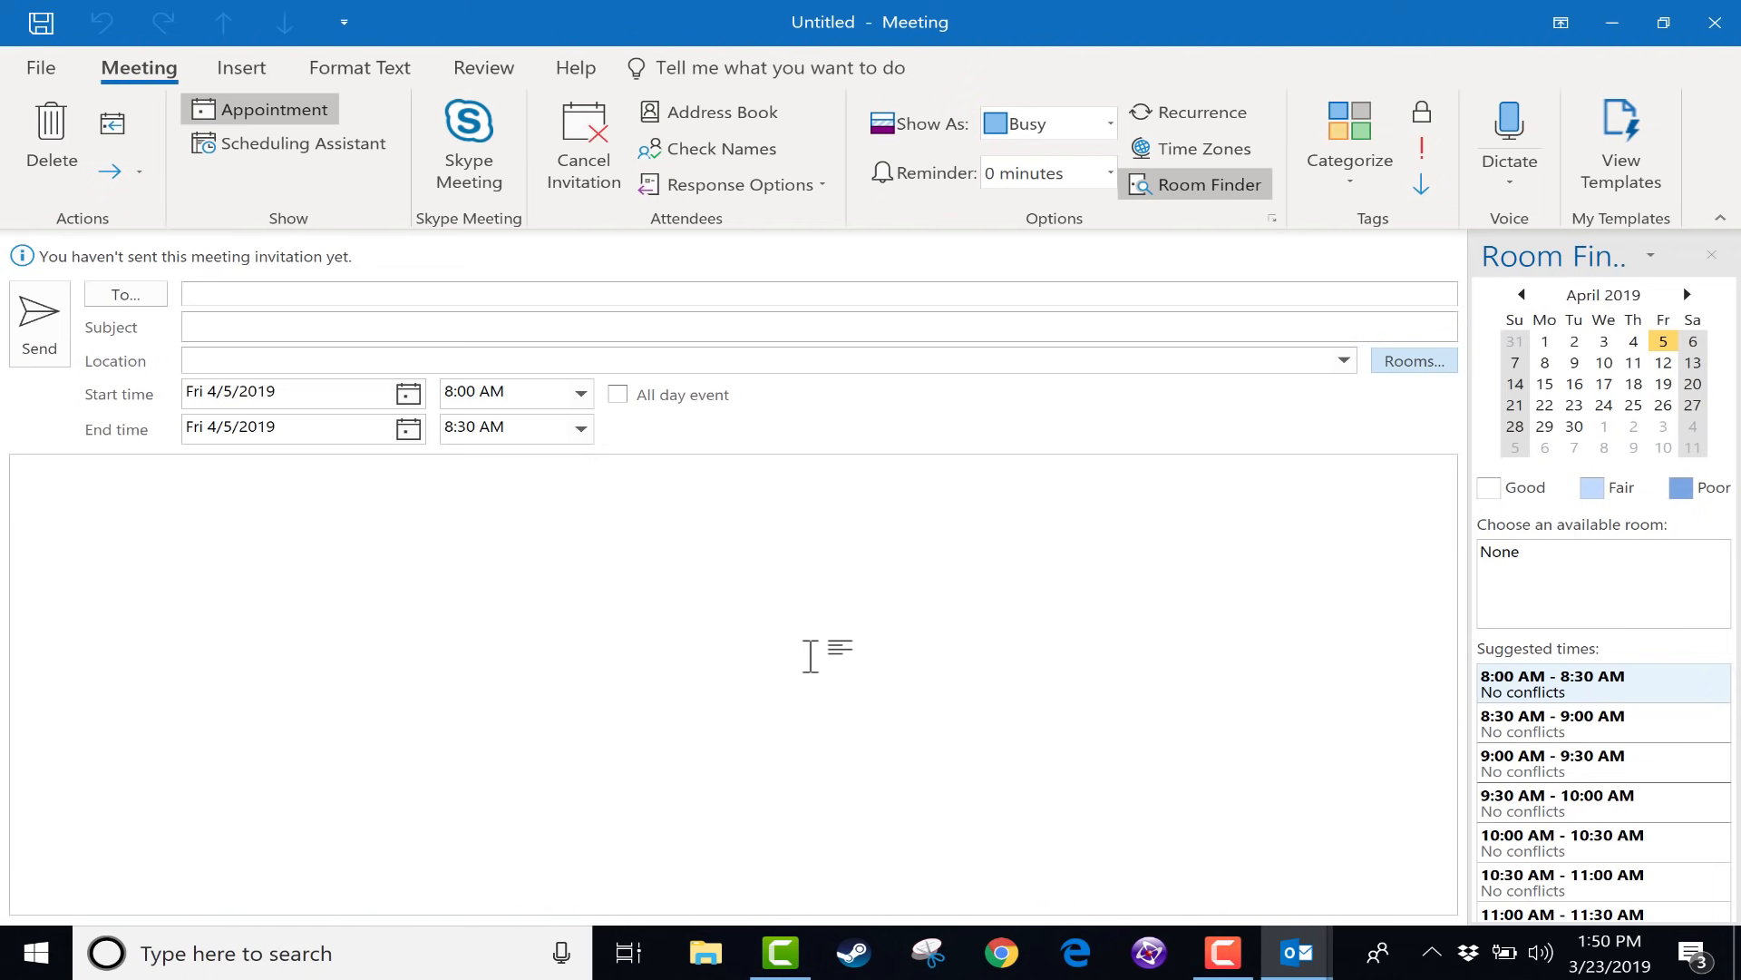
{"action": "mouse_move", "coordinate": [333, 143]}
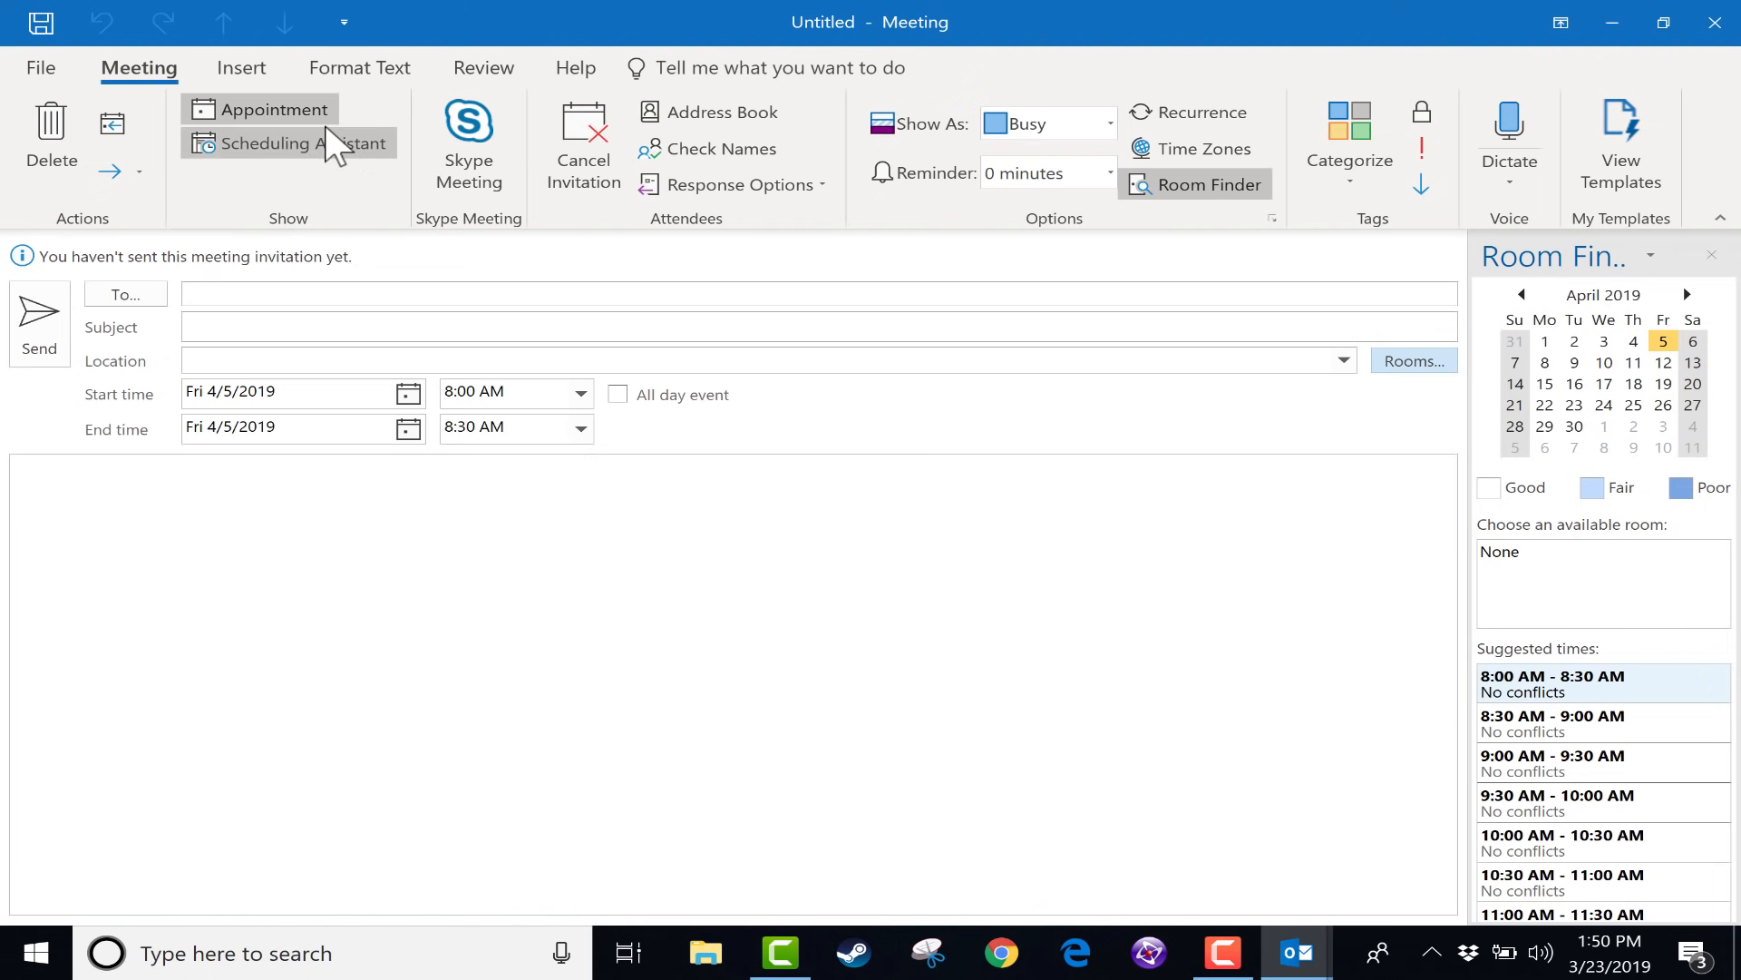
{"action": "mouse_move", "coordinate": [307, 203]}
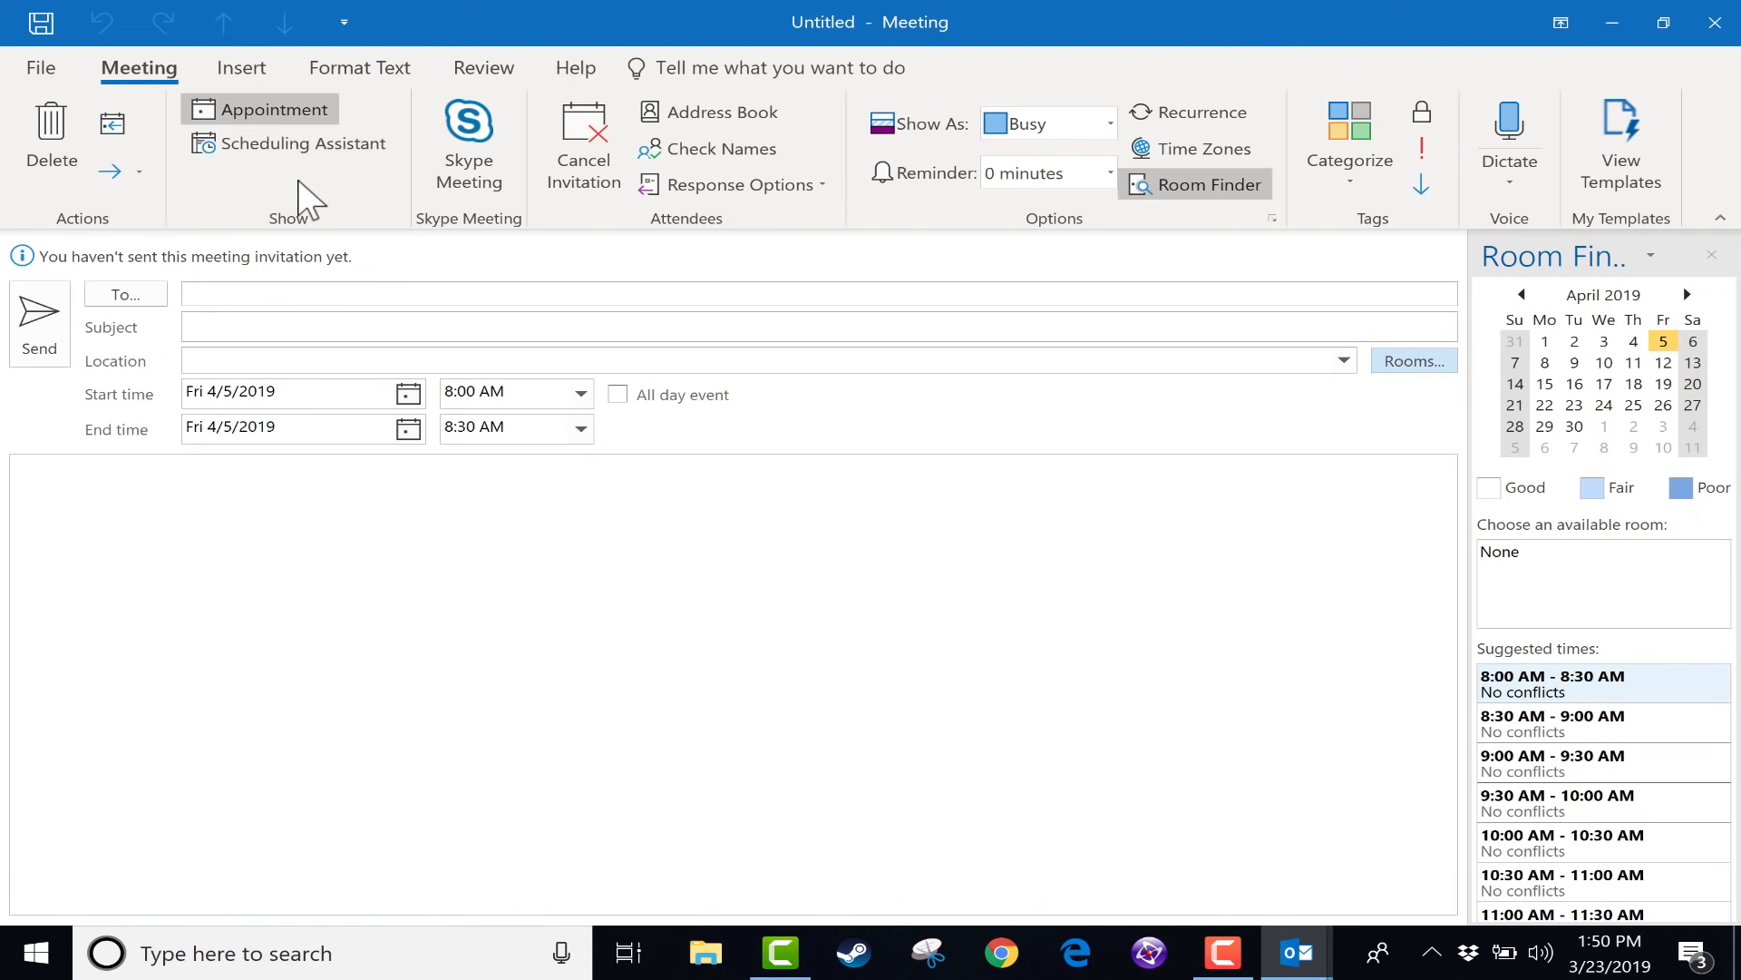
{"action": "mouse_move", "coordinate": [302, 151]}
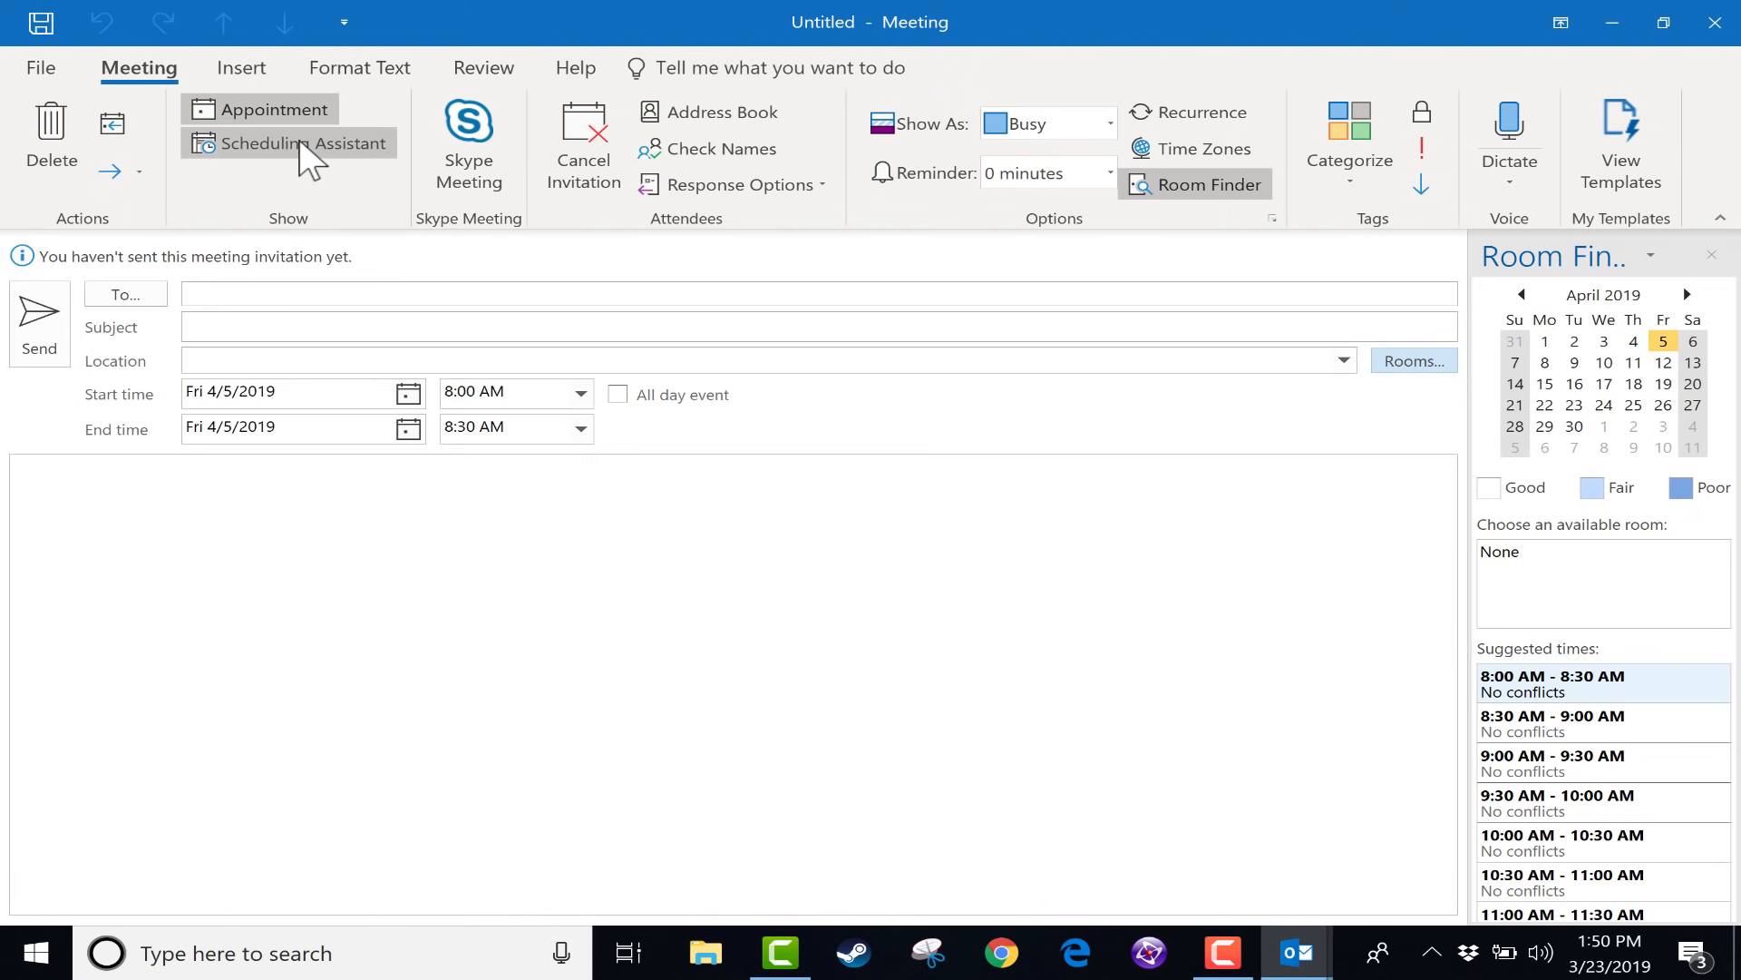
Step: Stretch the meeting to 8:00–11:00 AM in the Scheduling Assistant and send the invitation
{"action": "left_click", "coordinate": [301, 143]}
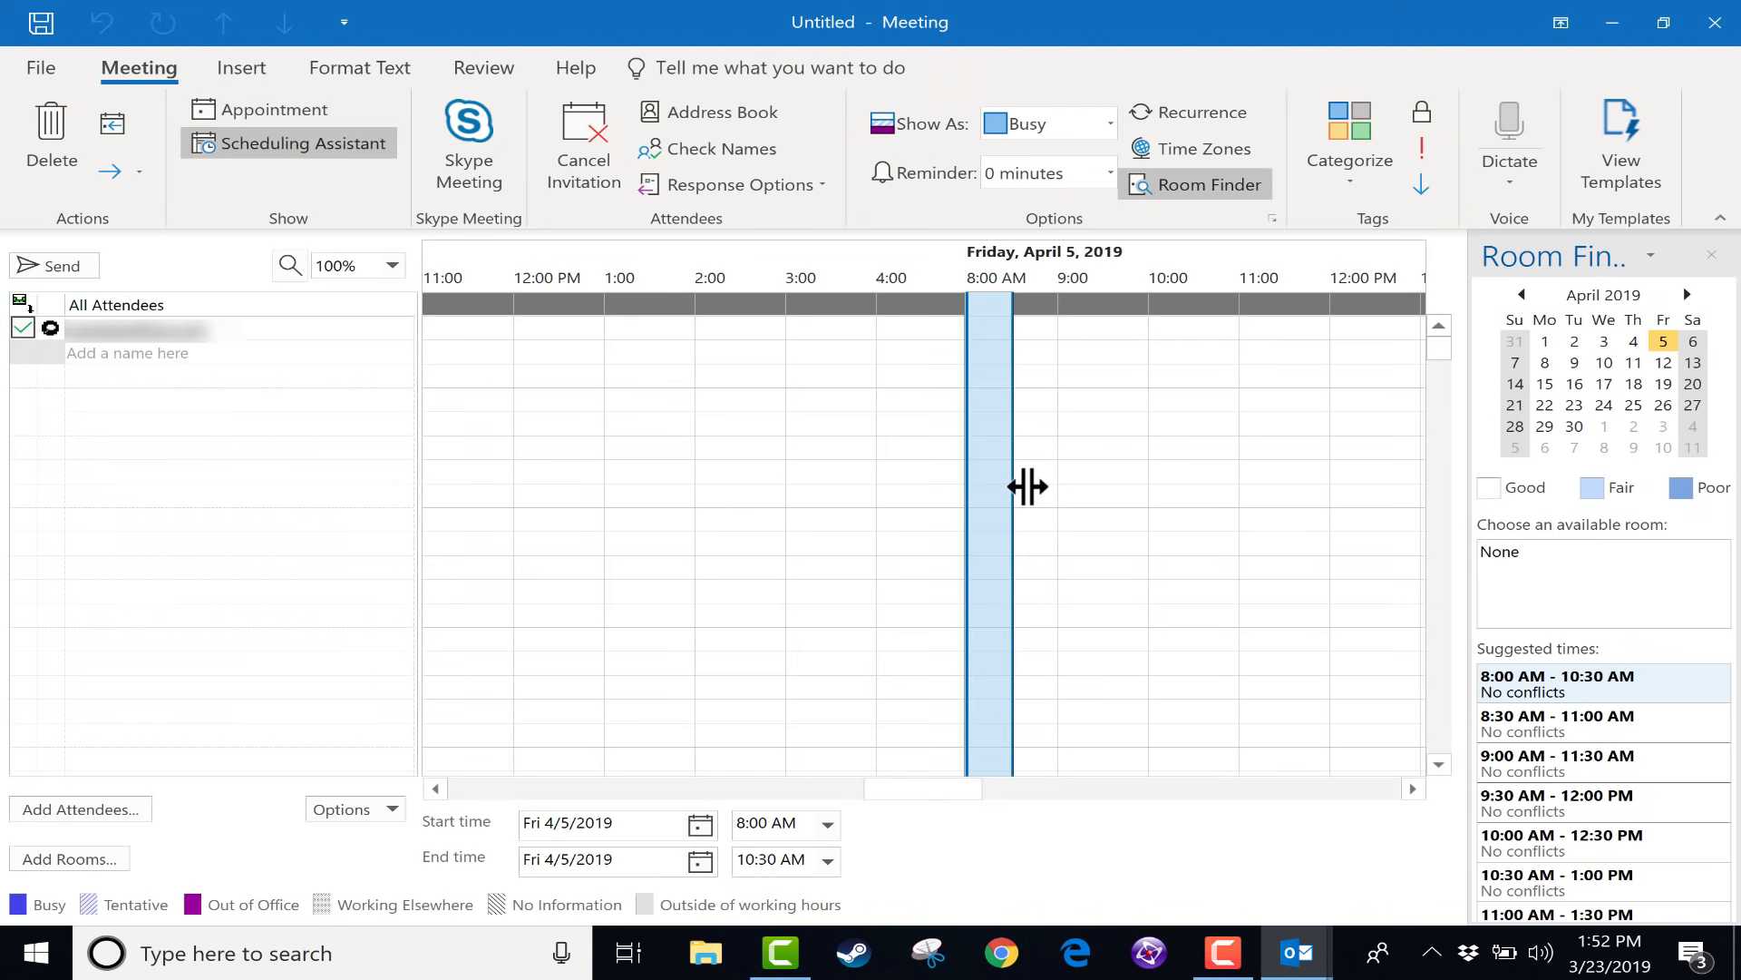
{"action": "left_click_drag", "start_coordinate": [1012, 486], "coordinate": [1052, 479]}
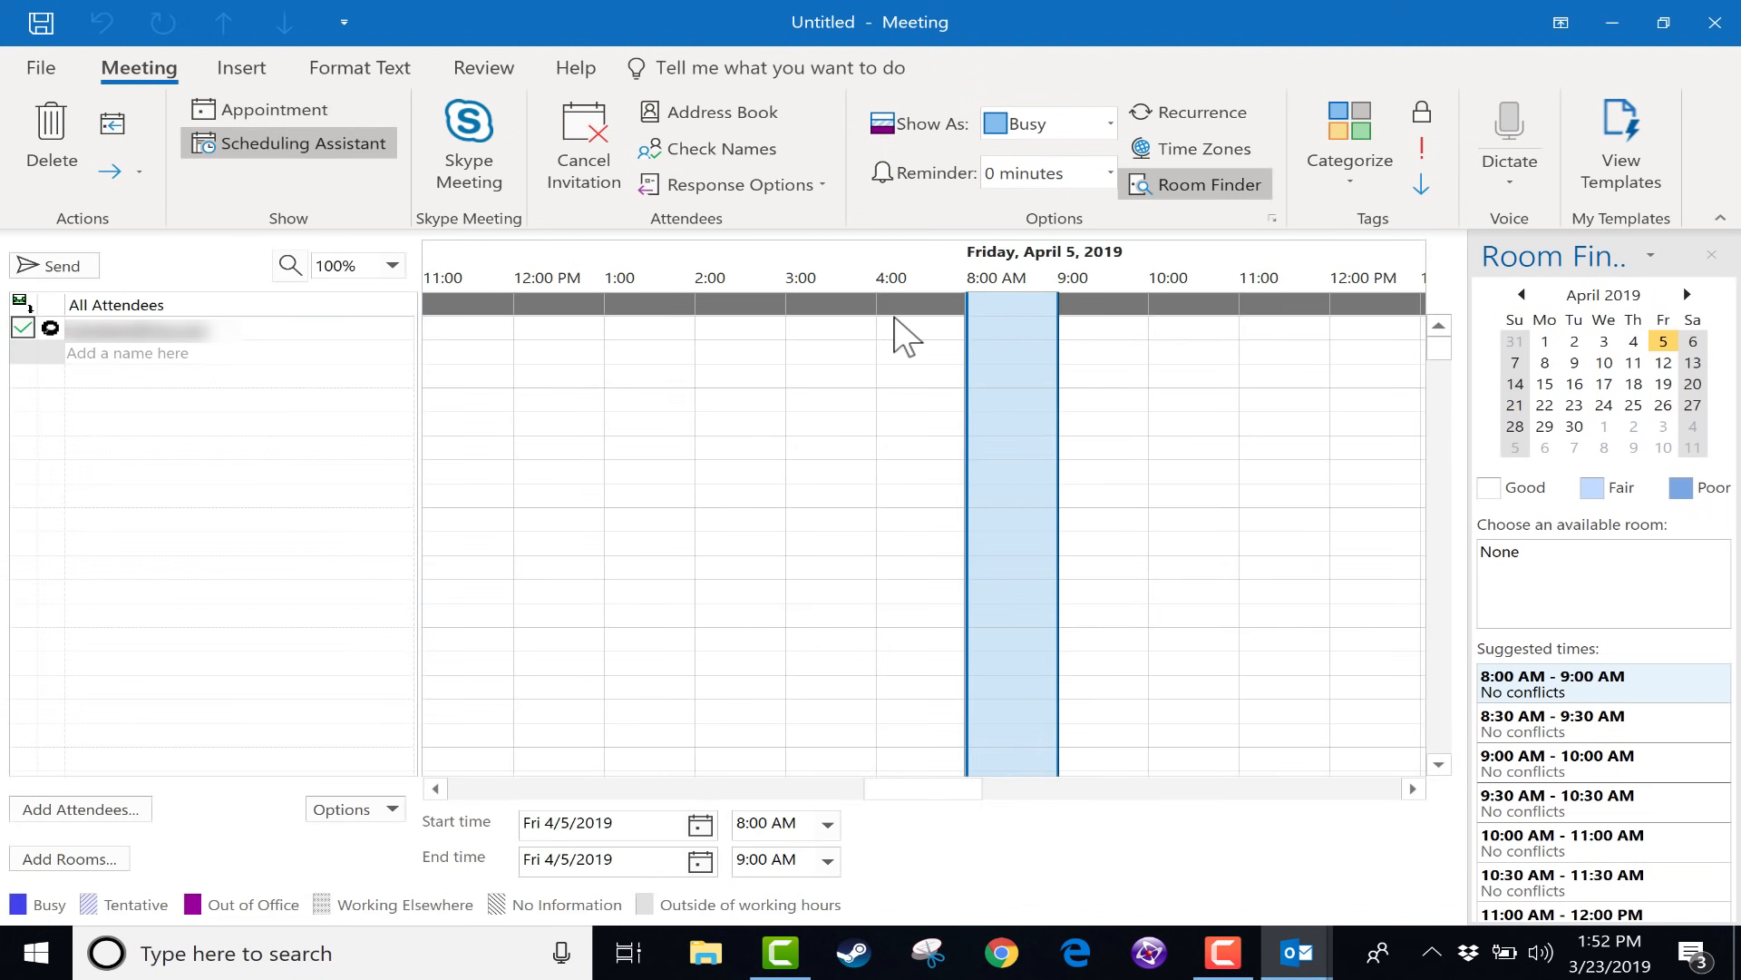
{"action": "mouse_move", "coordinate": [976, 334]}
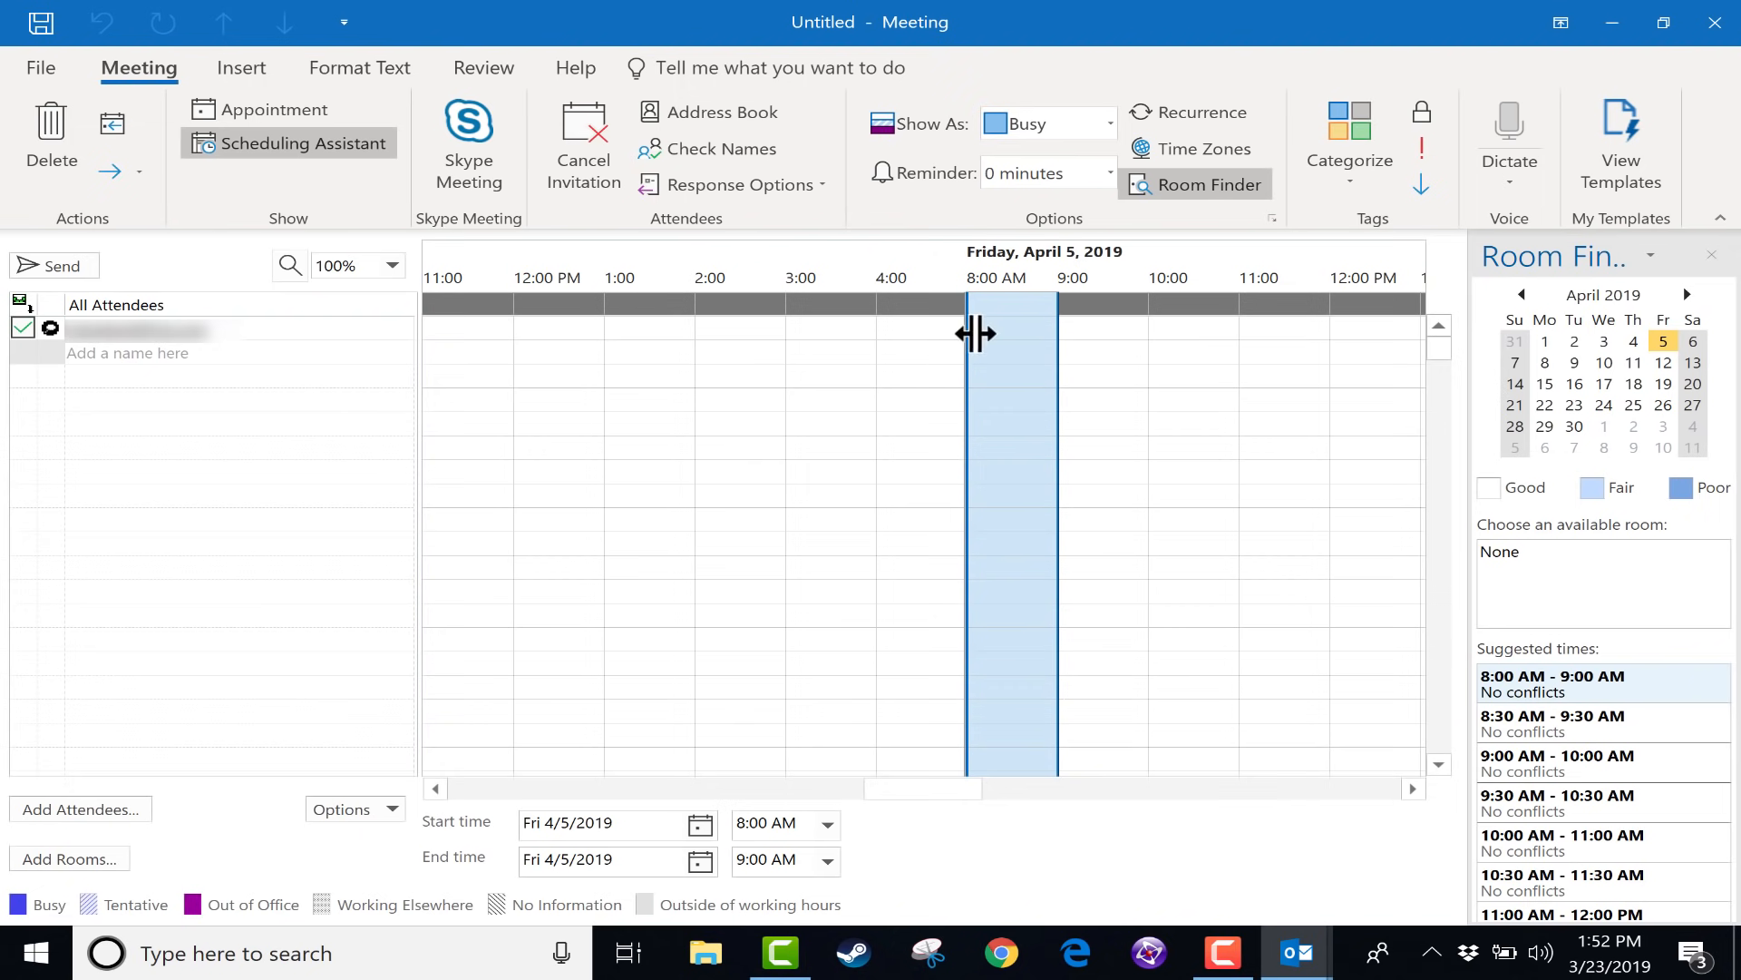
{"action": "mouse_move", "coordinate": [968, 472]}
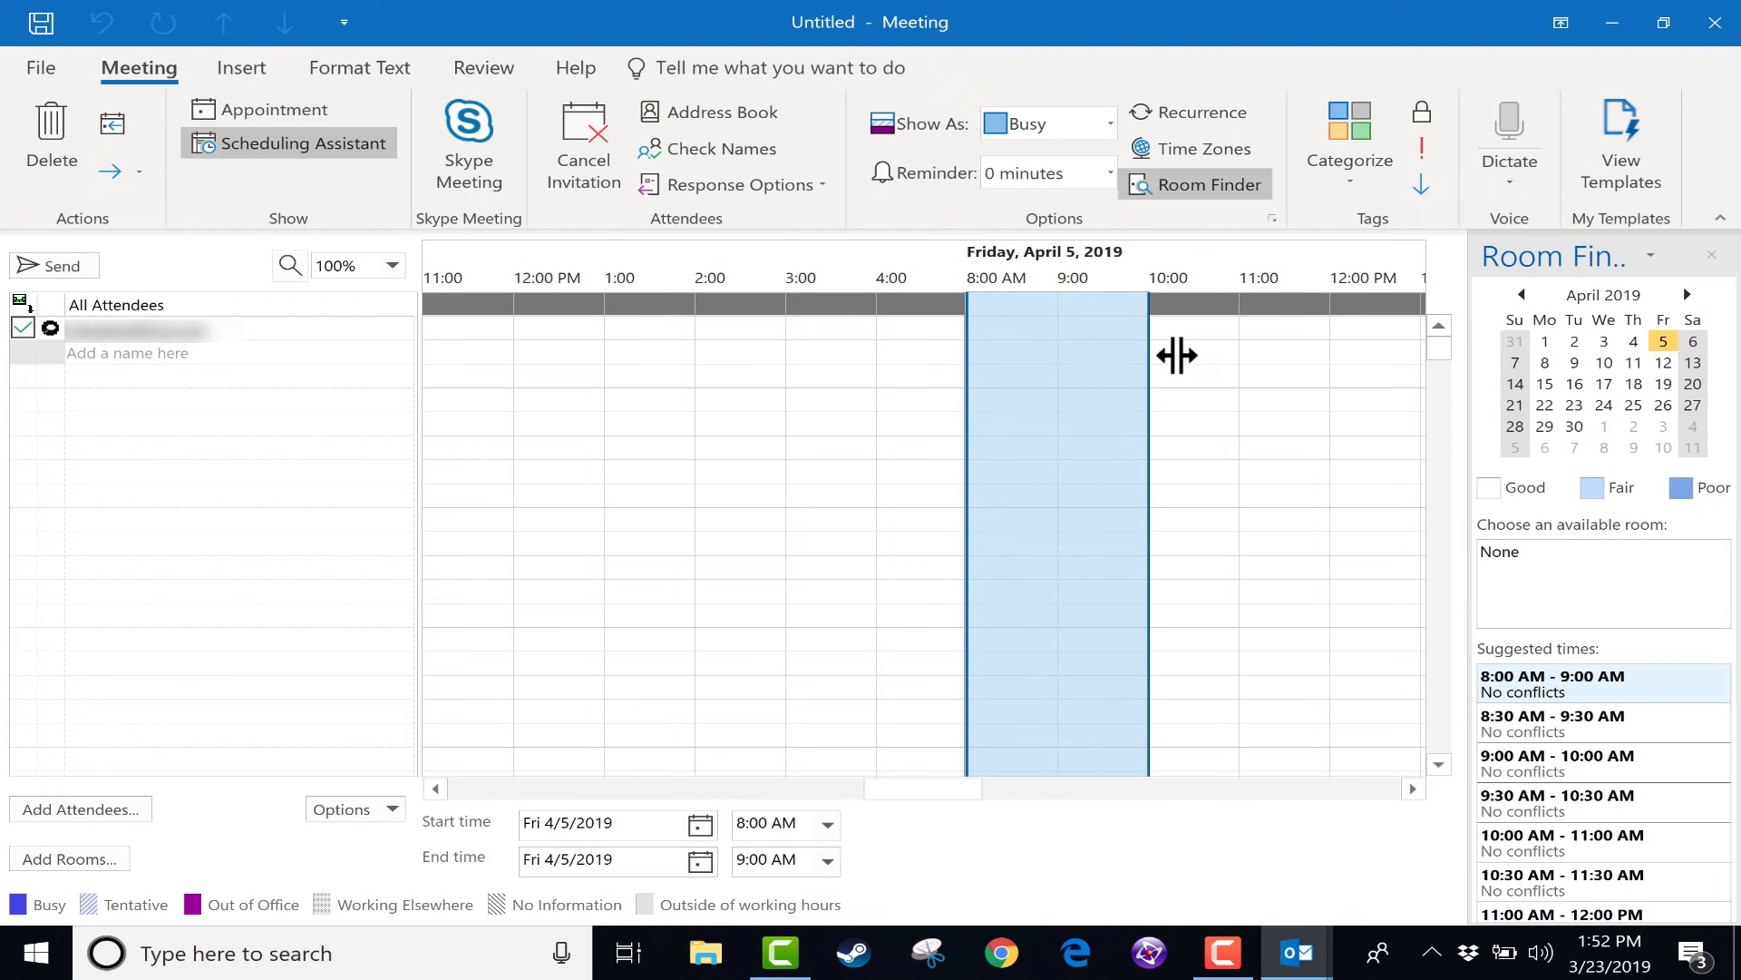
{"action": "left_click_drag", "start_coordinate": [1150, 355], "coordinate": [1234, 399]}
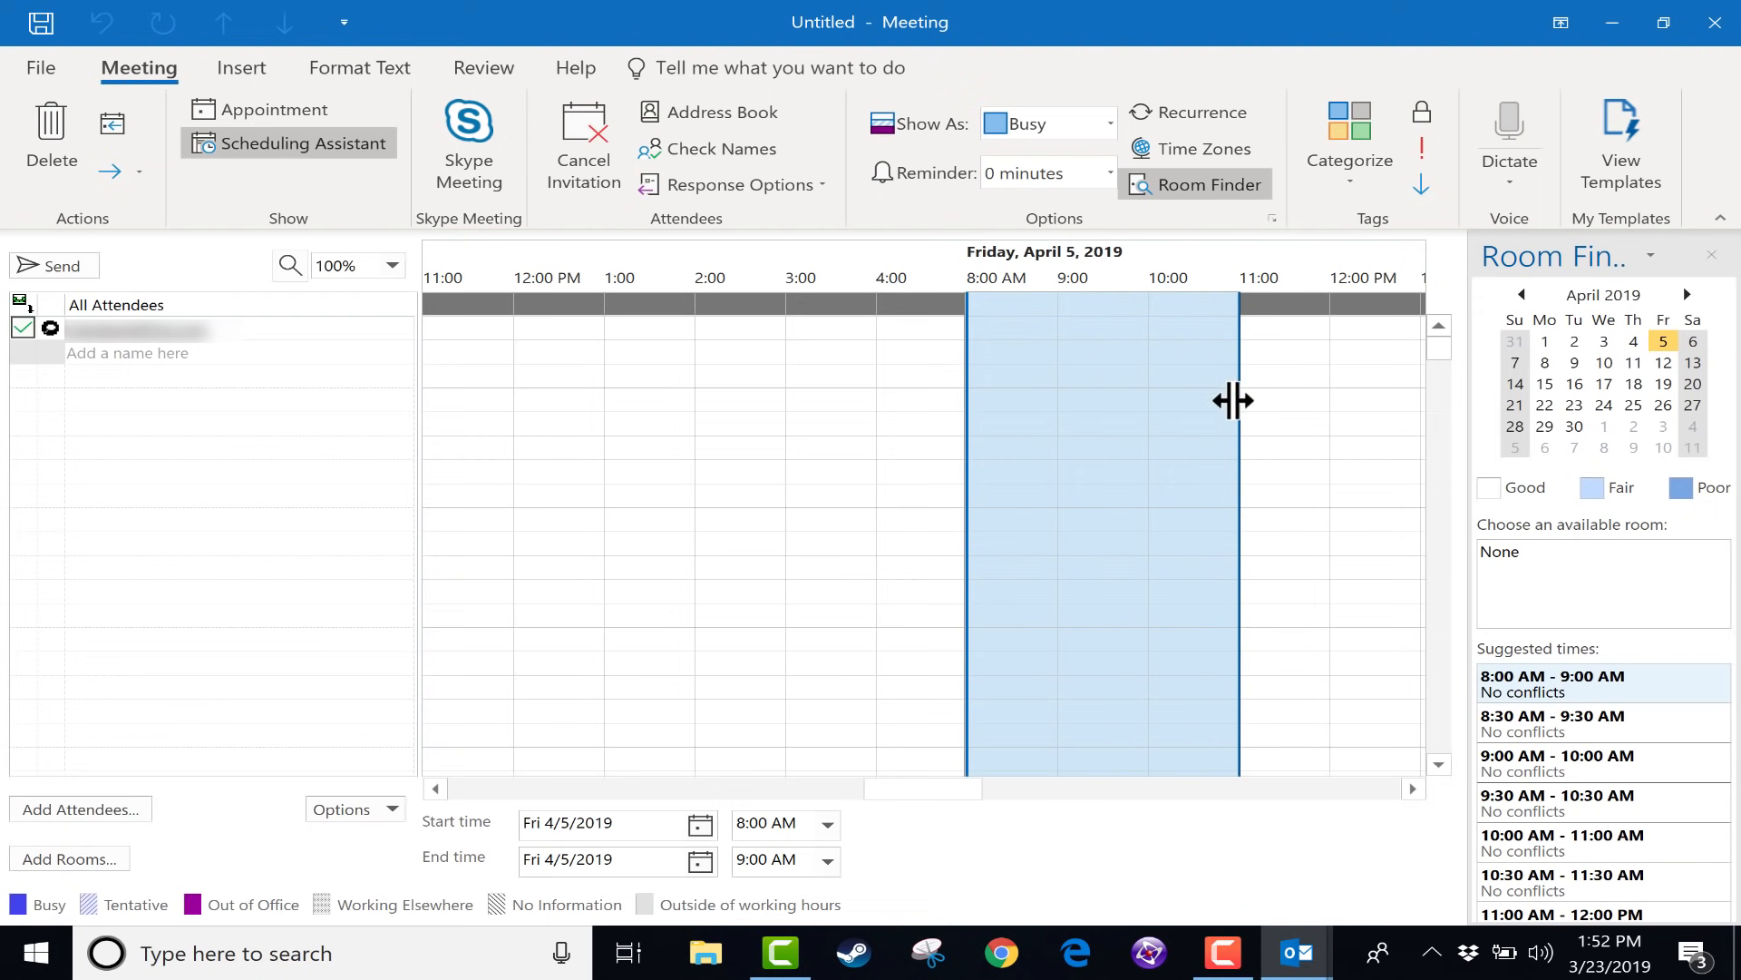
{"action": "left_click", "coordinate": [824, 865]}
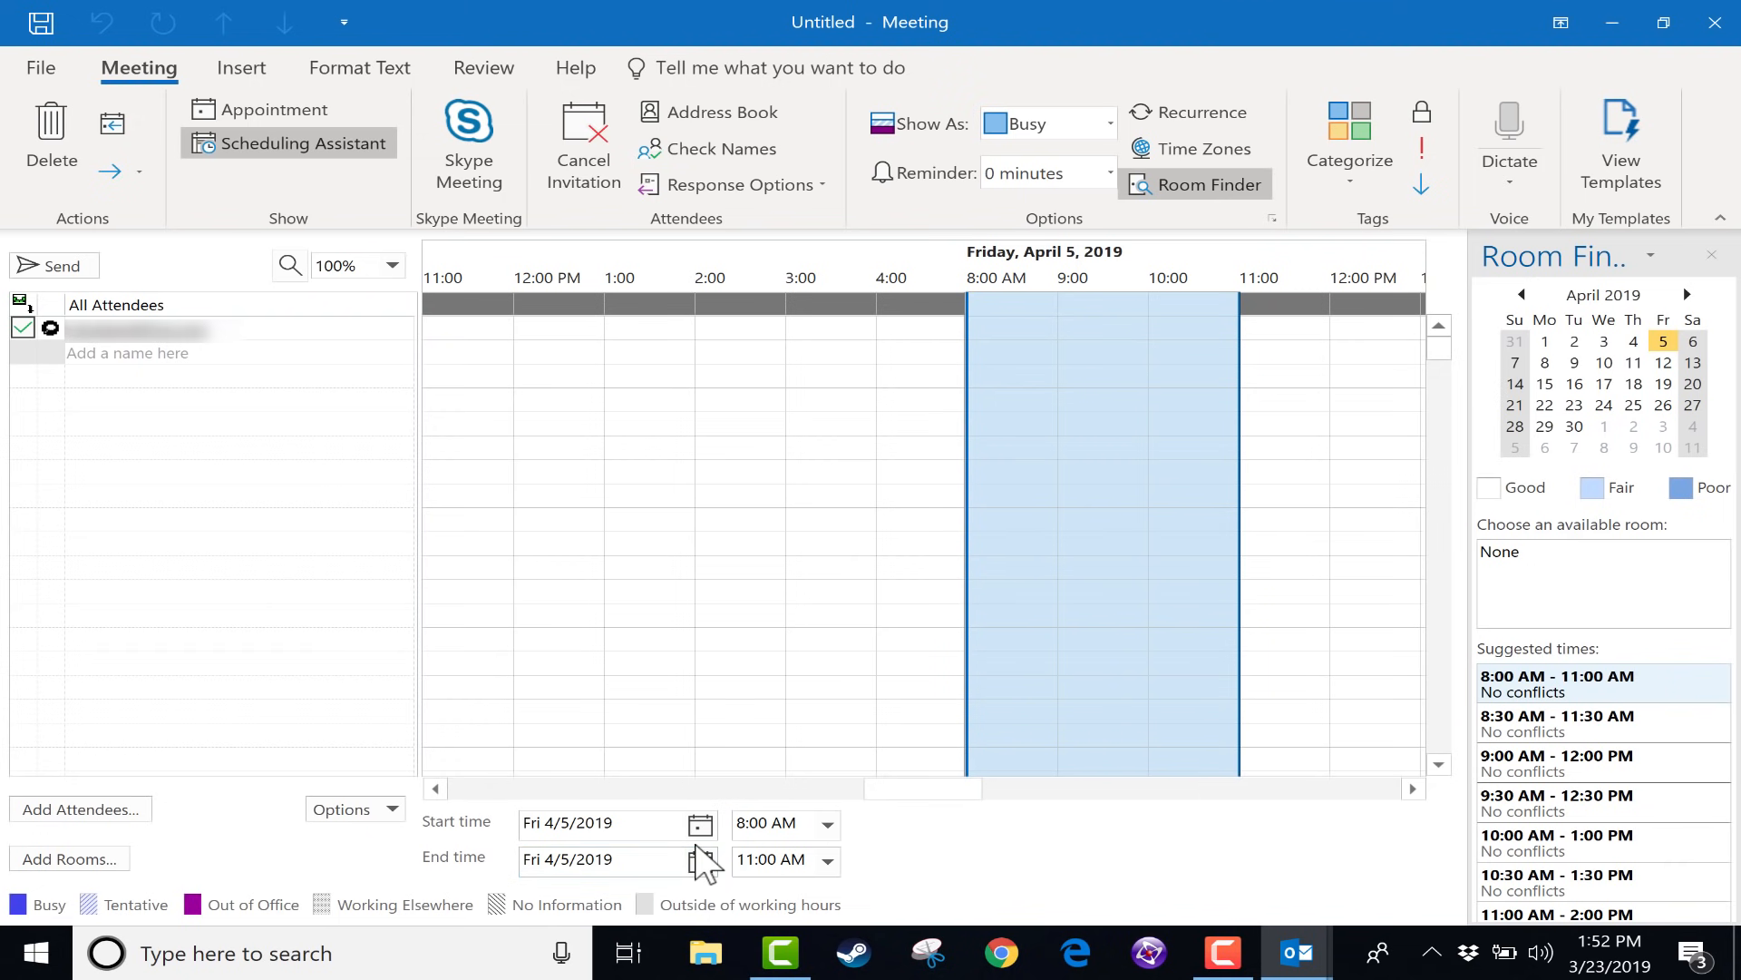
{"action": "mouse_move", "coordinate": [938, 402]}
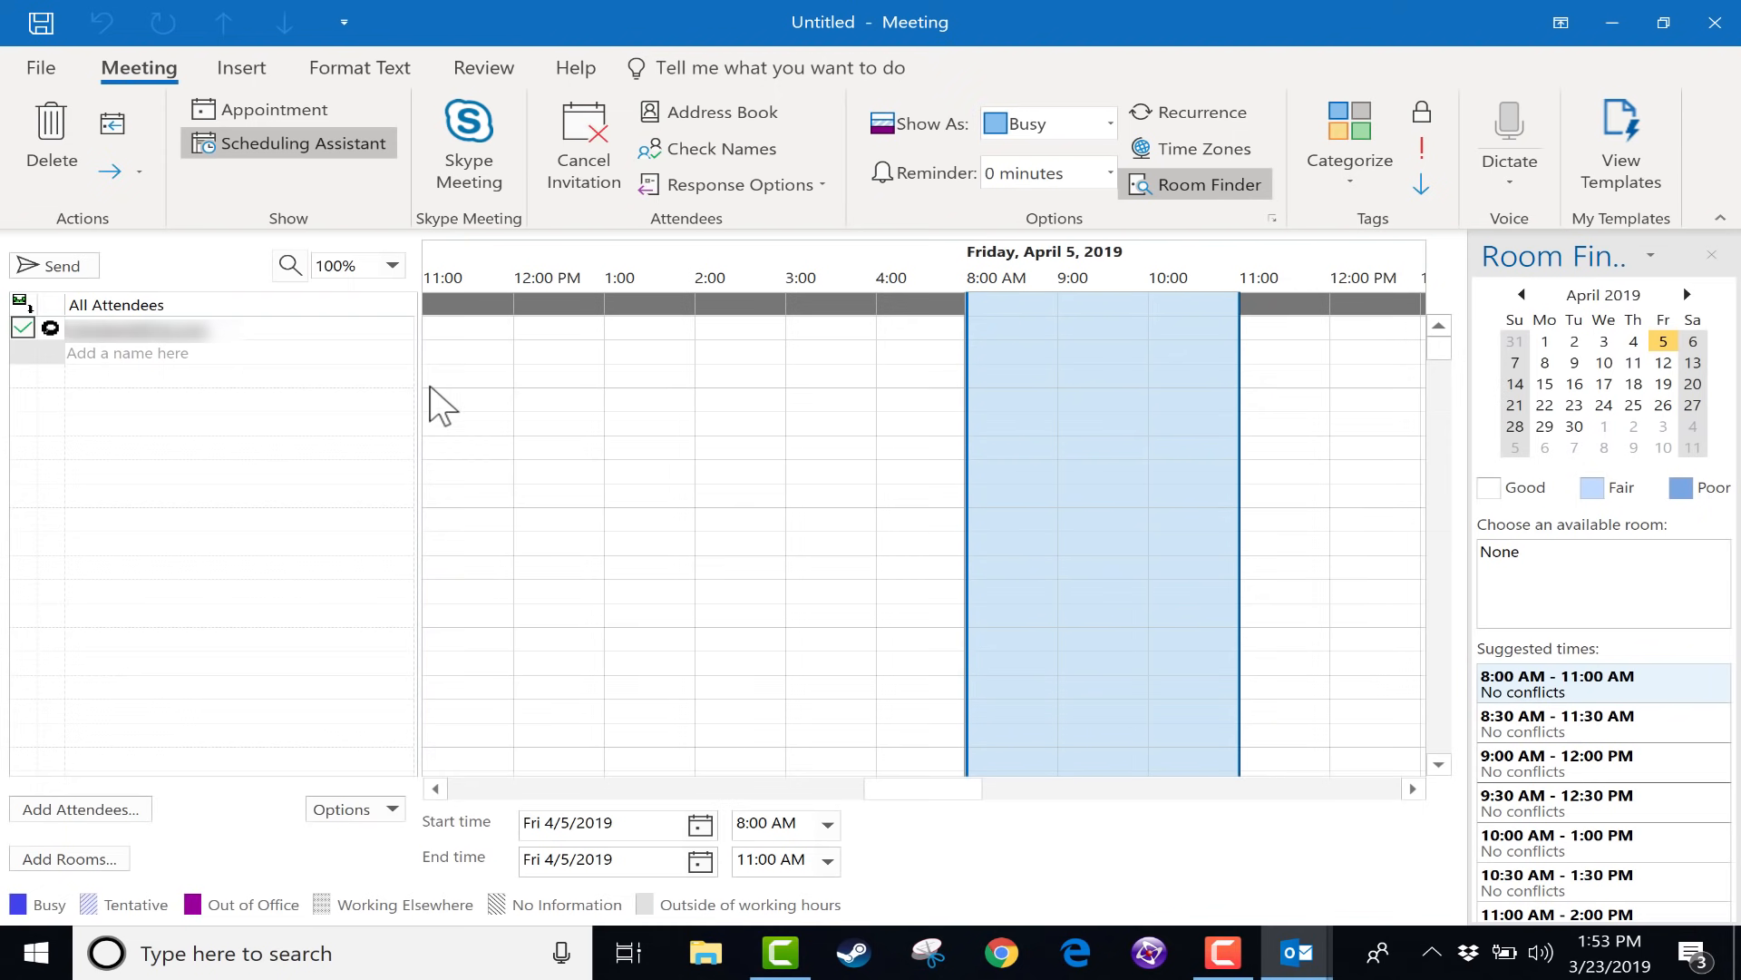
{"action": "mouse_move", "coordinate": [98, 277]}
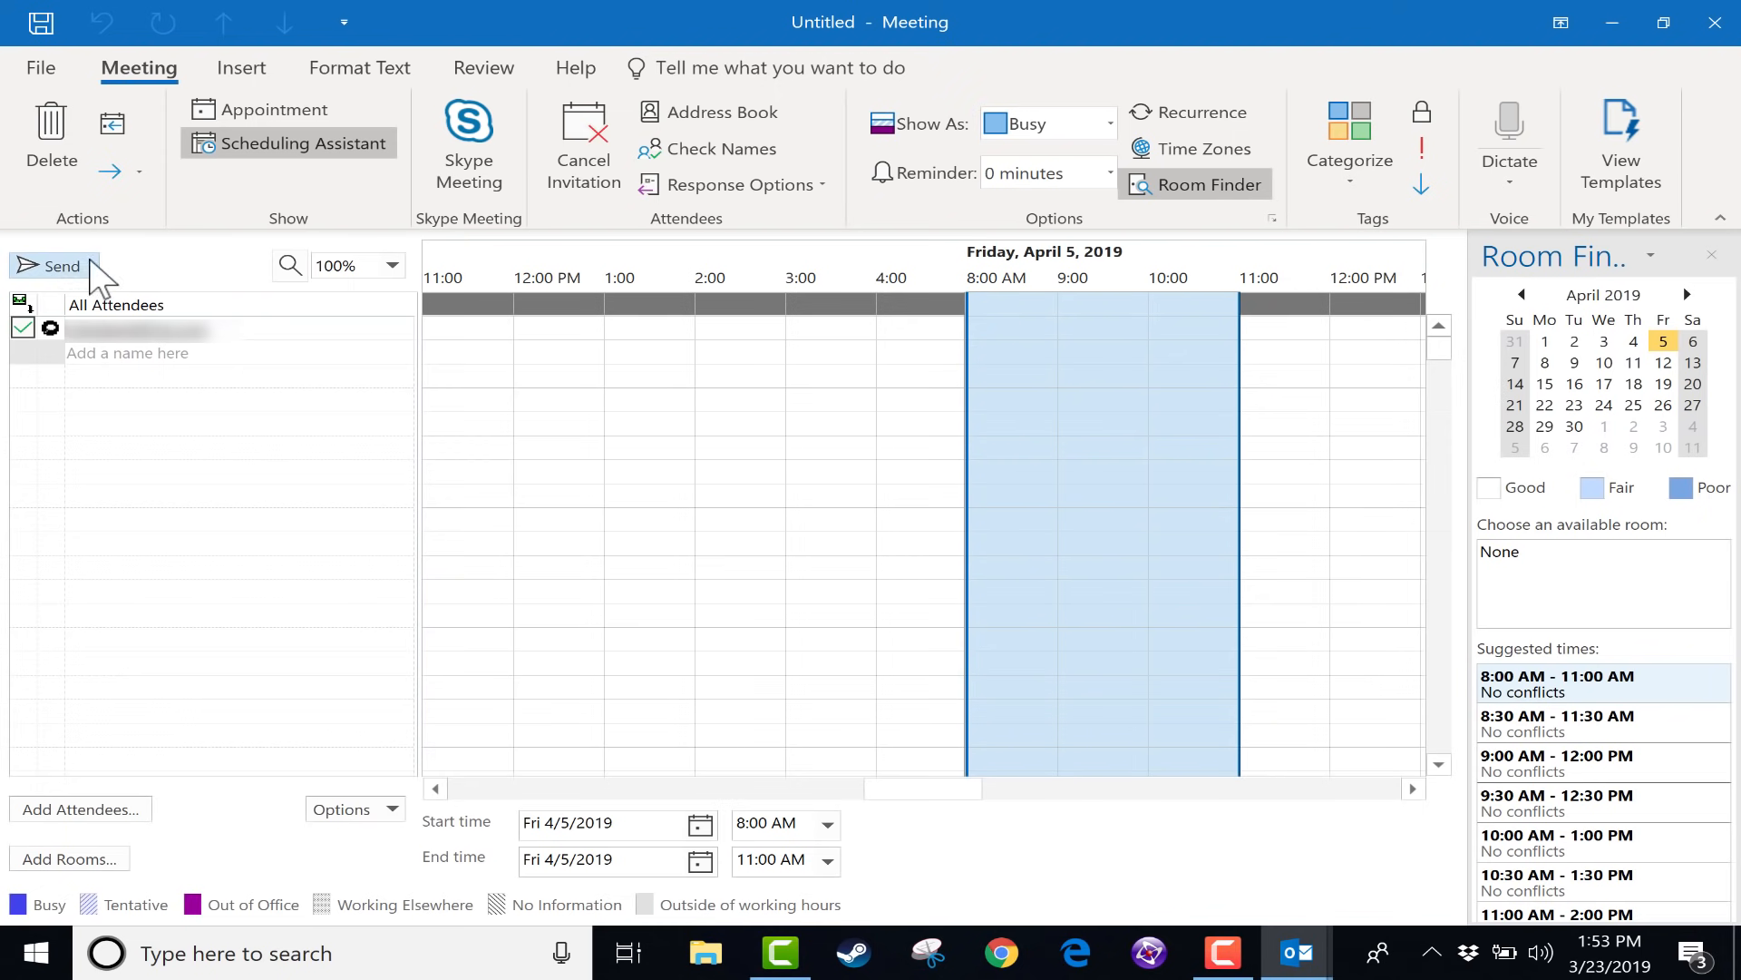
{"action": "left_click", "coordinate": [272, 109]}
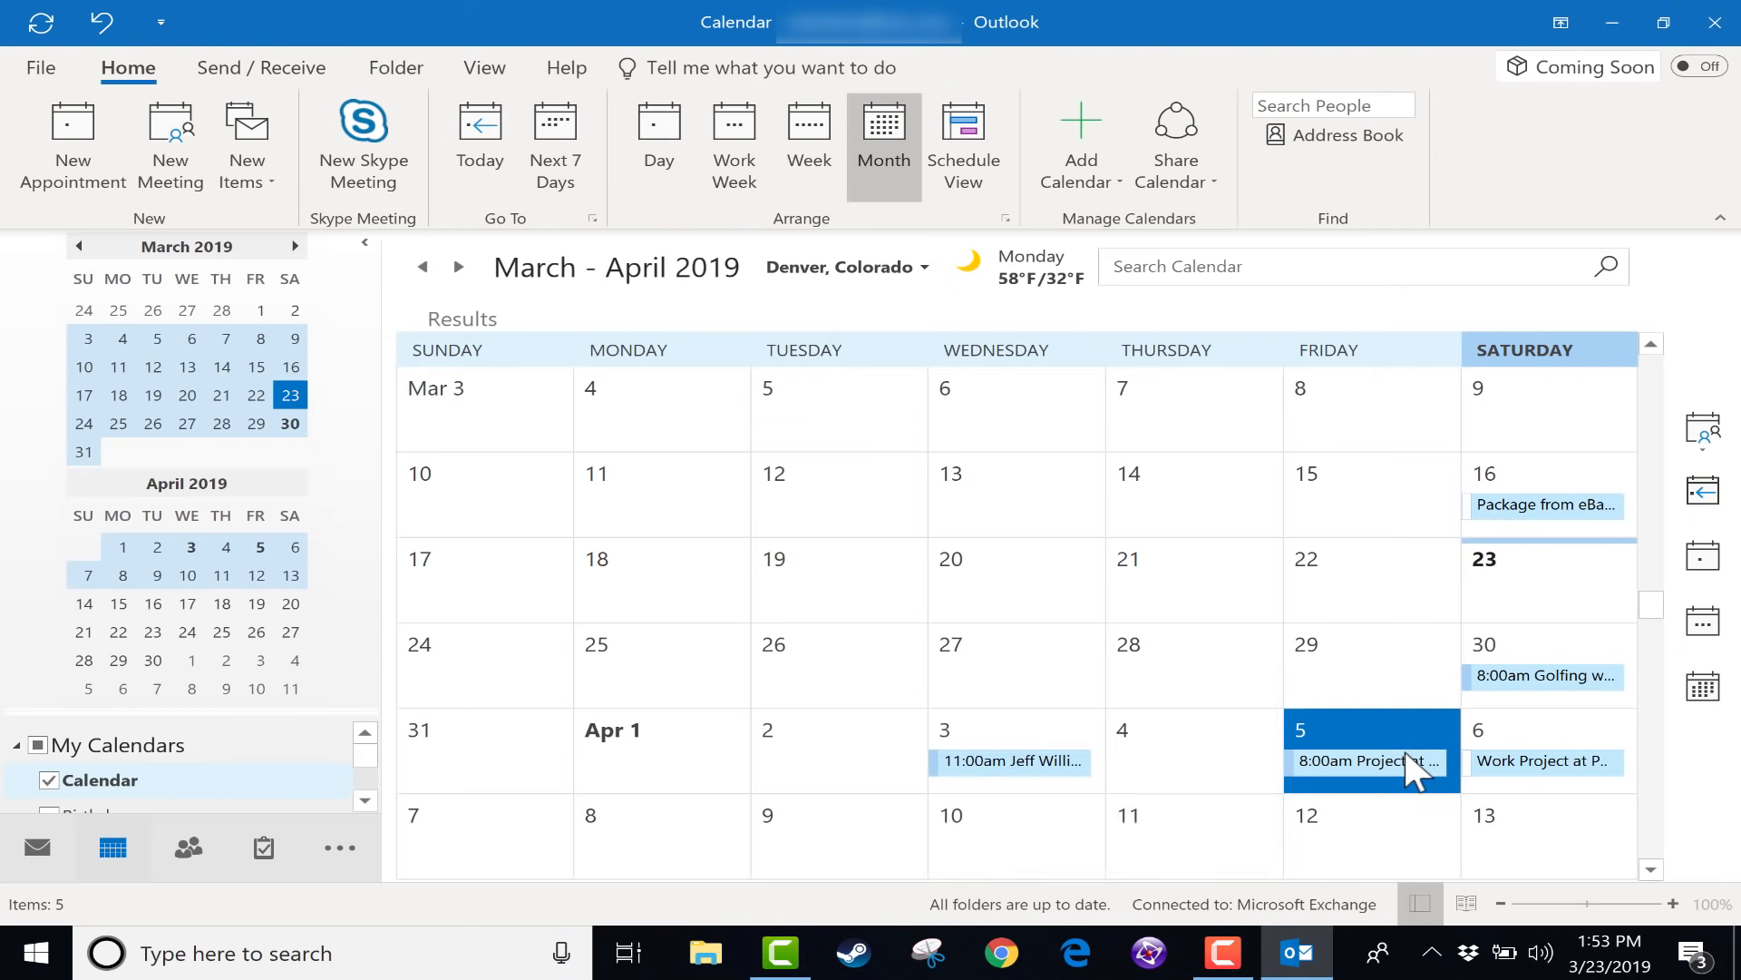
Step: Reopen the April 5 Project at the Park meeting and check Tracking for attendee responses
{"action": "double_click", "coordinate": [1368, 761]}
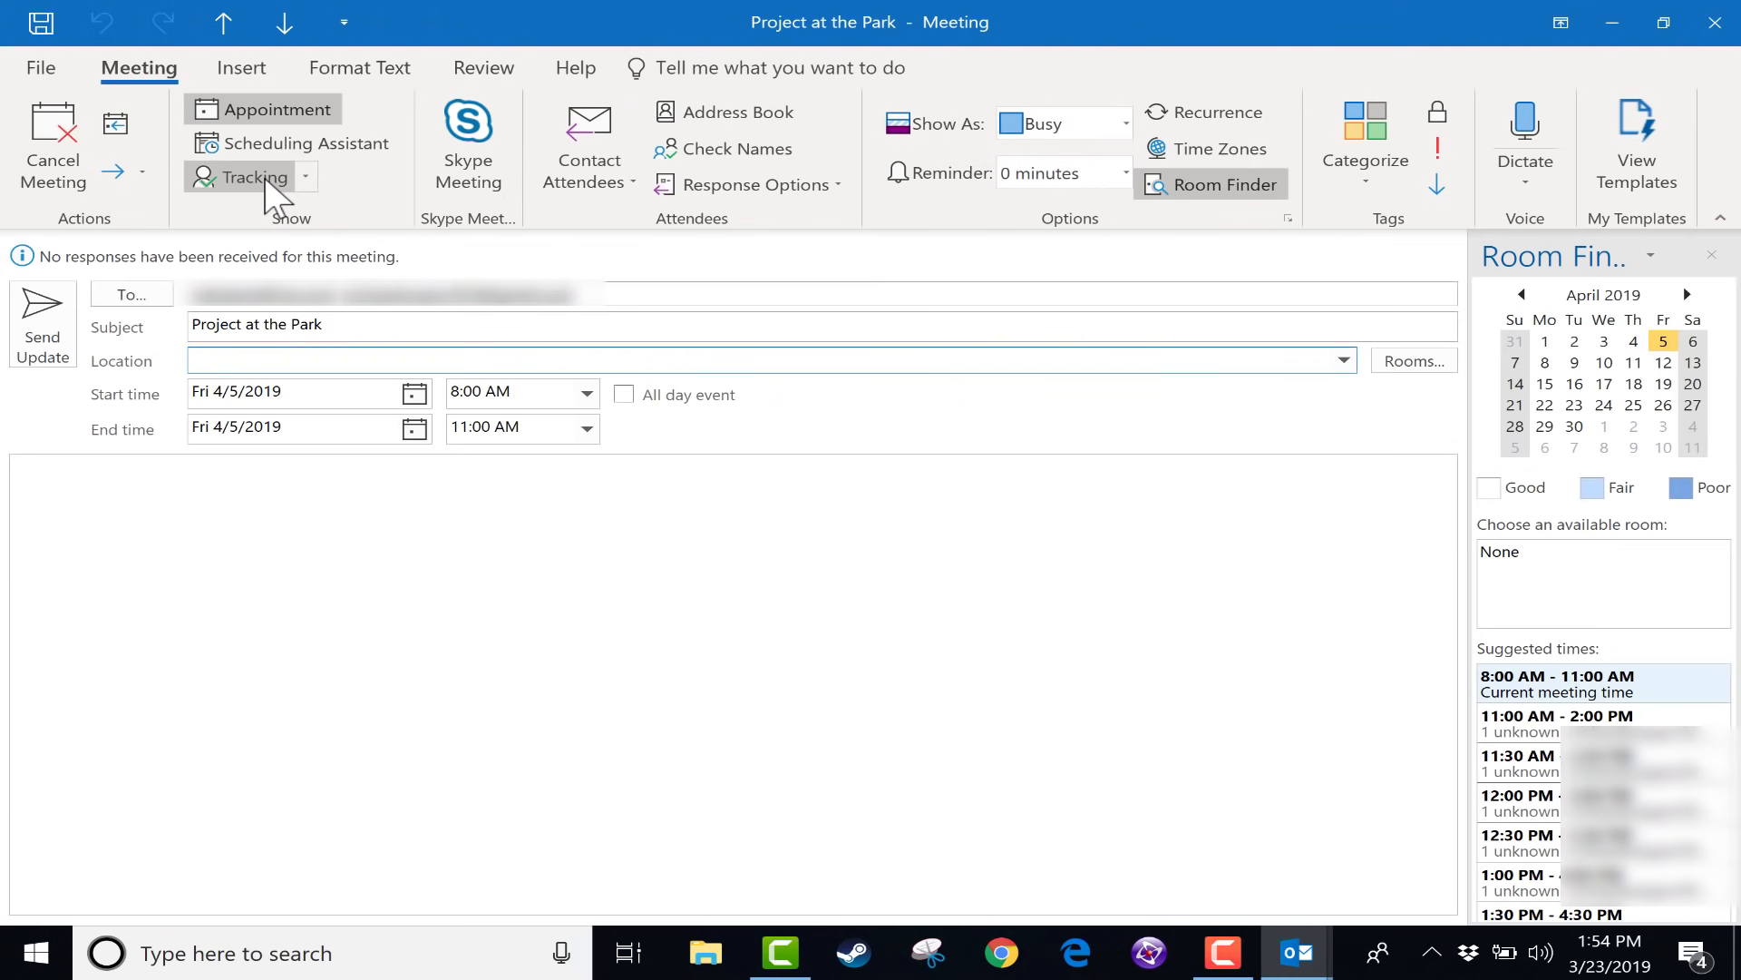
{"action": "left_click", "coordinate": [254, 176]}
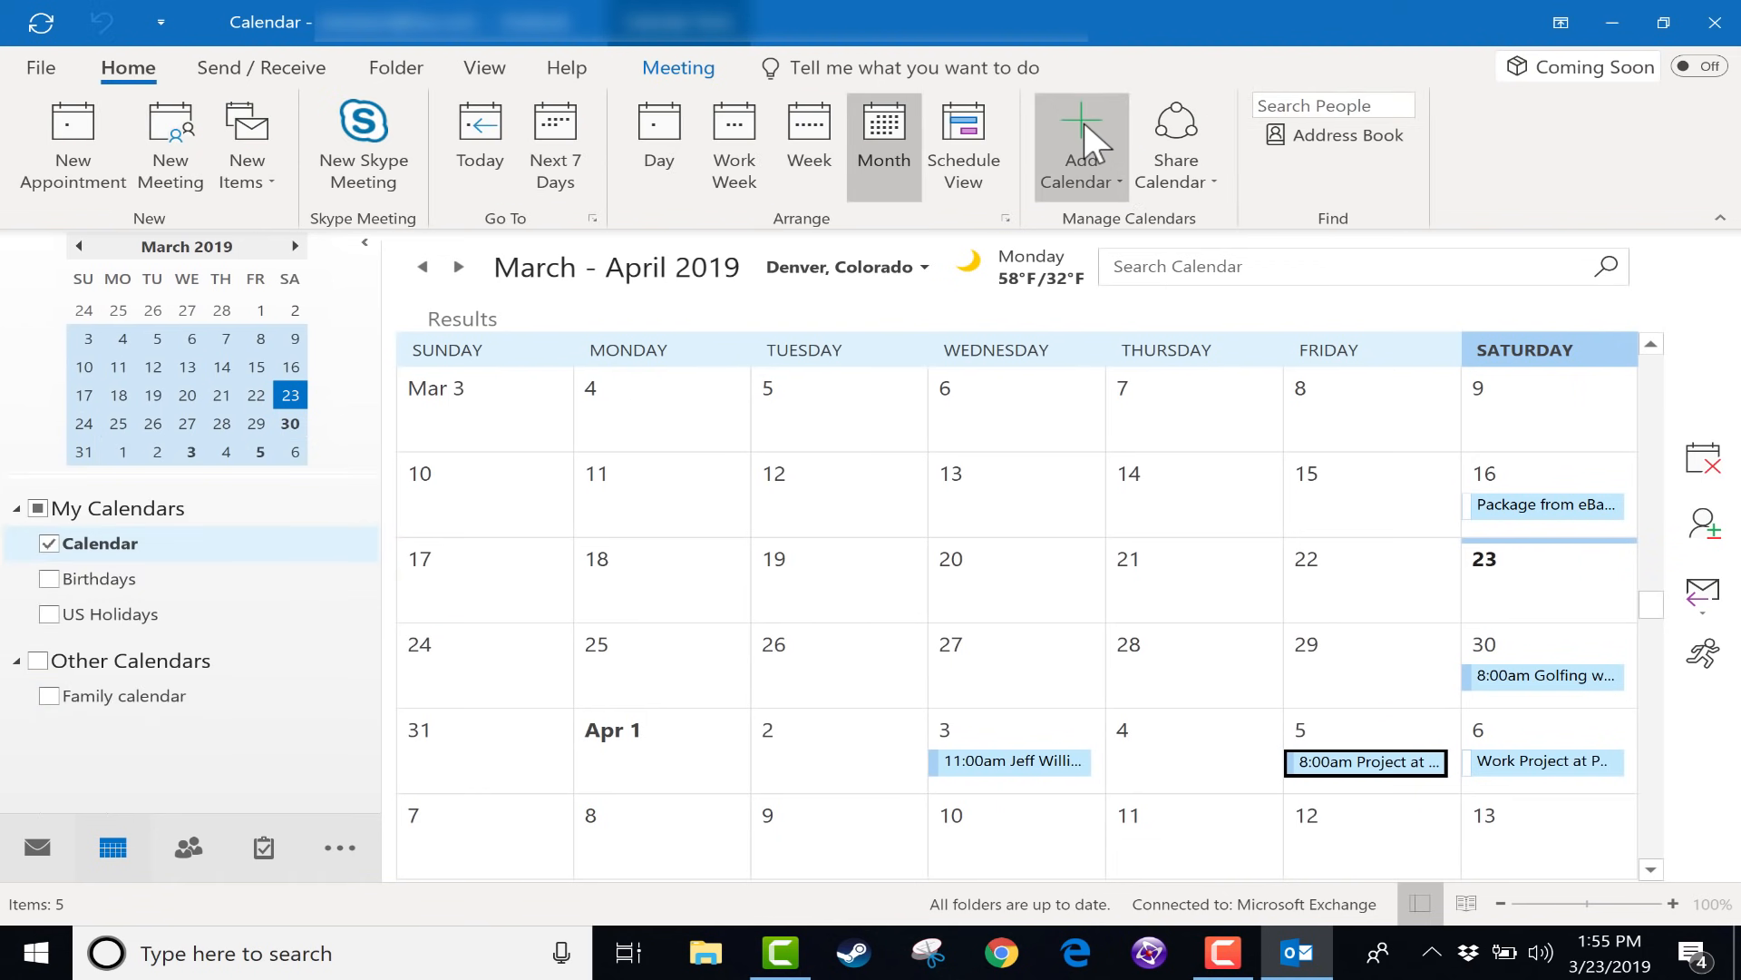
{"action": "mouse_move", "coordinate": [1078, 145]}
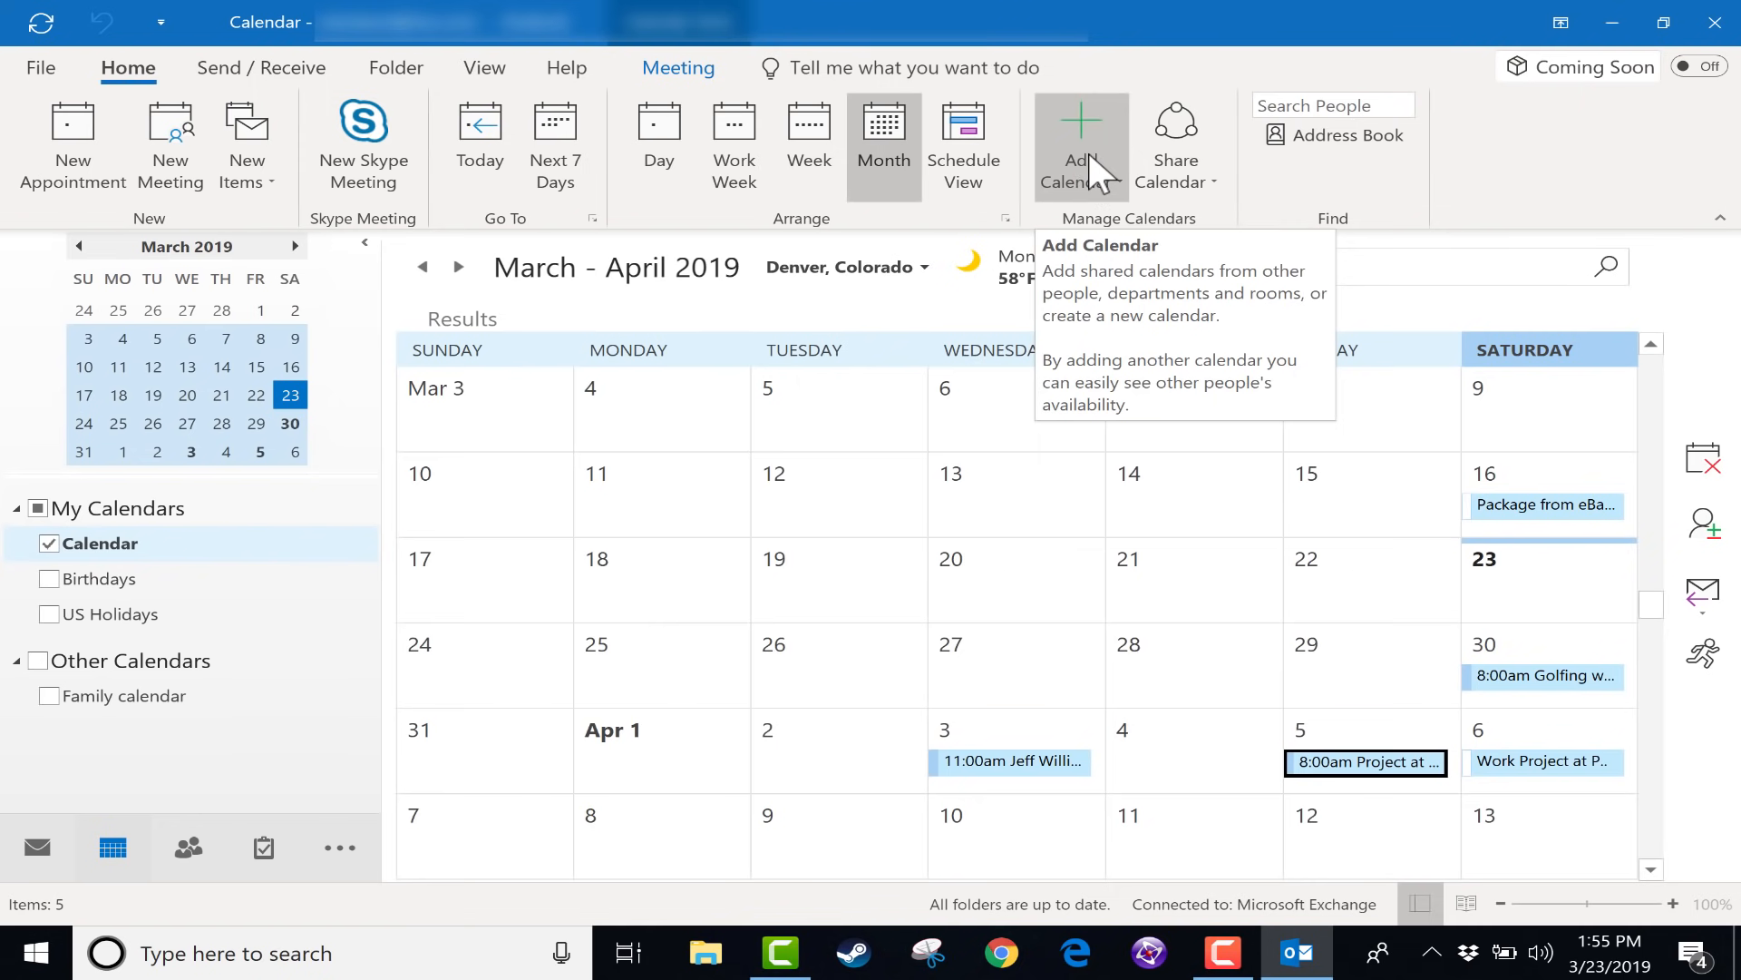
Step: Browse the Add Calendar choices, cancelling the shared-calendar dialog, and leave the menu open
{"action": "left_click", "coordinate": [1077, 146]}
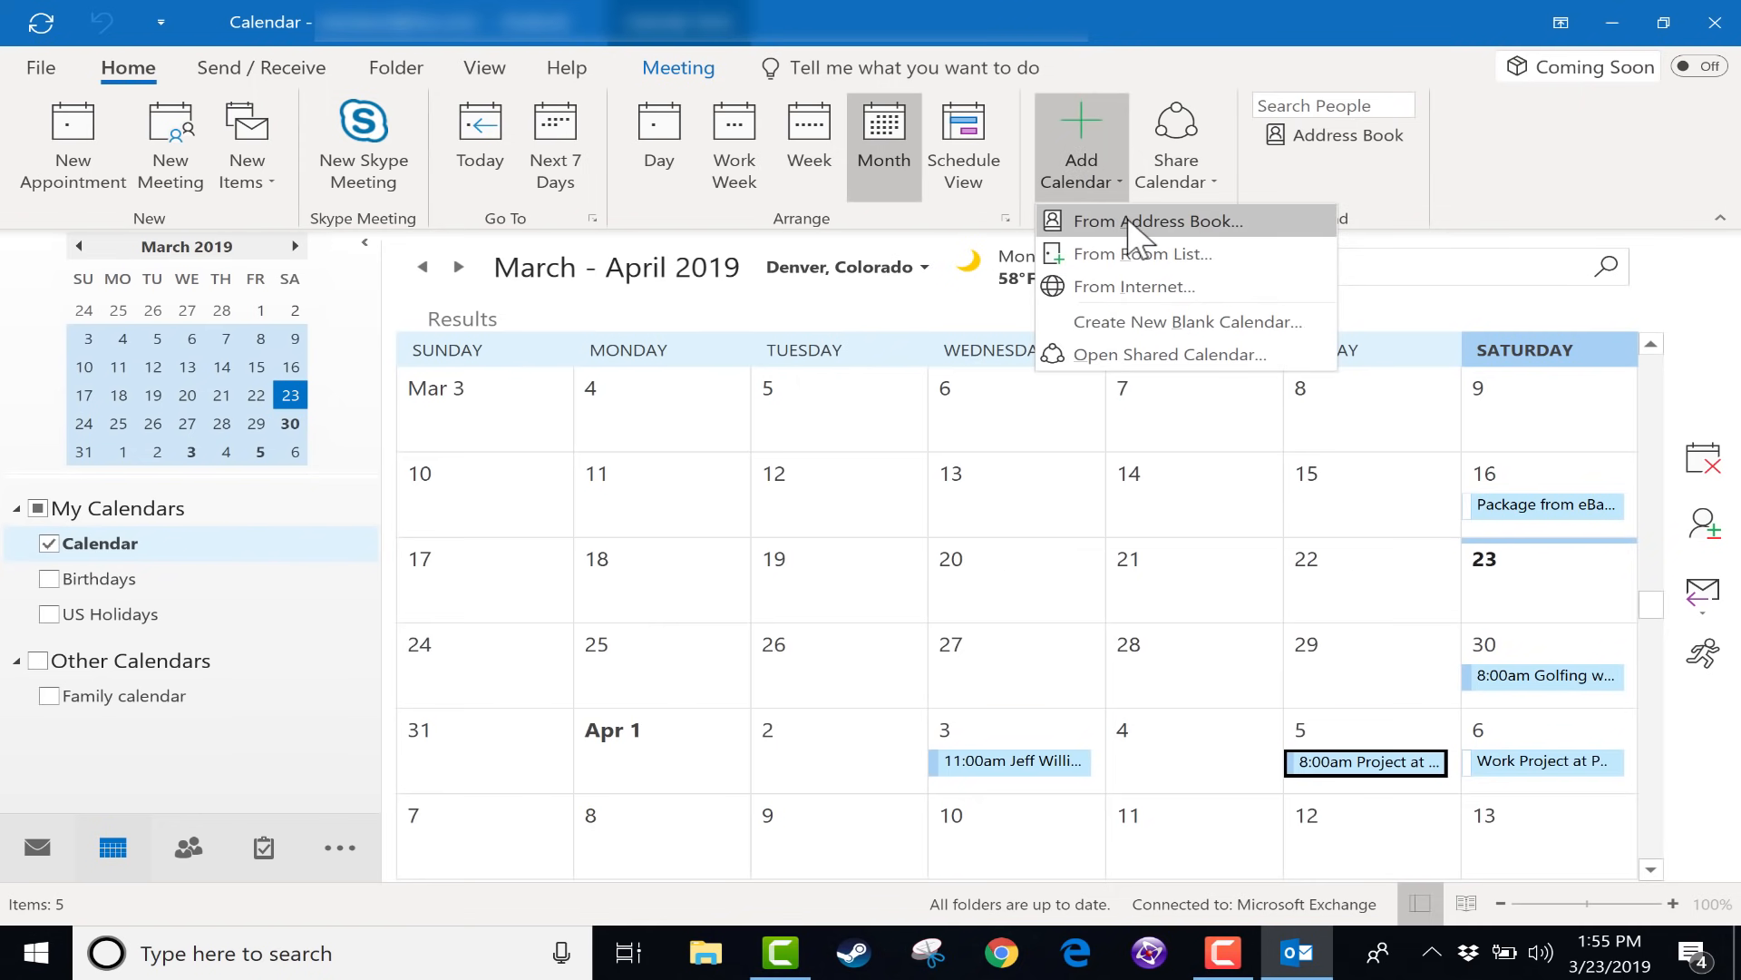
{"action": "mouse_move", "coordinate": [1221, 236]}
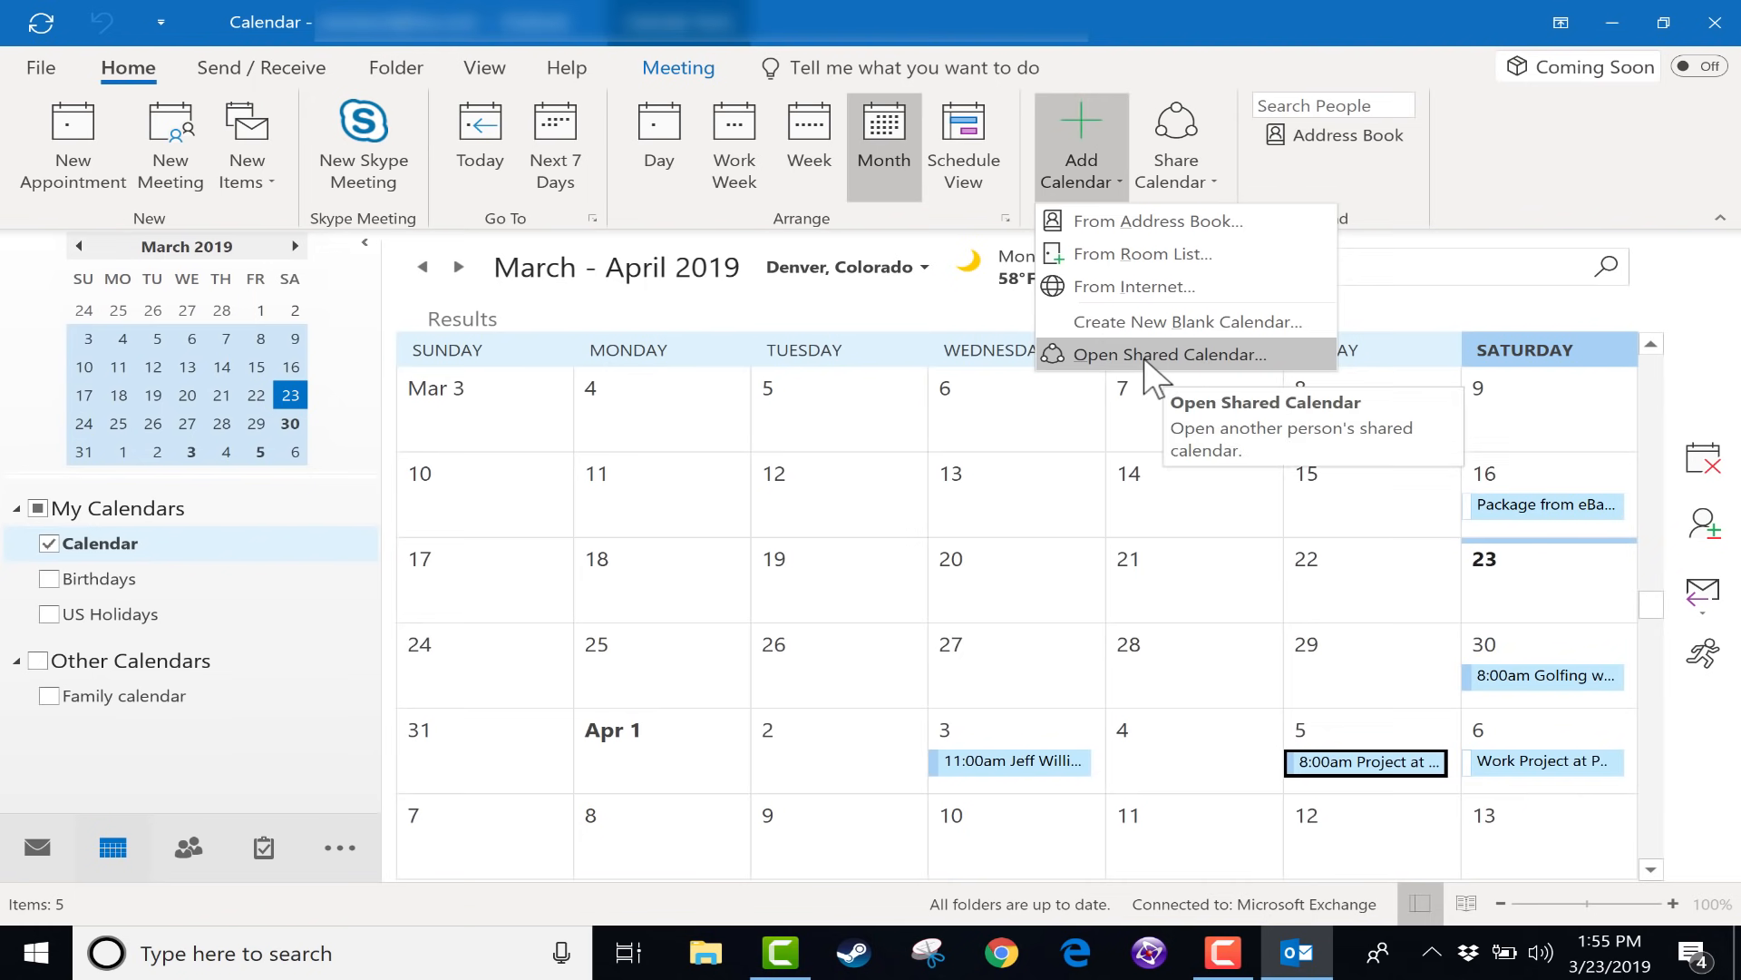
{"action": "left_click", "coordinate": [1164, 353]}
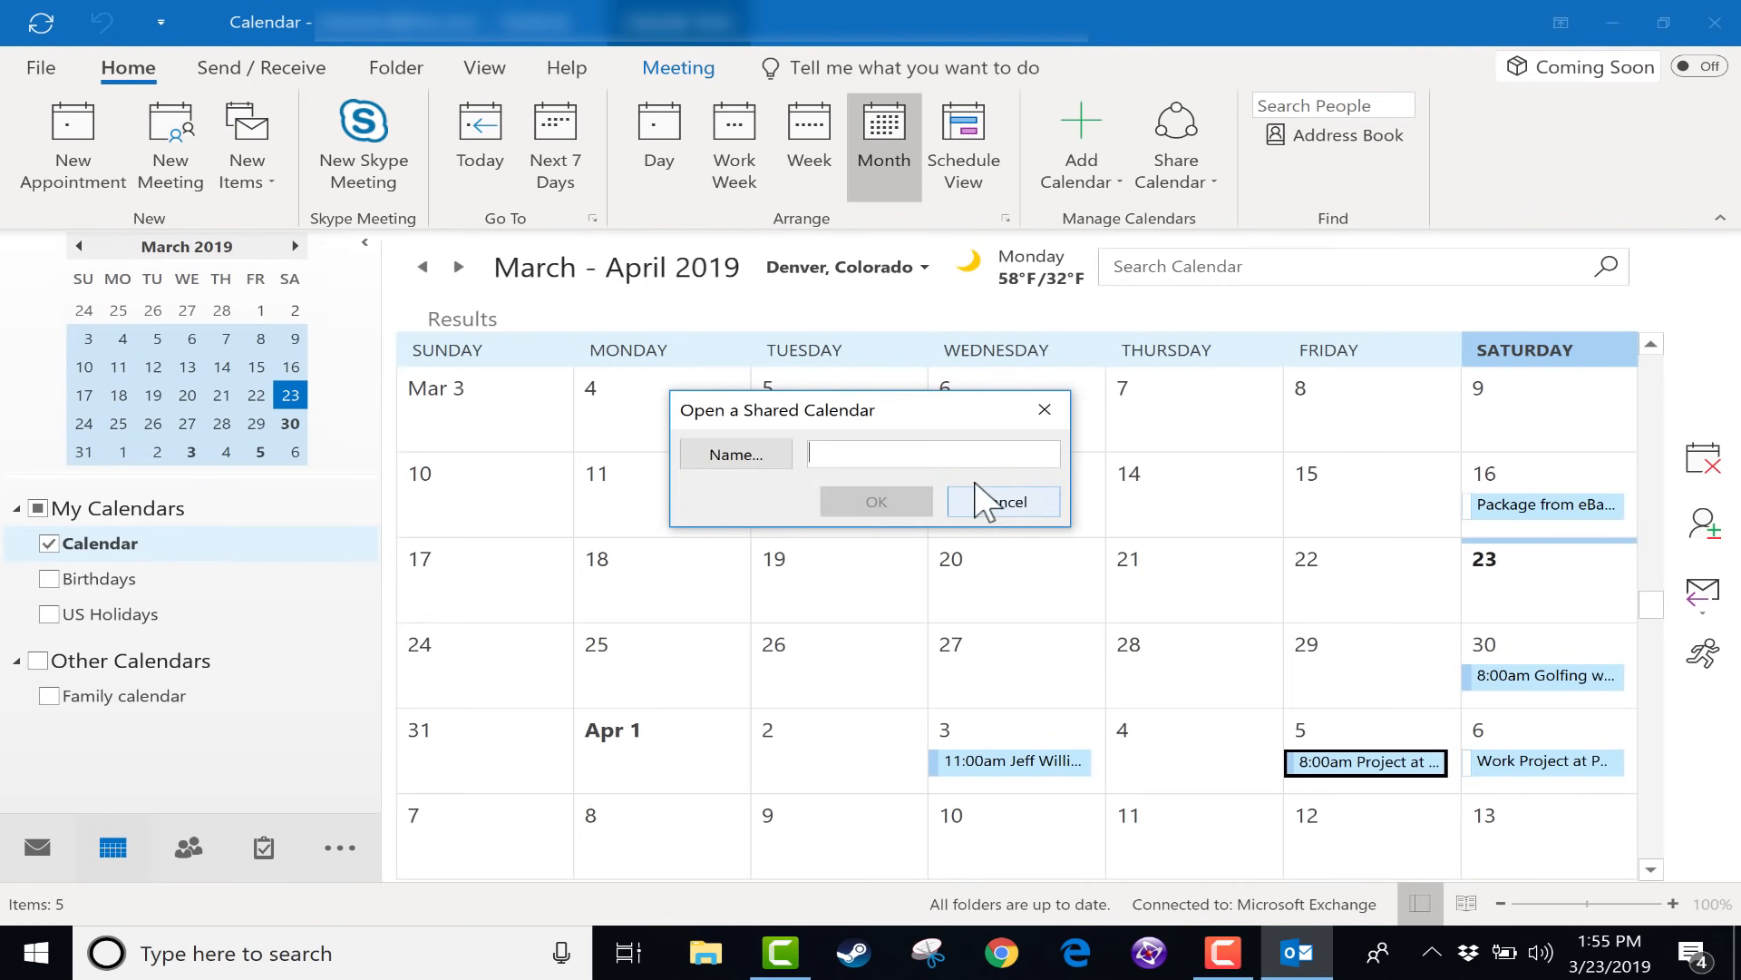
{"action": "mouse_move", "coordinate": [1049, 532]}
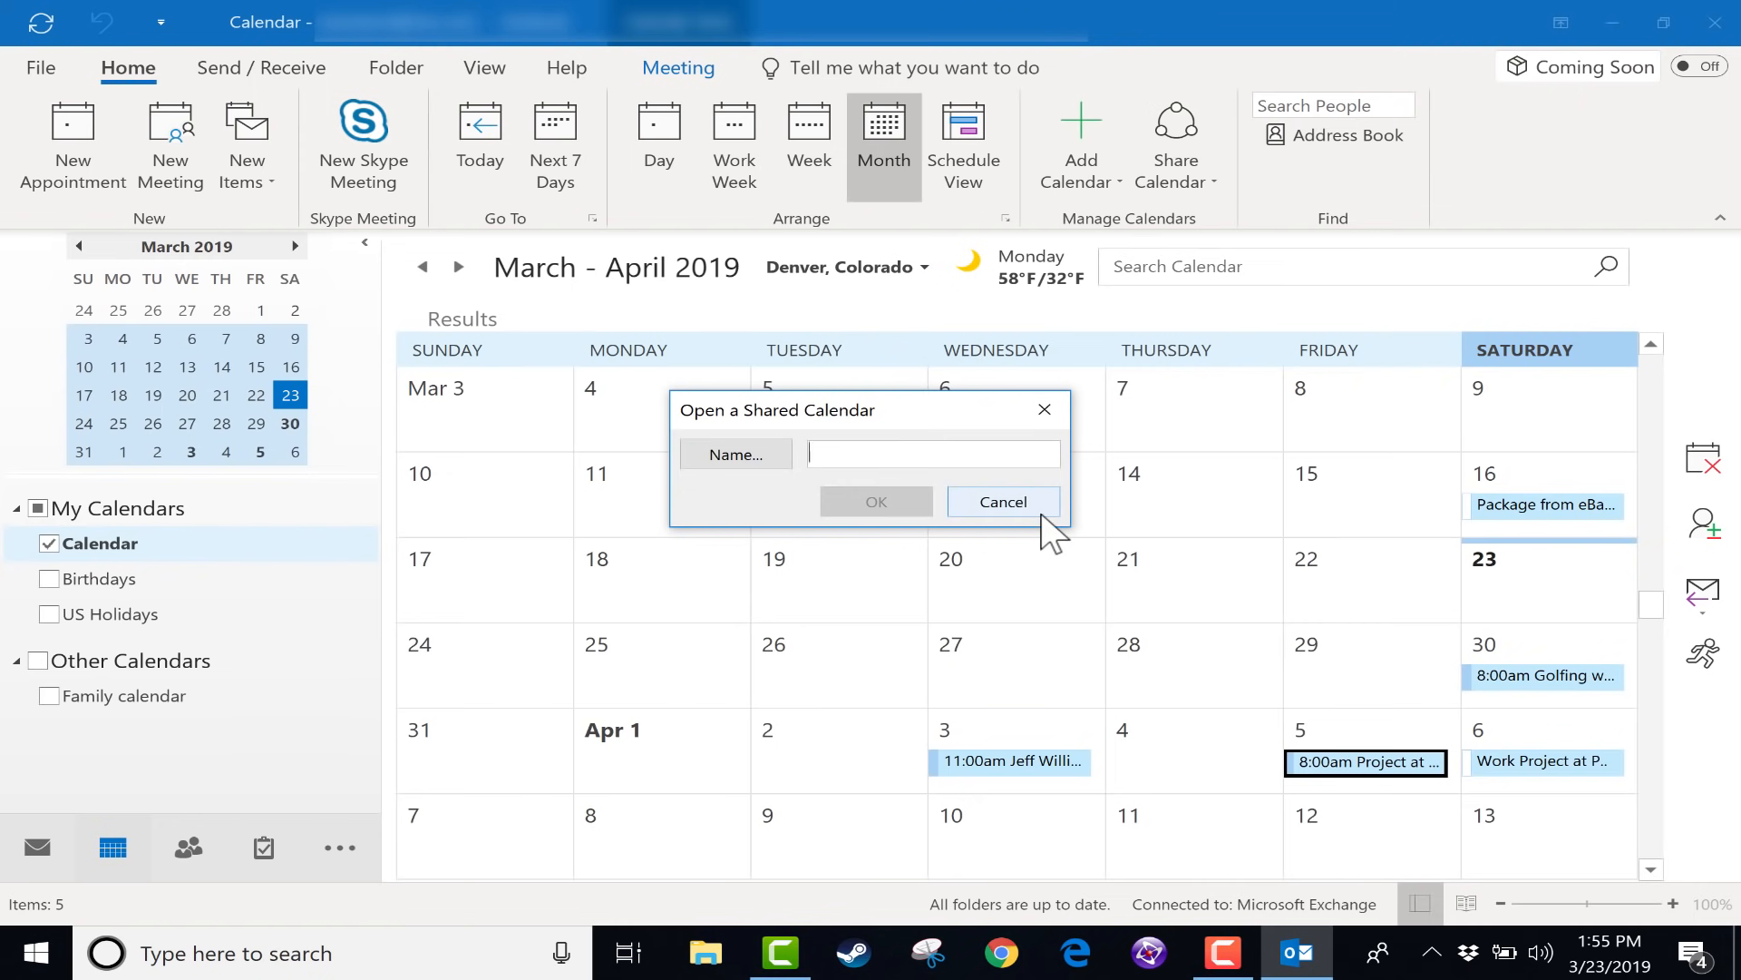
{"action": "left_click", "coordinate": [1001, 500]}
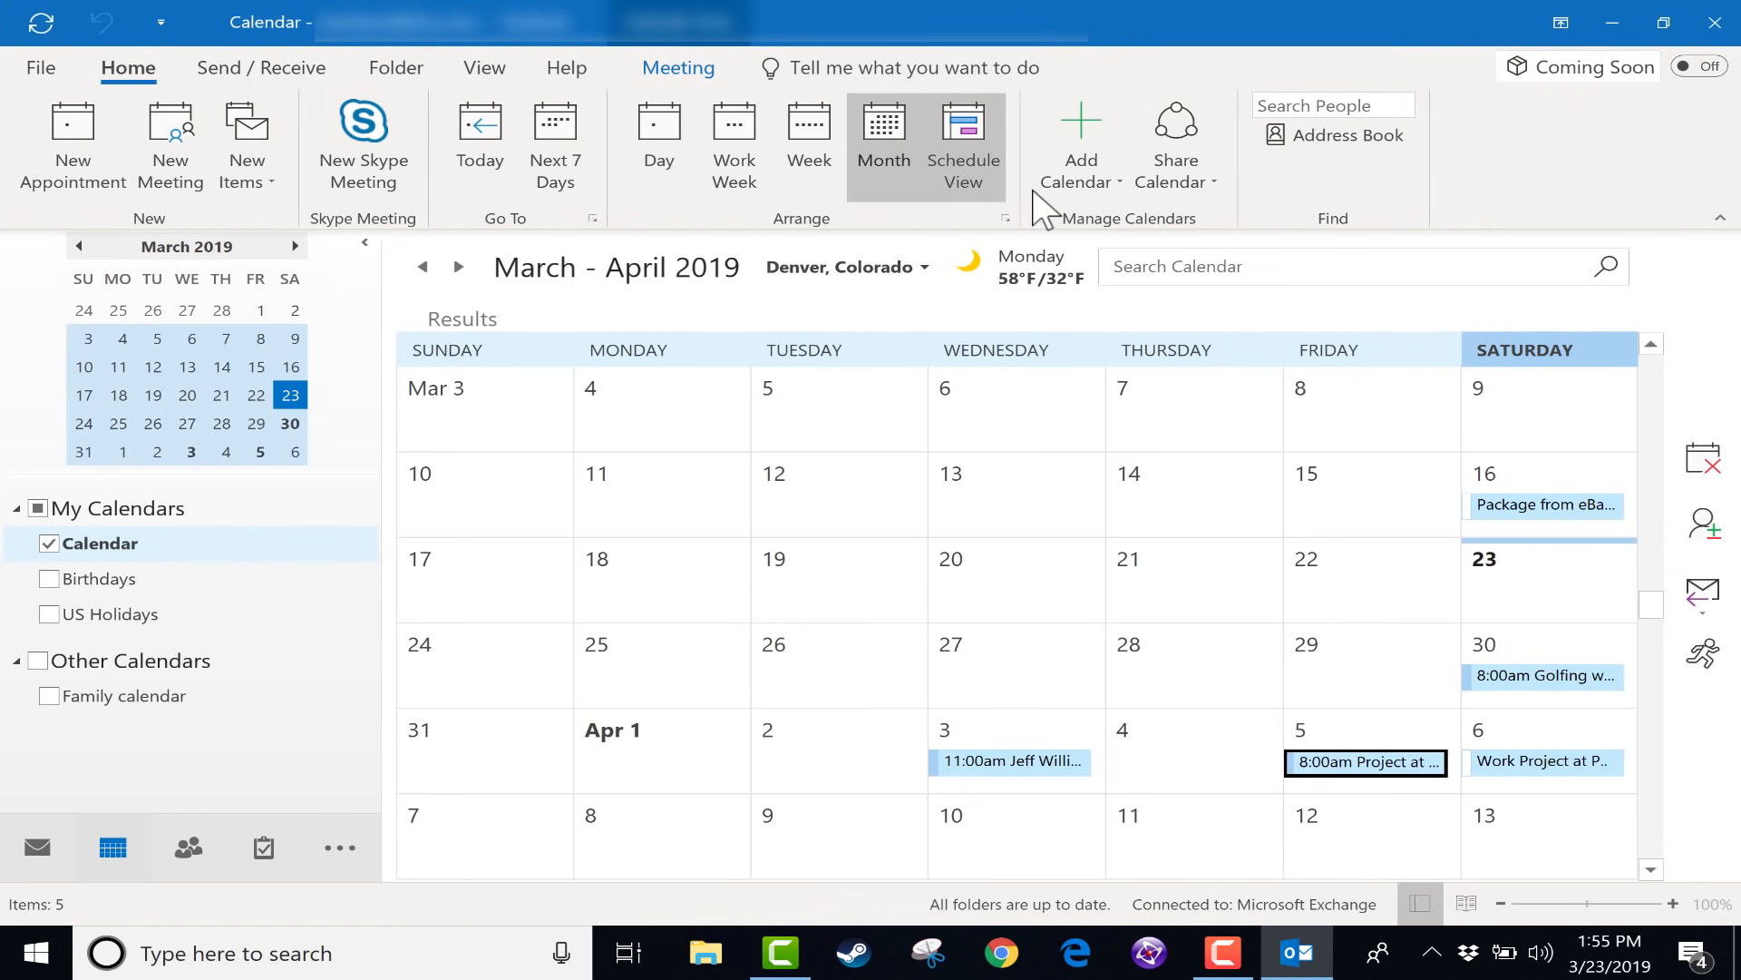
{"action": "left_click", "coordinate": [1078, 145]}
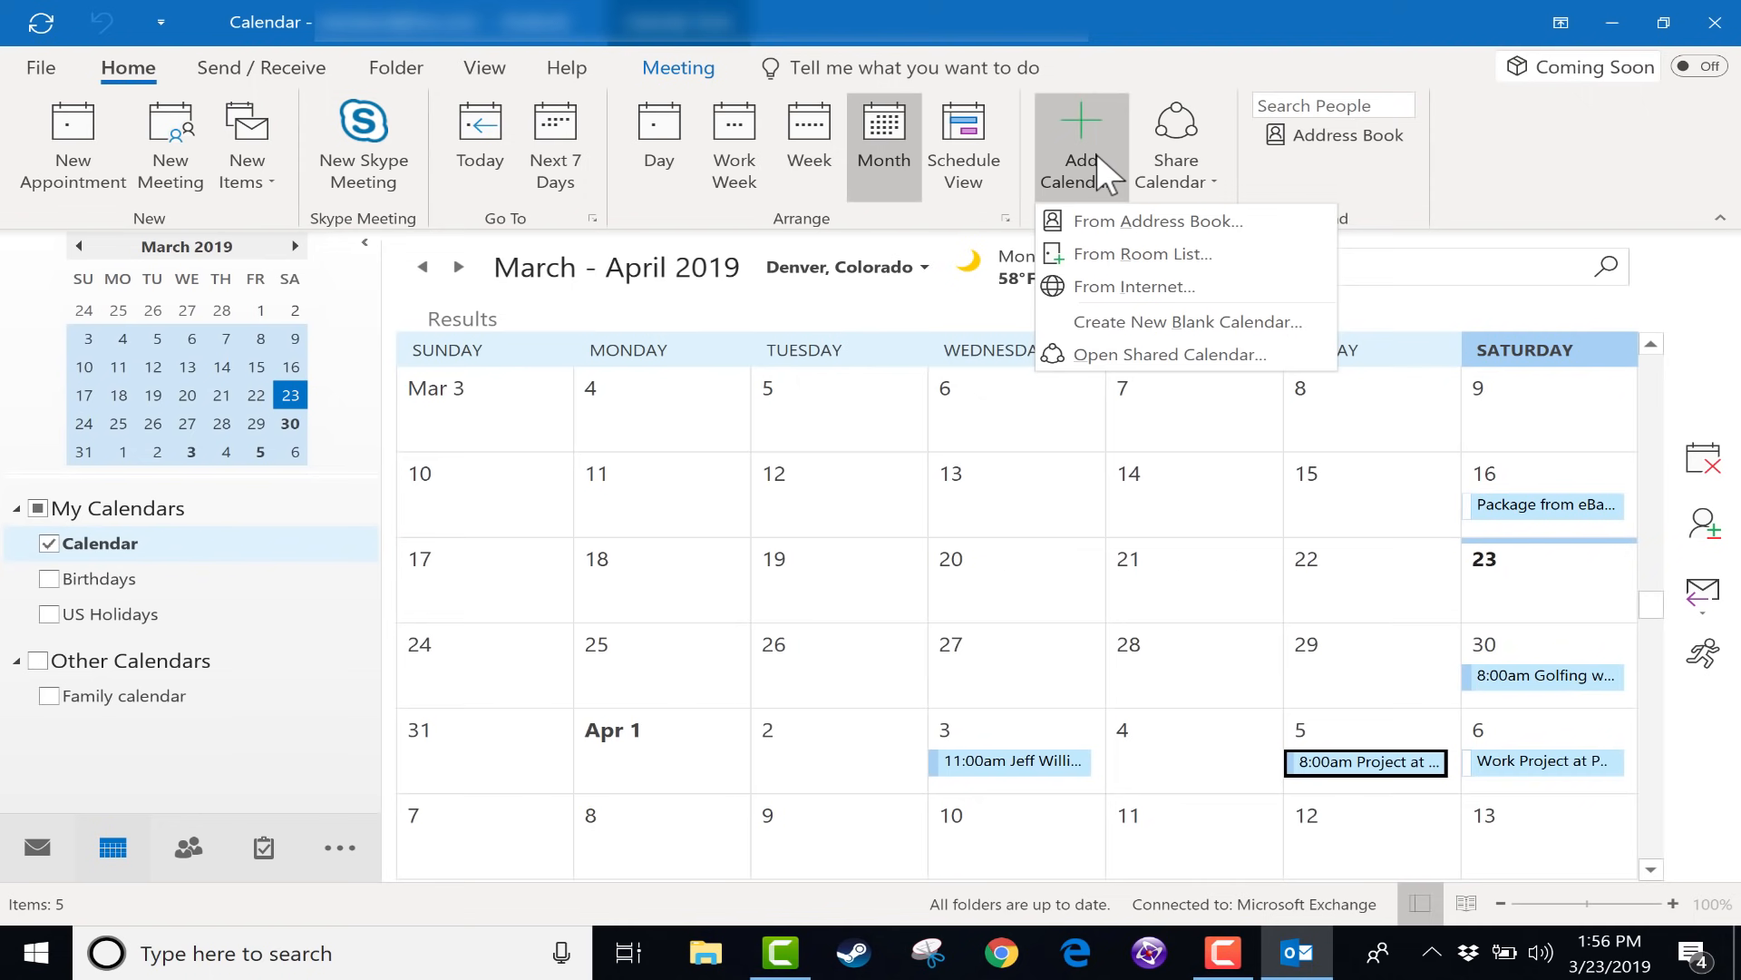
{"action": "mouse_move", "coordinate": [1186, 321]}
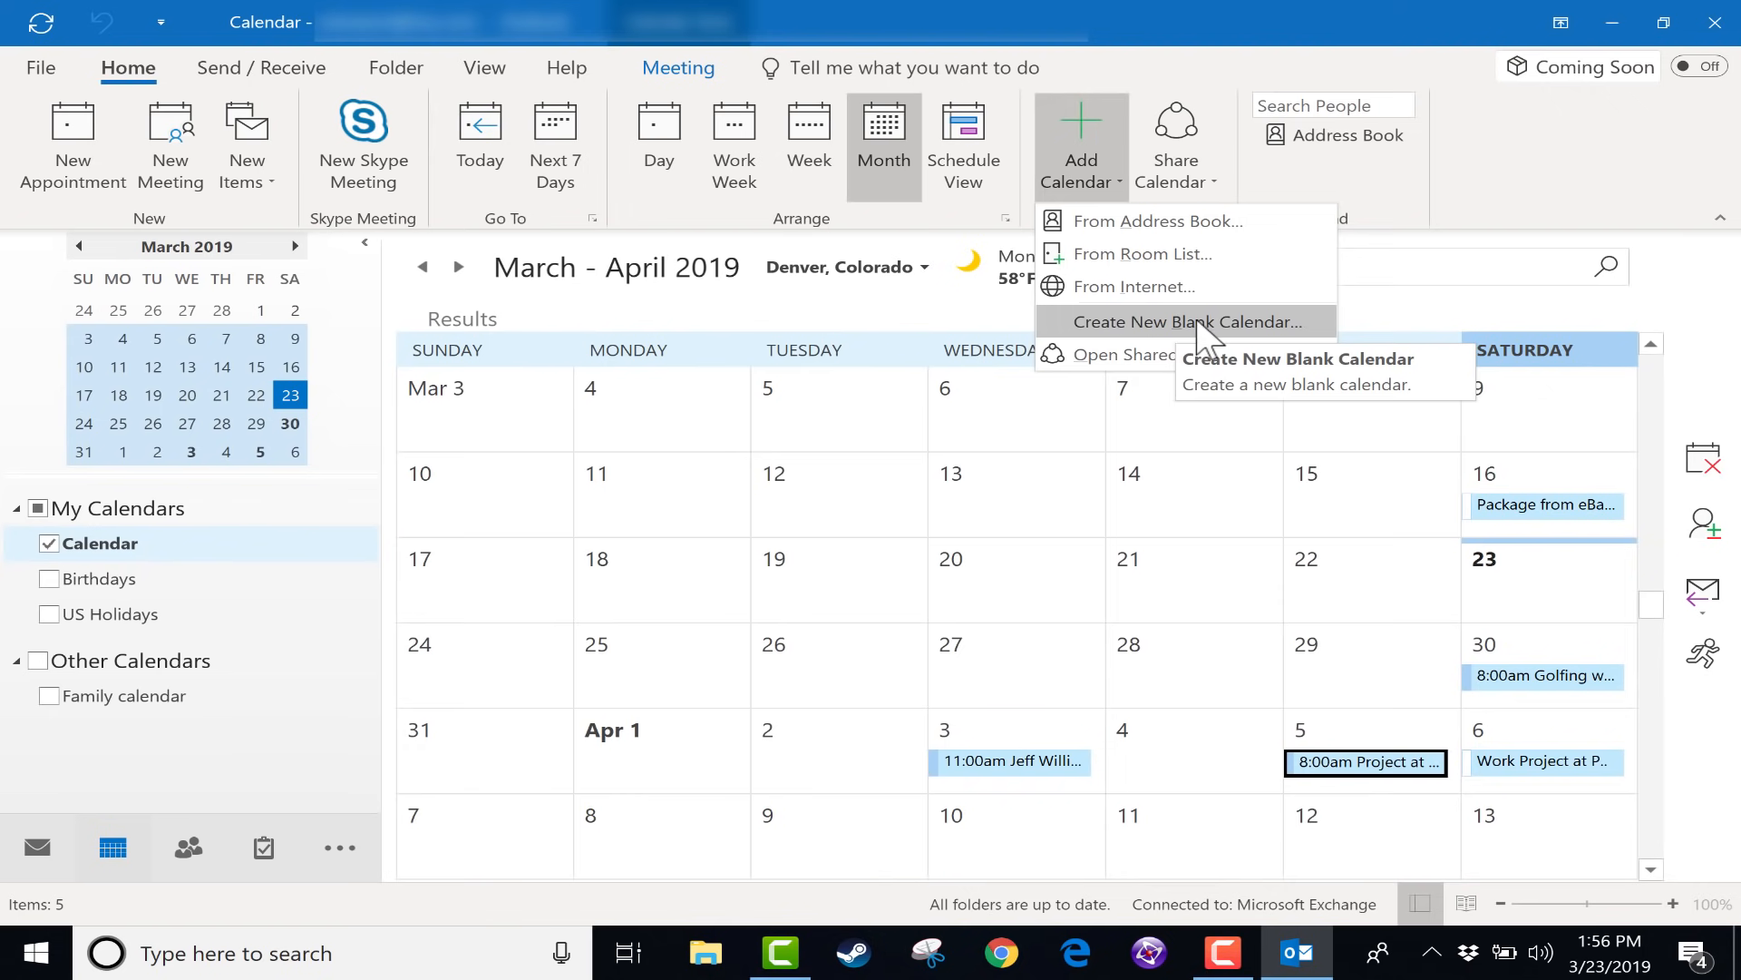
Step: Create a new blank Excercise Calendar and turn it on in My Calendars
{"action": "left_click", "coordinate": [1186, 321]}
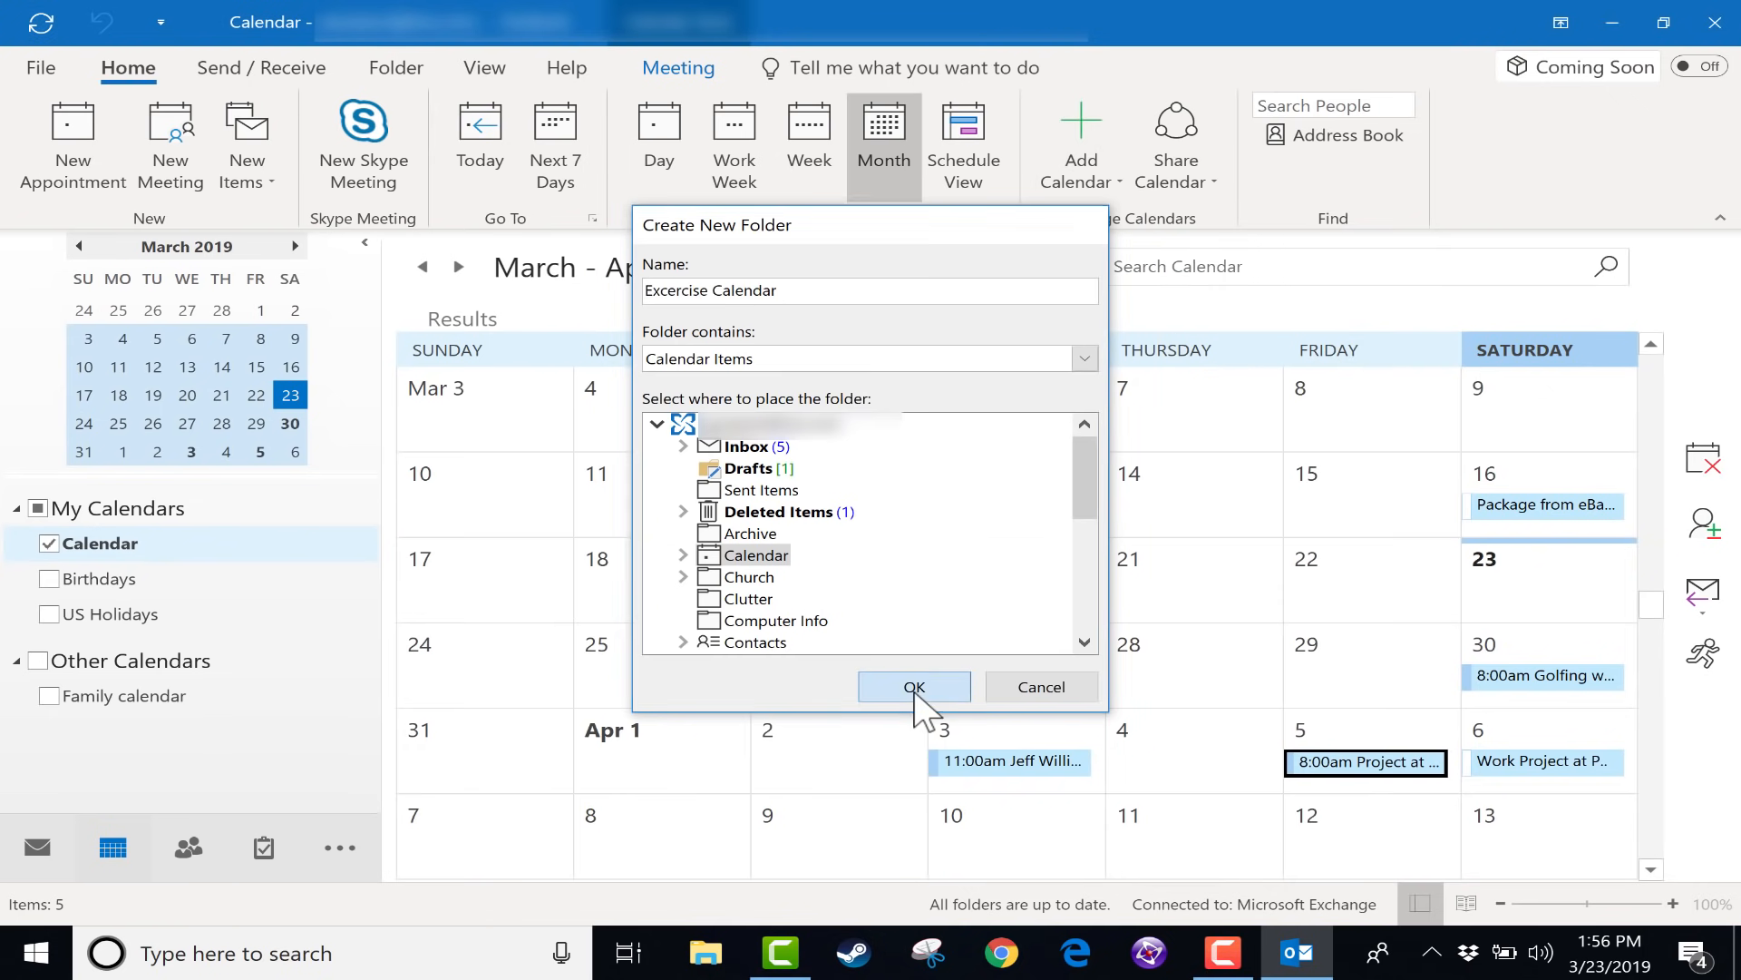
{"action": "left_click", "coordinate": [913, 686]}
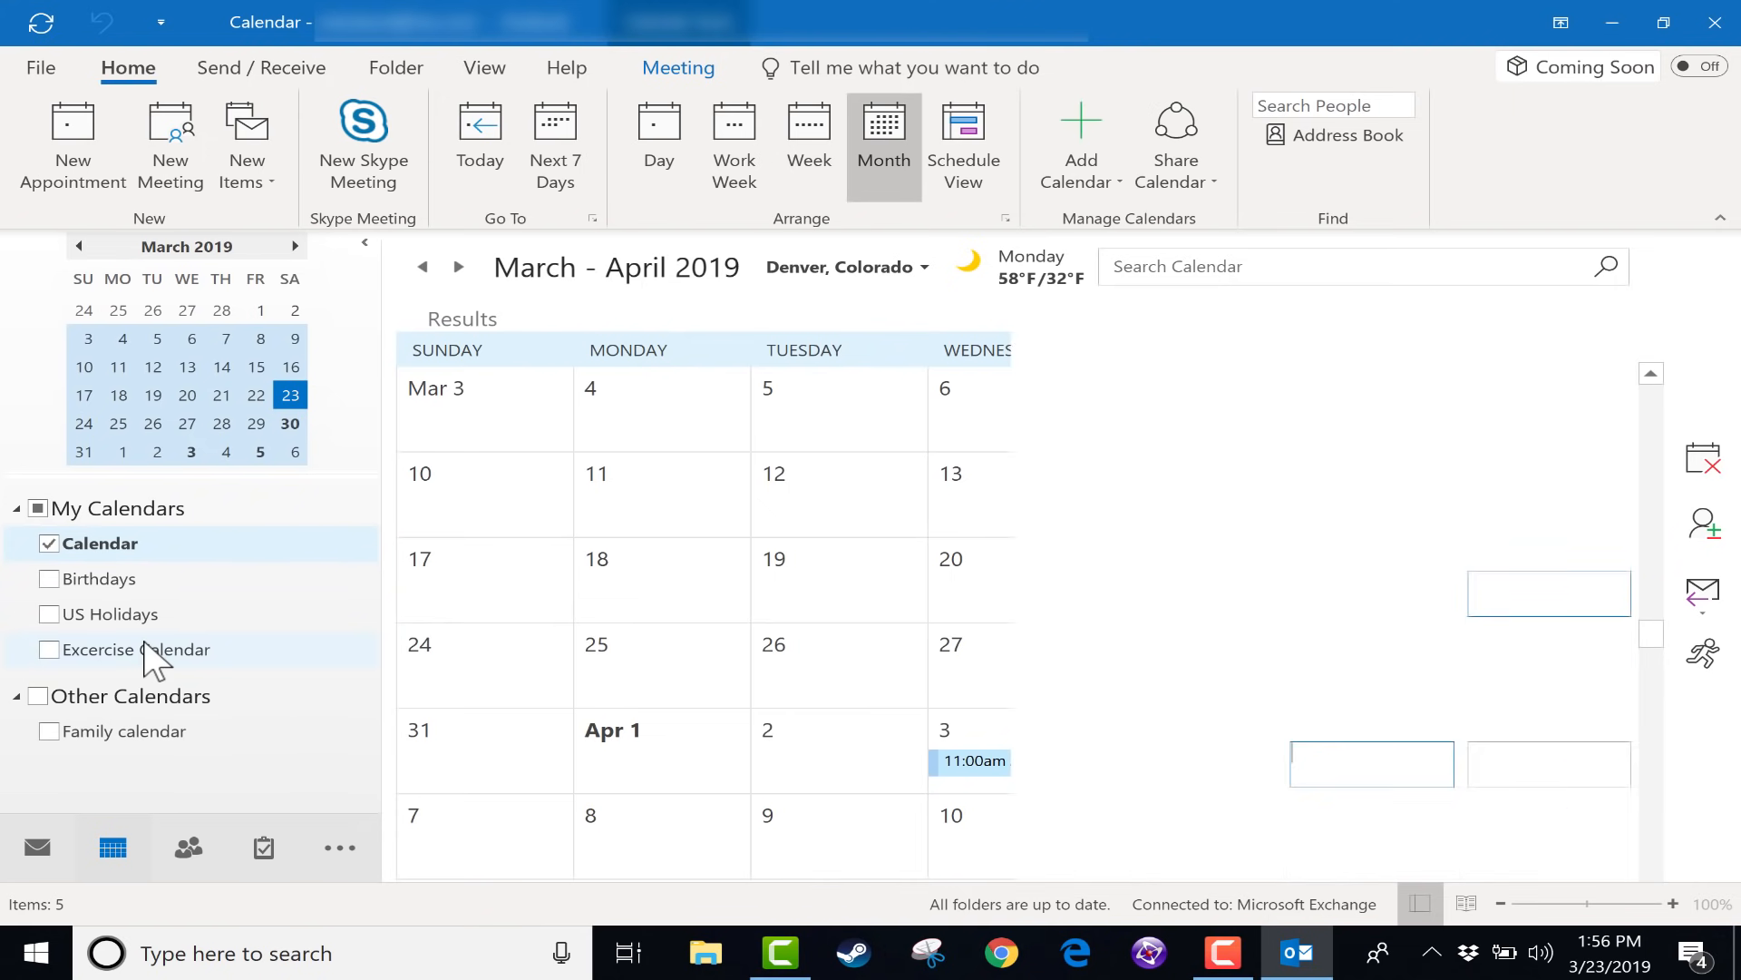
{"action": "left_click", "coordinate": [51, 649]}
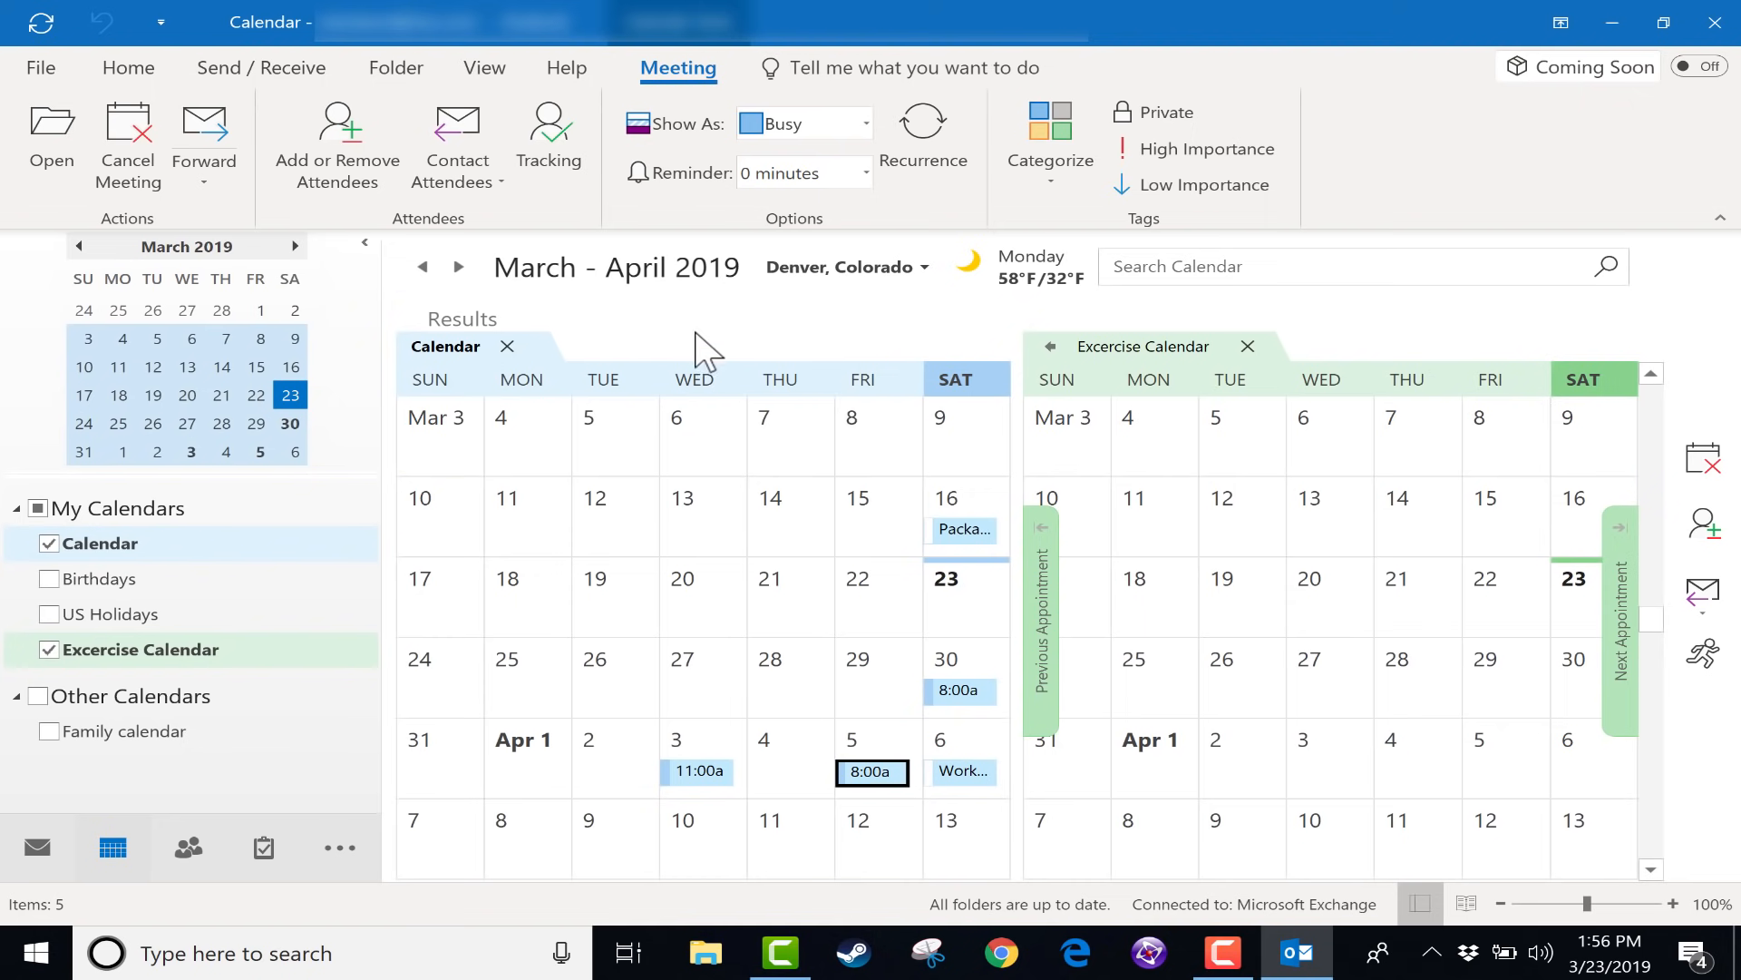
{"action": "mouse_move", "coordinate": [810, 537]}
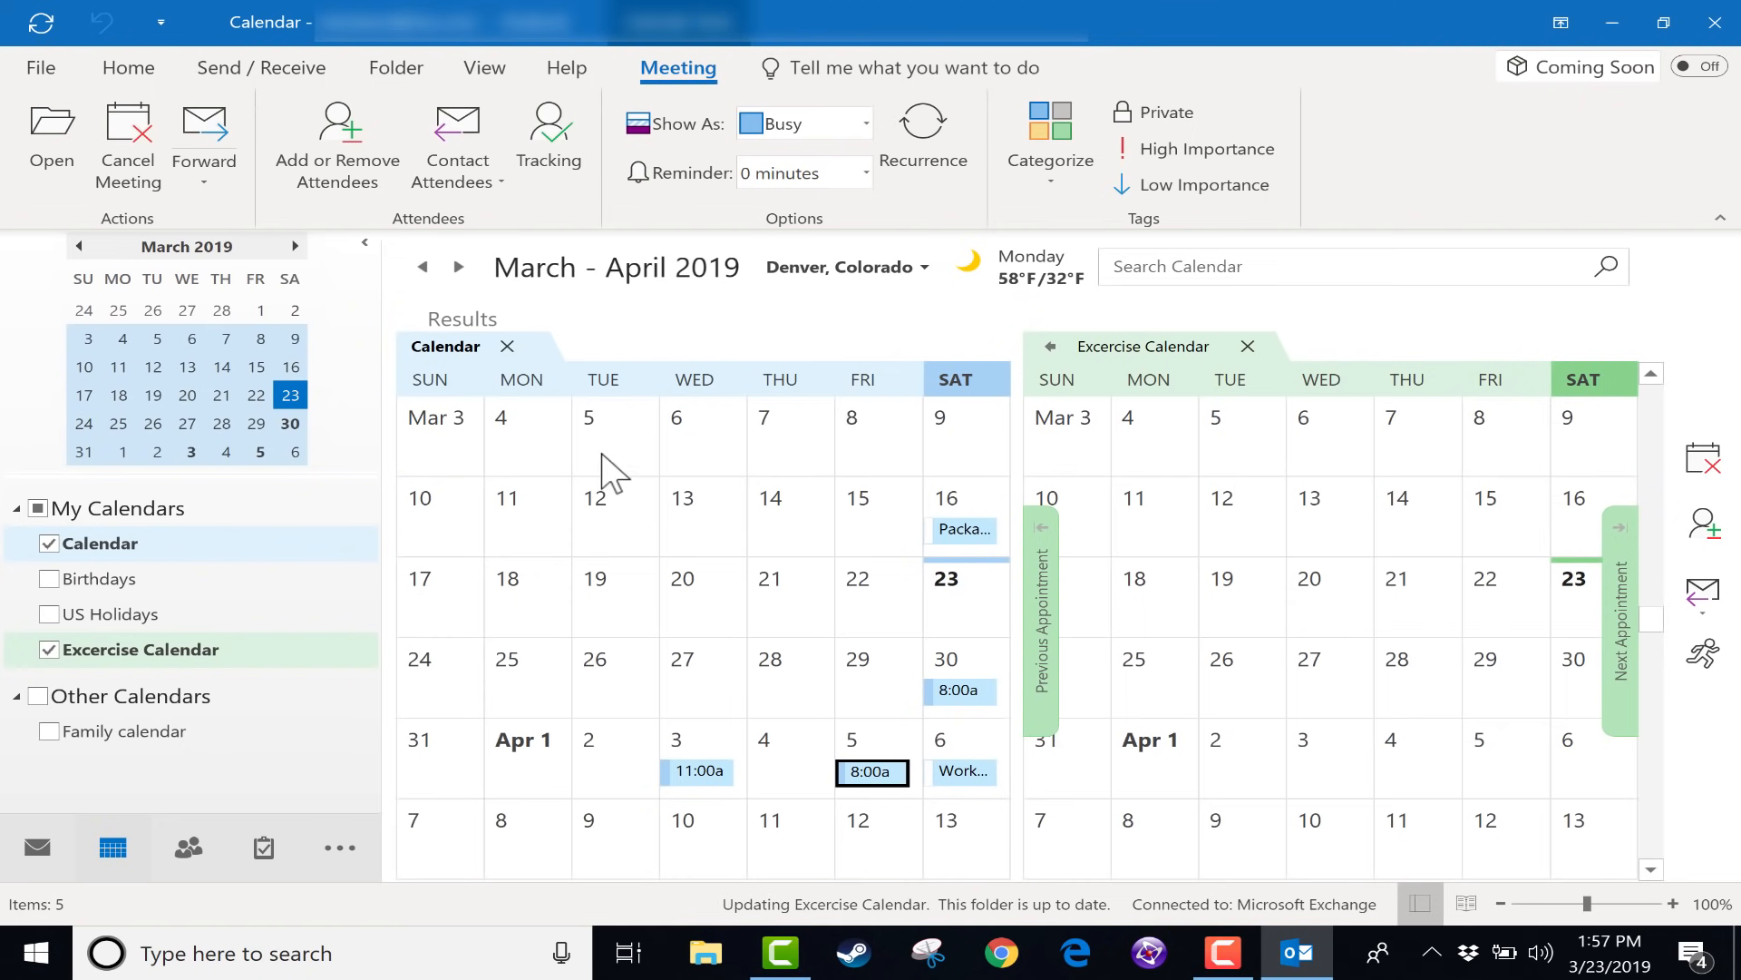
{"action": "mouse_move", "coordinate": [1062, 364]}
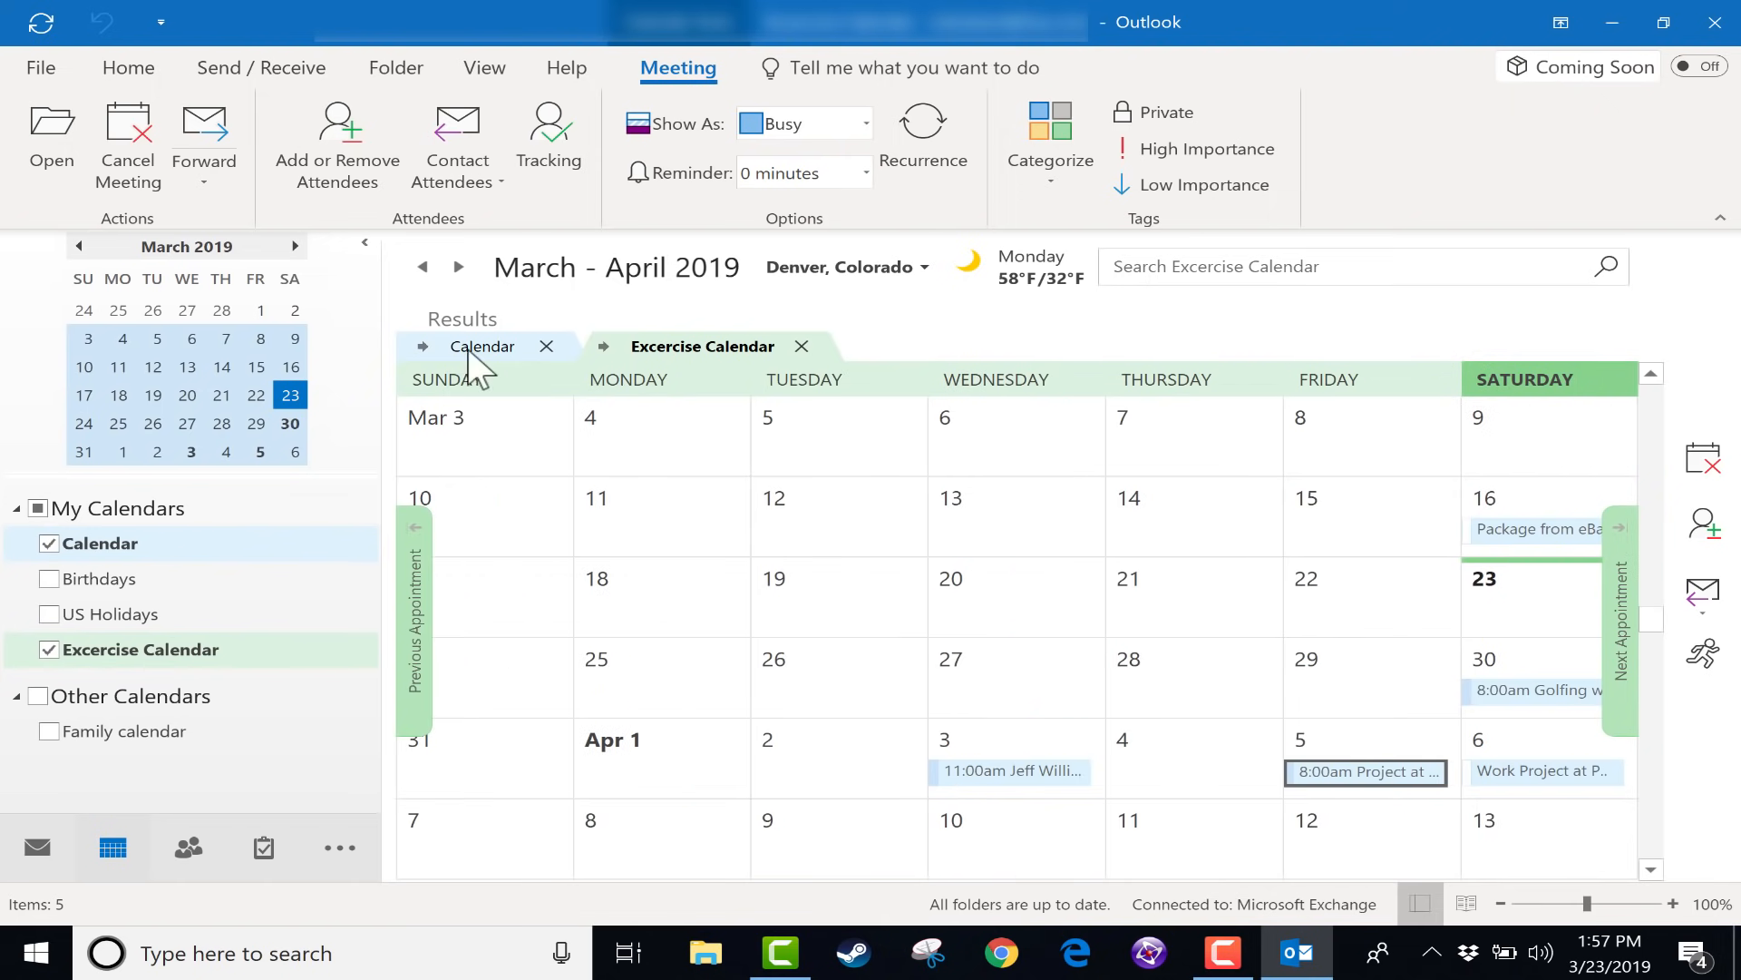
Step: Overlay the Excercise Calendar on the main Calendar, toggling which calendar is in front
{"action": "left_click", "coordinate": [482, 344]}
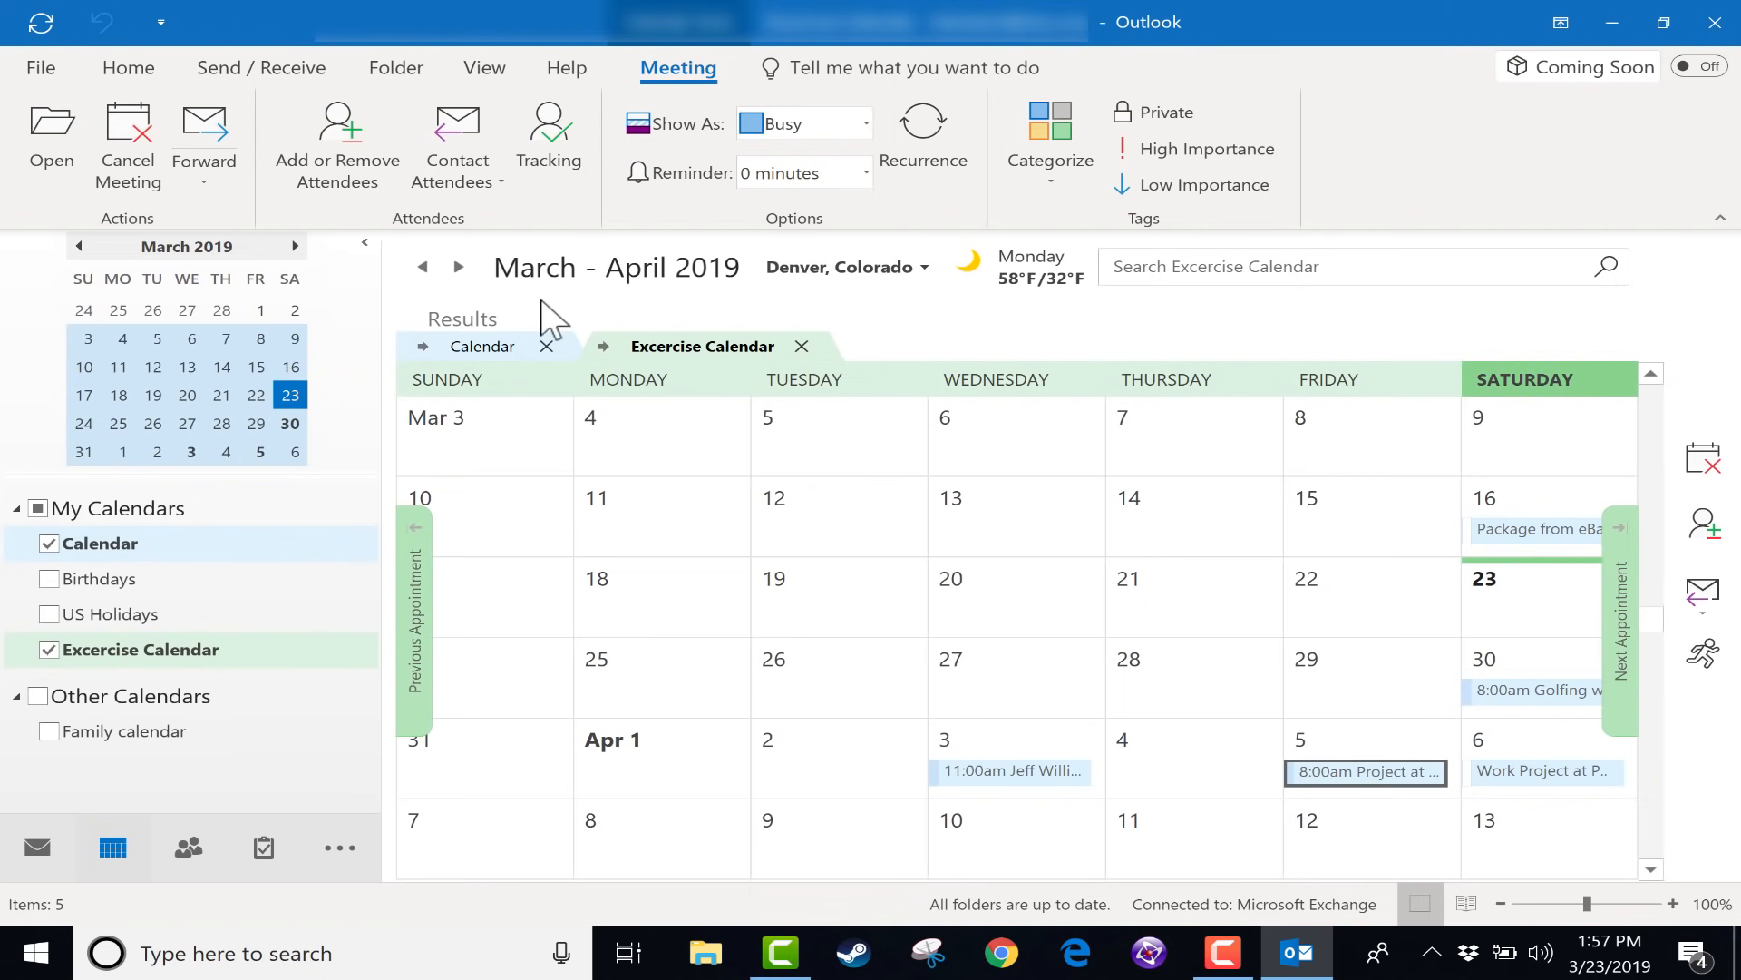
{"action": "mouse_move", "coordinate": [501, 361]}
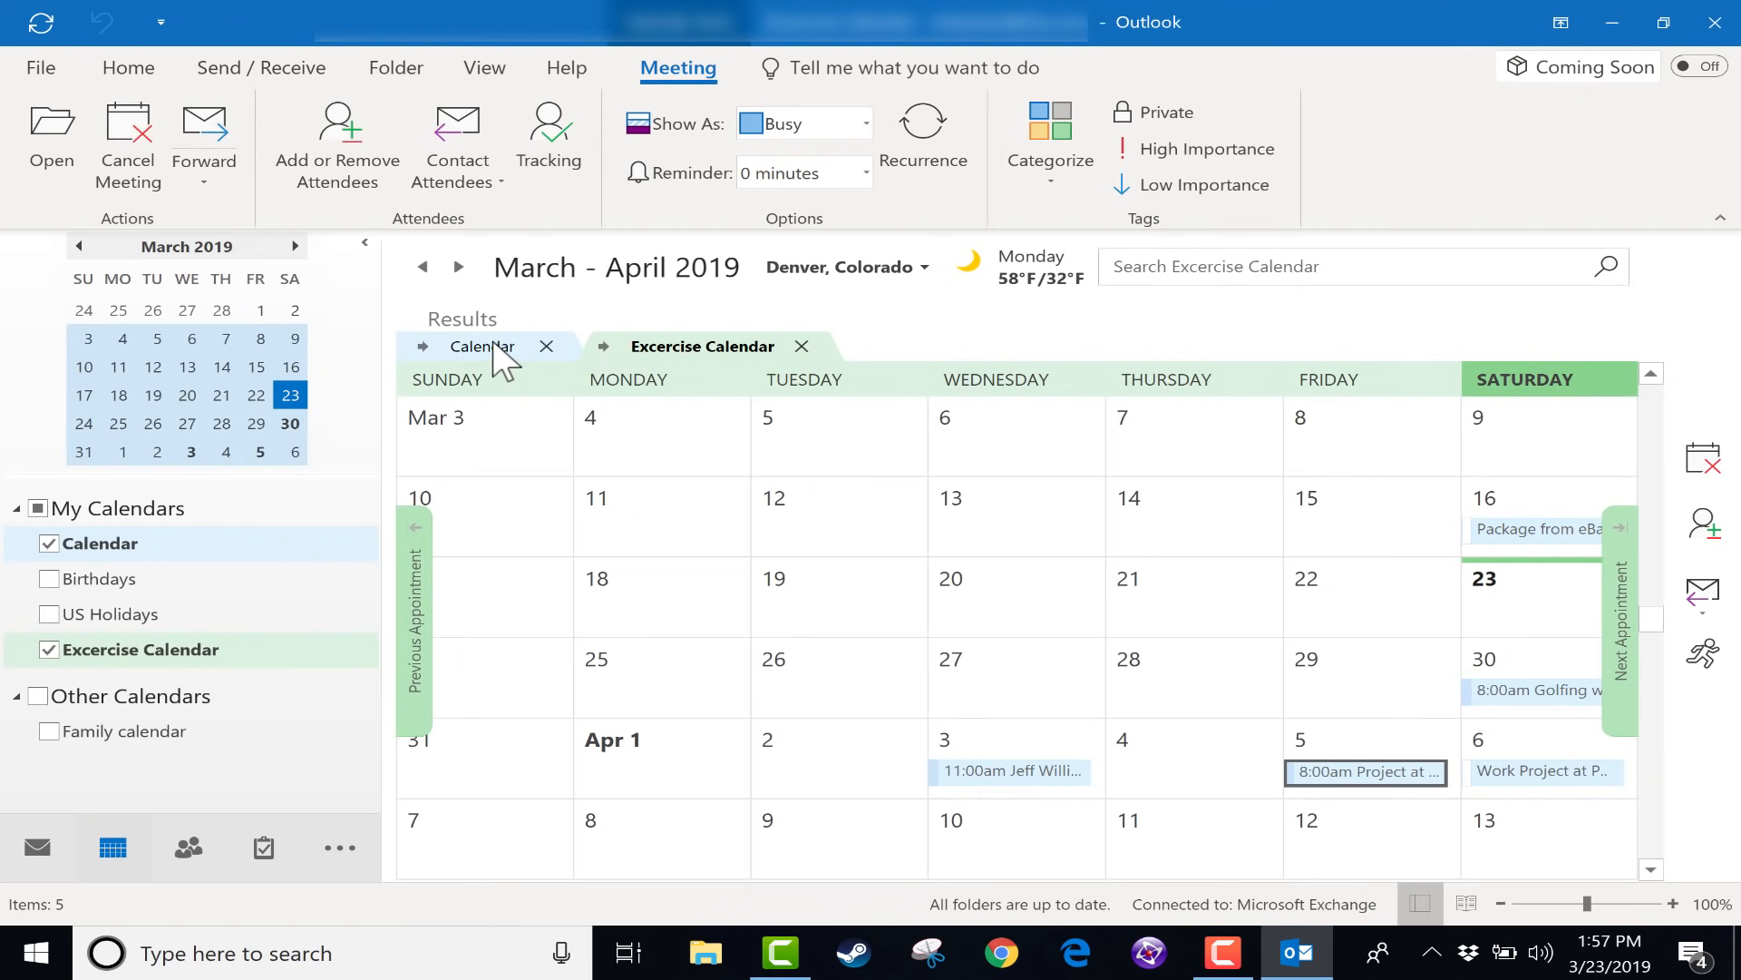
{"action": "left_click", "coordinate": [482, 345]}
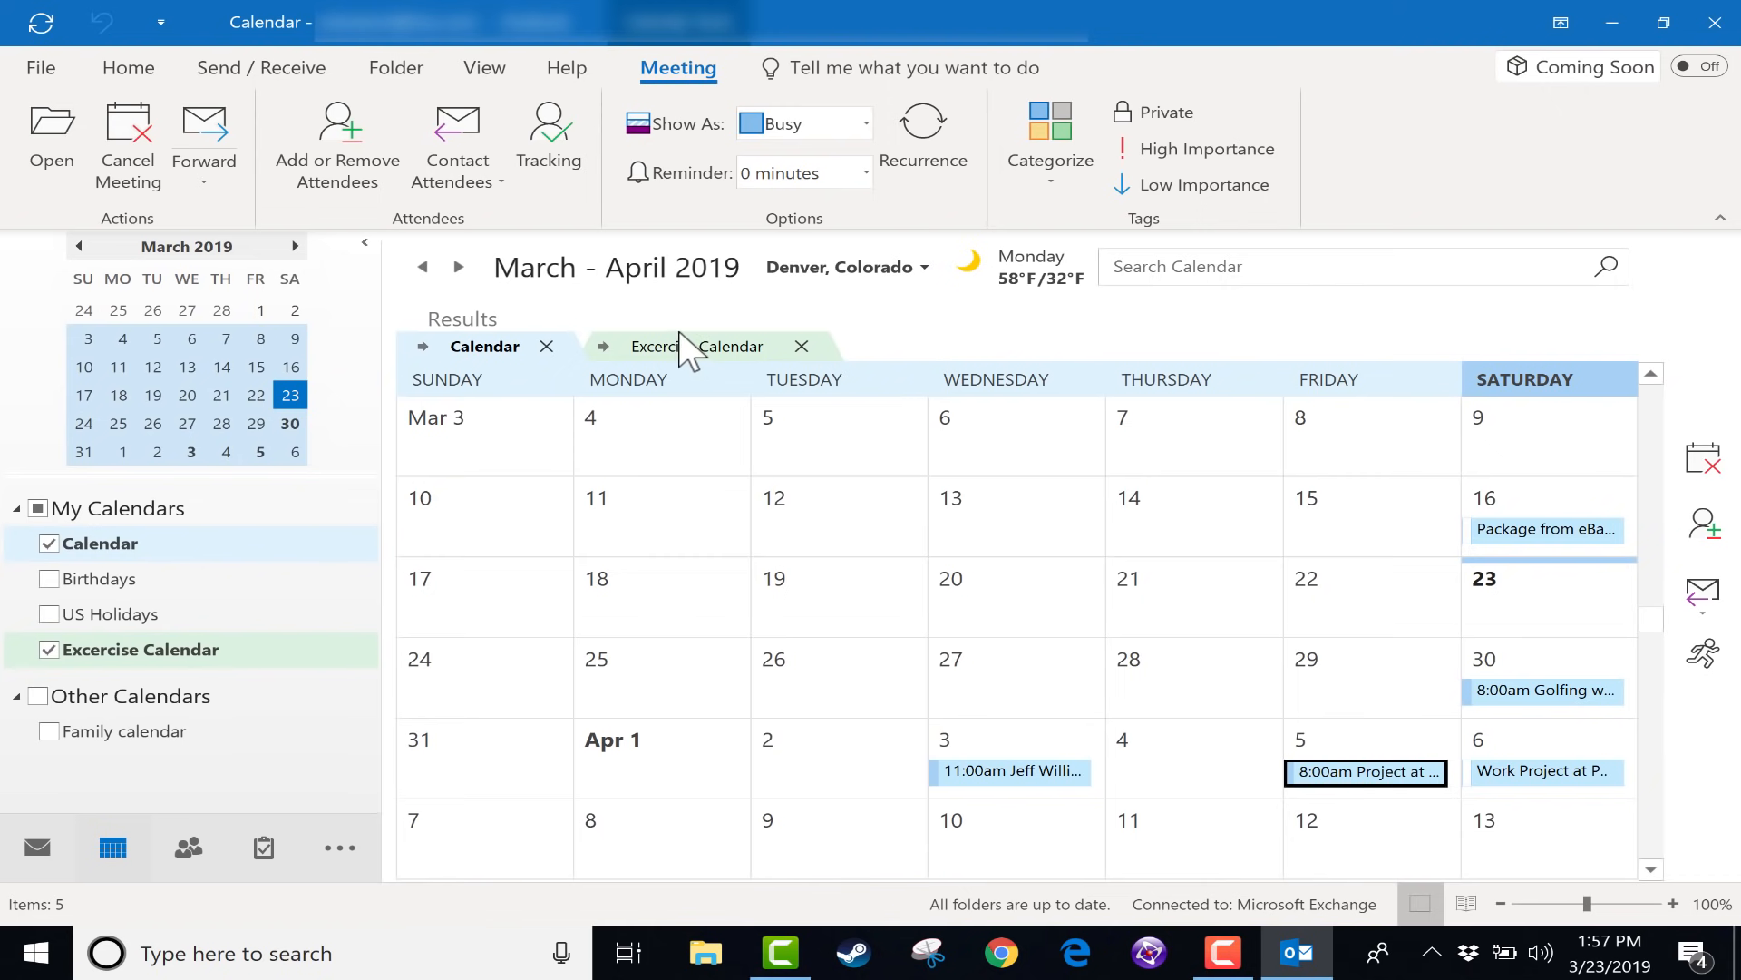
{"action": "left_click", "coordinate": [702, 345]}
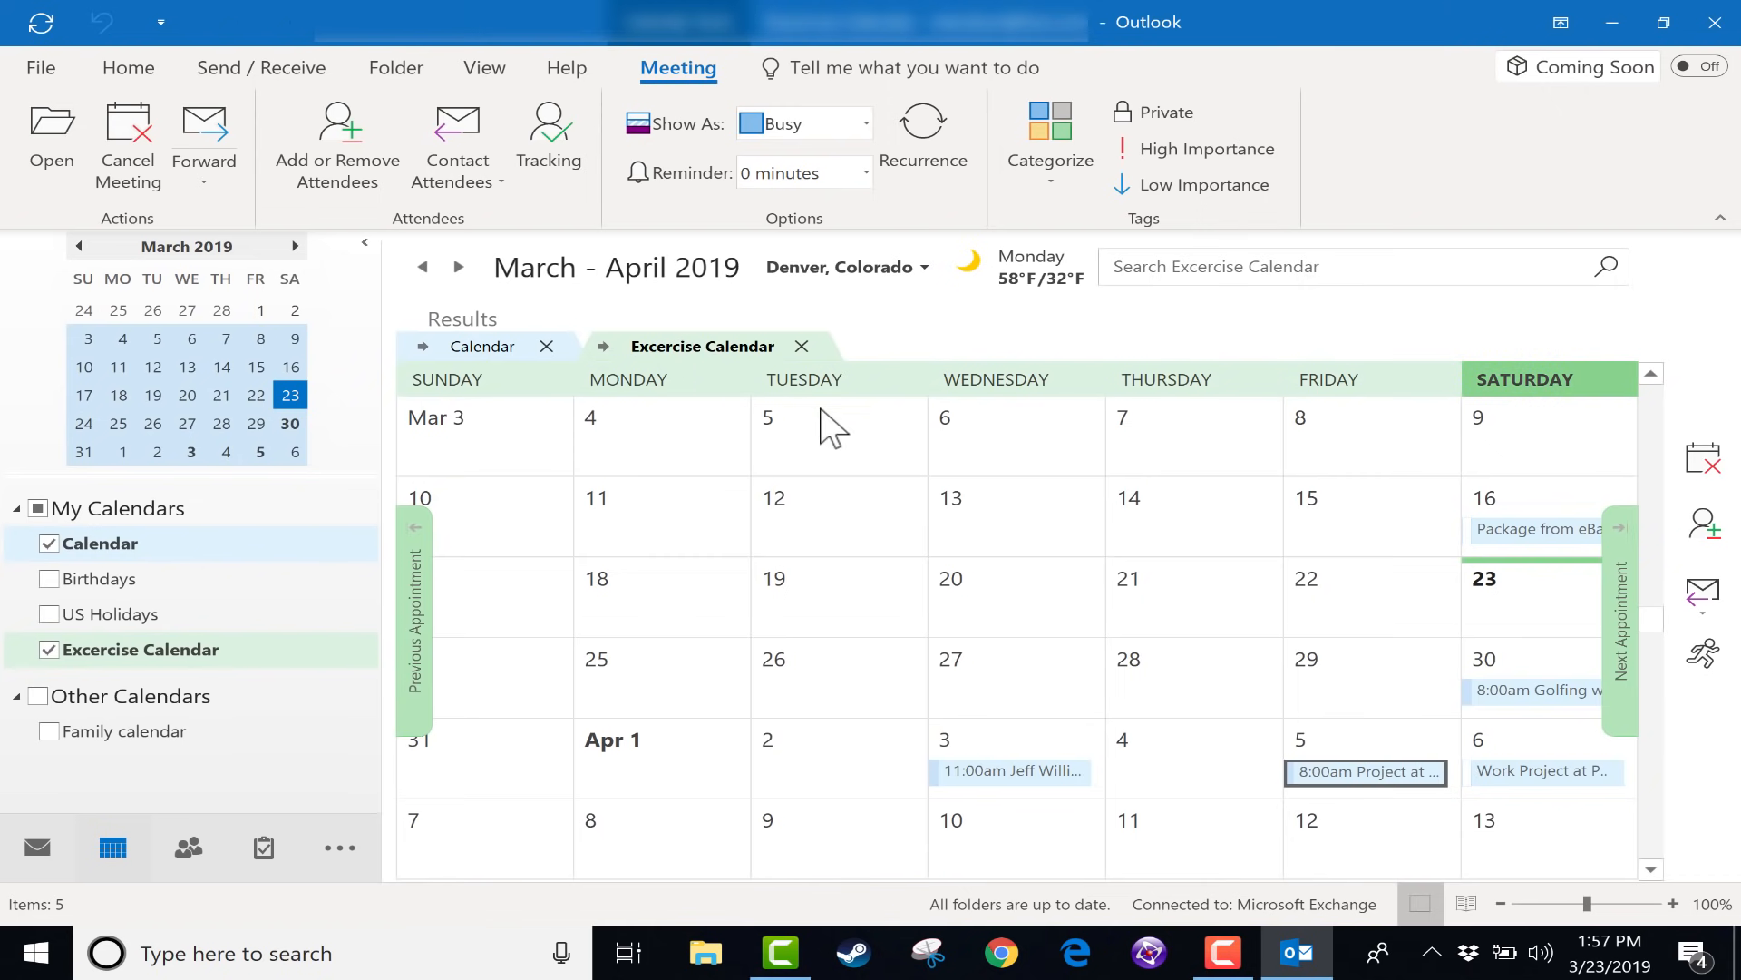
{"action": "mouse_move", "coordinate": [1201, 844]}
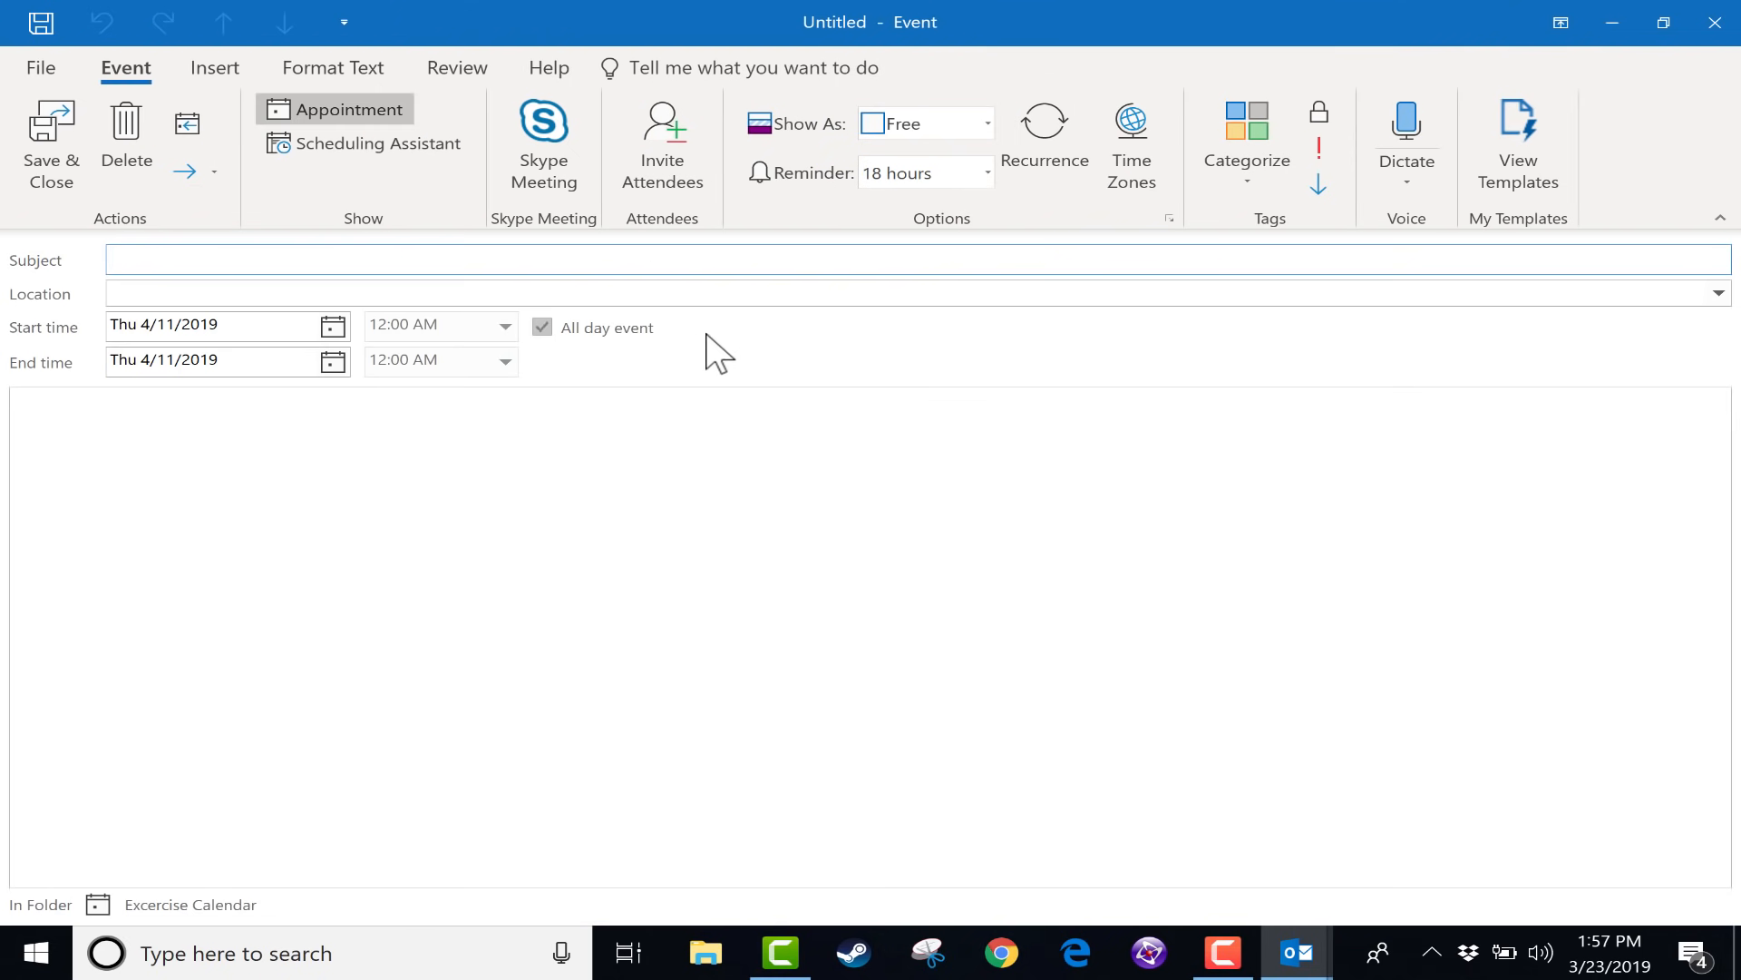
Step: Save an all-day Basketball event on April 11 in the Excercise Calendar and bring the main Calendar forward
{"action": "type", "text": "Basketball"}
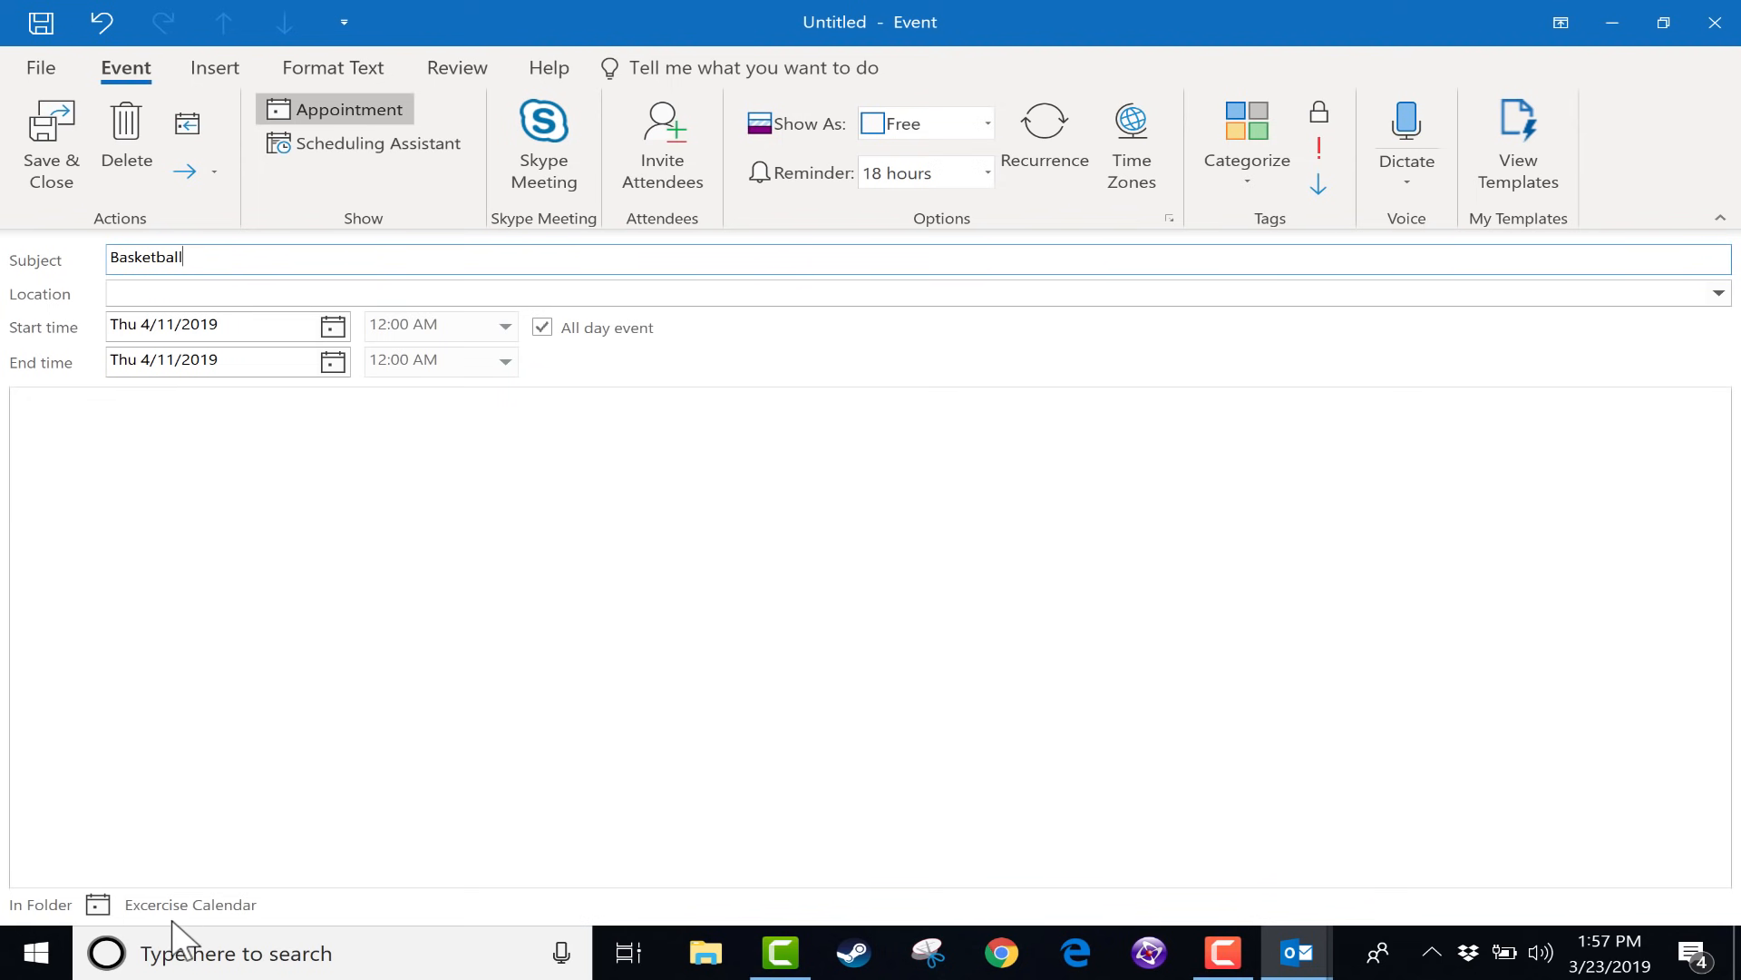
{"action": "mouse_move", "coordinate": [107, 219]}
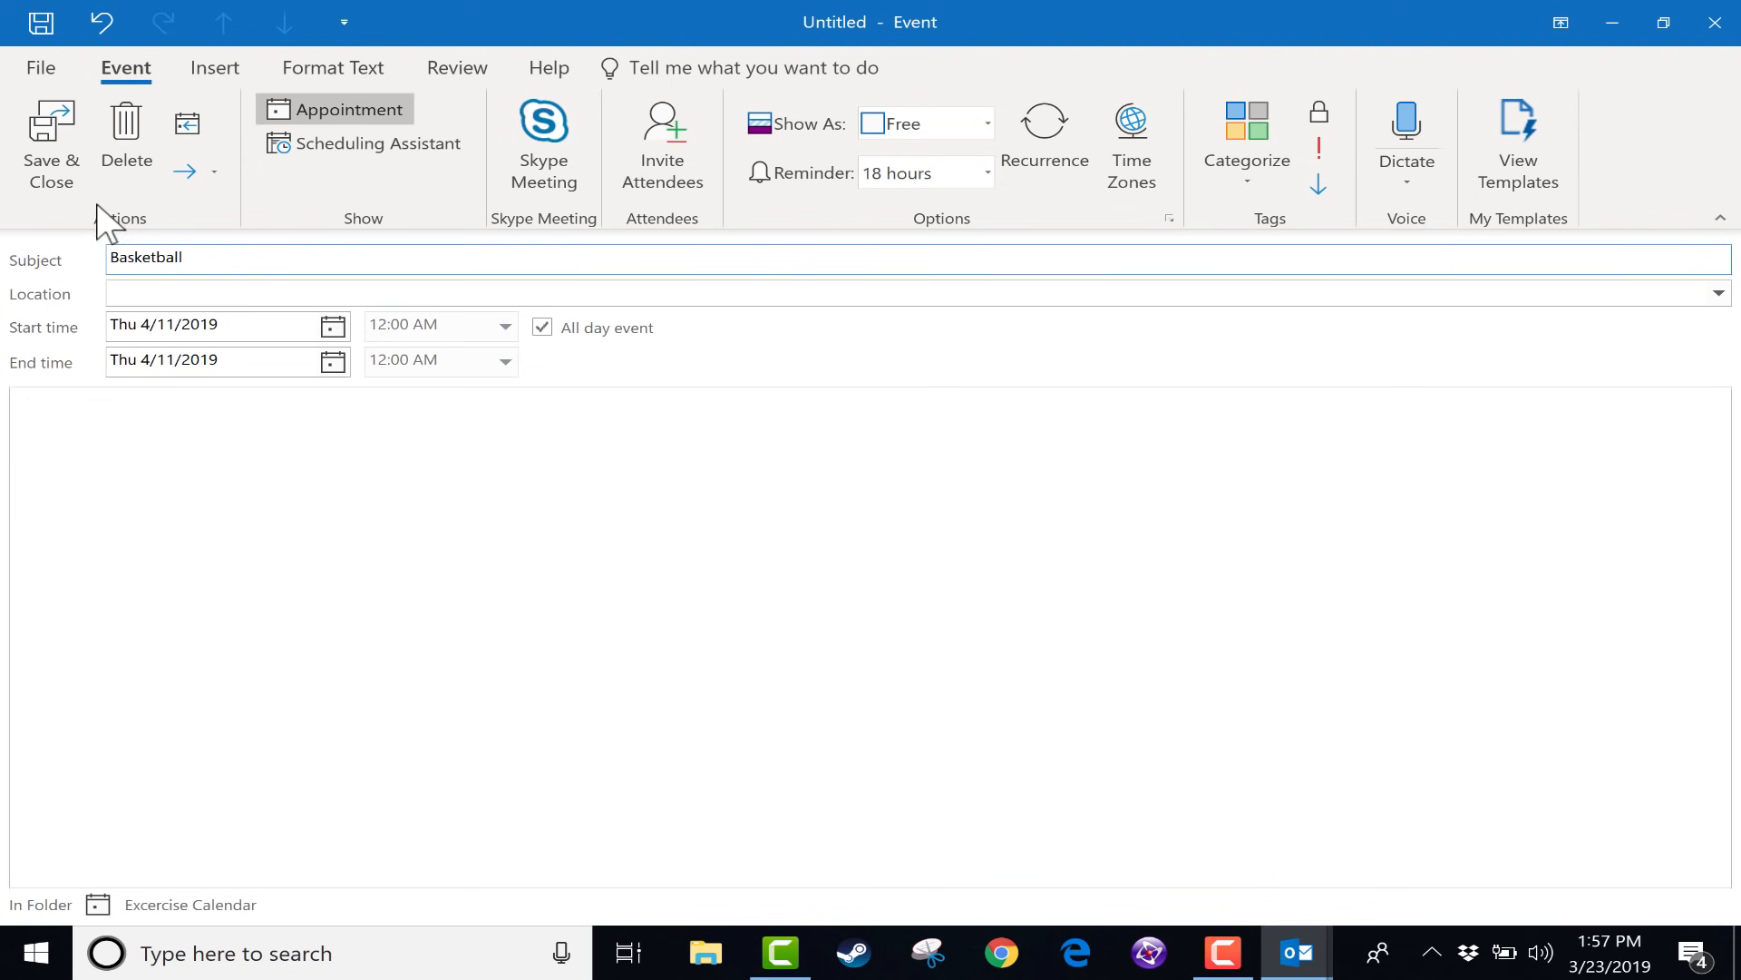
{"action": "left_click", "coordinate": [51, 145]}
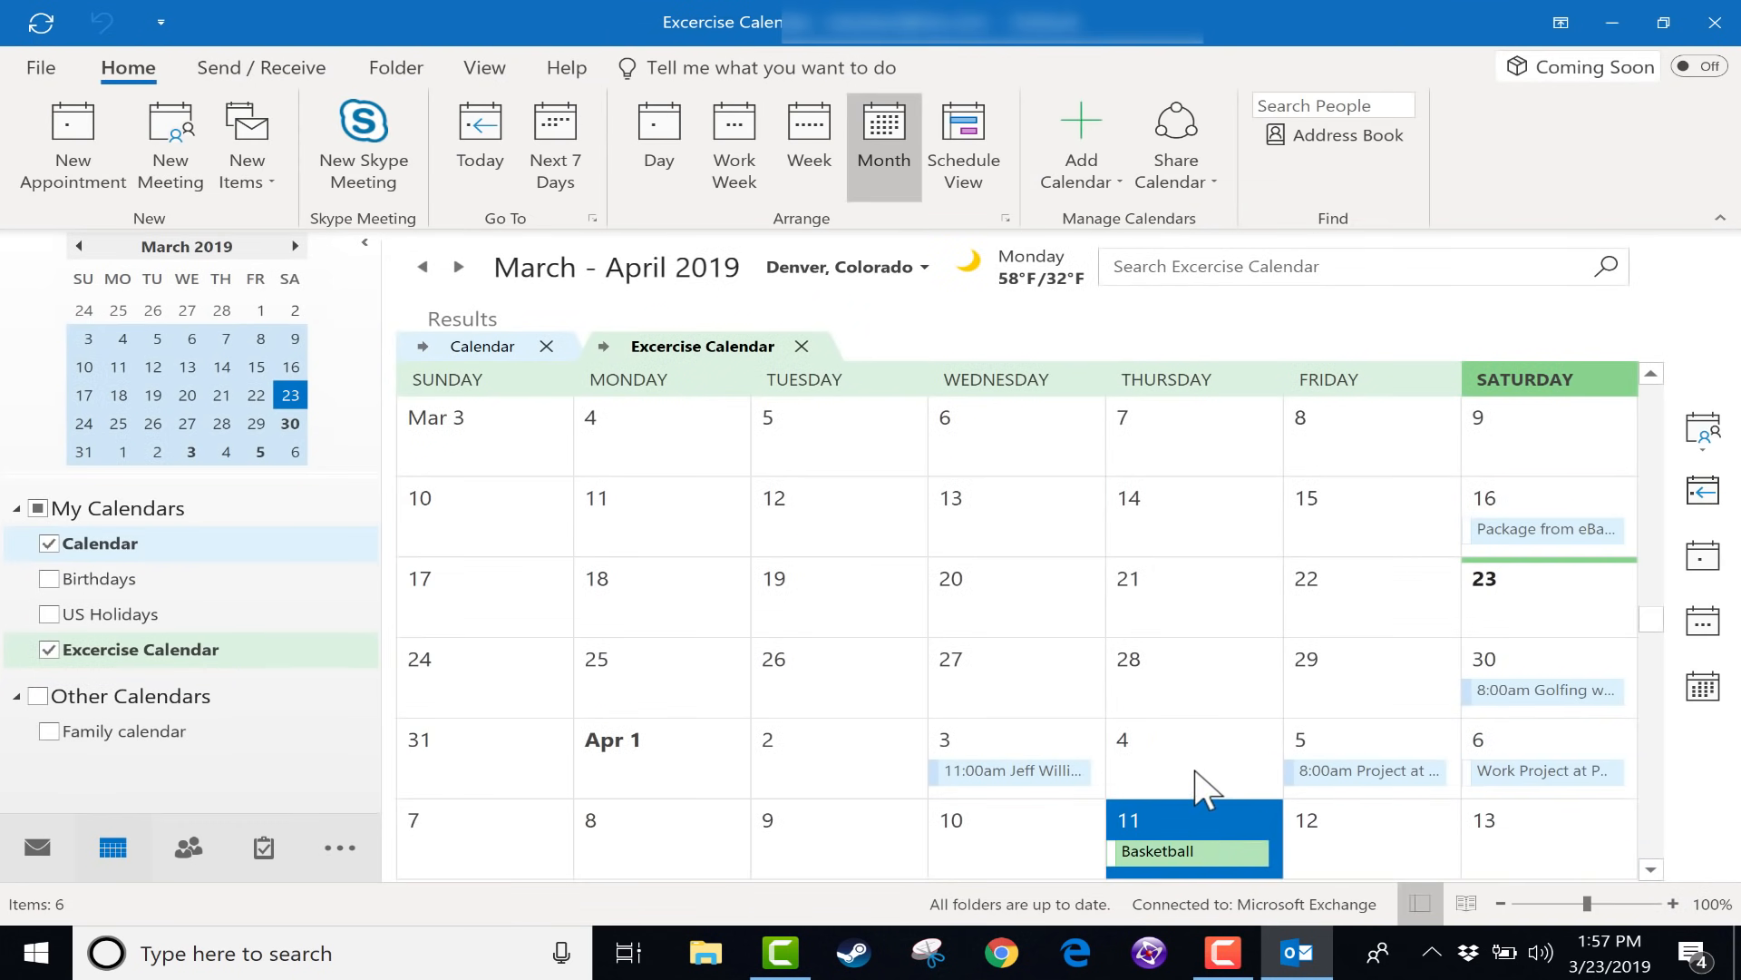
{"action": "left_click", "coordinate": [483, 347]}
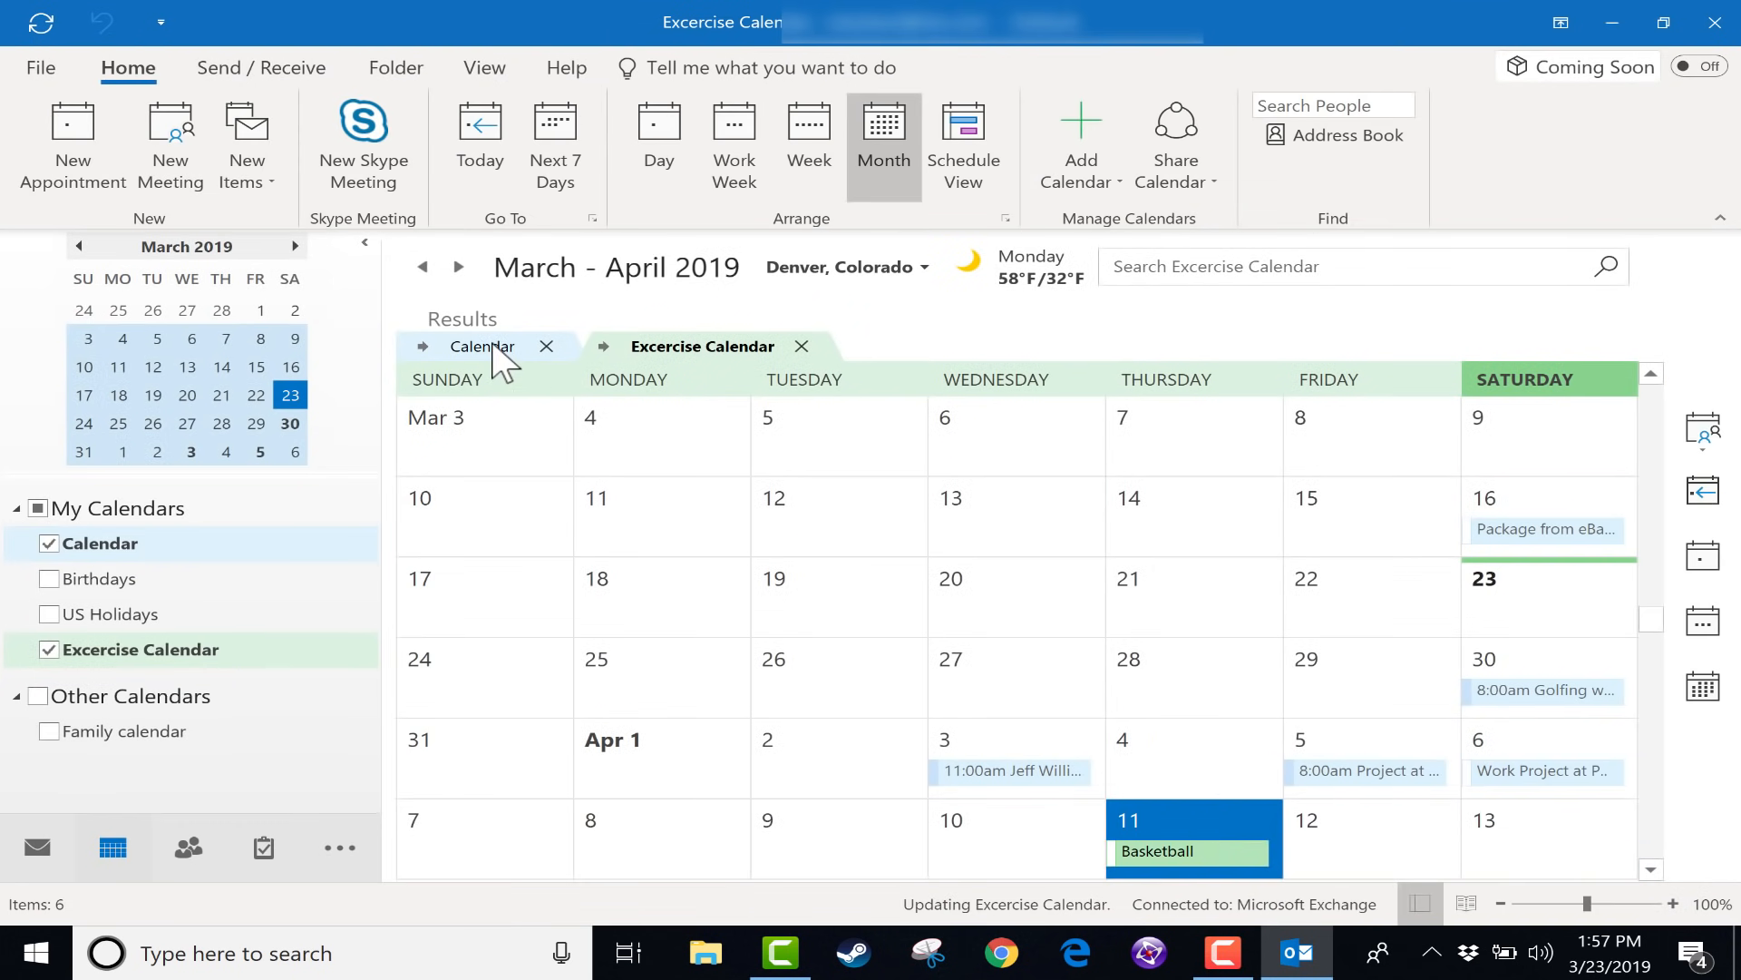
{"action": "left_click", "coordinate": [483, 345]}
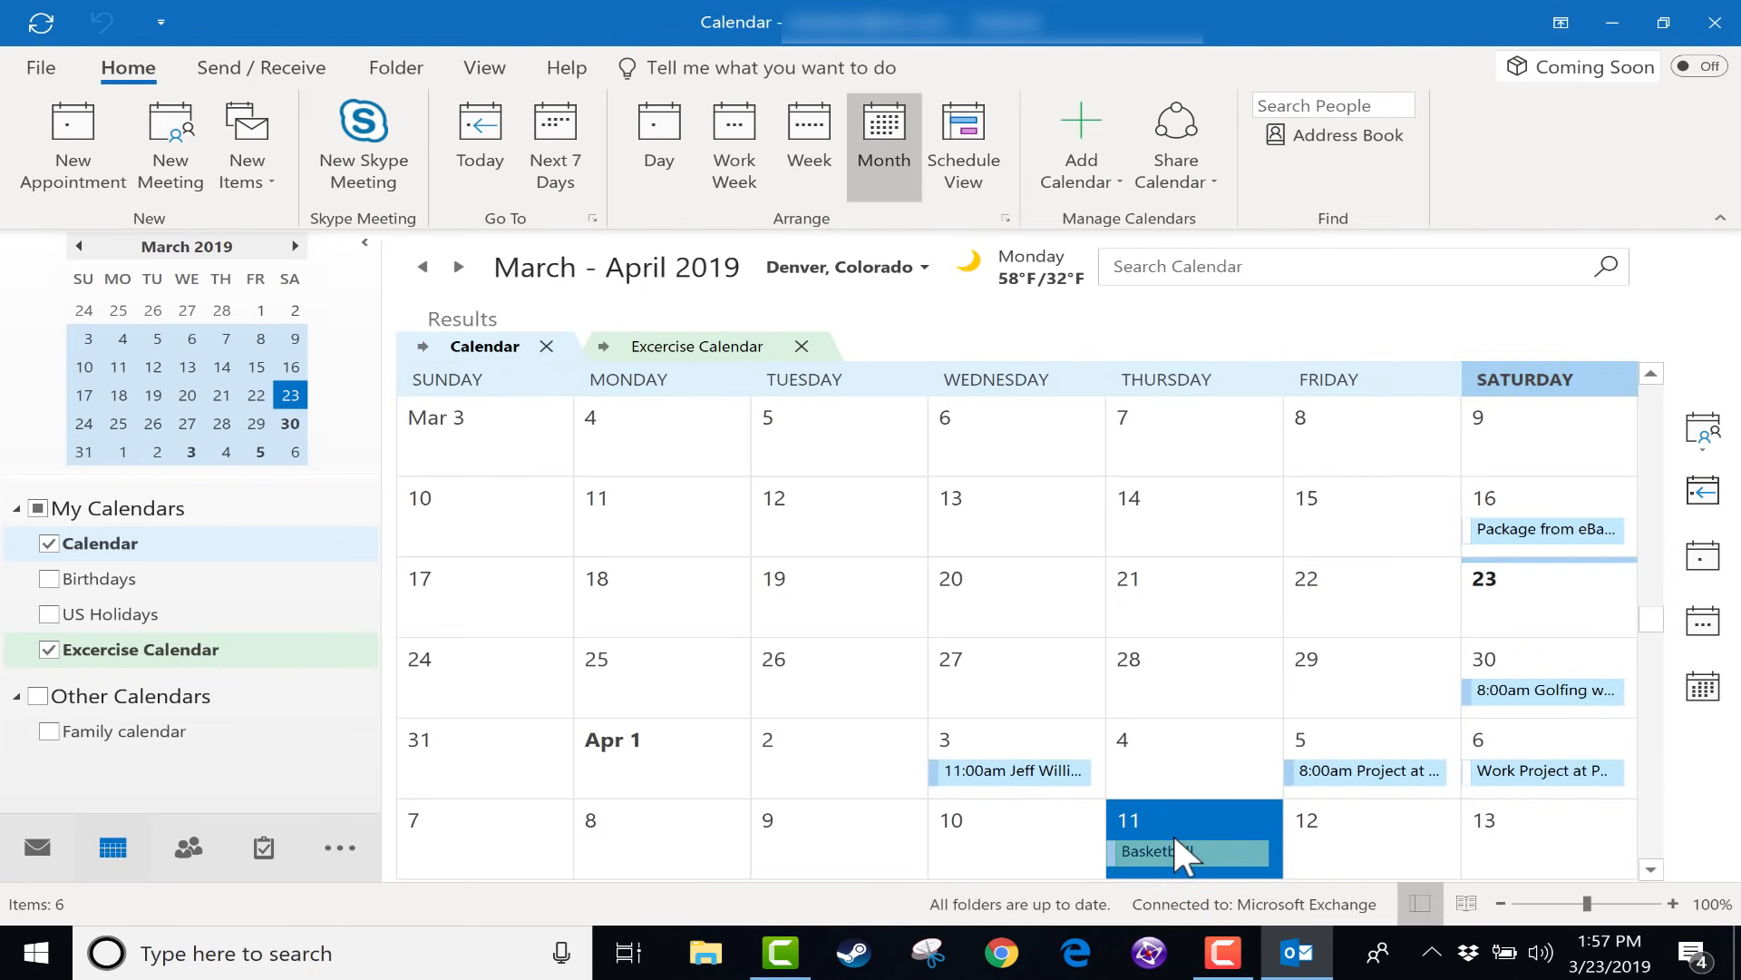
Step: Add an all-day Finish work project event on April 11 to the main Calendar and review the day
{"action": "double_click", "coordinate": [1193, 838]}
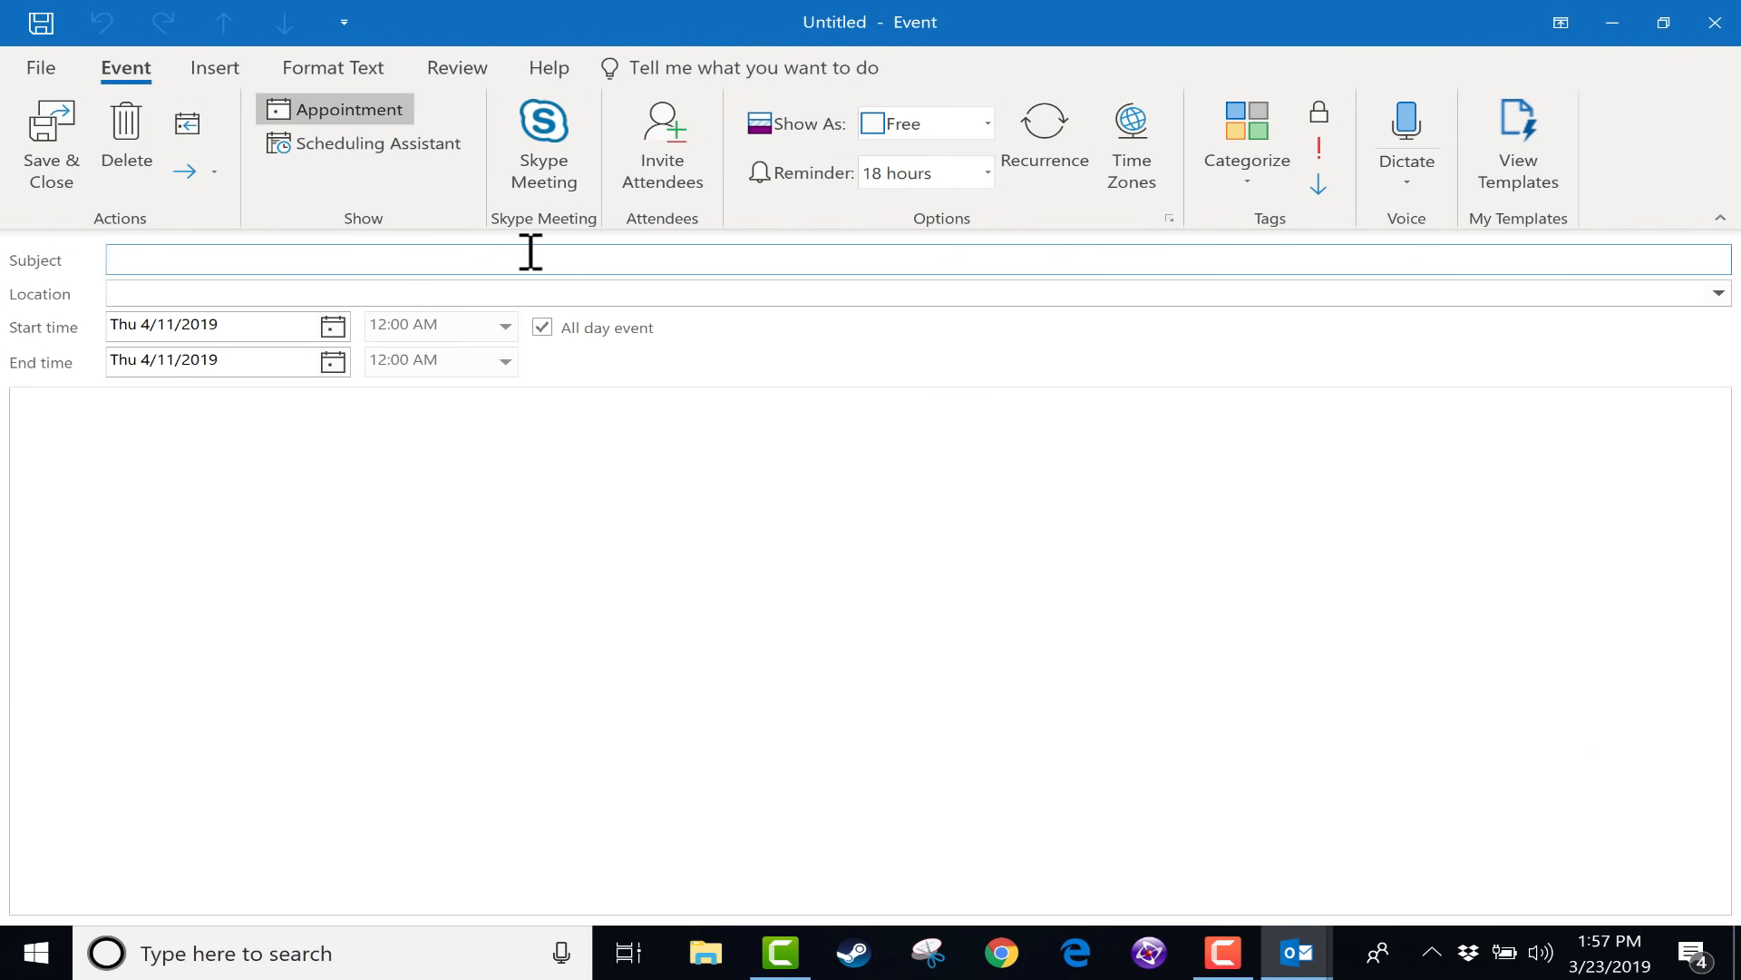
{"action": "mouse_move", "coordinate": [152, 905]}
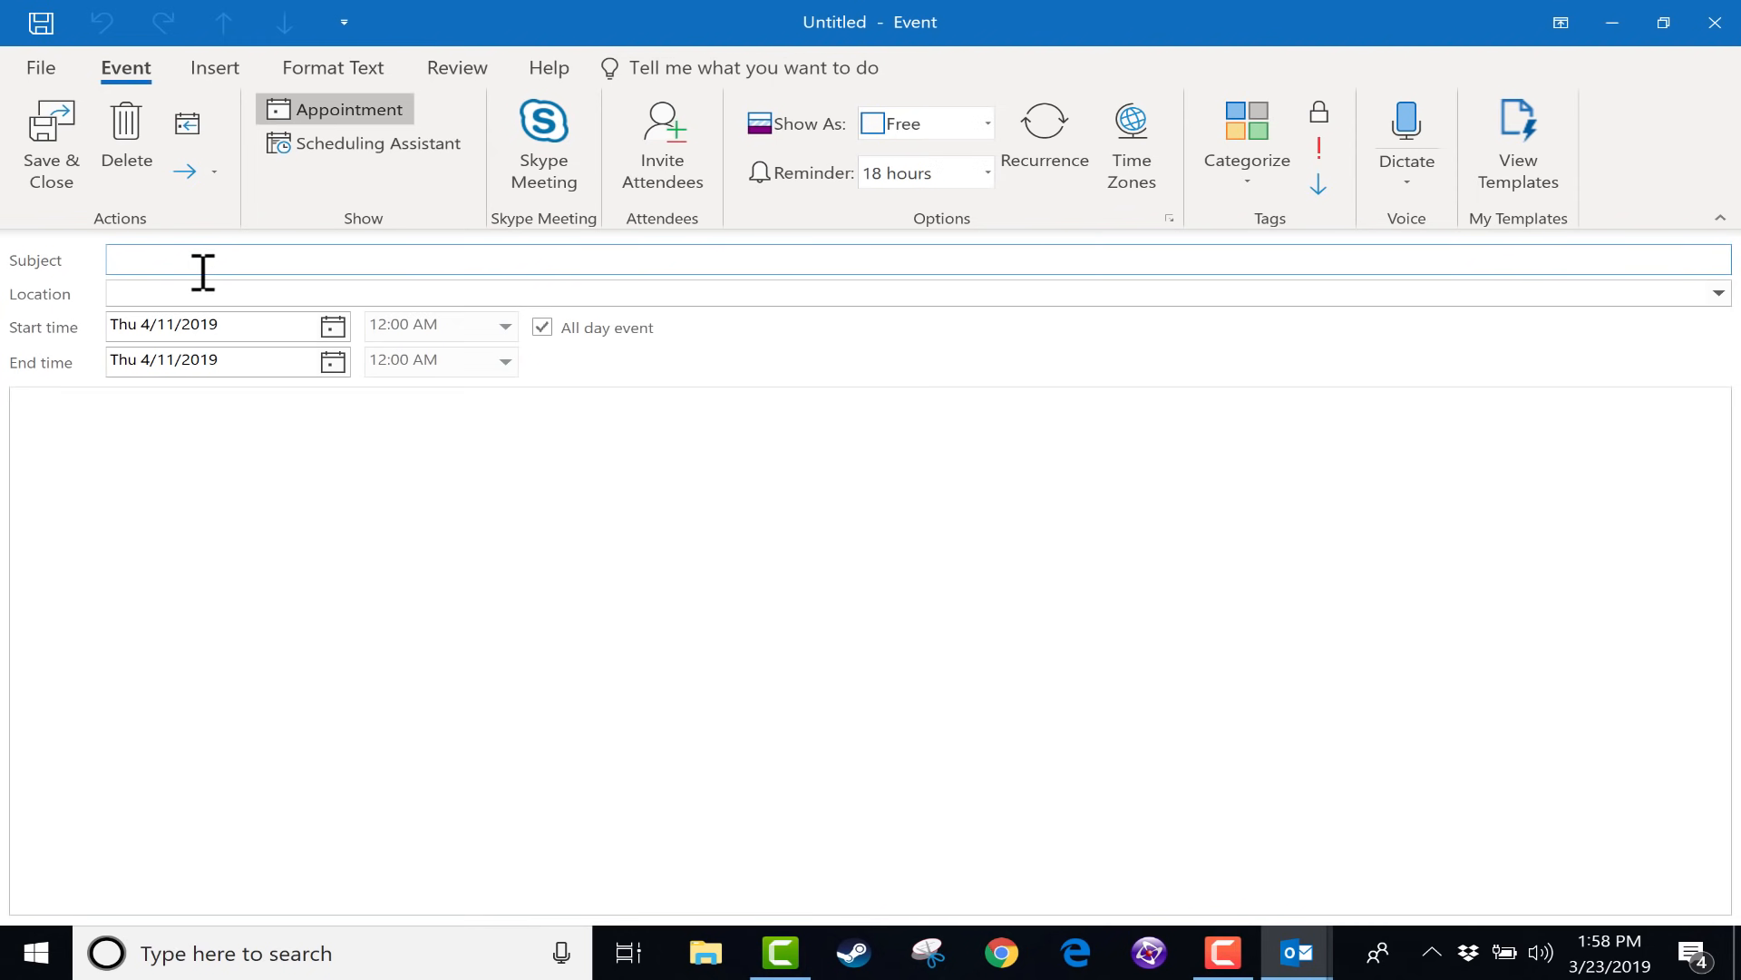
{"action": "type", "text": "Finish work project"}
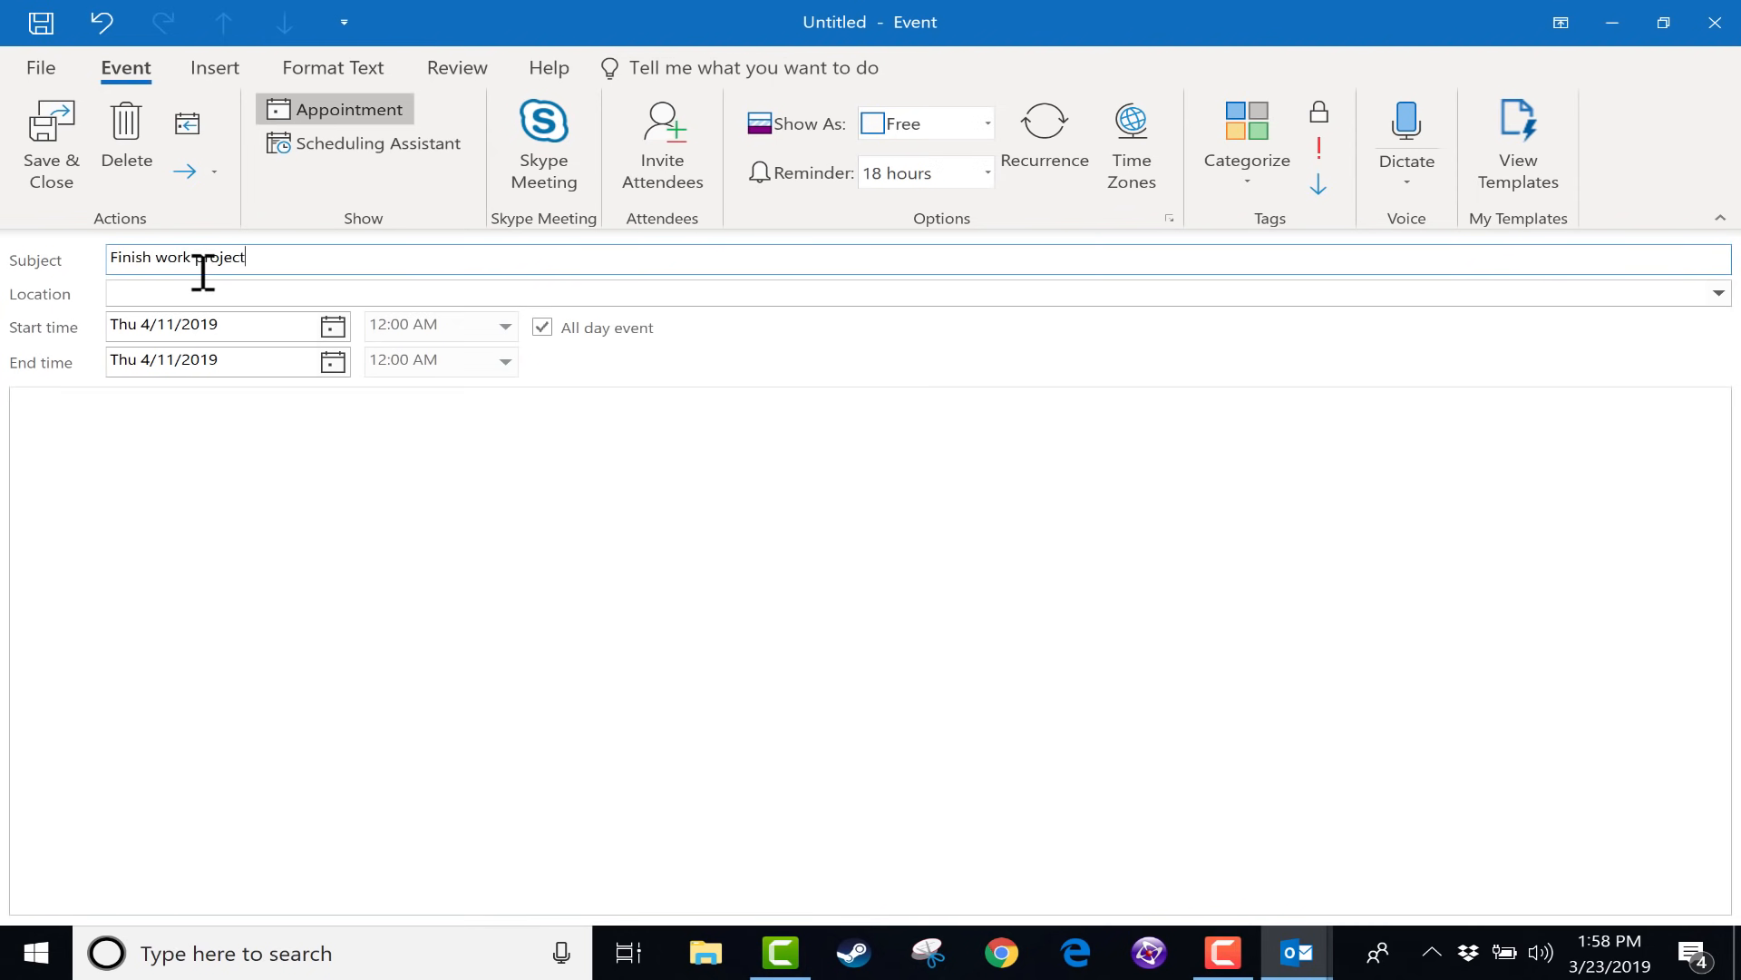
{"action": "left_click", "coordinate": [51, 150]}
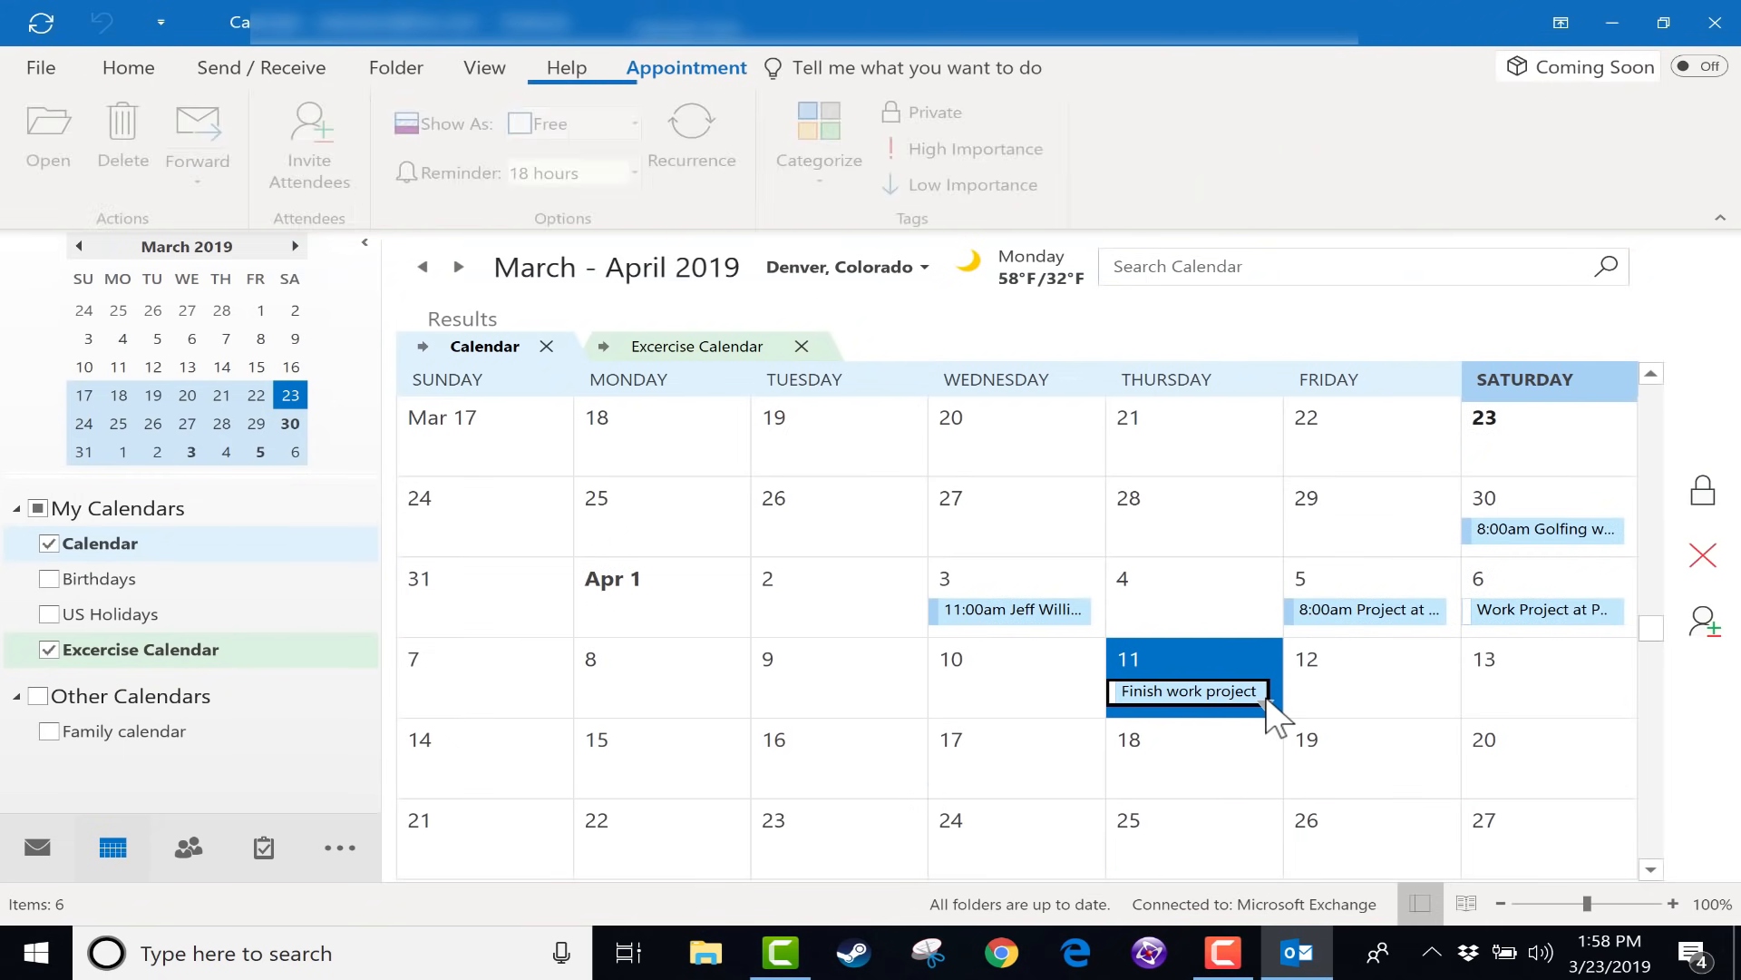
{"action": "double_click", "coordinate": [1130, 658]}
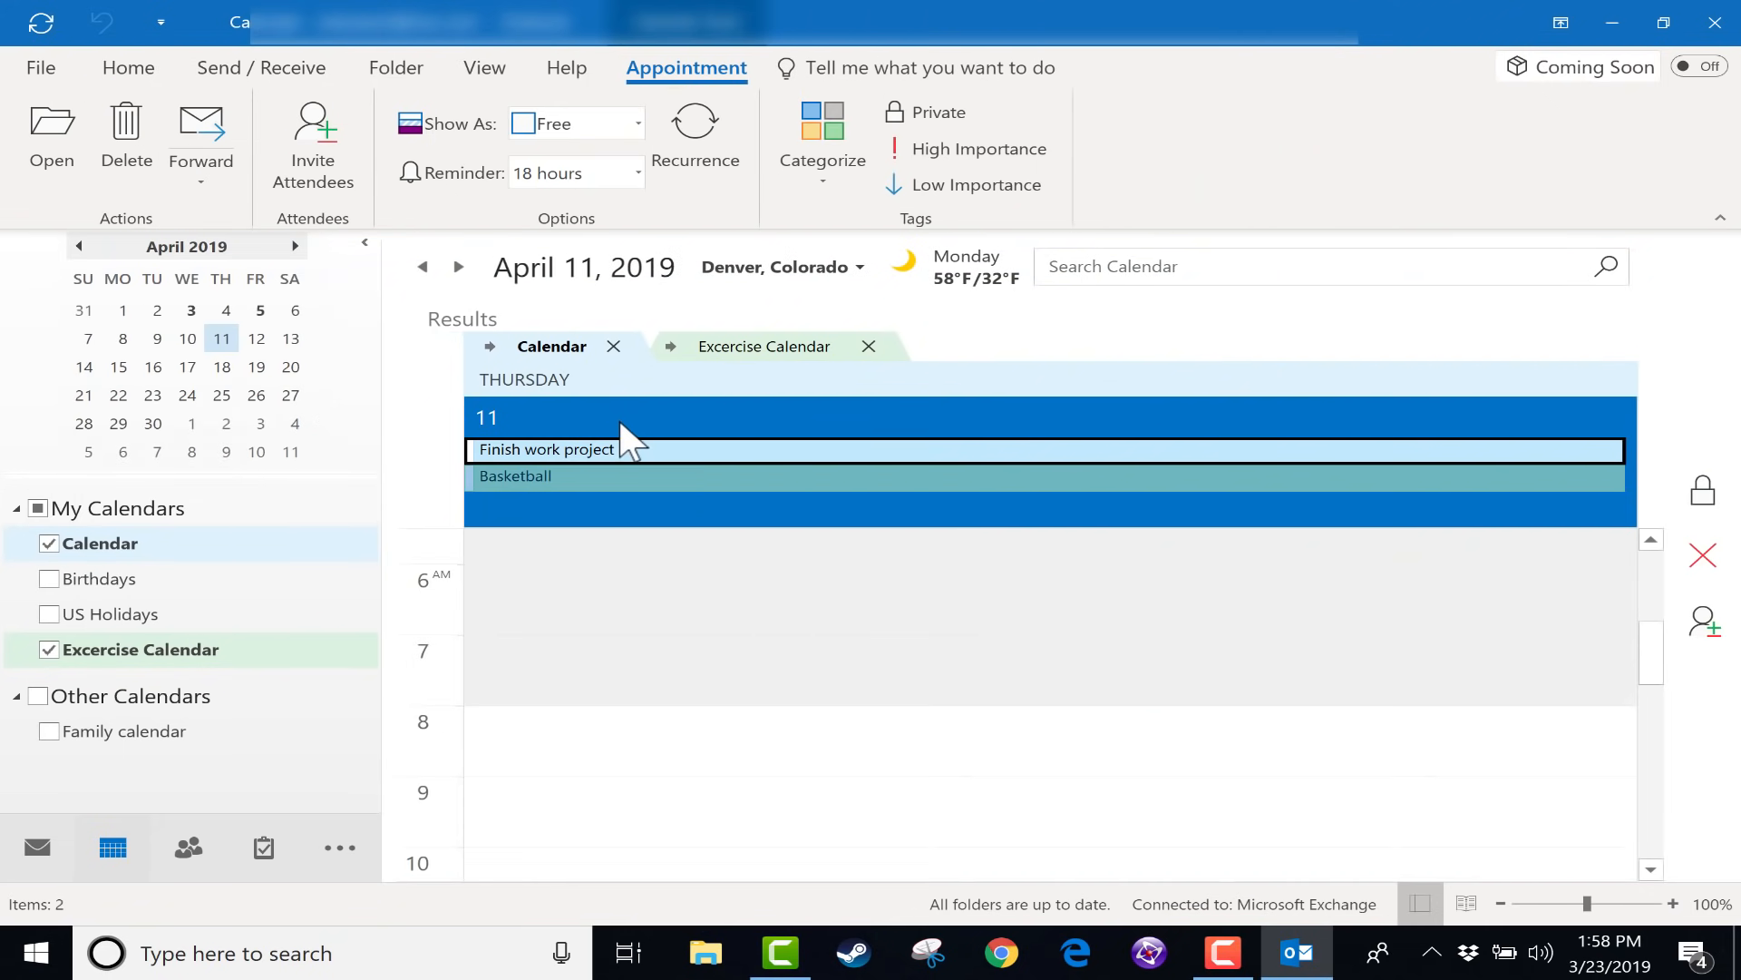
{"action": "left_click", "coordinate": [884, 132]}
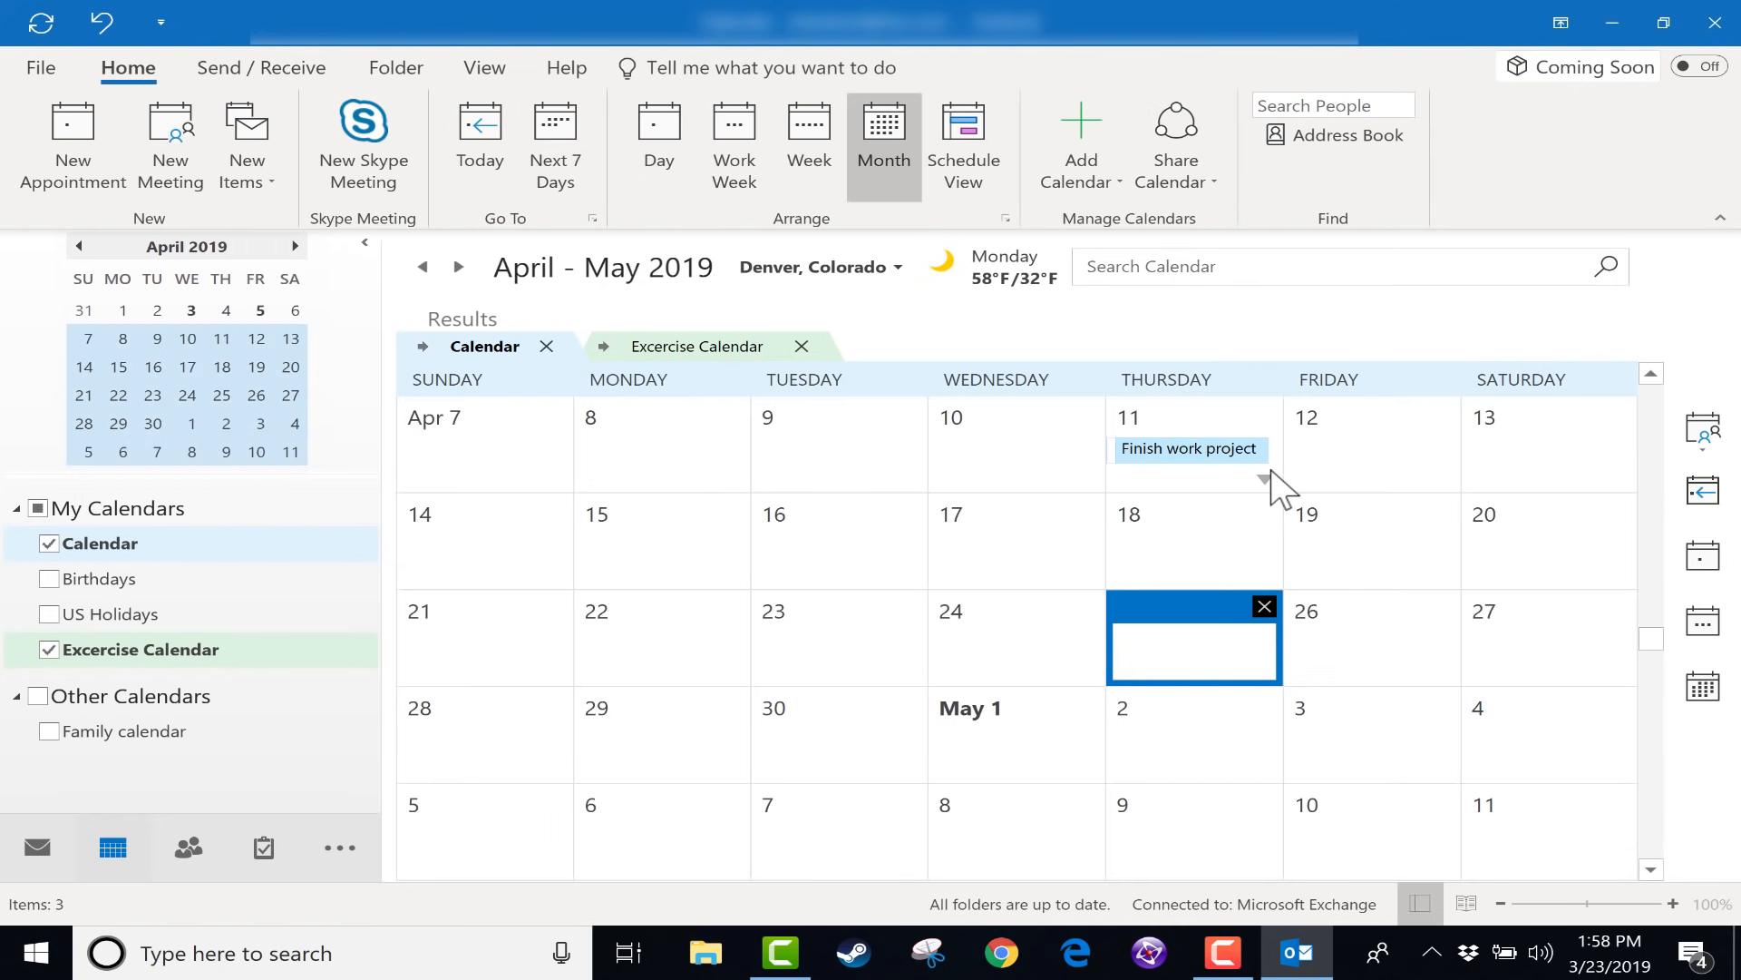
{"action": "left_click", "coordinate": [698, 345]}
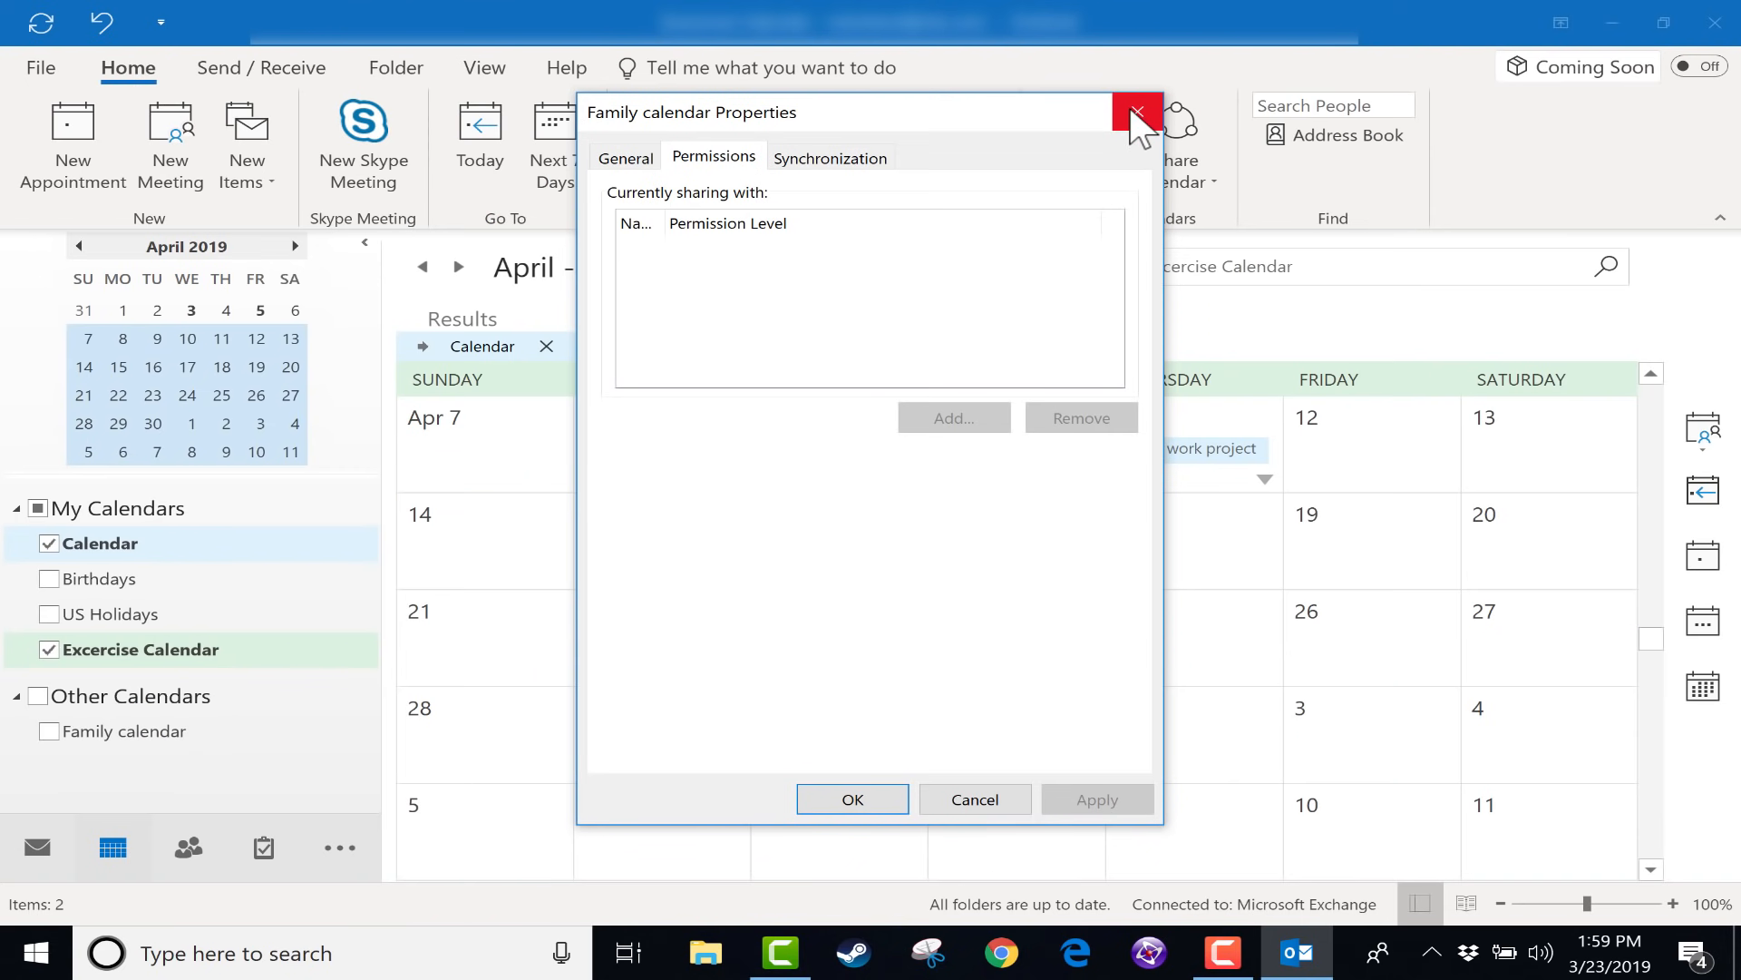
{"action": "left_click", "coordinate": [1136, 113]}
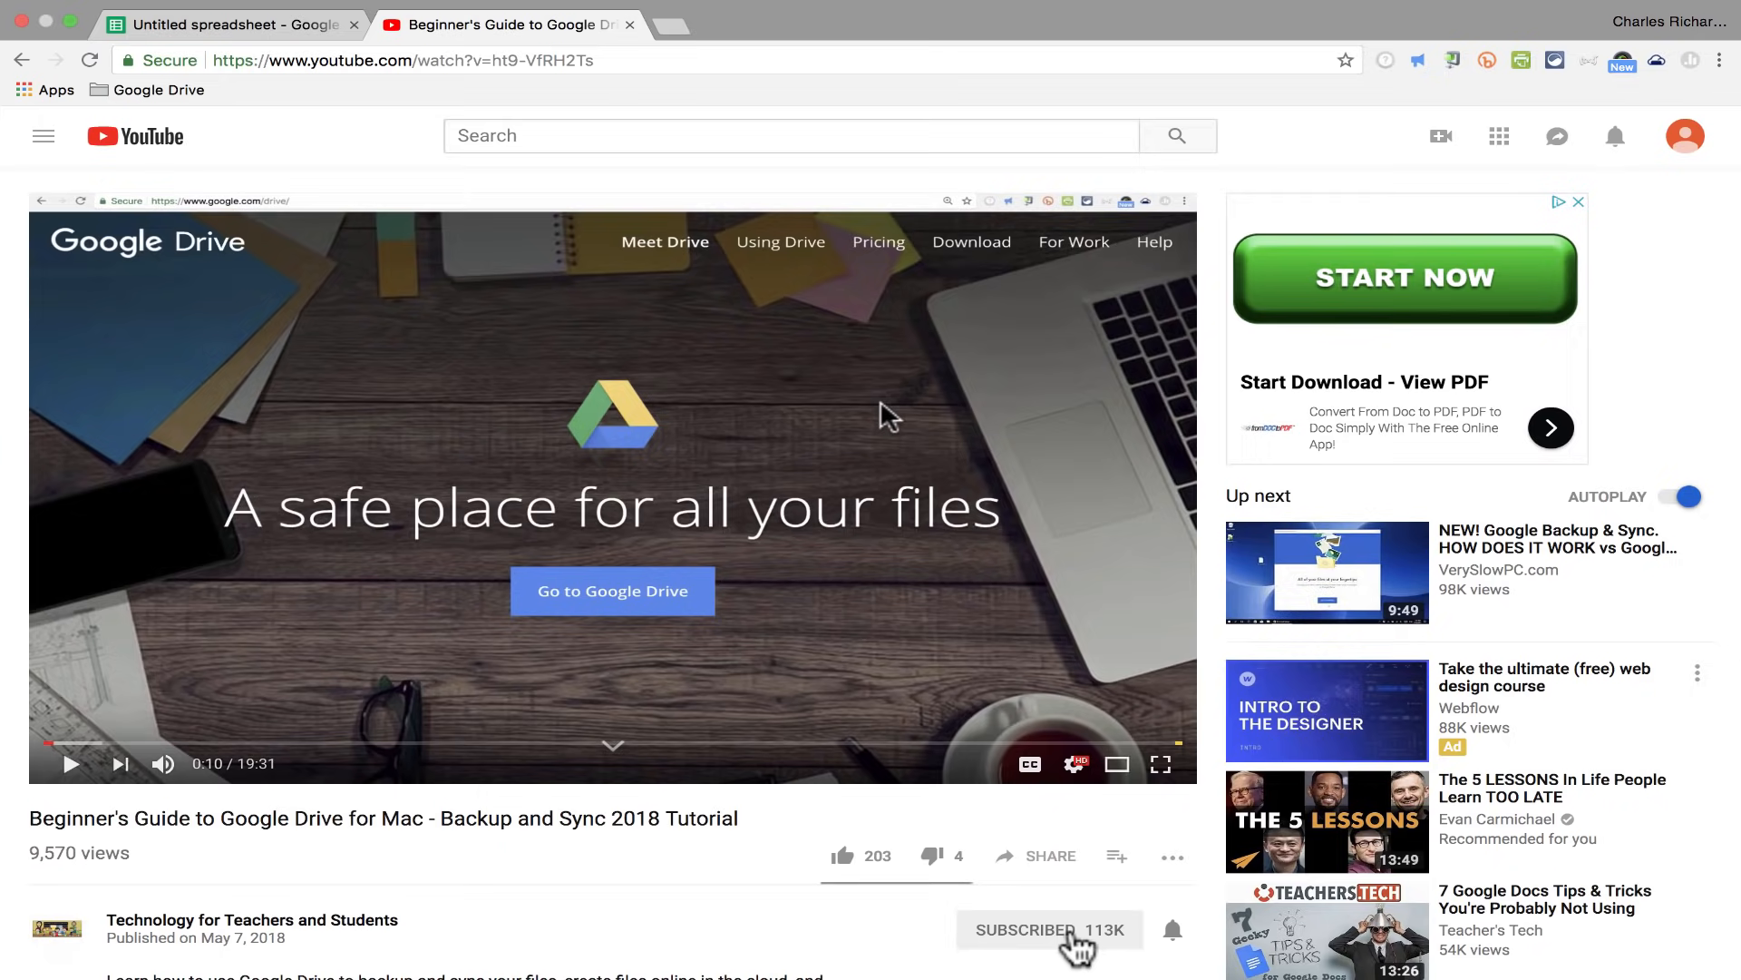
Step: Subscribe to the Technology for Teachers and Students channel
{"action": "left_click", "coordinate": [1028, 928]}
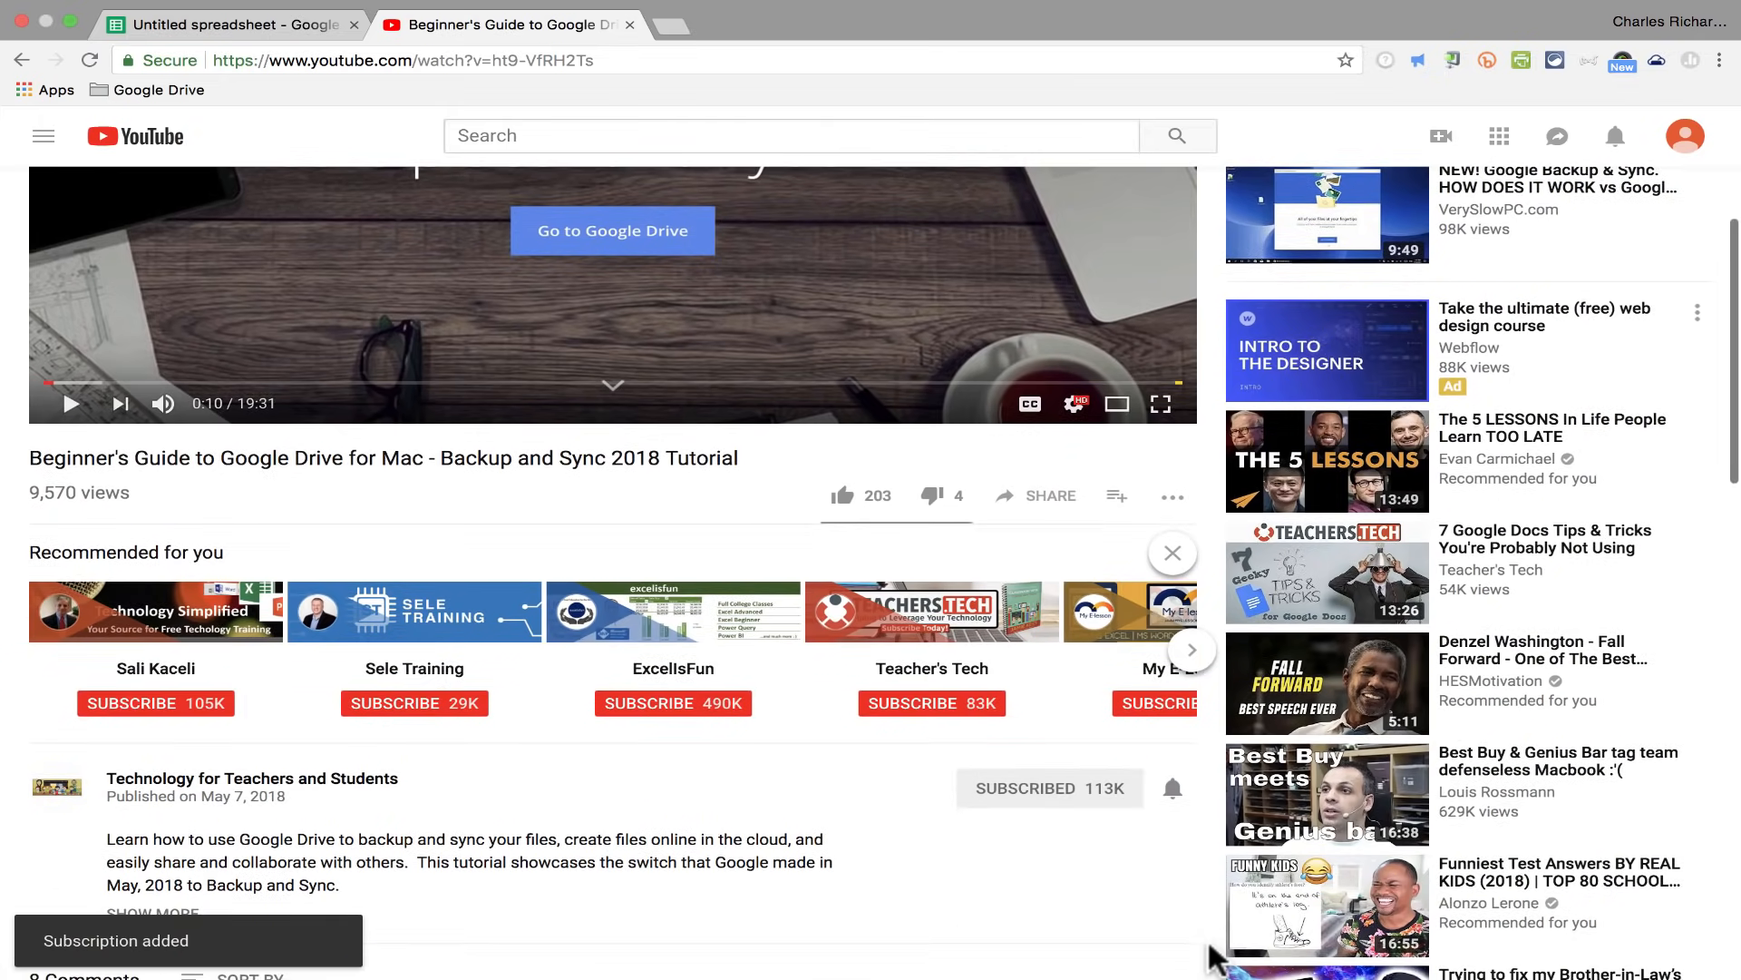